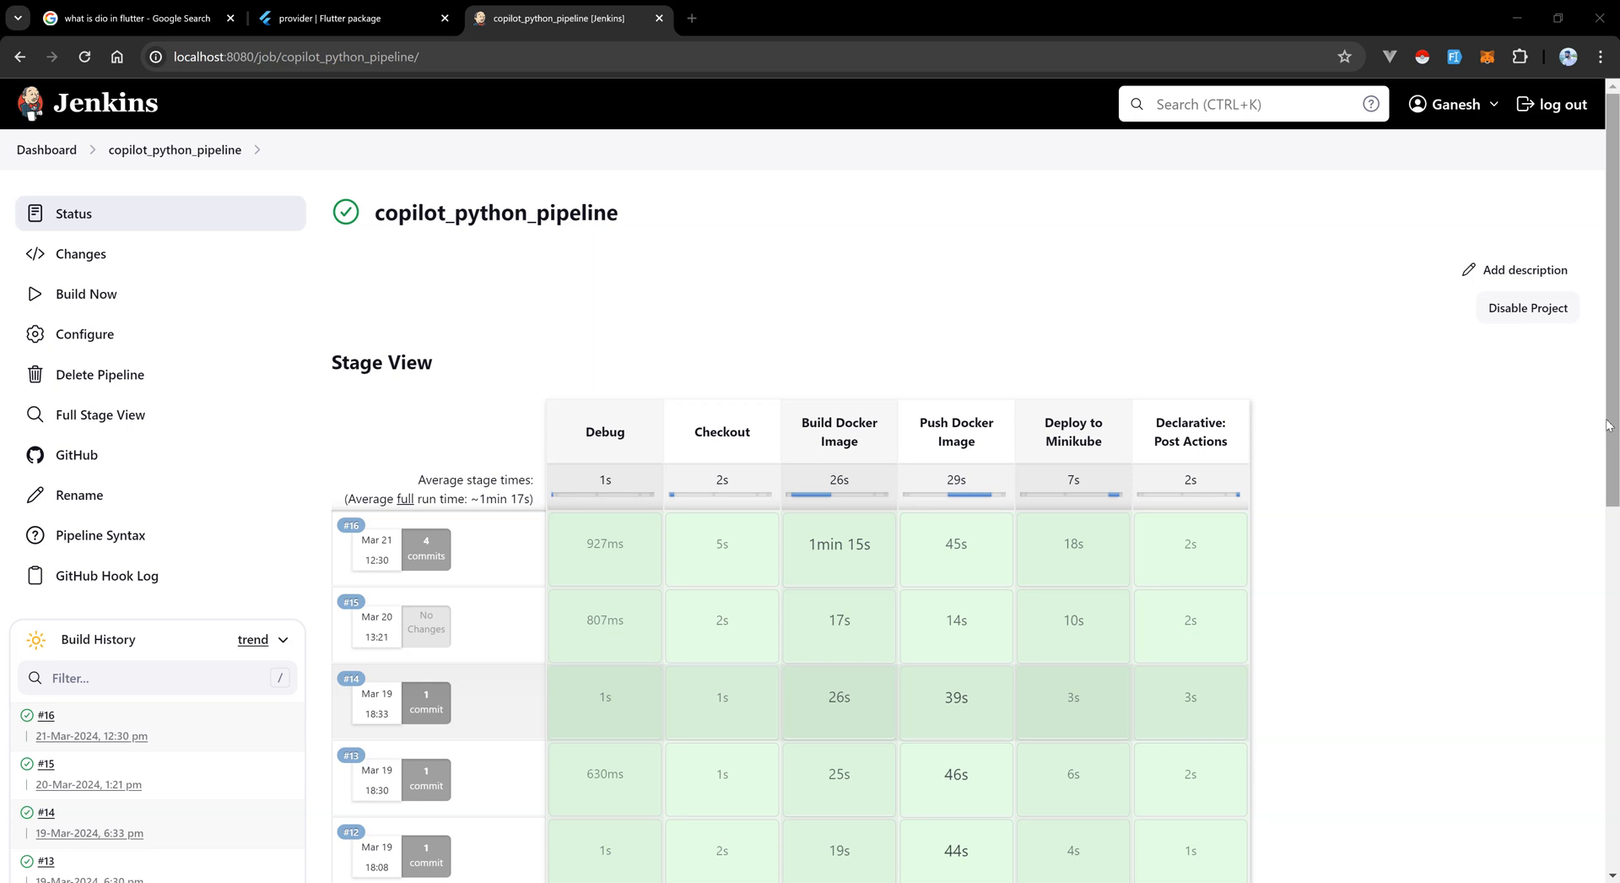
pyautogui.moveTo(1513, 493)
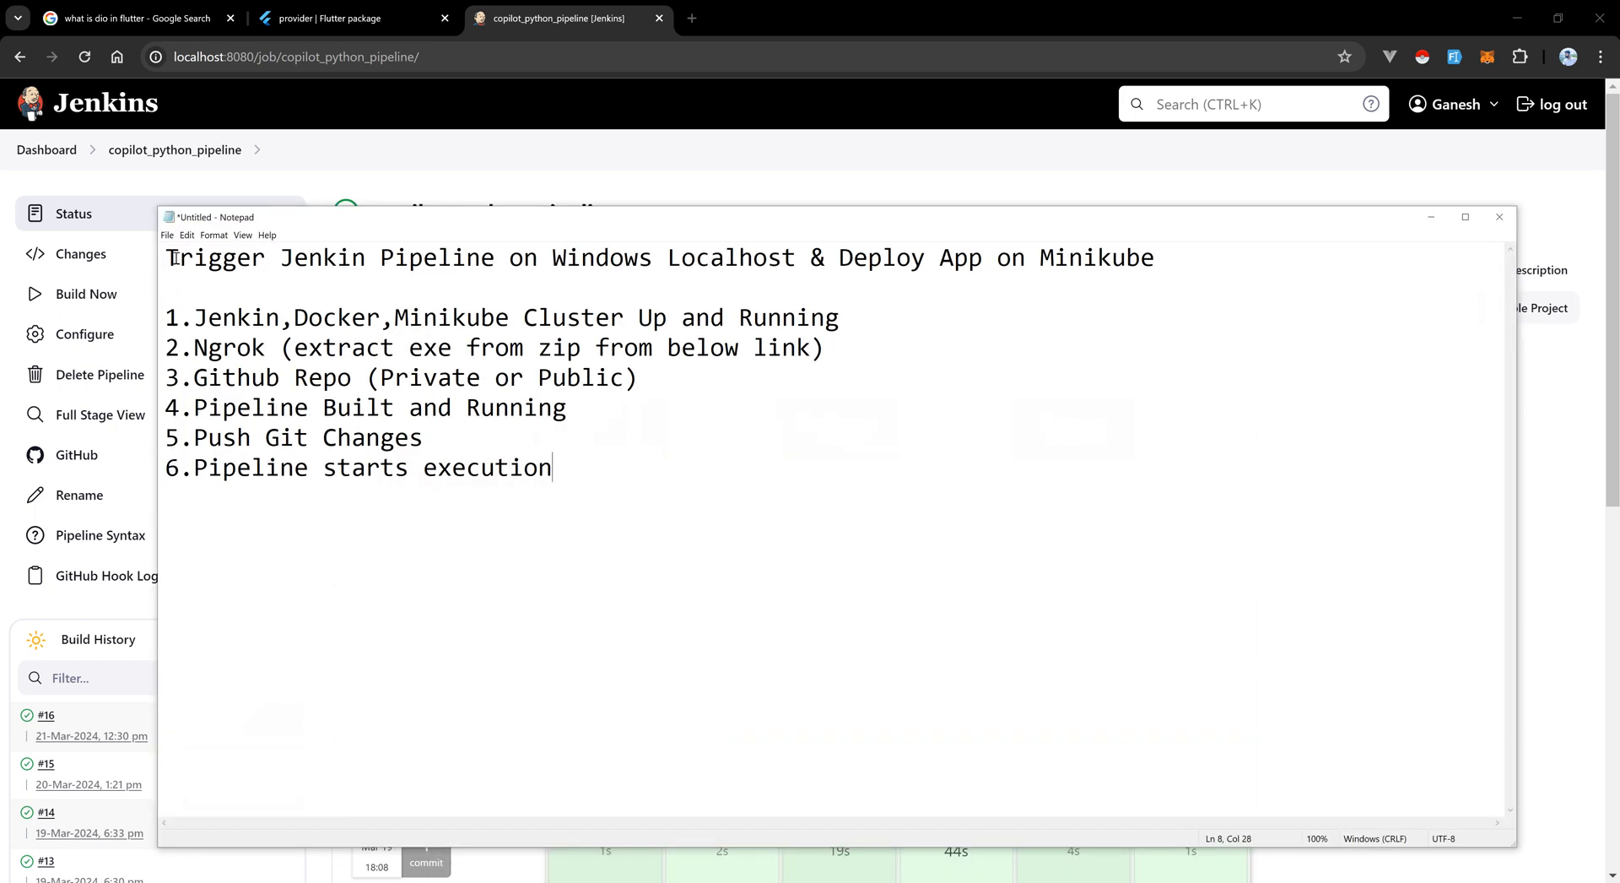
# Prefix the Notepad heading with 'Automated' so it reads 'Automated Trigger Jenkin Pipeline...'.
pyautogui.moveTo(181, 256); pyautogui.dragTo(438, 257)
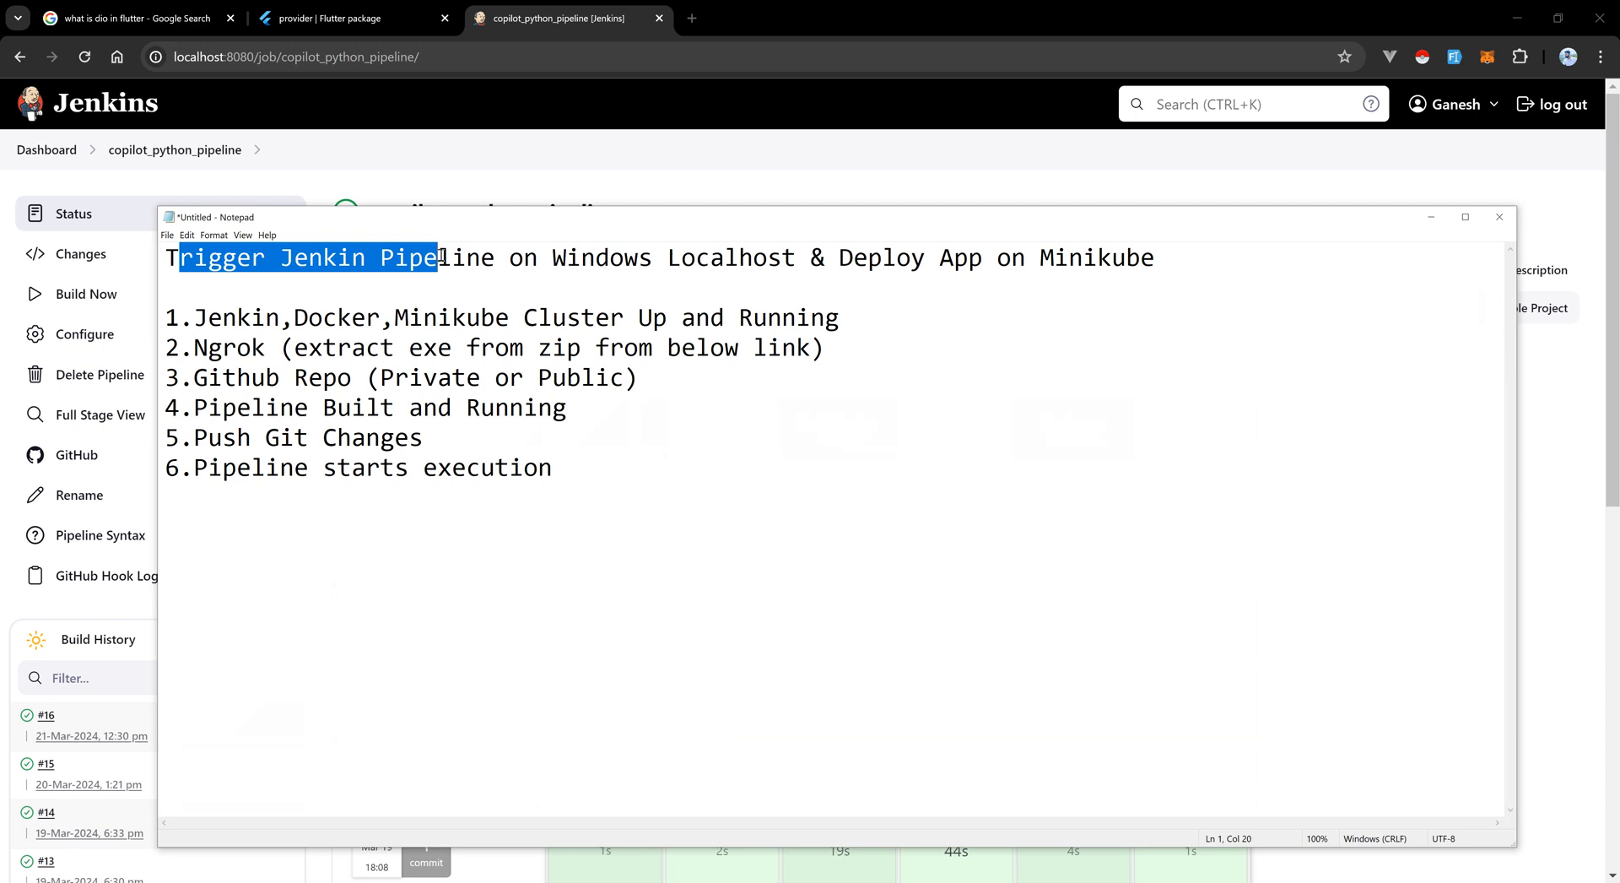
pyautogui.moveTo(439, 257); pyautogui.dragTo(934, 256)
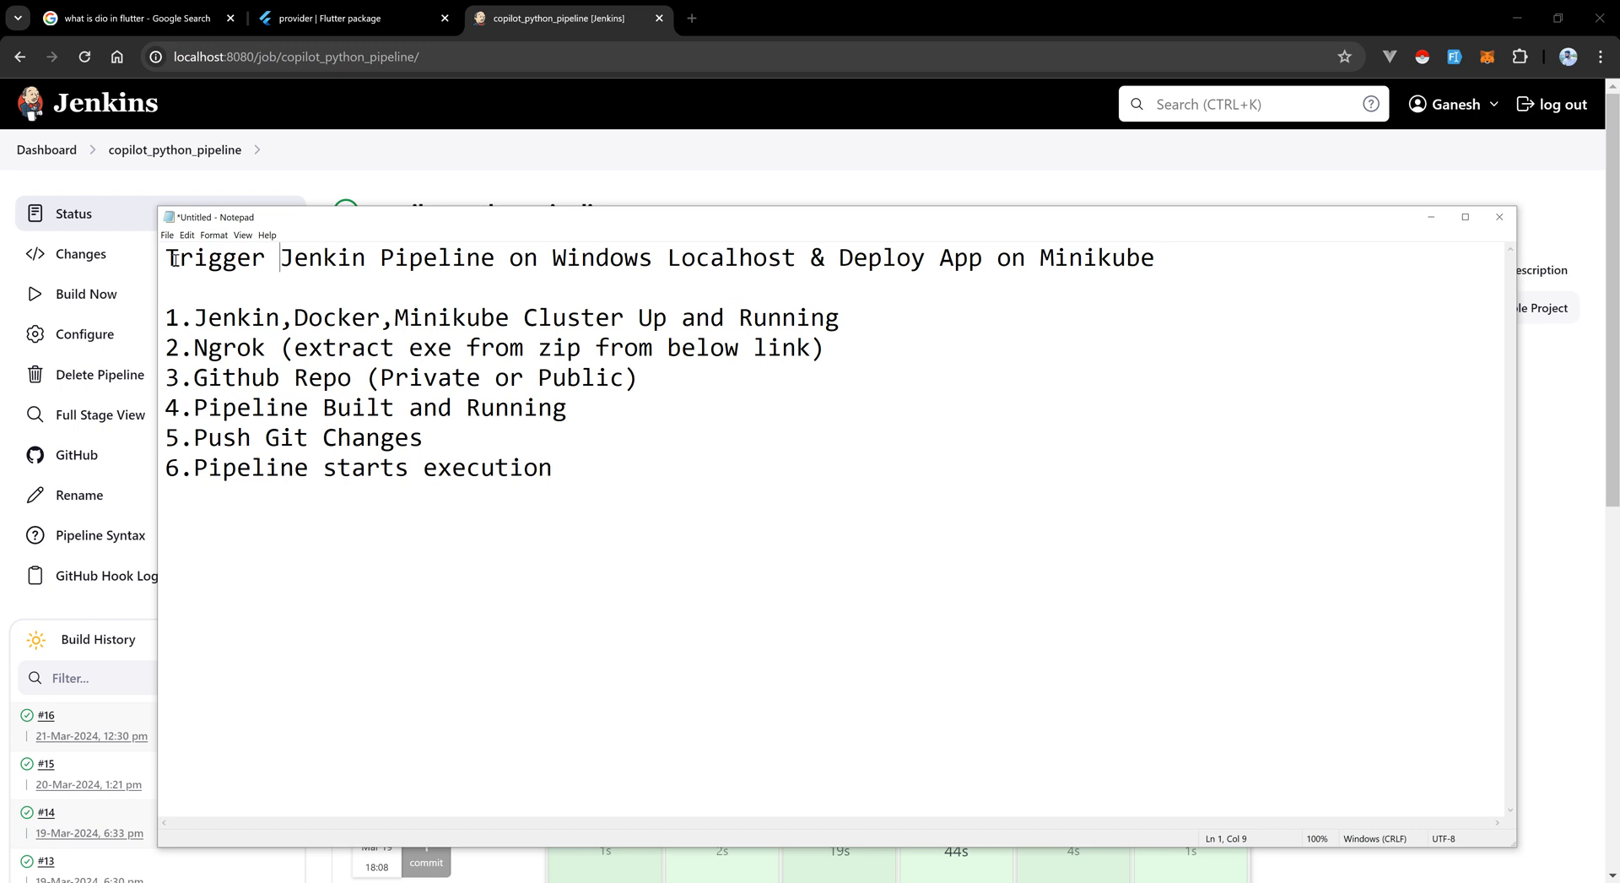
pyautogui.write('Aut')
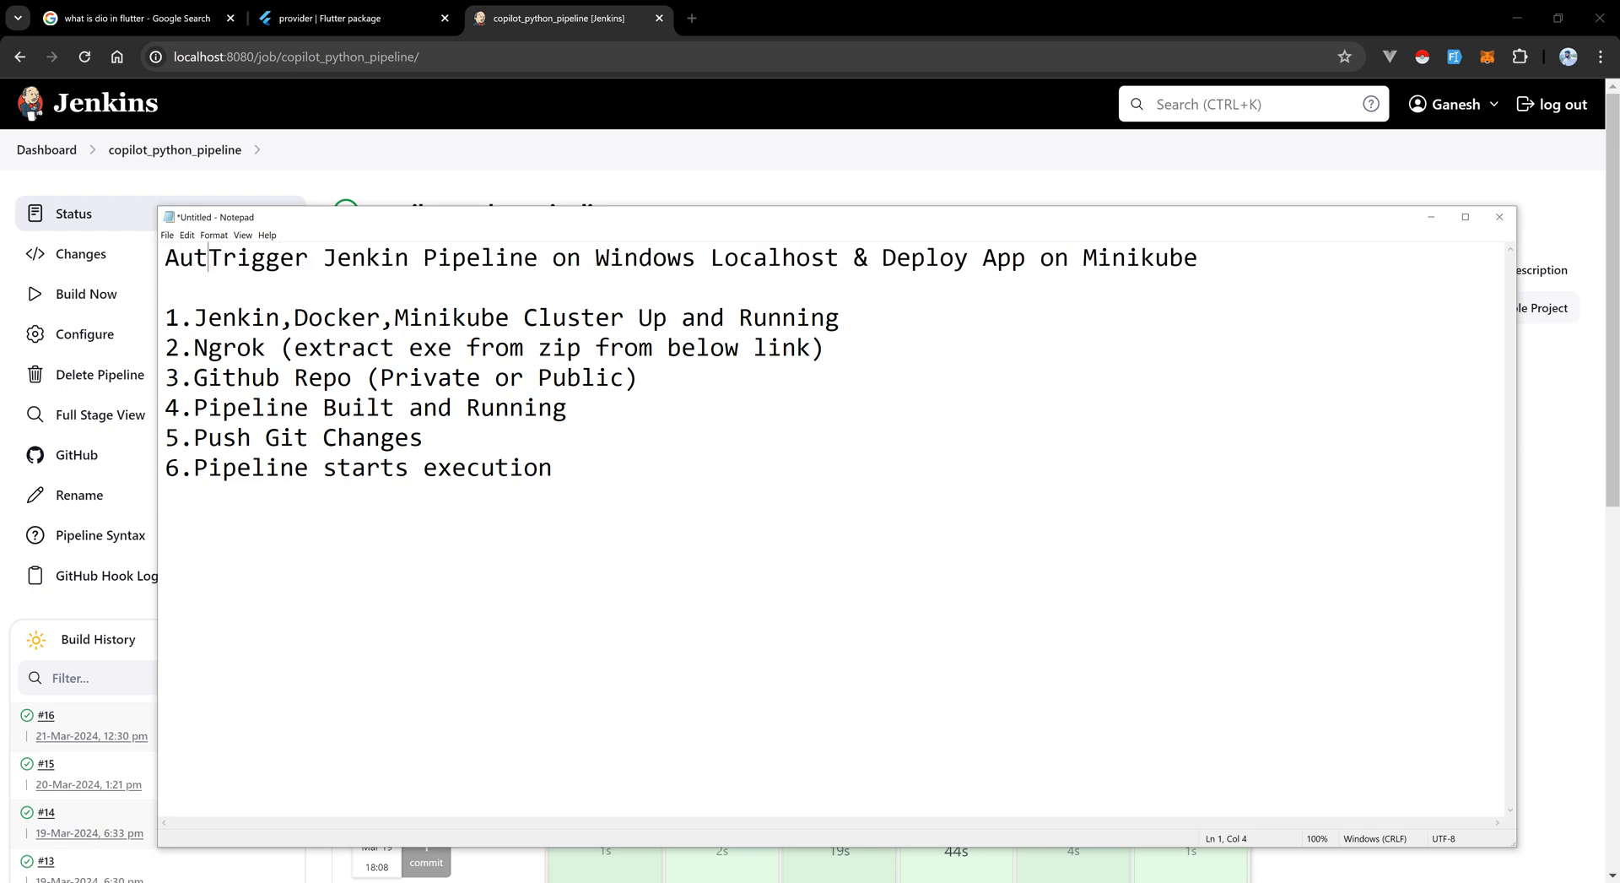
pyautogui.write('omated')
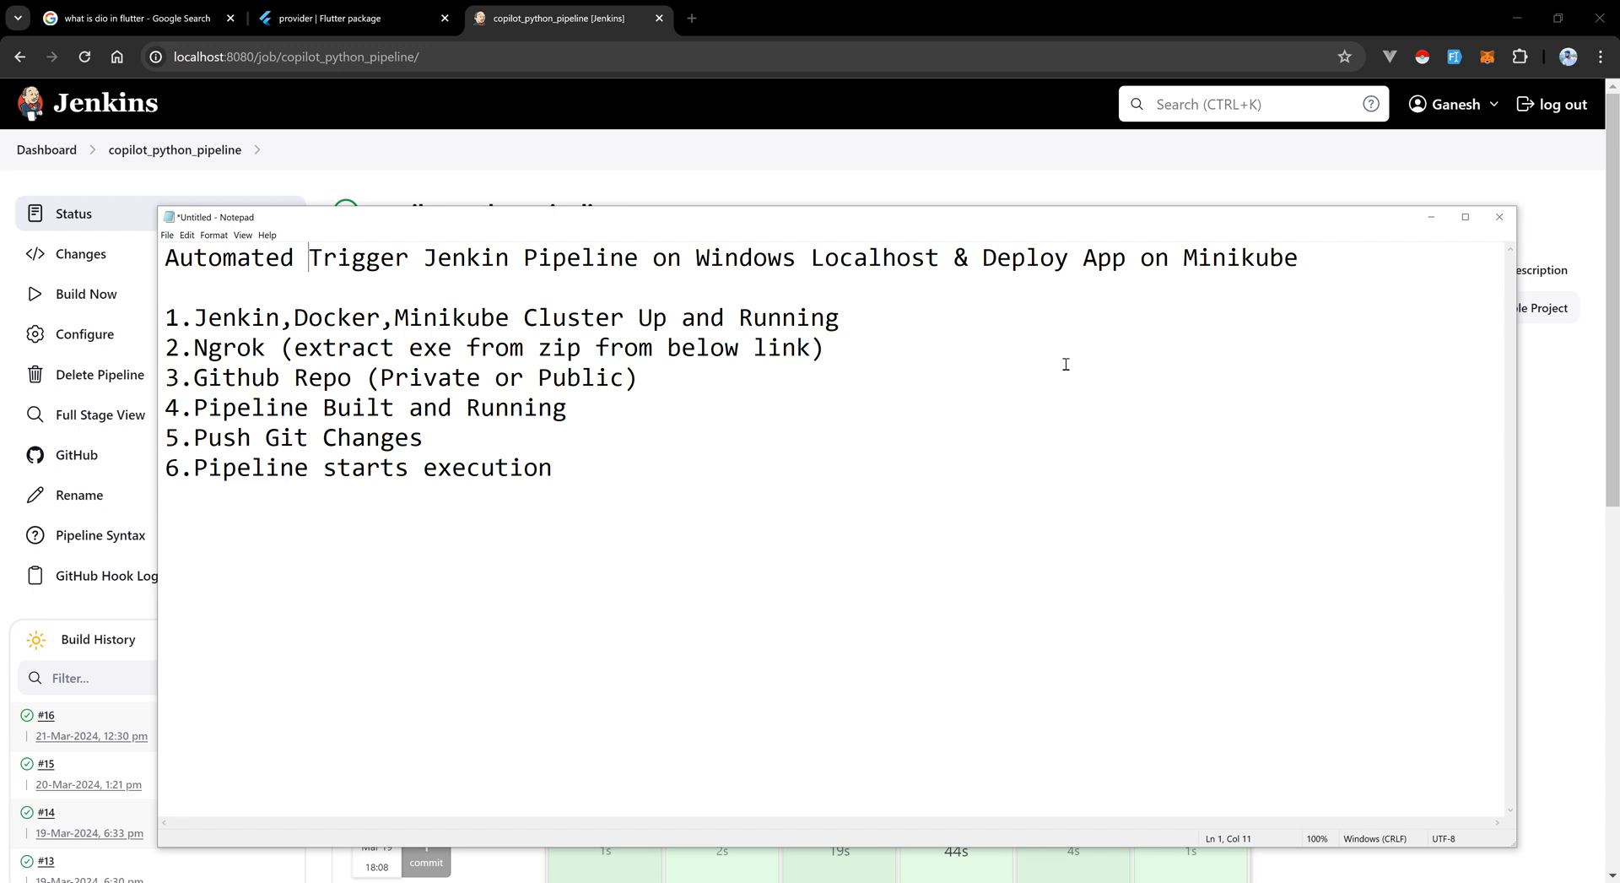
# Highlight the tools list item and the Ngrok list item while explaining the notes.
pyautogui.doubleClick(846, 257)
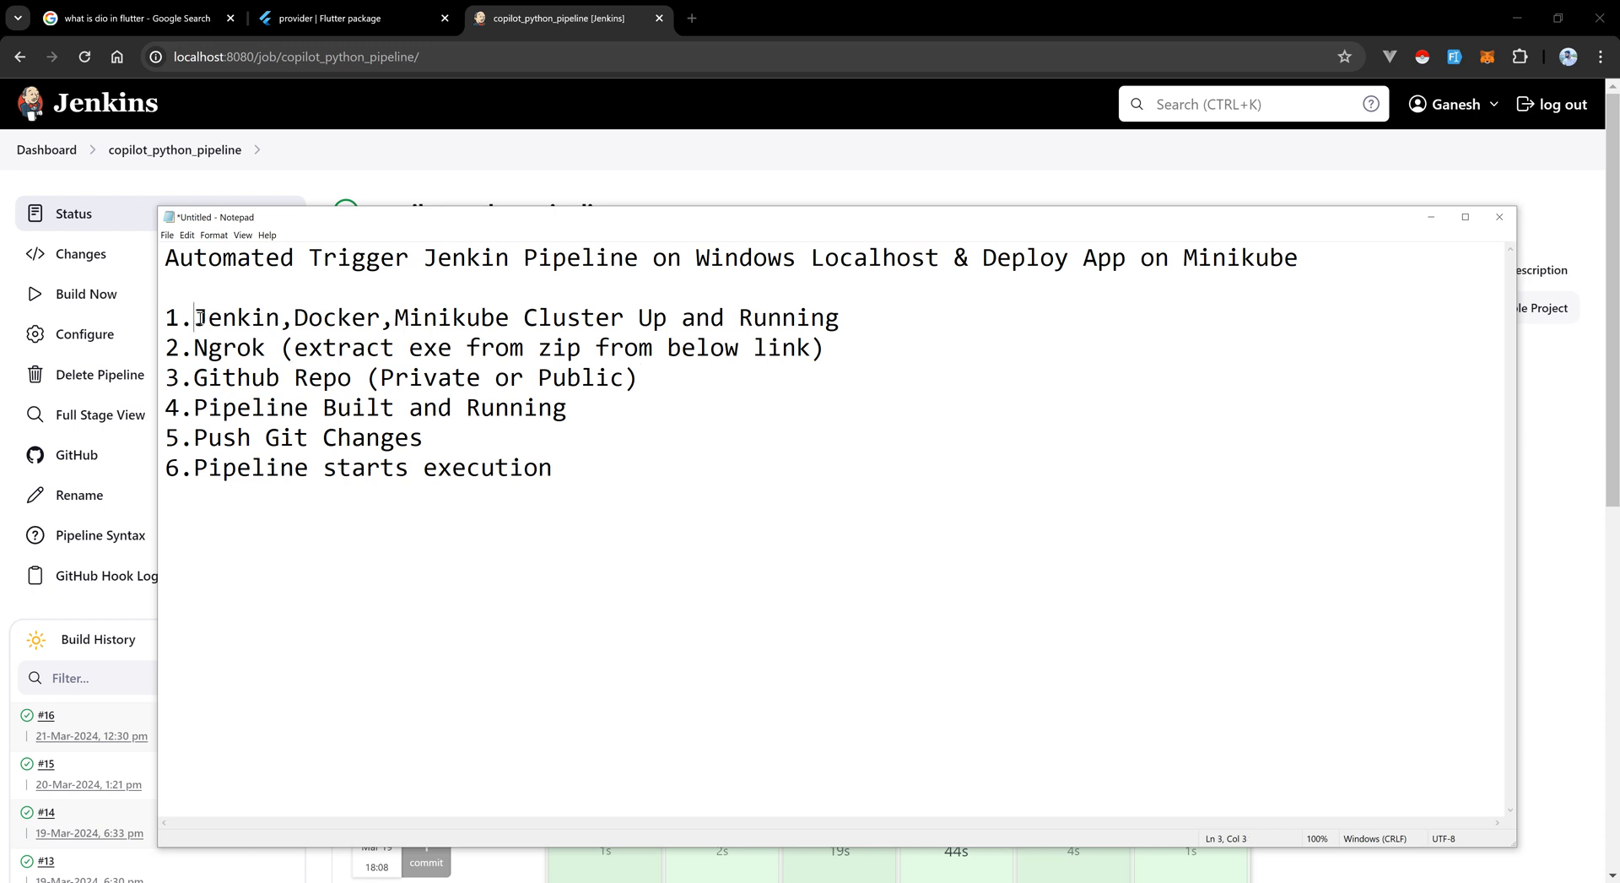
pyautogui.moveTo(194, 318); pyautogui.dragTo(614, 317)
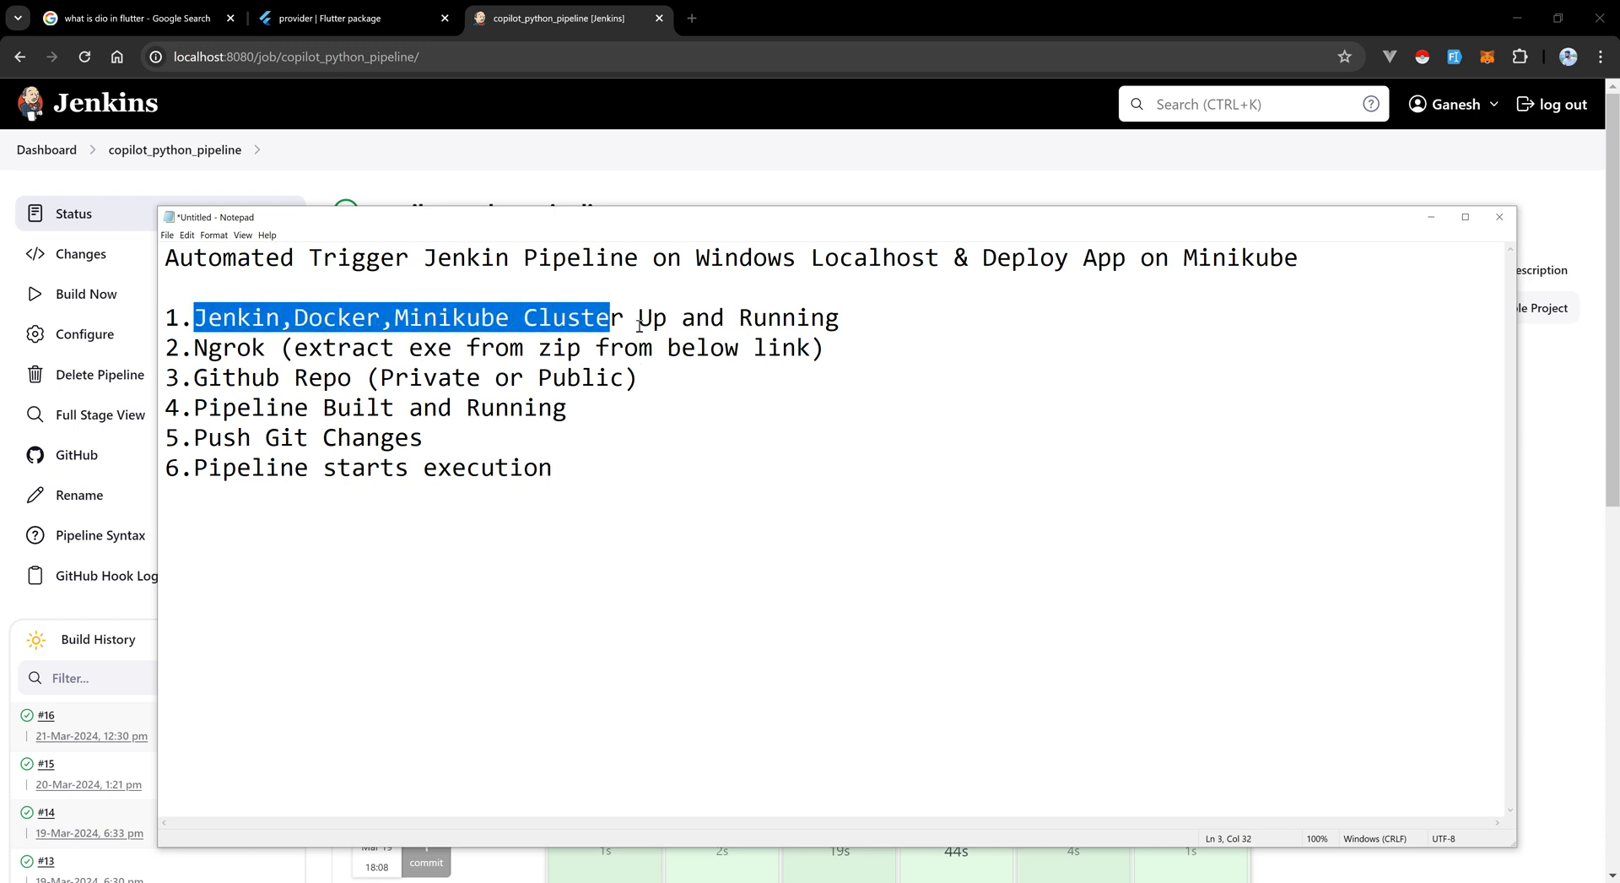
pyautogui.click(204, 348)
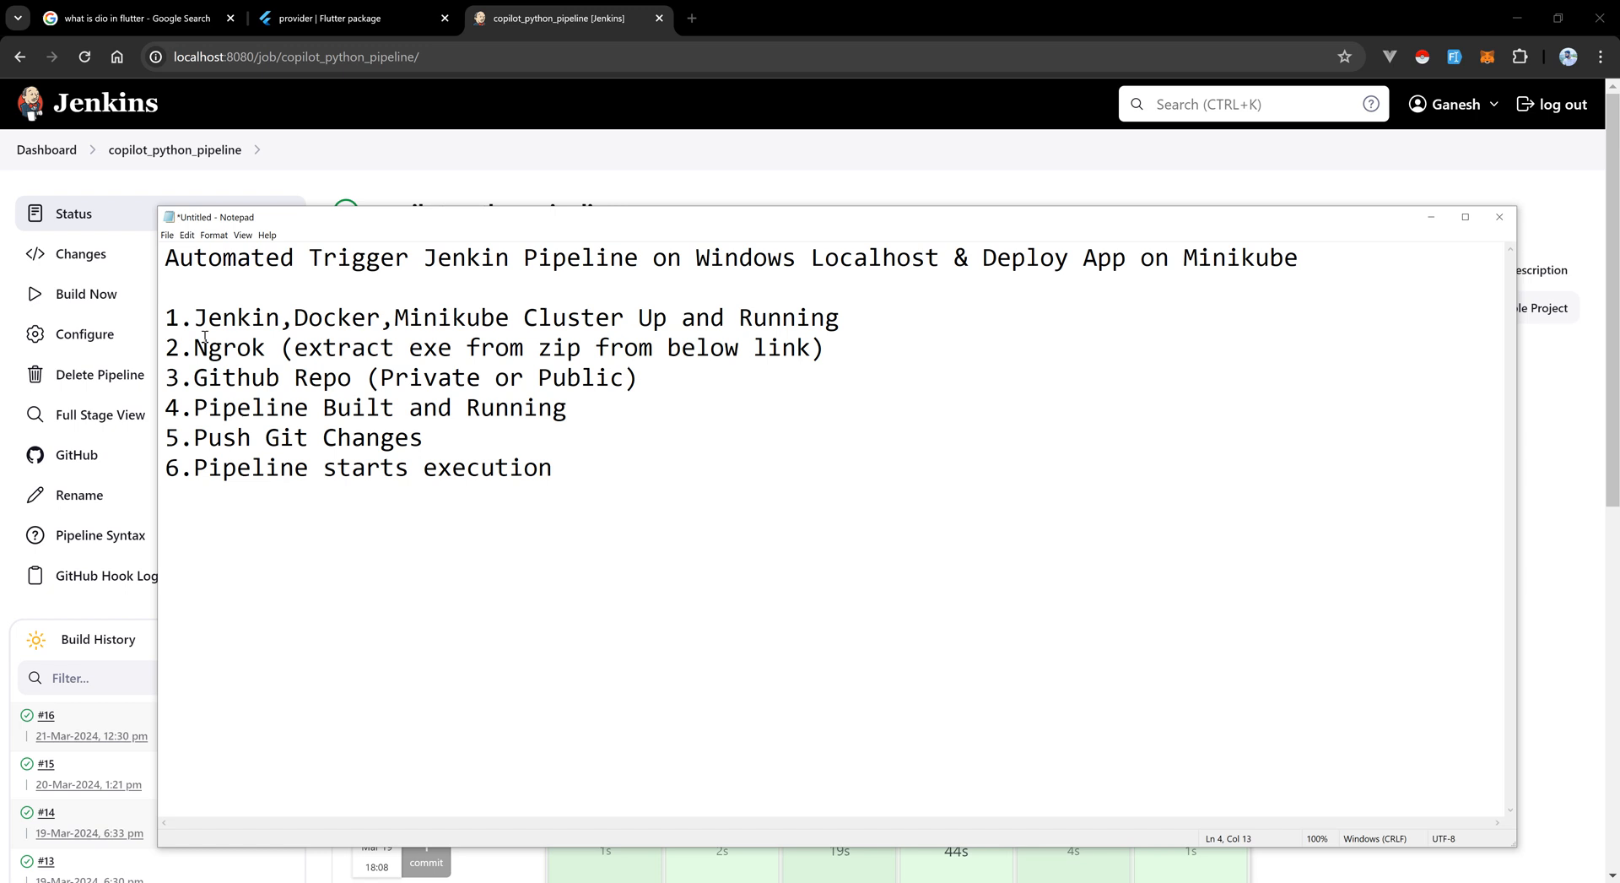
pyautogui.doubleClick(221, 348)
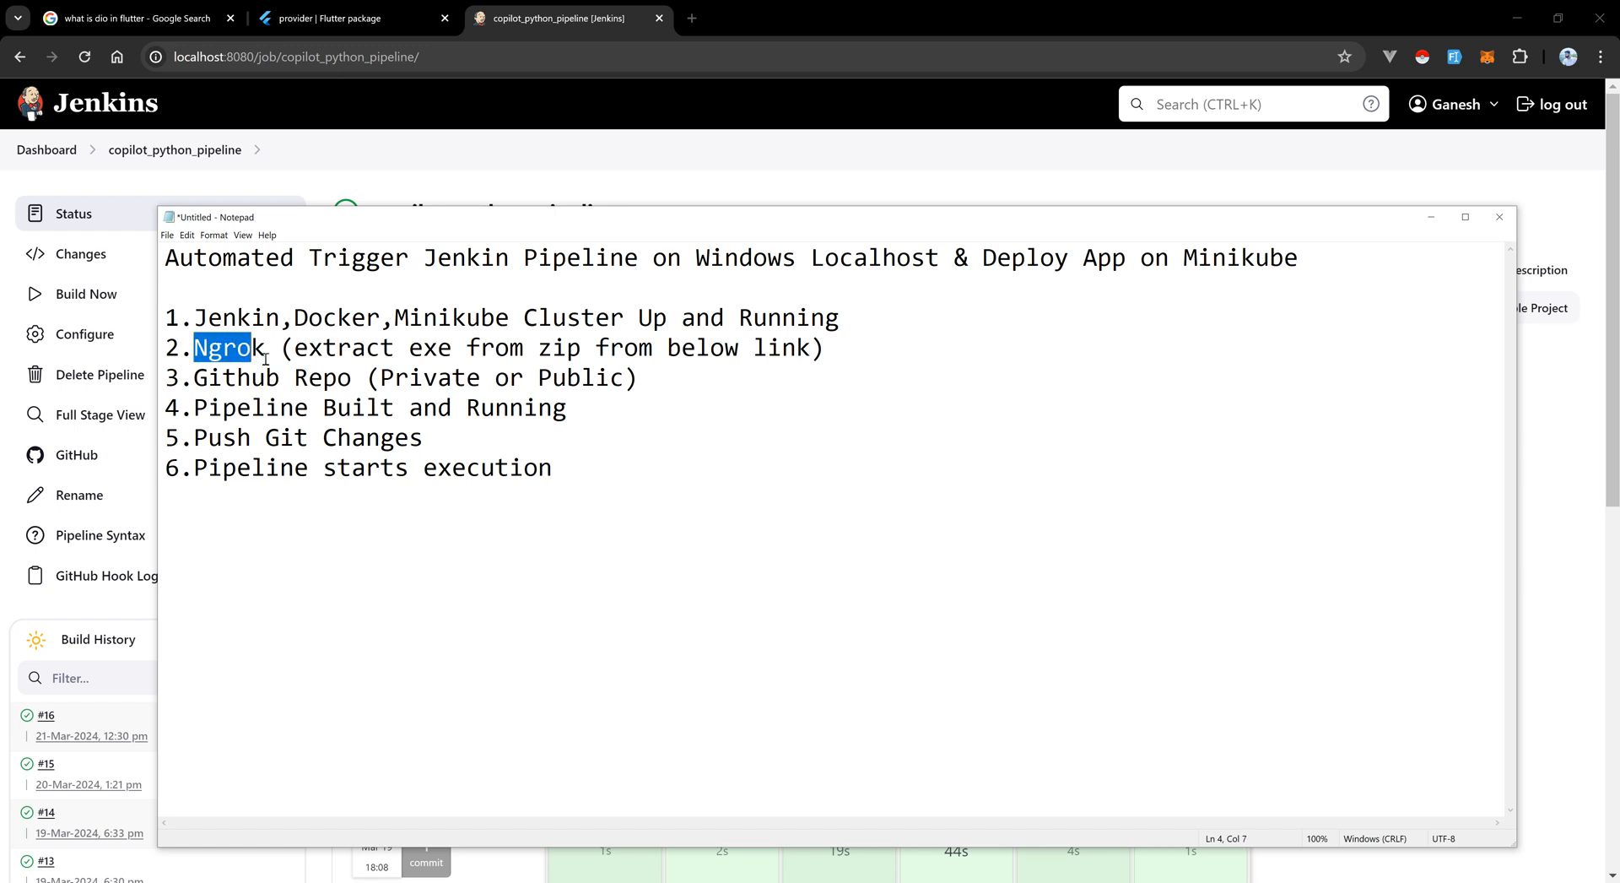
pyautogui.moveTo(196, 348); pyautogui.dragTo(824, 348)
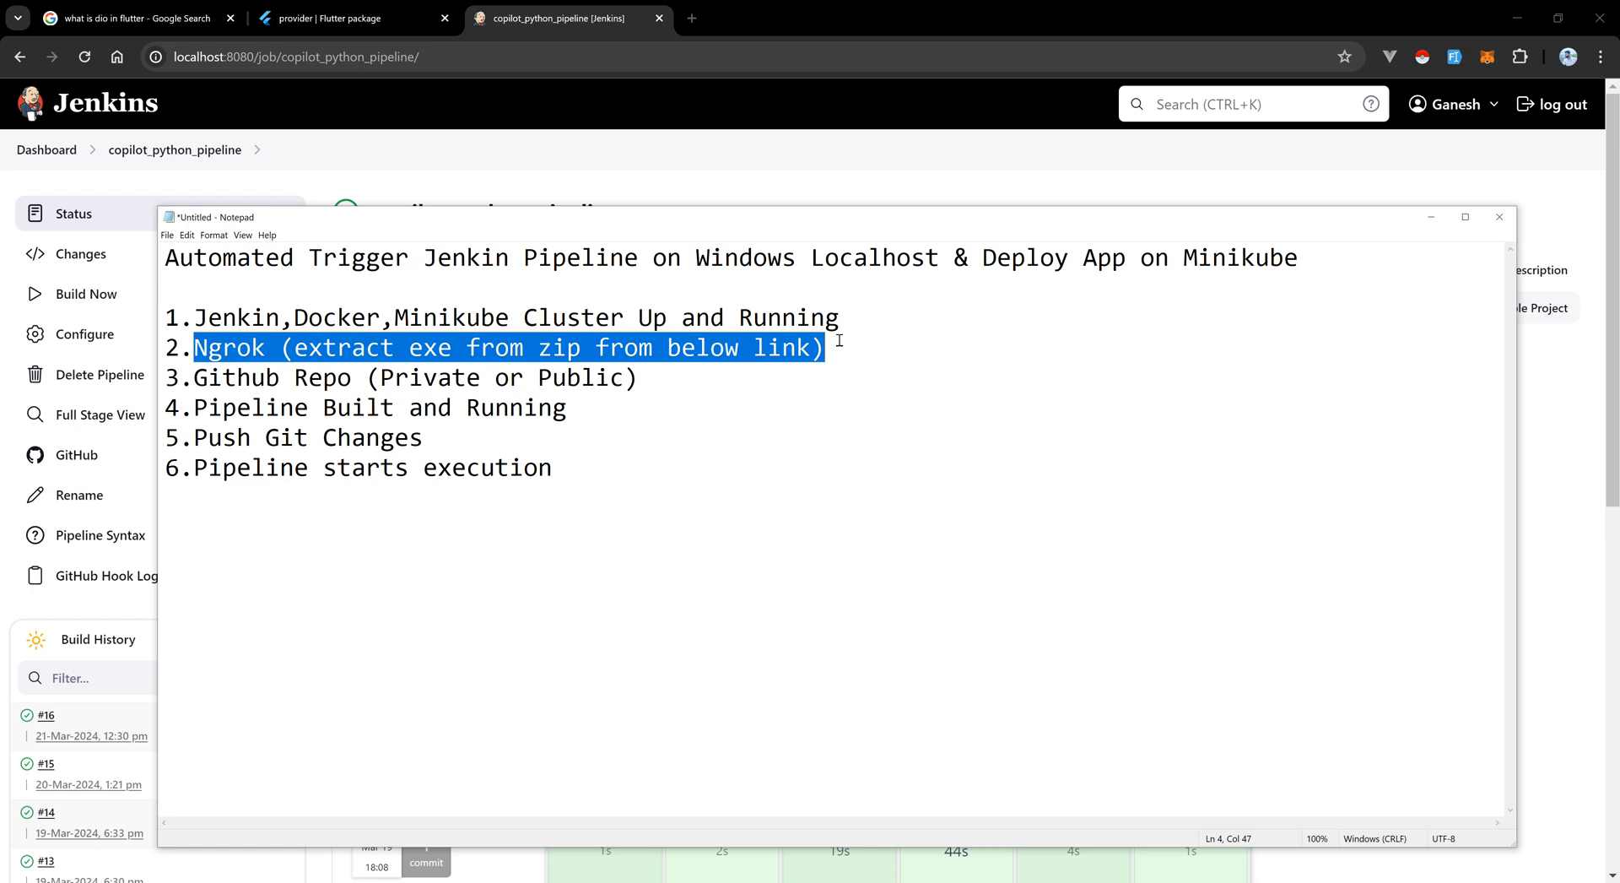
pyautogui.moveTo(211, 454)
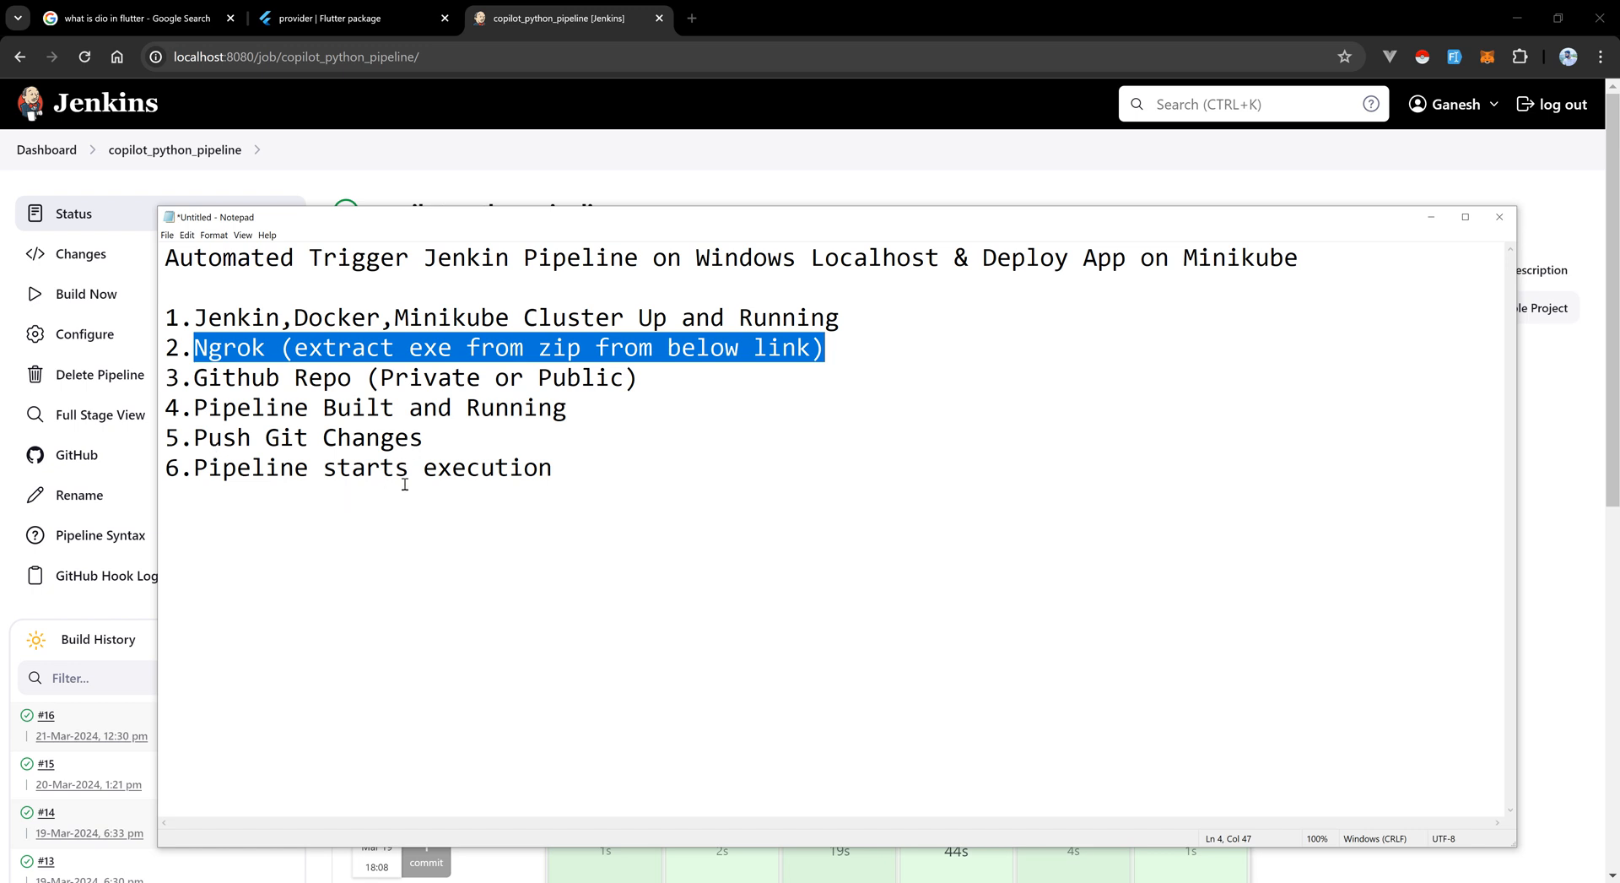
pyautogui.moveTo(273, 483)
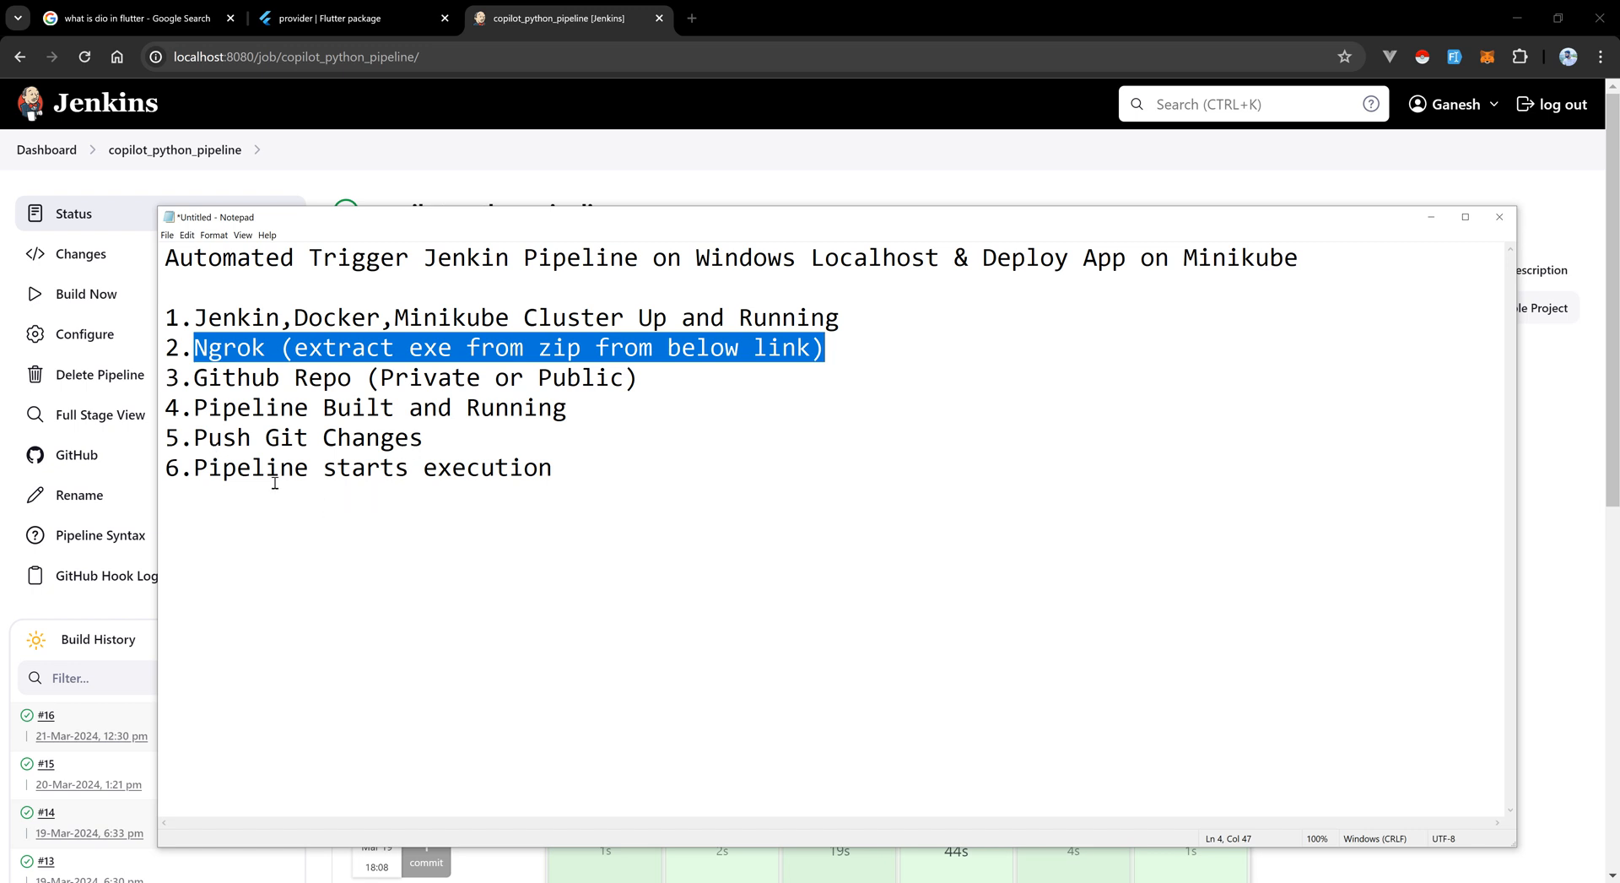
pyautogui.moveTo(1450, 206)
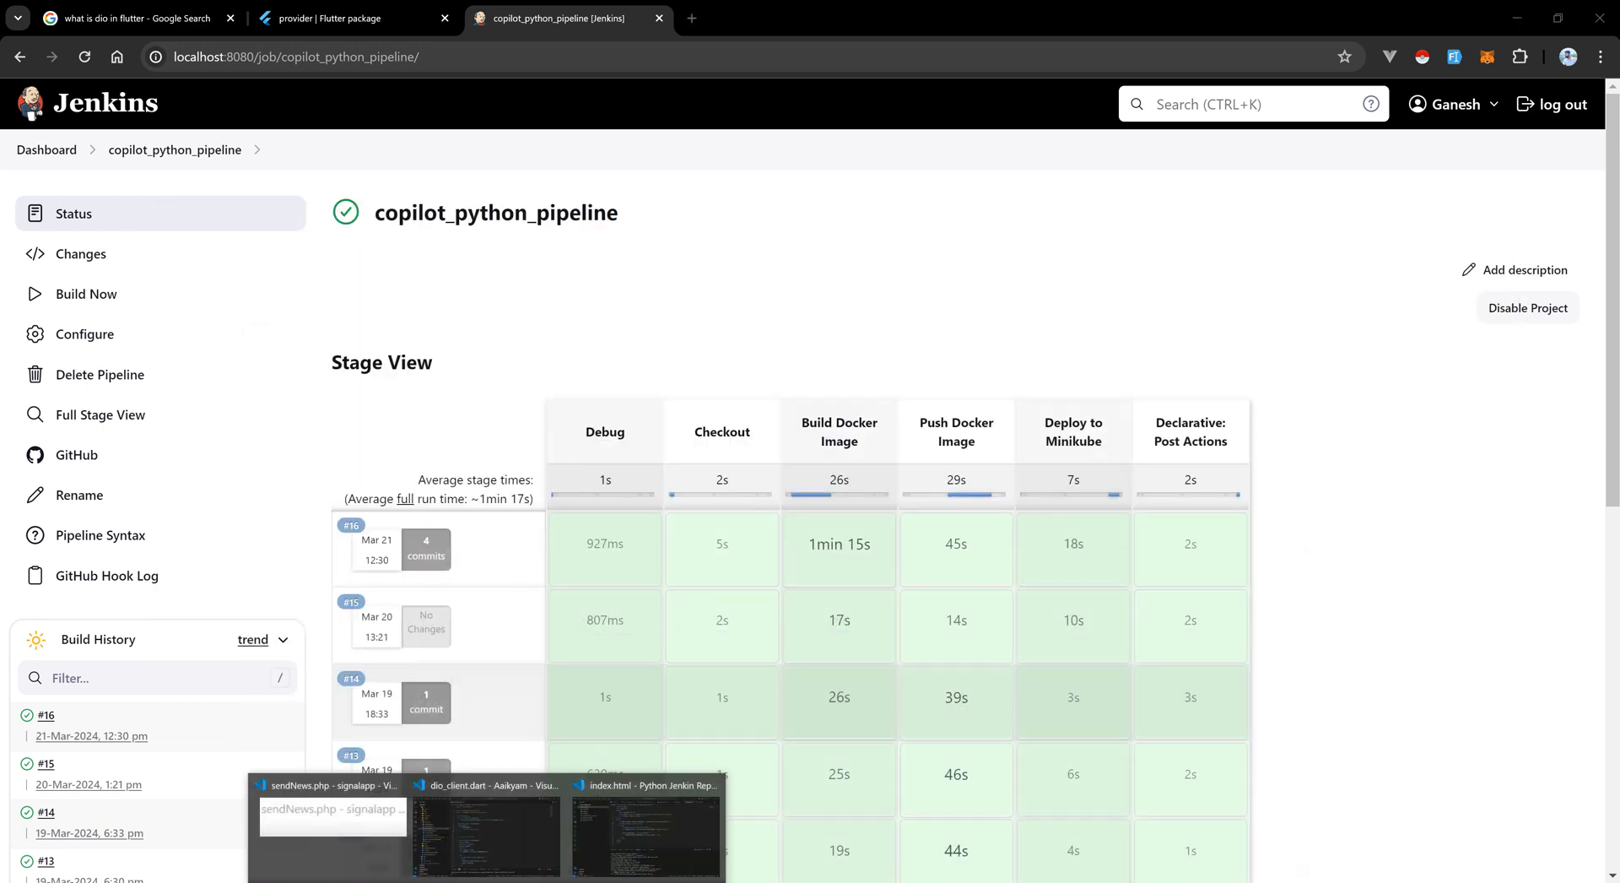
# Review index.py in the Python Jenkin Repo, scrolling the Flask routes and pointing out /data.
pyautogui.click(646, 833)
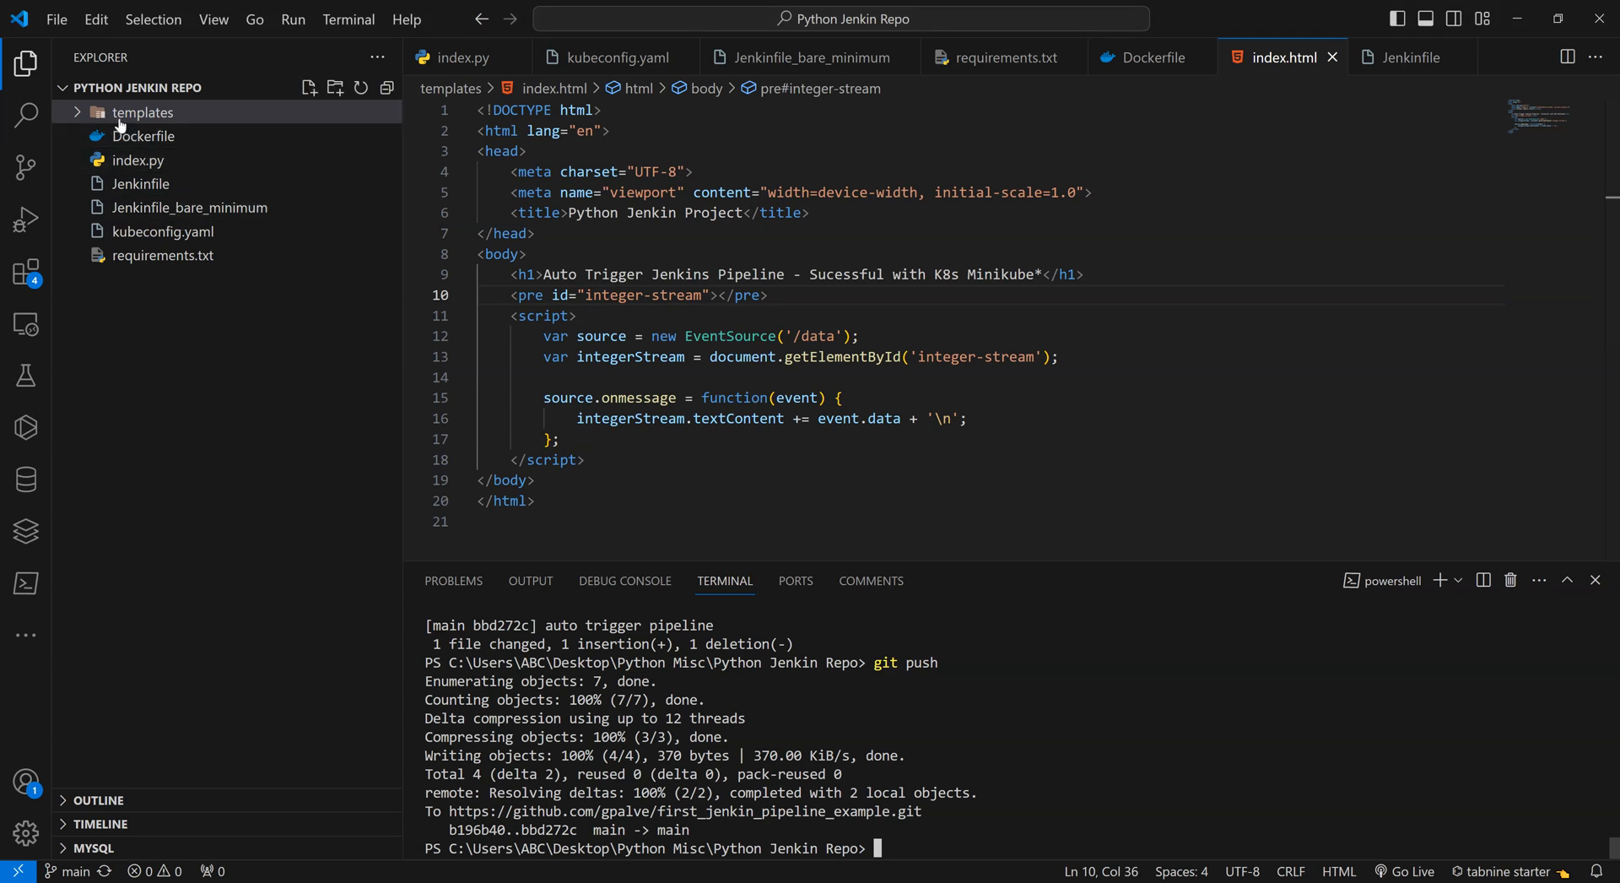
pyautogui.click(138, 159)
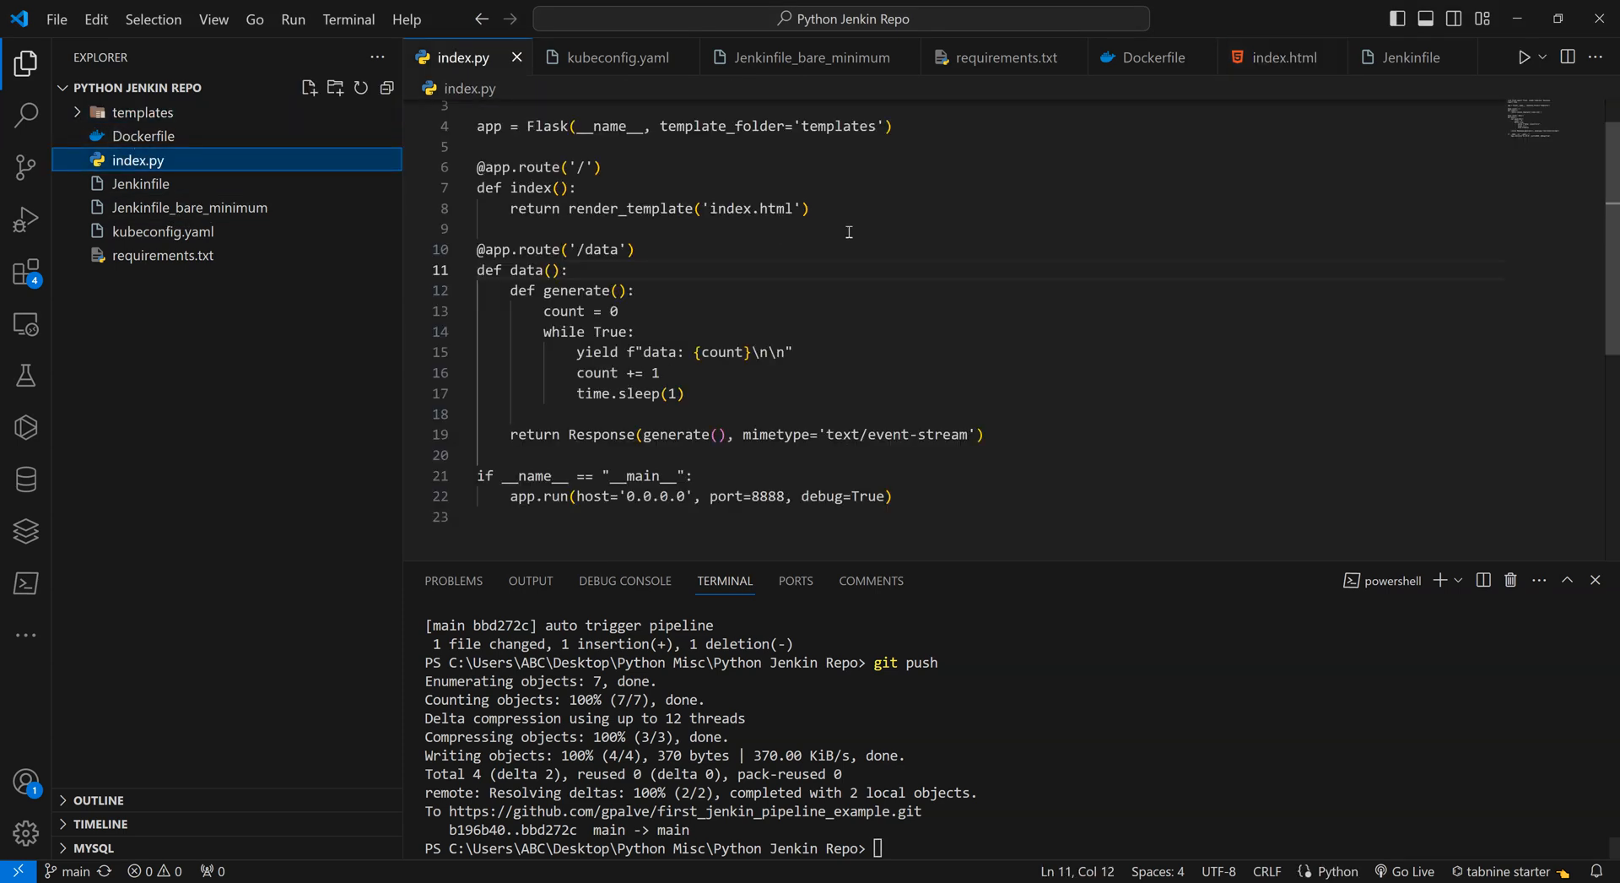
pyautogui.scroll(3)
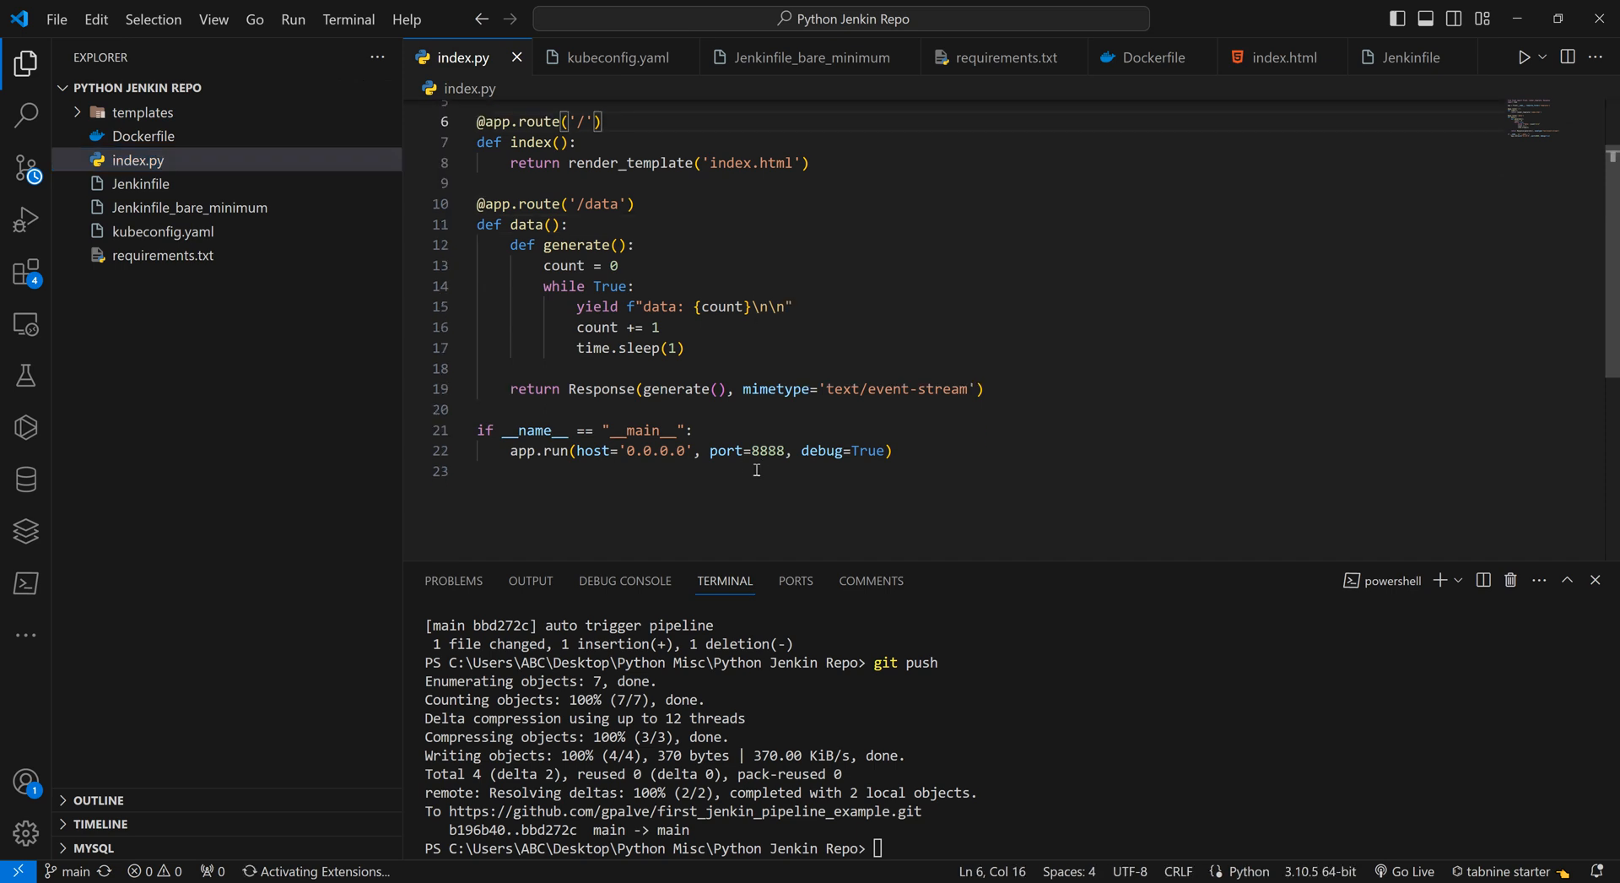
pyautogui.scroll(3)
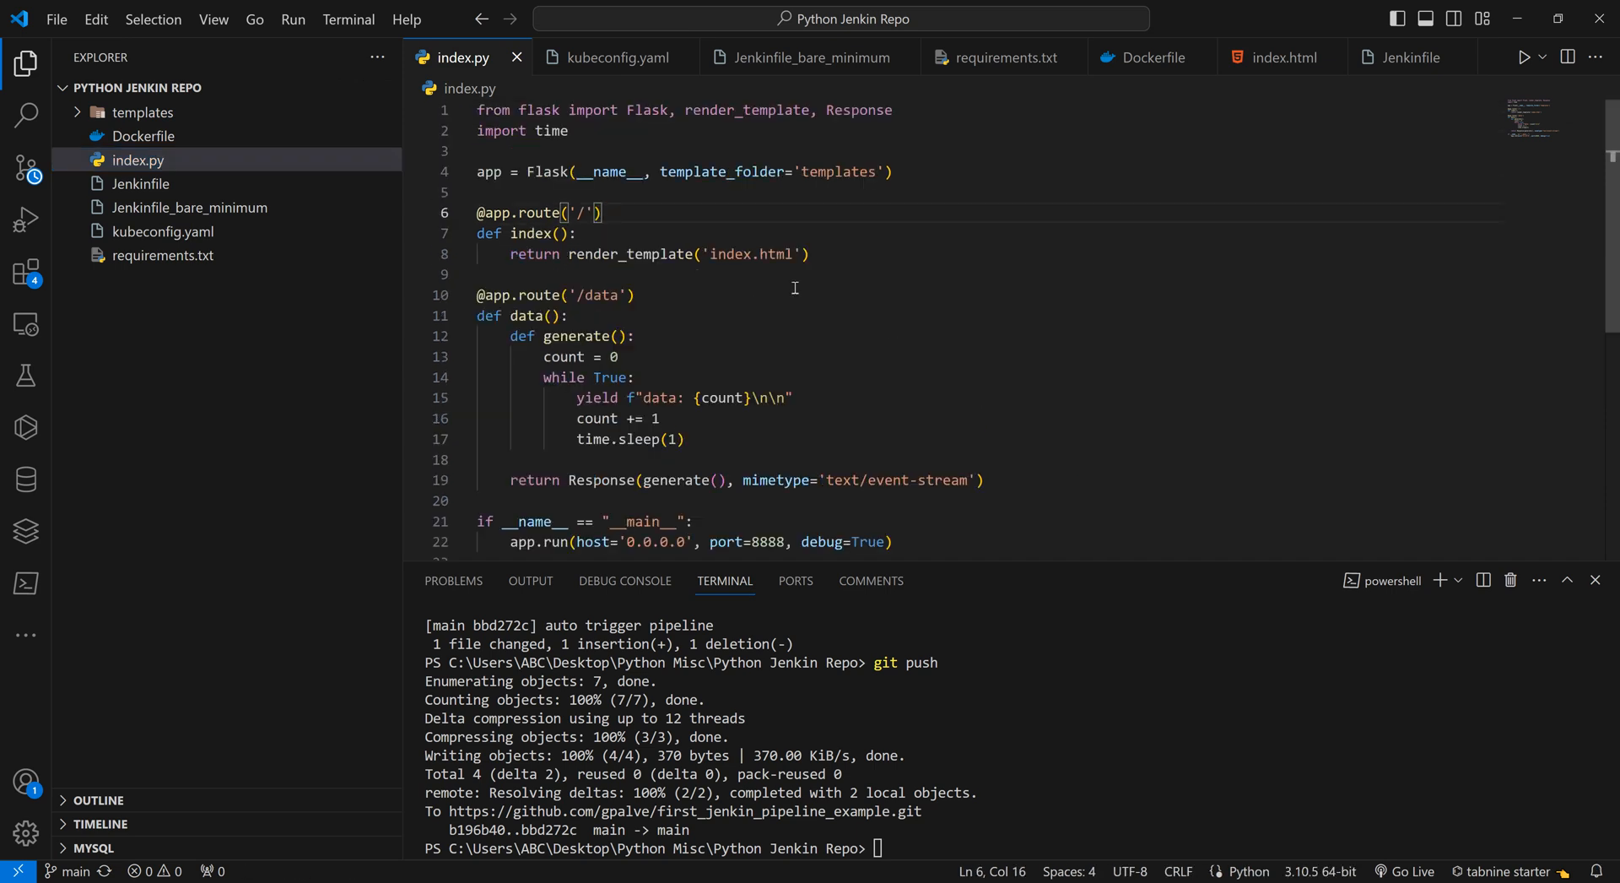
pyautogui.moveTo(702, 346)
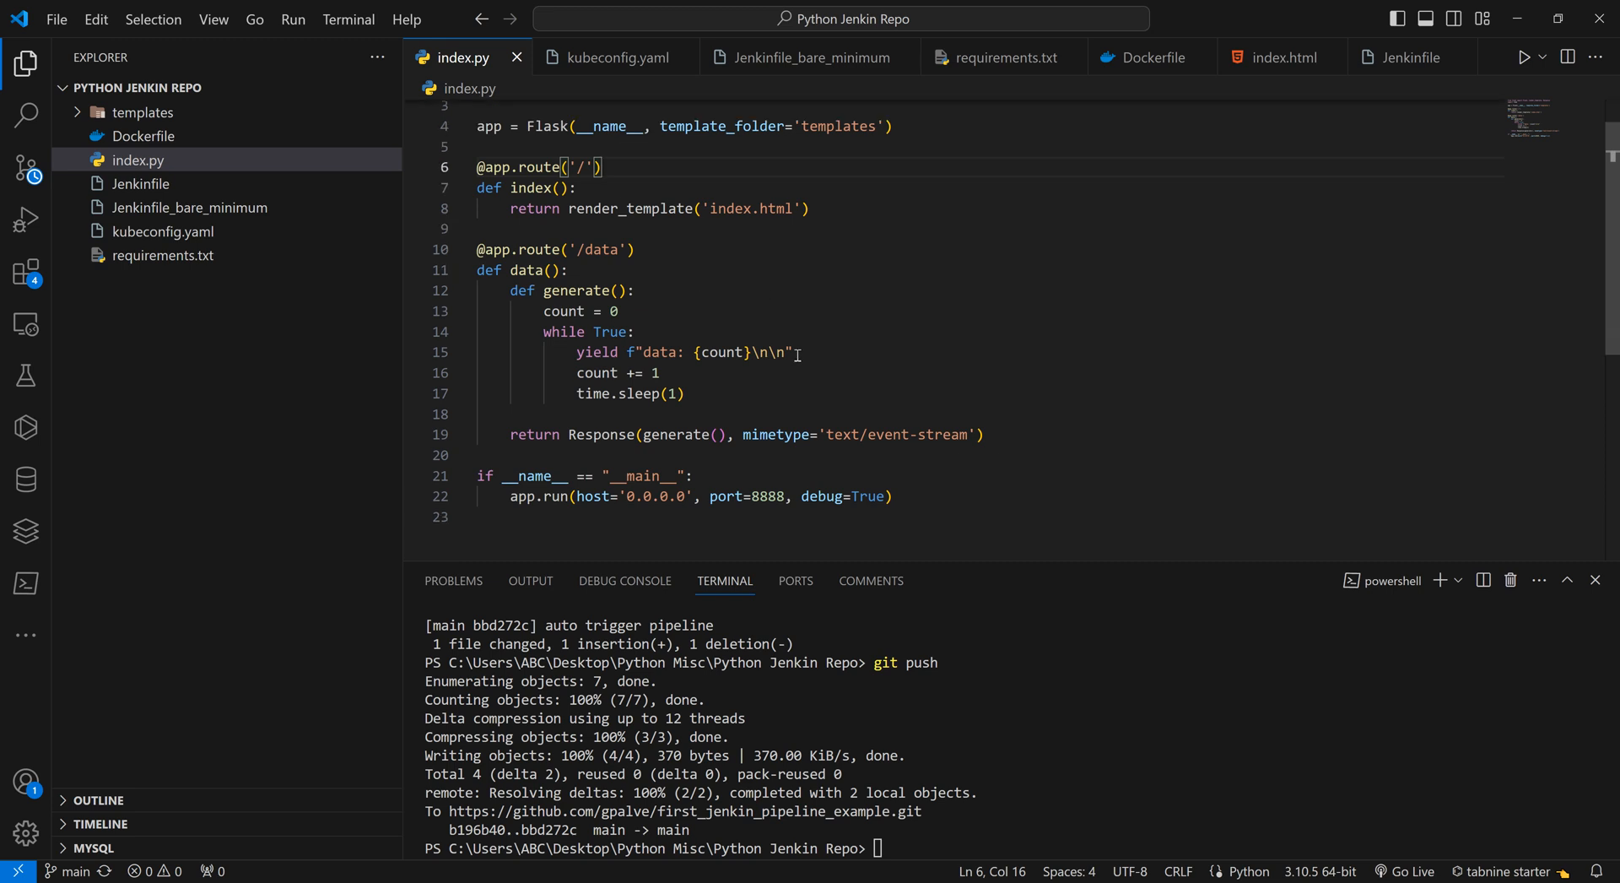
pyautogui.moveTo(712, 489)
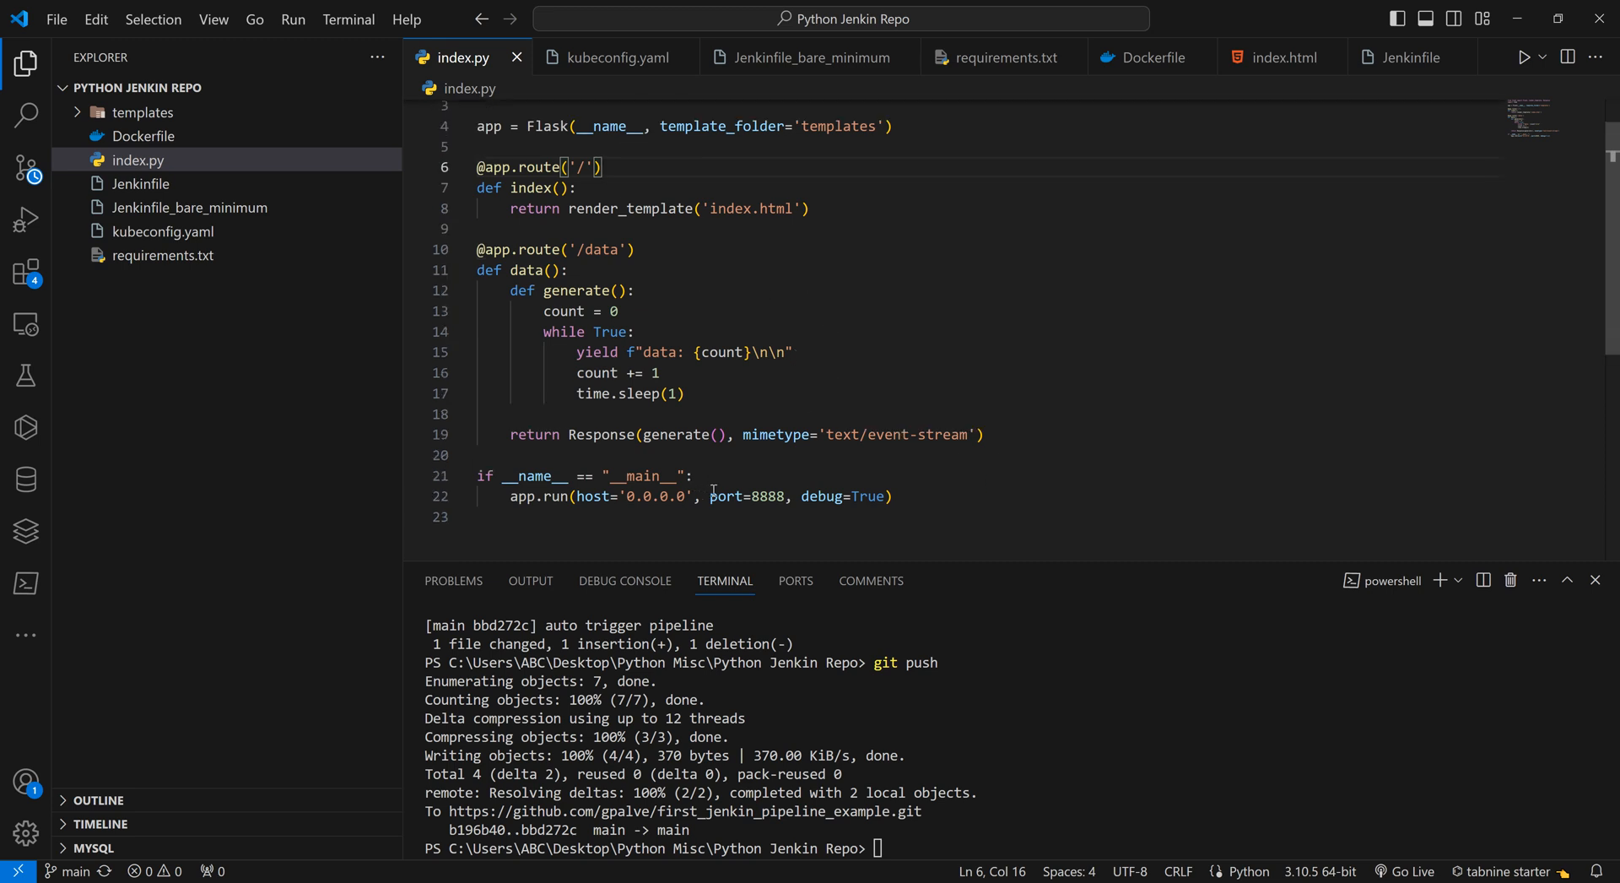
pyautogui.doubleClick(746, 497)
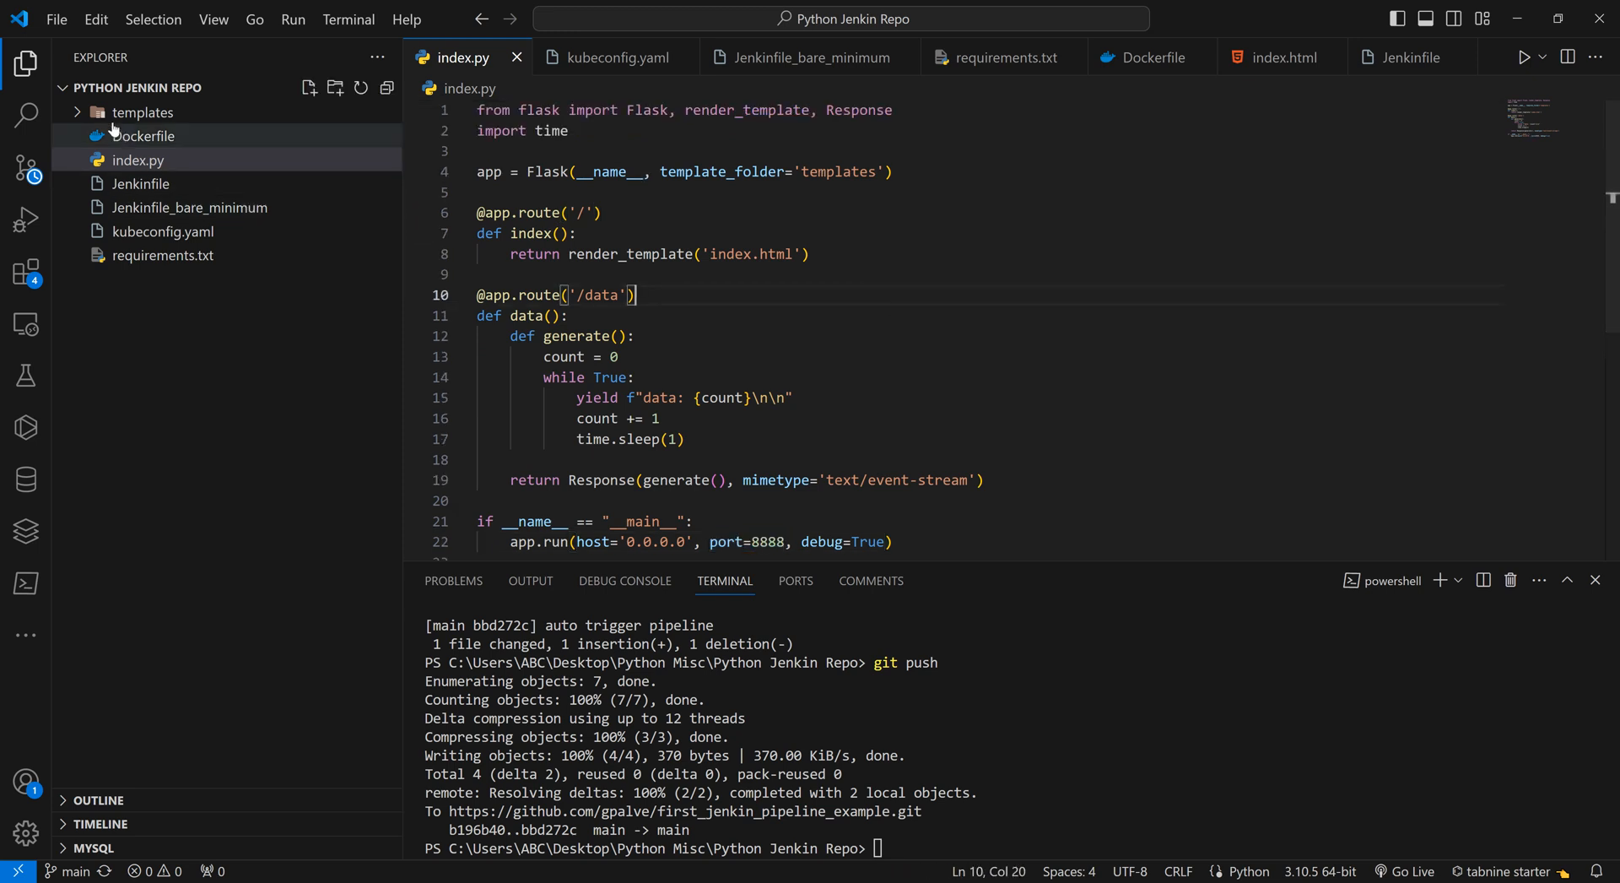
# Review index.html's head section and the Python Jenkin Project title.
pyautogui.click(1278, 57)
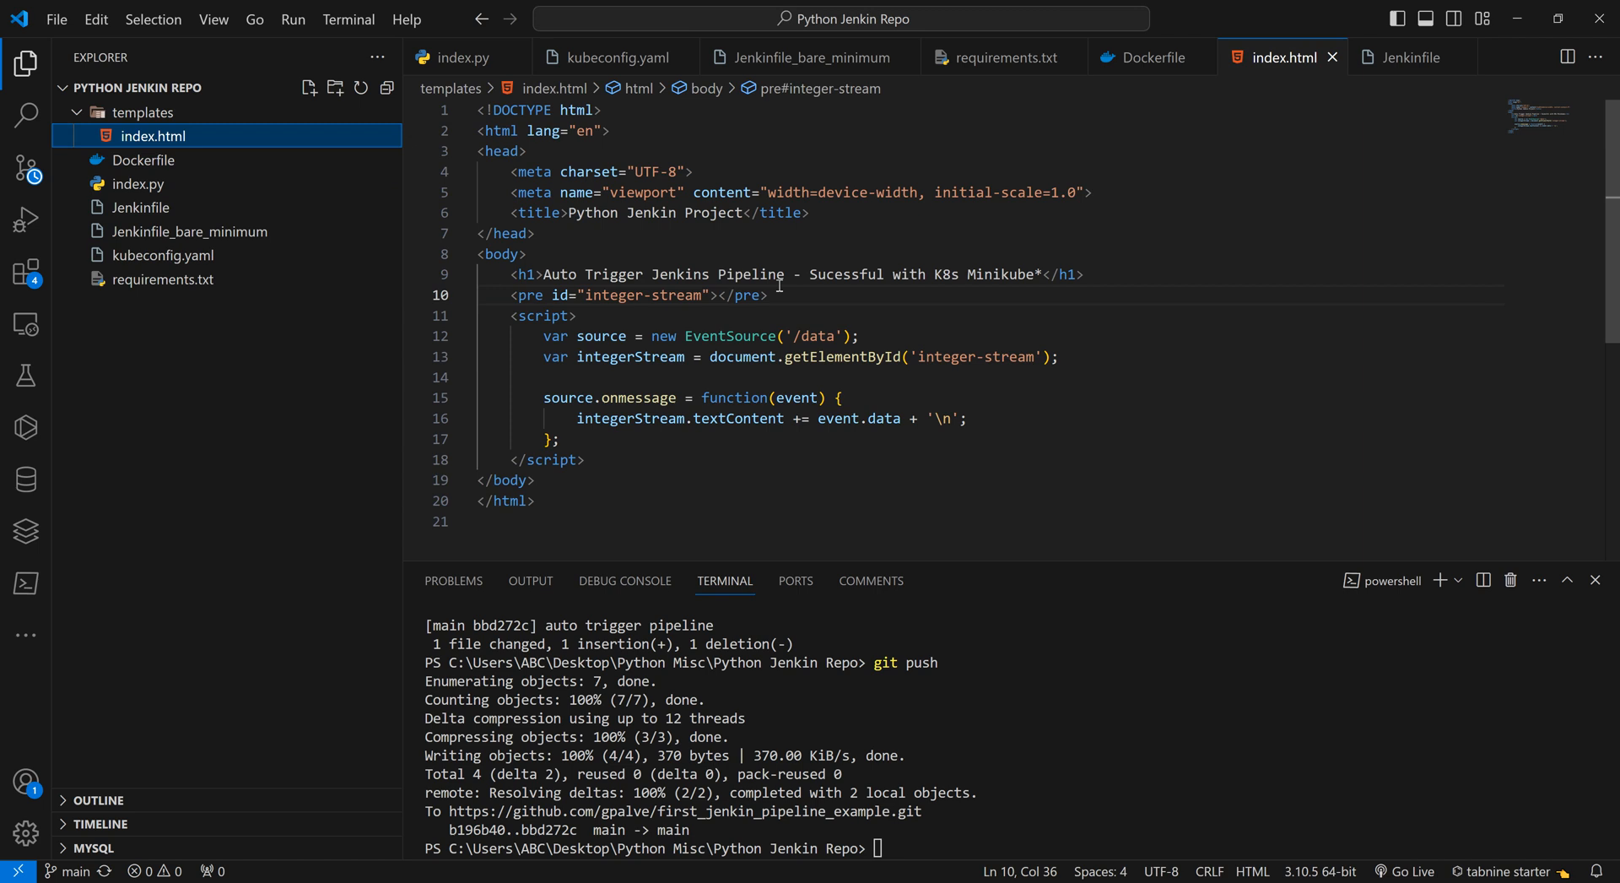
pyautogui.click(535, 233)
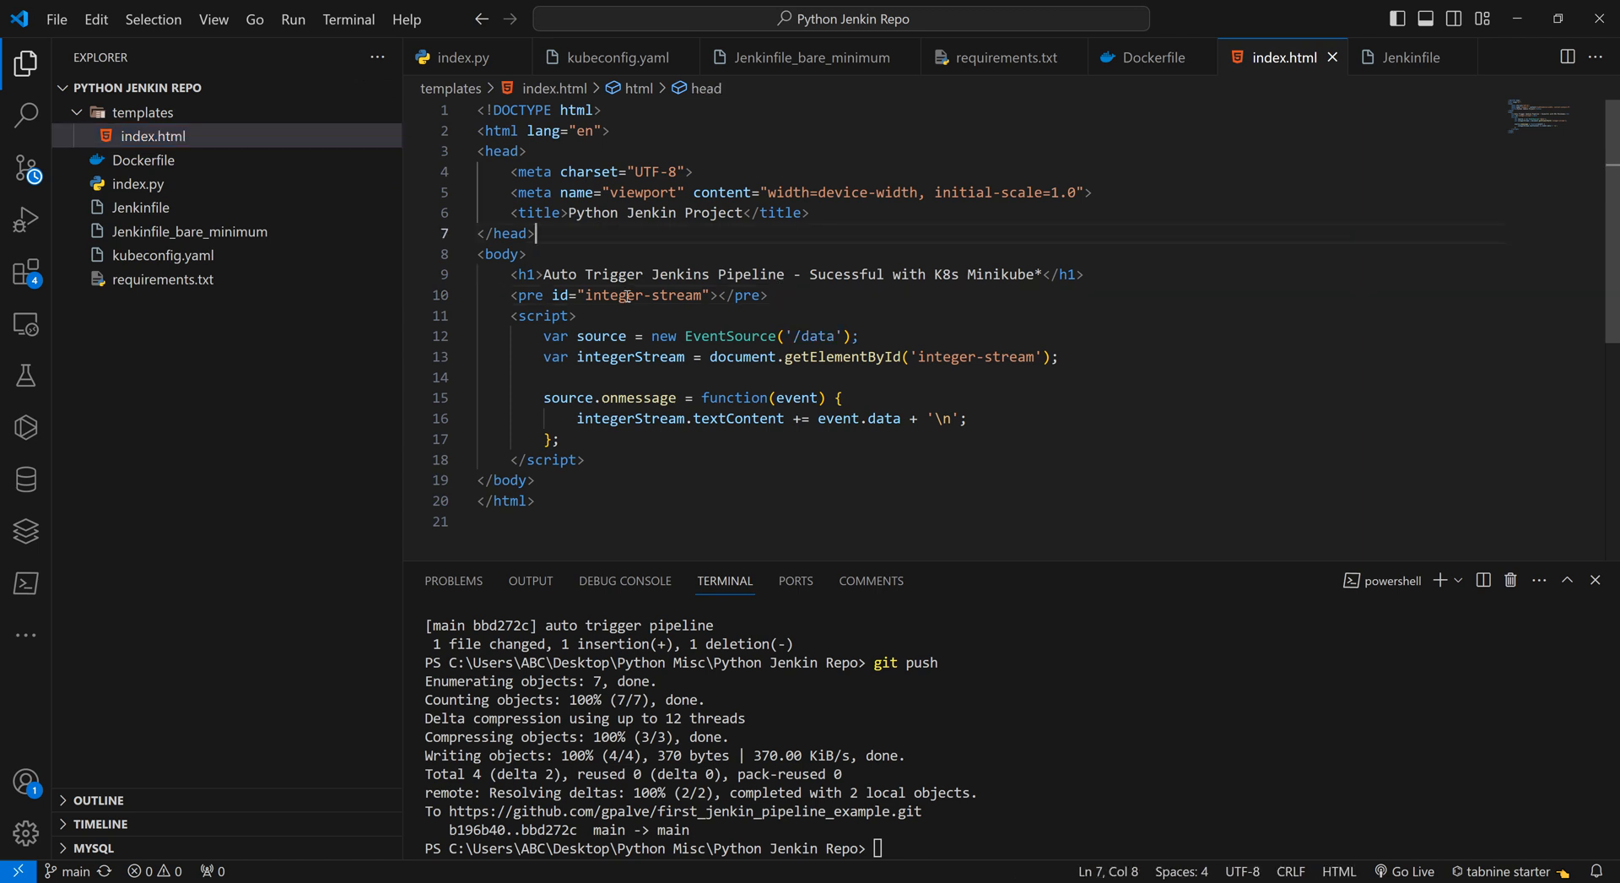
pyautogui.click(667, 213)
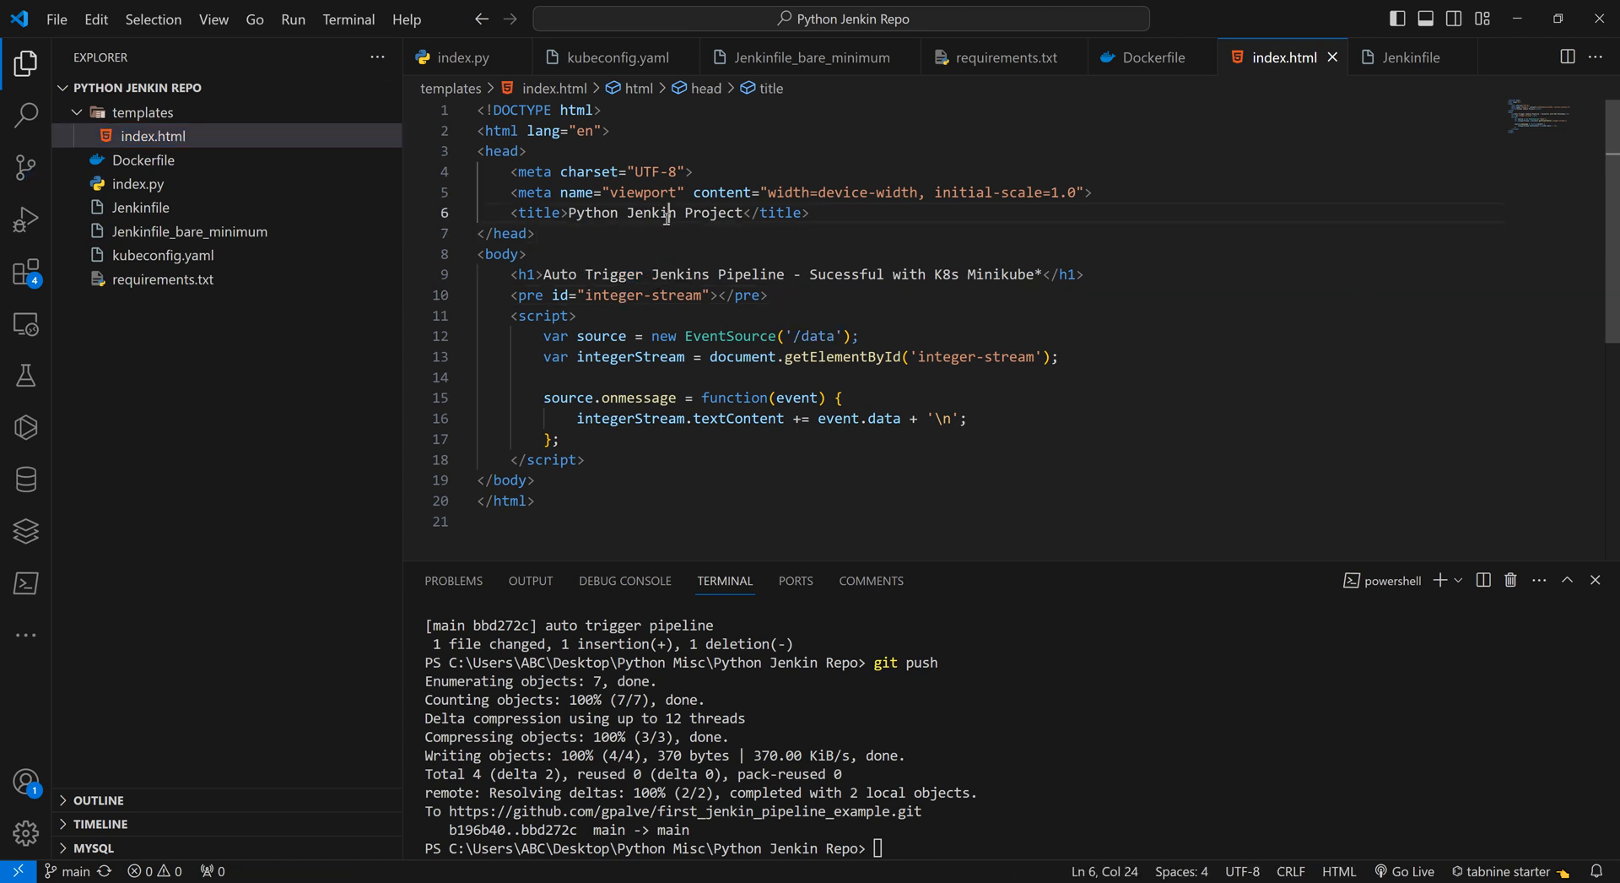
pyautogui.moveTo(1020, 756)
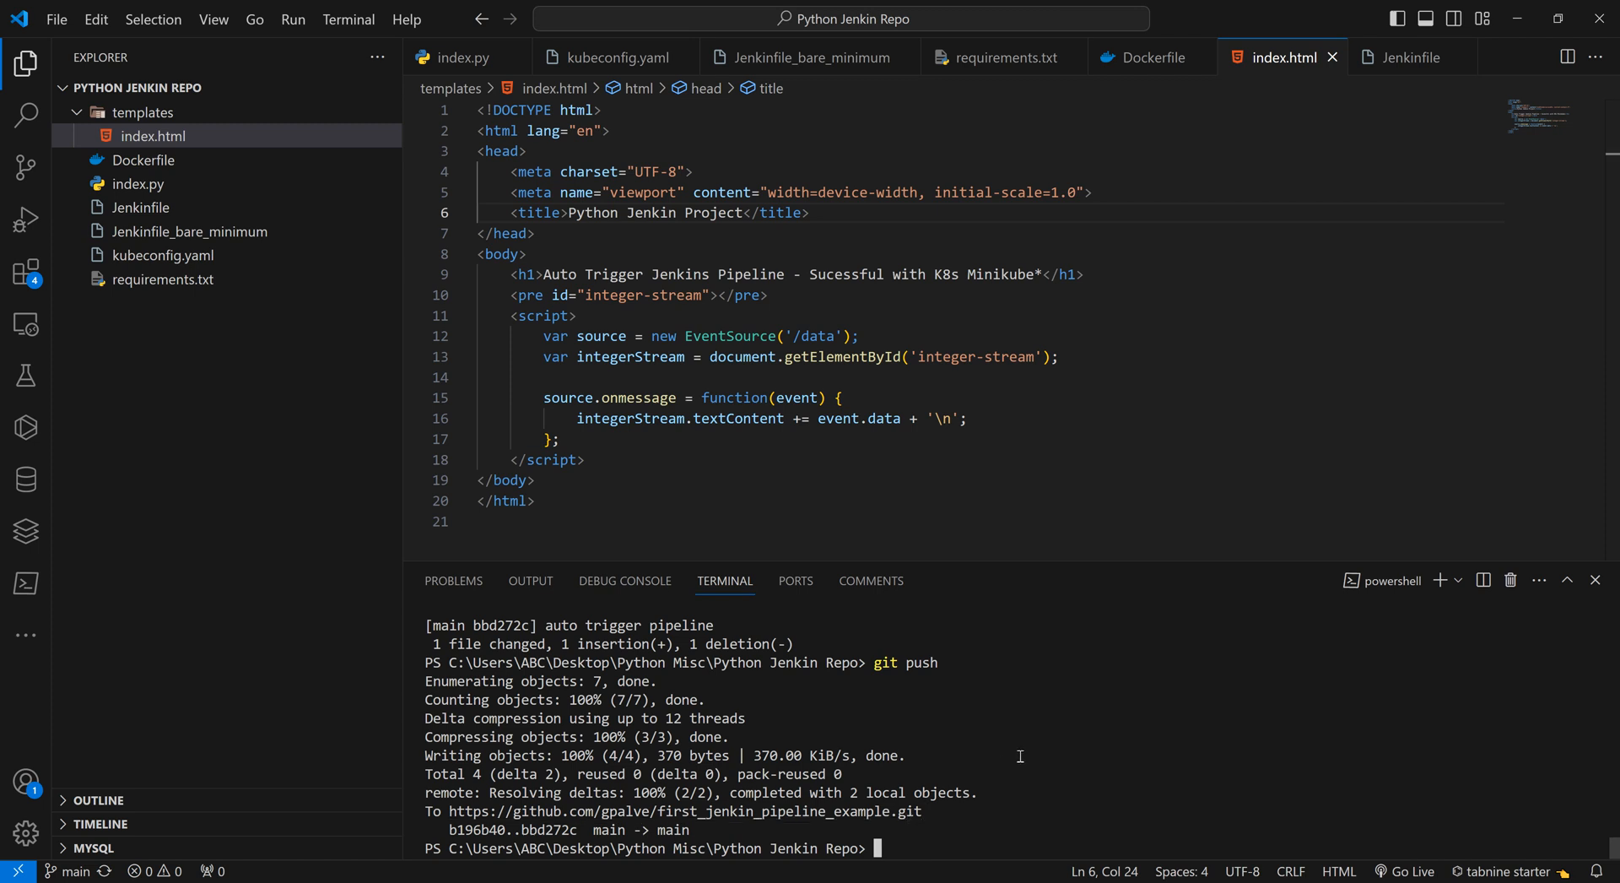
pyautogui.moveTo(859, 219)
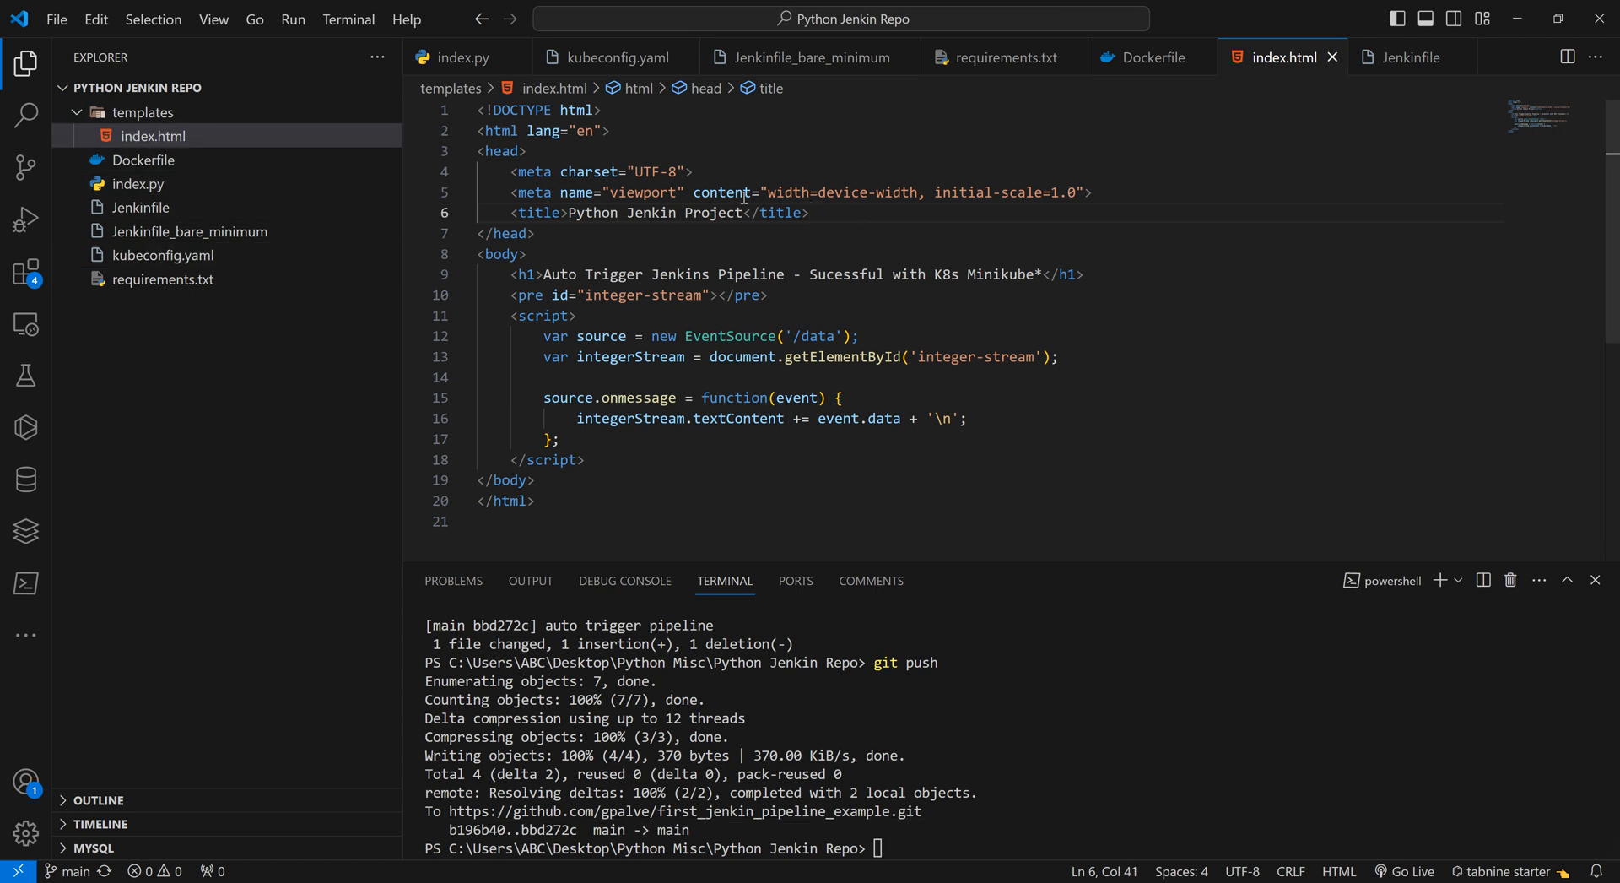
pyautogui.moveTo(878, 223)
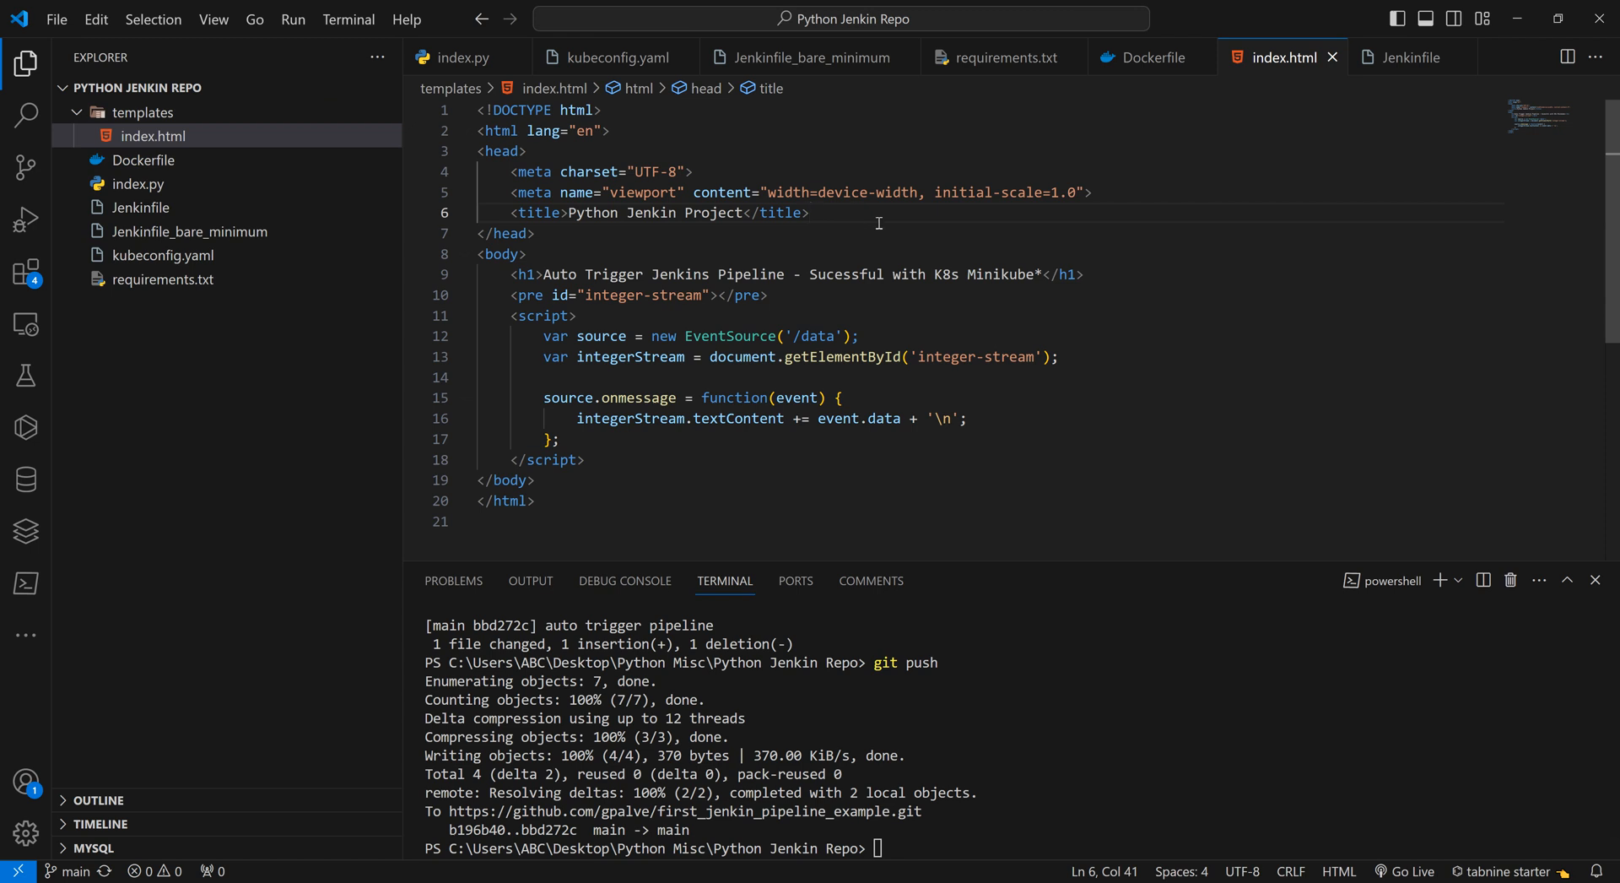
pyautogui.moveTo(850, 241)
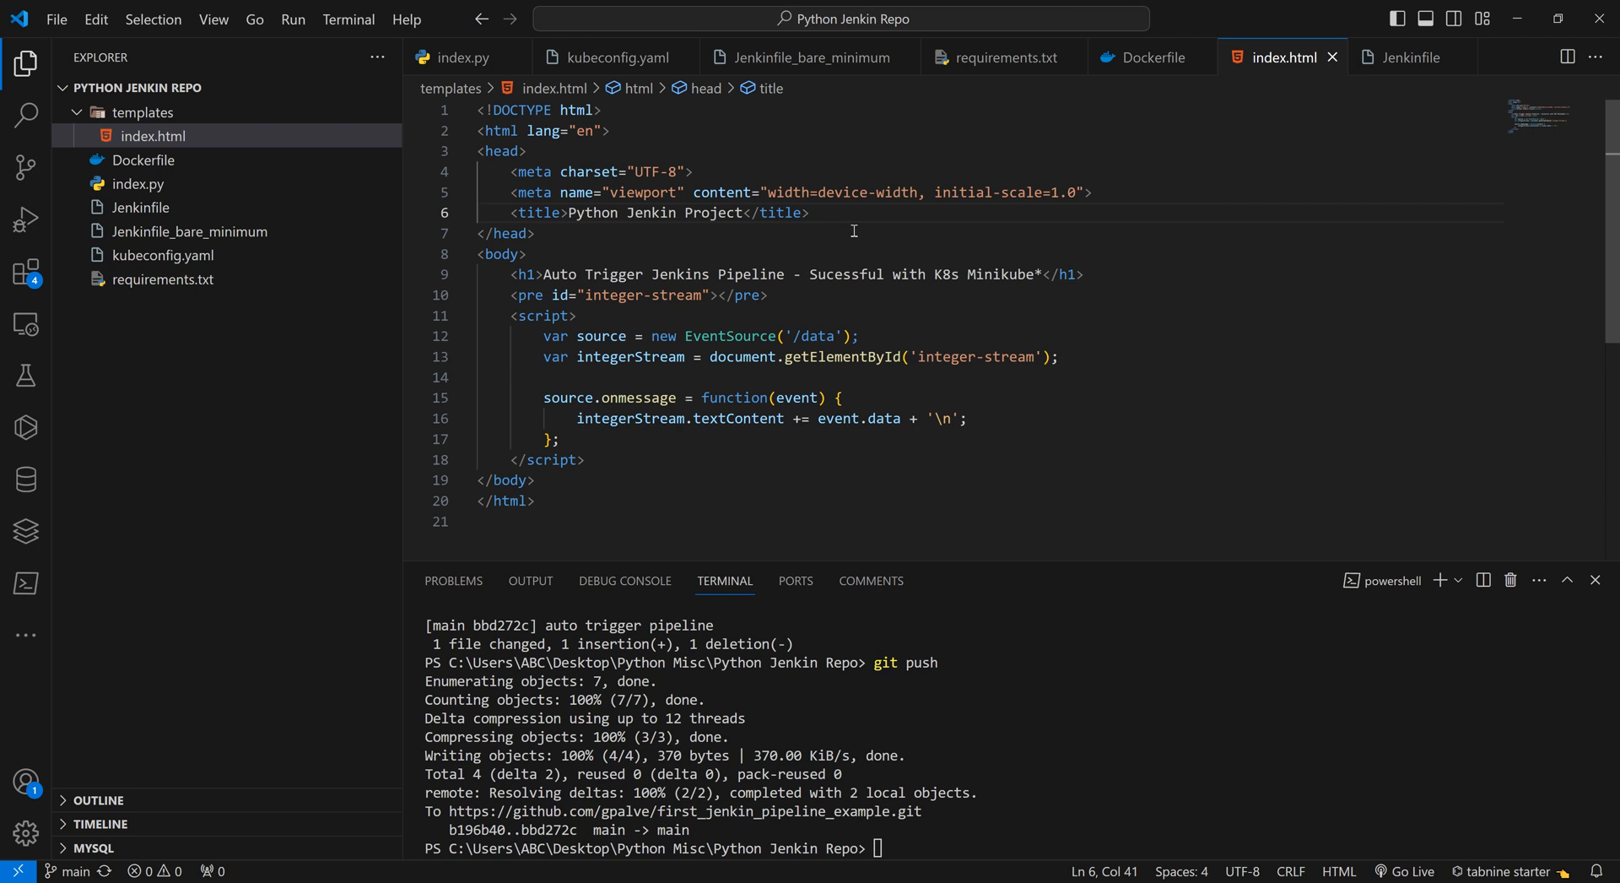
pyautogui.moveTo(893, 365)
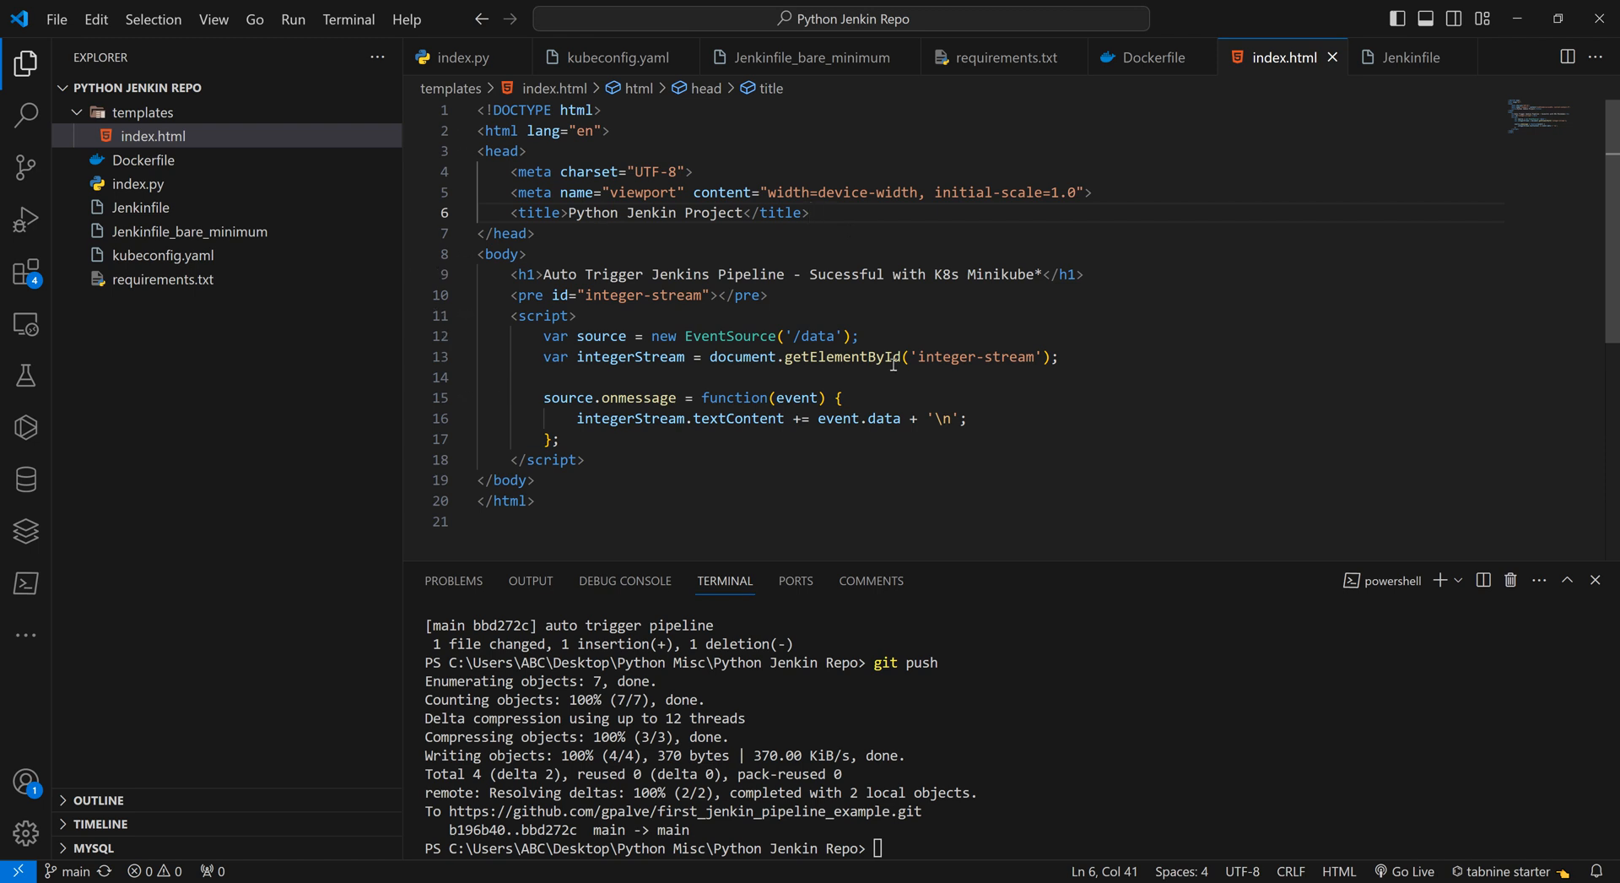
# Change the h1 to 'Trigger Jenkins Pipeline Manually - Sucessful with K8s Minikube'.
pyautogui.click(545, 274)
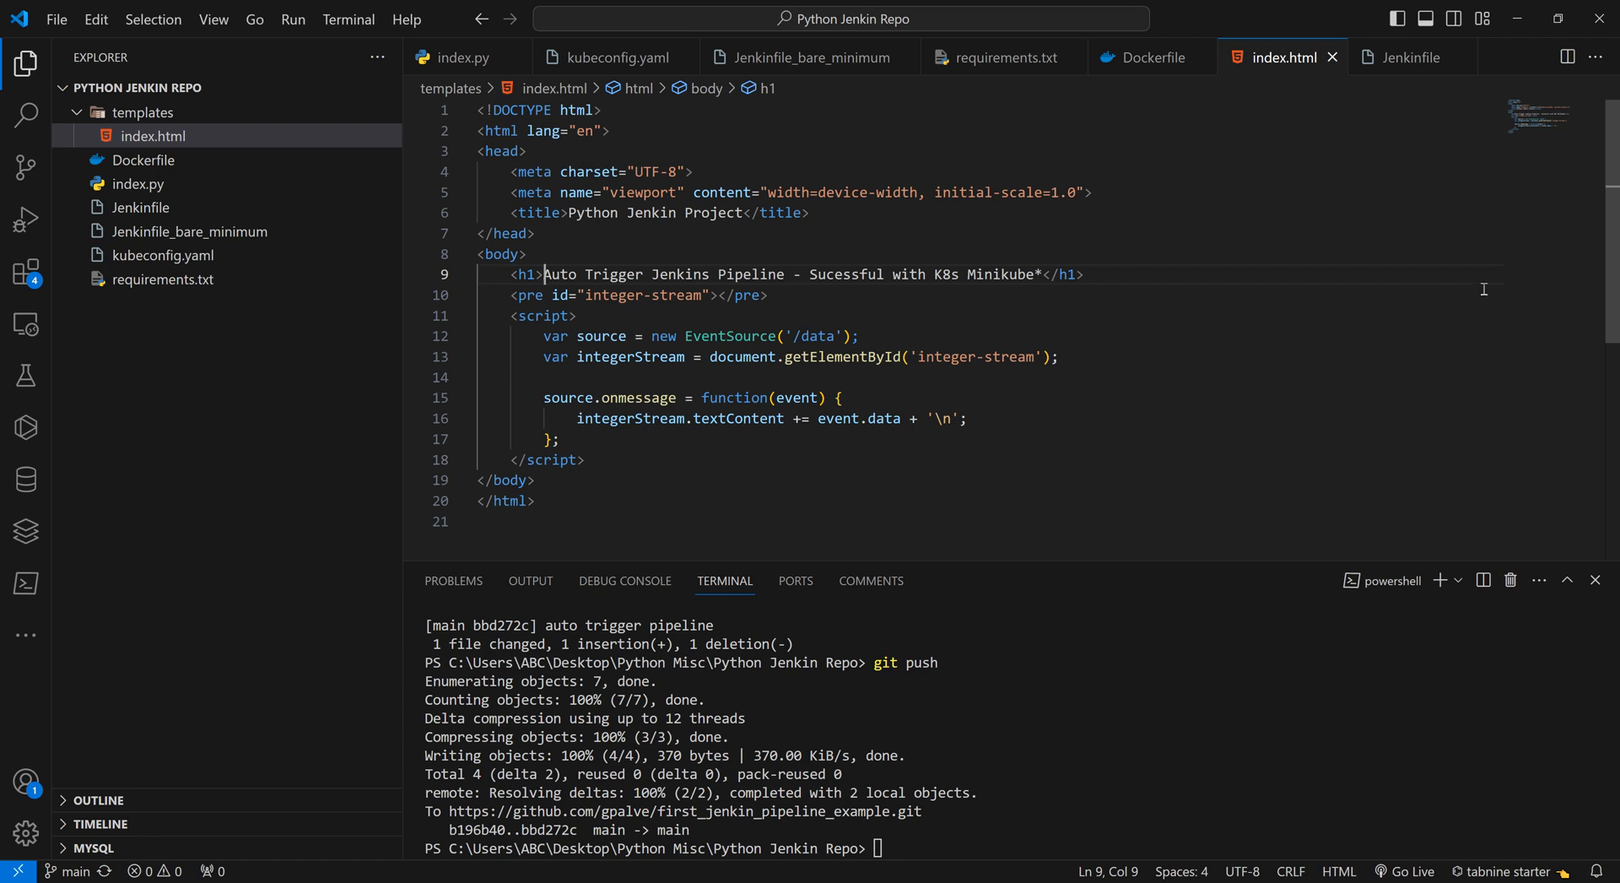
pyautogui.moveTo(928, 299)
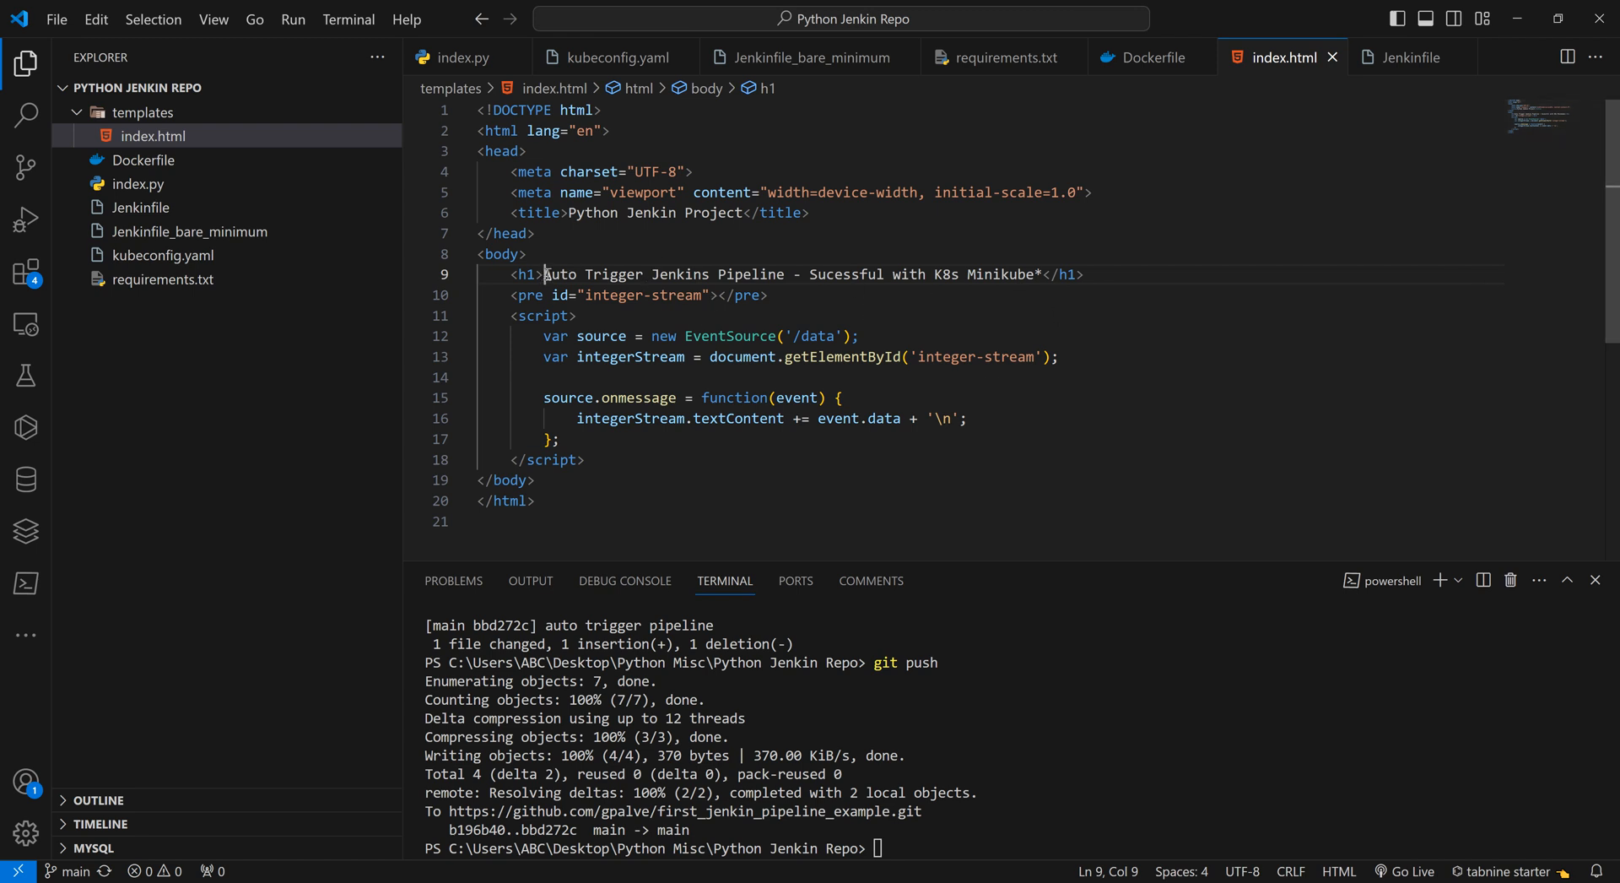
pyautogui.doubleClick(561, 273)
pyautogui.write(' Manually')
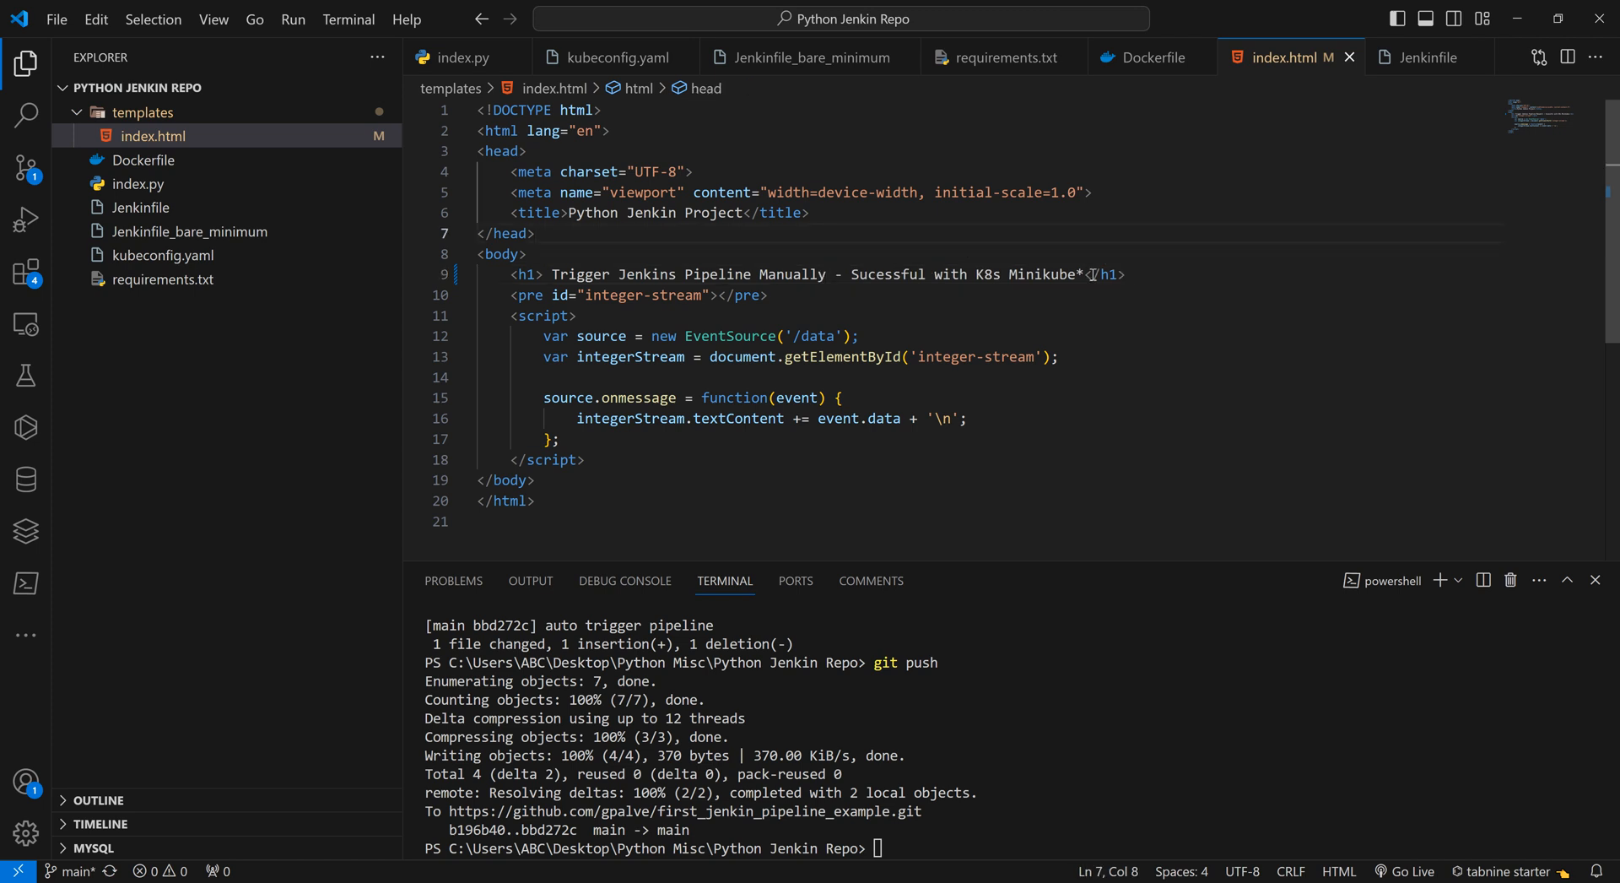
pyautogui.moveTo(1101, 274)
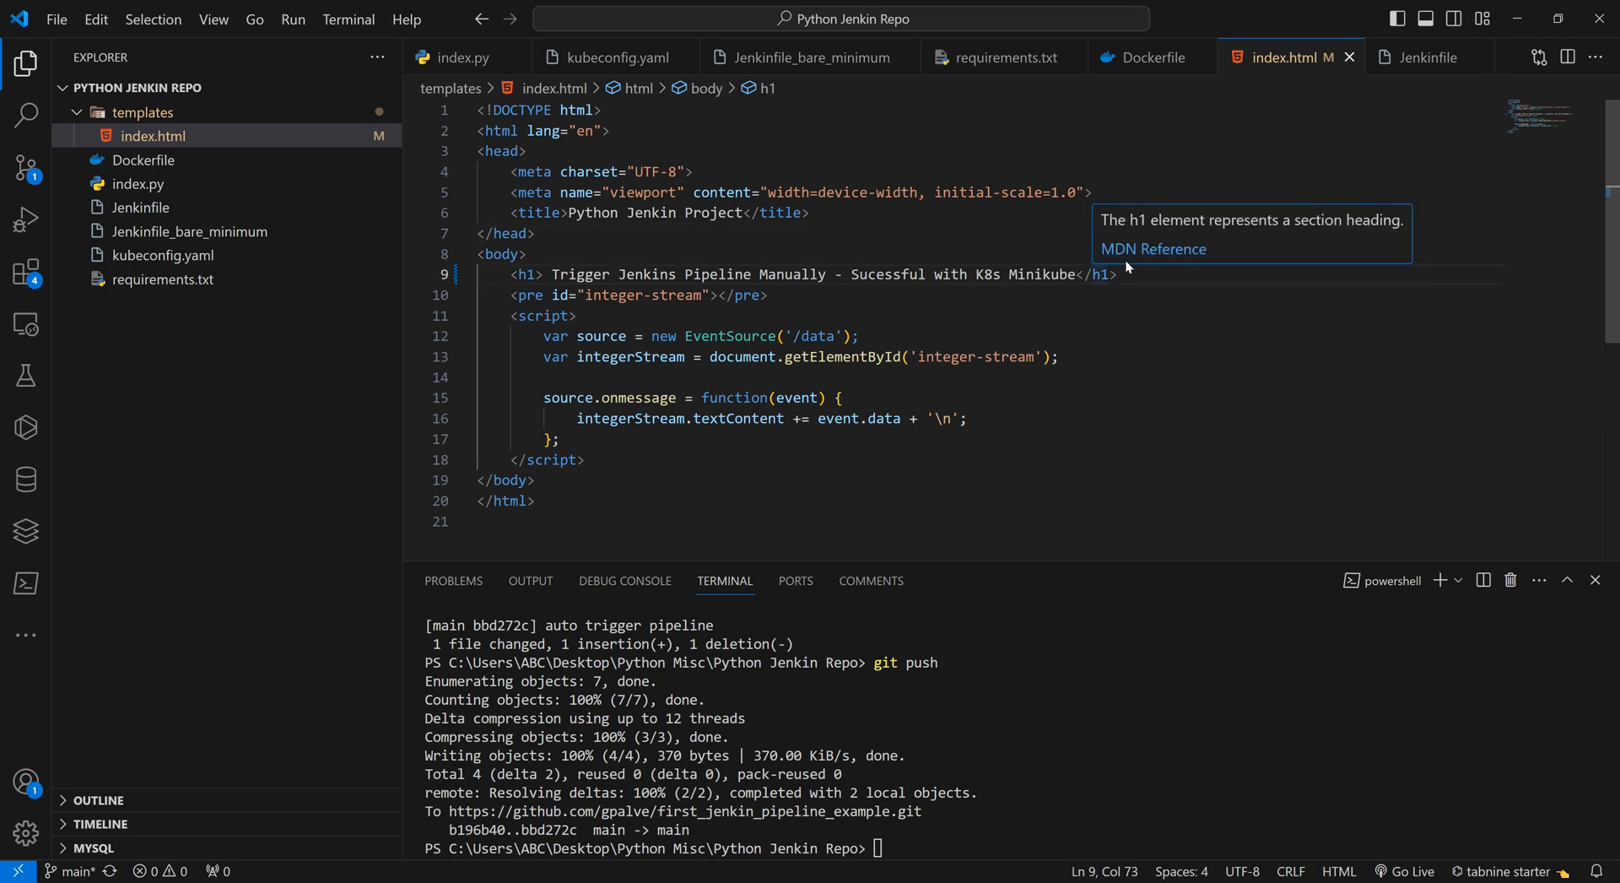
pyautogui.click(642, 296)
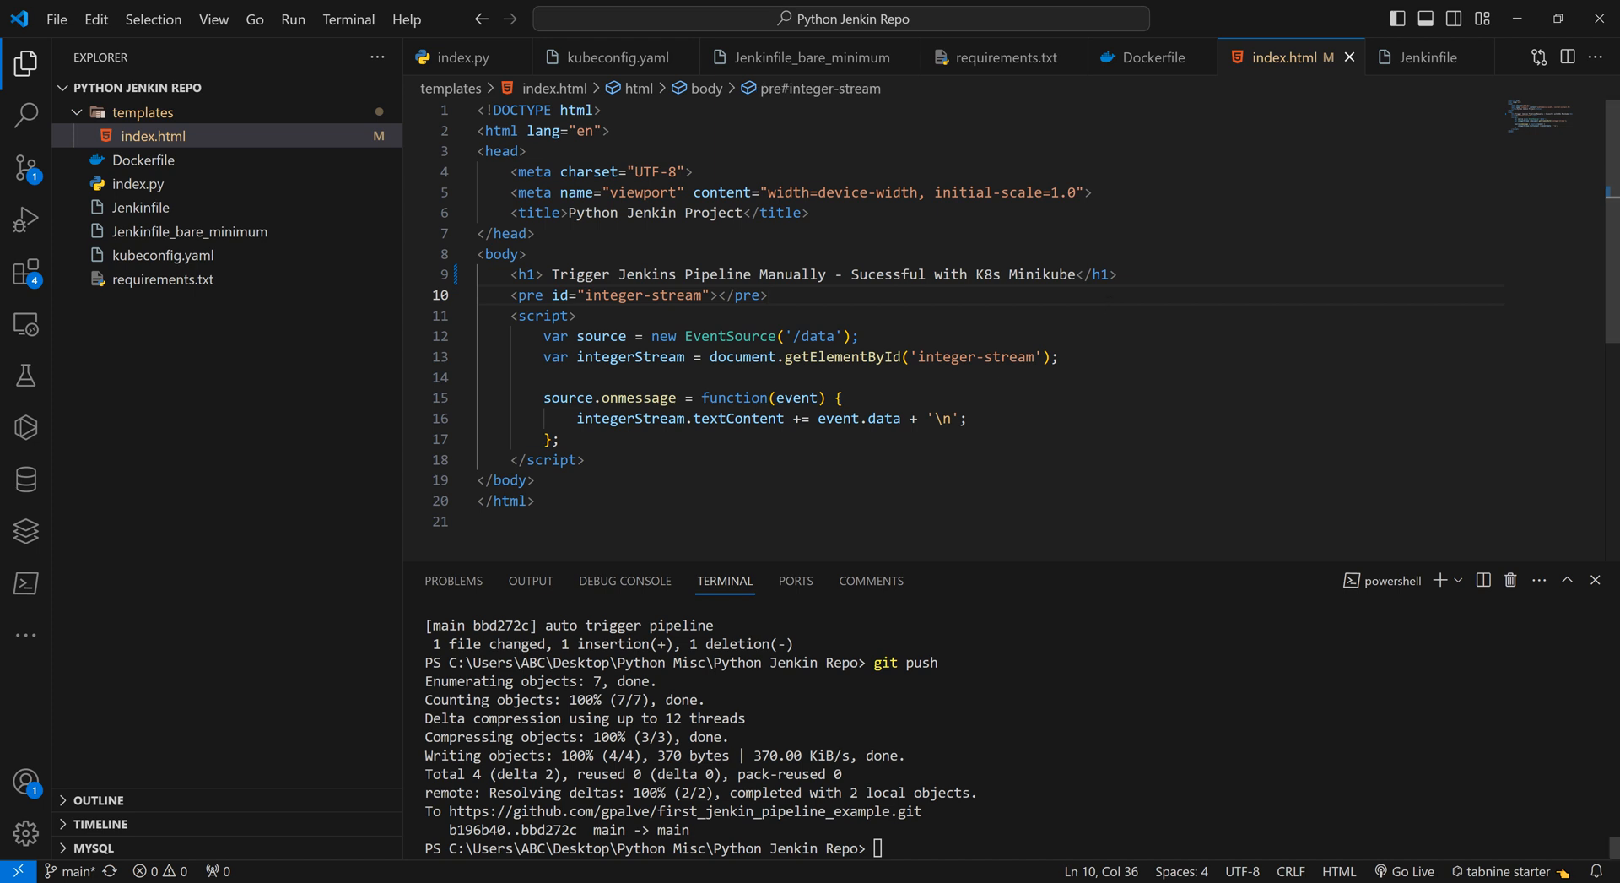
# Stage the change and commit it with the message 'Manual Pipeline'.
pyautogui.write('git add .')
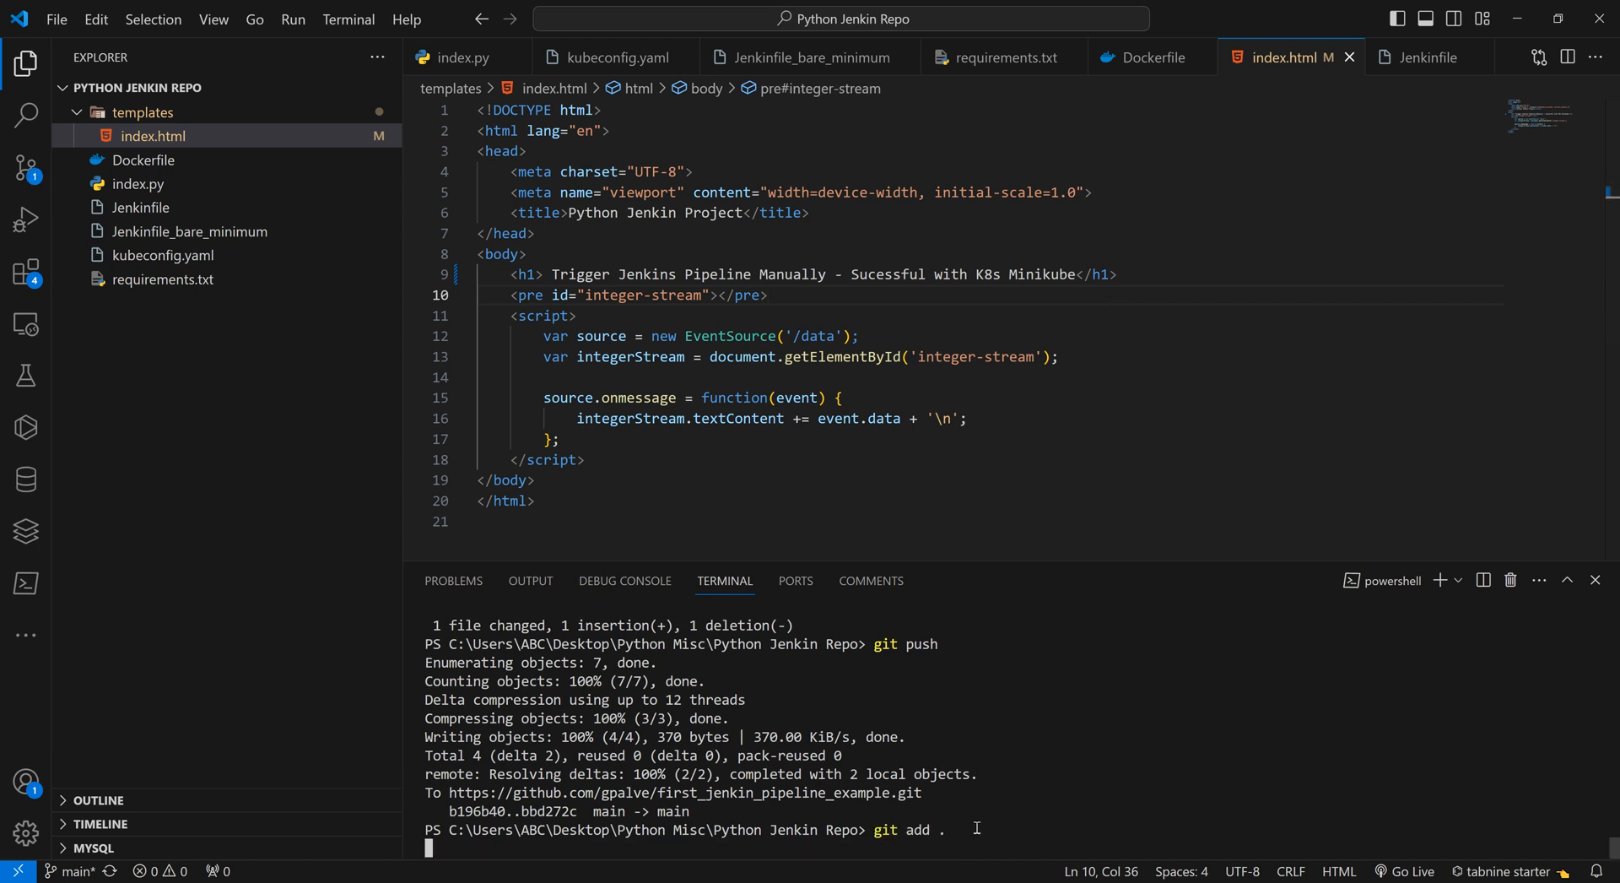
pyautogui.write('git')
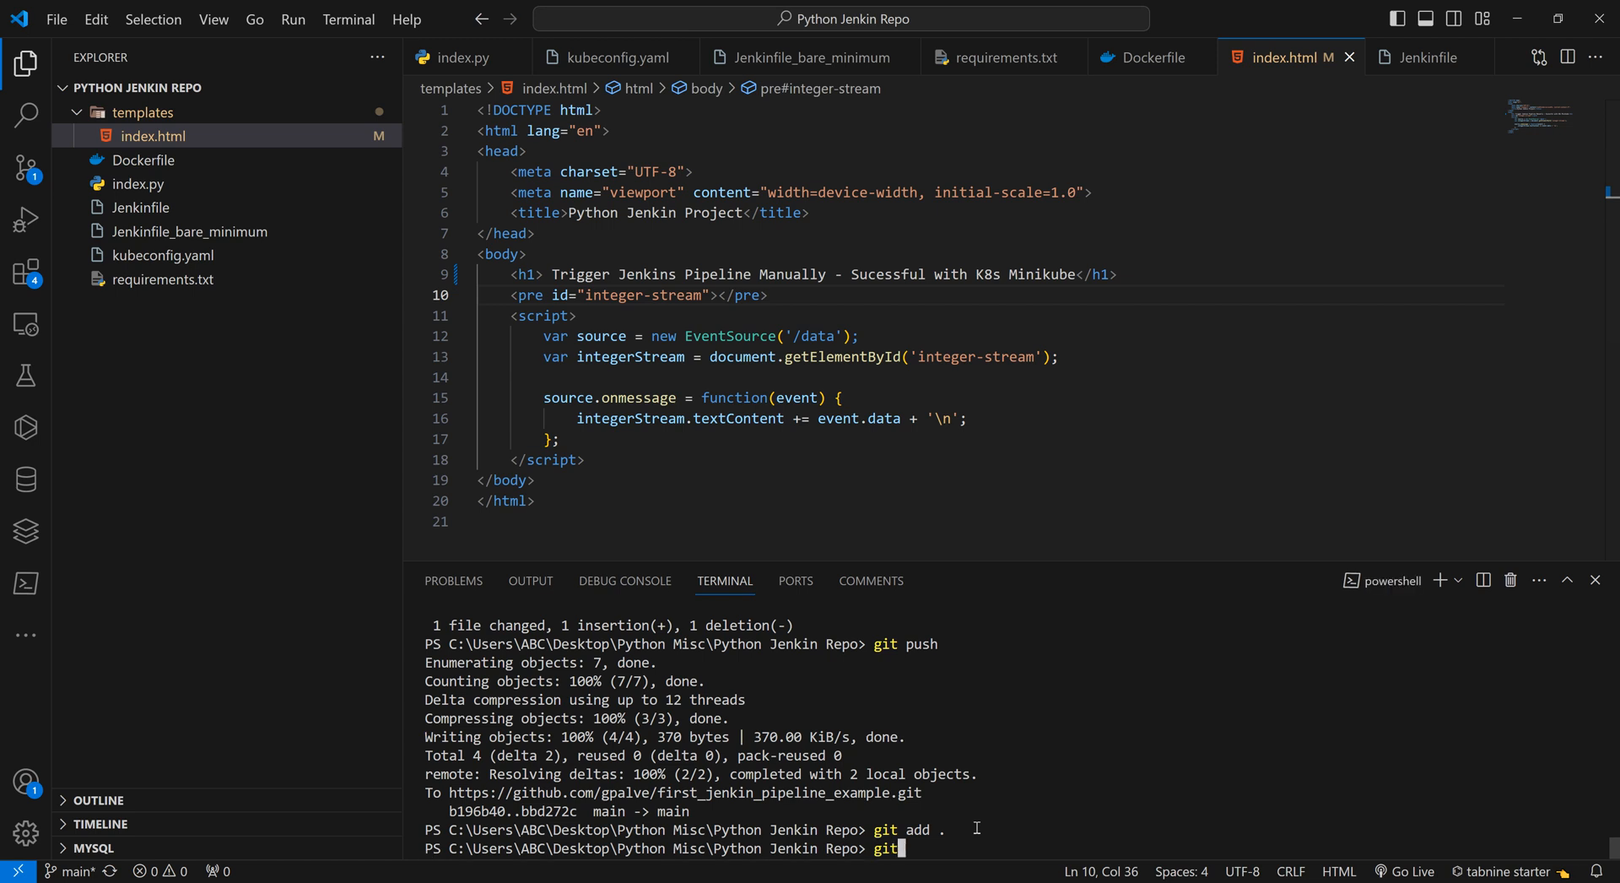
pyautogui.write('commit -m')
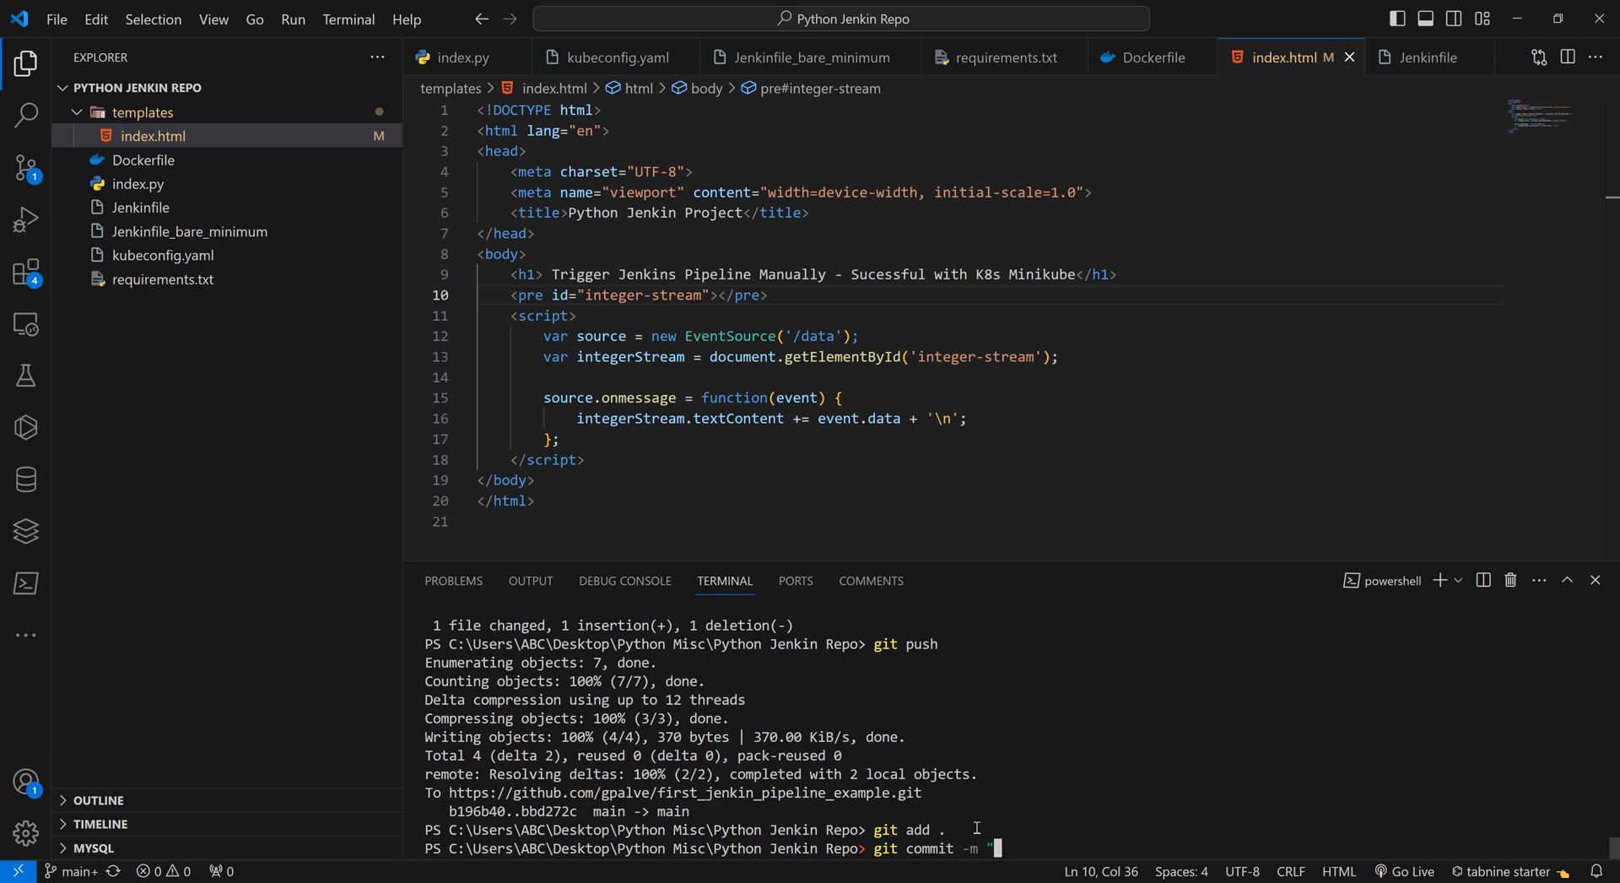
pyautogui.write('"Manual')
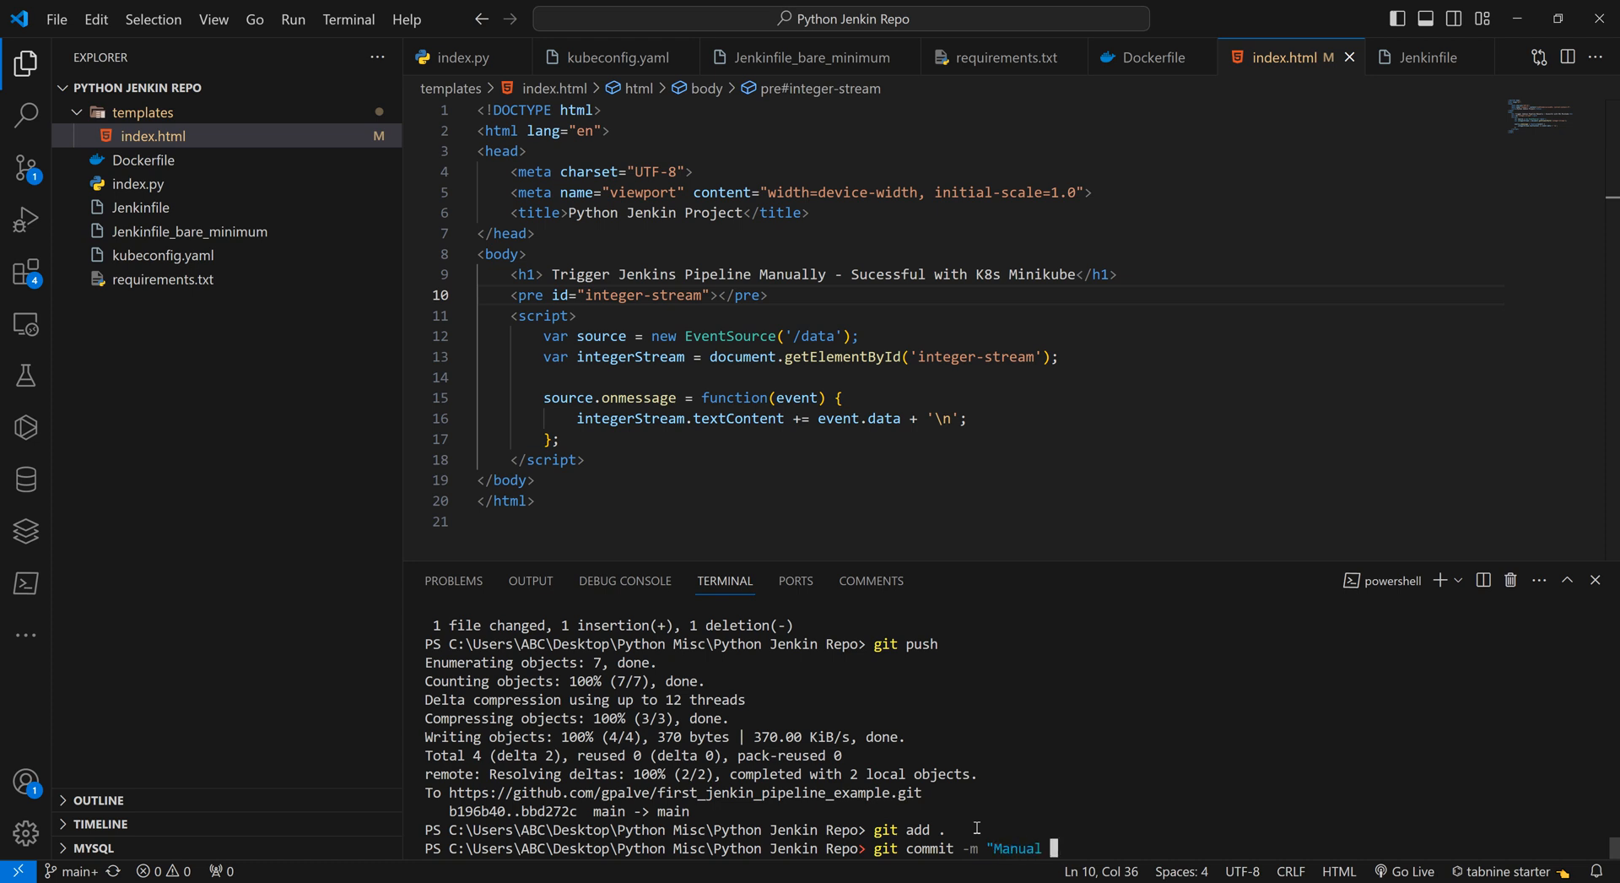
pyautogui.write('Pipeline')
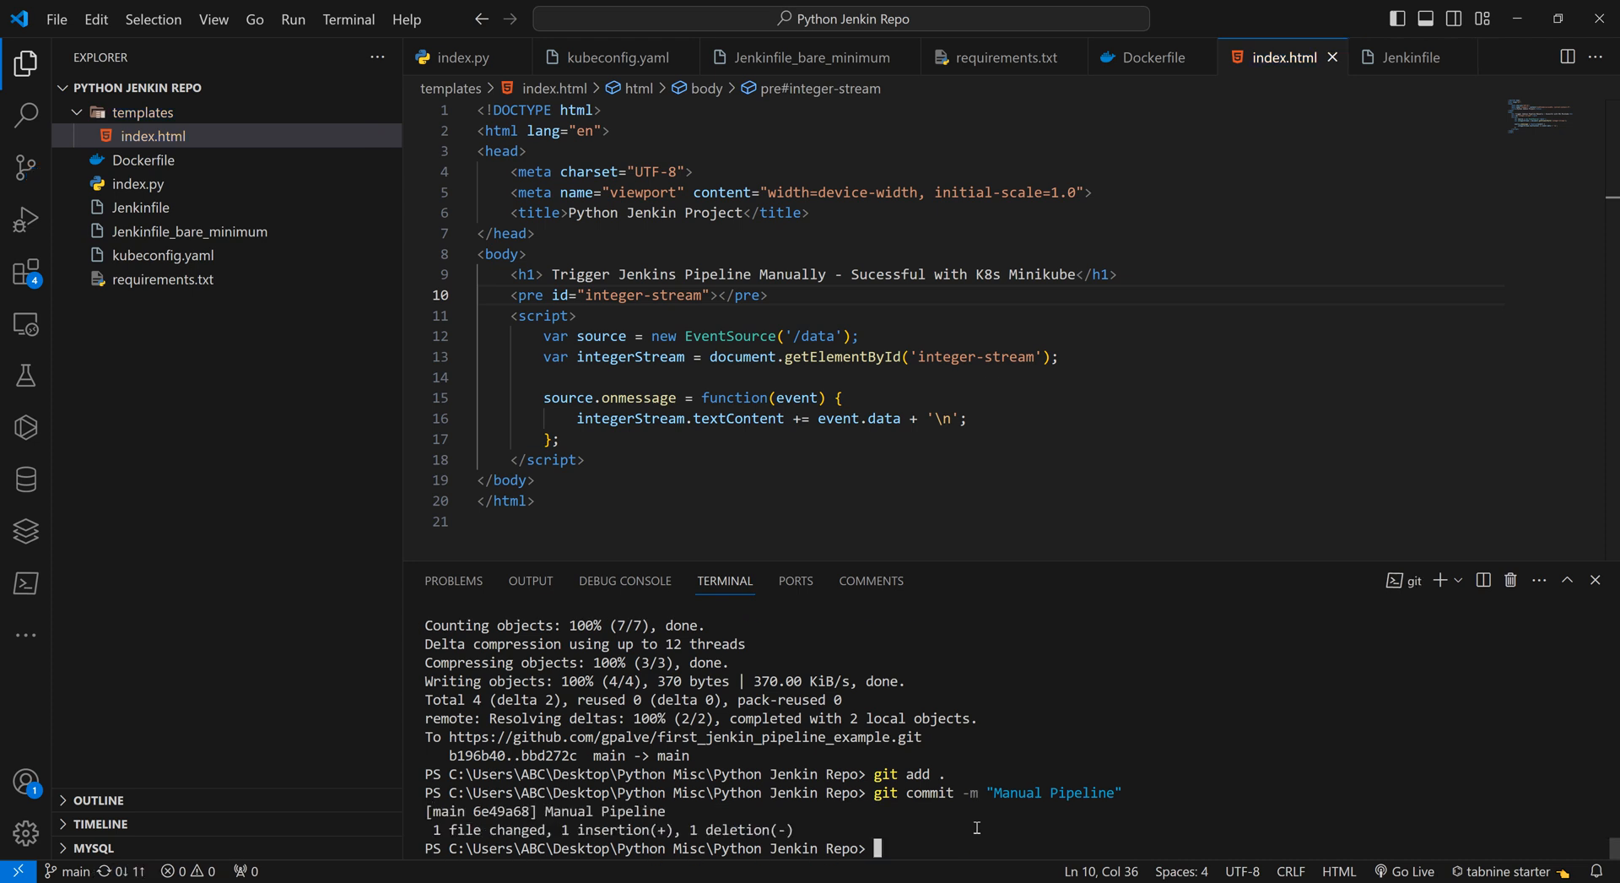
# Push the commit to the GitHub repository with git push.
pyautogui.write('git push')
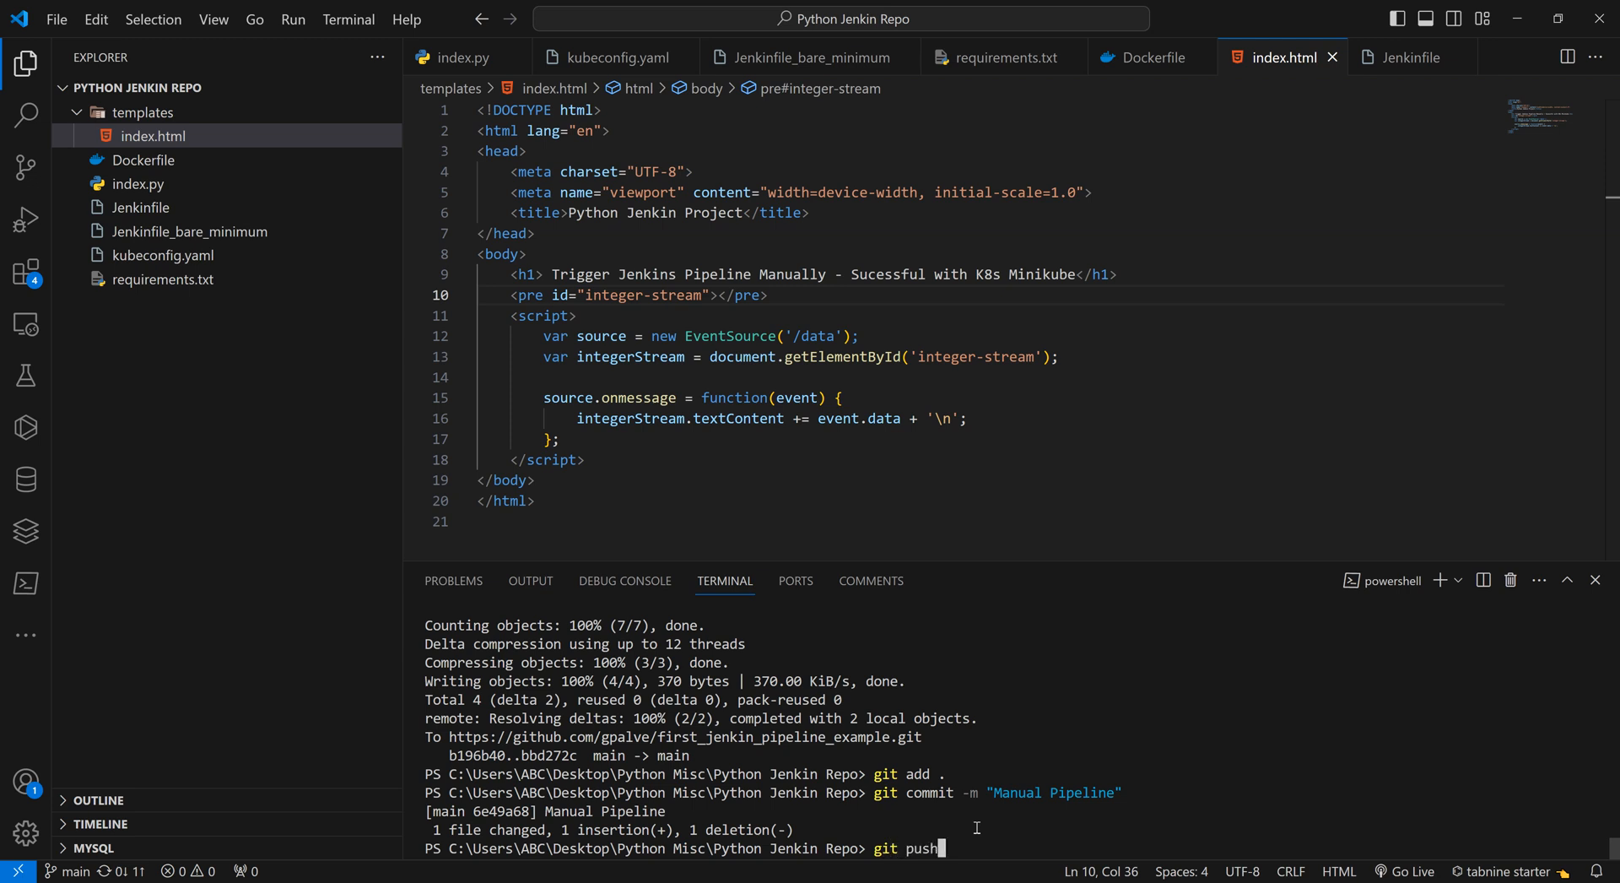
pyautogui.press('Return')
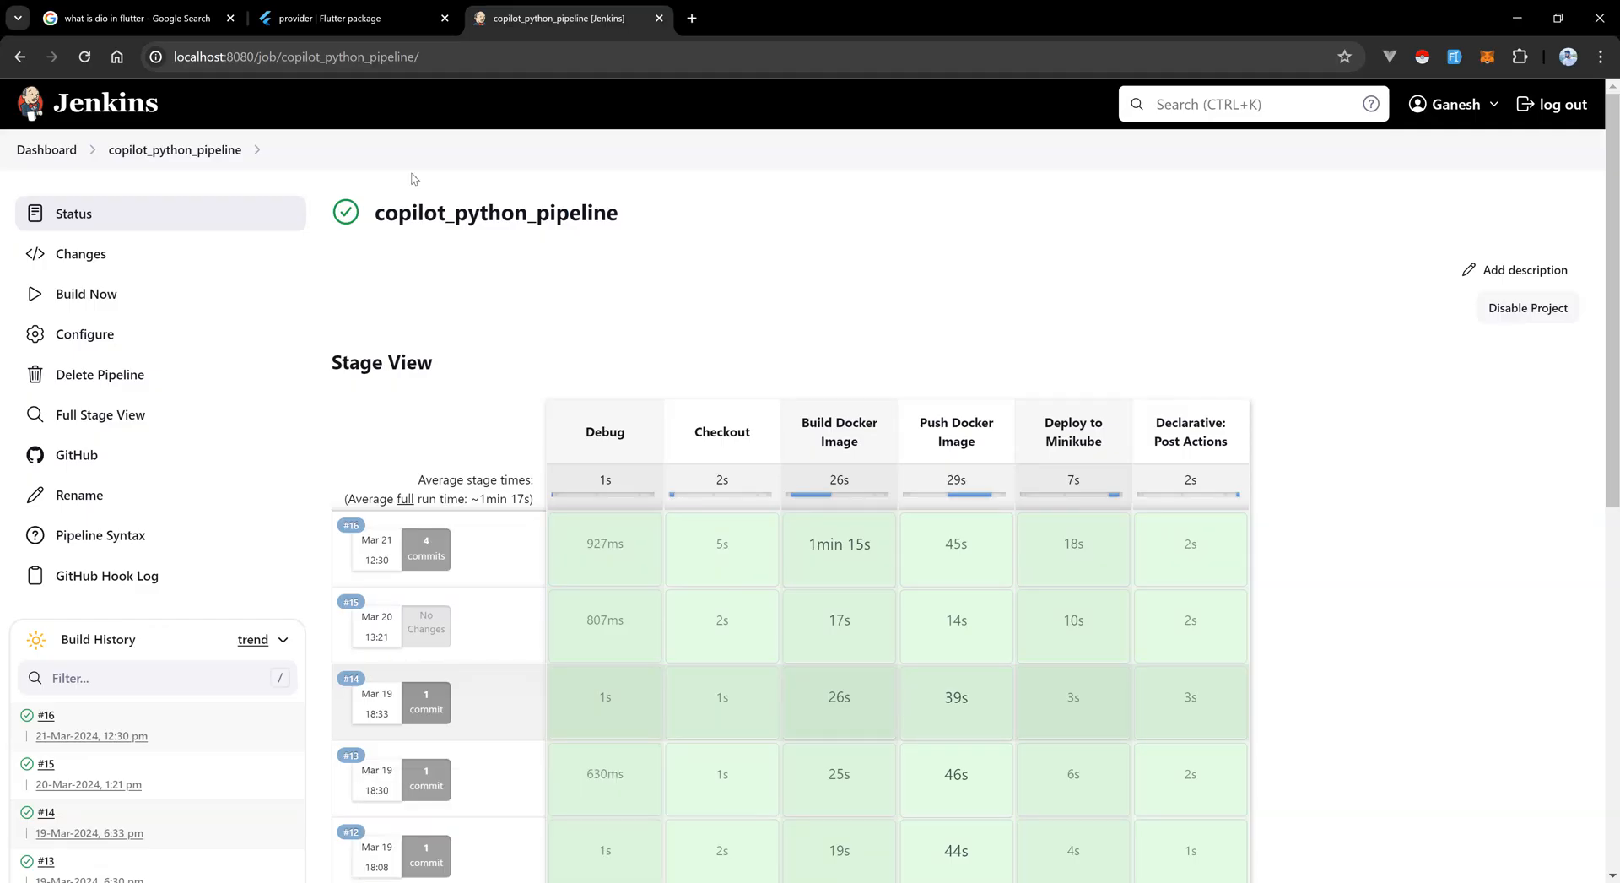
# Start a fresh browser tab next to the Jenkins job page to visit GitHub.
pyautogui.click(691, 17)
pyautogui.write('github.com')
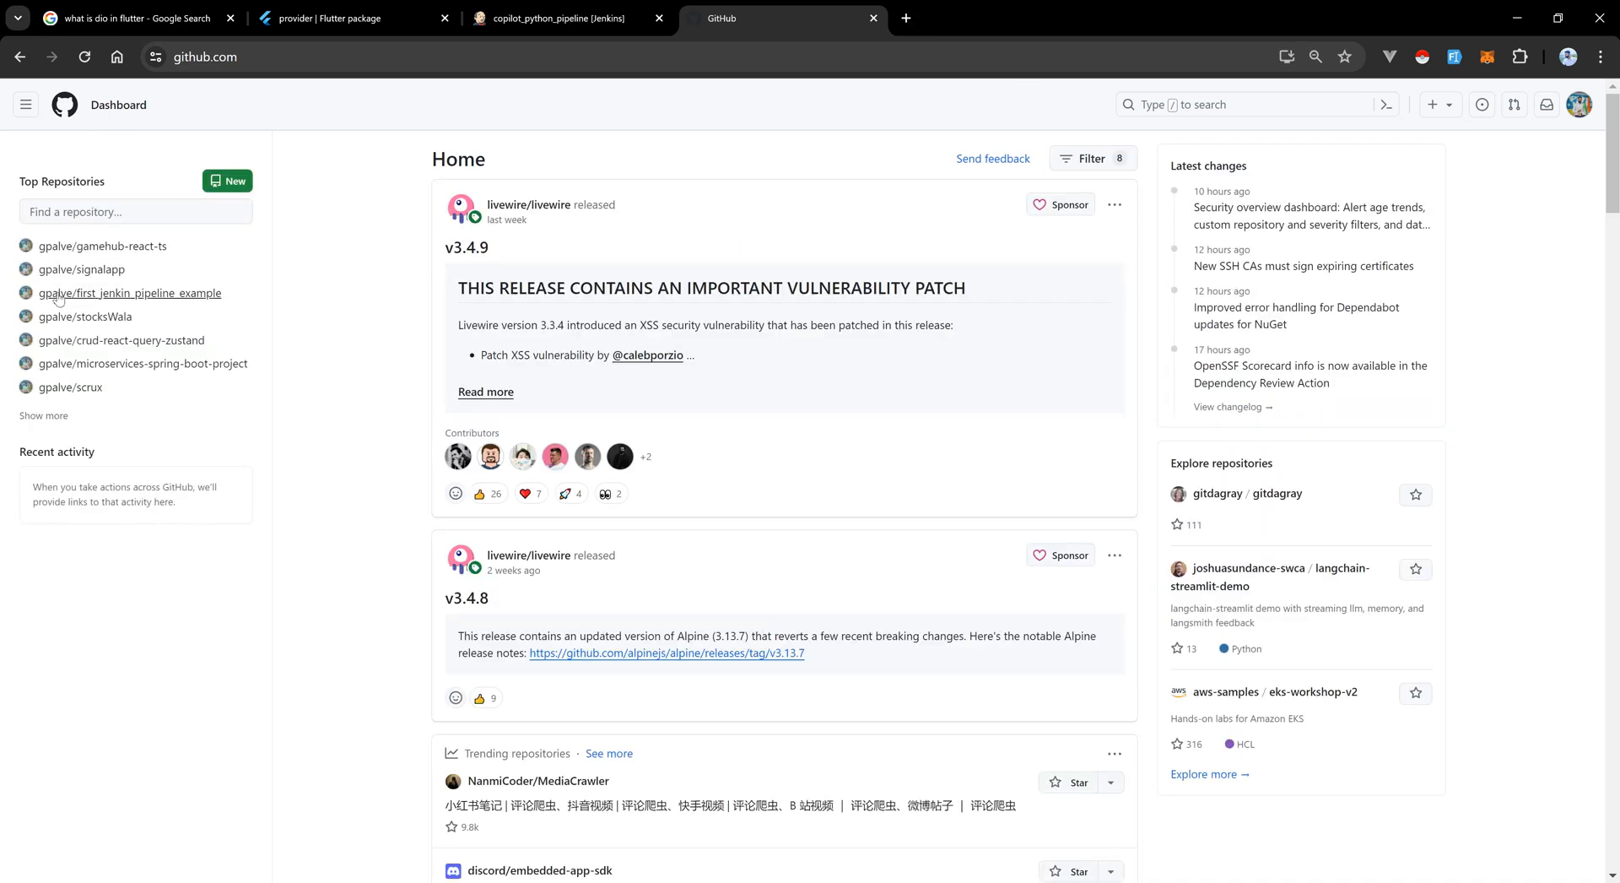
# Navigate via the profile's Repositories list to the first_jenkin_pipeline_example repository.
pyautogui.click(130, 295)
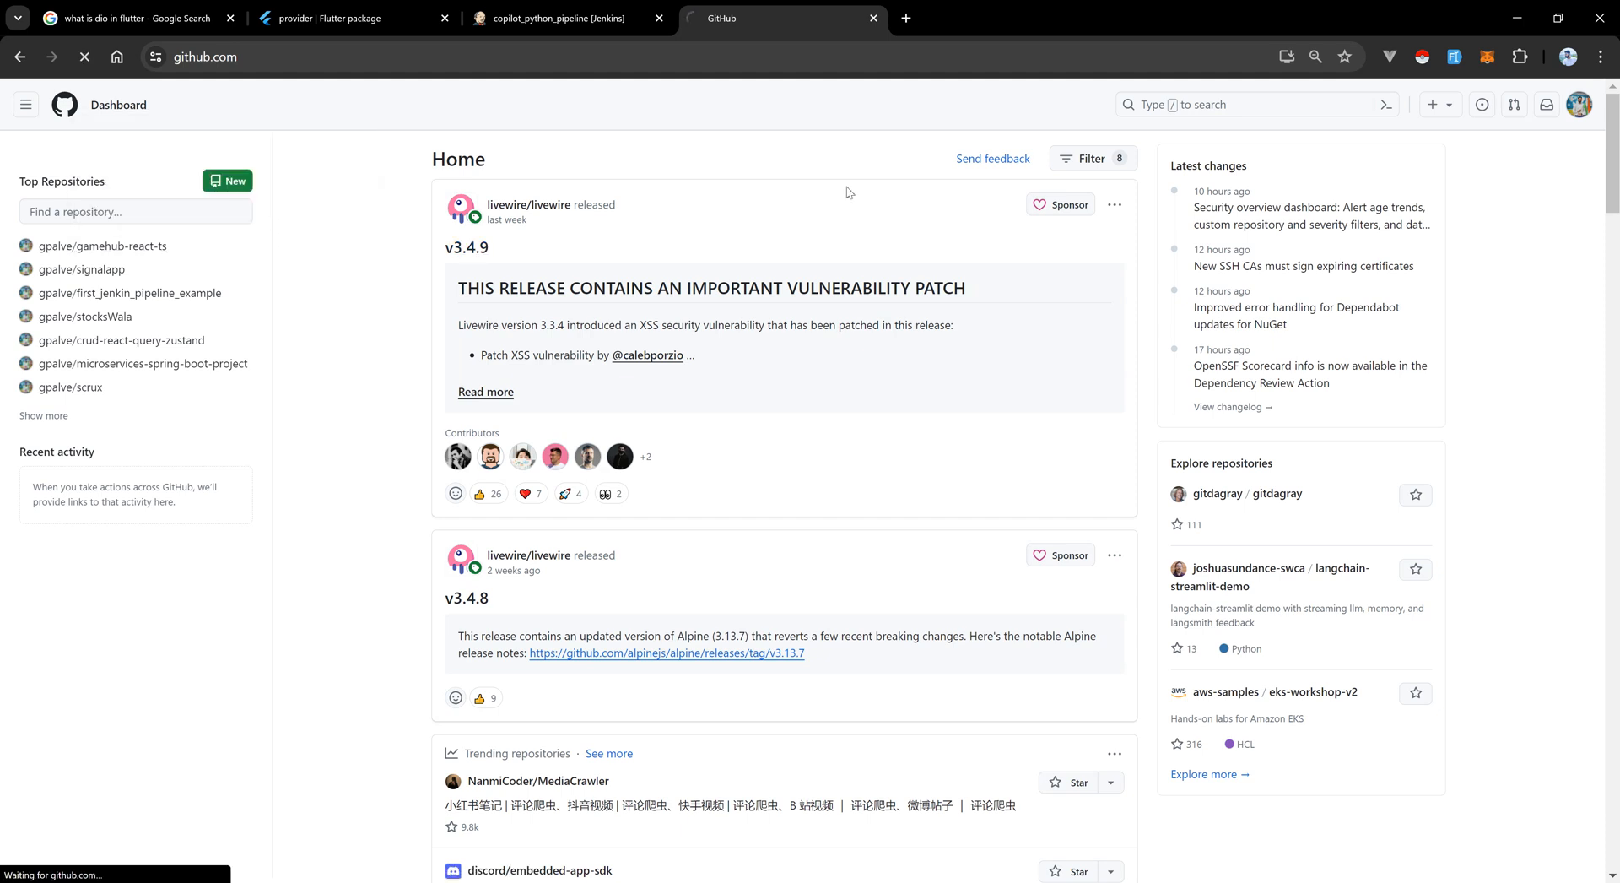
pyautogui.click(101, 246)
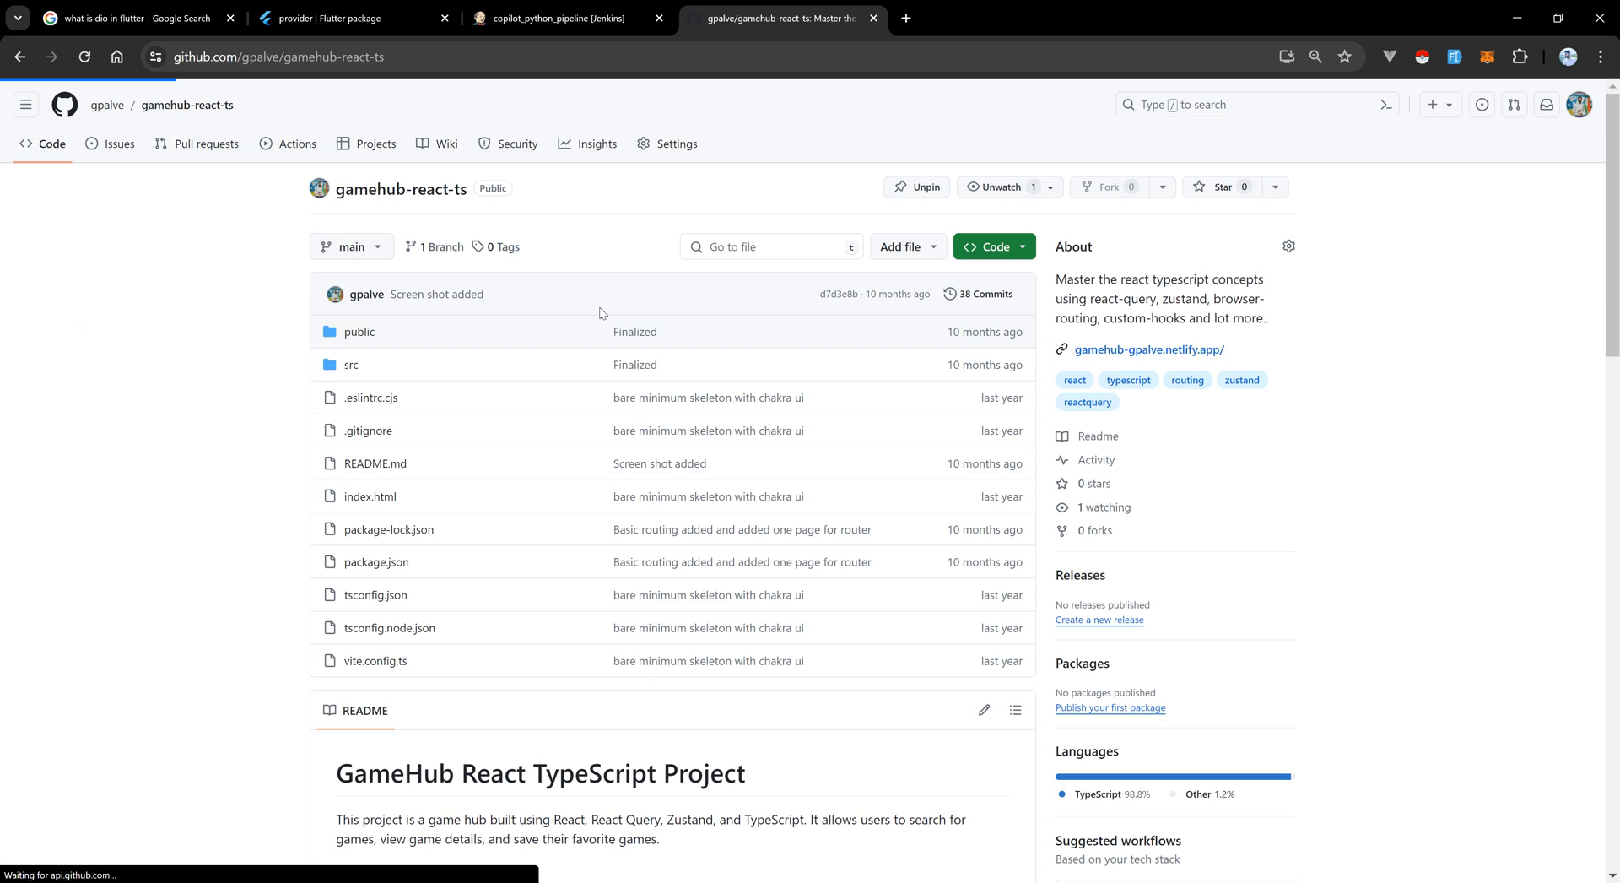
pyautogui.click(107, 104)
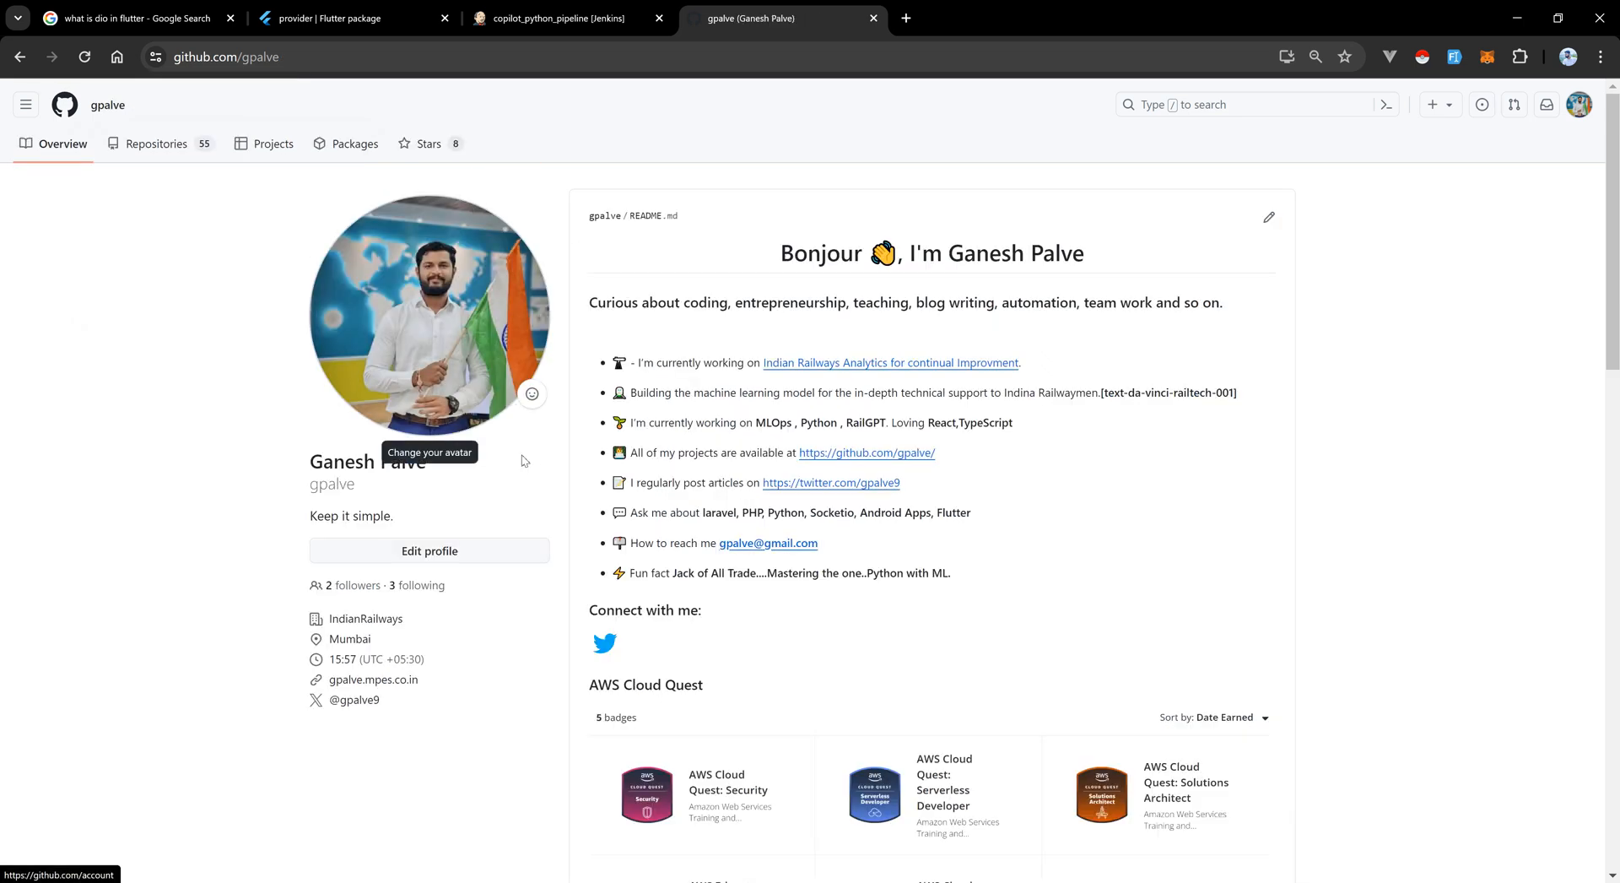
pyautogui.moveTo(170, 162)
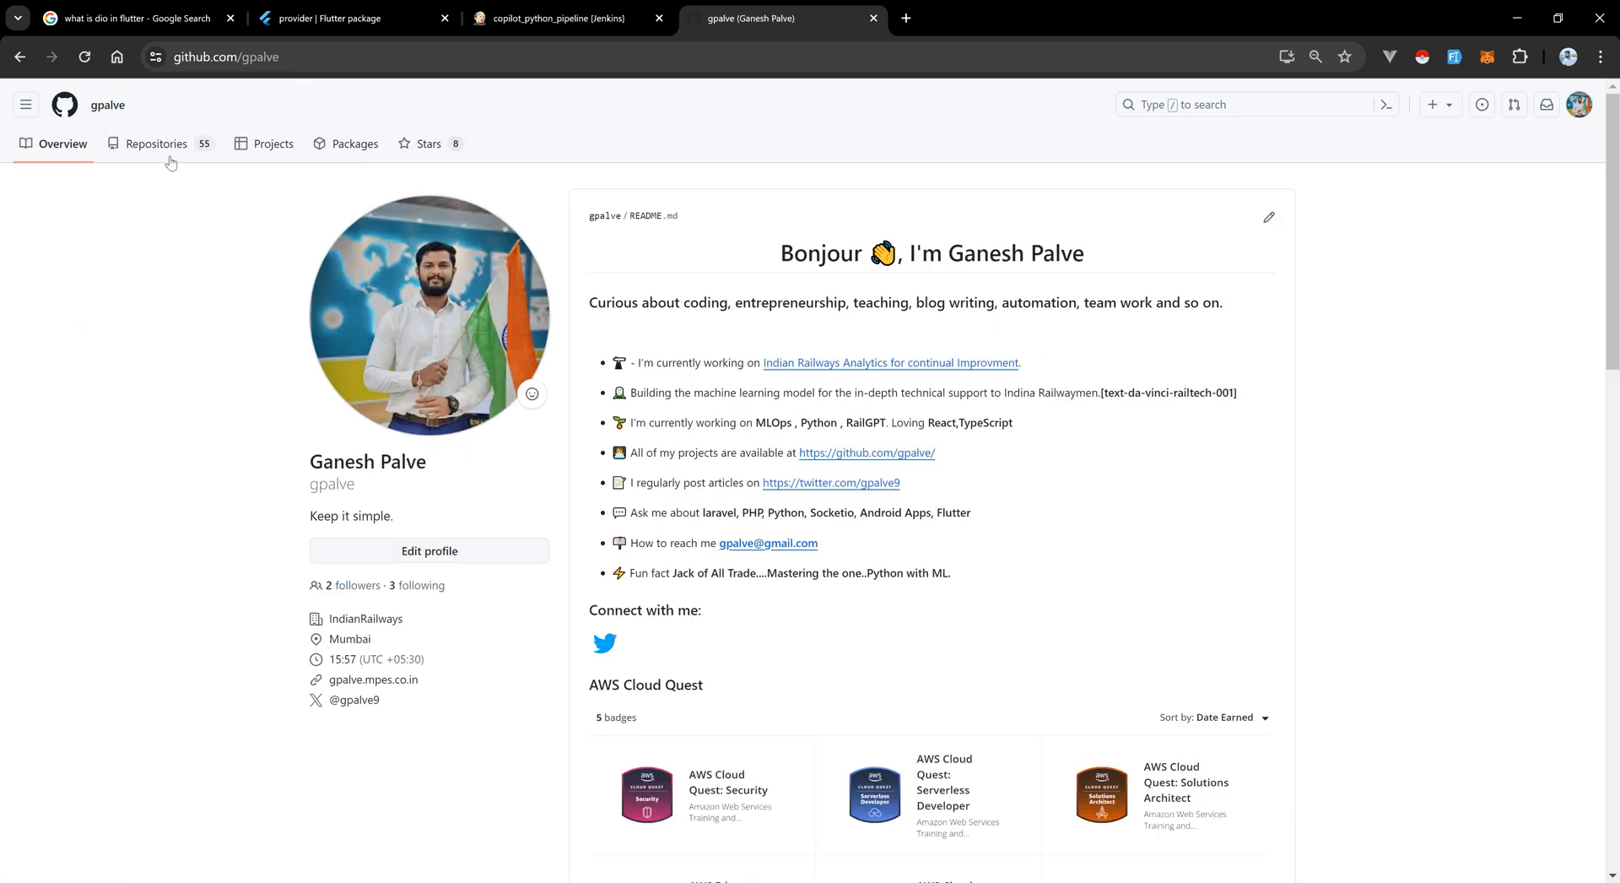
pyautogui.click(155, 144)
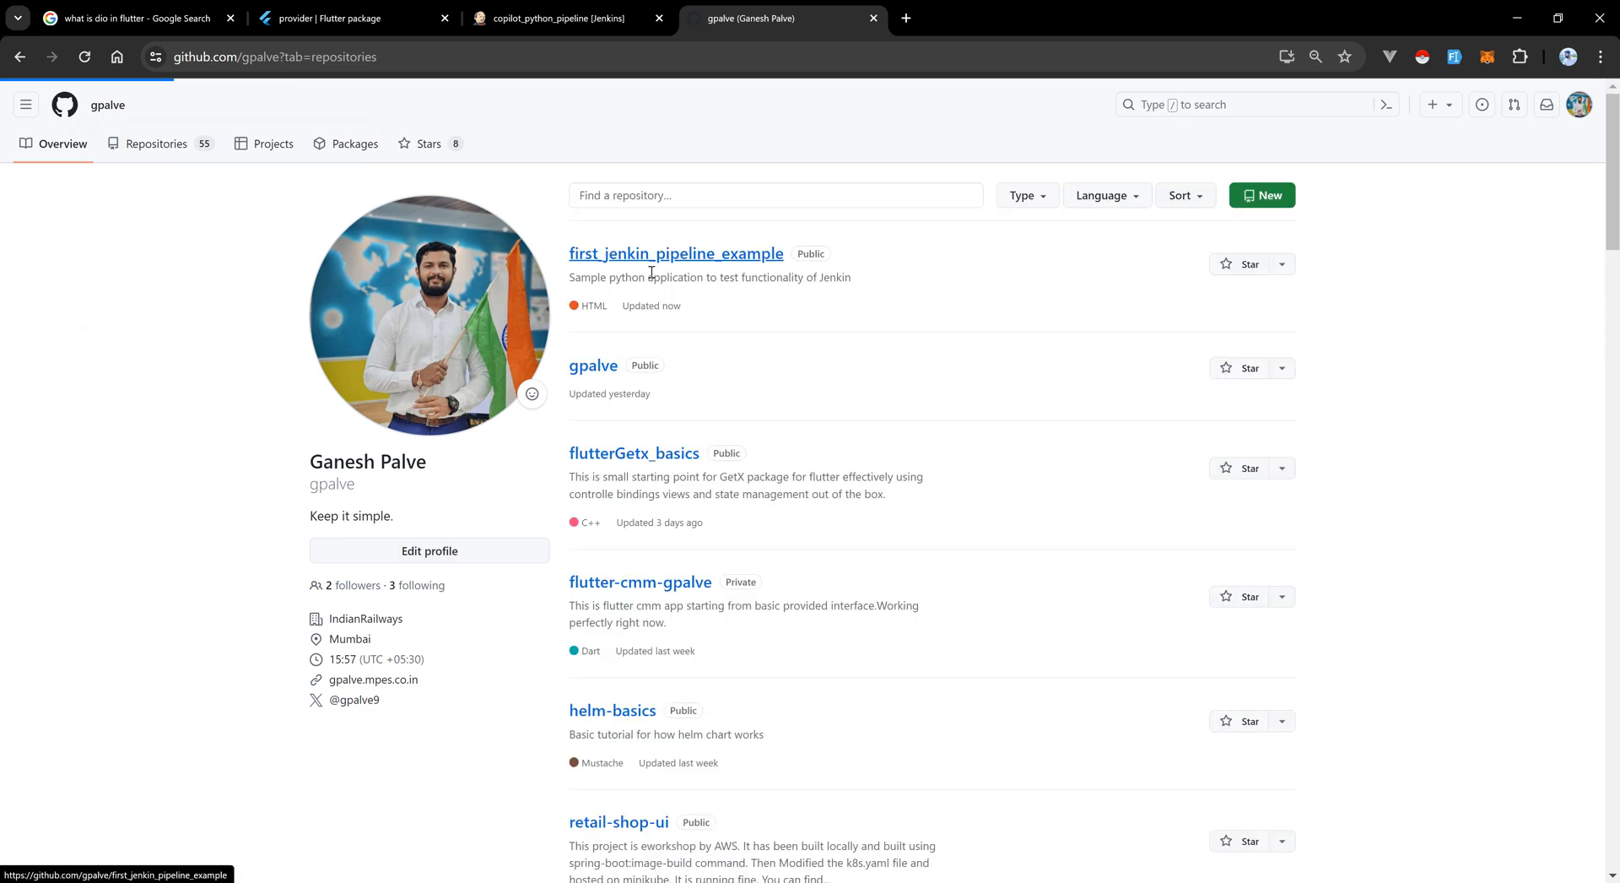
pyautogui.click(154, 144)
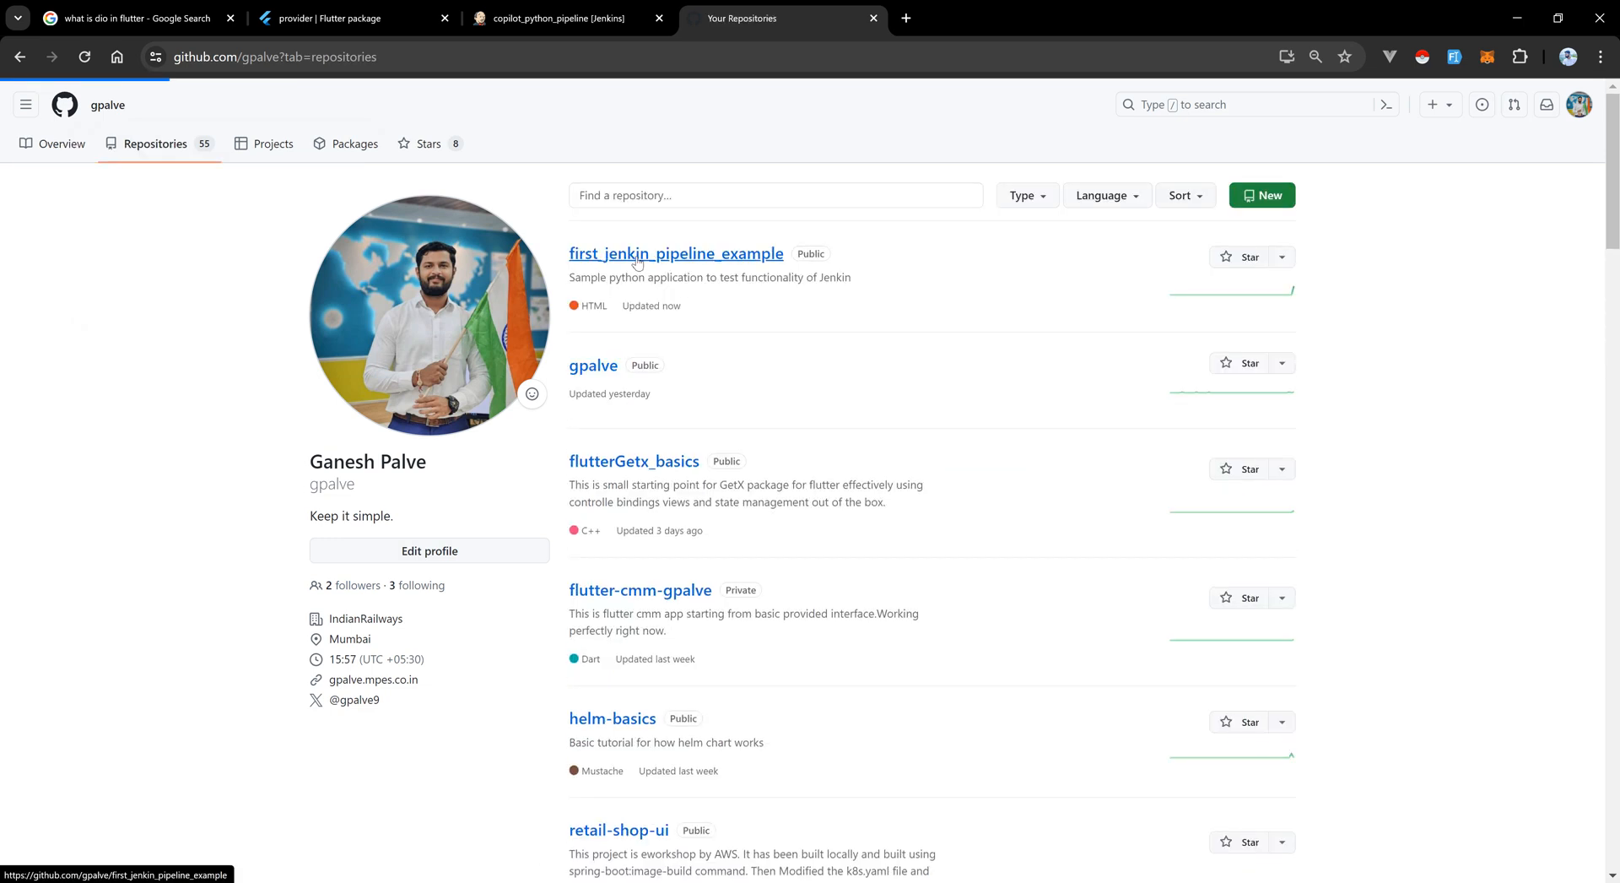
pyautogui.click(675, 253)
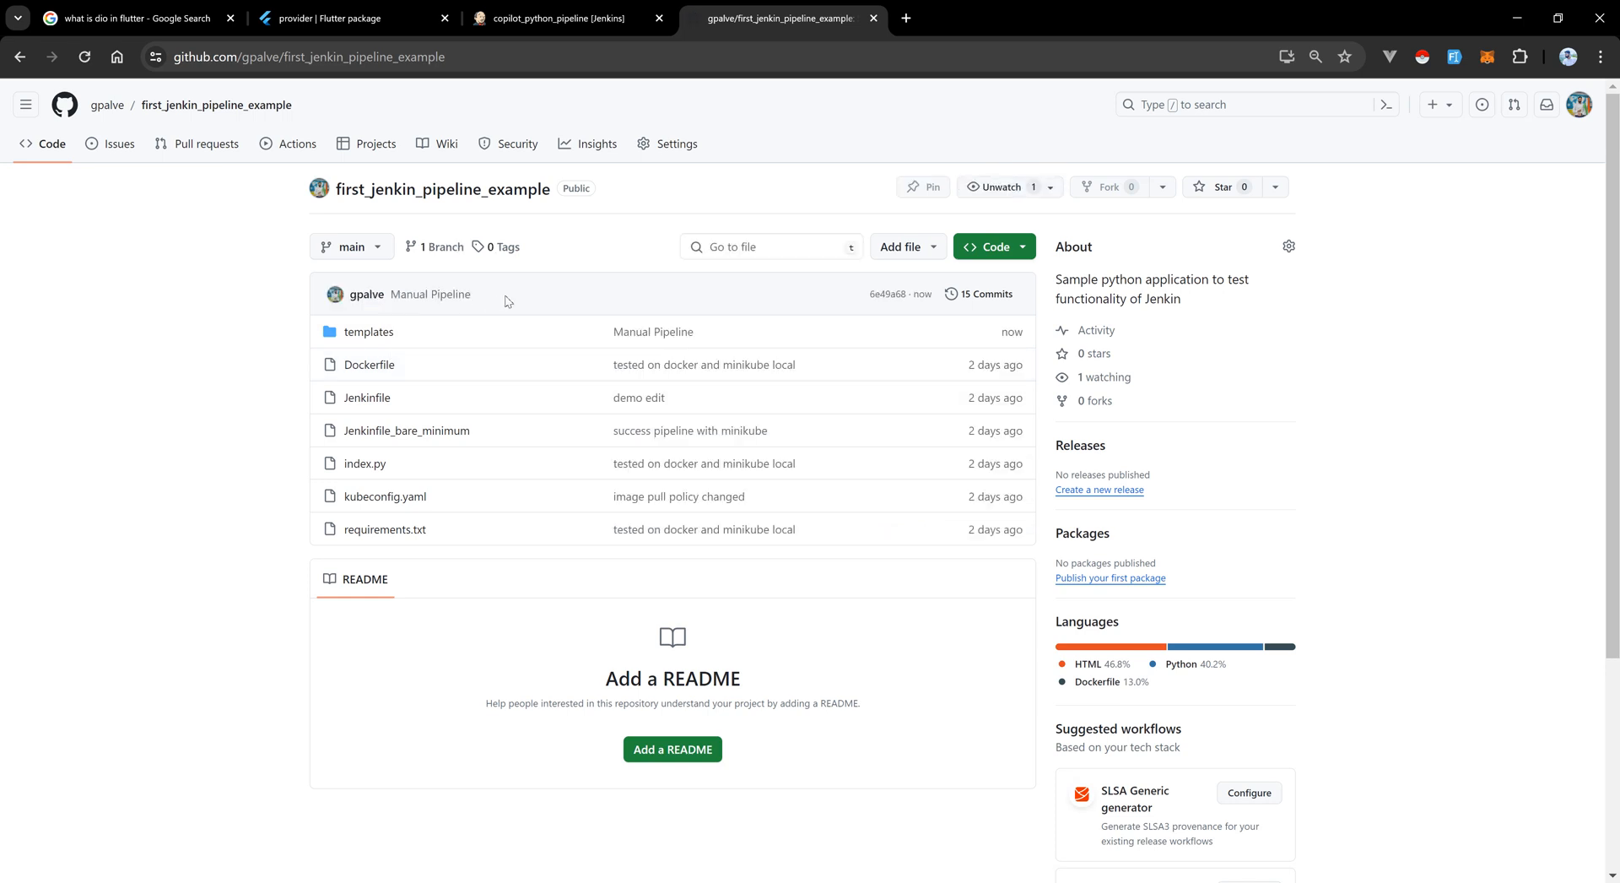
pyautogui.moveTo(159, 288)
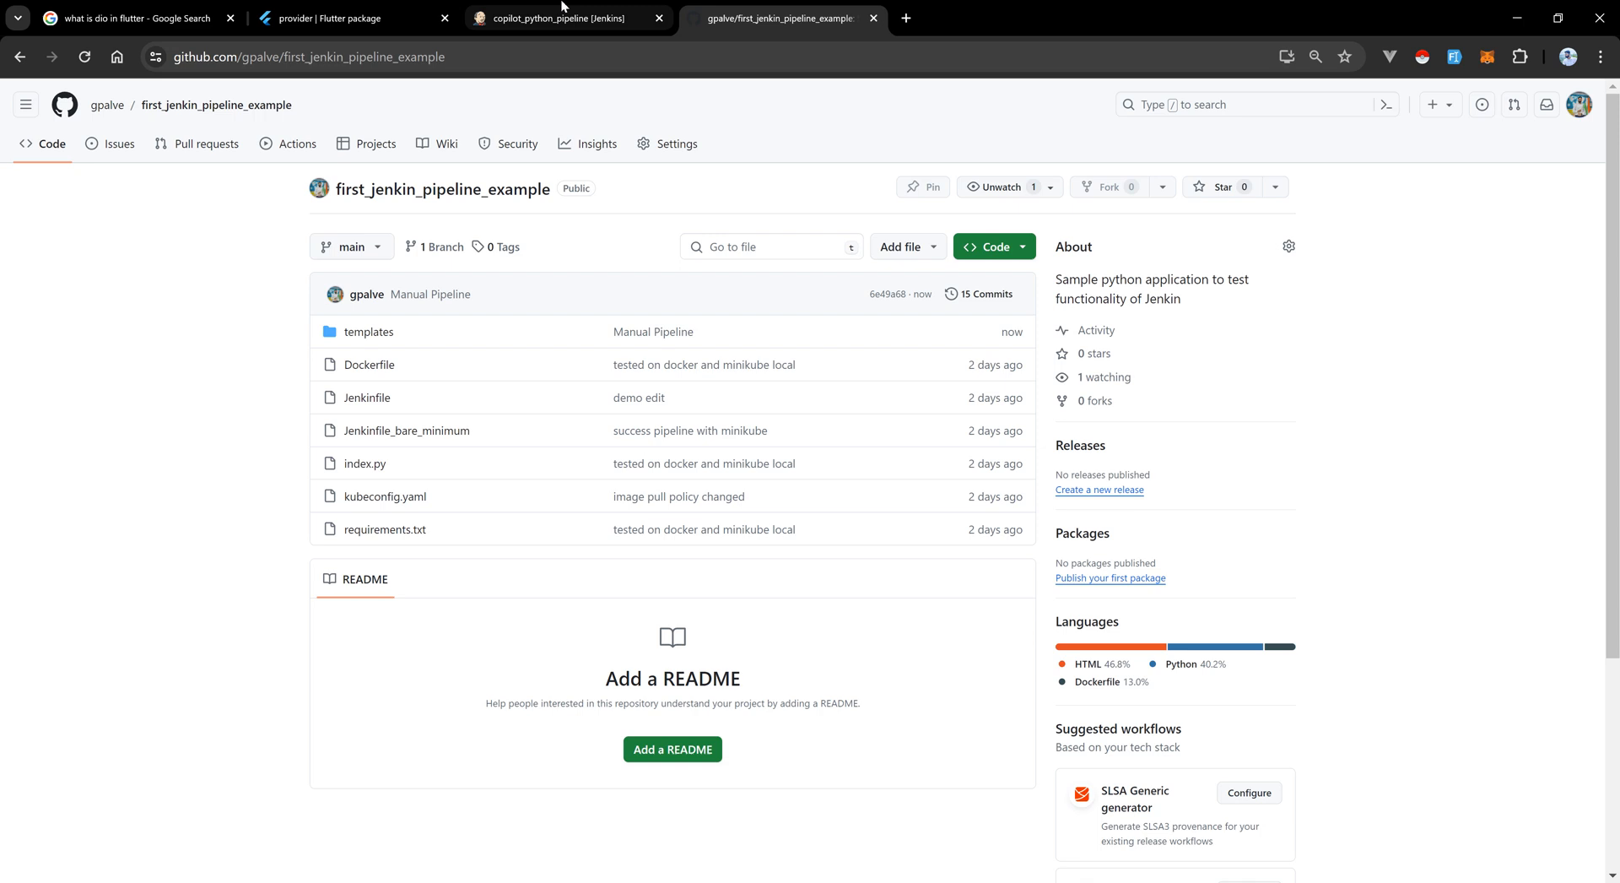
# Return to the Jenkins job page and start a manual build with Build Now.
pyautogui.click(564, 17)
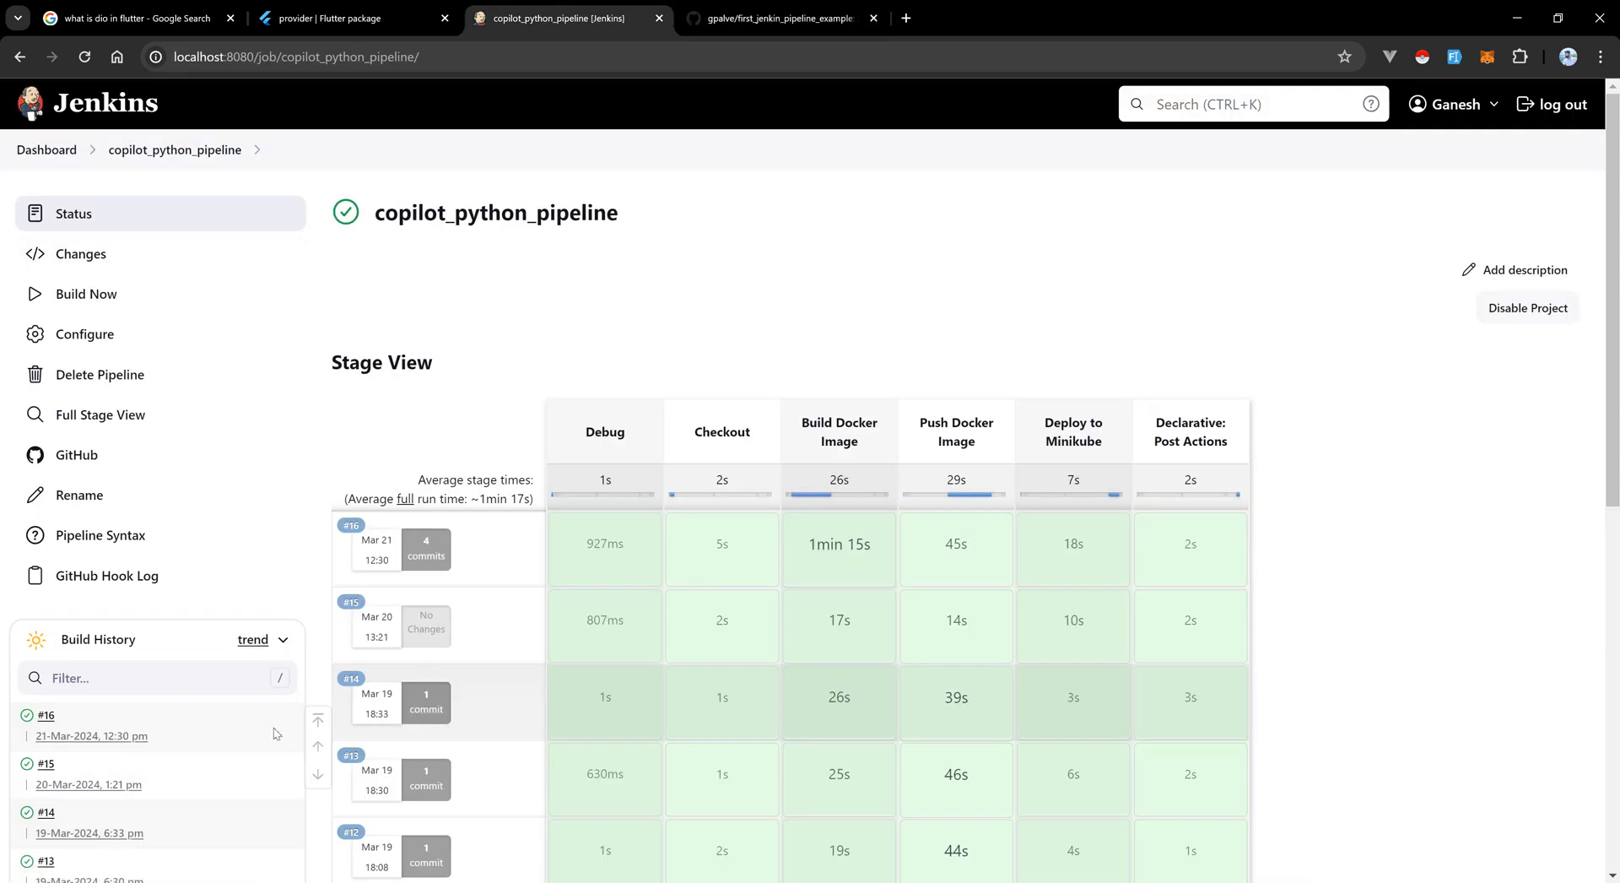
pyautogui.moveTo(561, 417)
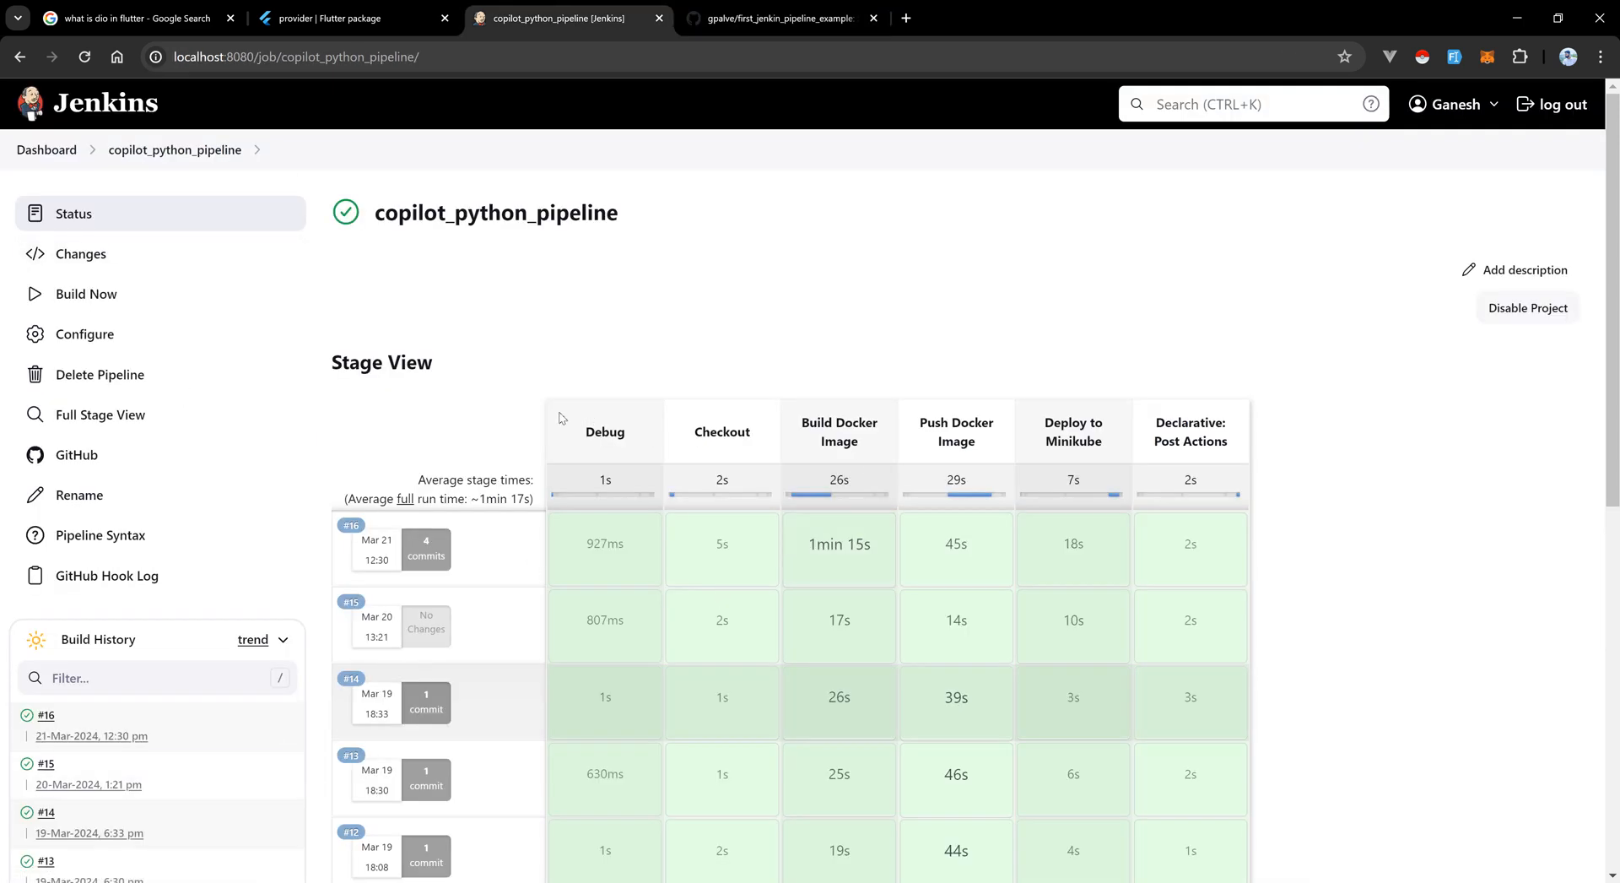
pyautogui.scroll(-3)
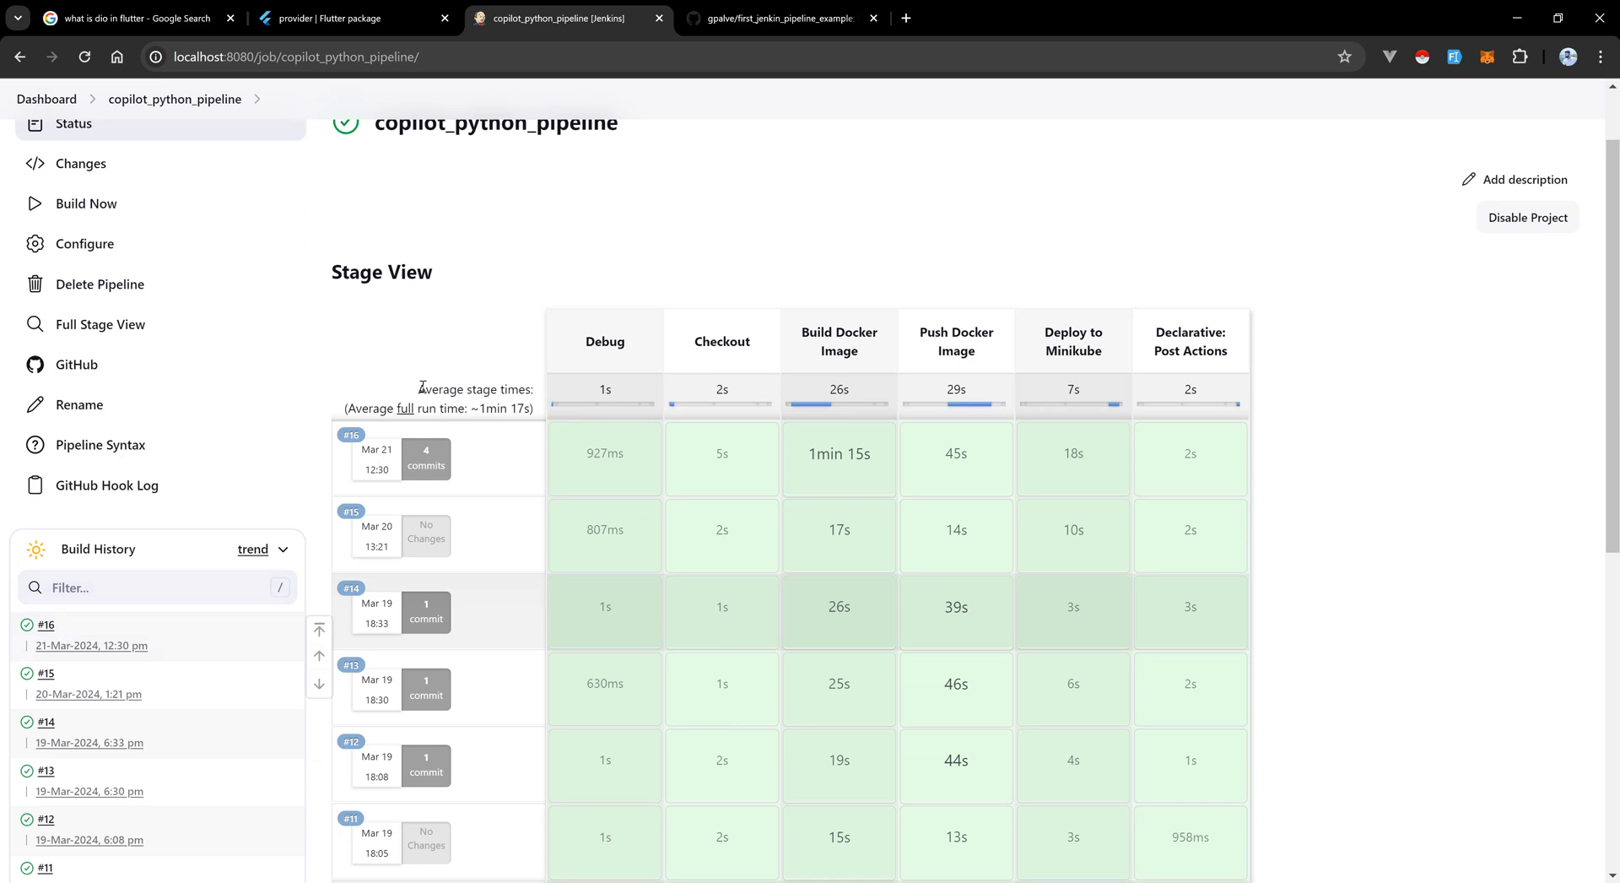
pyautogui.scroll(3)
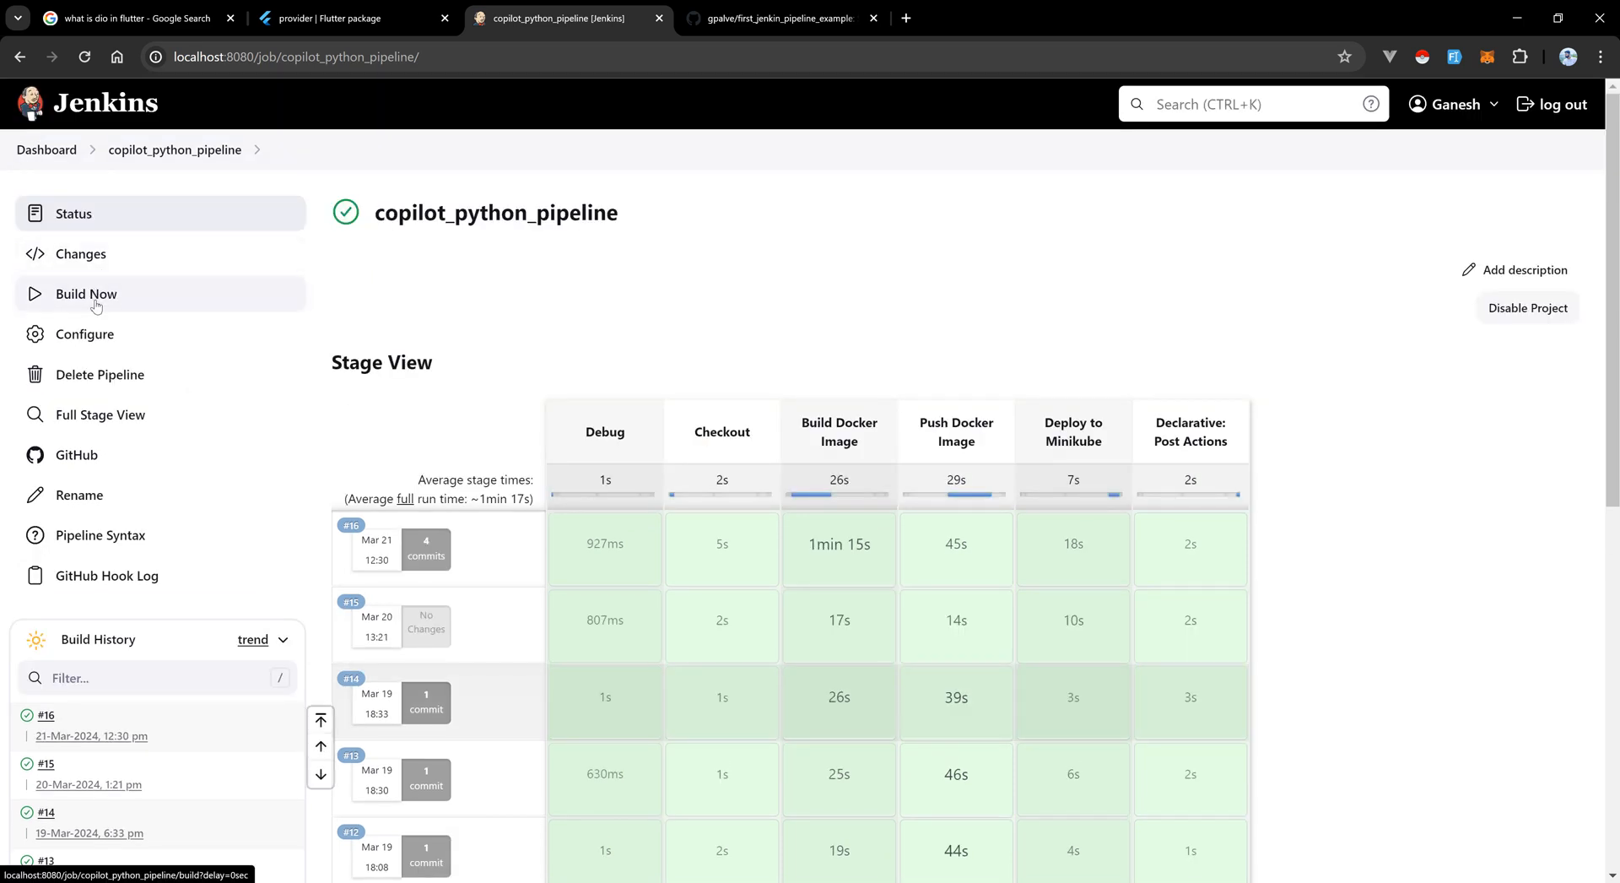
pyautogui.click(86, 294)
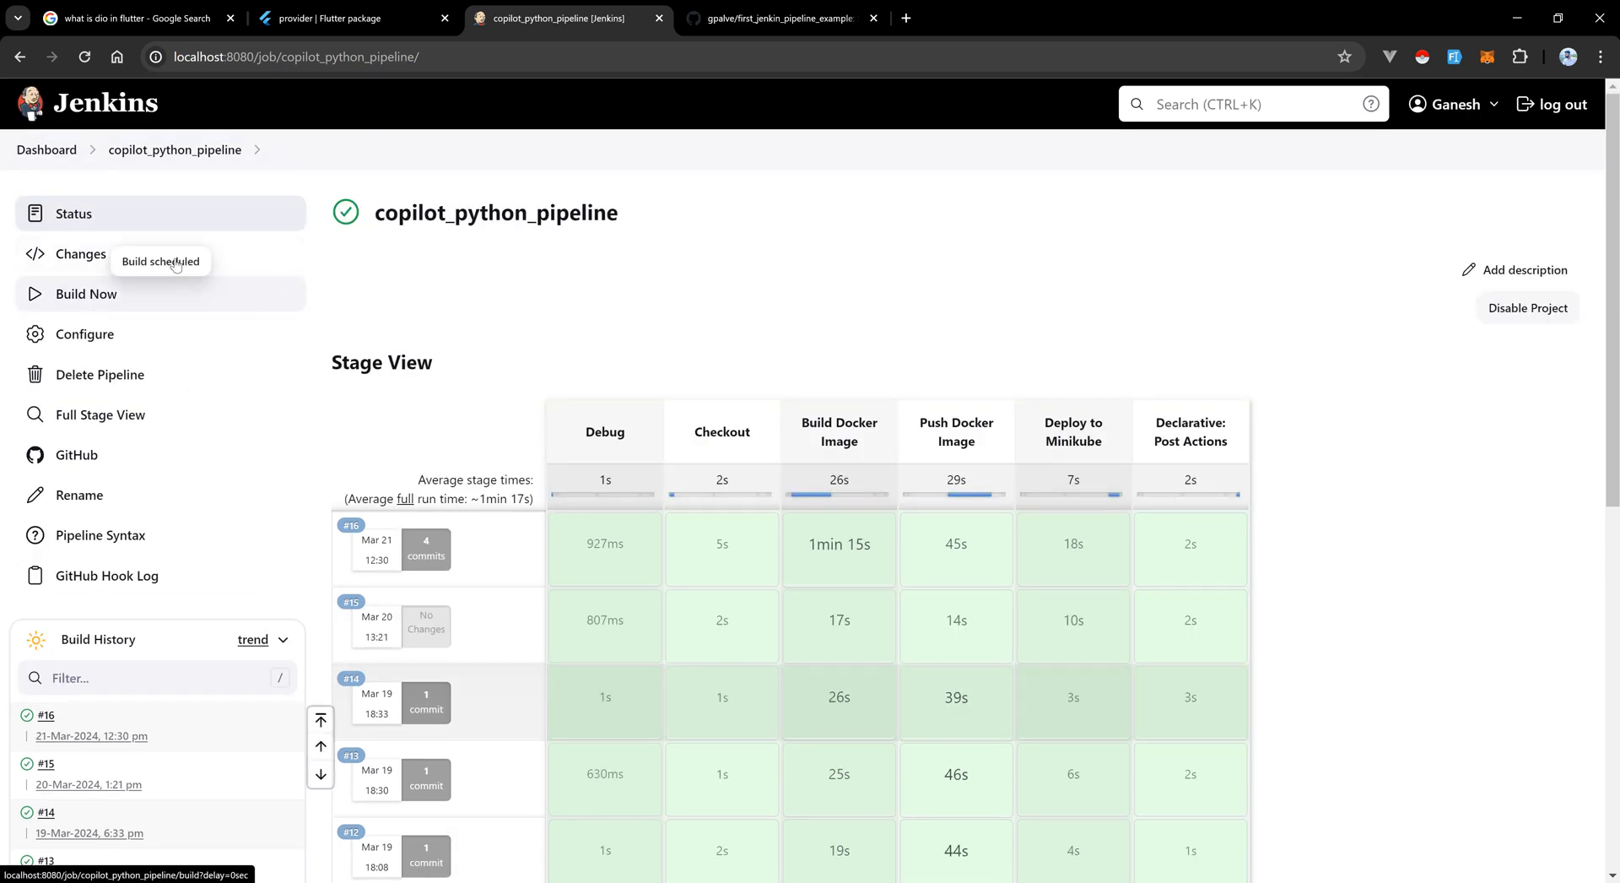
pyautogui.click(86, 293)
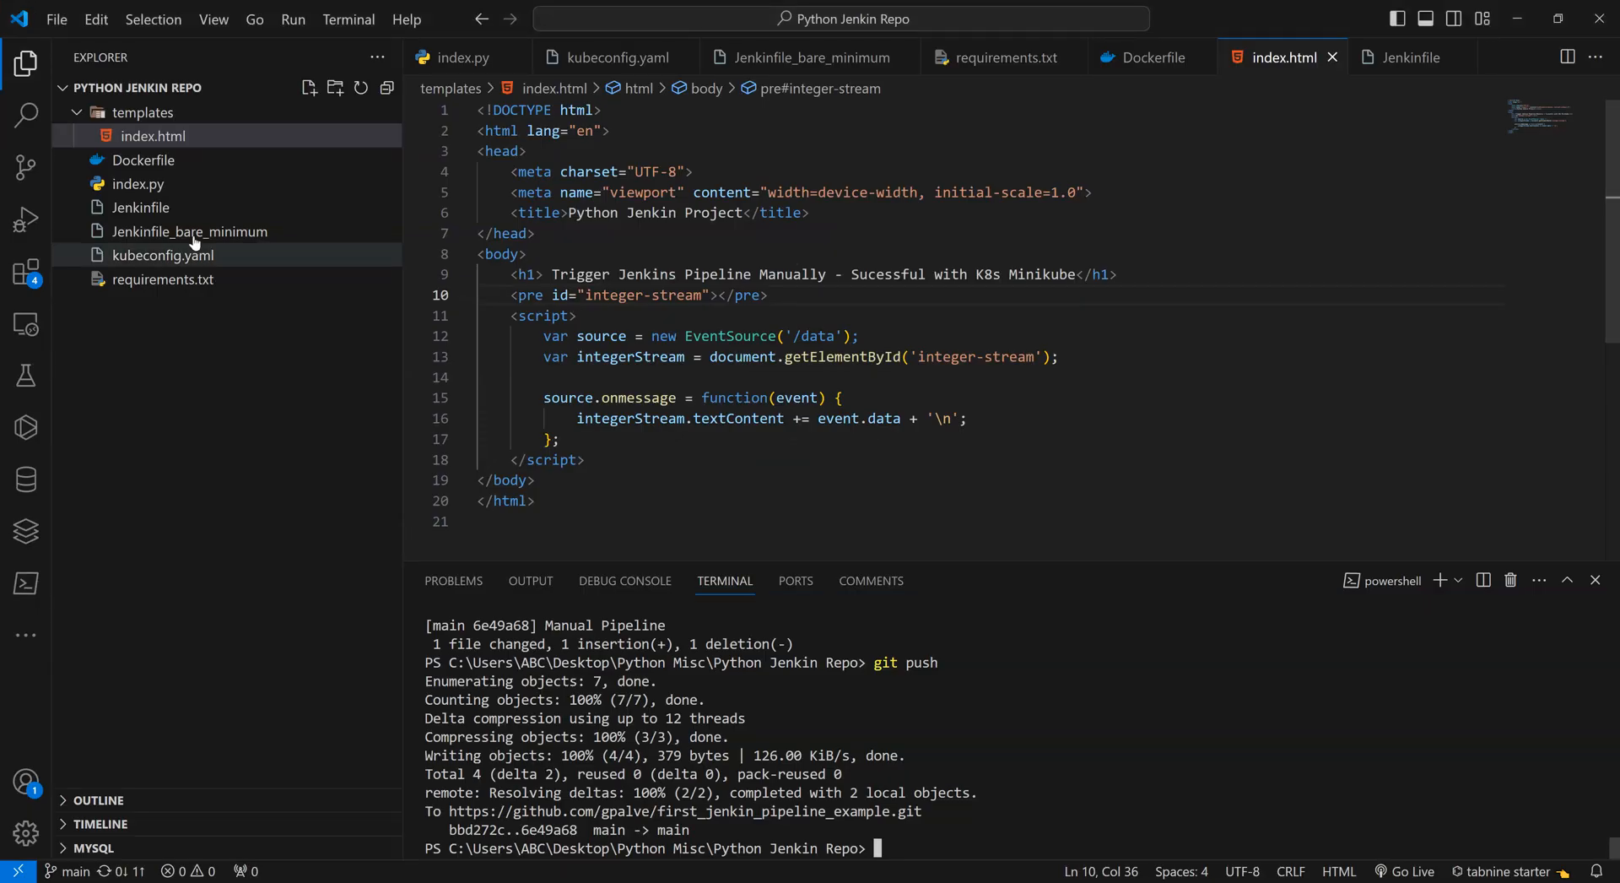
# Show the Jenkinsfile in the editor and scroll through its Debug stage.
pyautogui.click(141, 206)
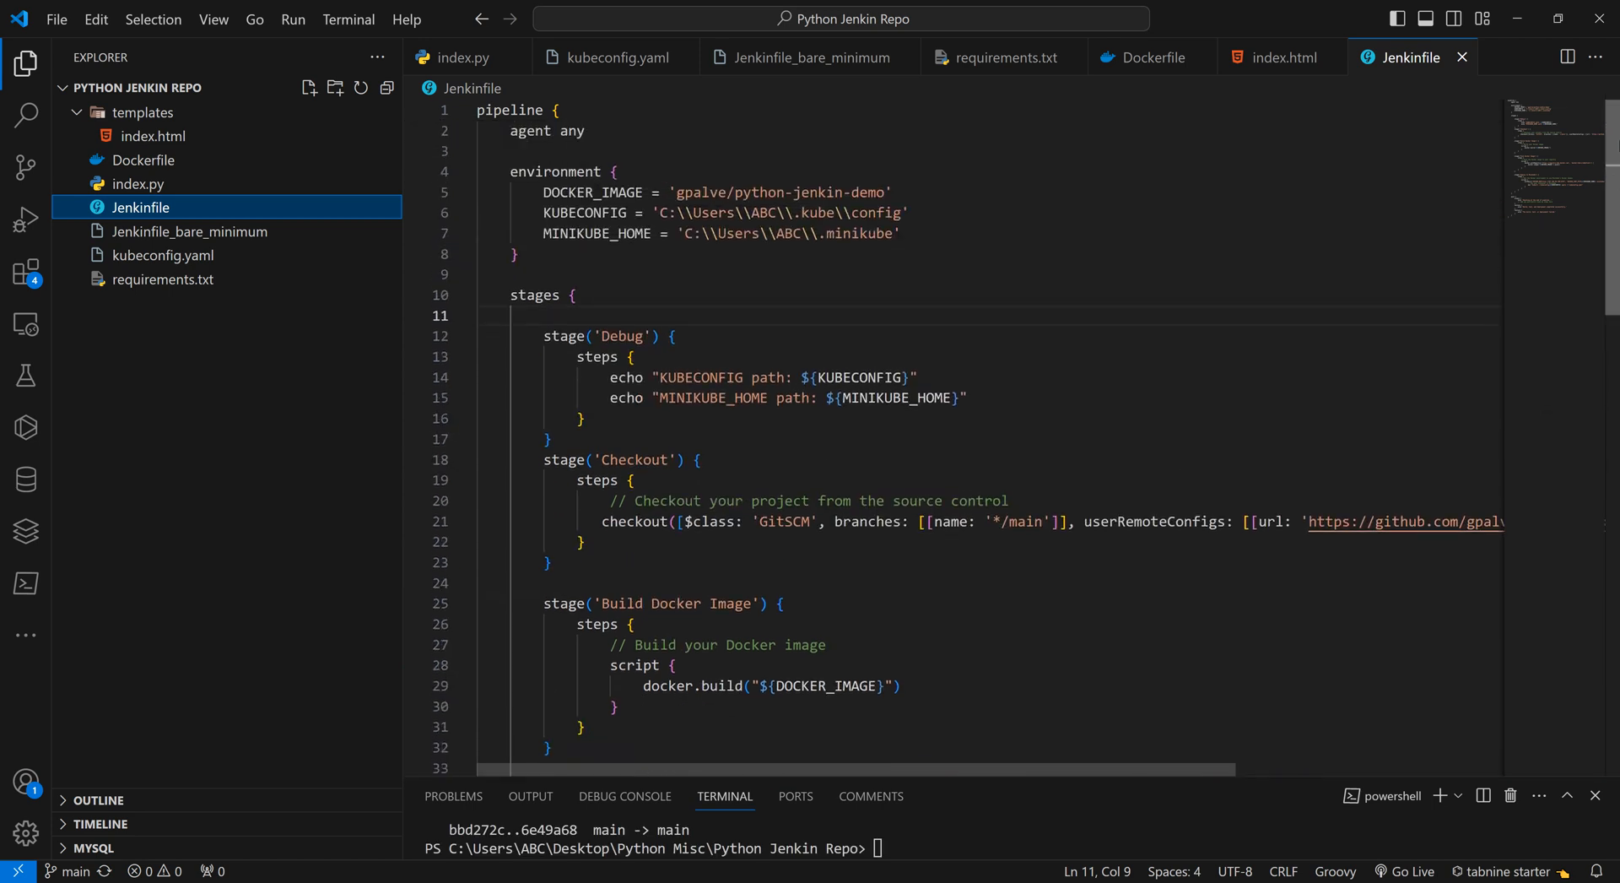
pyautogui.scroll(-3)
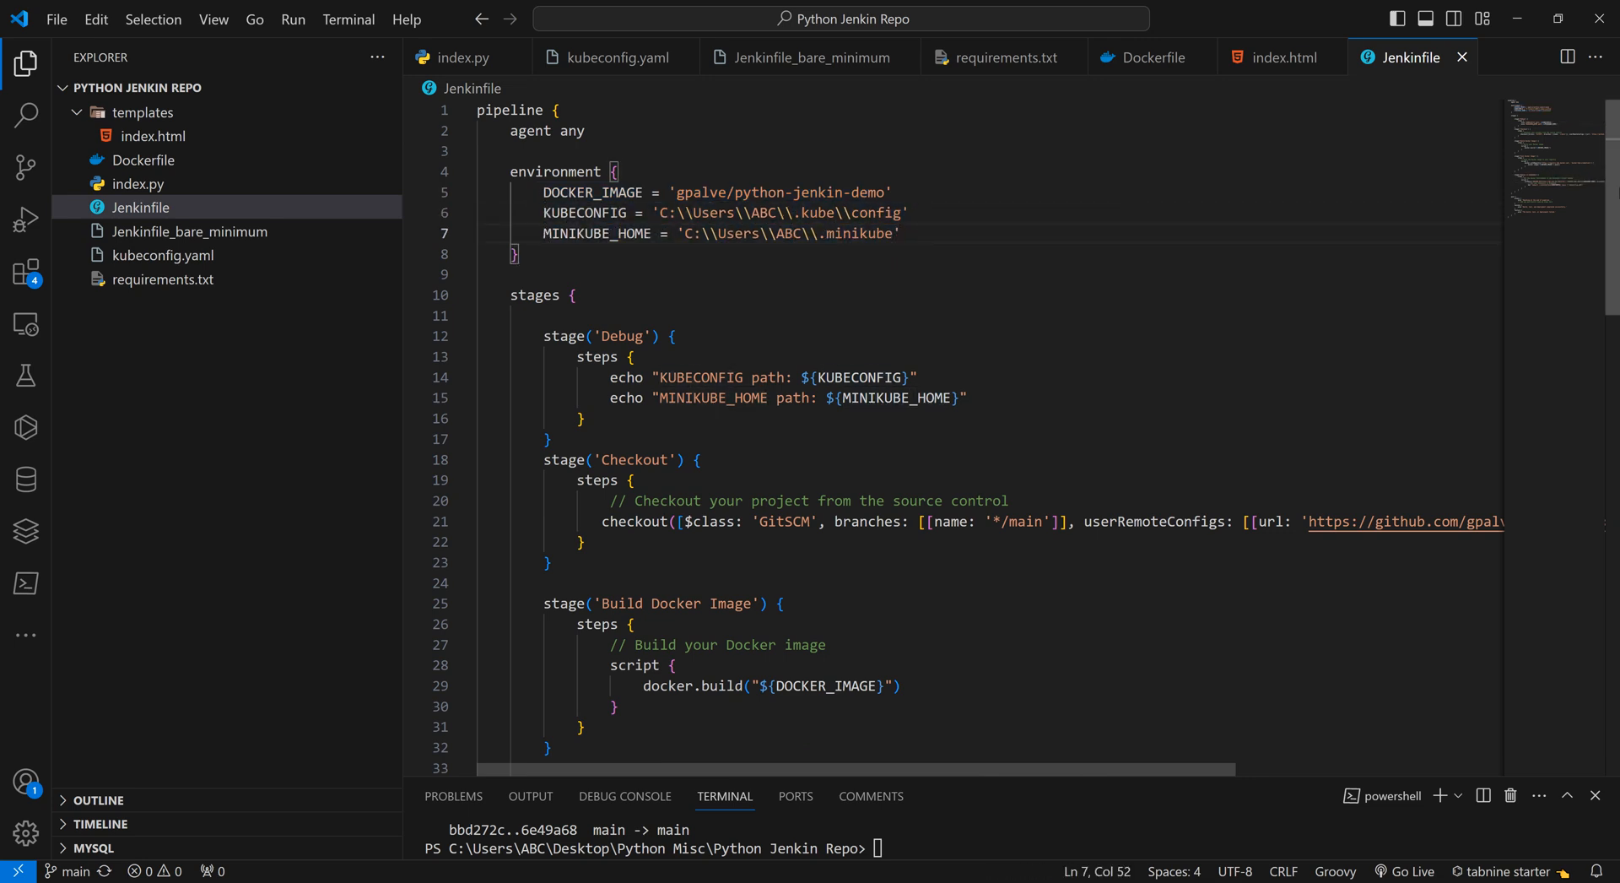
pyautogui.scroll(-3)
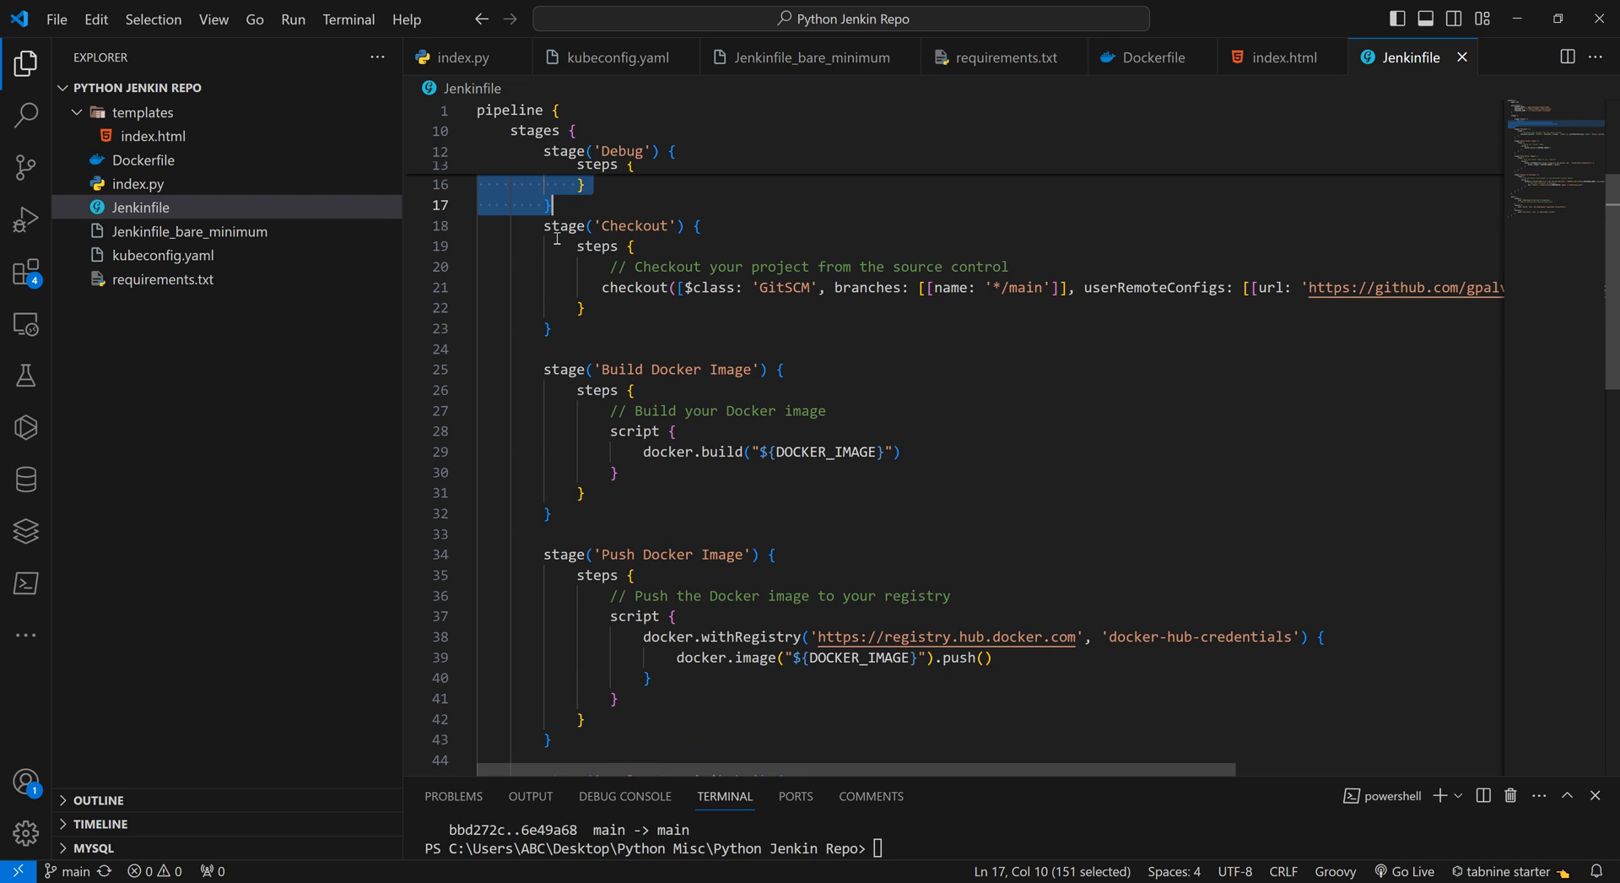
pyautogui.click(718, 348)
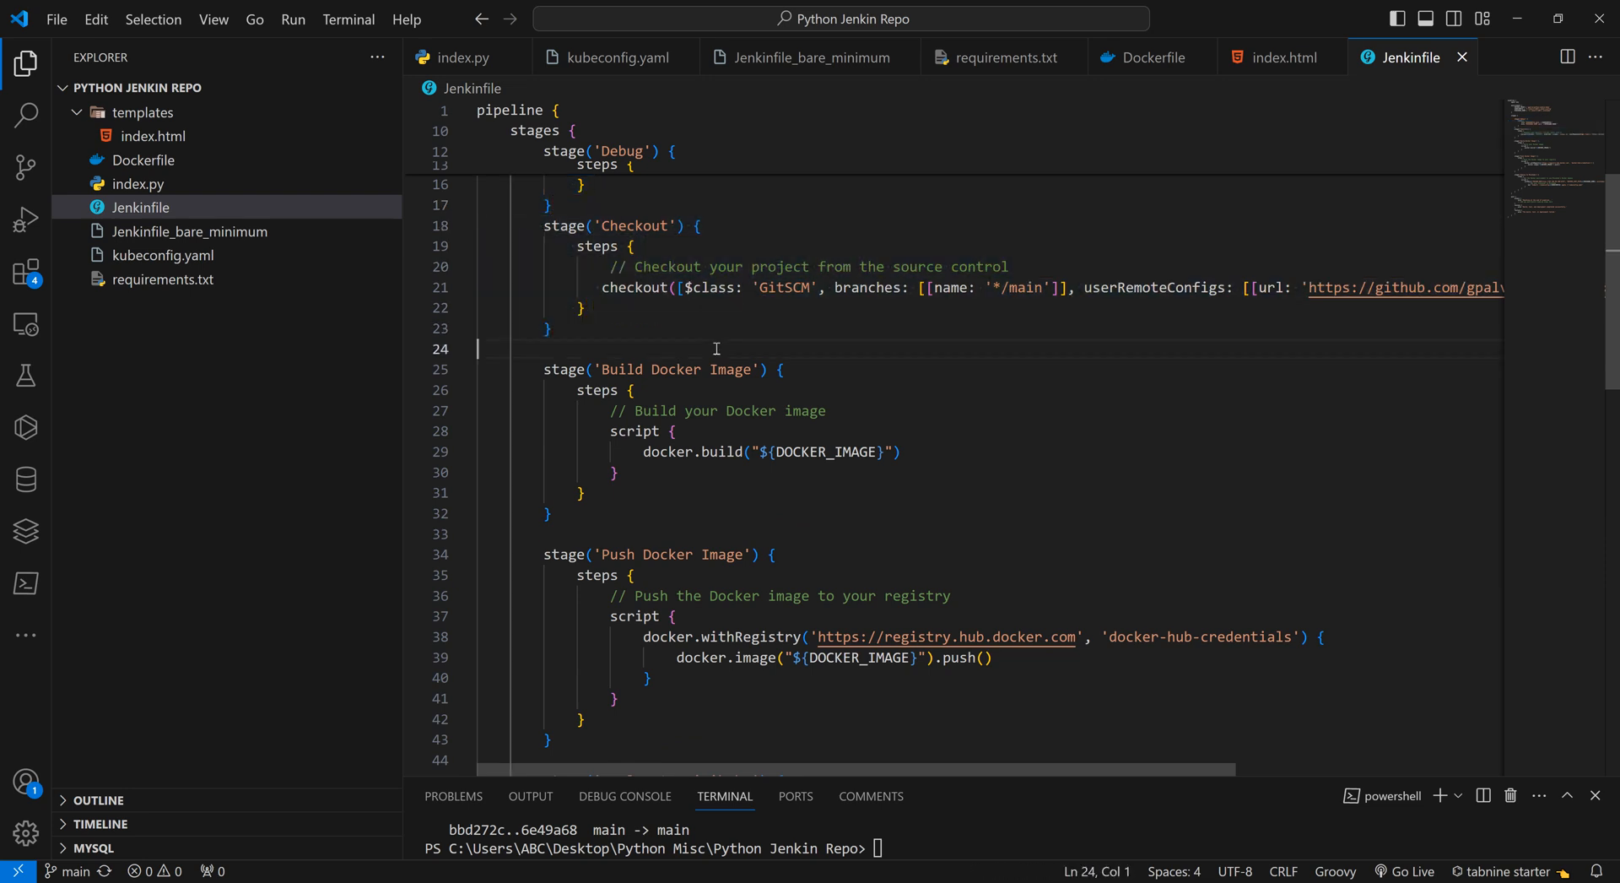
# Mark and walk through the remaining stage blocks of the Jenkinsfile.
pyautogui.moveTo(542, 278); pyautogui.dragTo(569, 340)
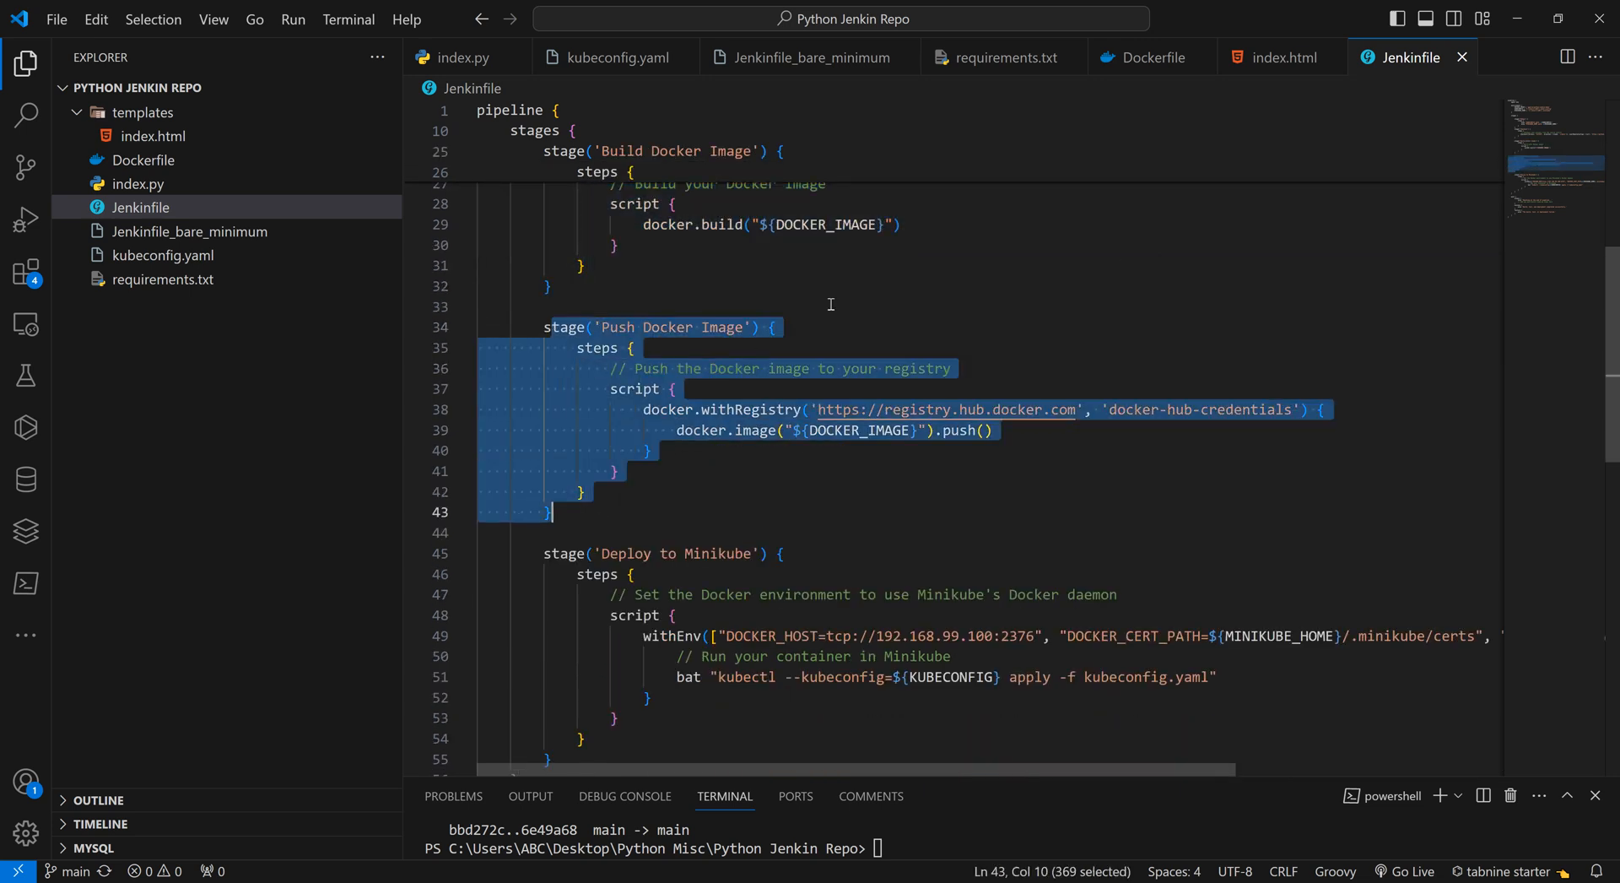
pyautogui.scroll(-3)
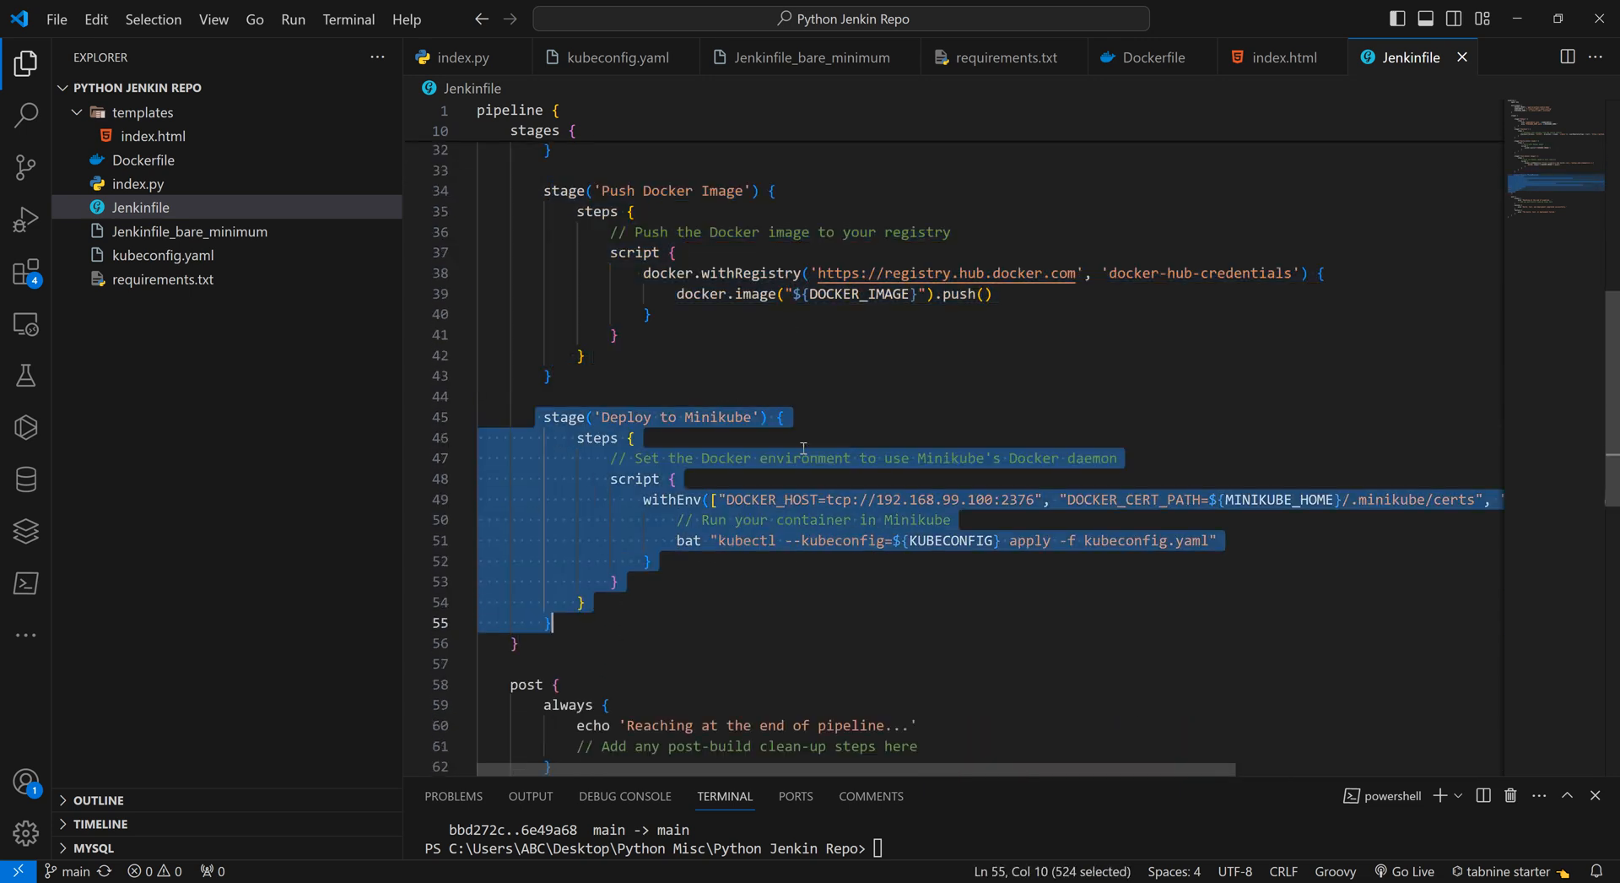
pyautogui.scroll(-3)
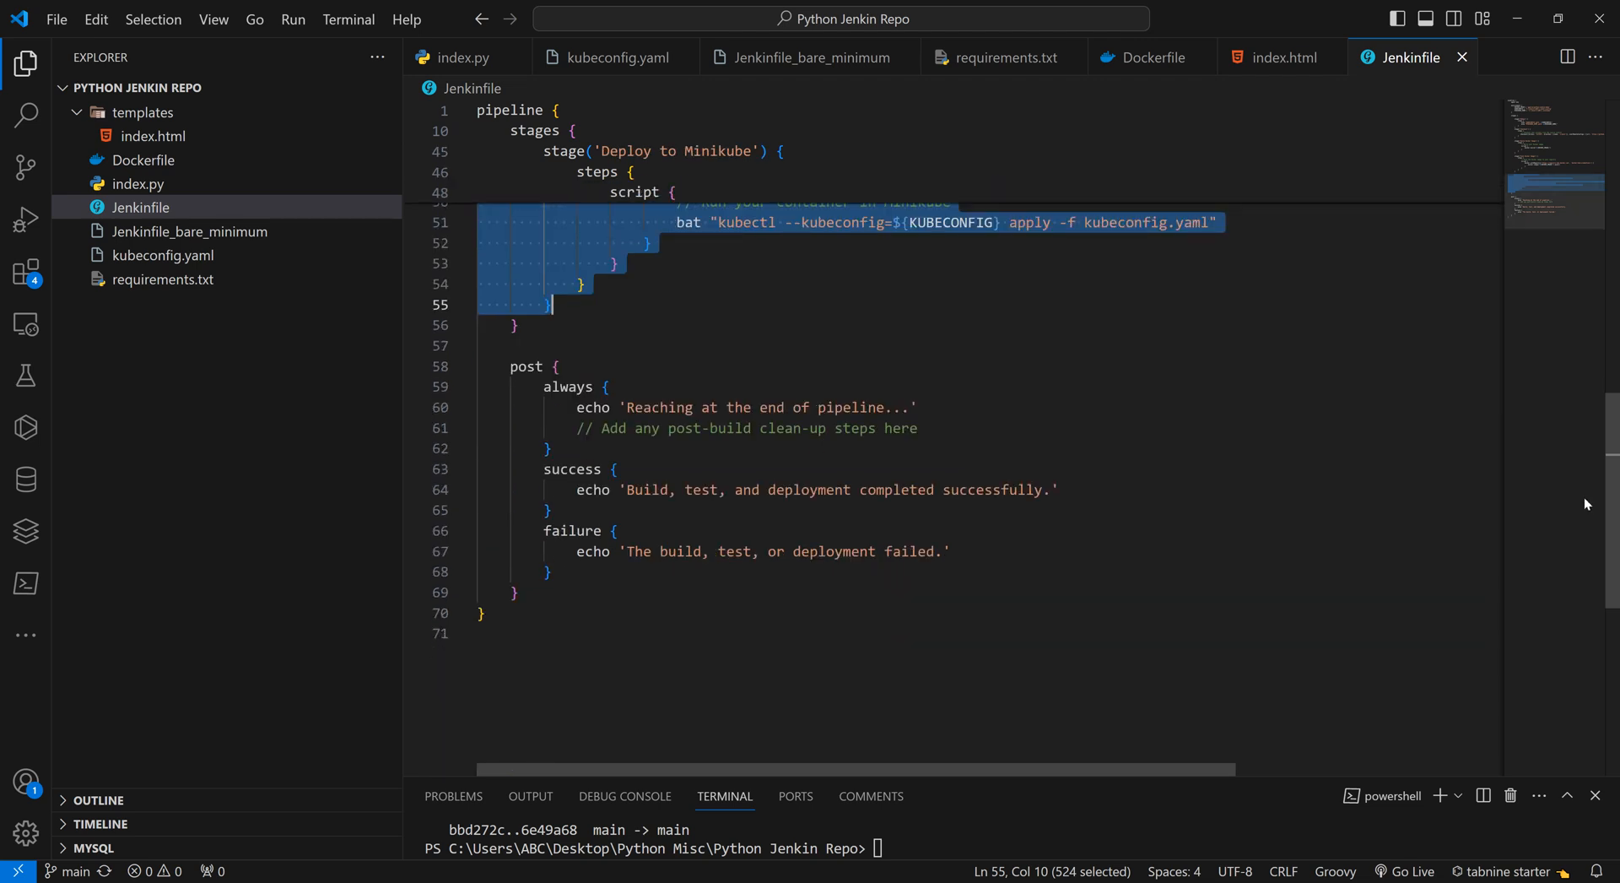
pyautogui.scroll(3)
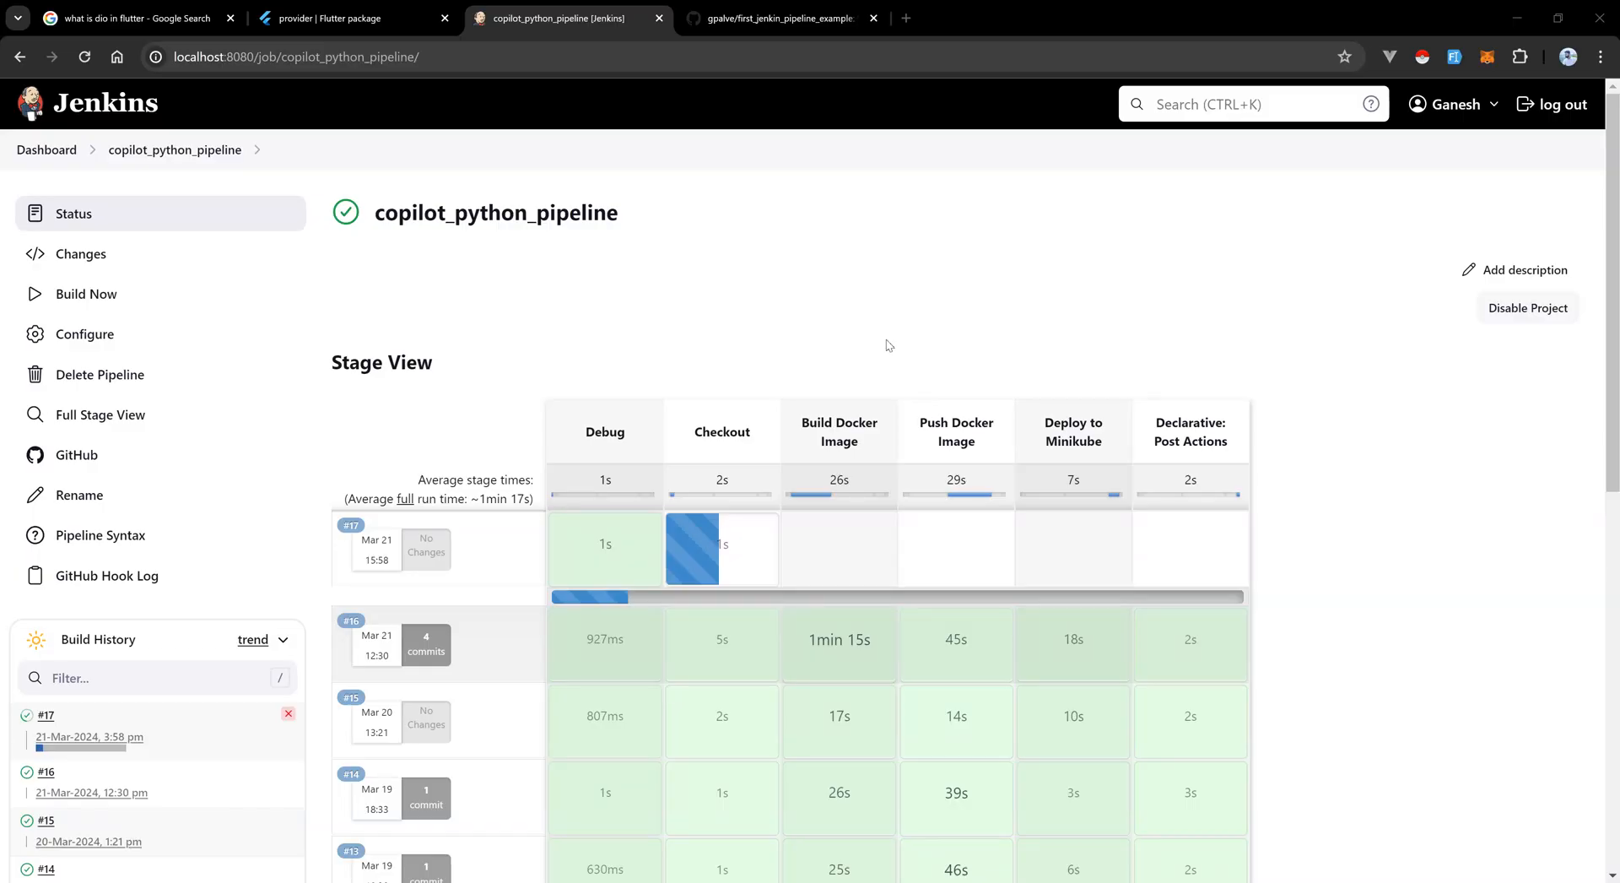
# Scroll the Stage View to watch build #17 progress through its stages.
pyautogui.scroll(-3)
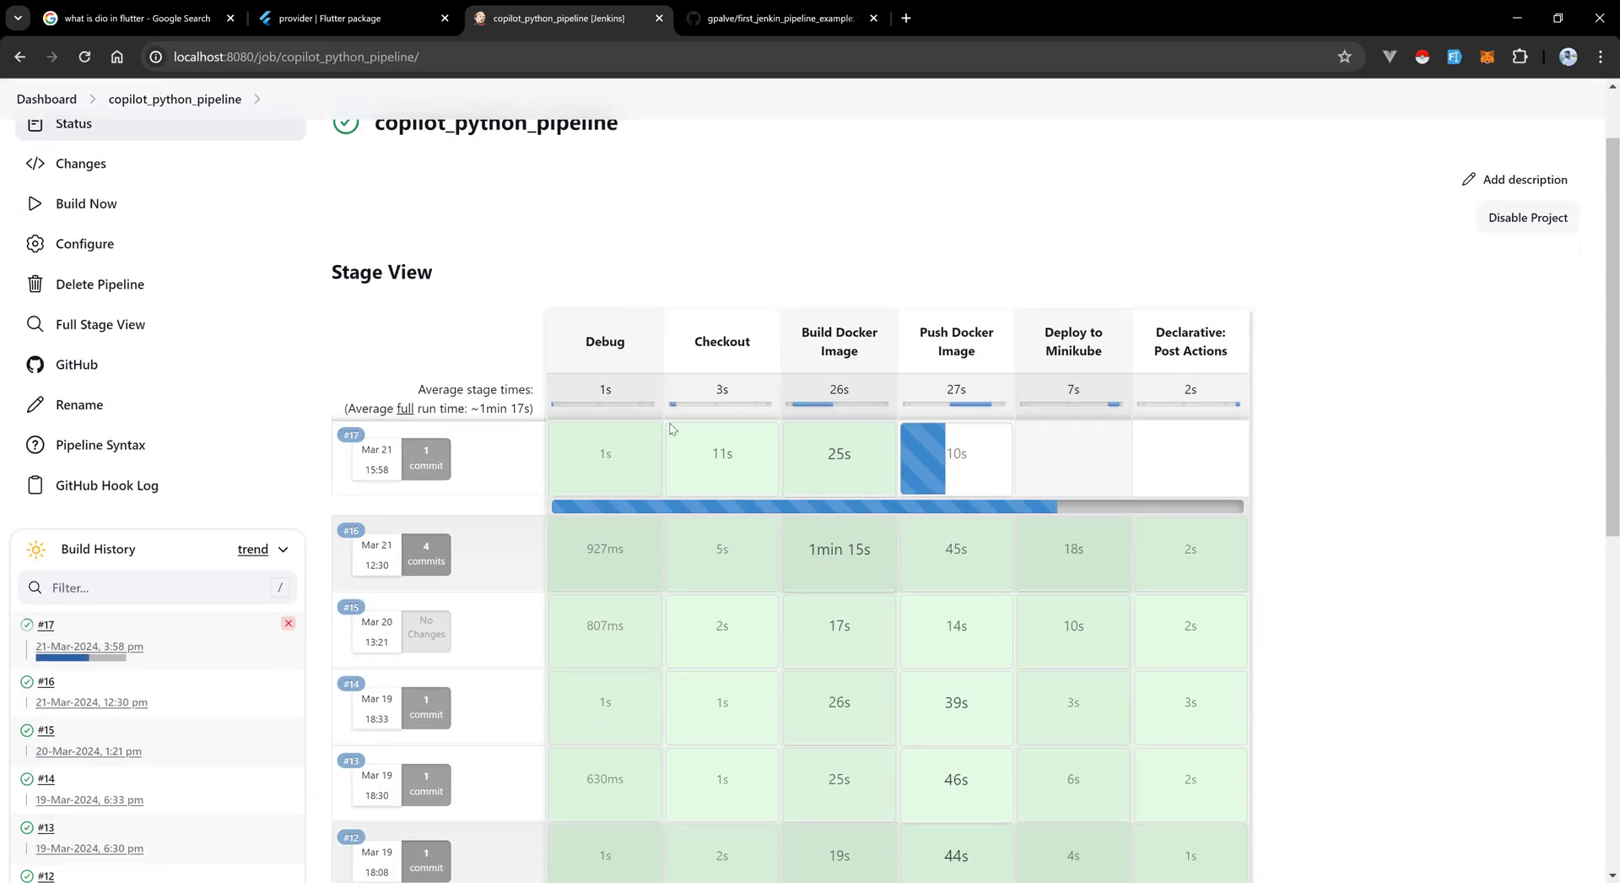
pyautogui.moveTo(1391, 404)
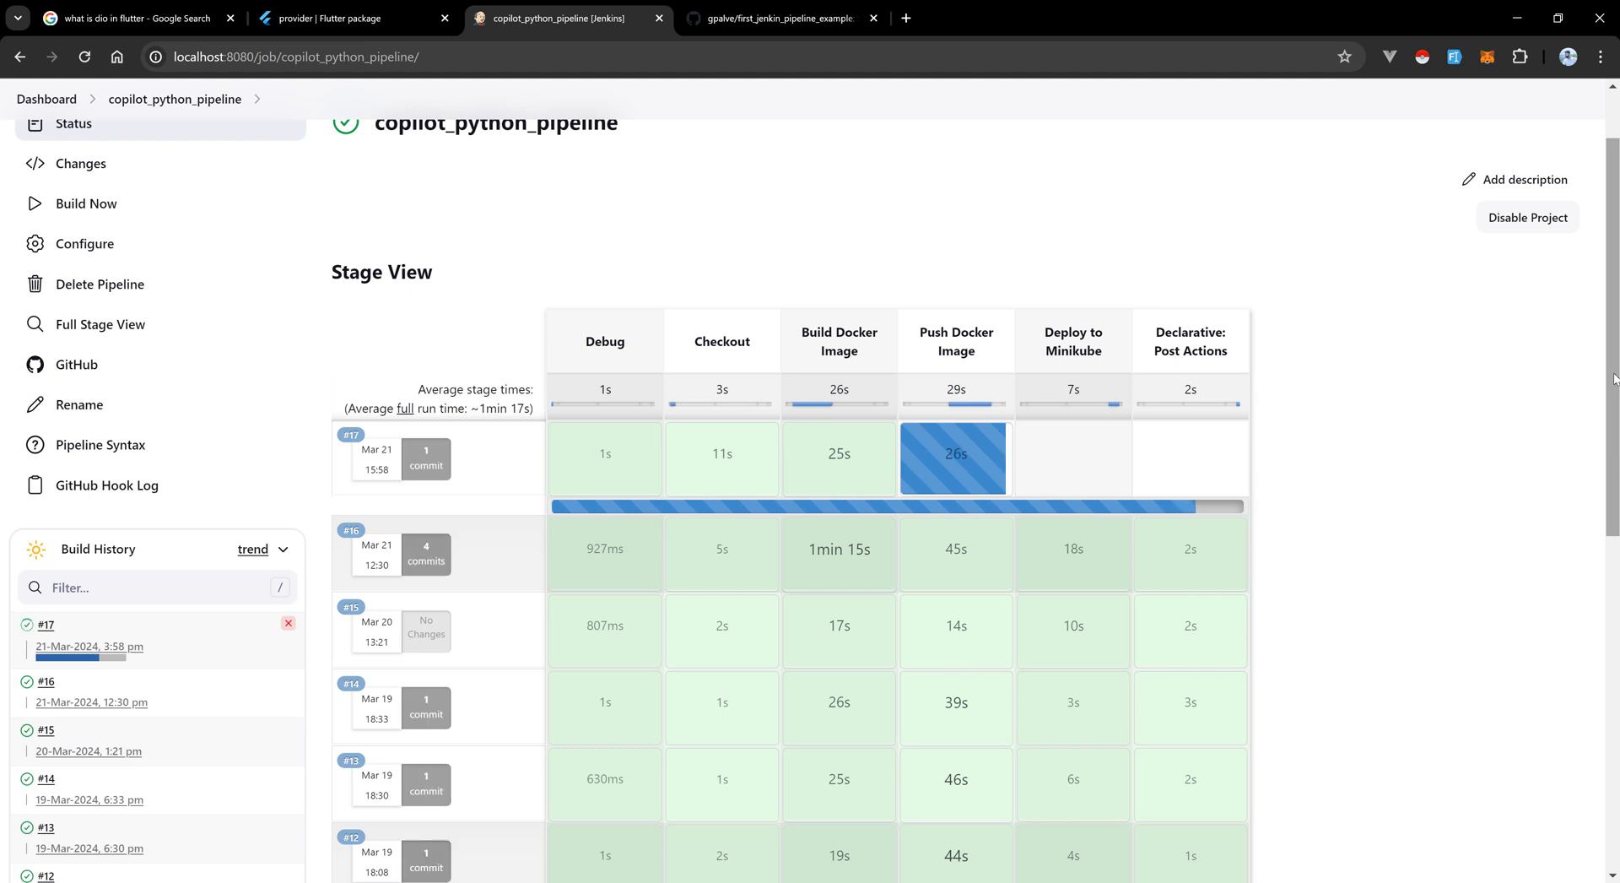
pyautogui.moveTo(1435, 471)
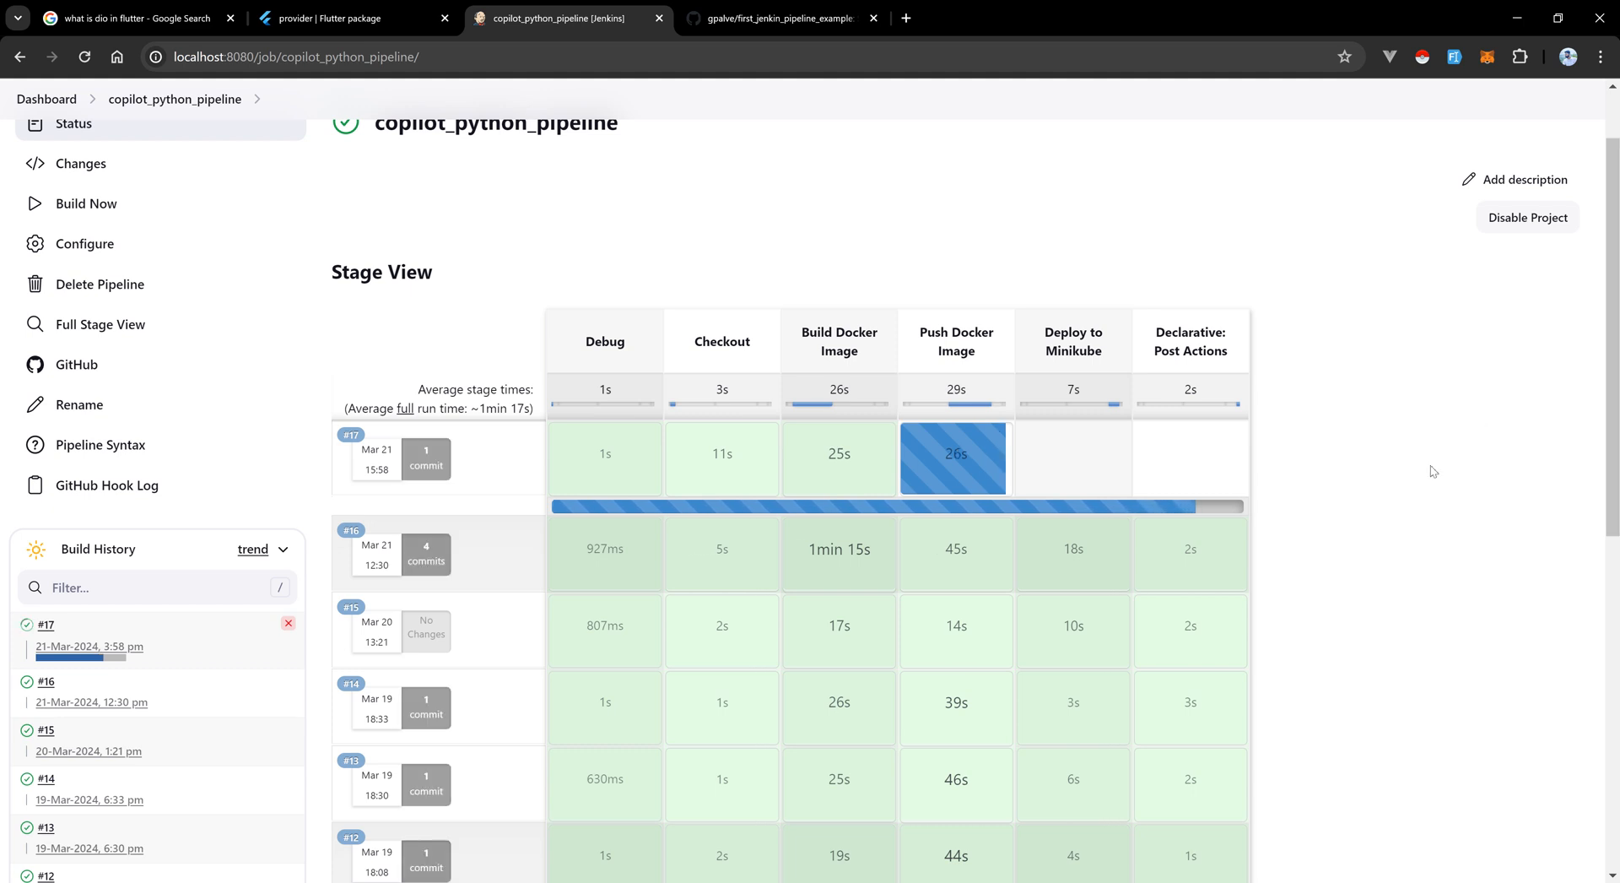
pyautogui.moveTo(1446, 449)
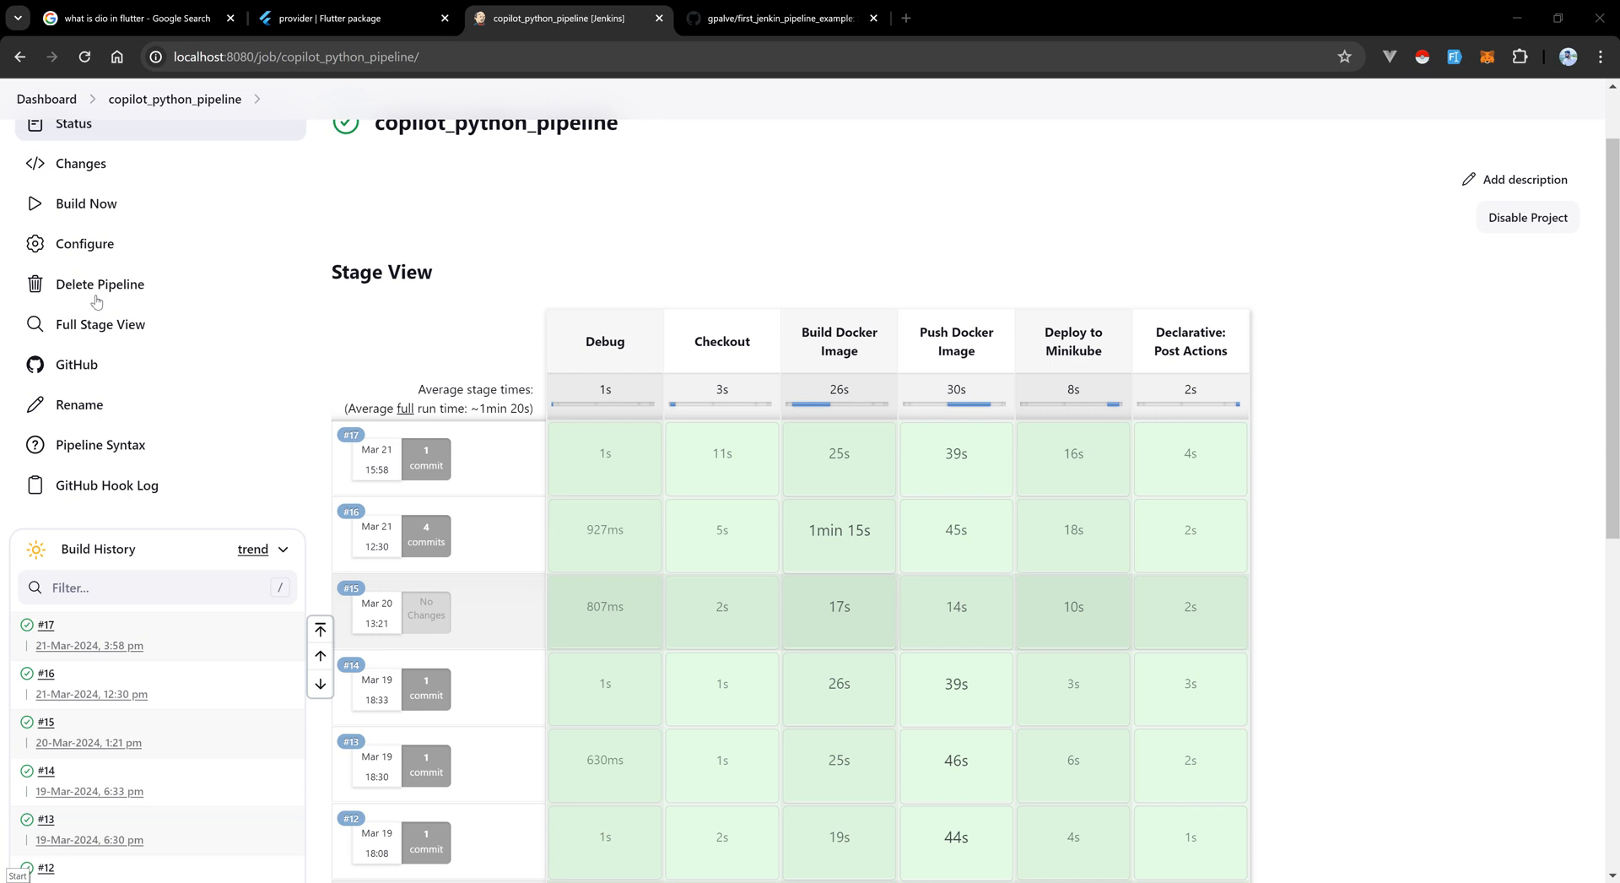
pyautogui.moveTo(282, 525)
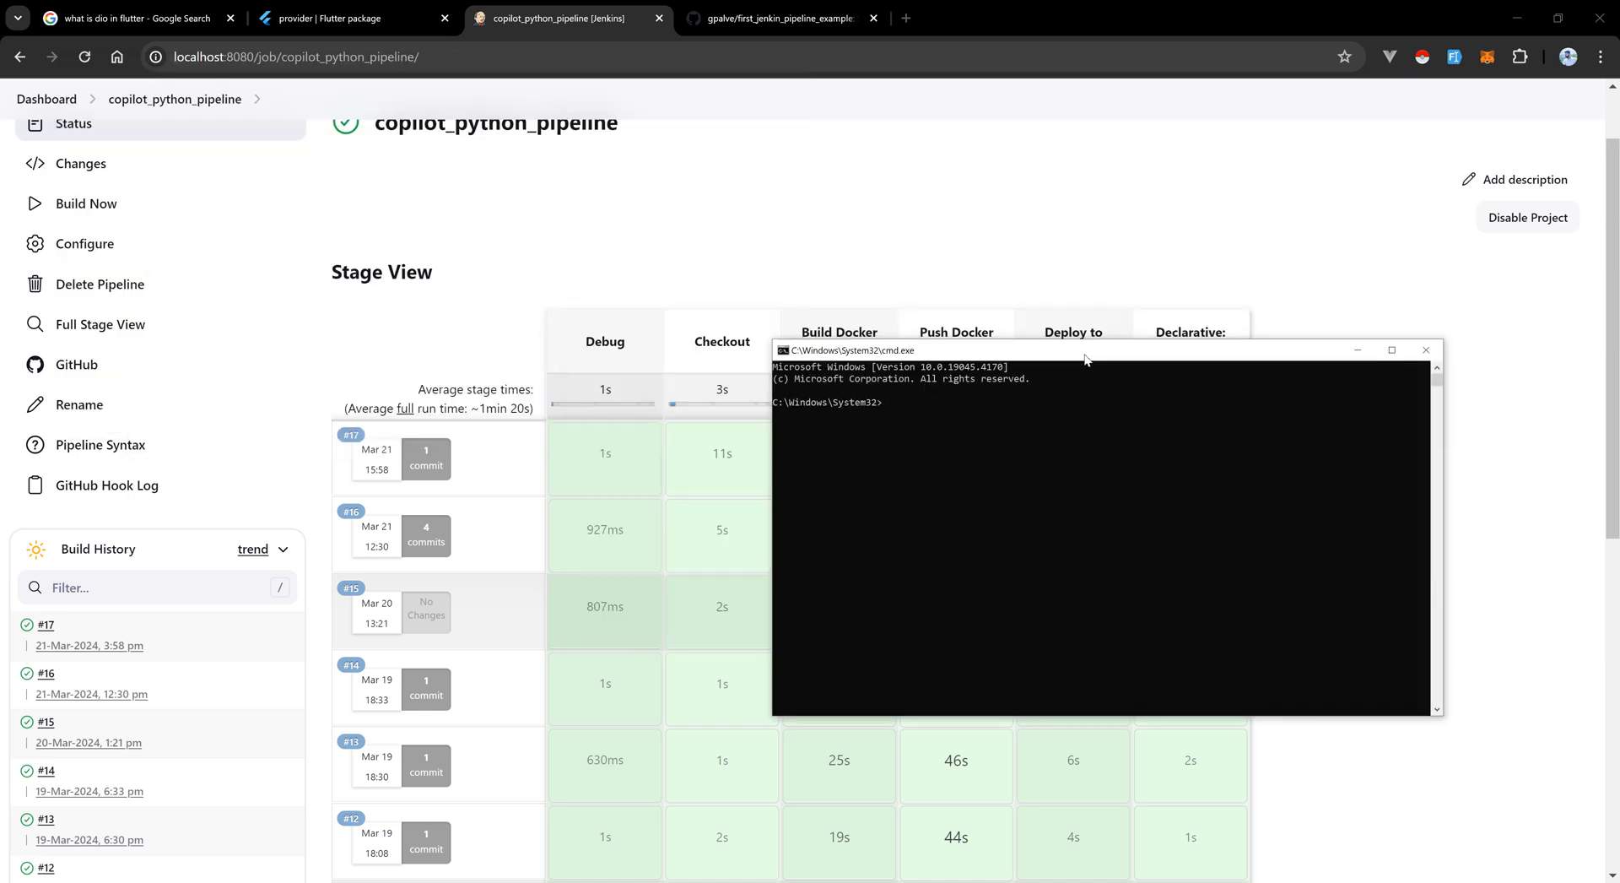
# Run kubectl get all, then start minikube tunnel for python-jenkin-demo-service.
pyautogui.write('kubectl get all')
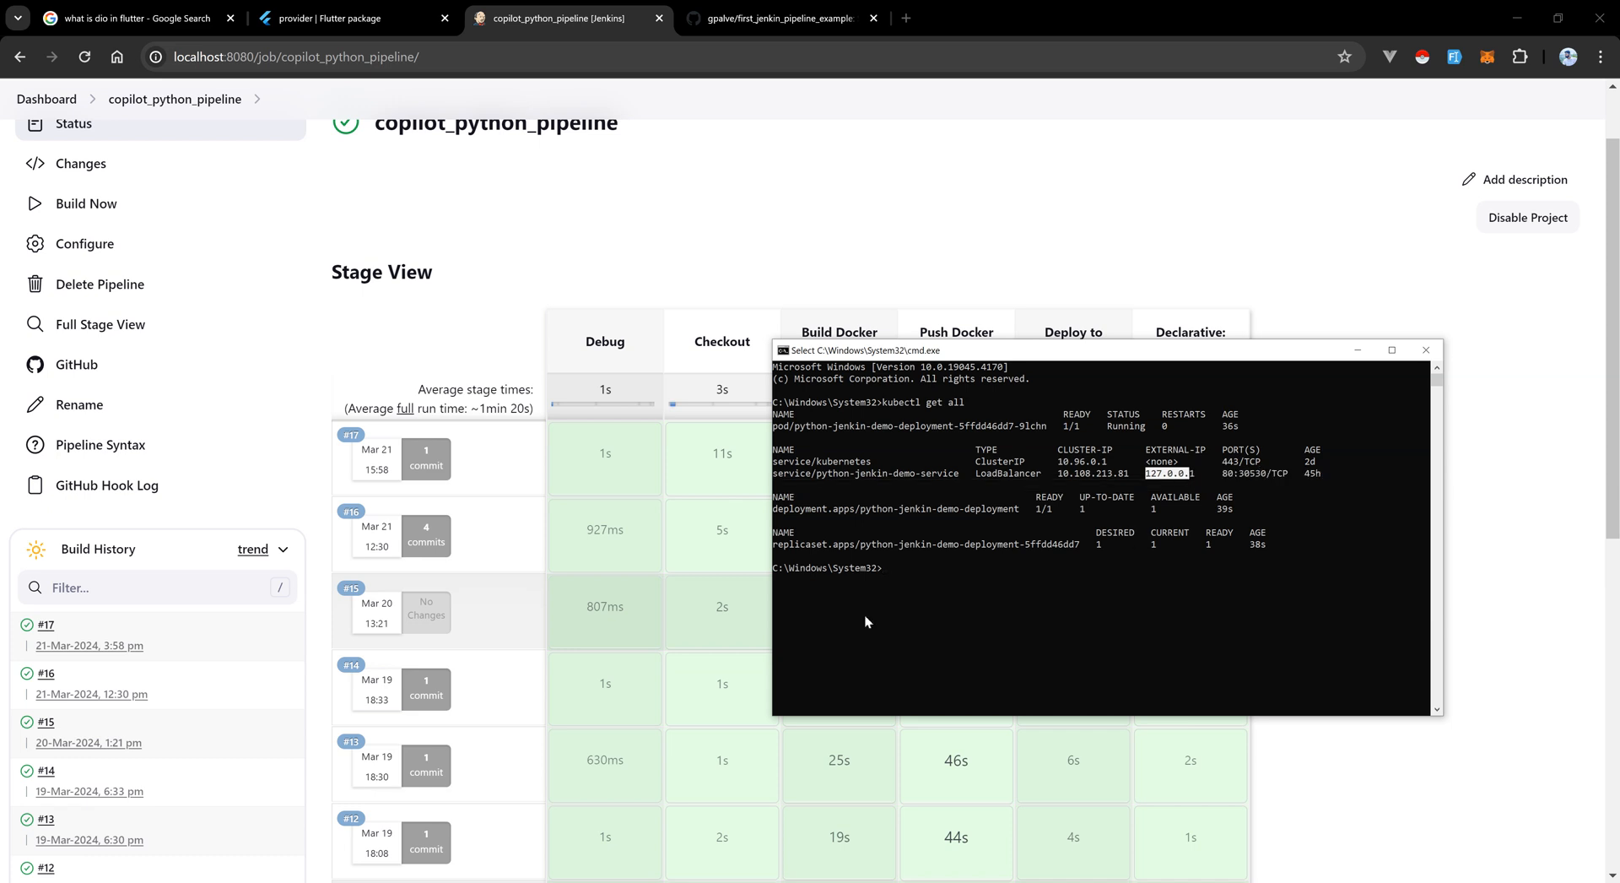
pyautogui.write('minikube tunnel')
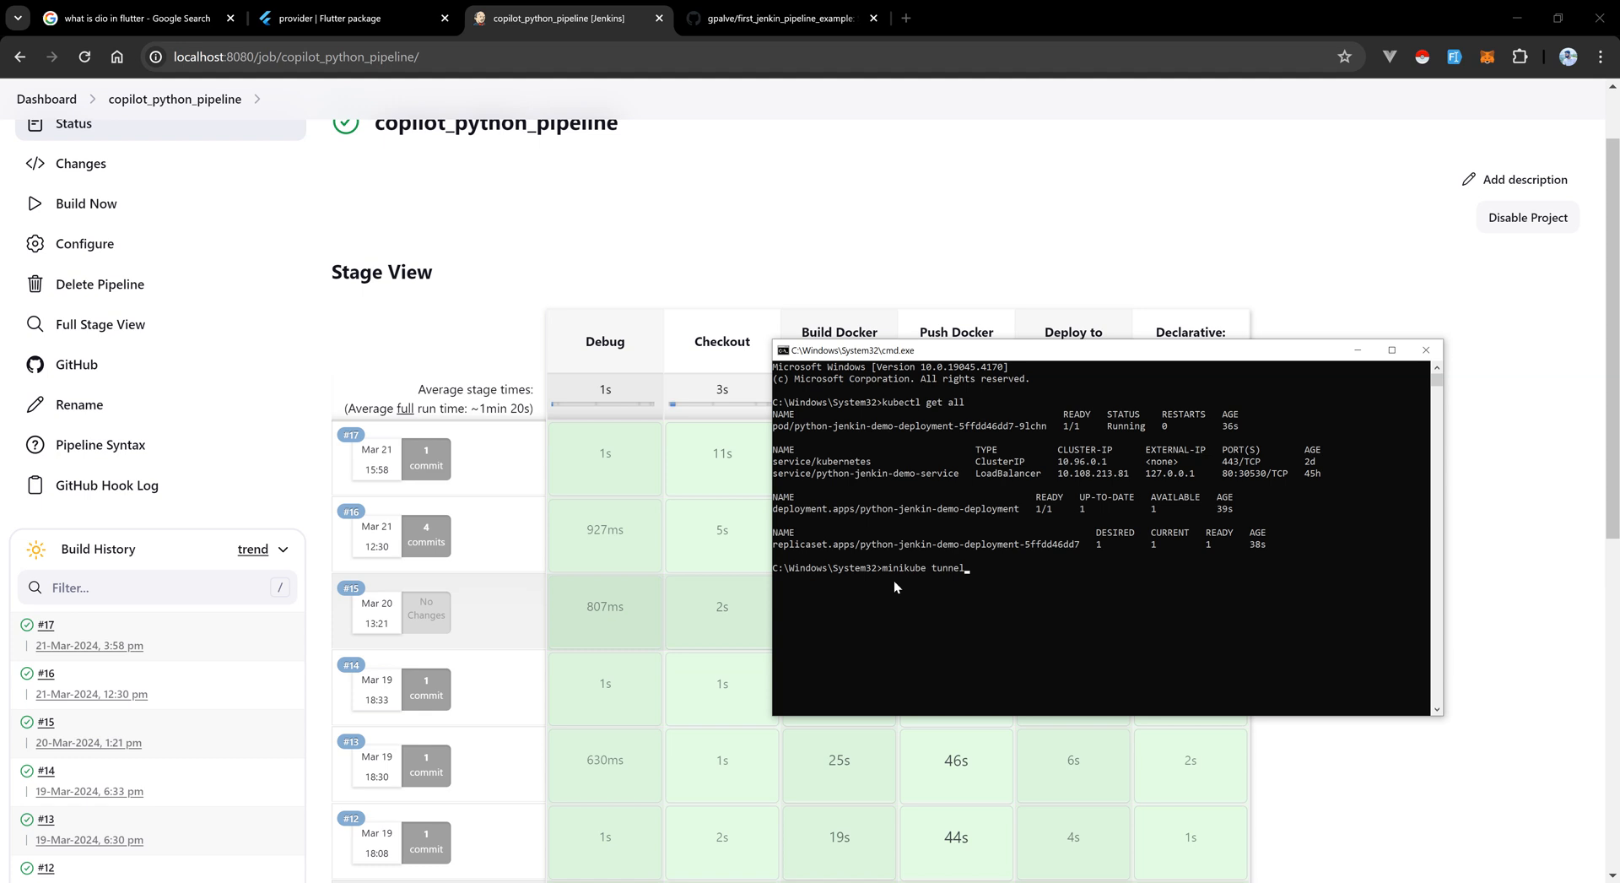
pyautogui.press('Return')
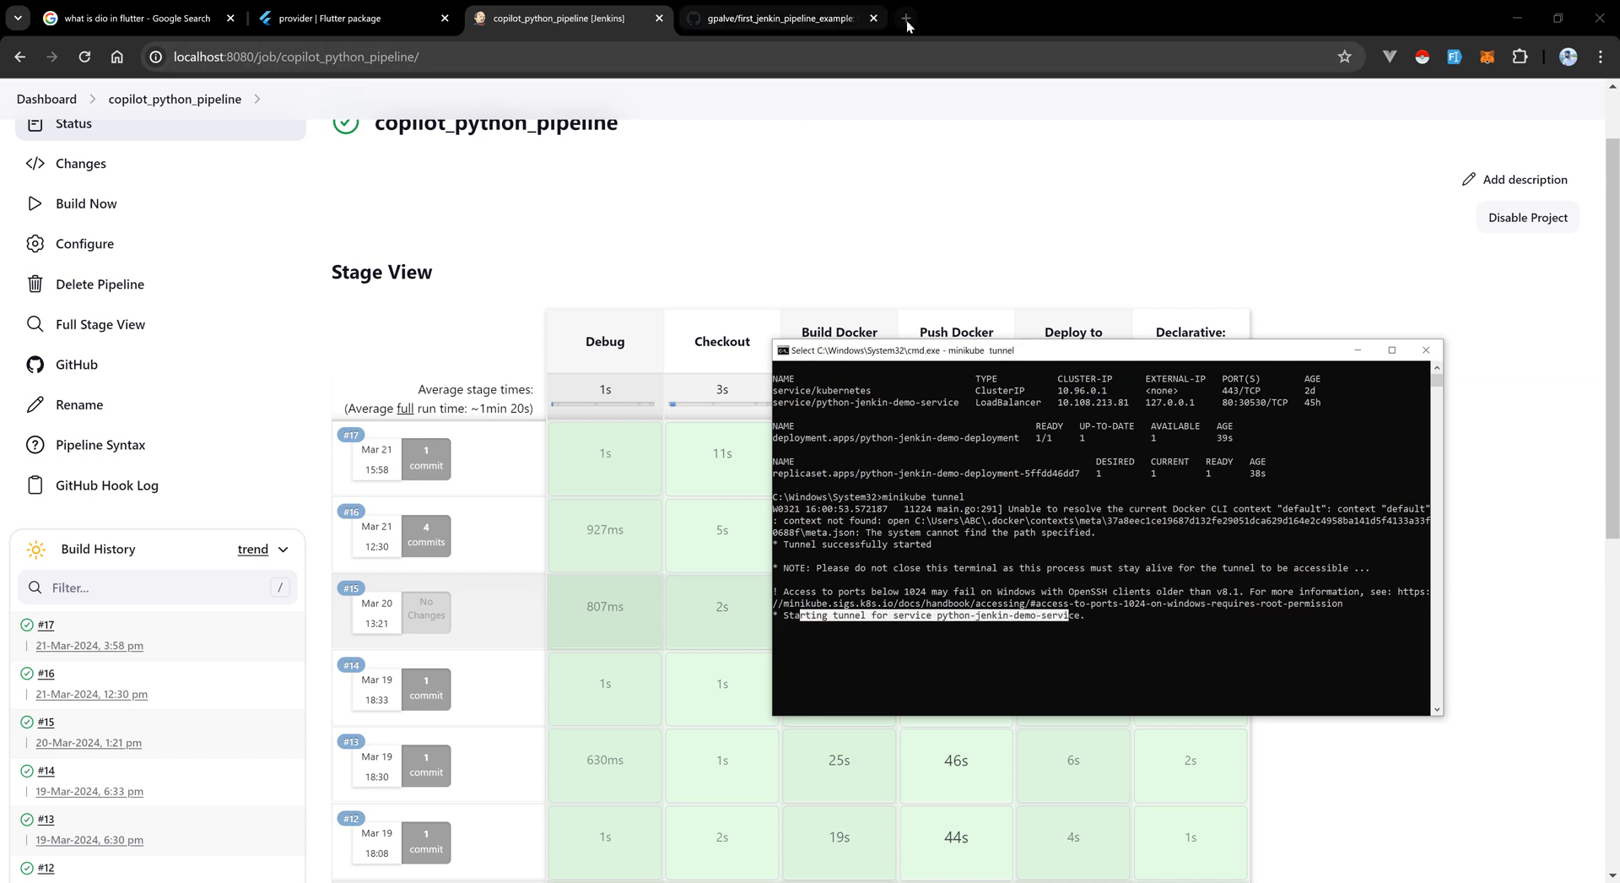
pyautogui.click(906, 19)
pyautogui.write('127.0.0.1')
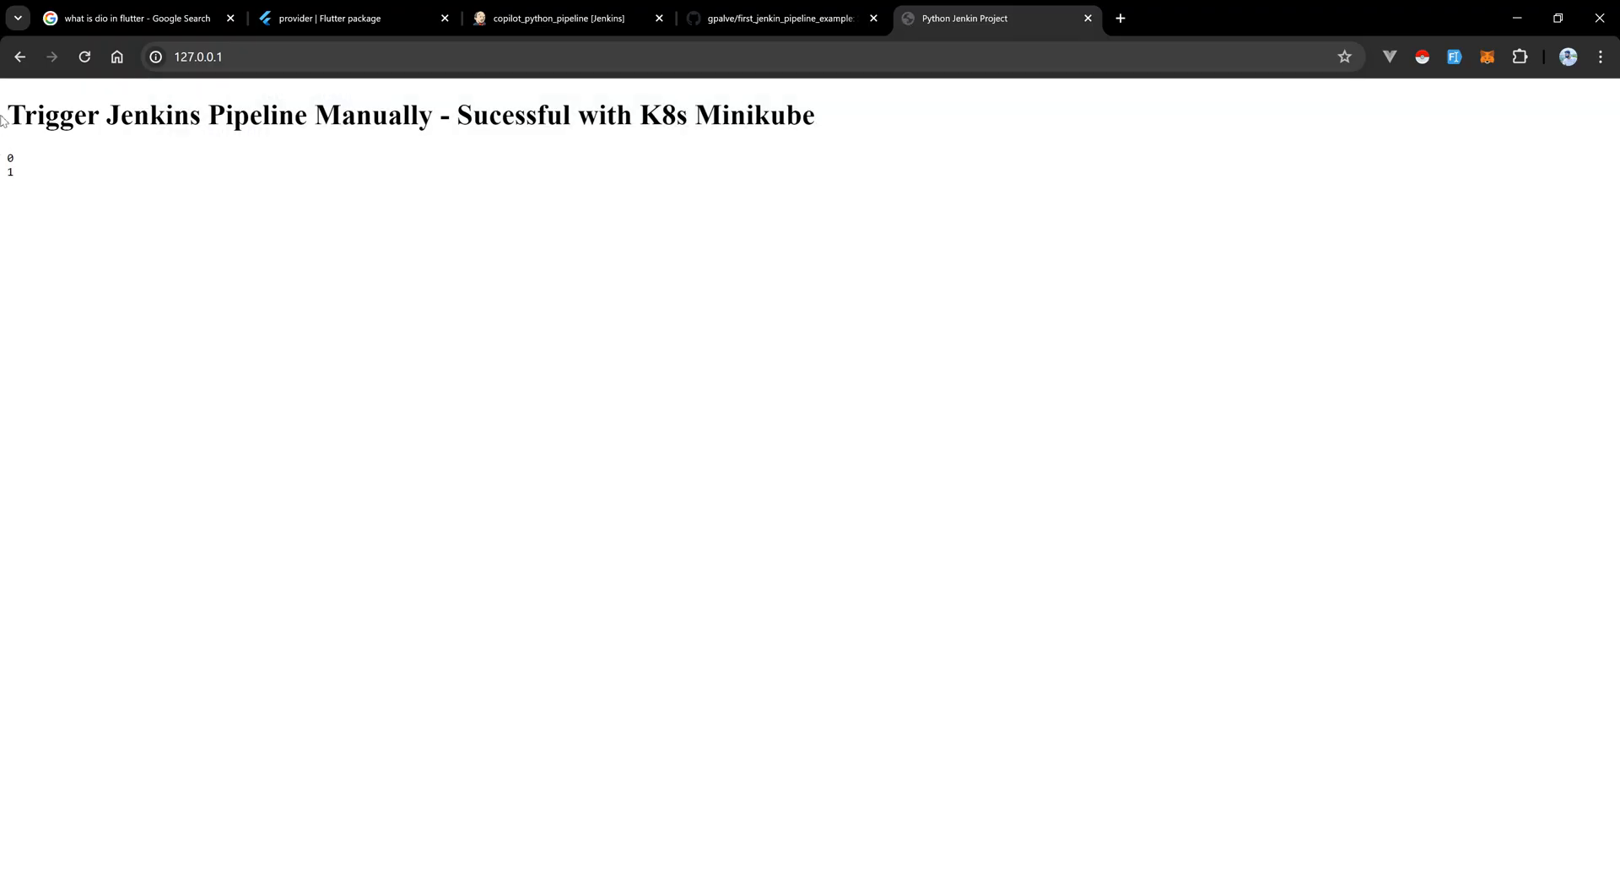
# View the deployed app at 127.0.0.1, close its tab, and return to the first_jenkin_pipeline_example repository.
pyautogui.moveTo(10, 115); pyautogui.dragTo(424, 115)
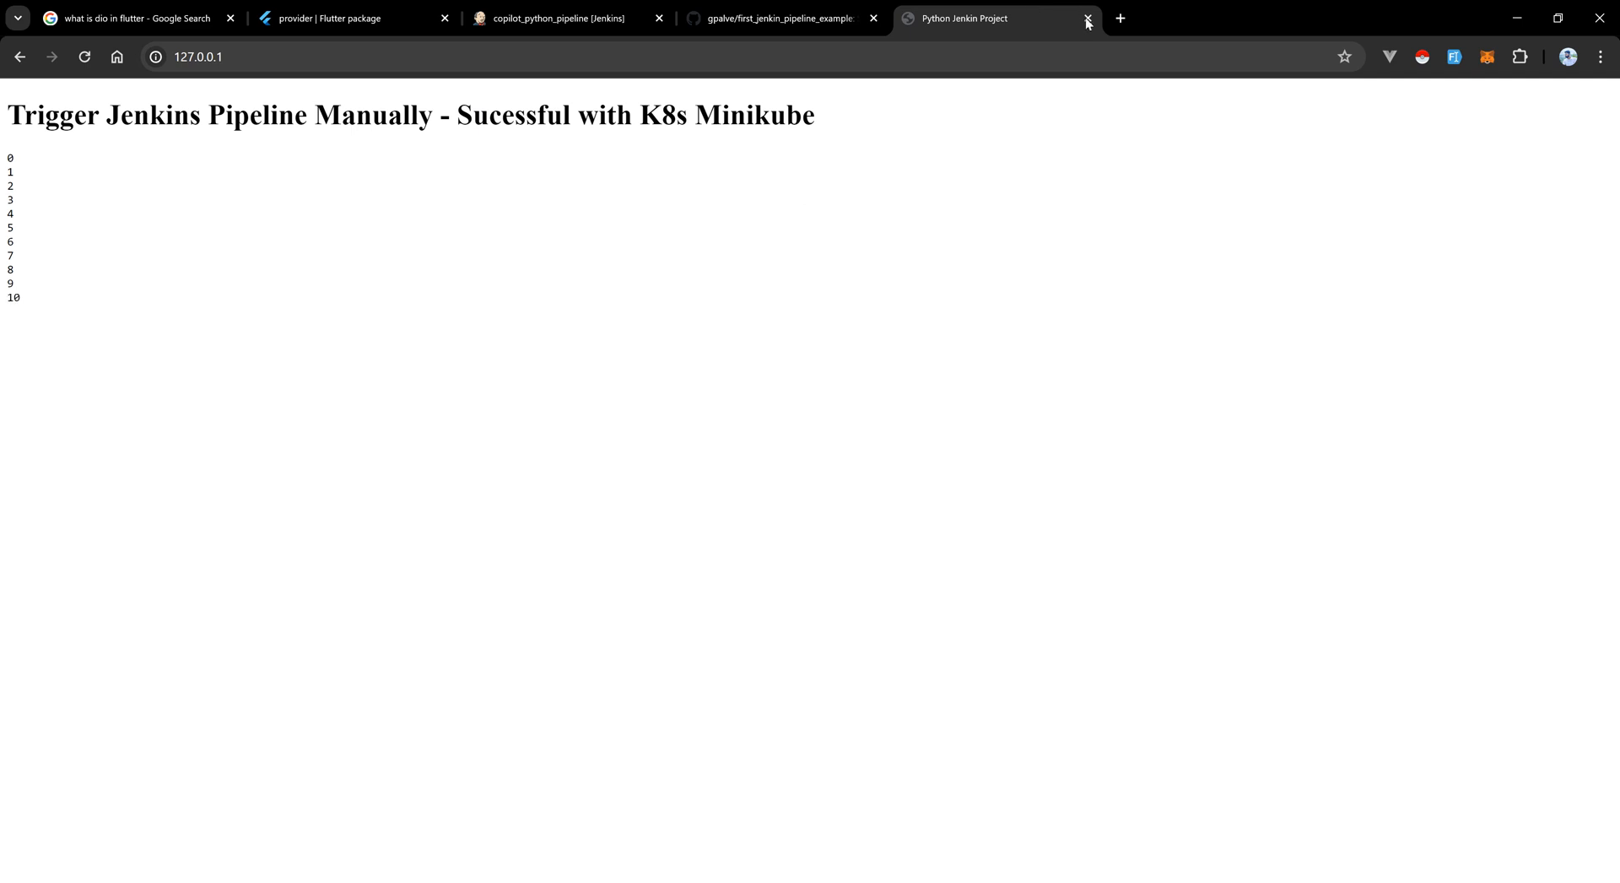
pyautogui.click(1087, 17)
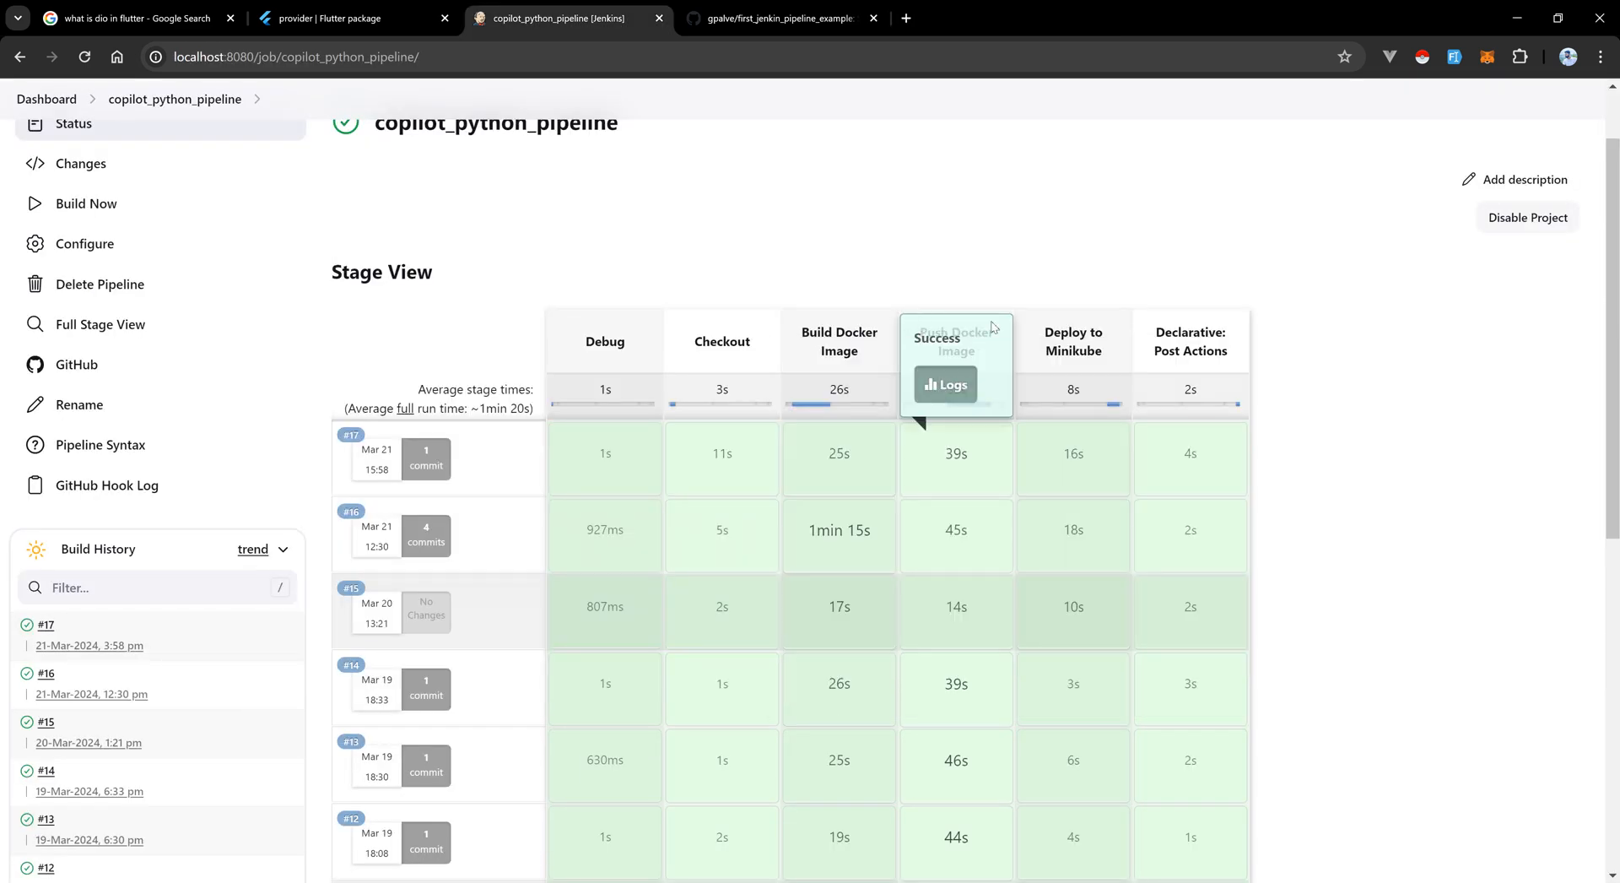
pyautogui.moveTo(1222, 232)
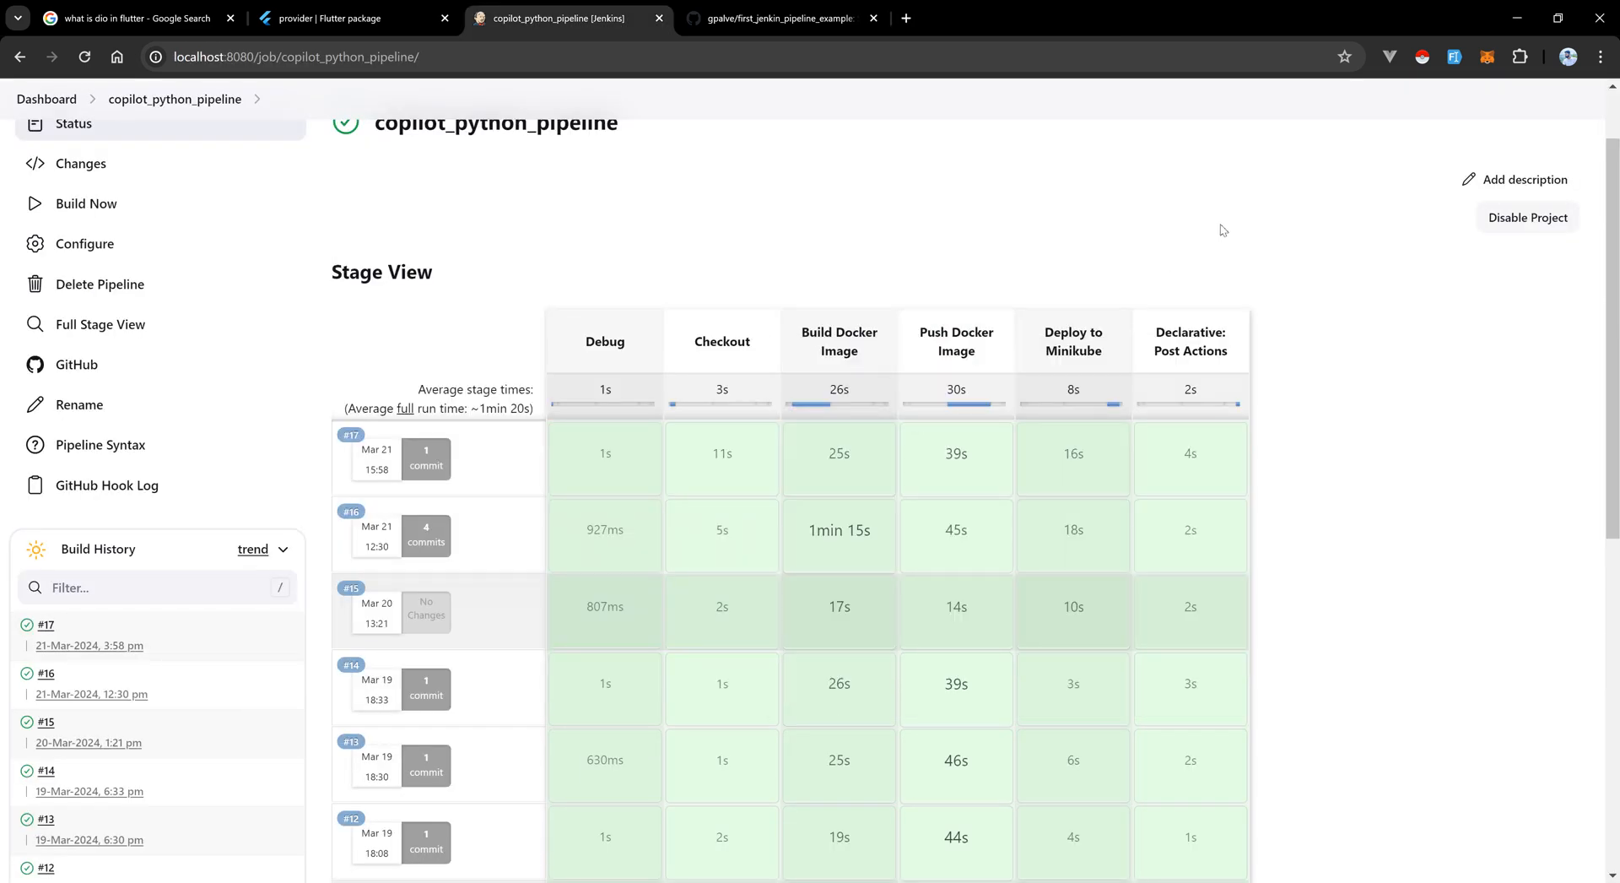
pyautogui.moveTo(1072, 201)
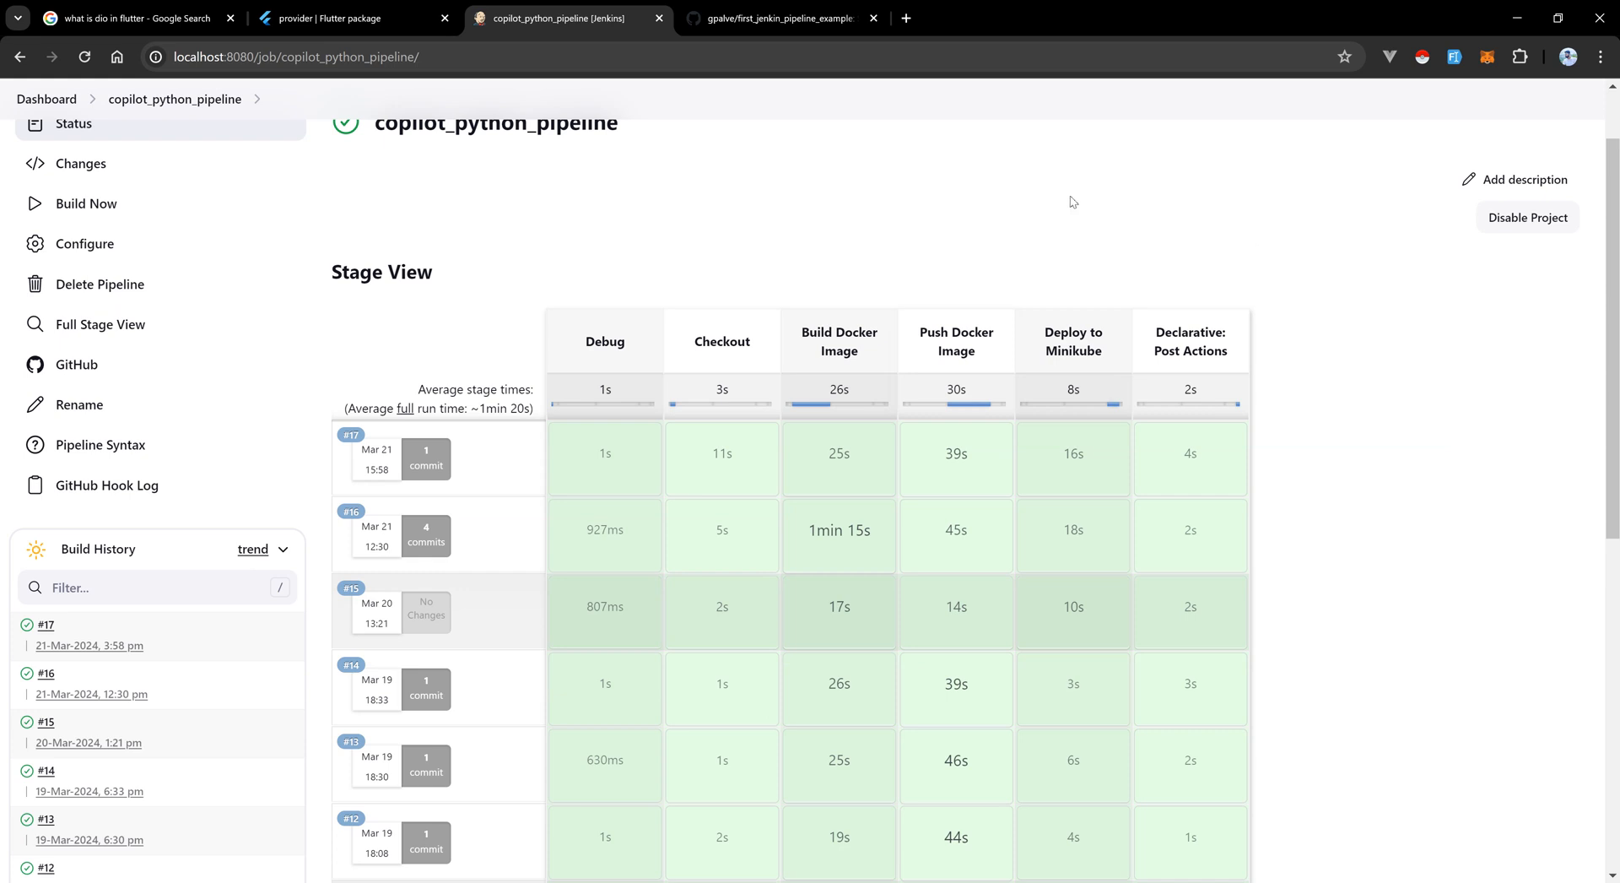
pyautogui.scroll(3)
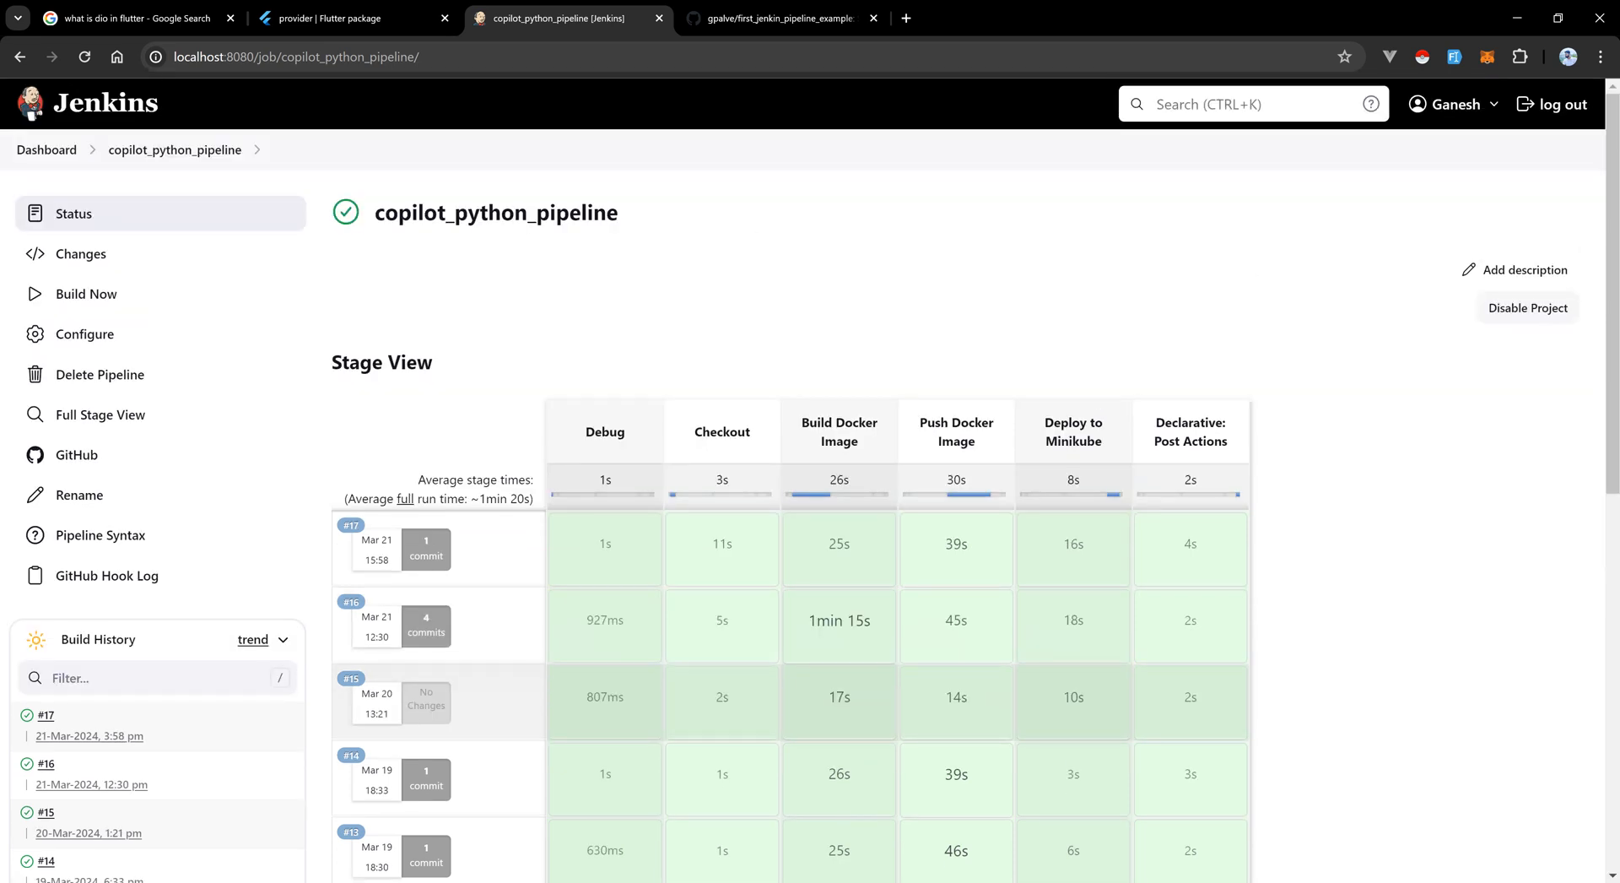
pyautogui.moveTo(637, 202)
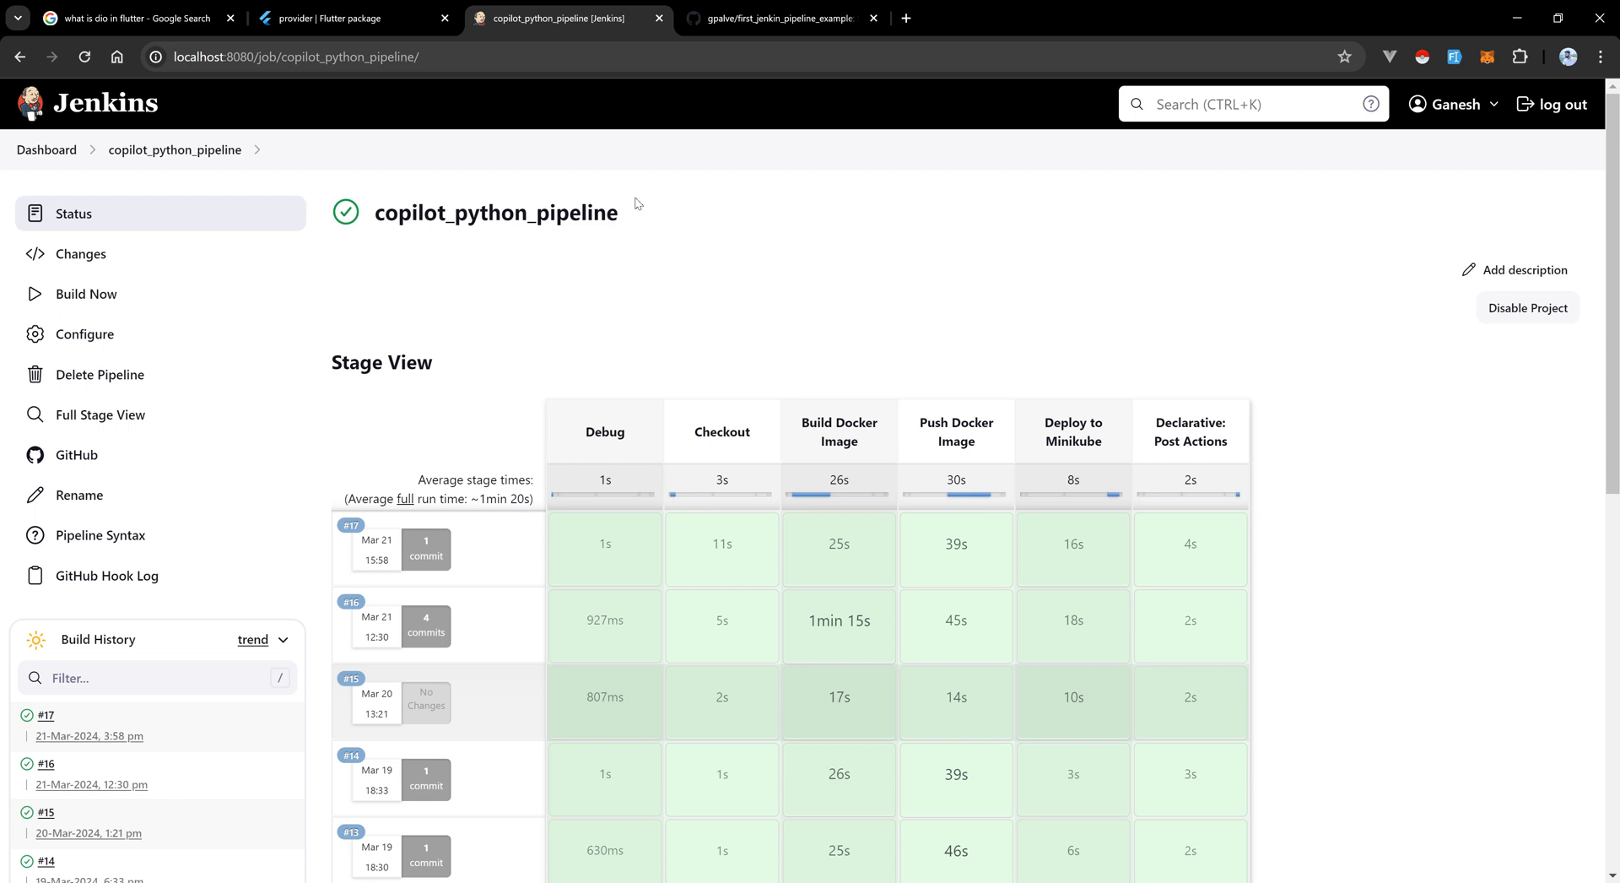
pyautogui.click(779, 17)
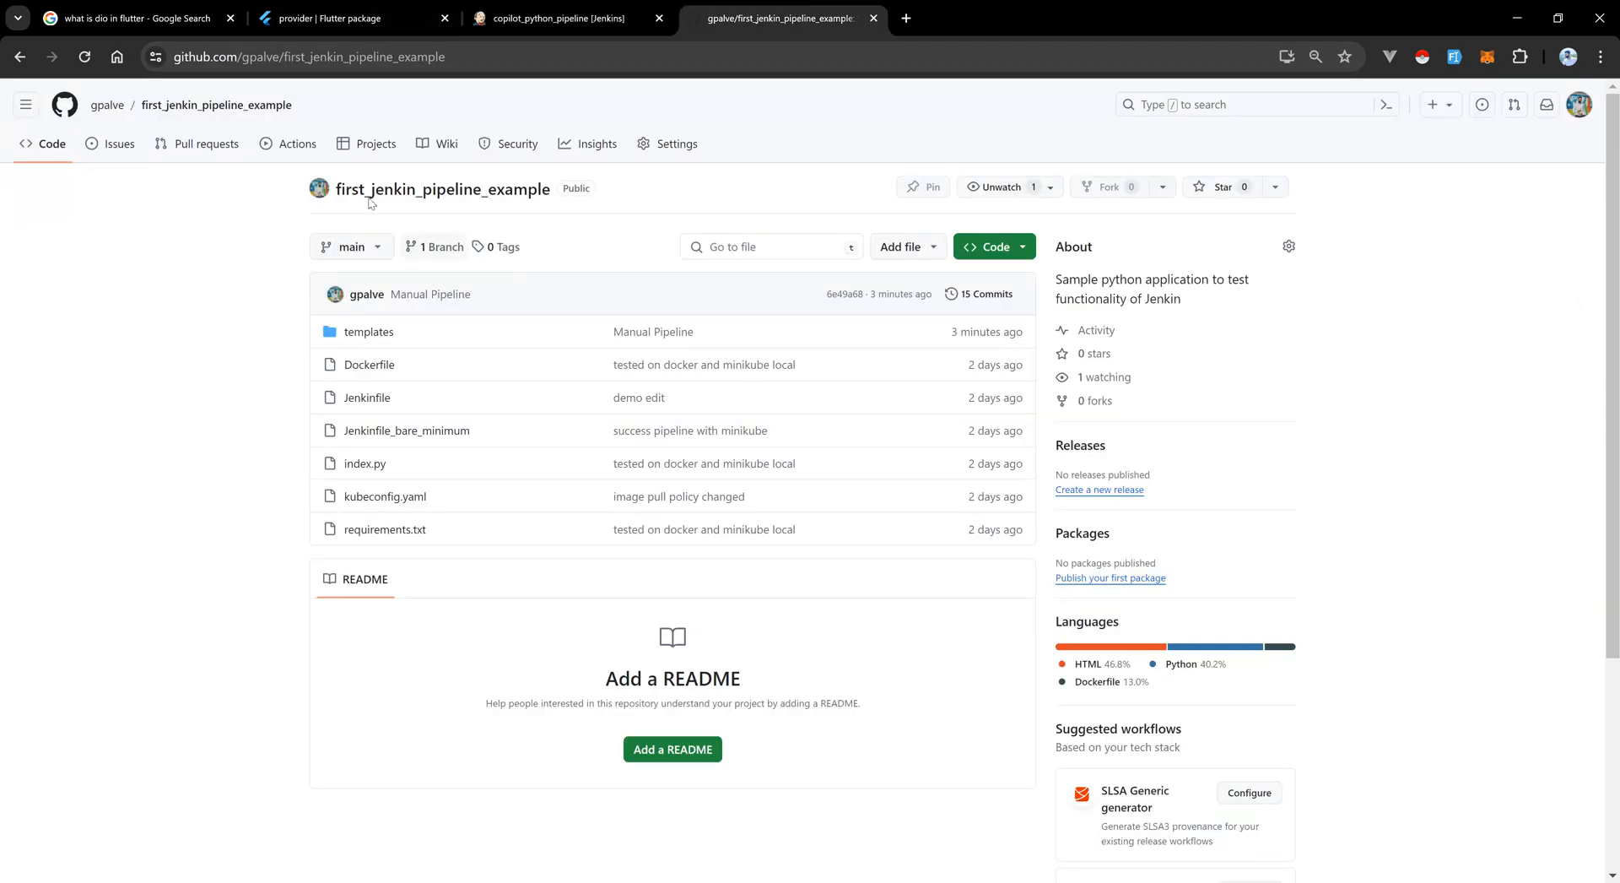
# Start adding a webhook under Settings > Webhooks, reaching the Confirm access password prompt.
pyautogui.doubleClick(442, 189)
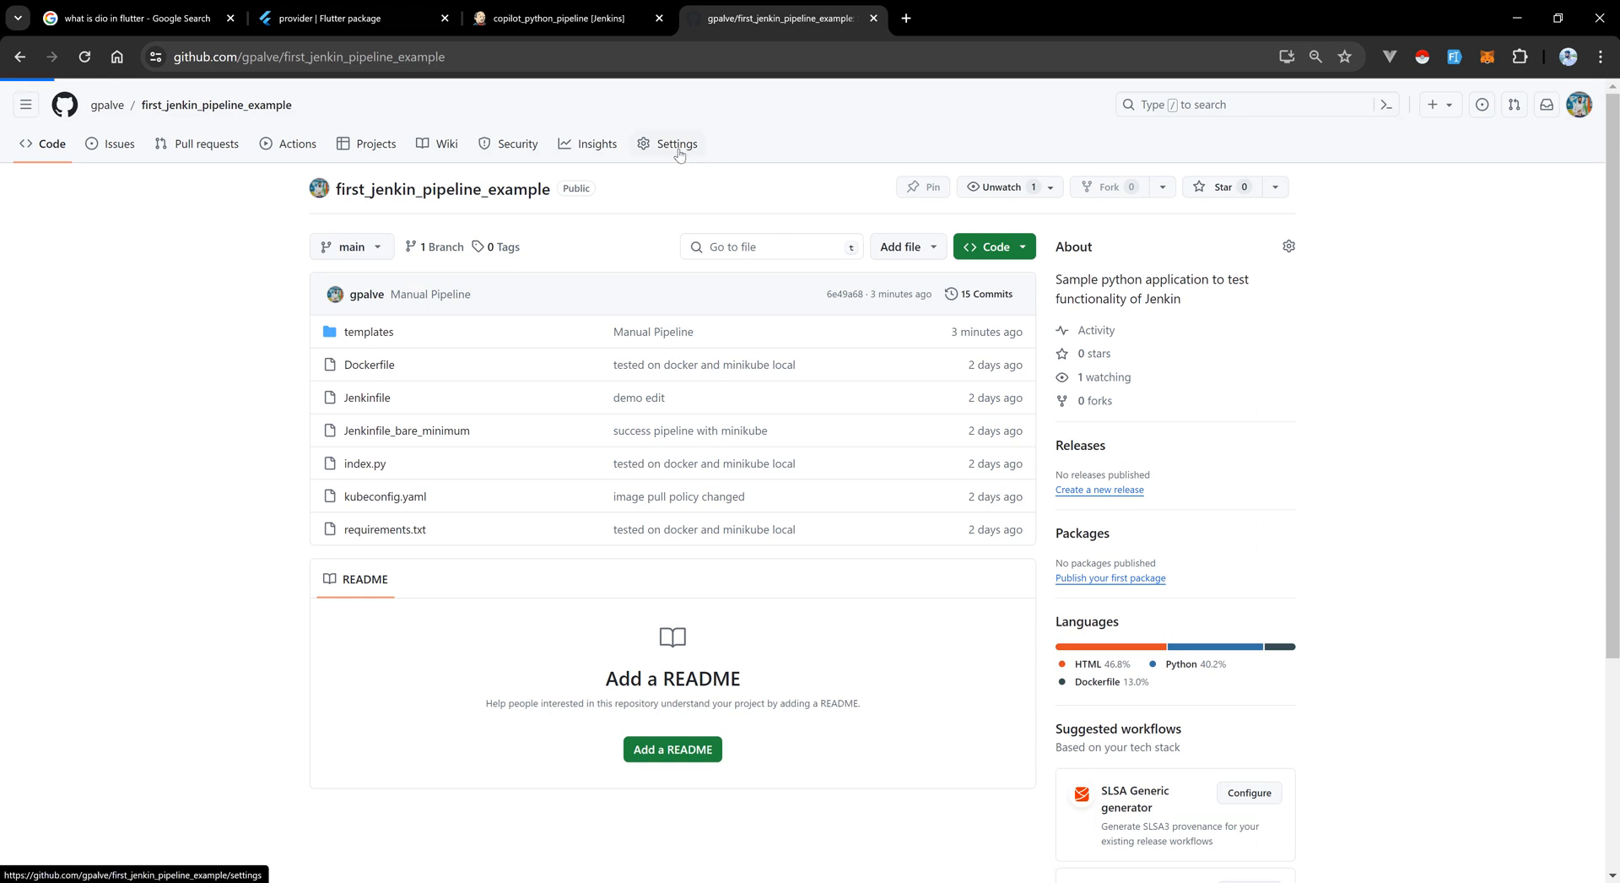
pyautogui.click(677, 144)
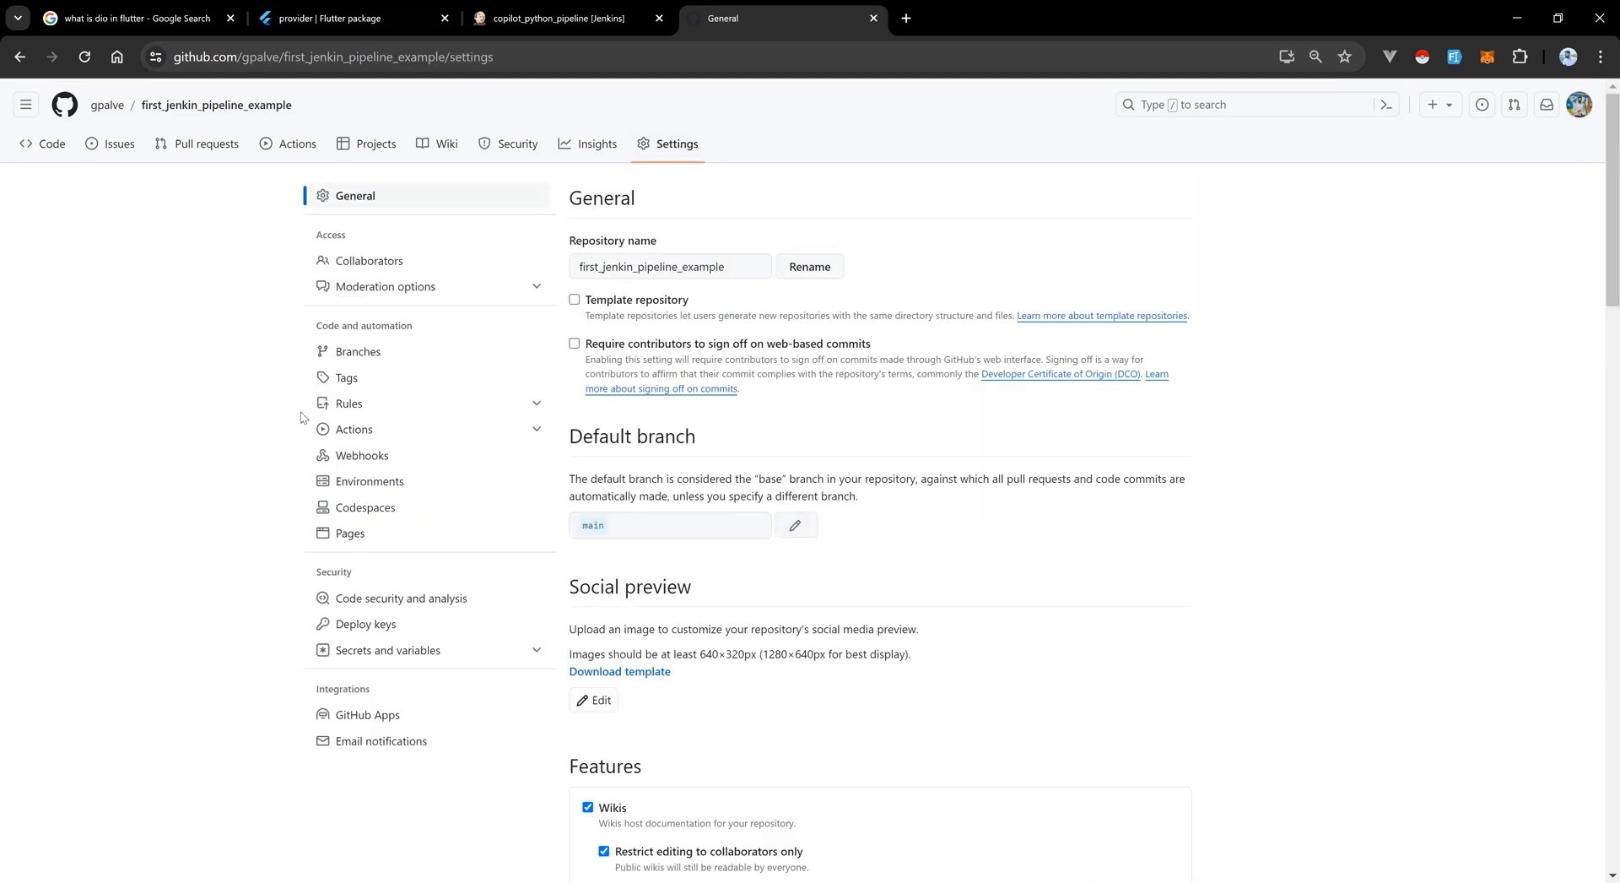
pyautogui.click(361, 454)
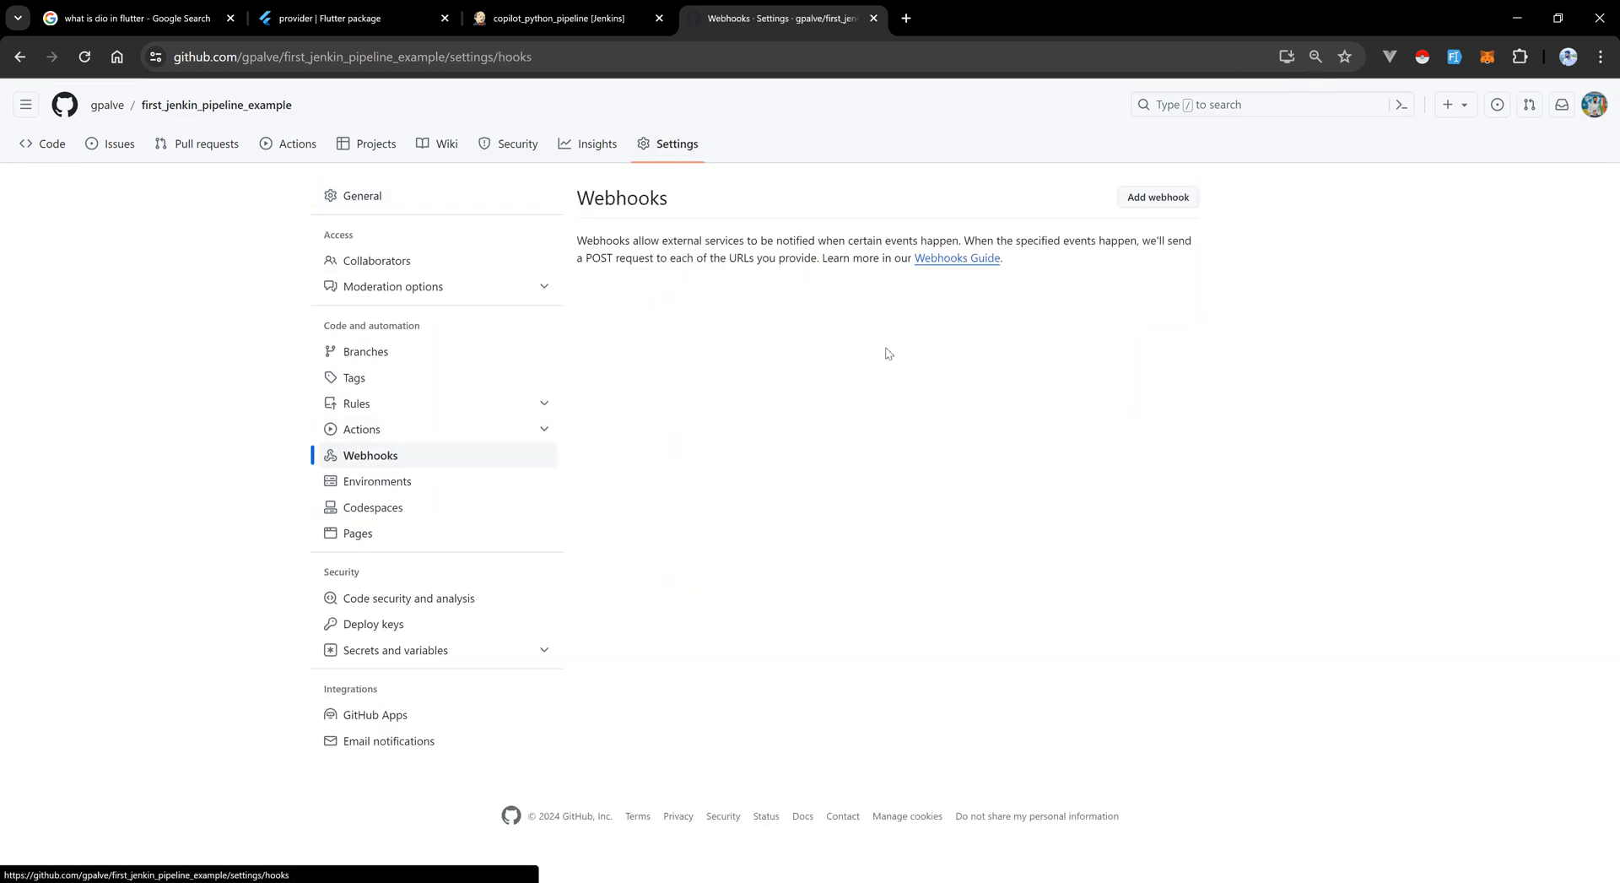
pyautogui.click(1158, 197)
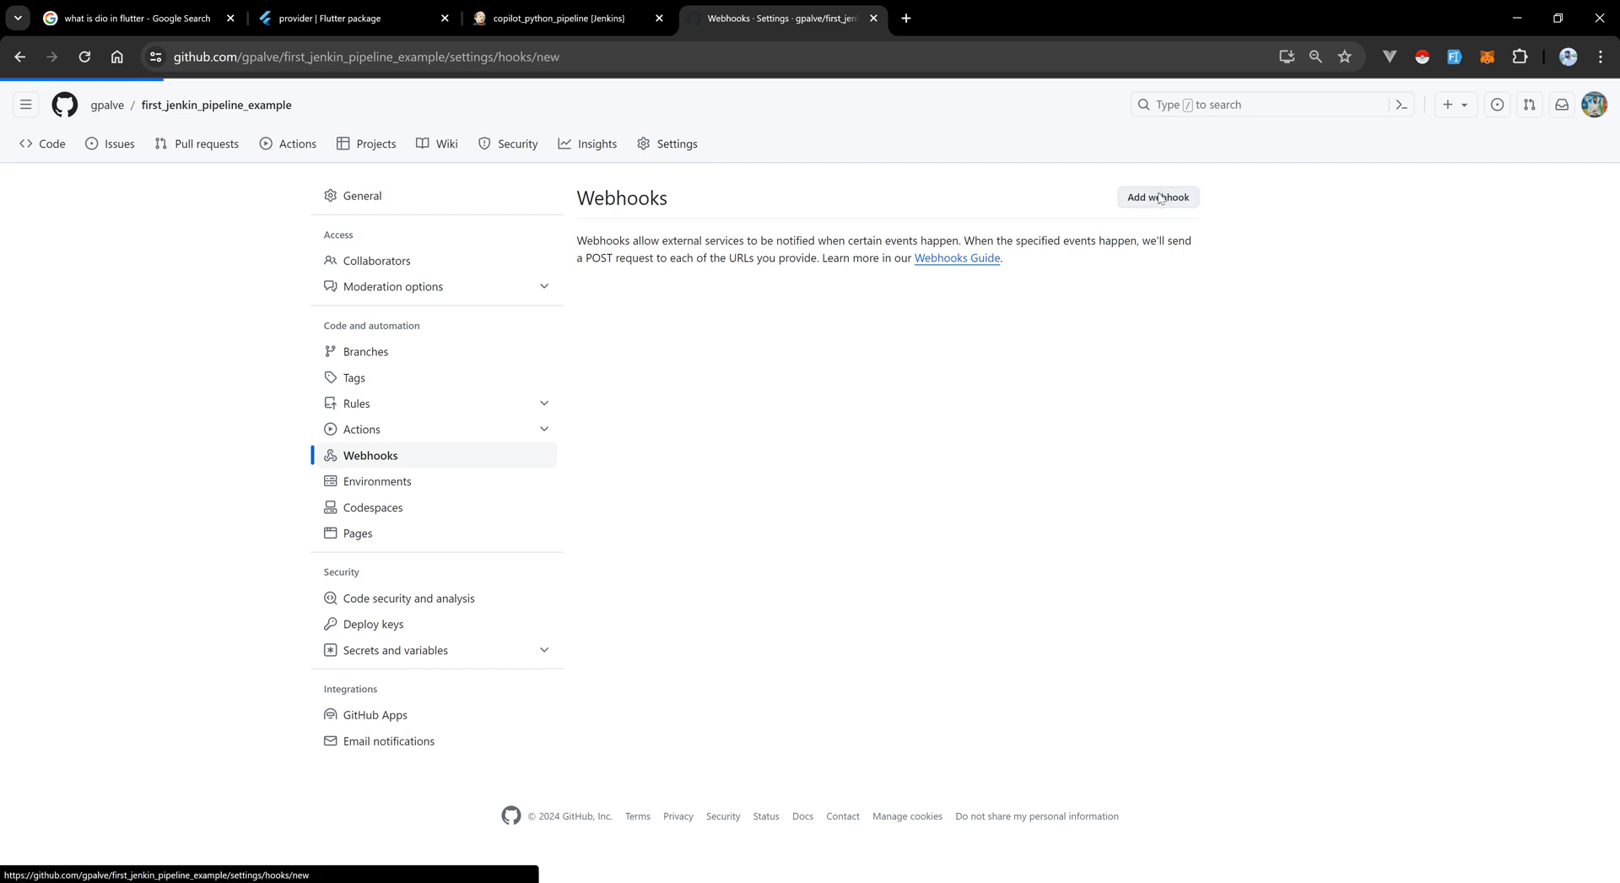
pyautogui.click(1158, 197)
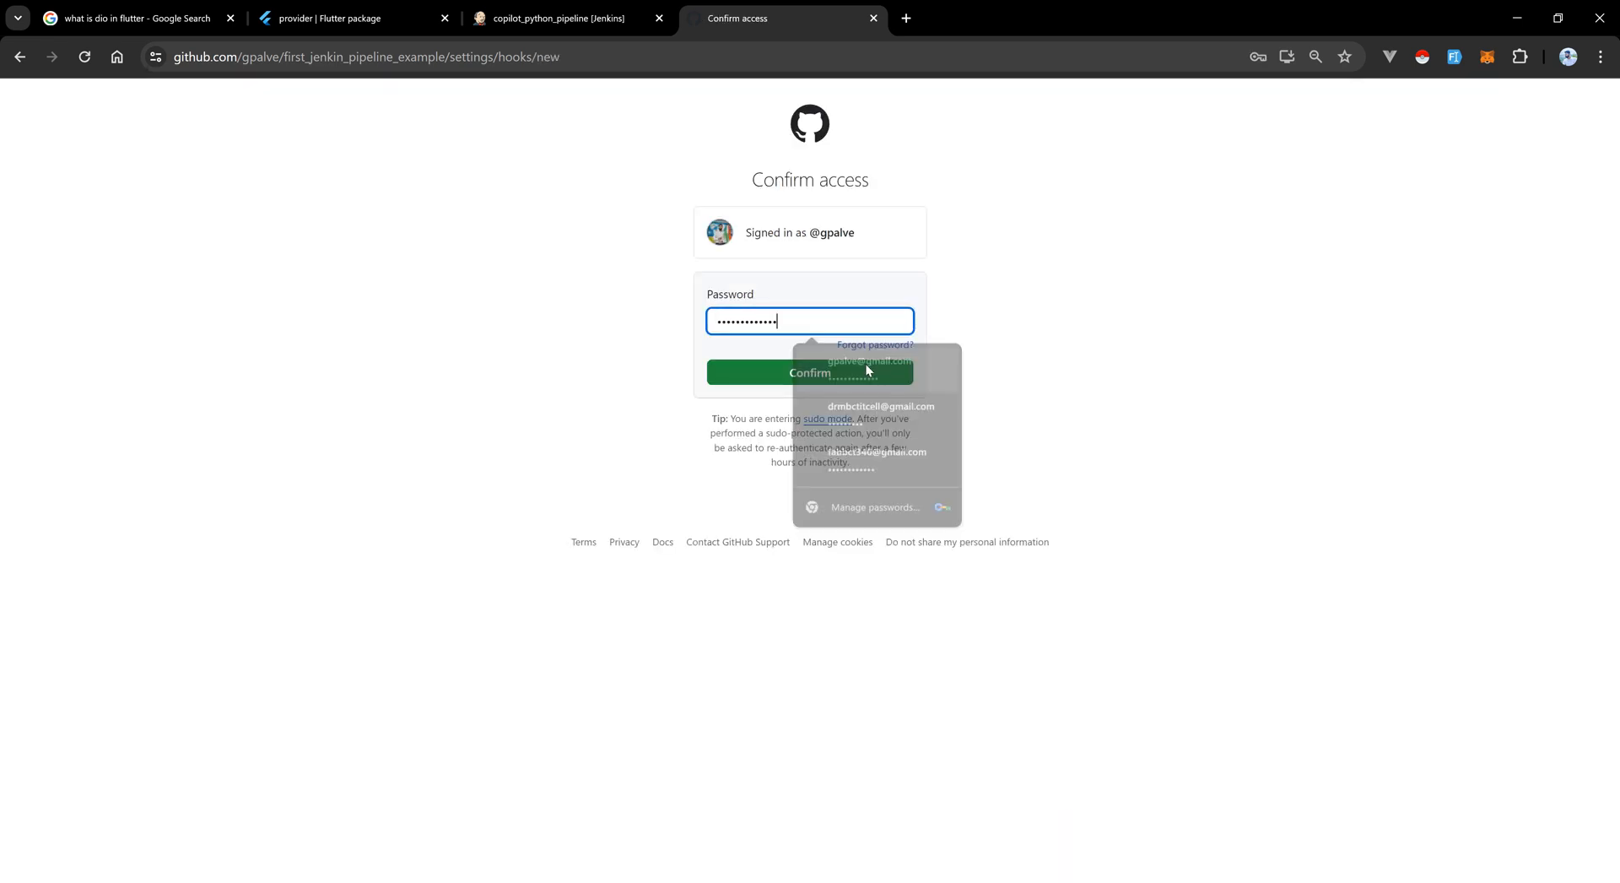
# Confirm access to reach the Add webhook form, then go to the personal account Settings via the avatar menu.
pyautogui.click(811, 371)
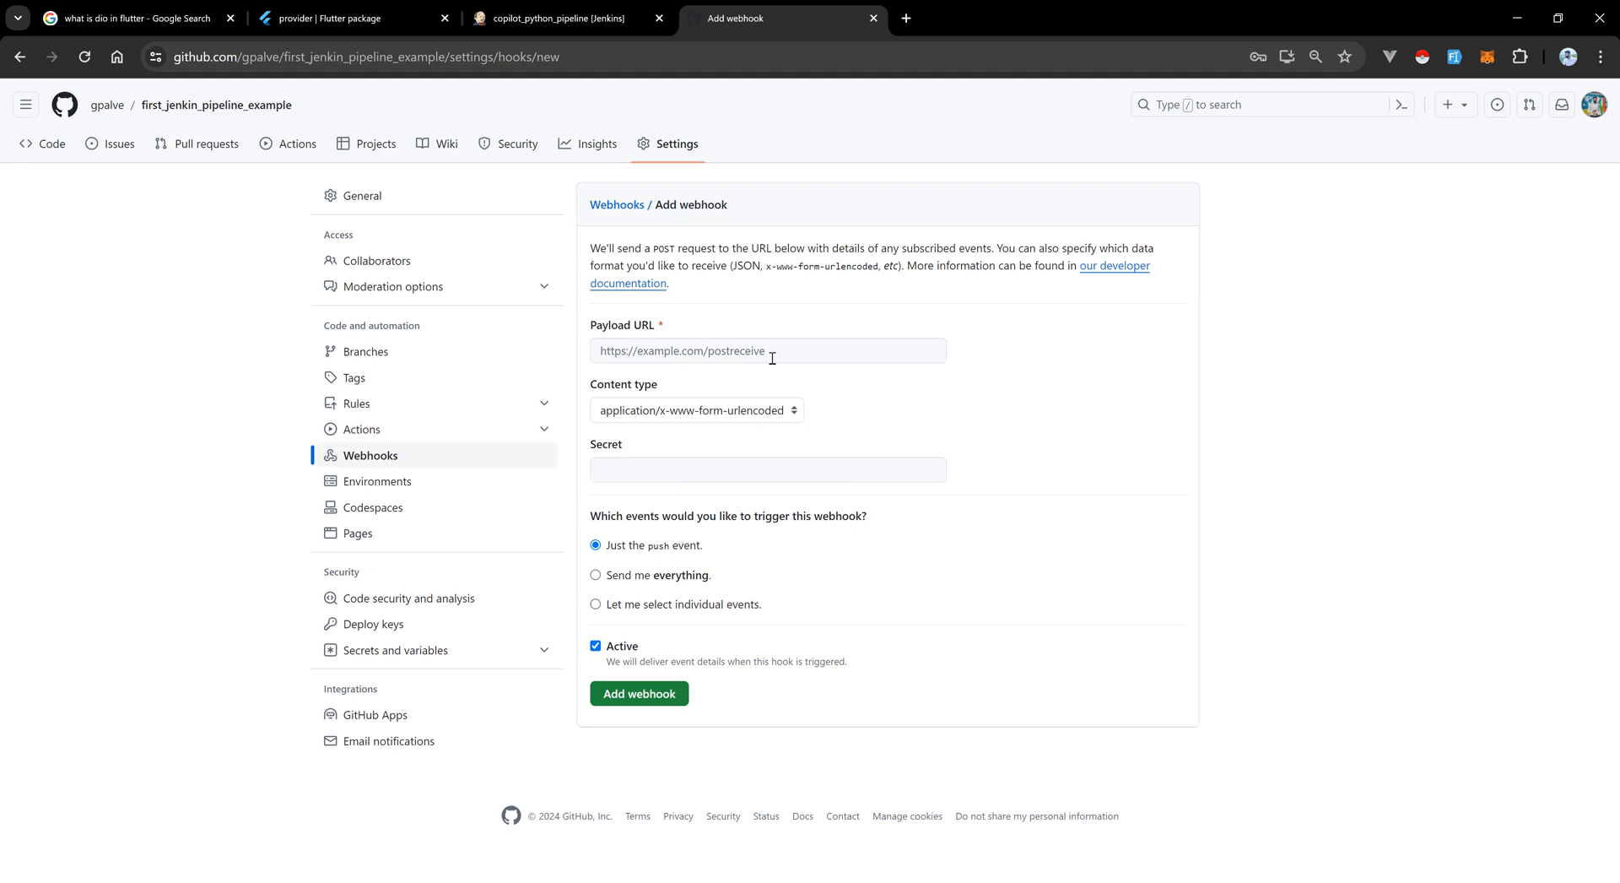
pyautogui.moveTo(780, 345)
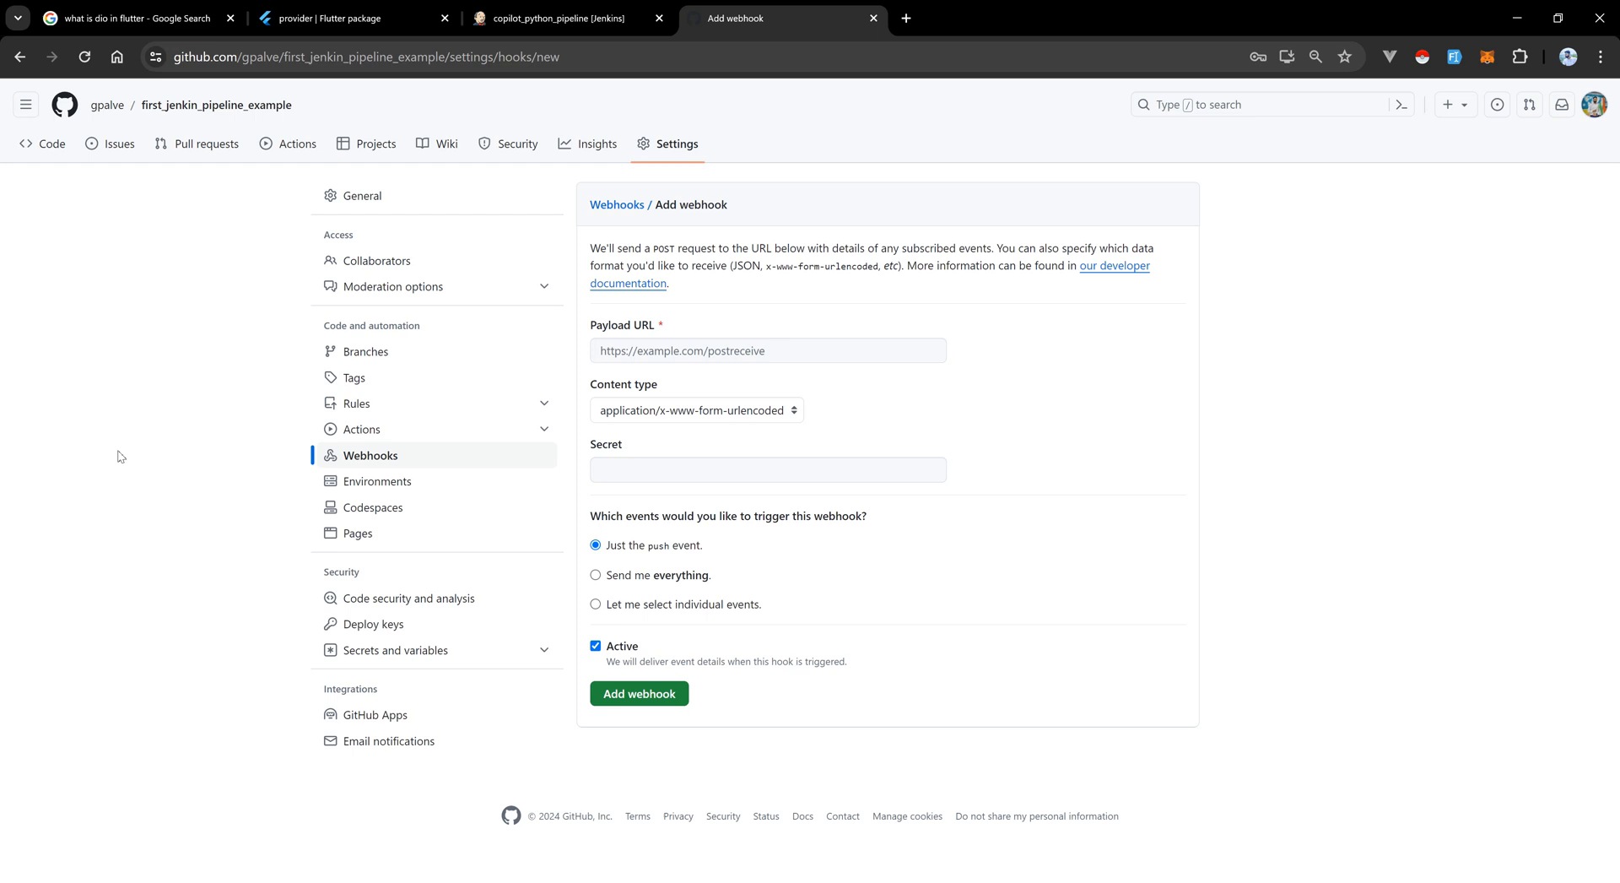
pyautogui.moveTo(49, 144)
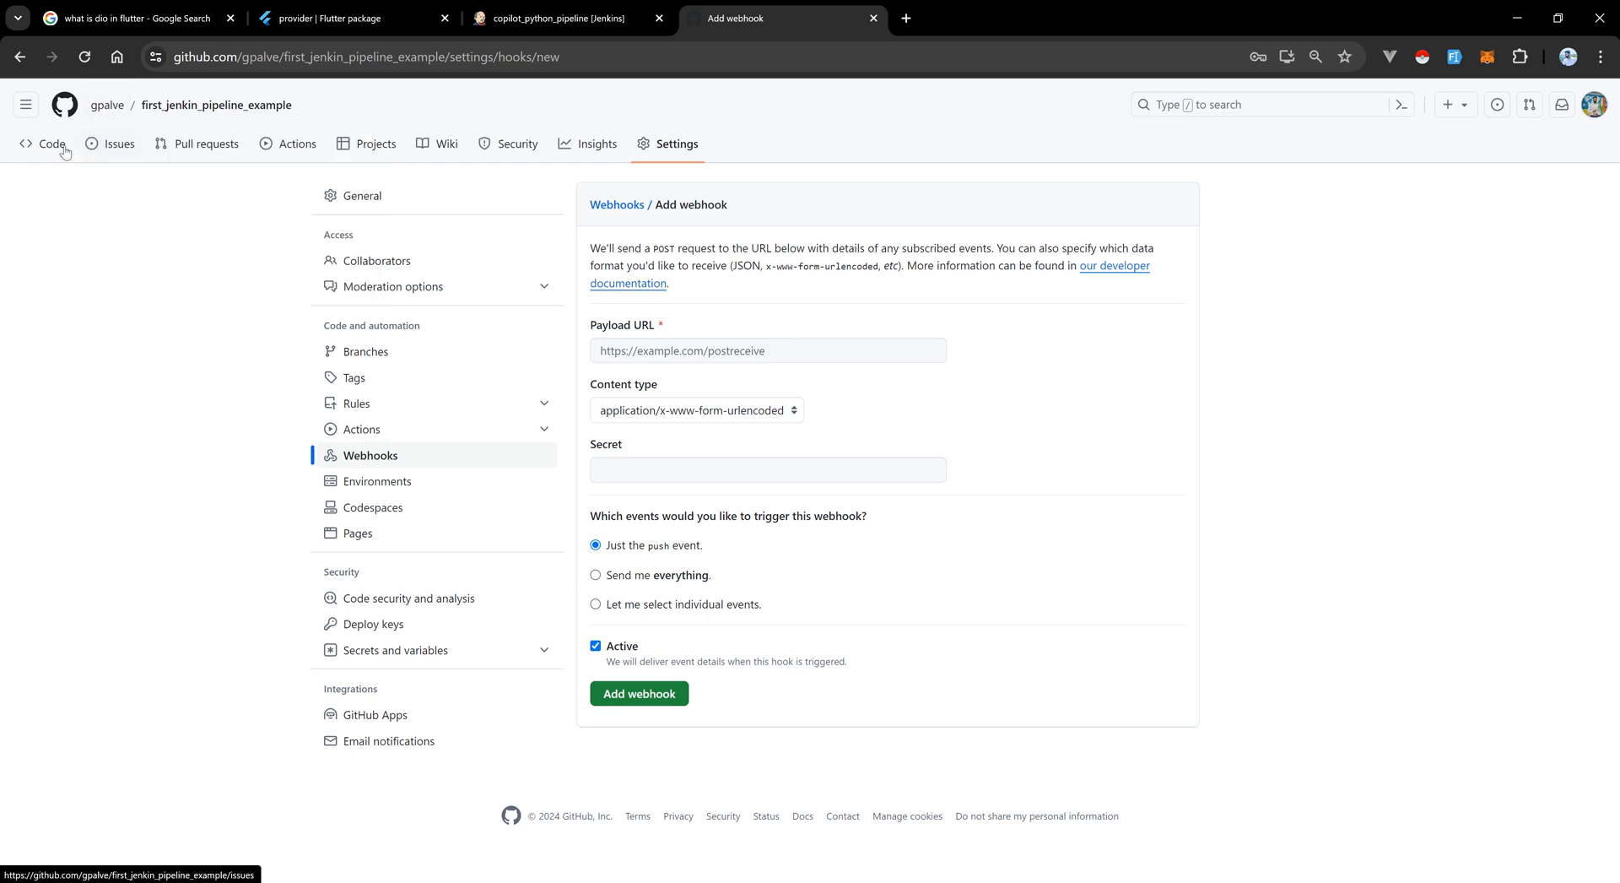
pyautogui.moveTo(1171, 113)
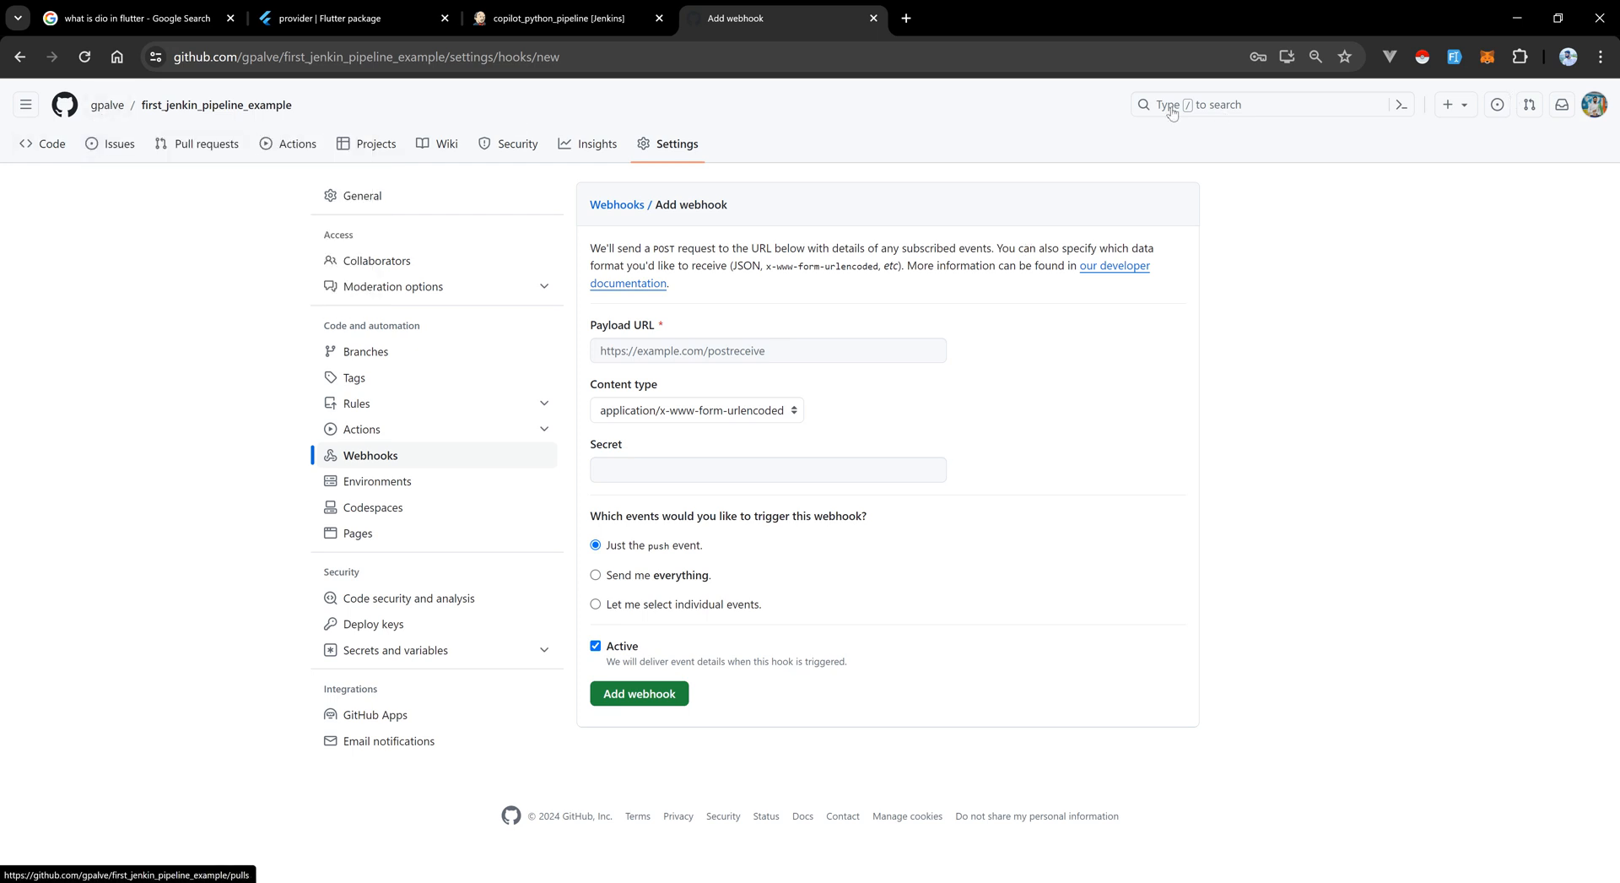
pyautogui.click(1595, 103)
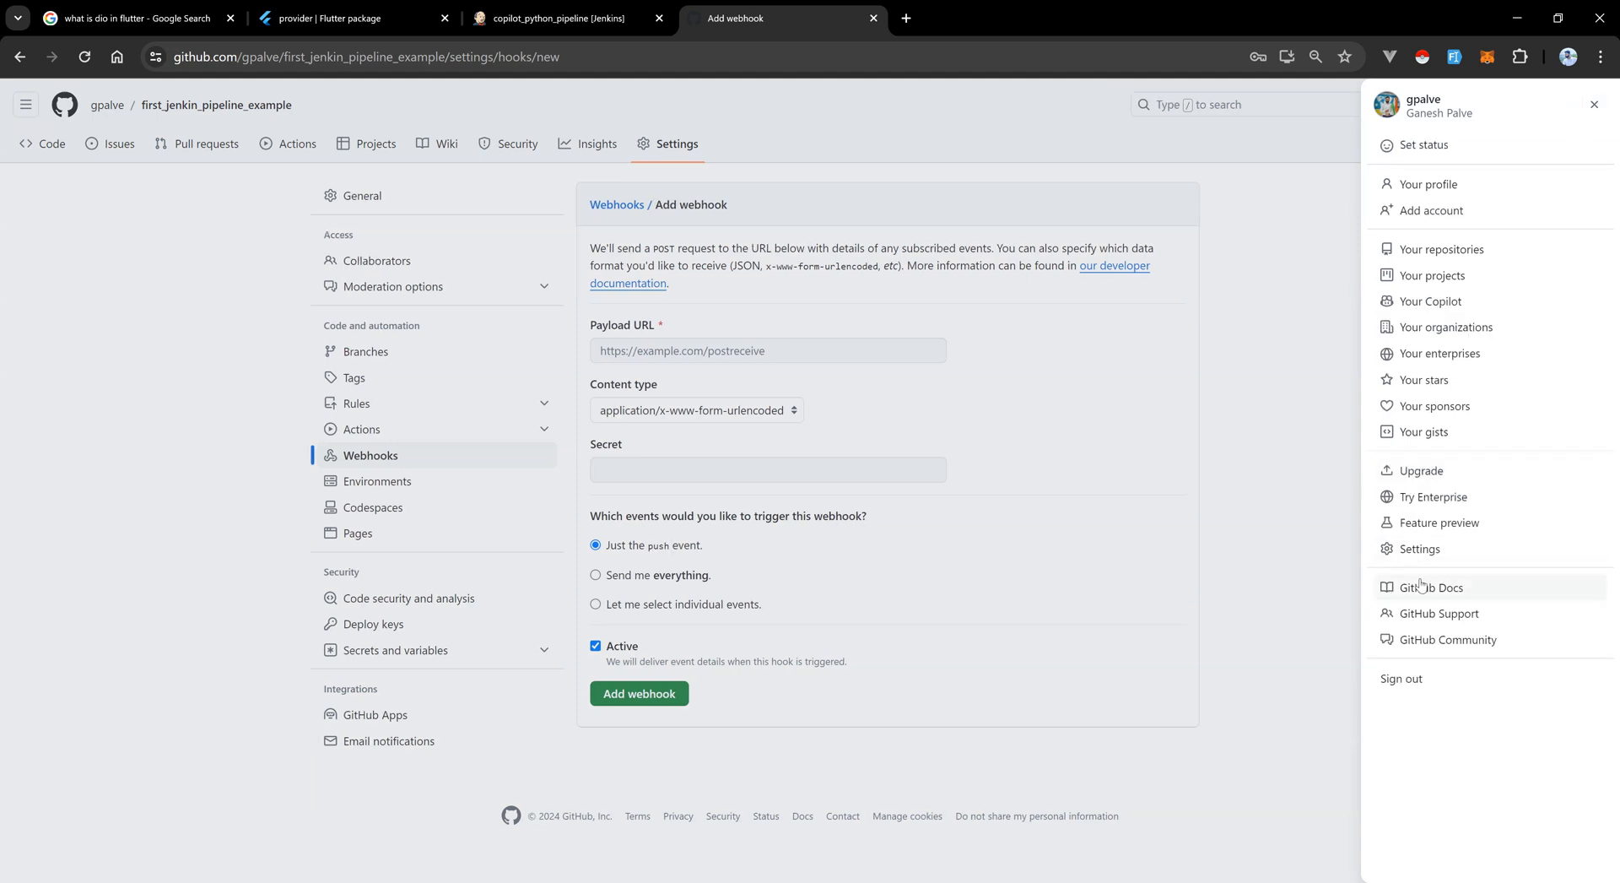
pyautogui.click(1430, 184)
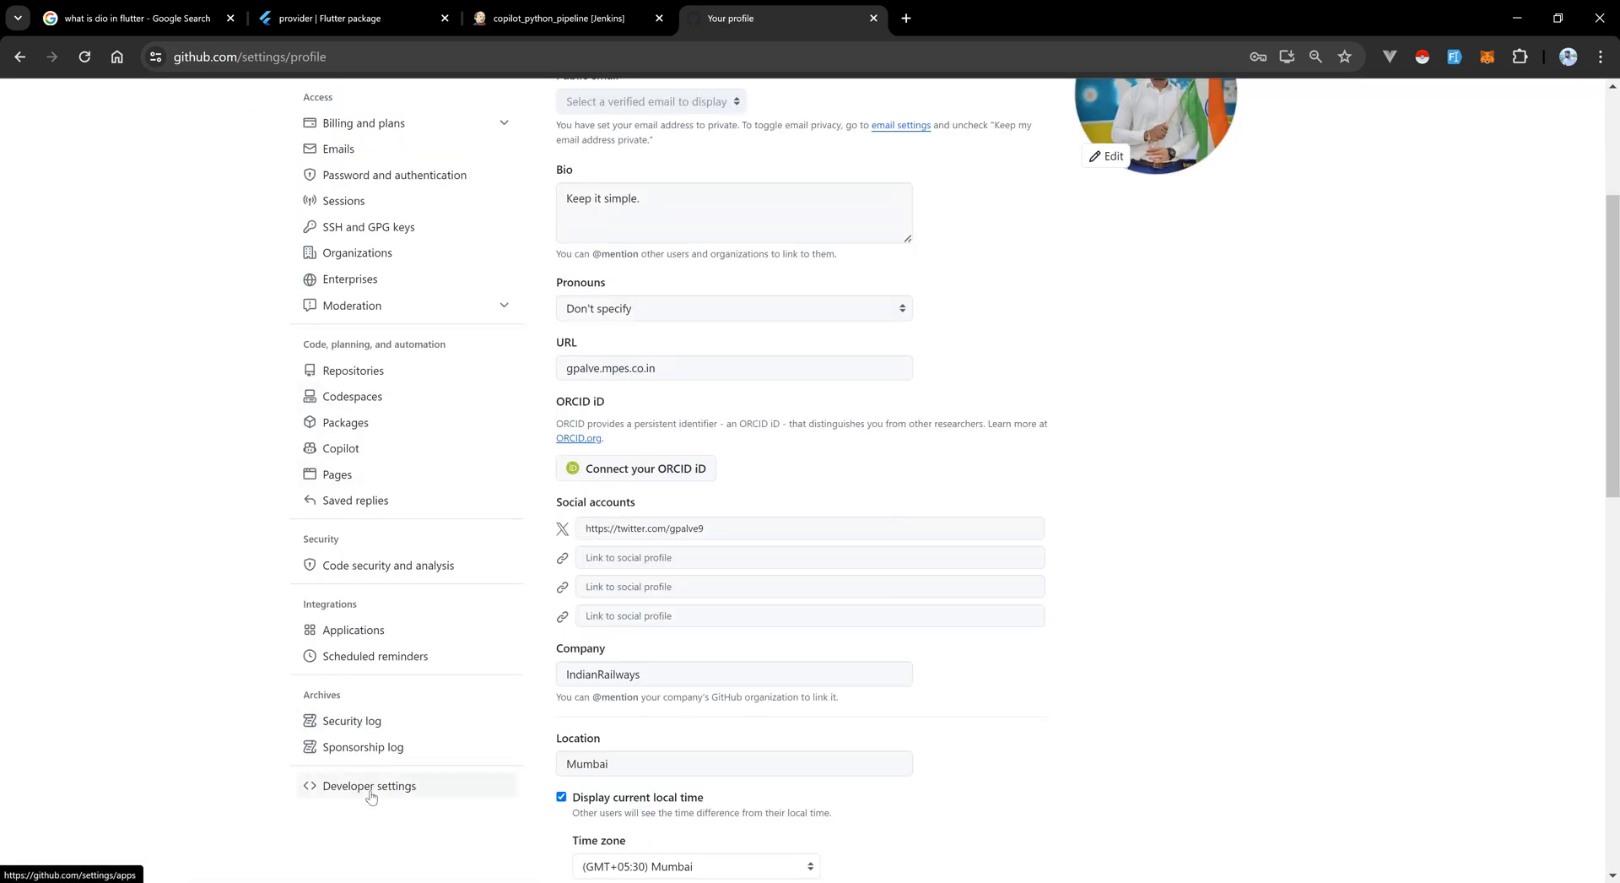
# Show Tokens (classic) under Developer settings, listing the Jenkins Access Token Github entry.
pyautogui.click(370, 785)
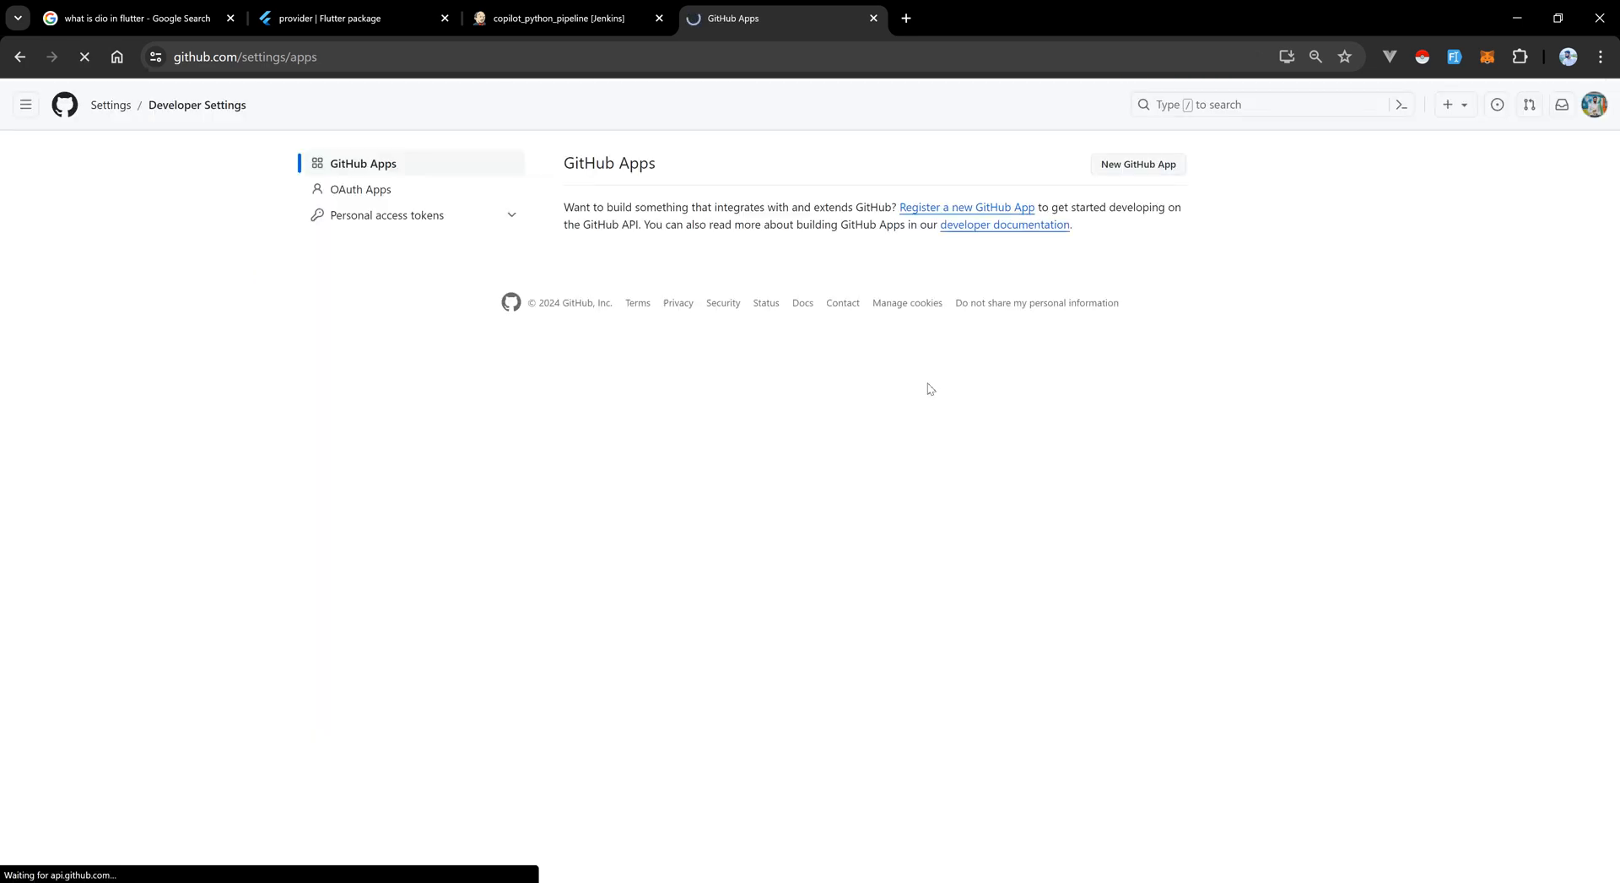
pyautogui.click(387, 214)
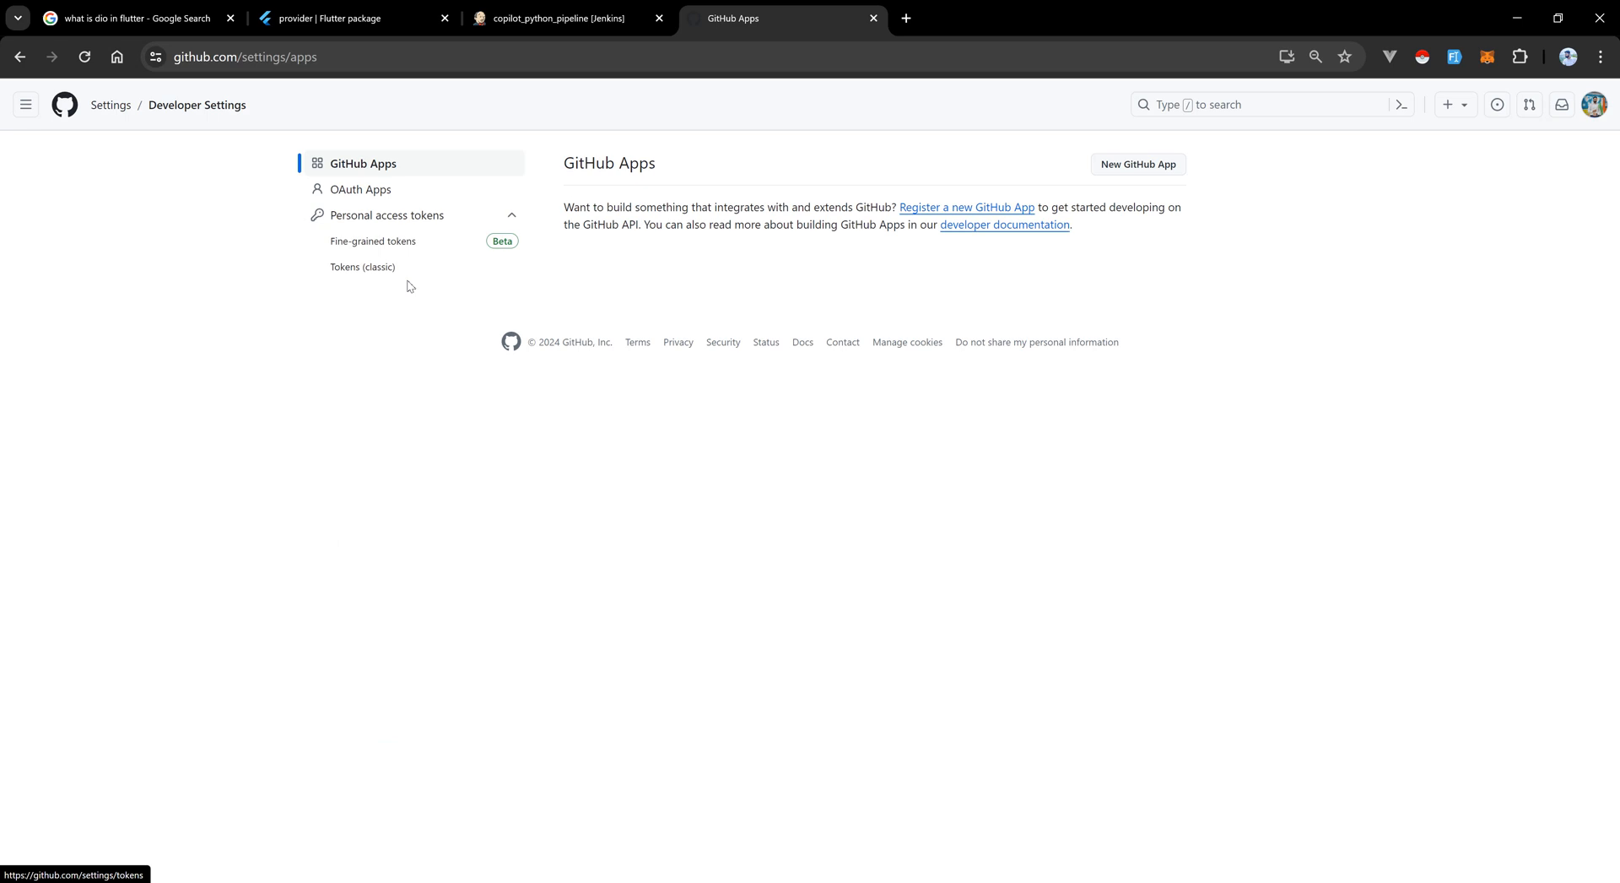
pyautogui.click(363, 267)
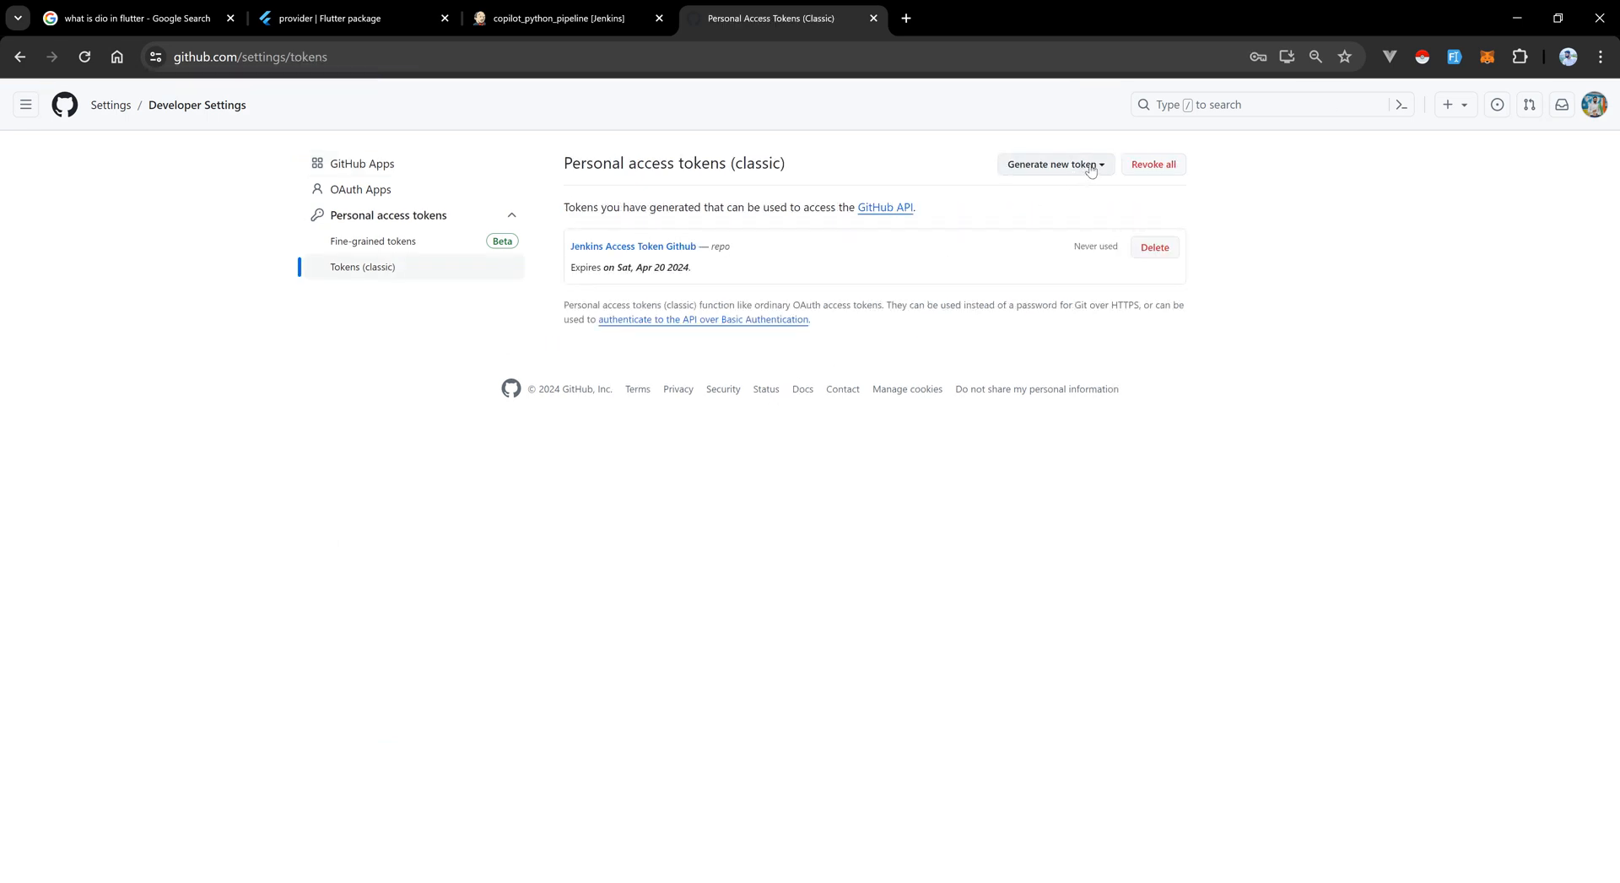
pyautogui.moveTo(569, 255)
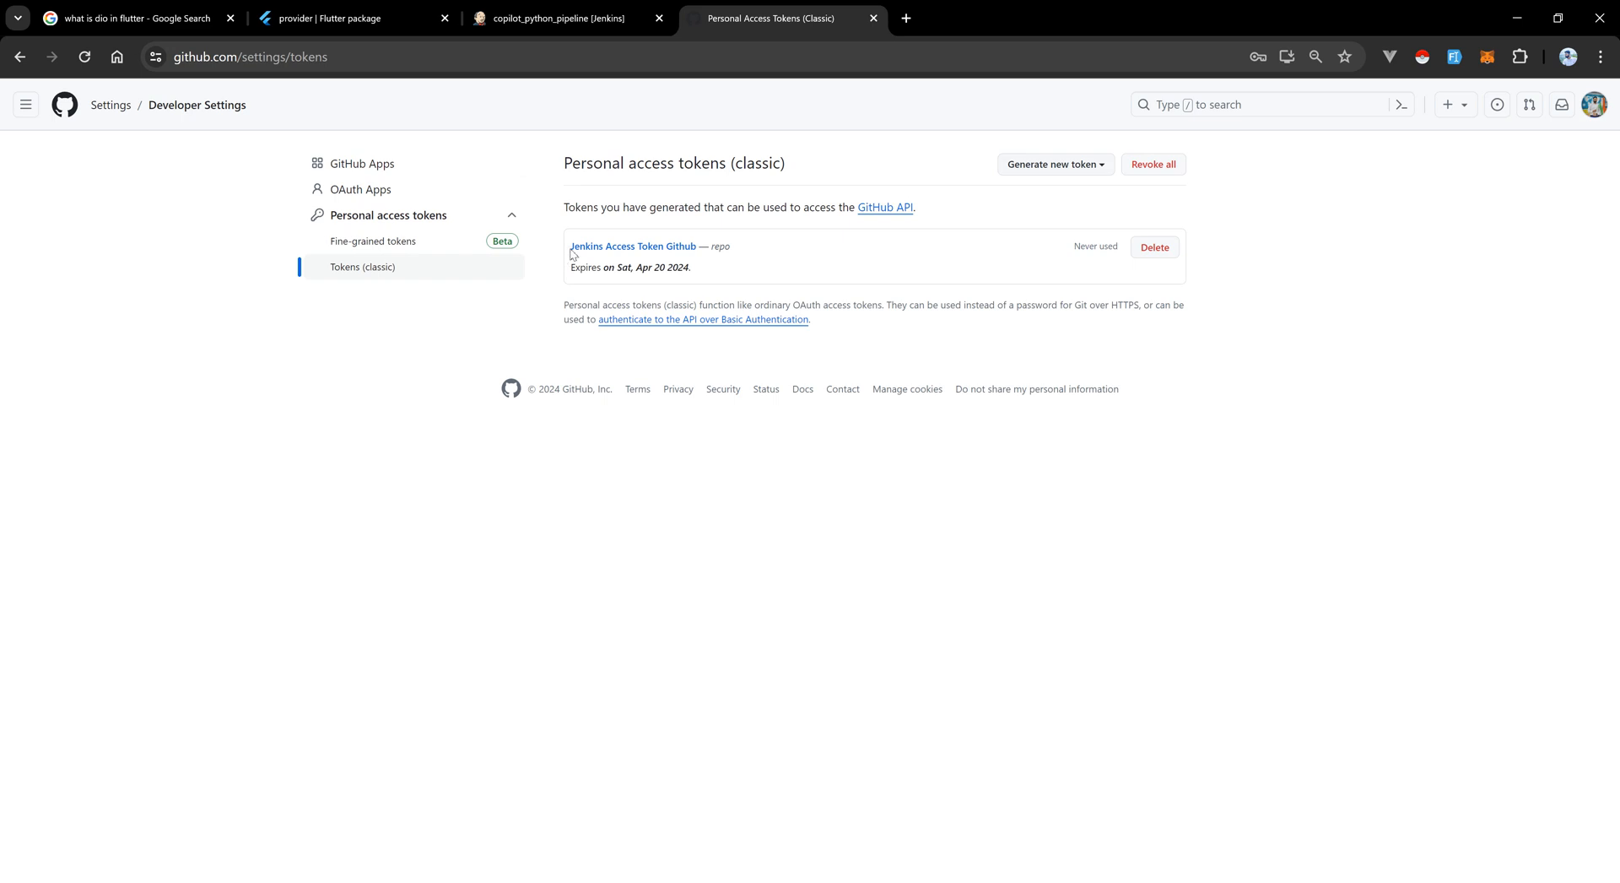
pyautogui.moveTo(979, 192)
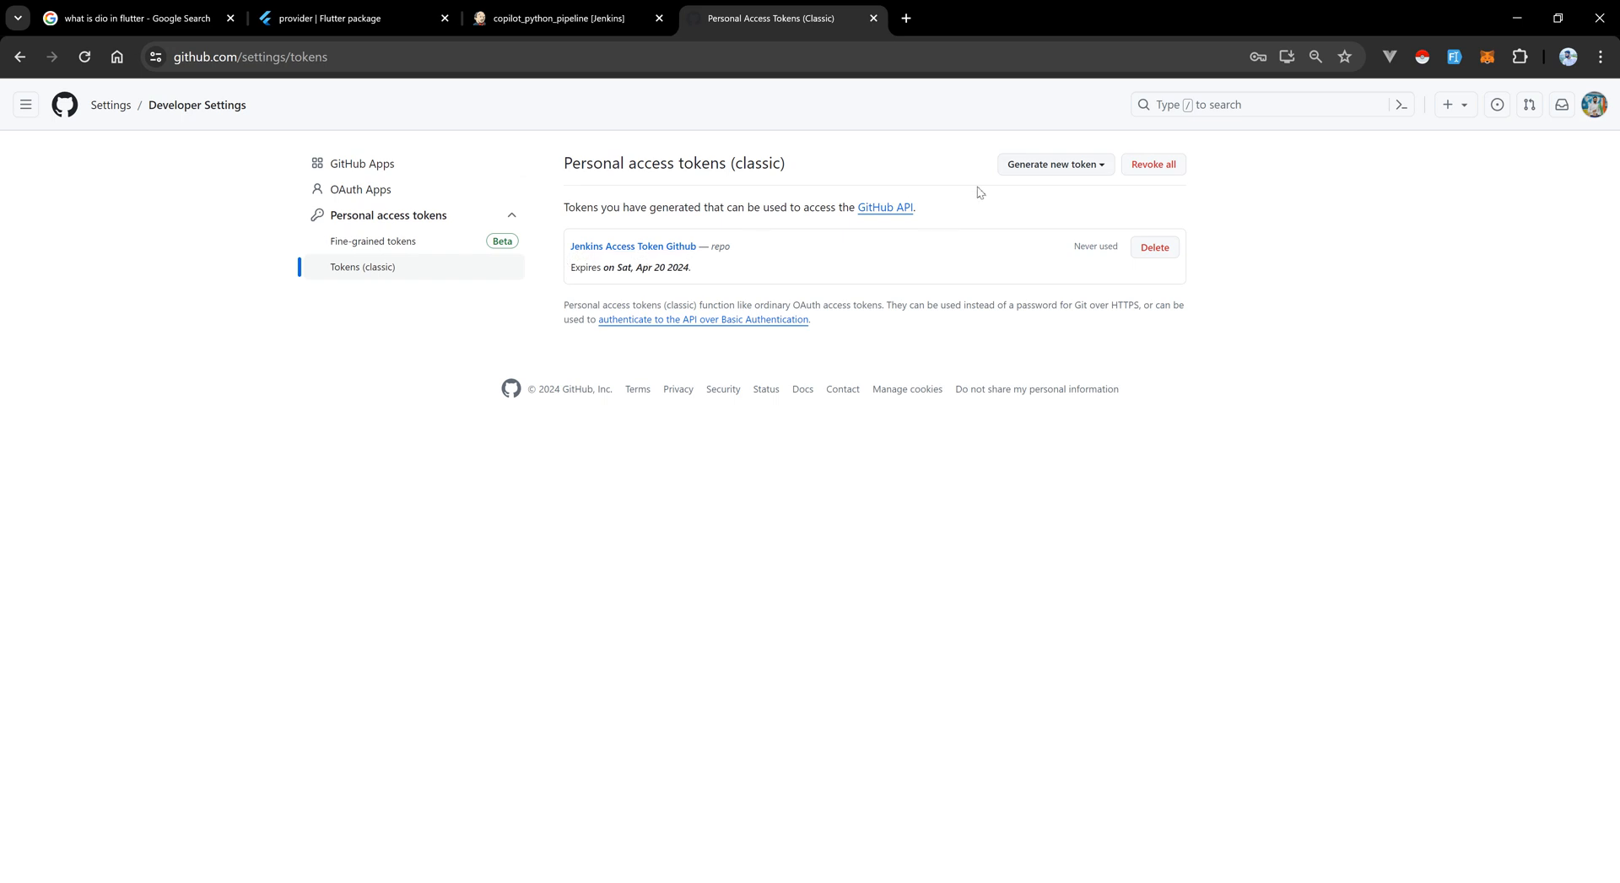
pyautogui.moveTo(110, 105)
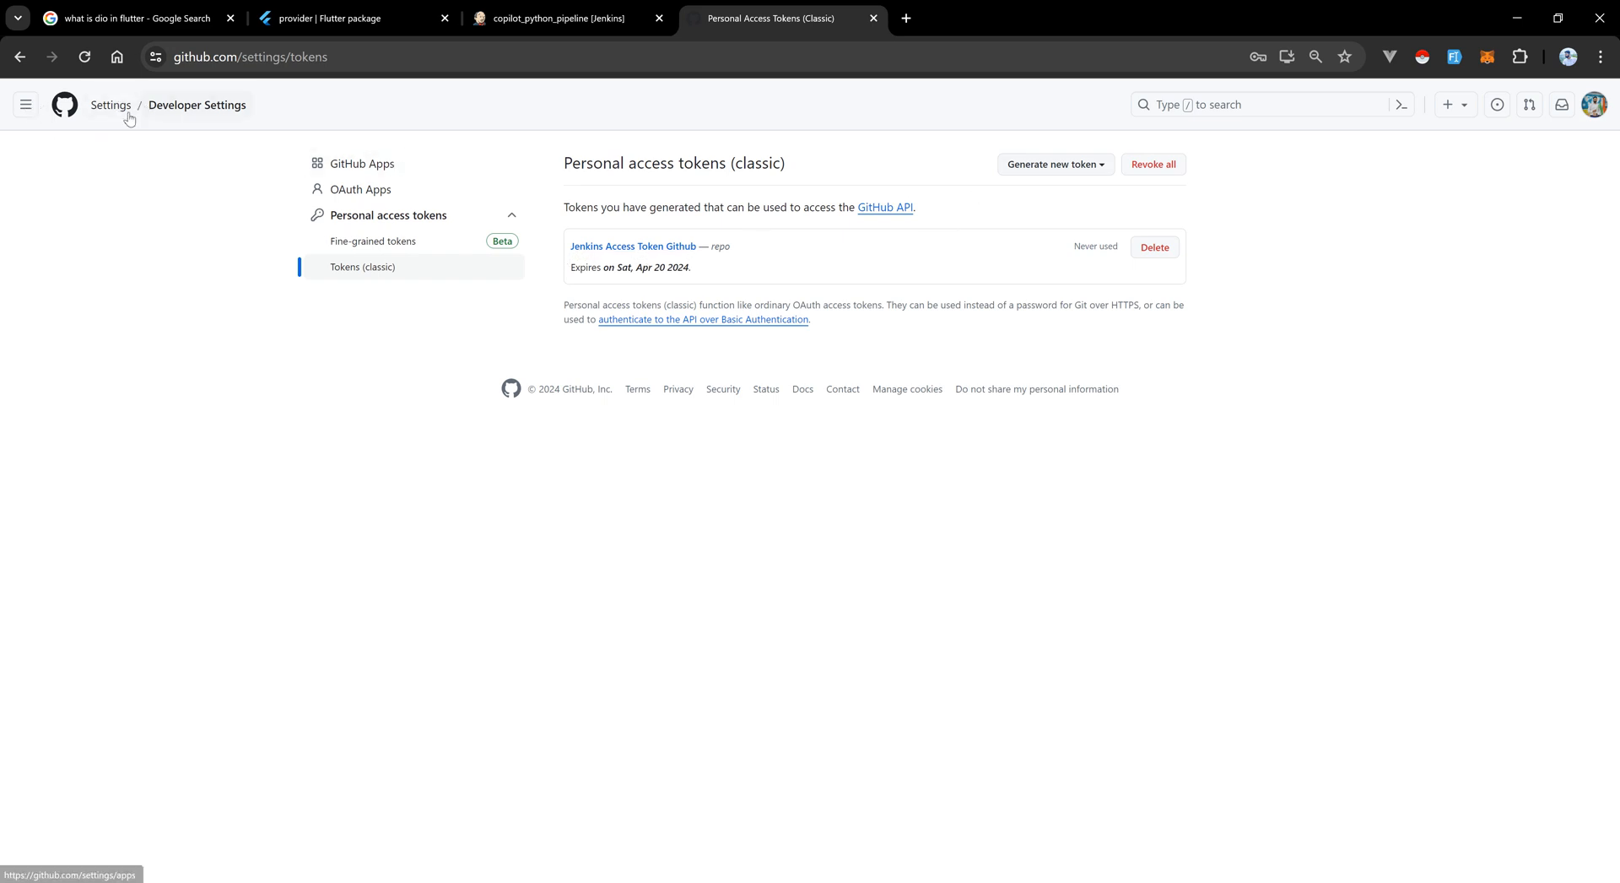
# Return to the profile's Repositories list and reopen first_jenkin_pipeline_example.
pyautogui.click(111, 105)
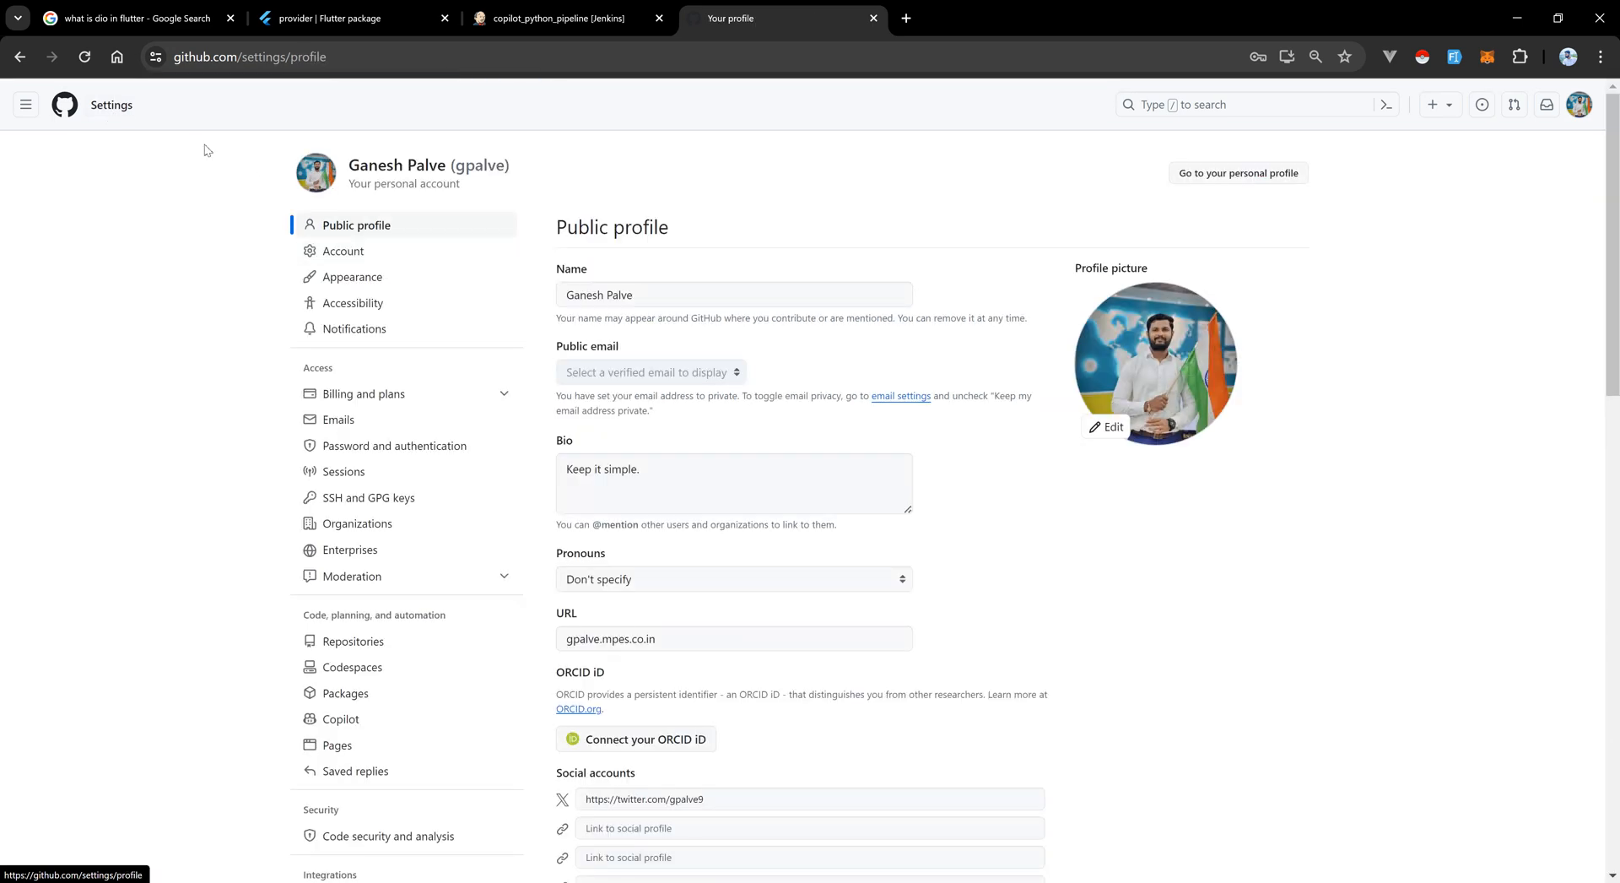
pyautogui.moveTo(454, 165)
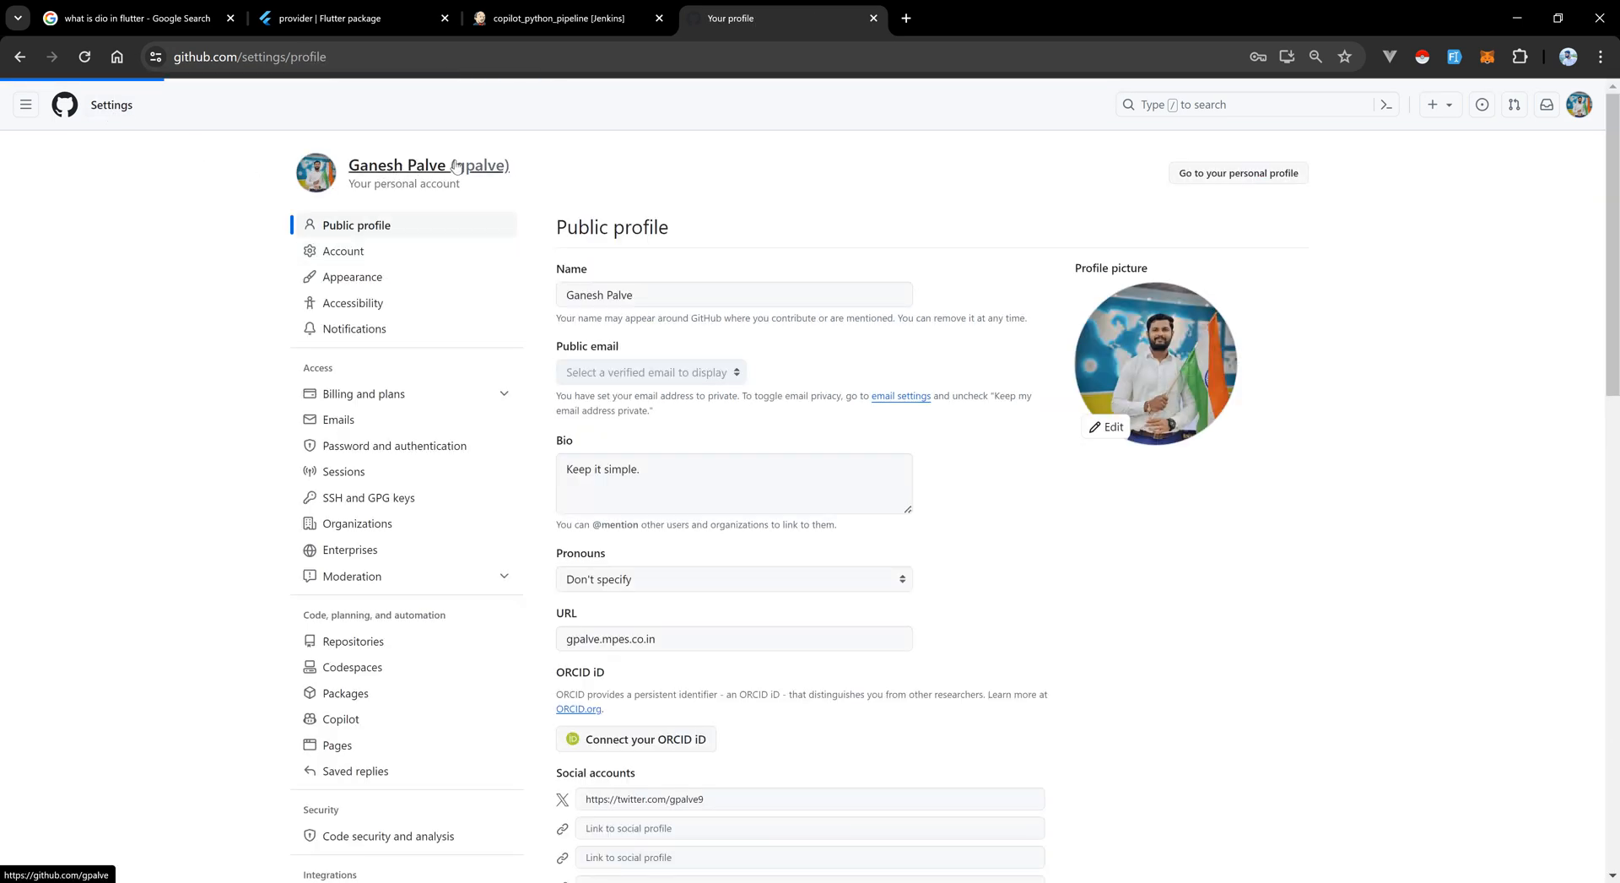
pyautogui.click(1238, 172)
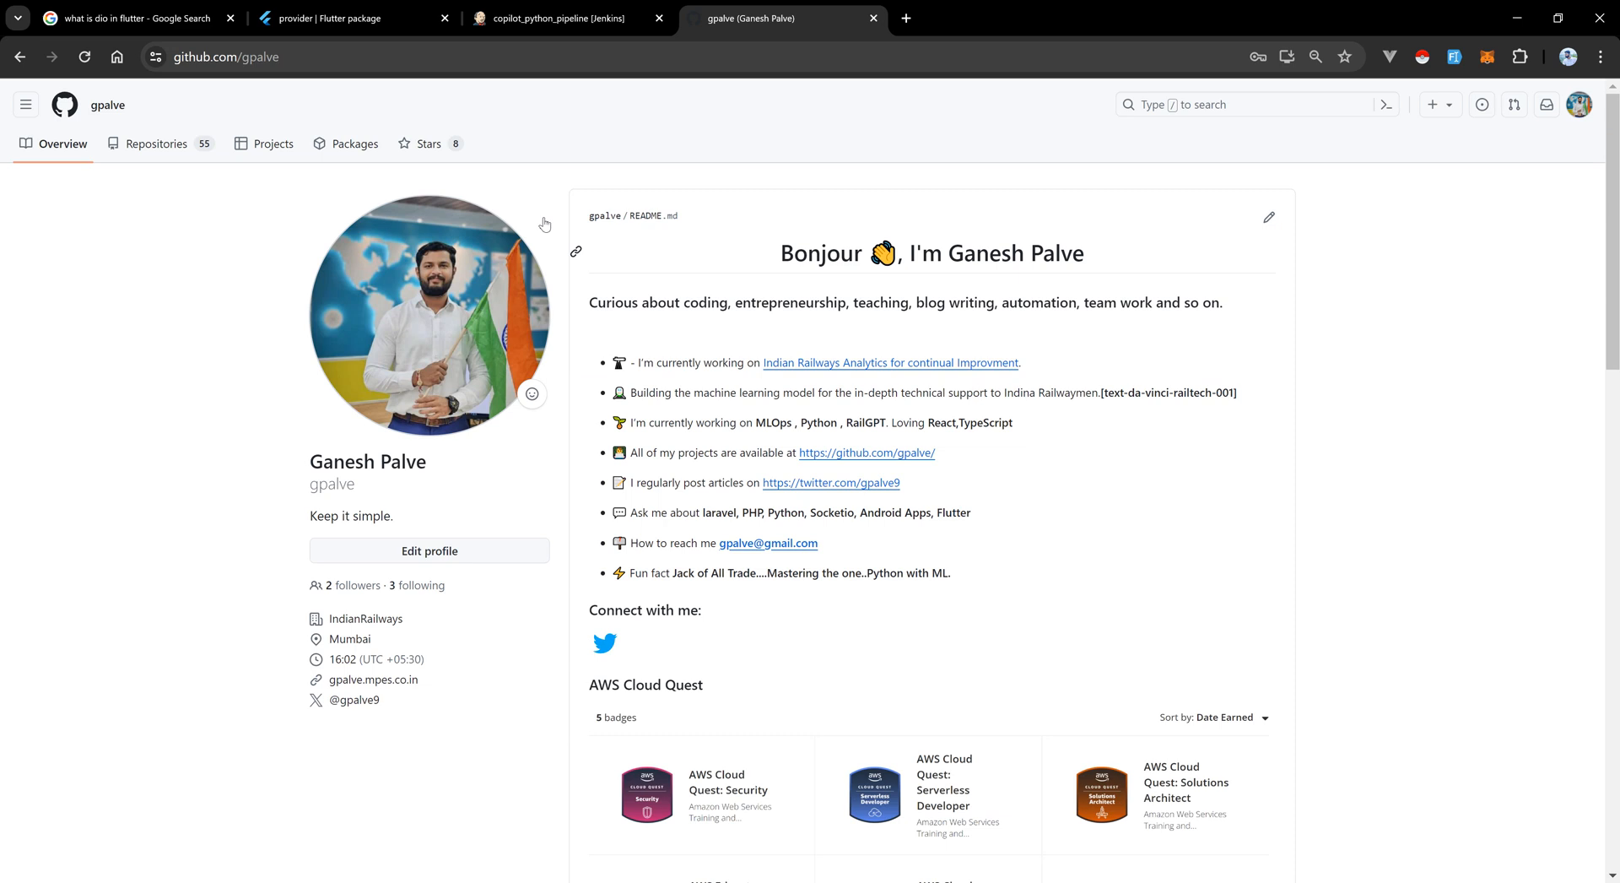
pyautogui.click(155, 143)
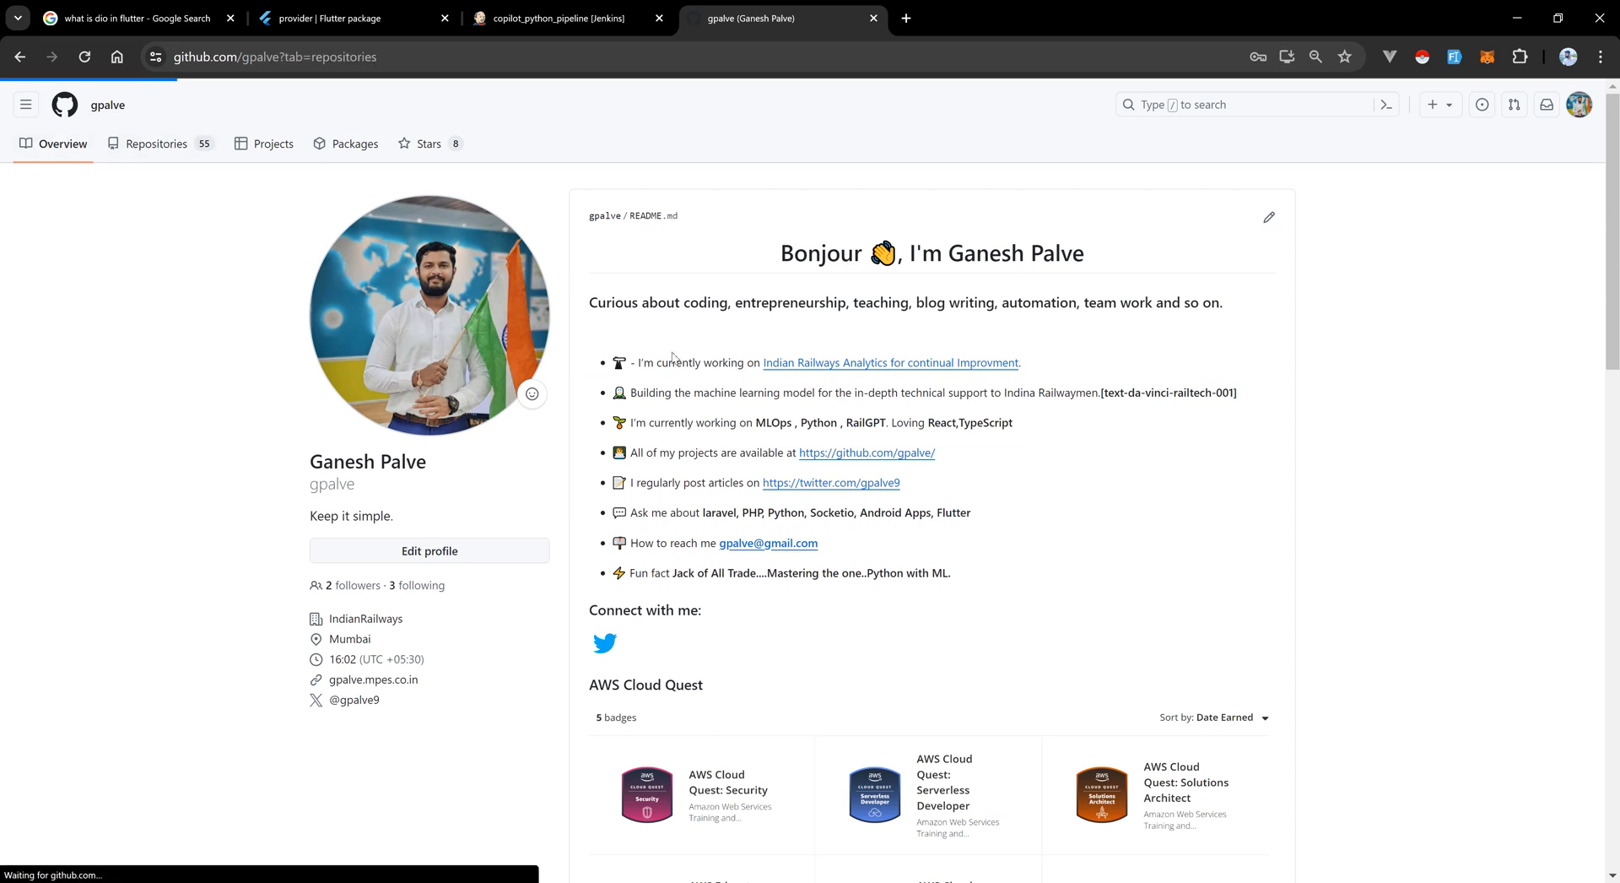
pyautogui.click(154, 144)
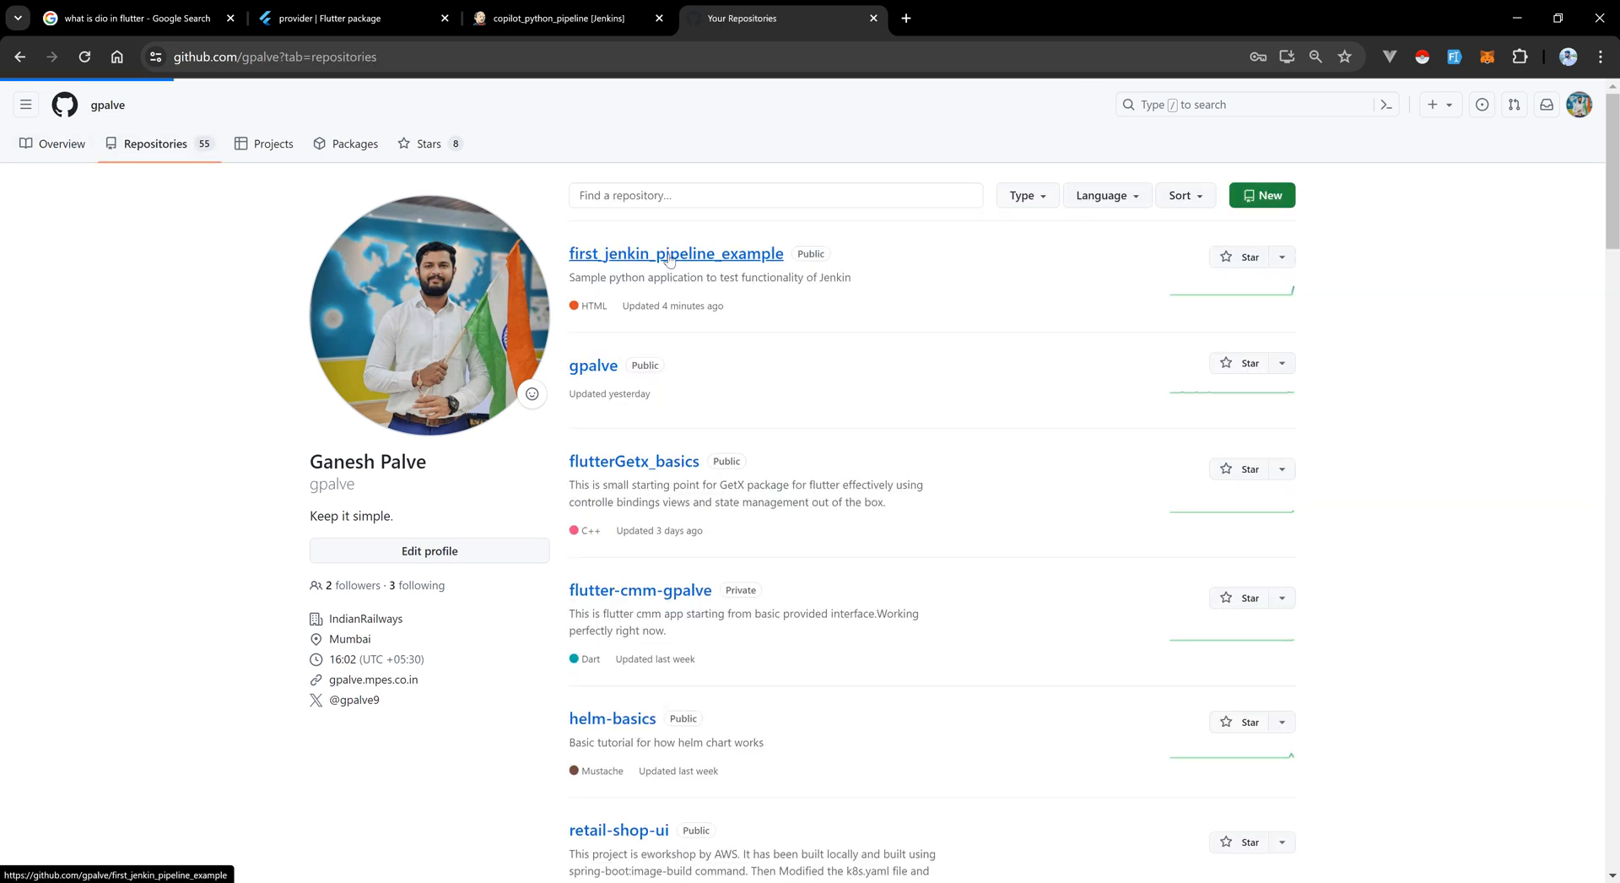
pyautogui.click(675, 254)
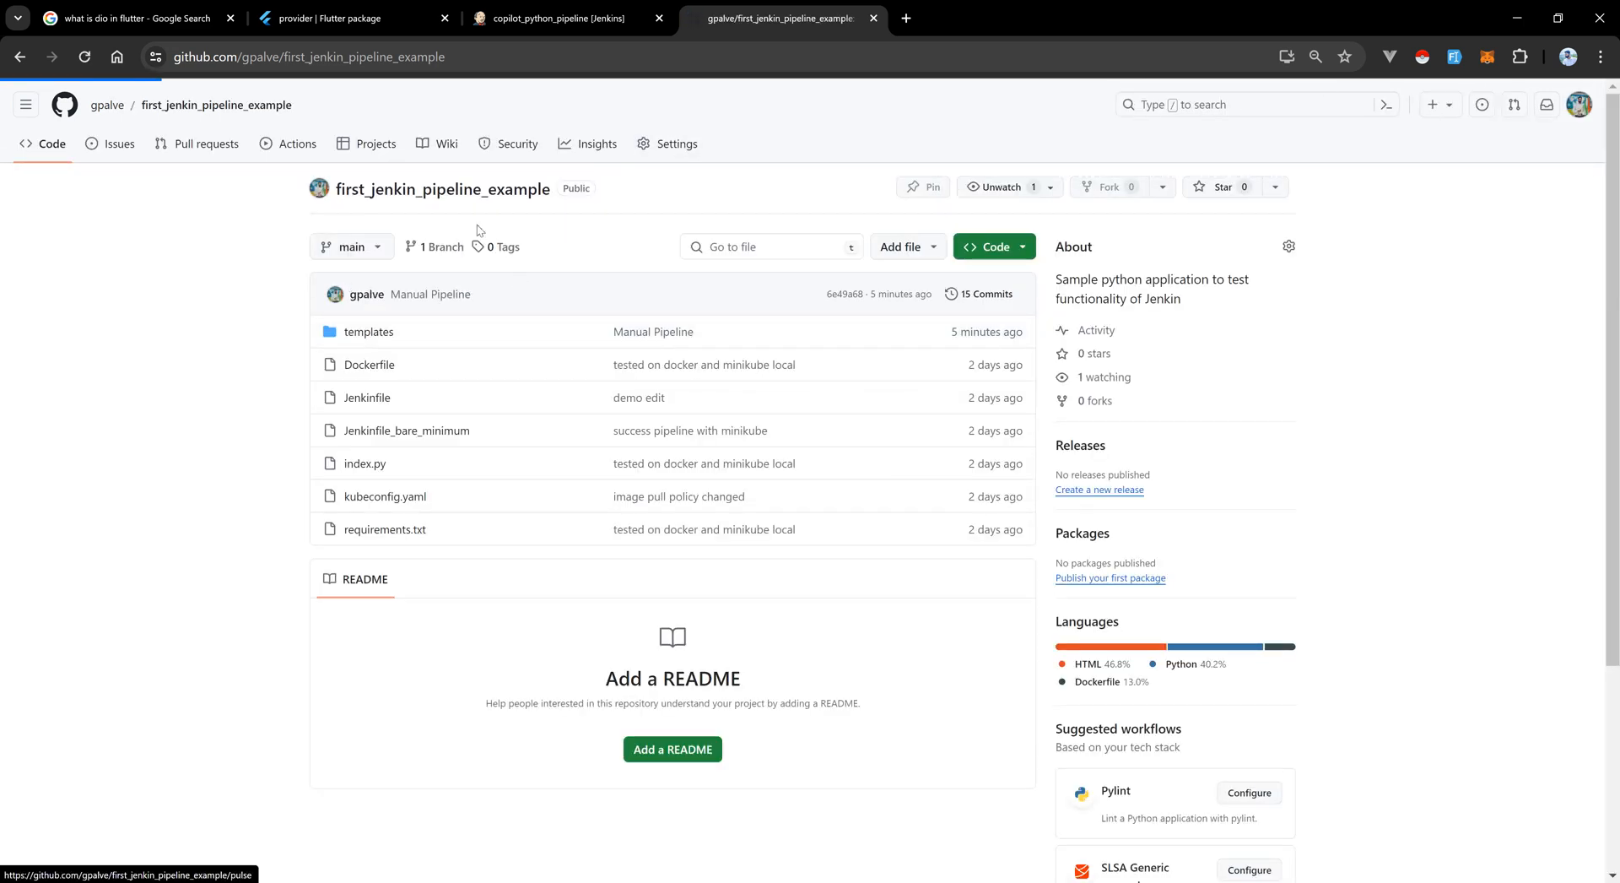
# Start a new webhook from the repository's Settings > Webhooks page.
pyautogui.click(679, 143)
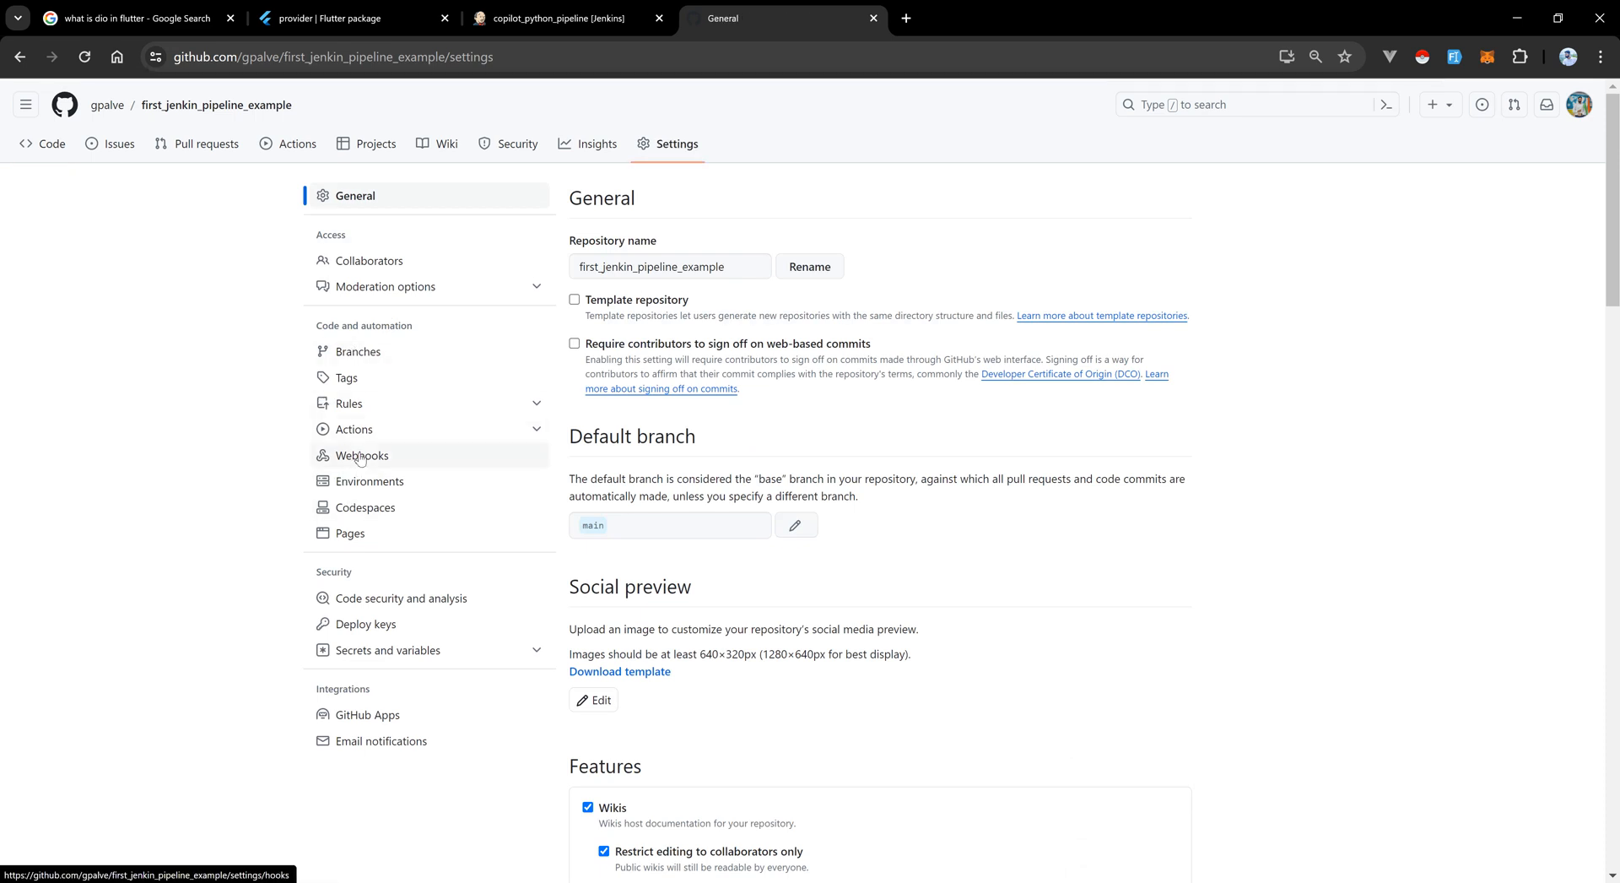
pyautogui.click(361, 454)
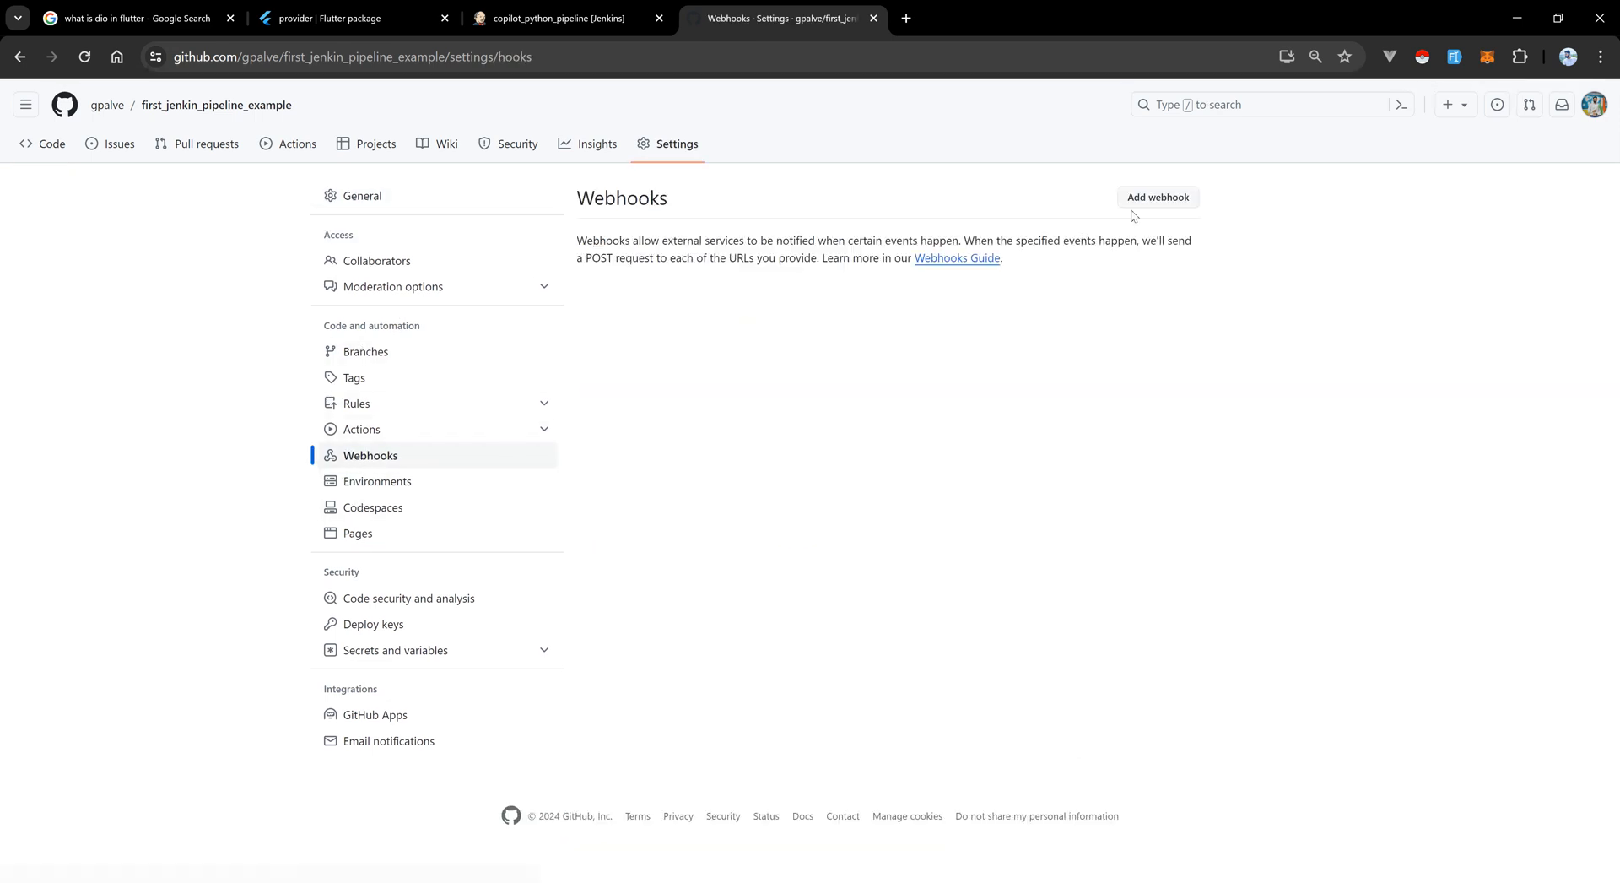
pyautogui.click(1158, 197)
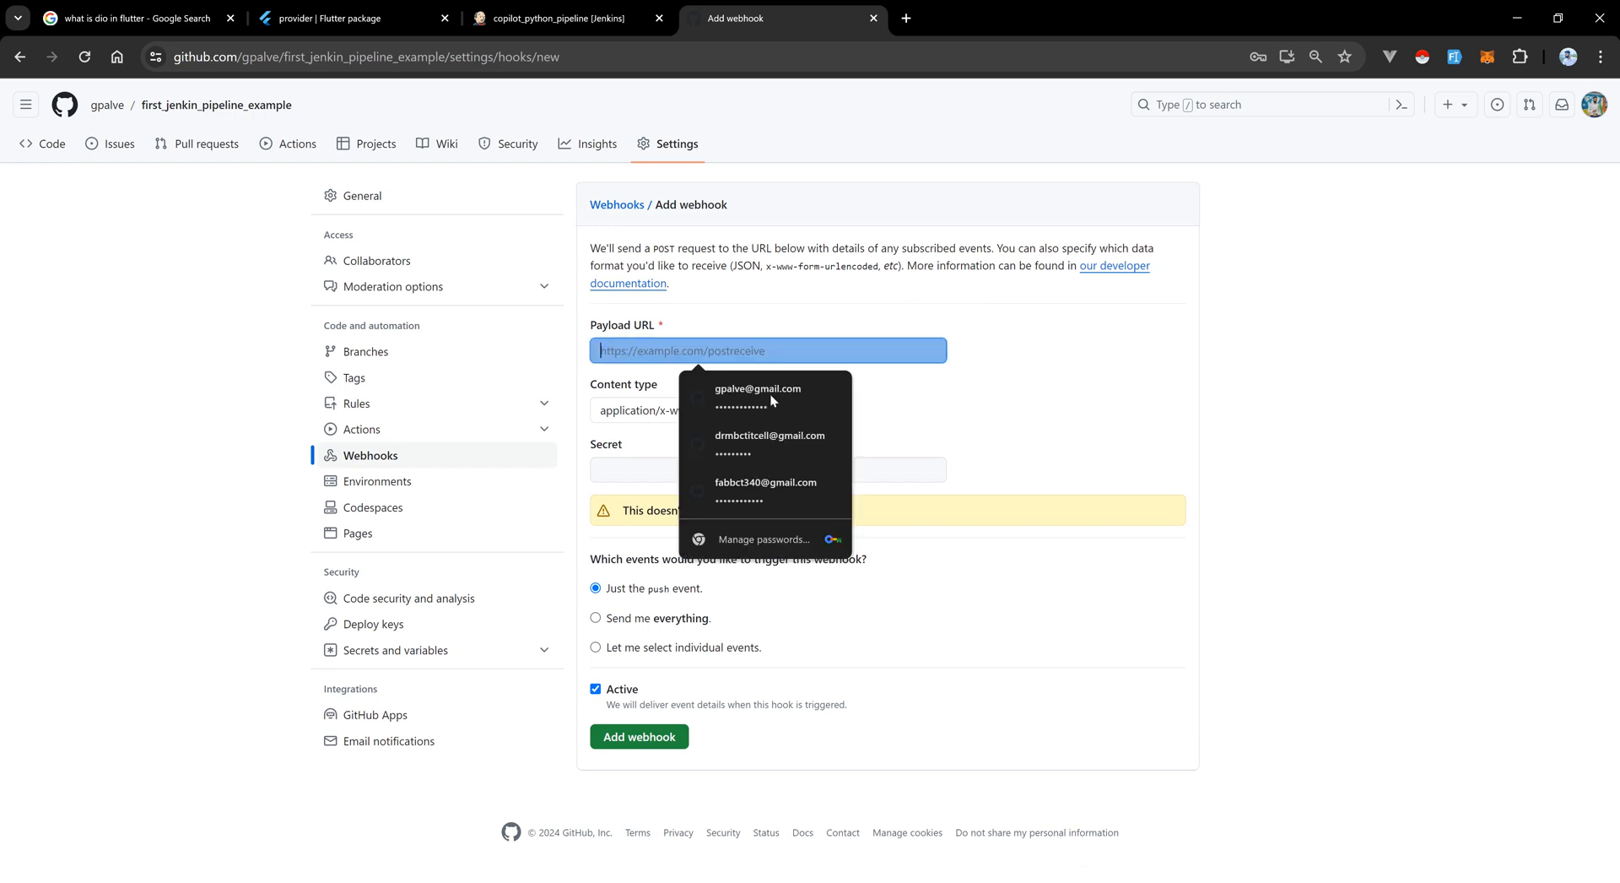
pyautogui.click(1047, 616)
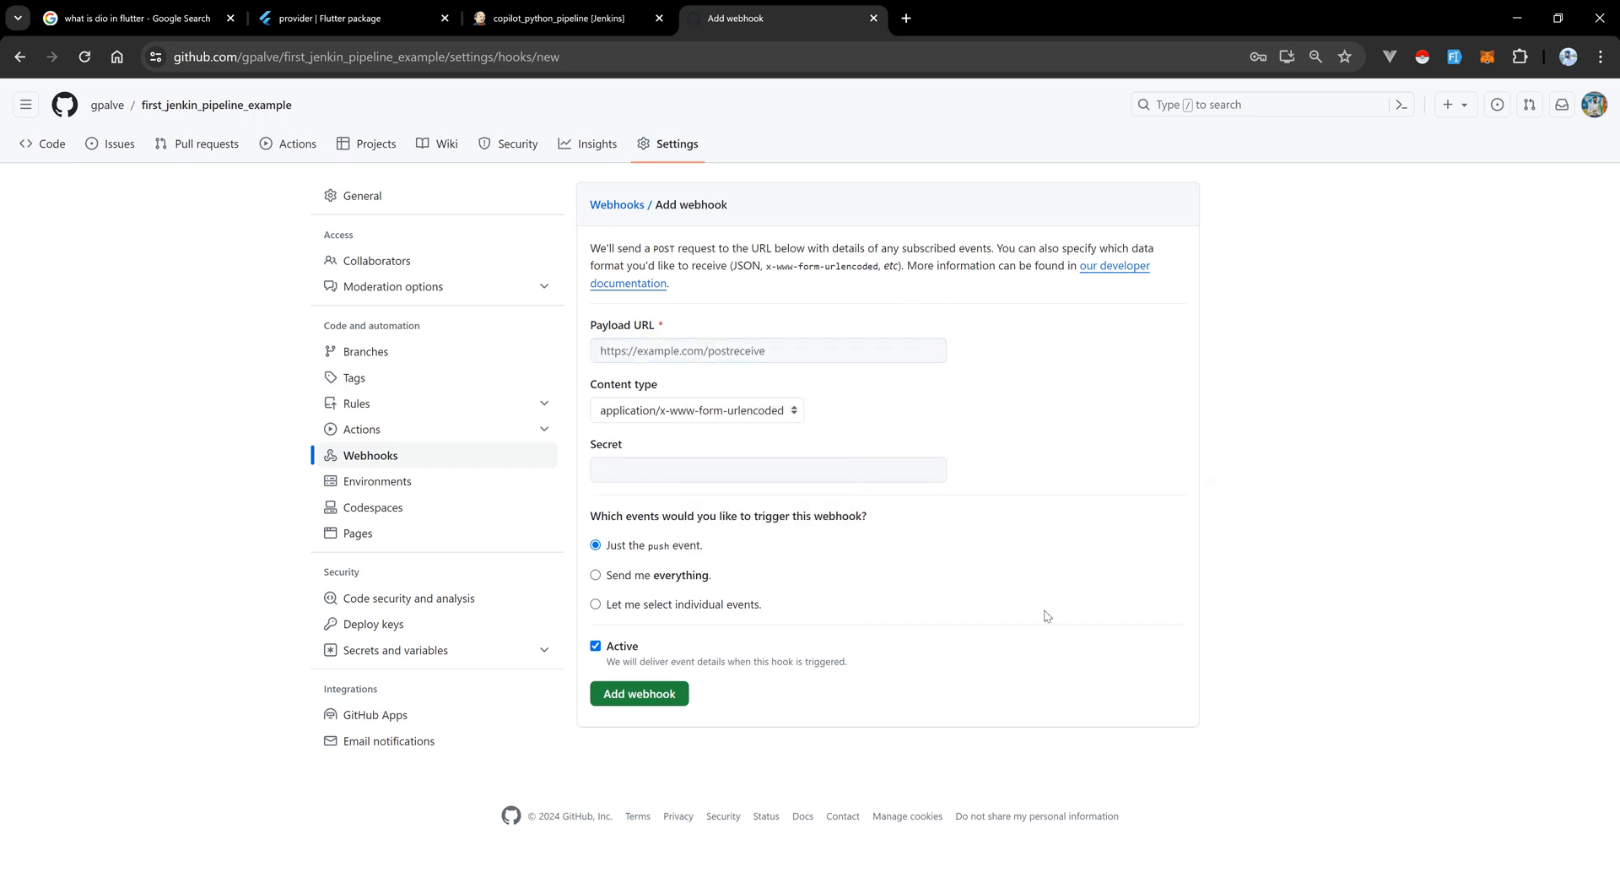
pyautogui.moveTo(885, 801)
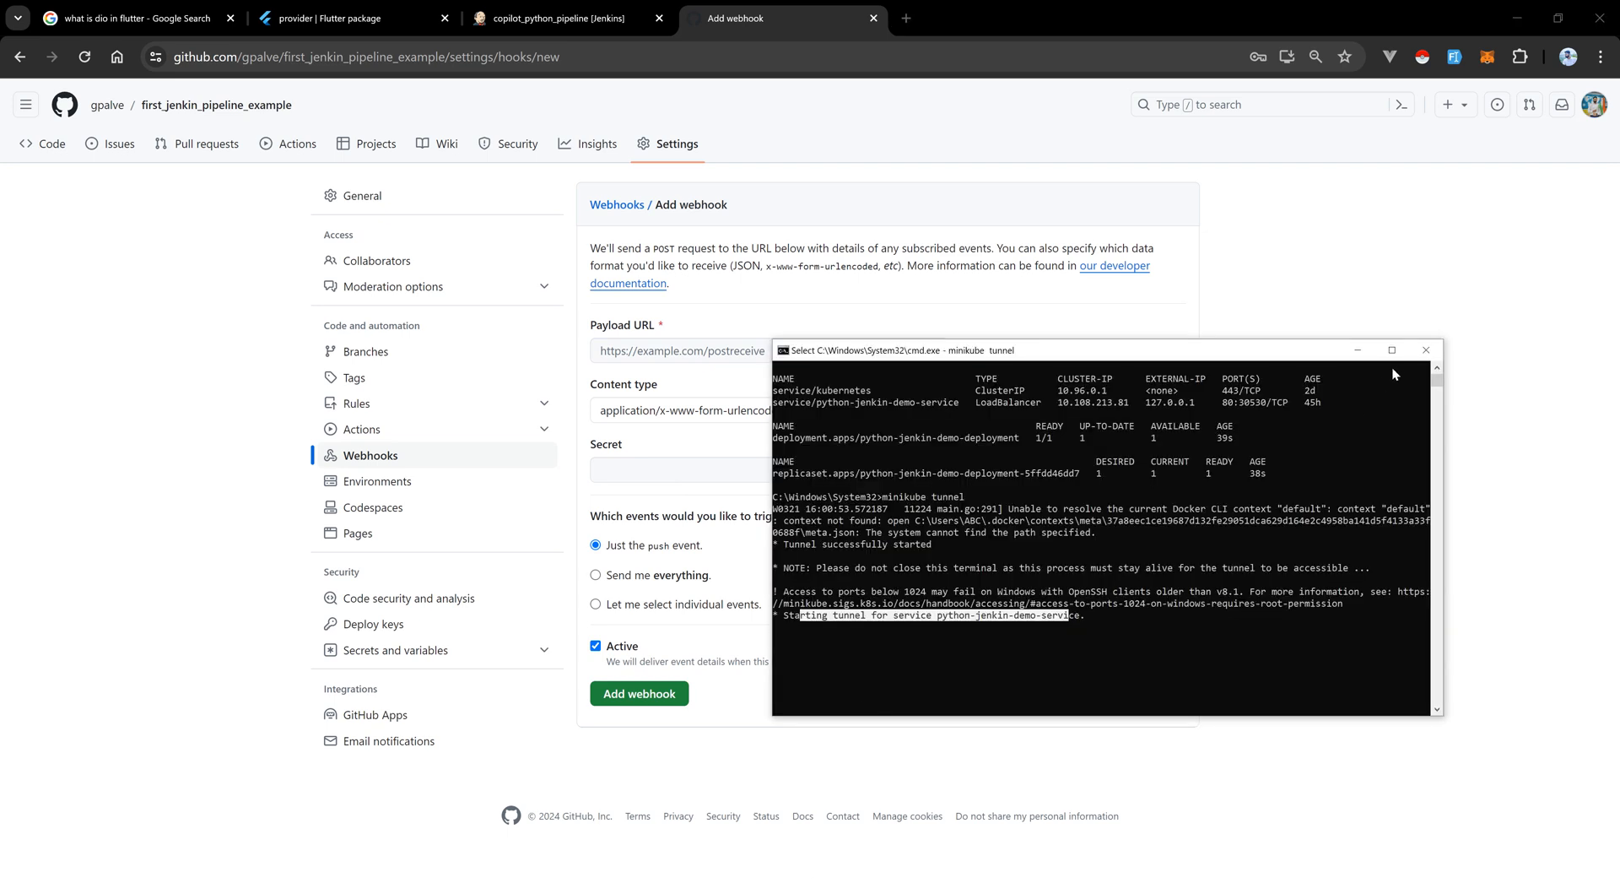
pyautogui.moveTo(1427, 351)
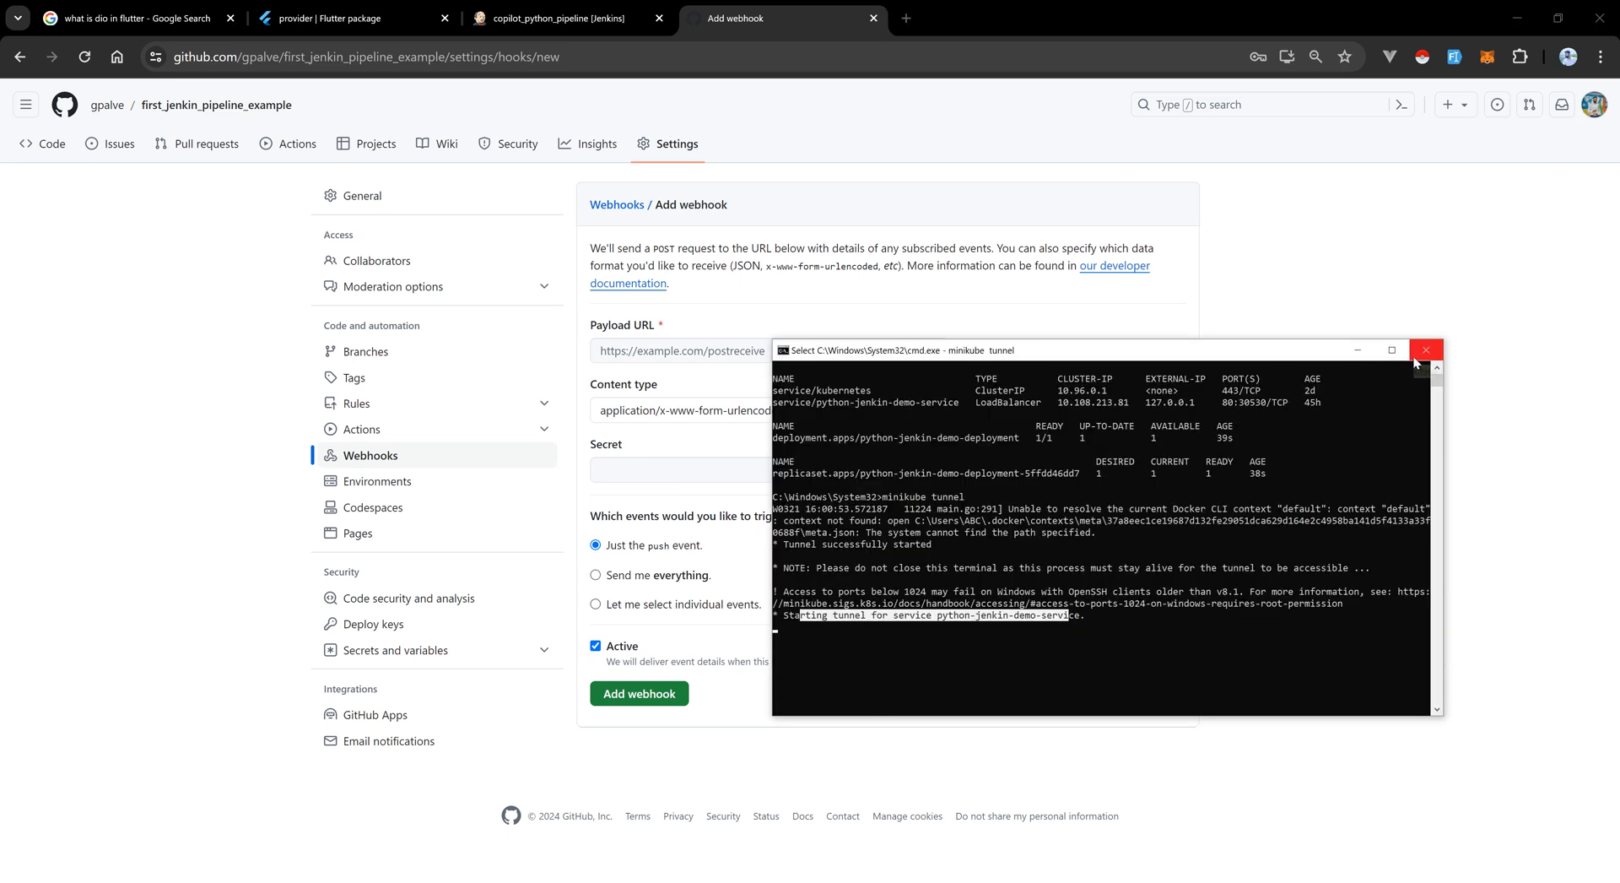
pyautogui.click(1427, 351)
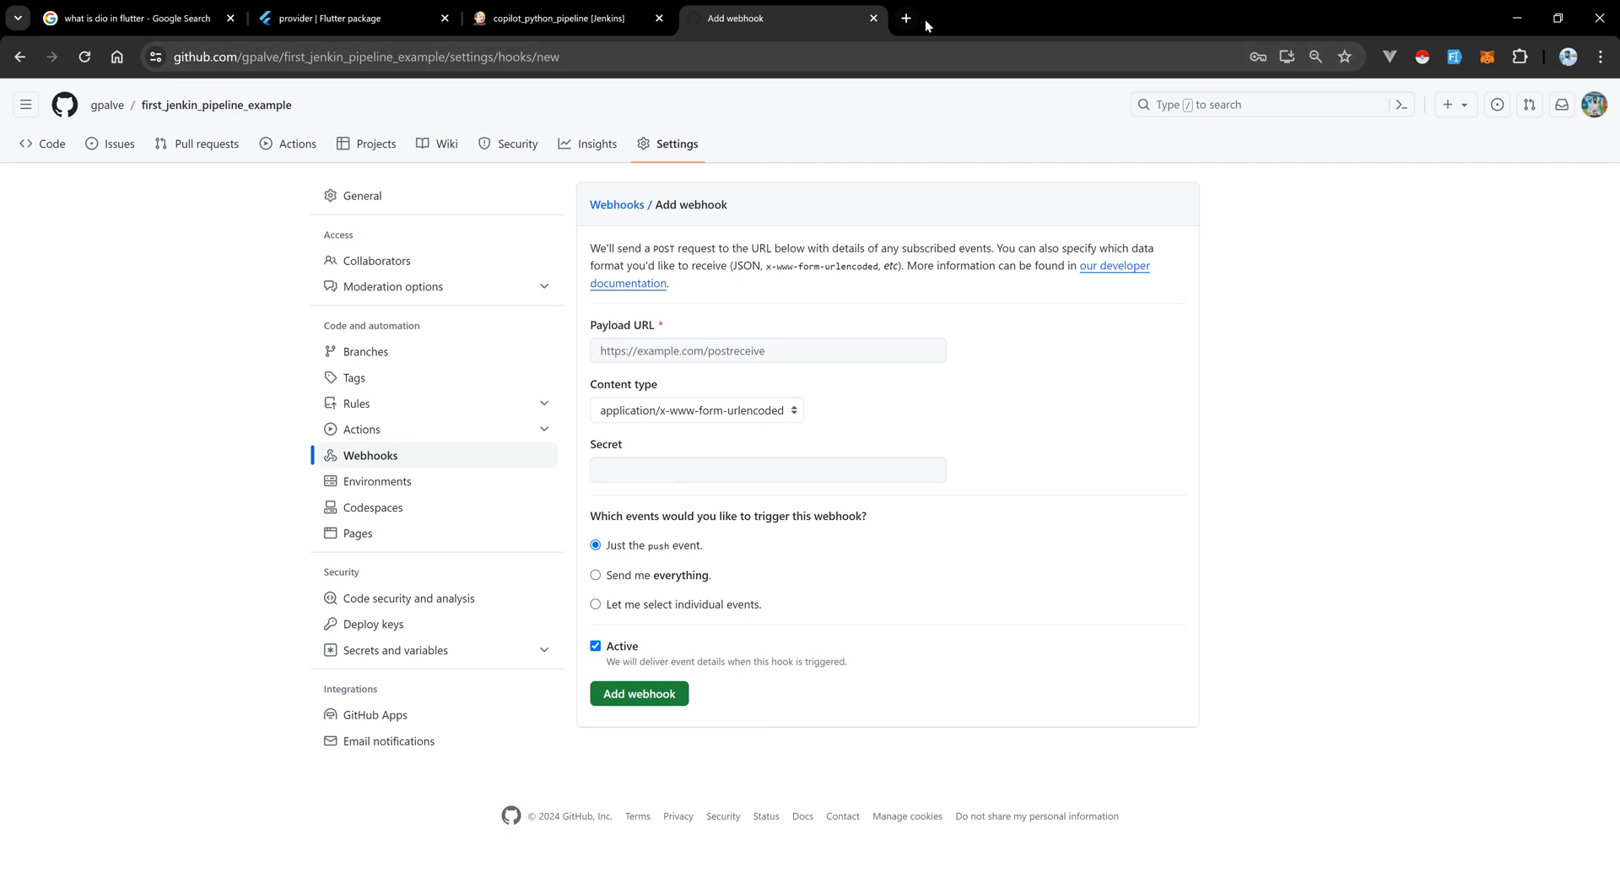
pyautogui.click(767, 350)
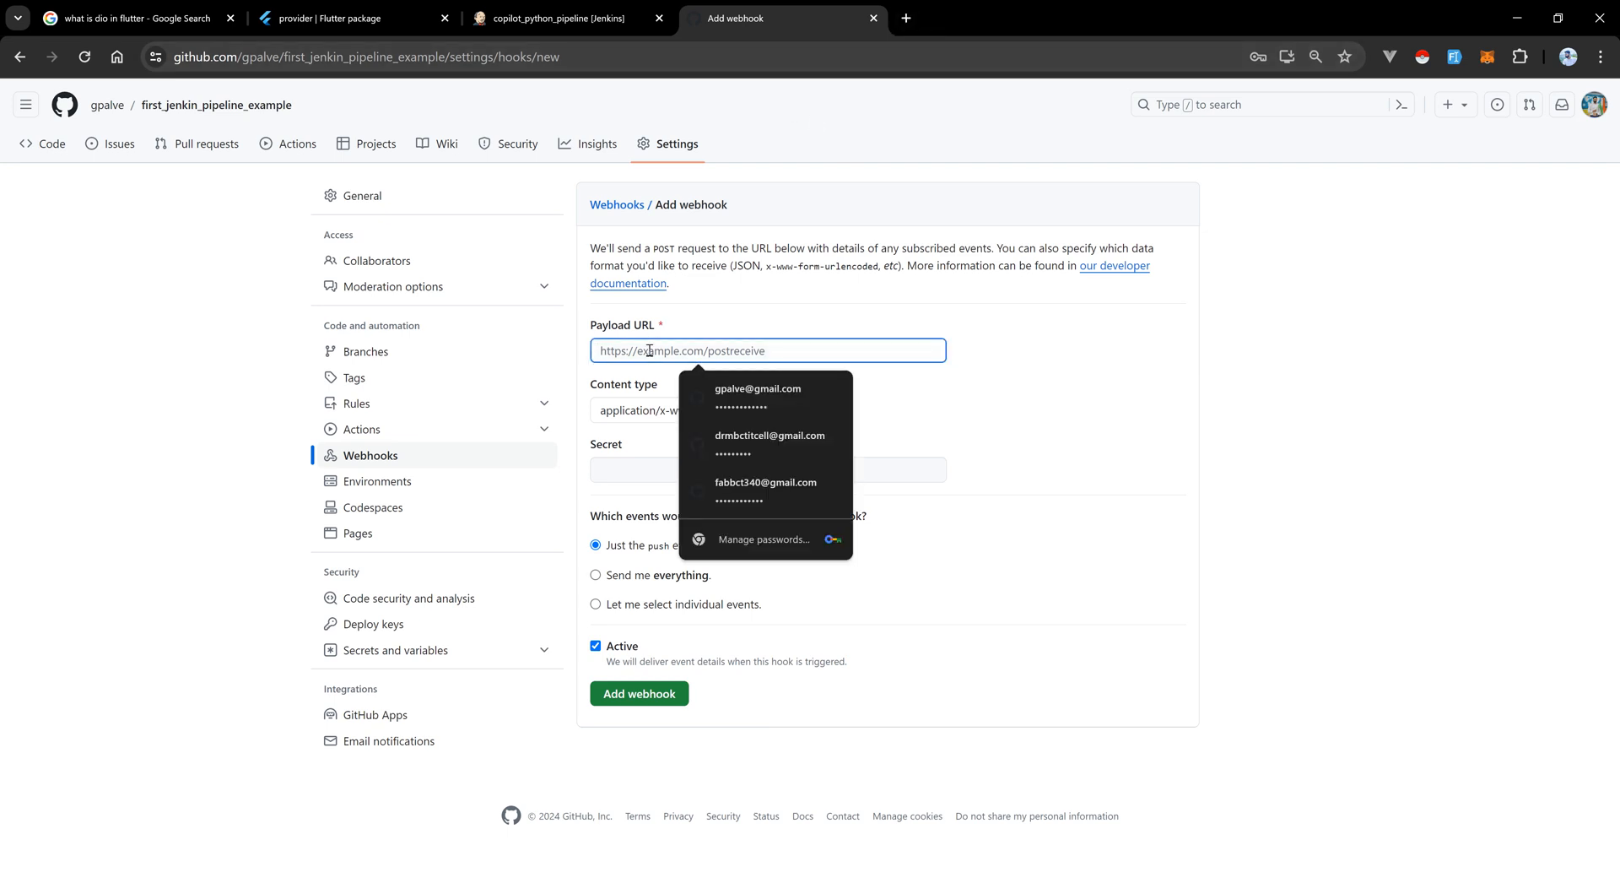
pyautogui.write('localhost')
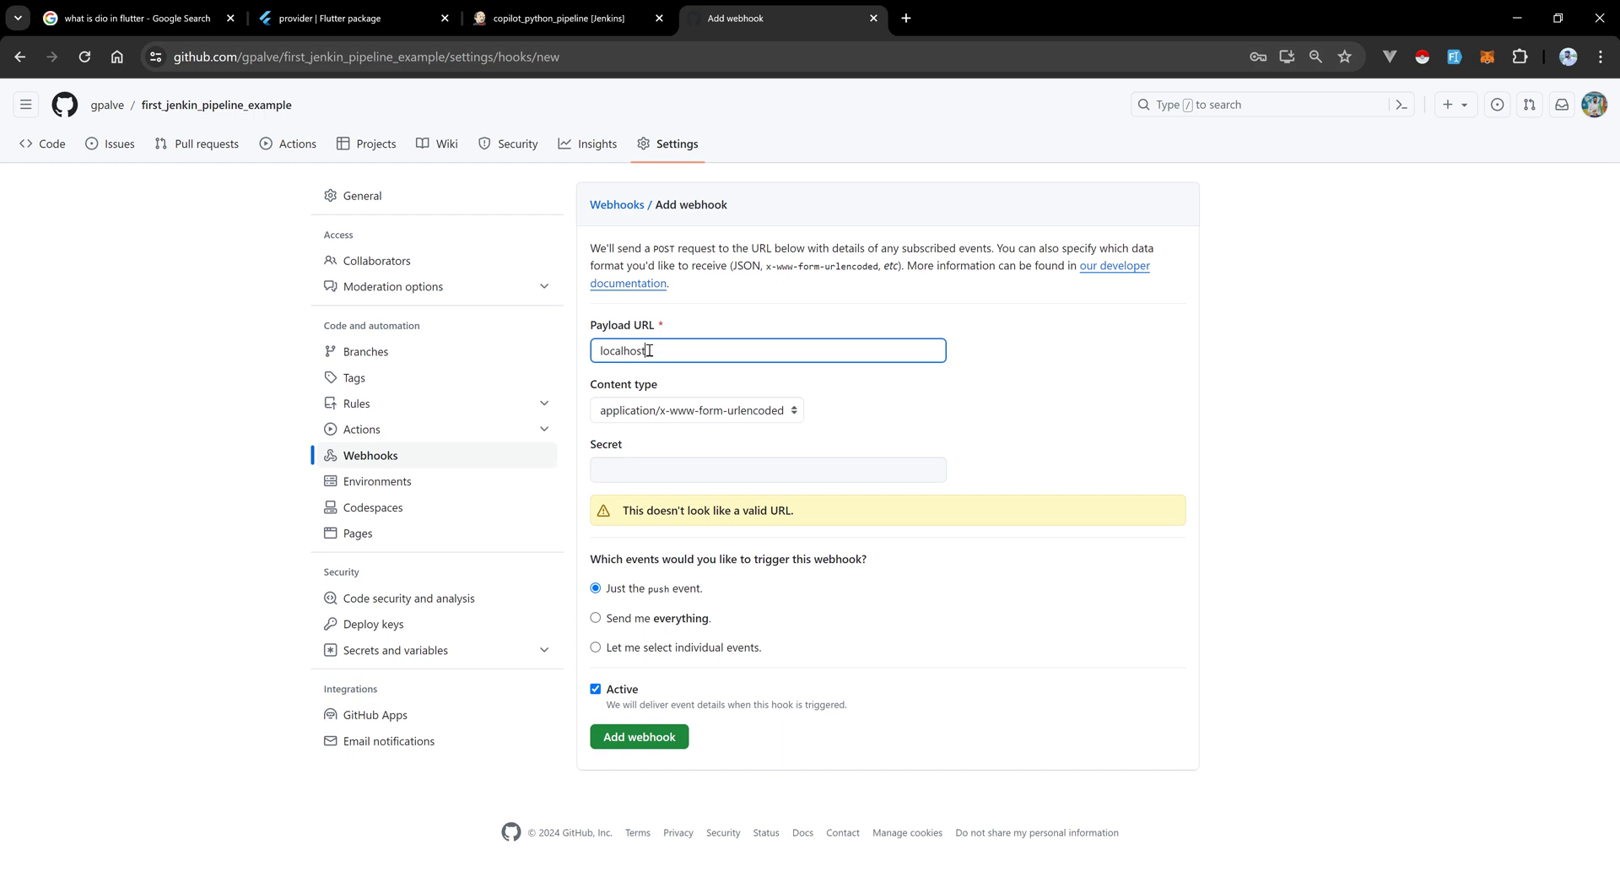
pyautogui.write(':8080')
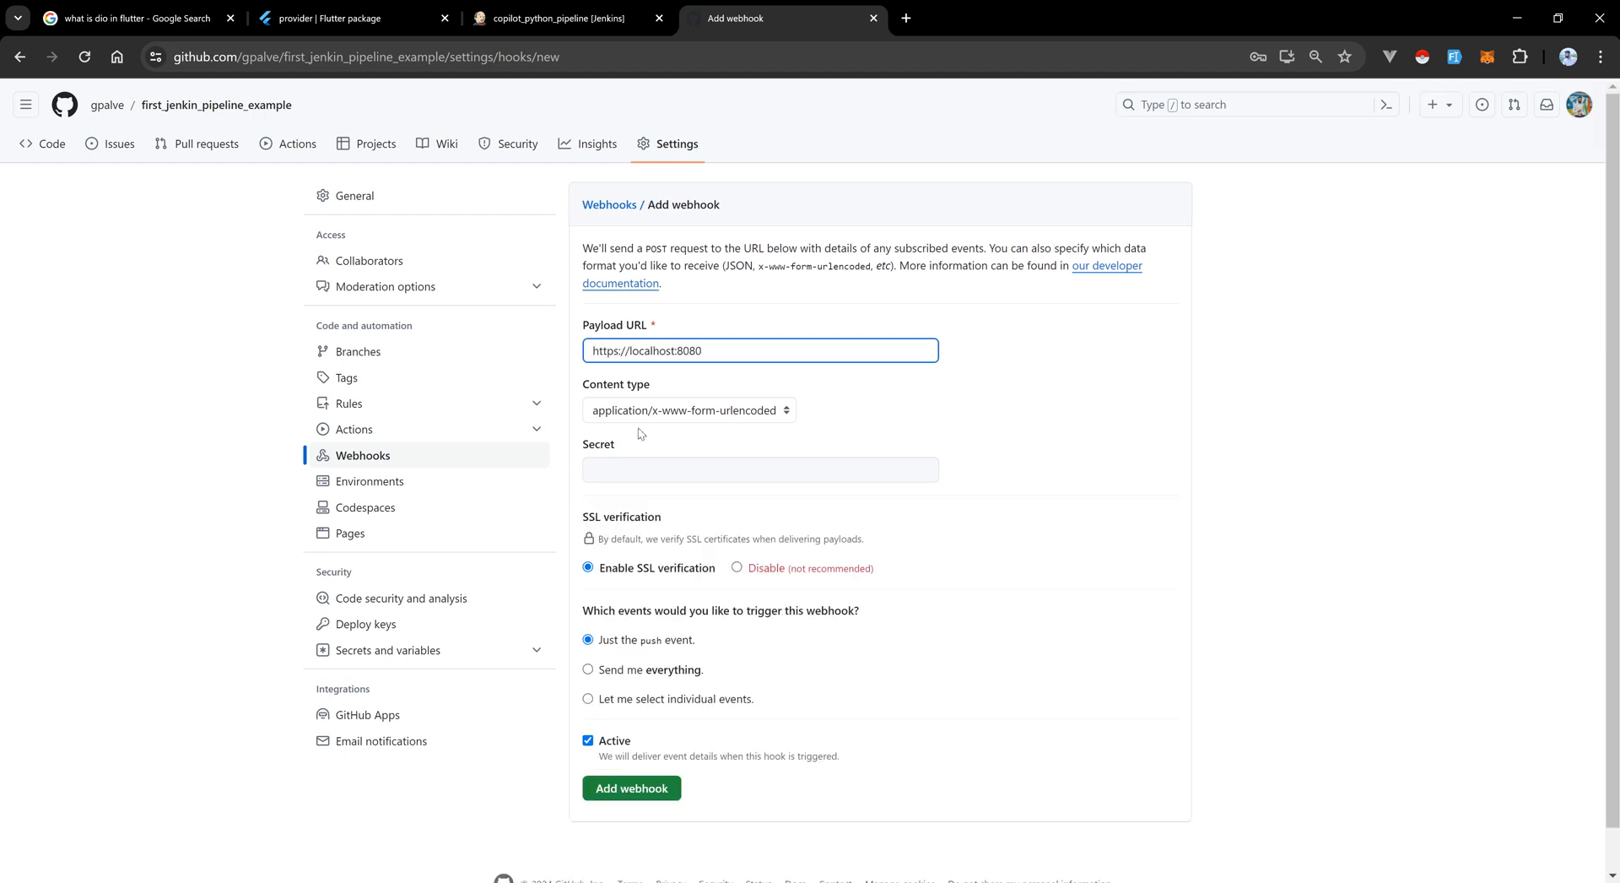
# Submit the webhook and note GitHub's error that localhost isn't reachable from the public Internet.
pyautogui.click(631, 789)
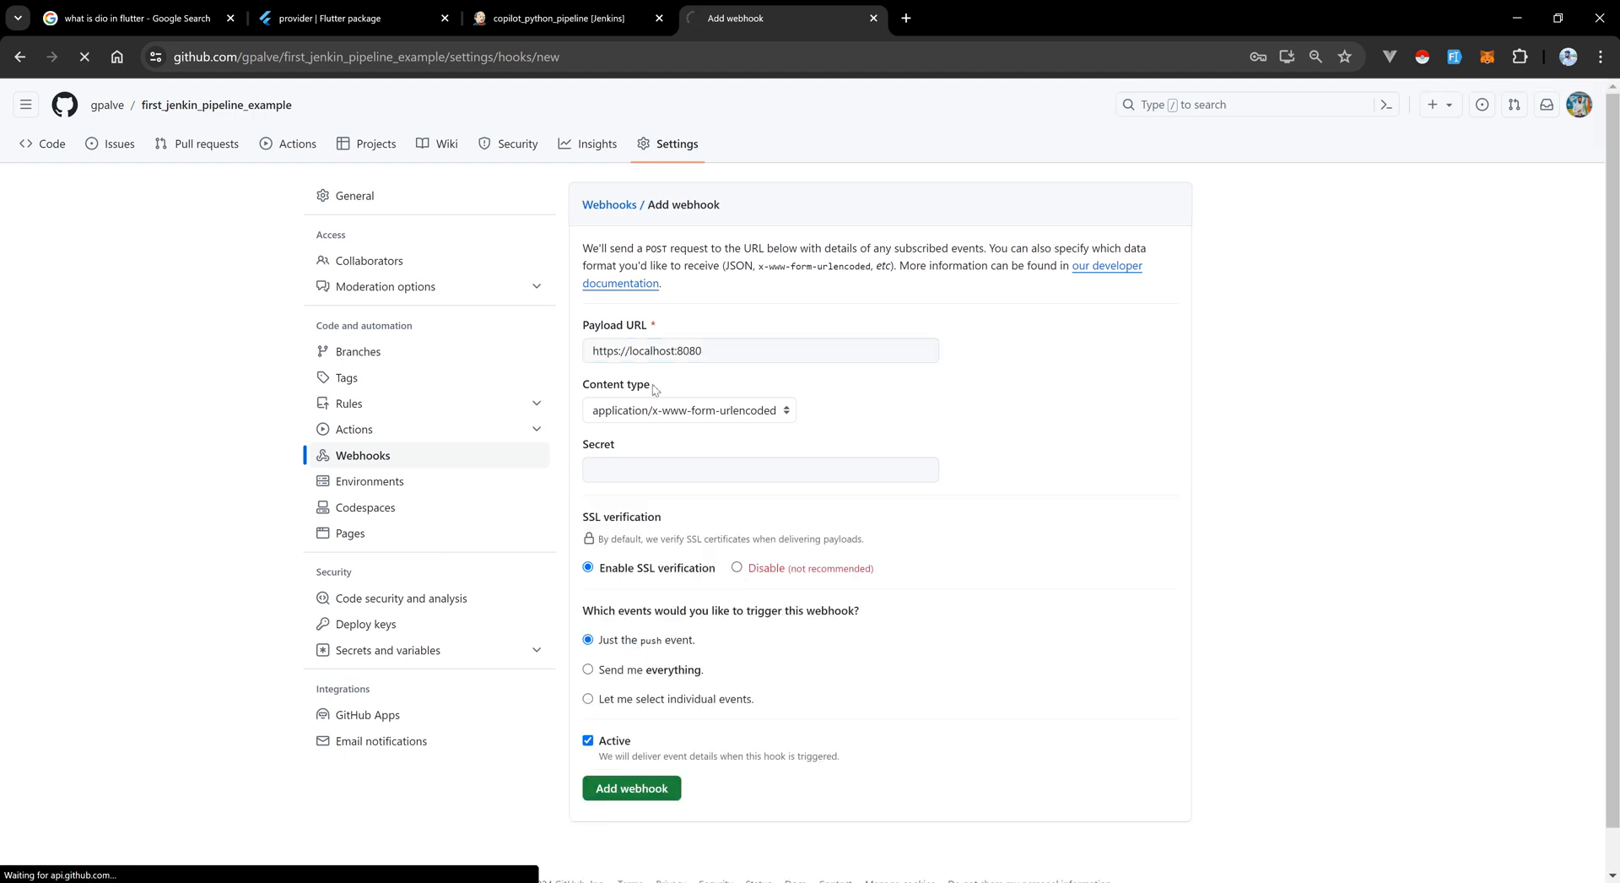
pyautogui.click(631, 788)
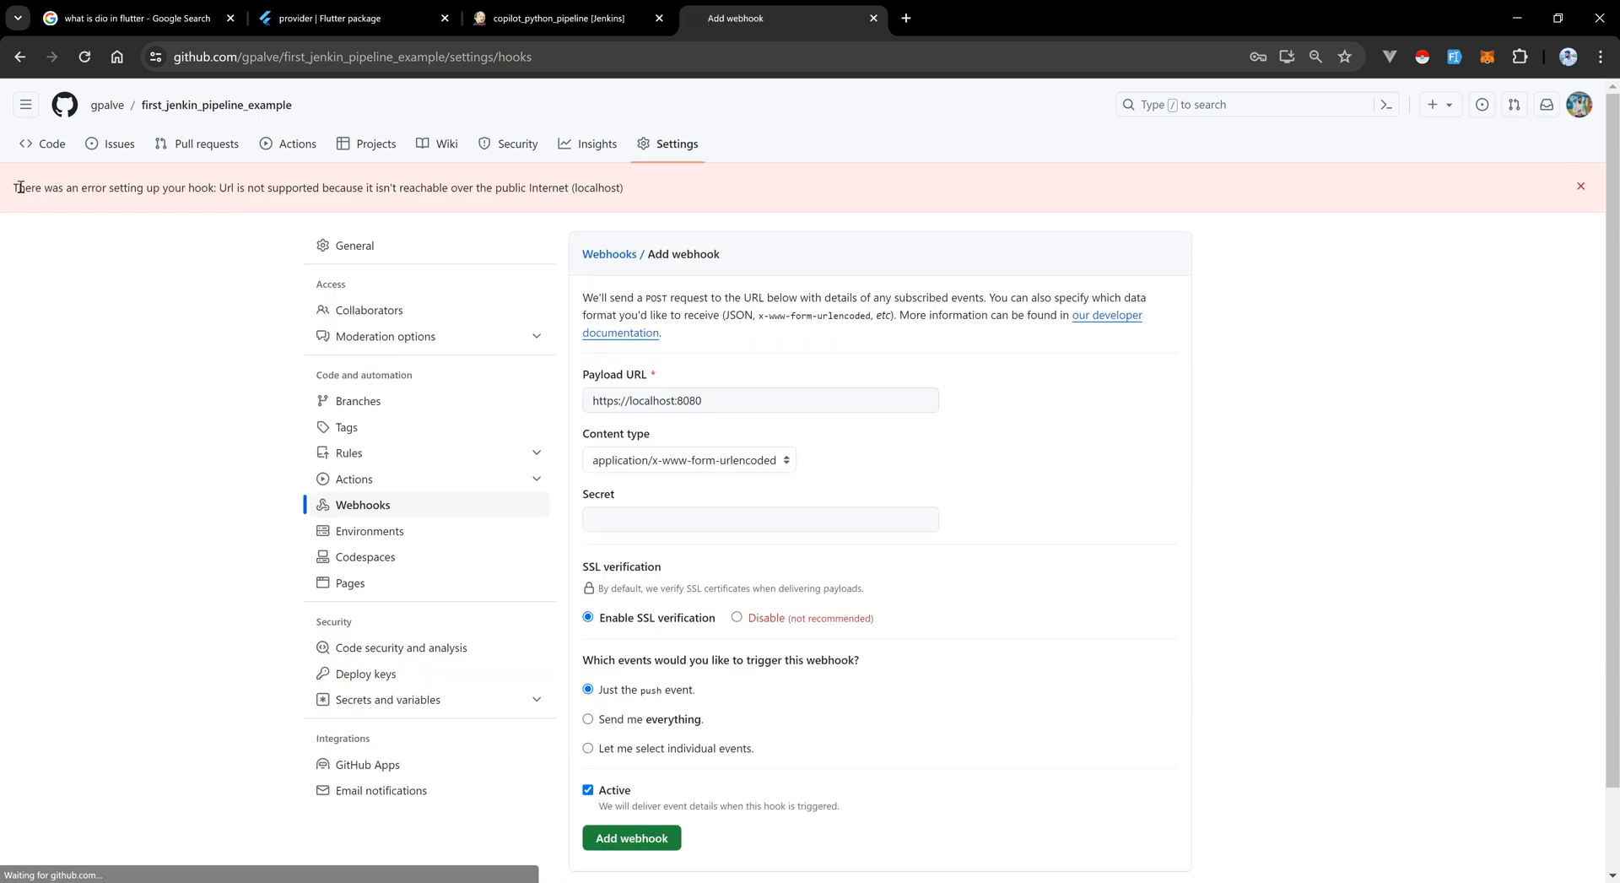
pyautogui.tripleClick(311, 187)
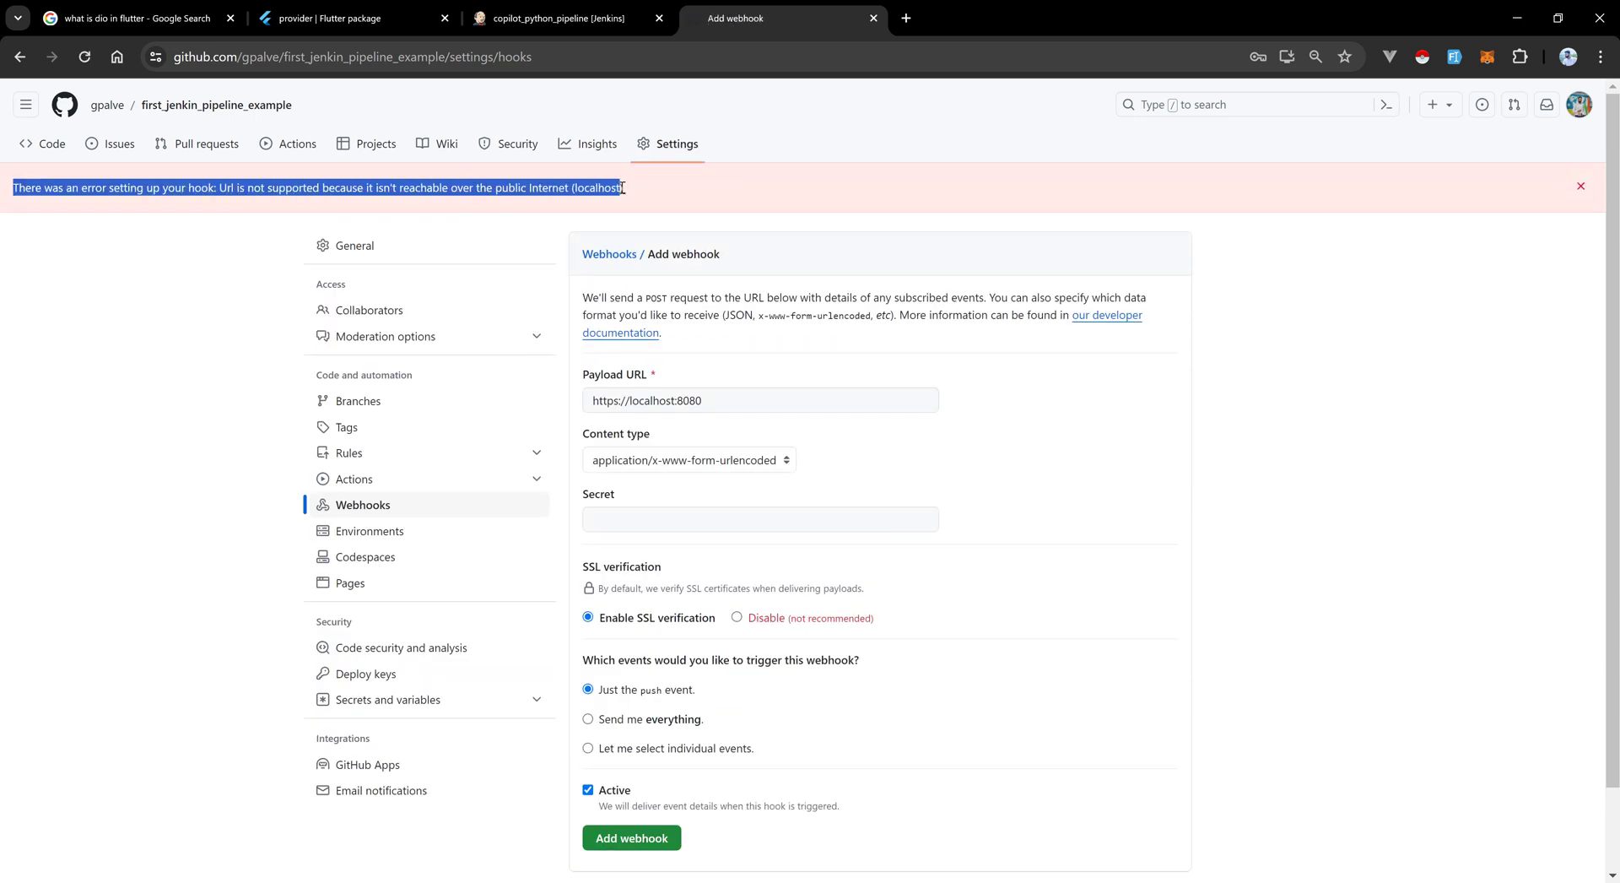
pyautogui.click(759, 400)
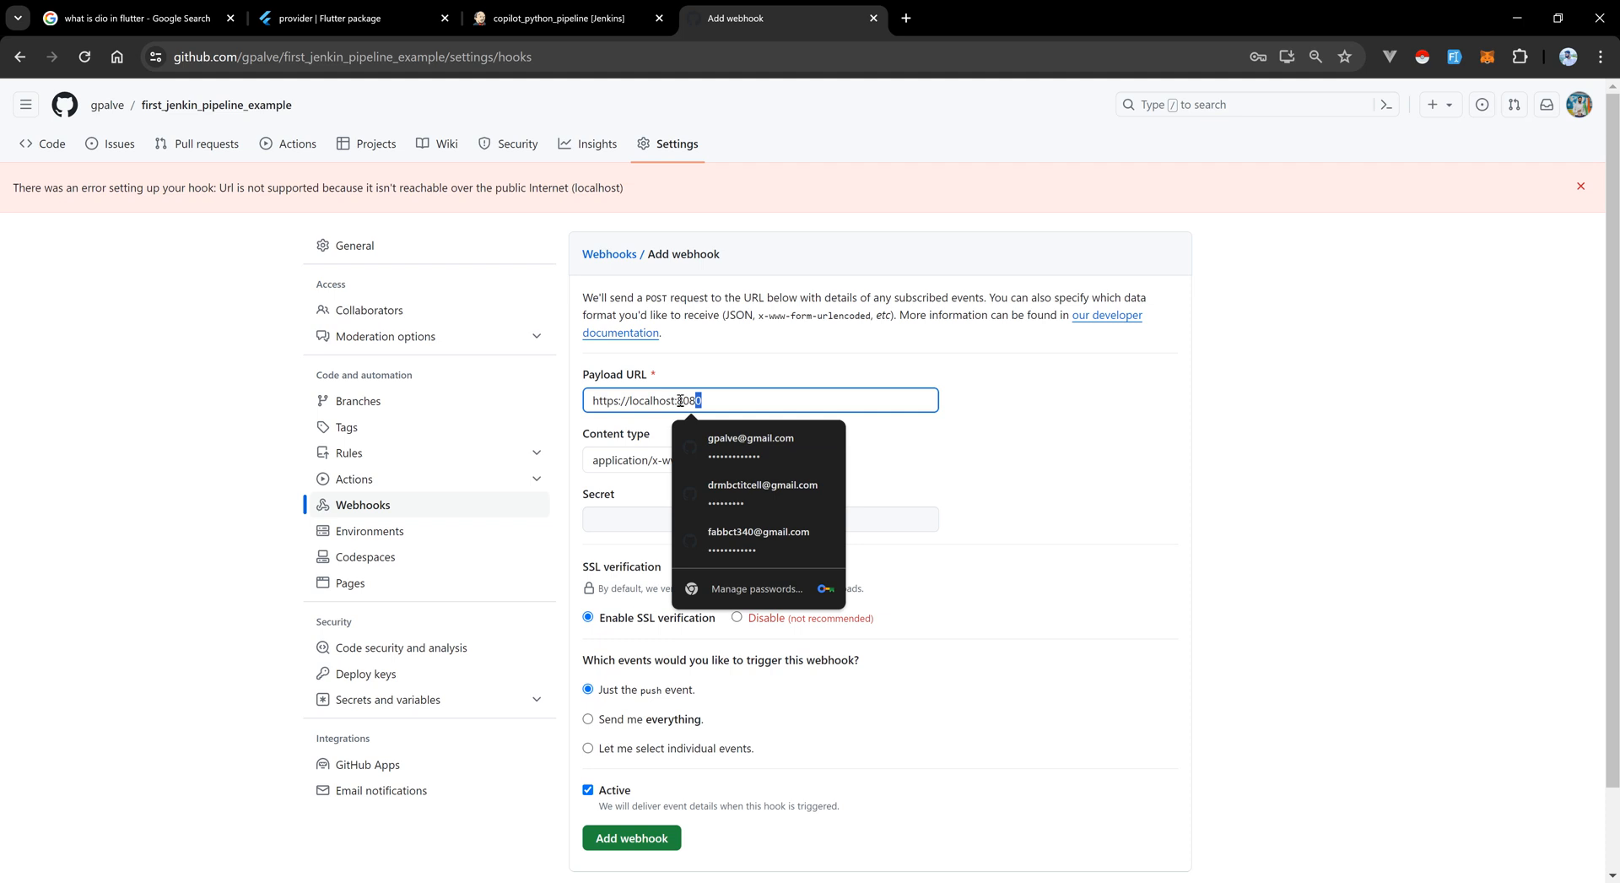
pyautogui.click(1299, 393)
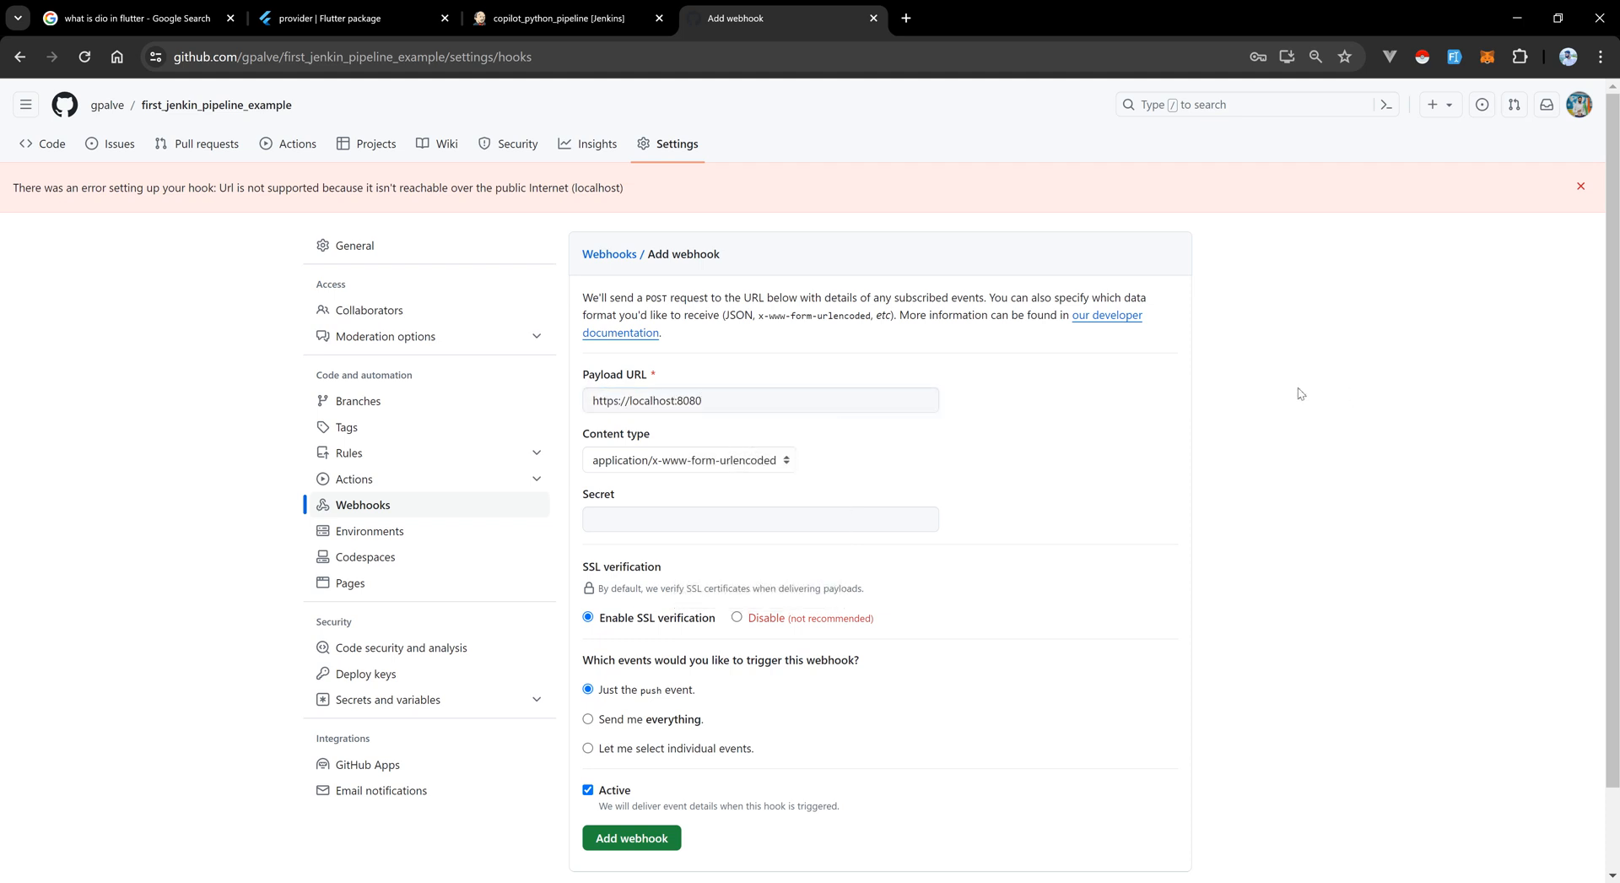
pyautogui.moveTo(1331, 375)
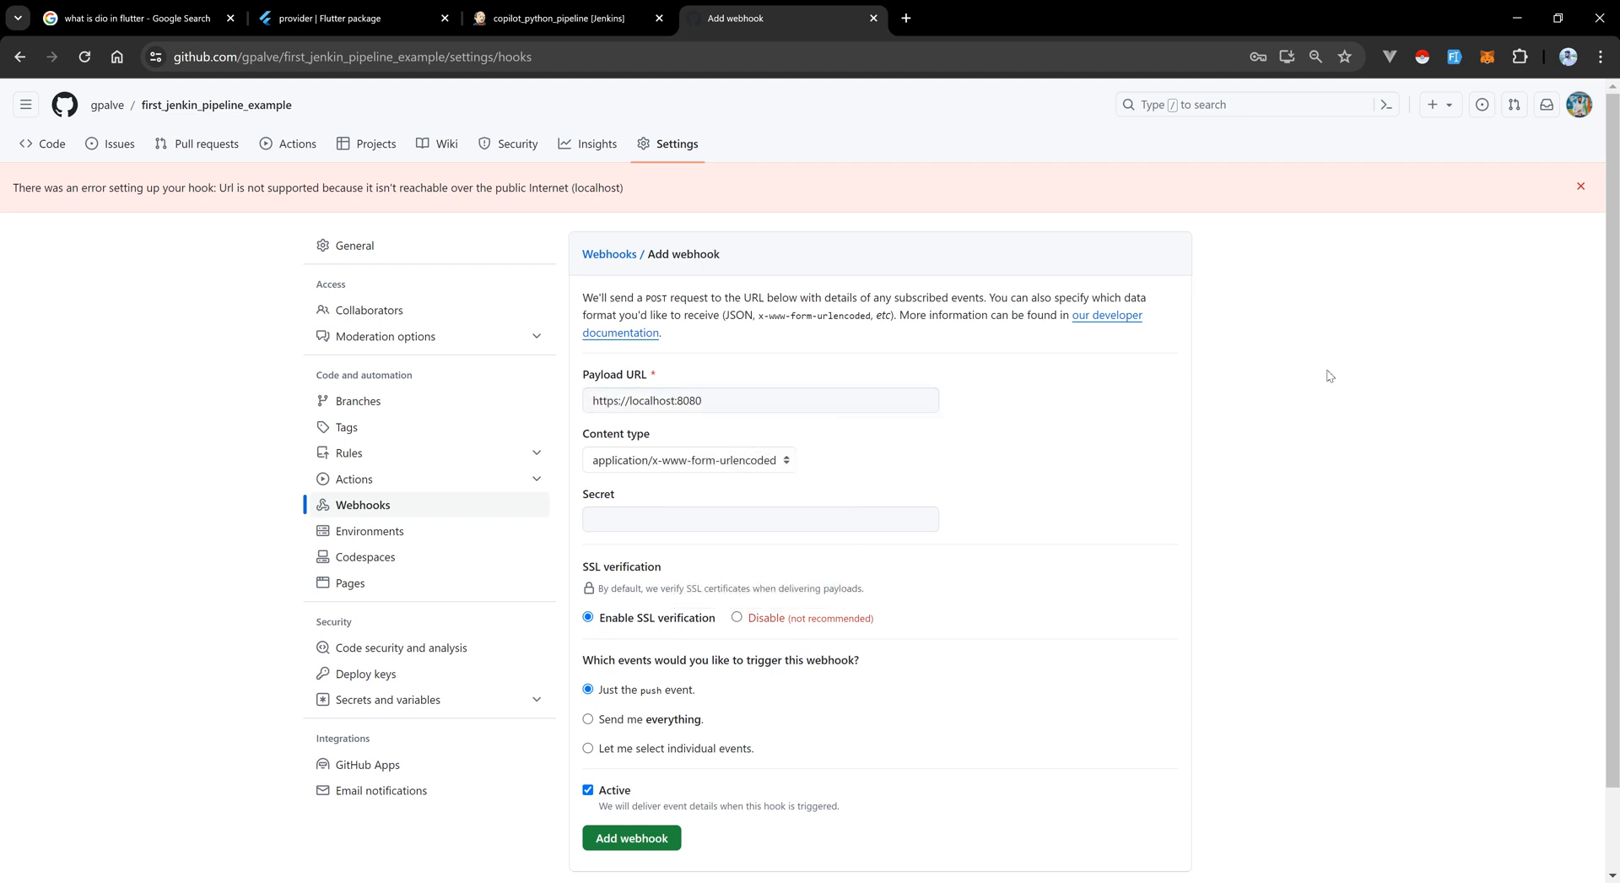
pyautogui.moveTo(998, 539)
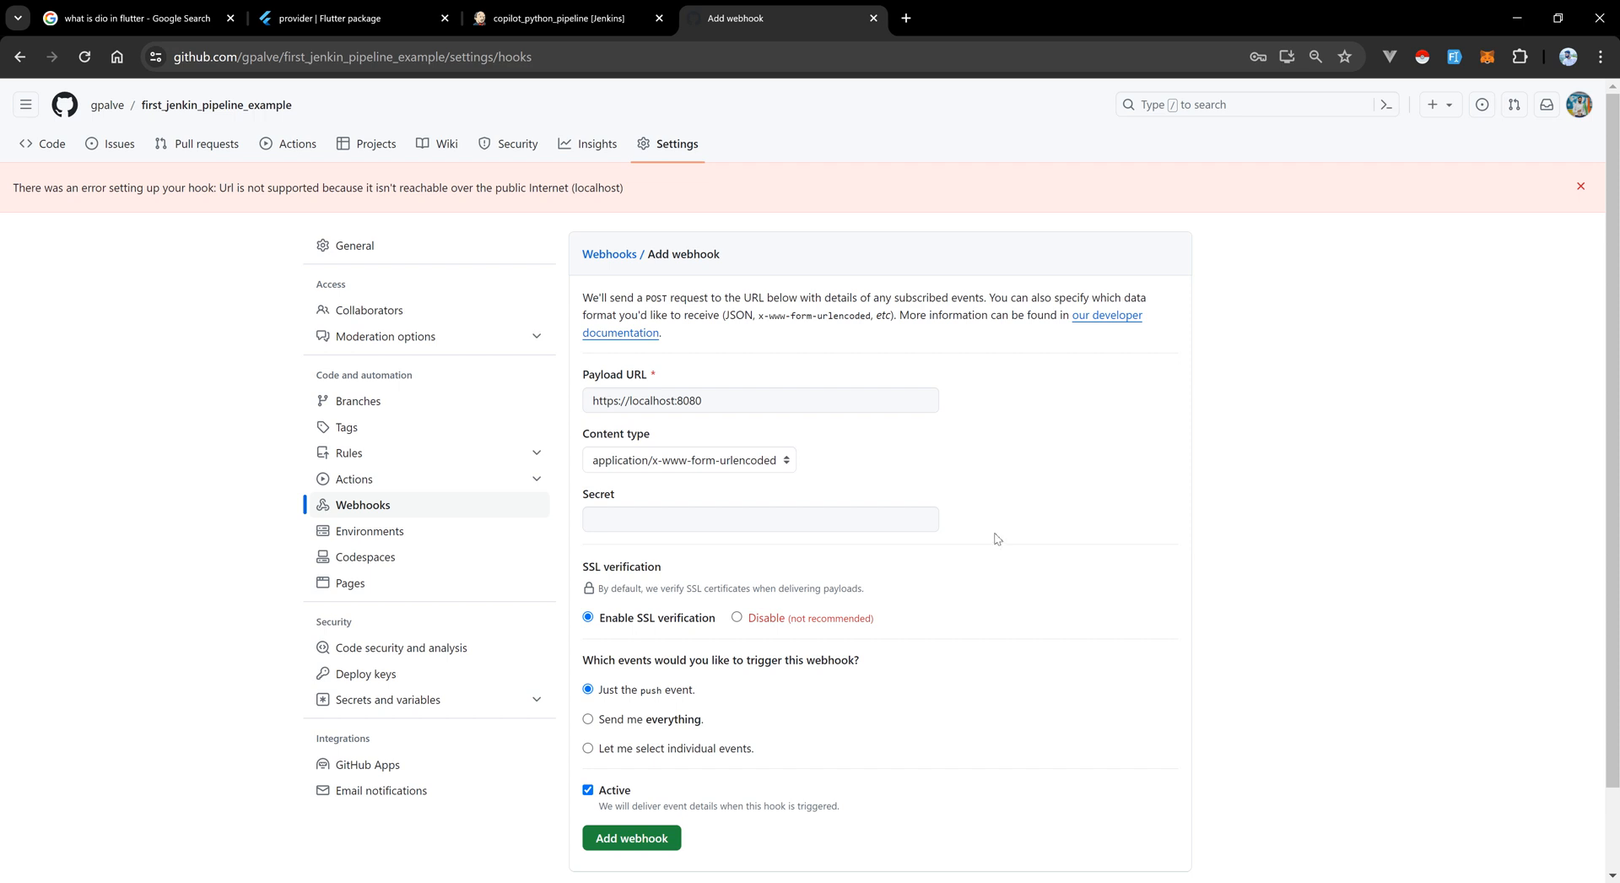
pyautogui.moveTo(996, 538)
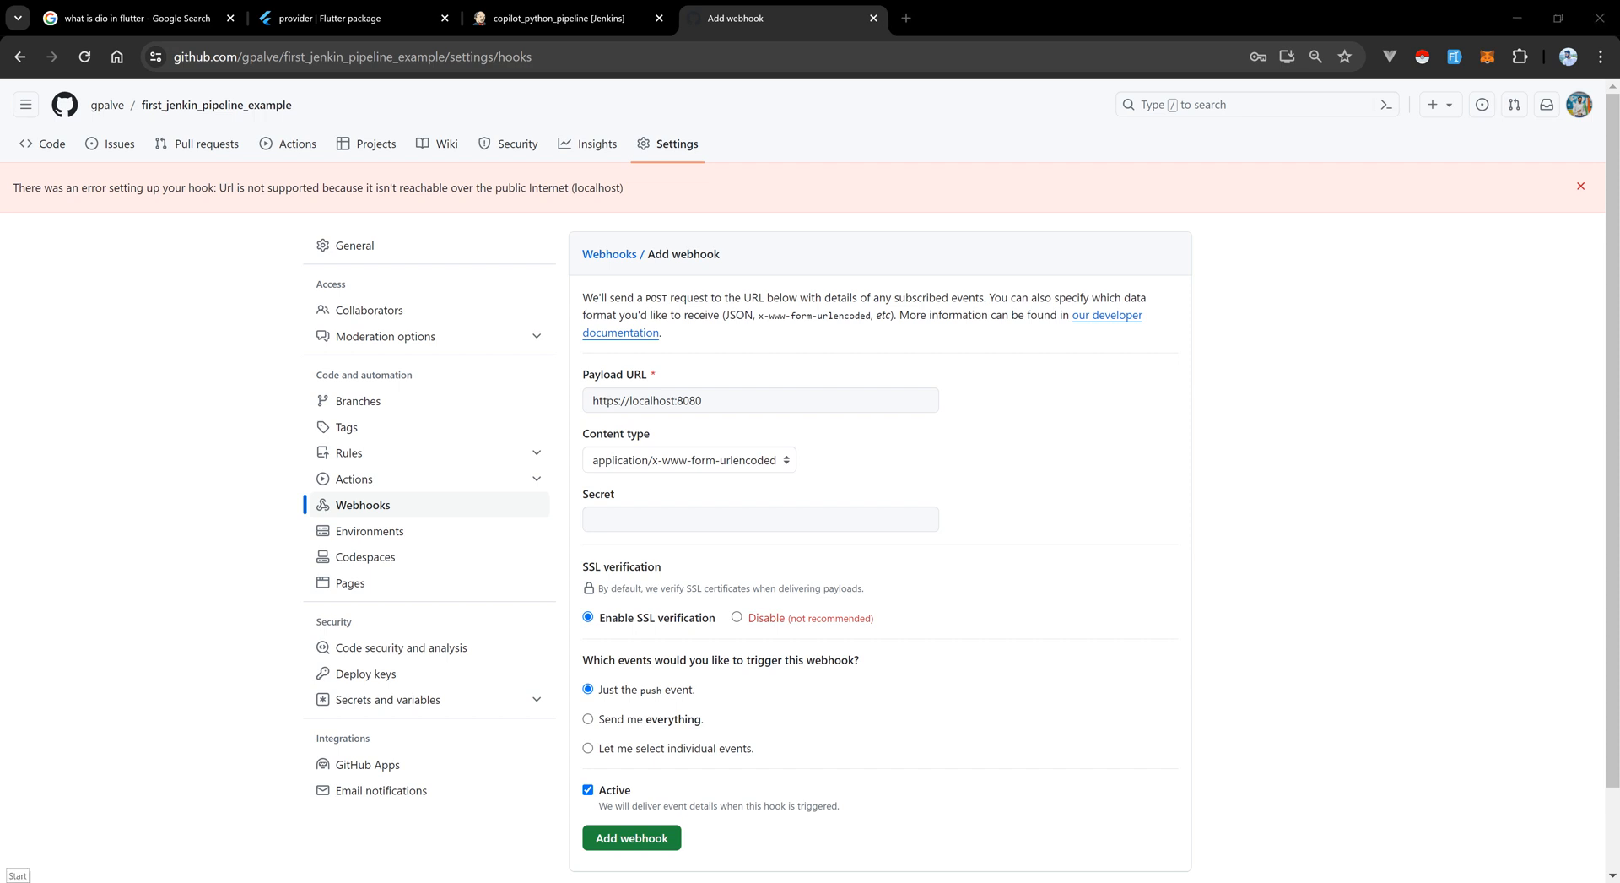
pyautogui.moveTo(215, 486)
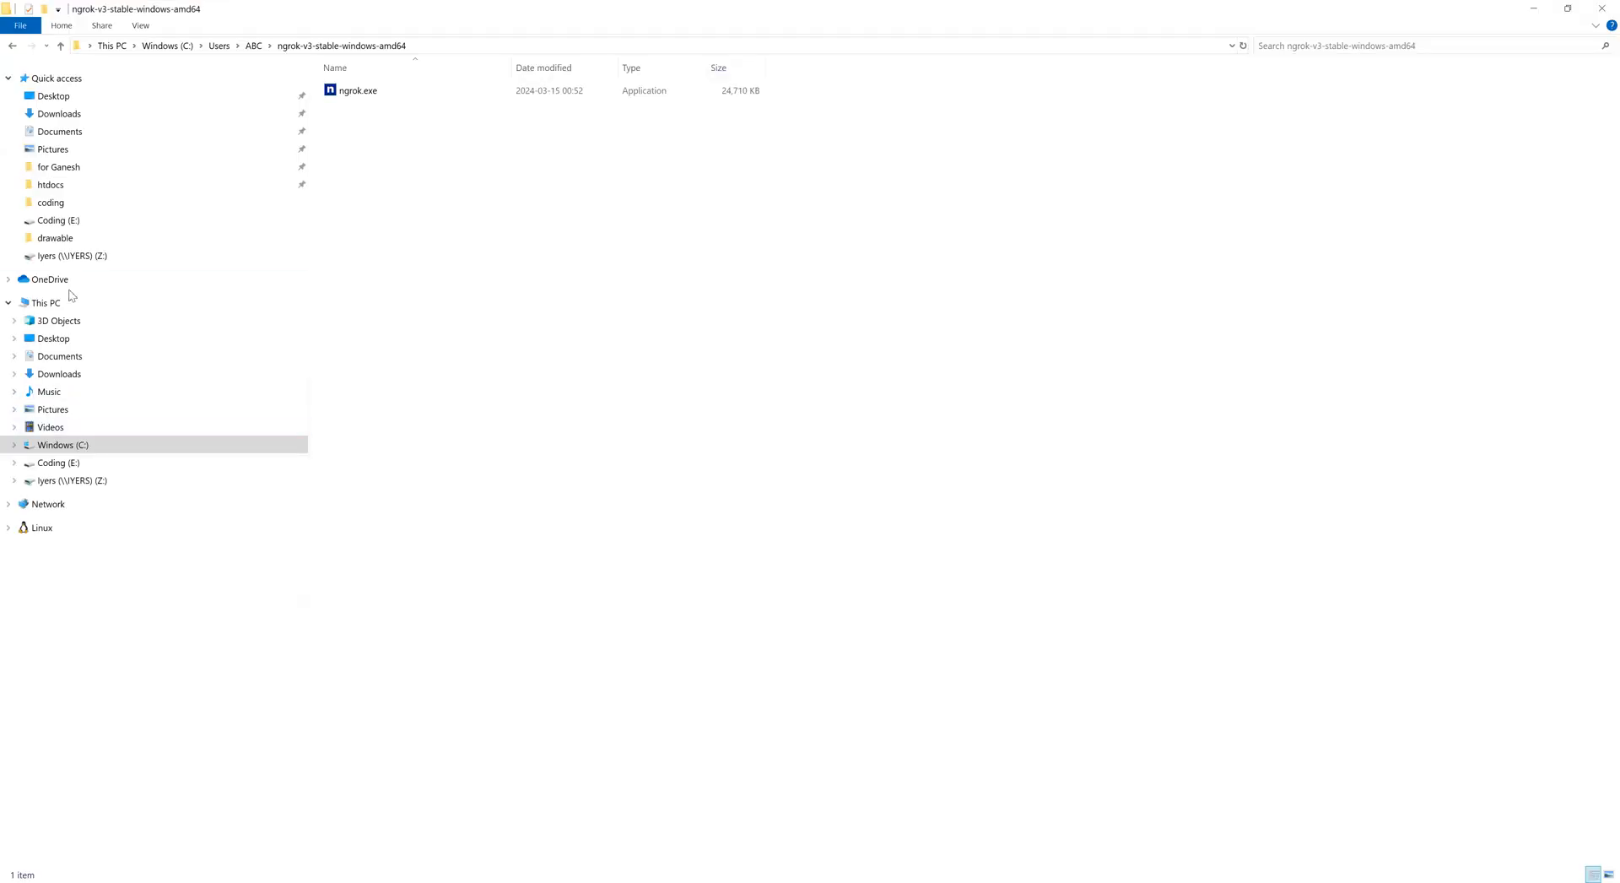
pyautogui.moveTo(61, 132)
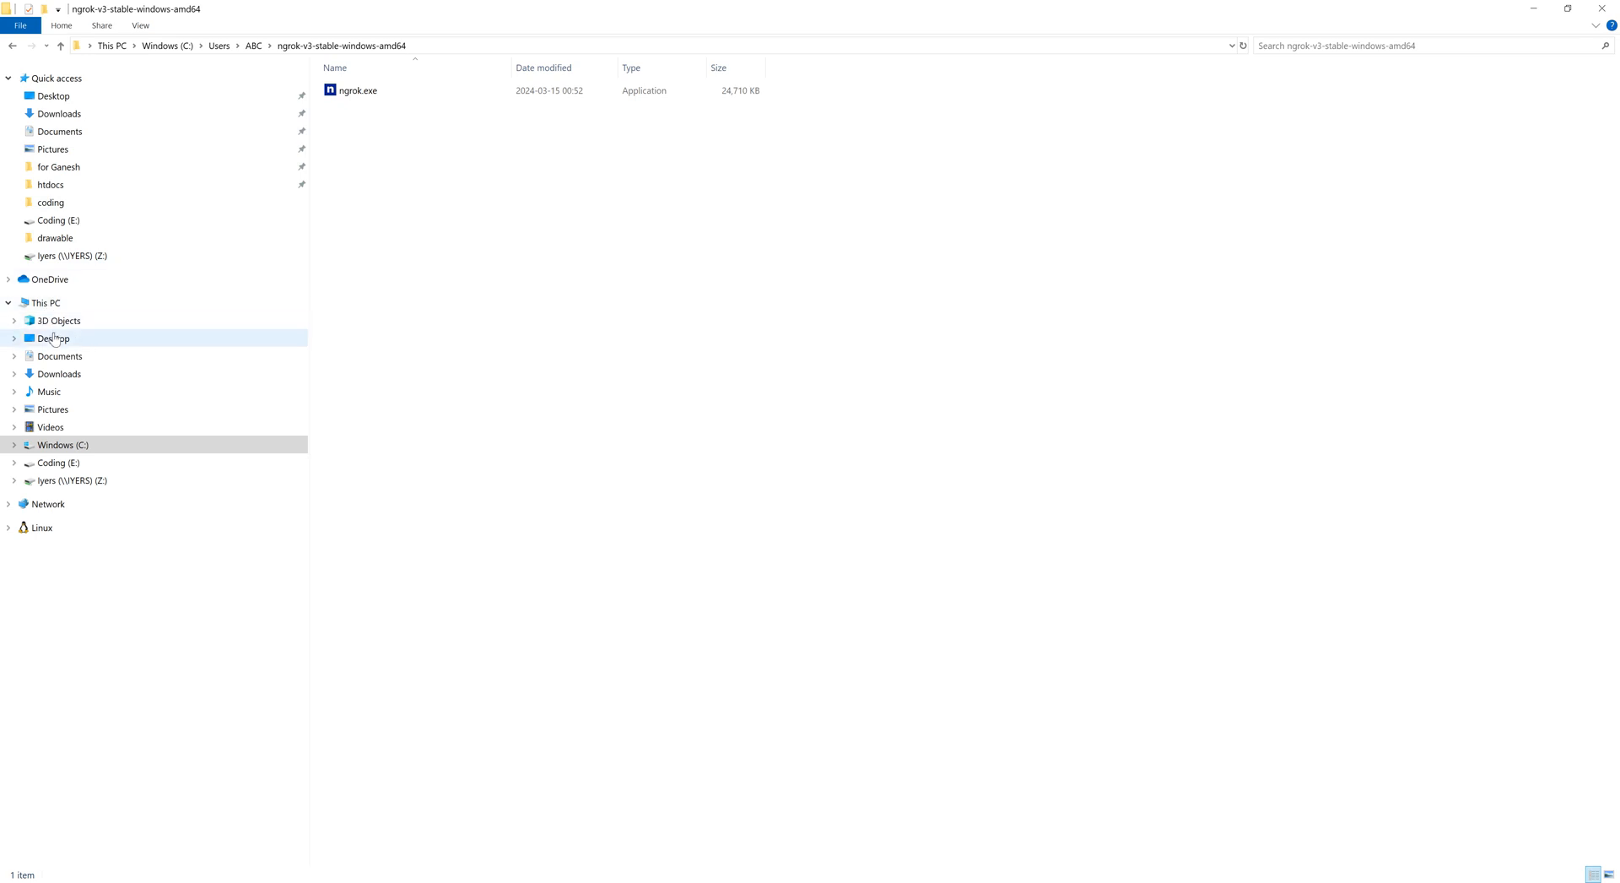
# Navigate C:\Users\ABC to the ngrok-v3-stable-windows-amd64 folder holding ngrok.exe.
pyautogui.click(62, 444)
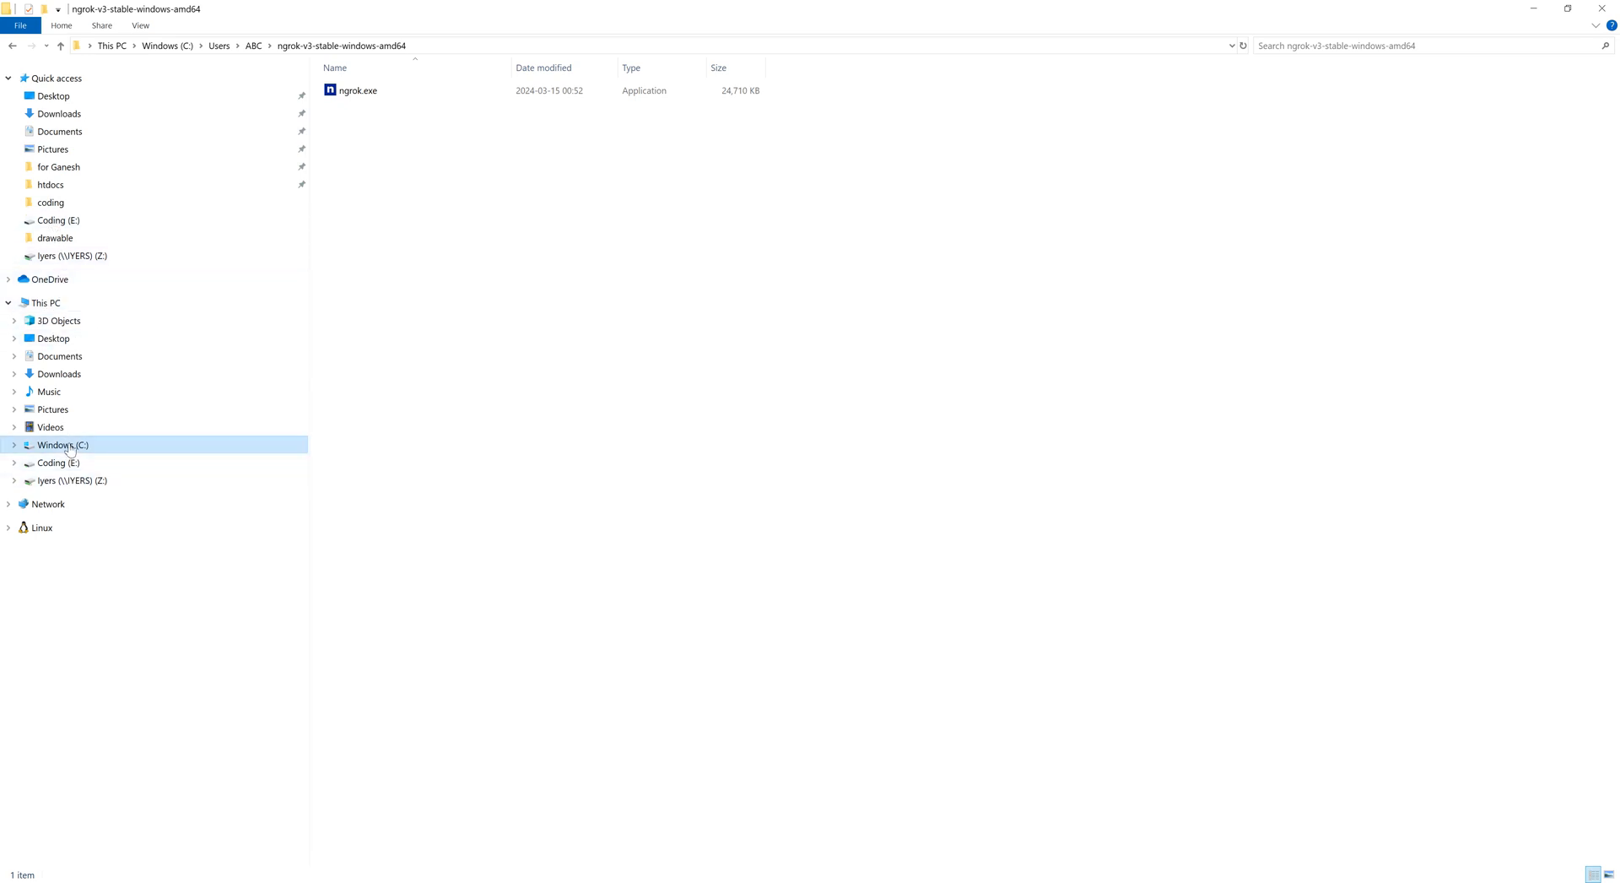
pyautogui.click(62, 444)
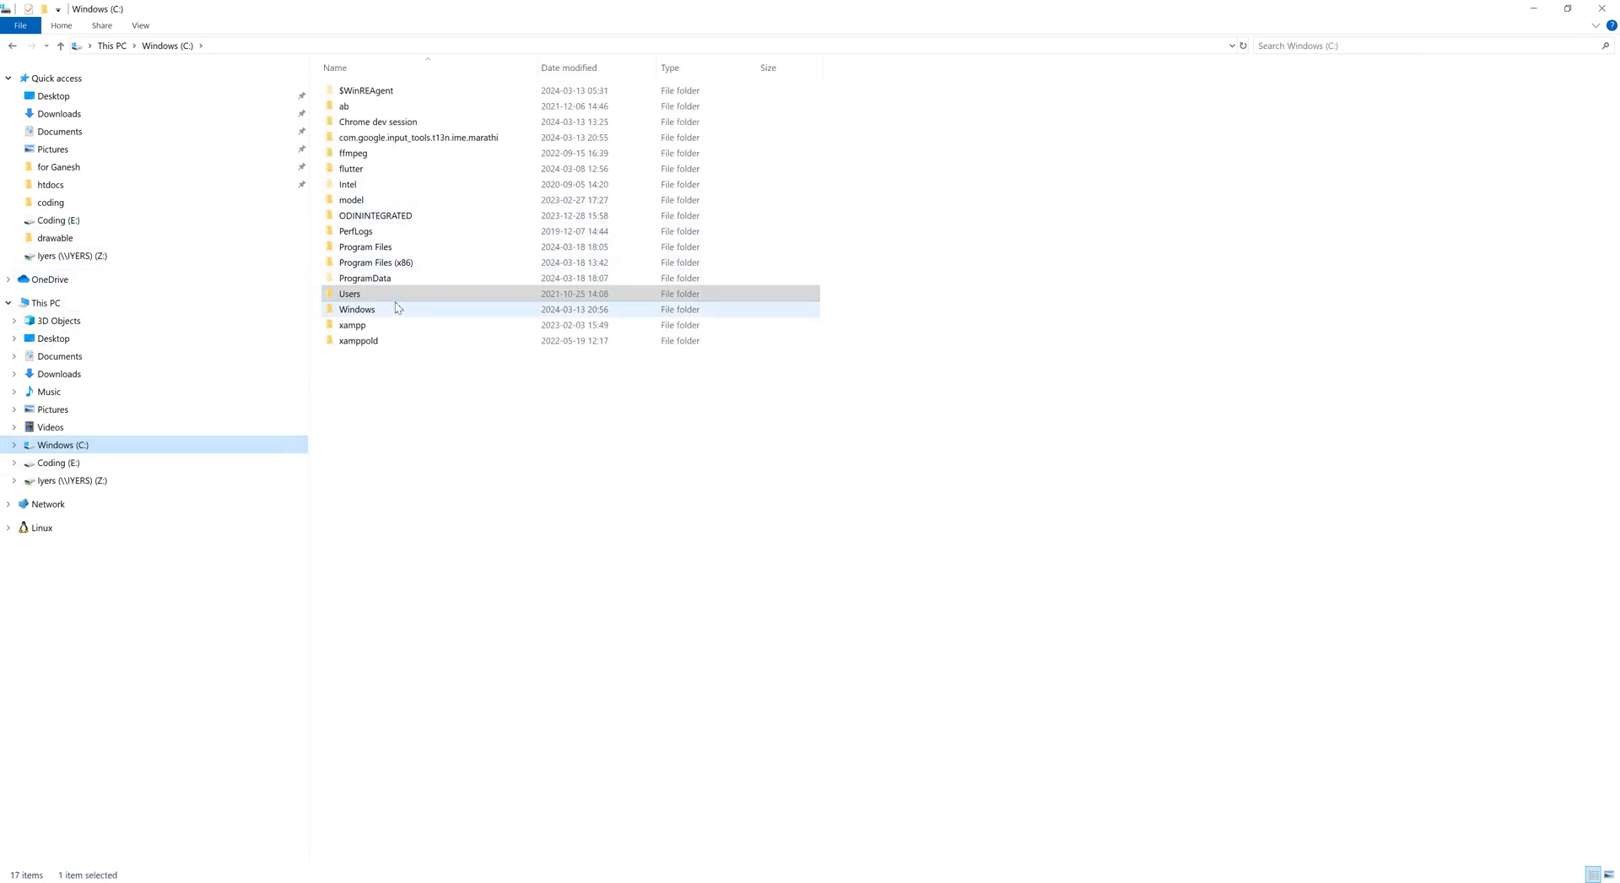
pyautogui.doubleClick(350, 293)
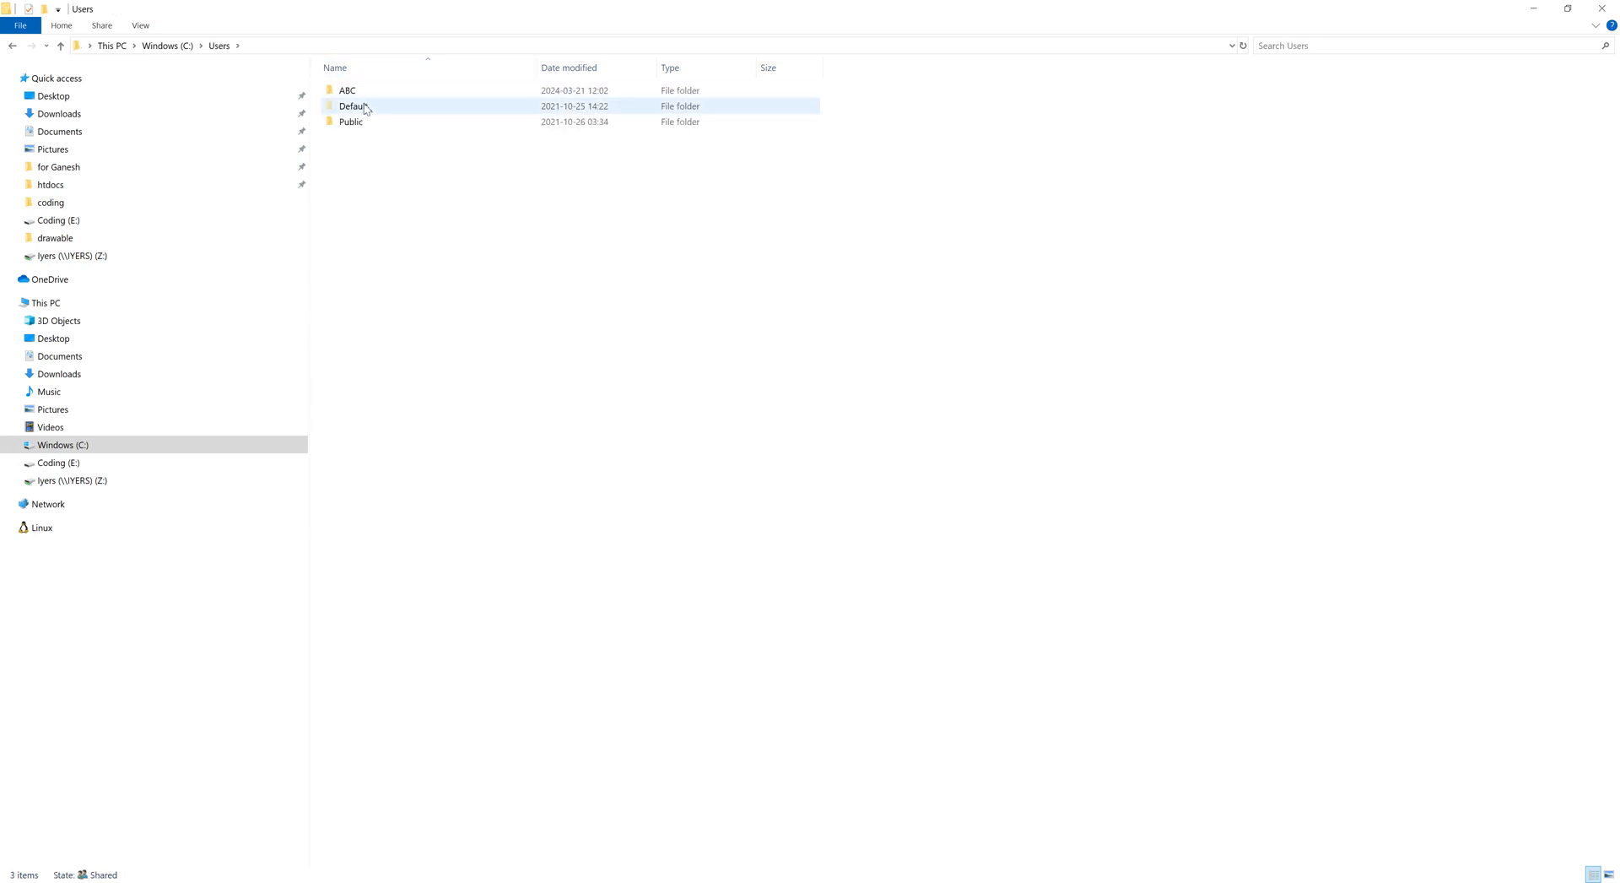
pyautogui.doubleClick(347, 89)
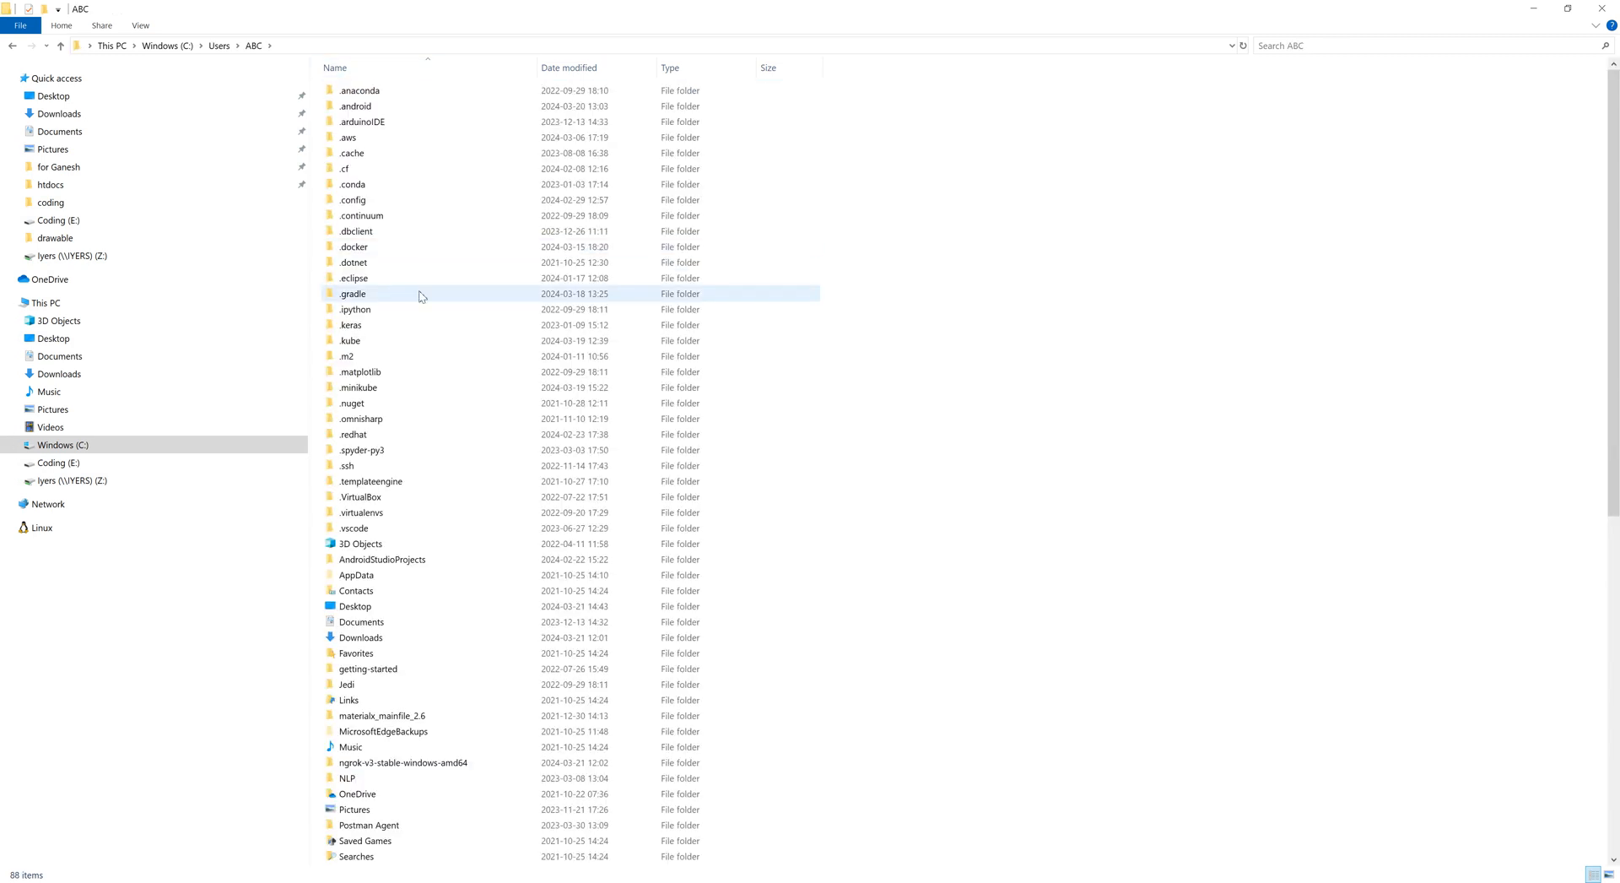
pyautogui.click(403, 761)
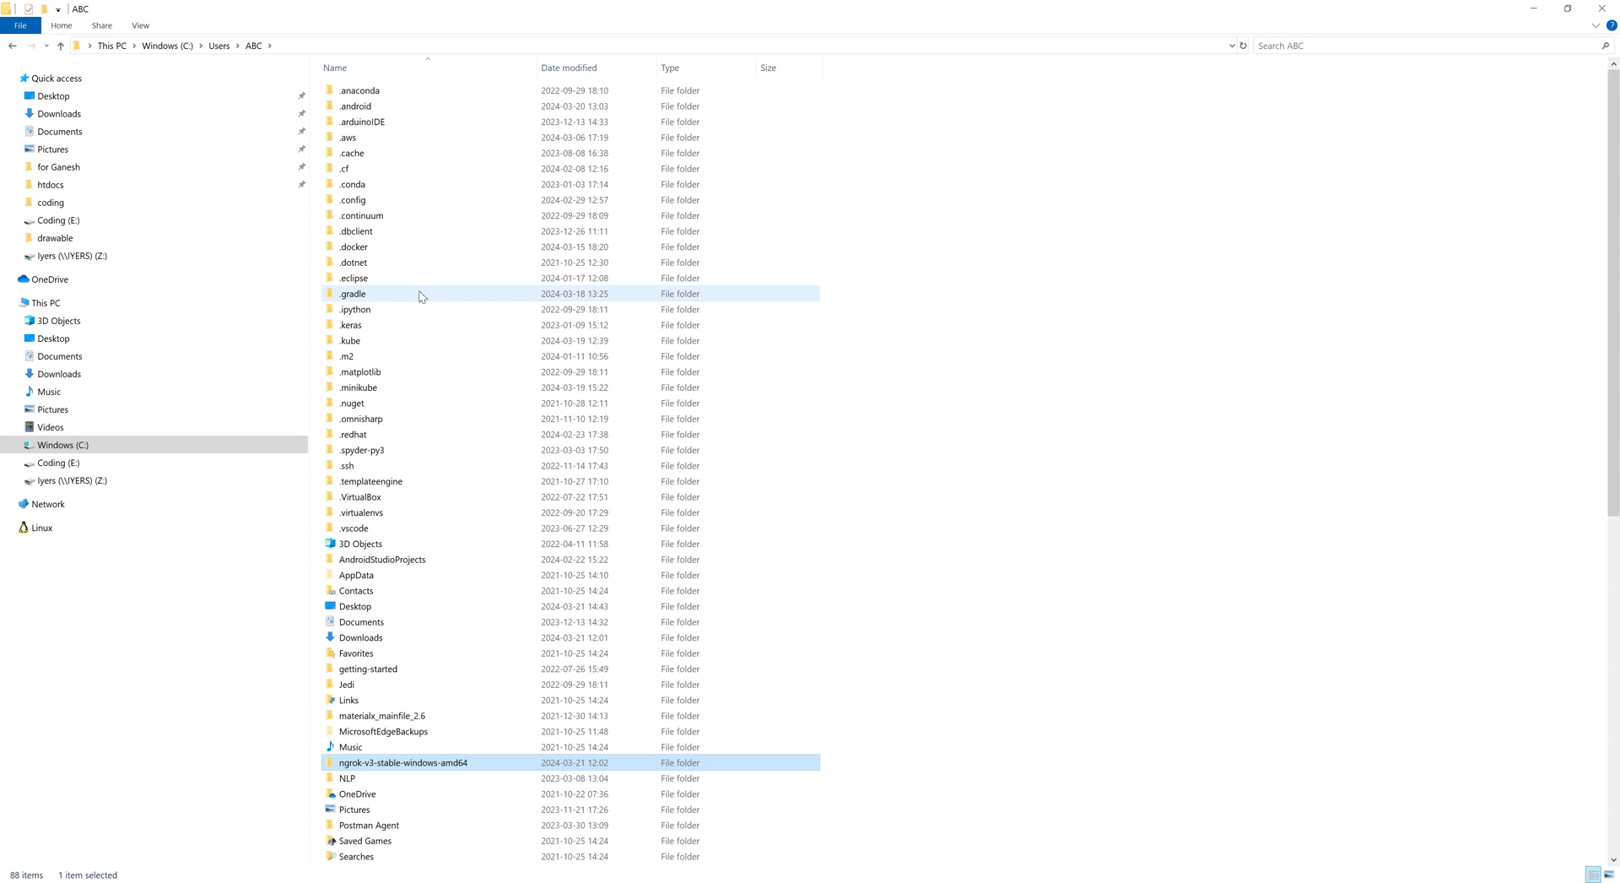
pyautogui.doubleClick(403, 761)
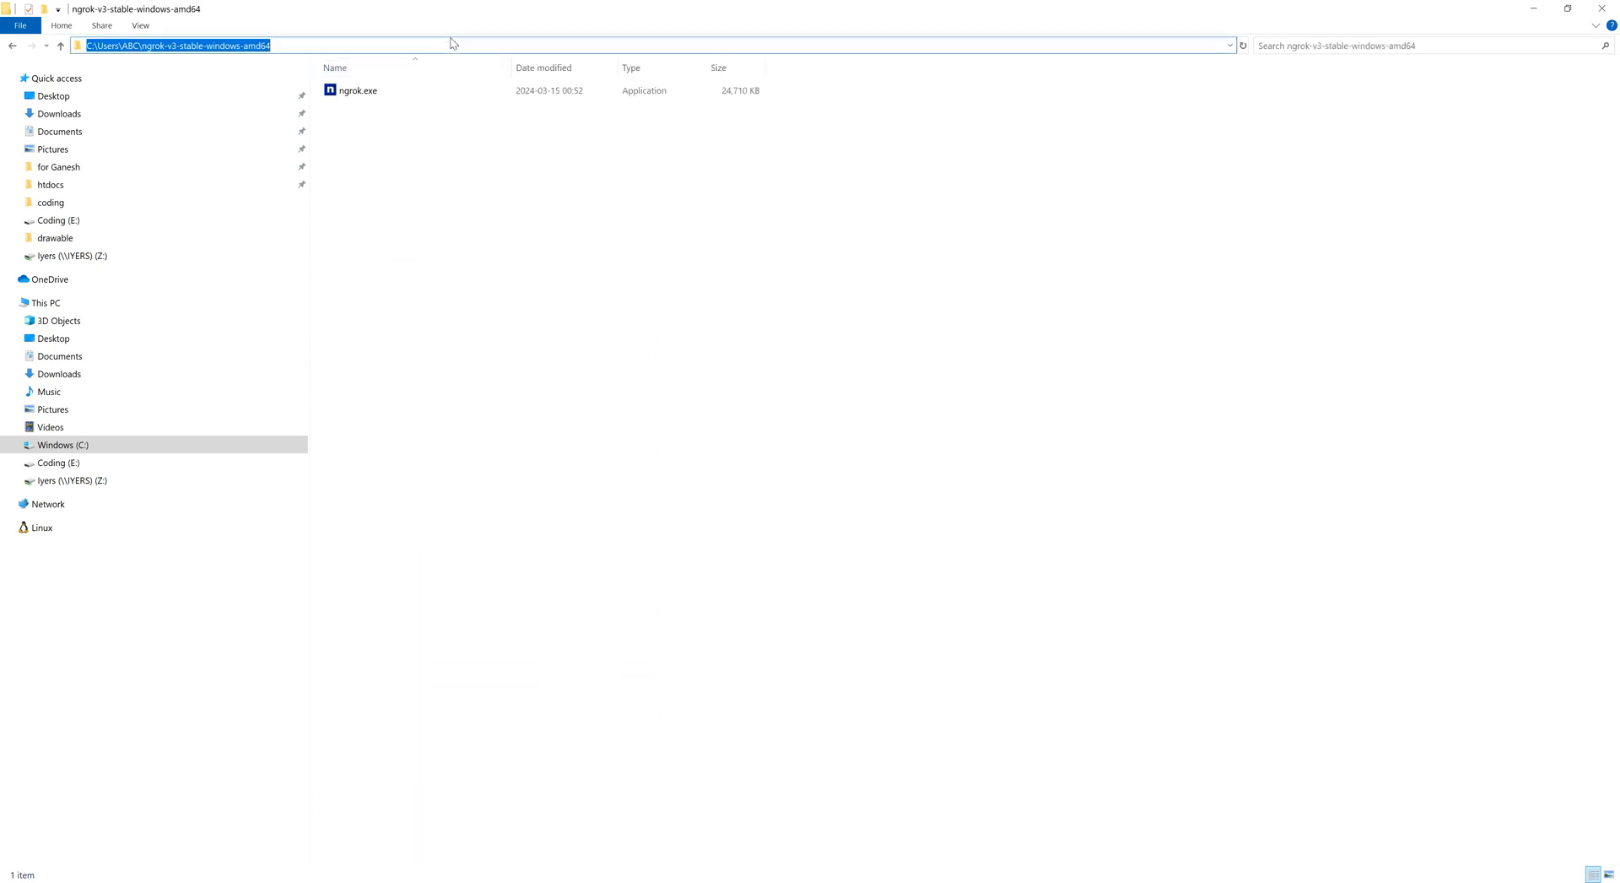
# Launch cmd.exe from Explorer's address bar in the ngrok folder.
pyautogui.write('C:\\Windows\\System32\\cmd.exe')
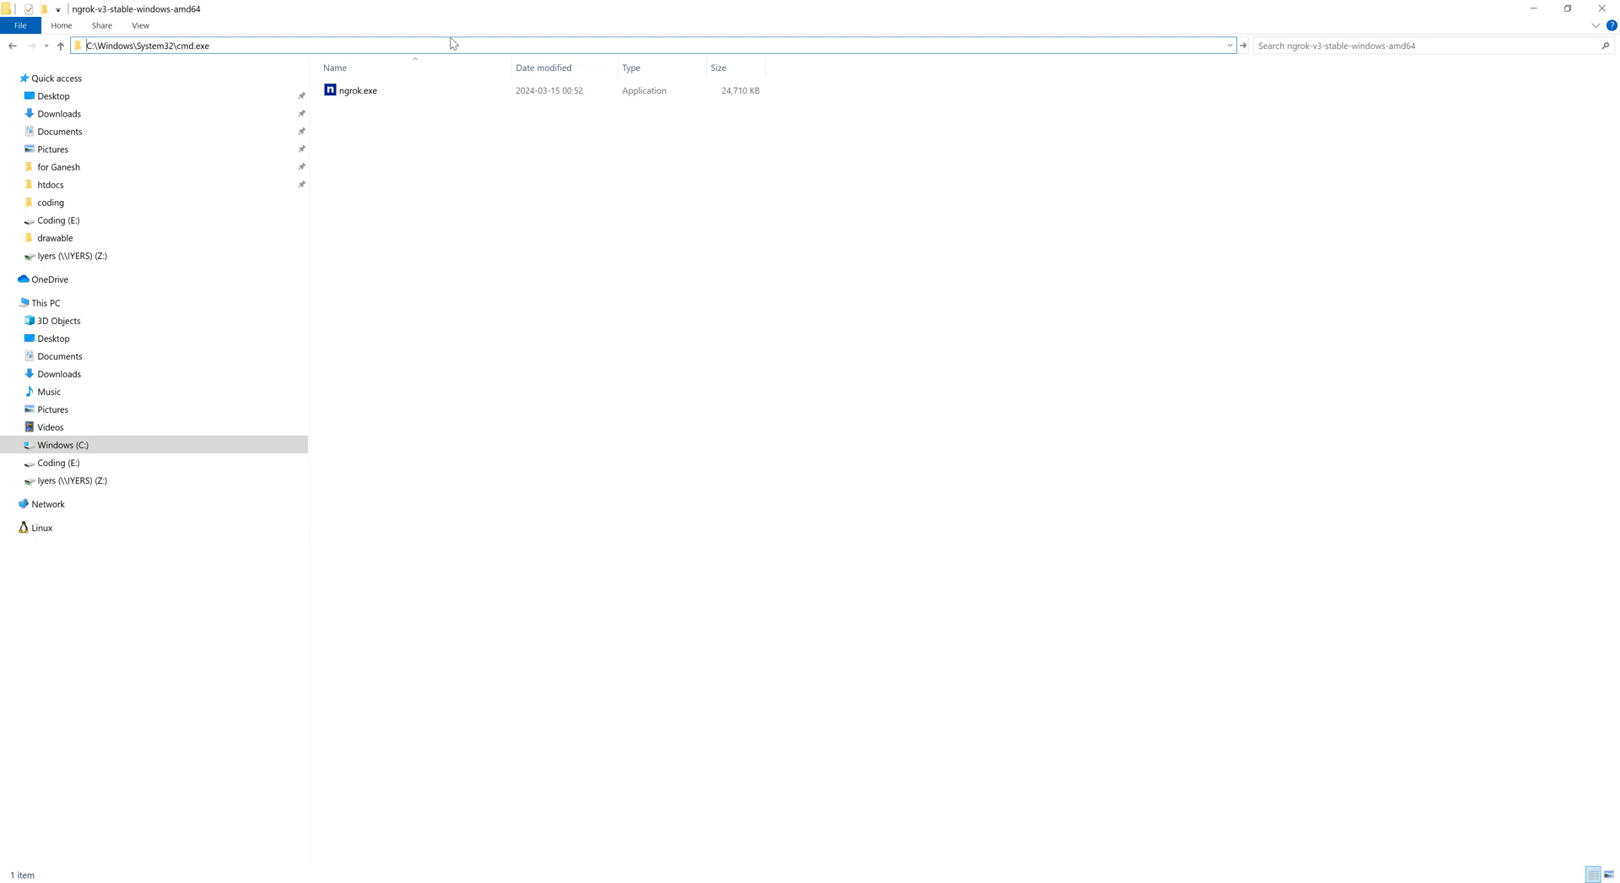
pyautogui.press('Return')
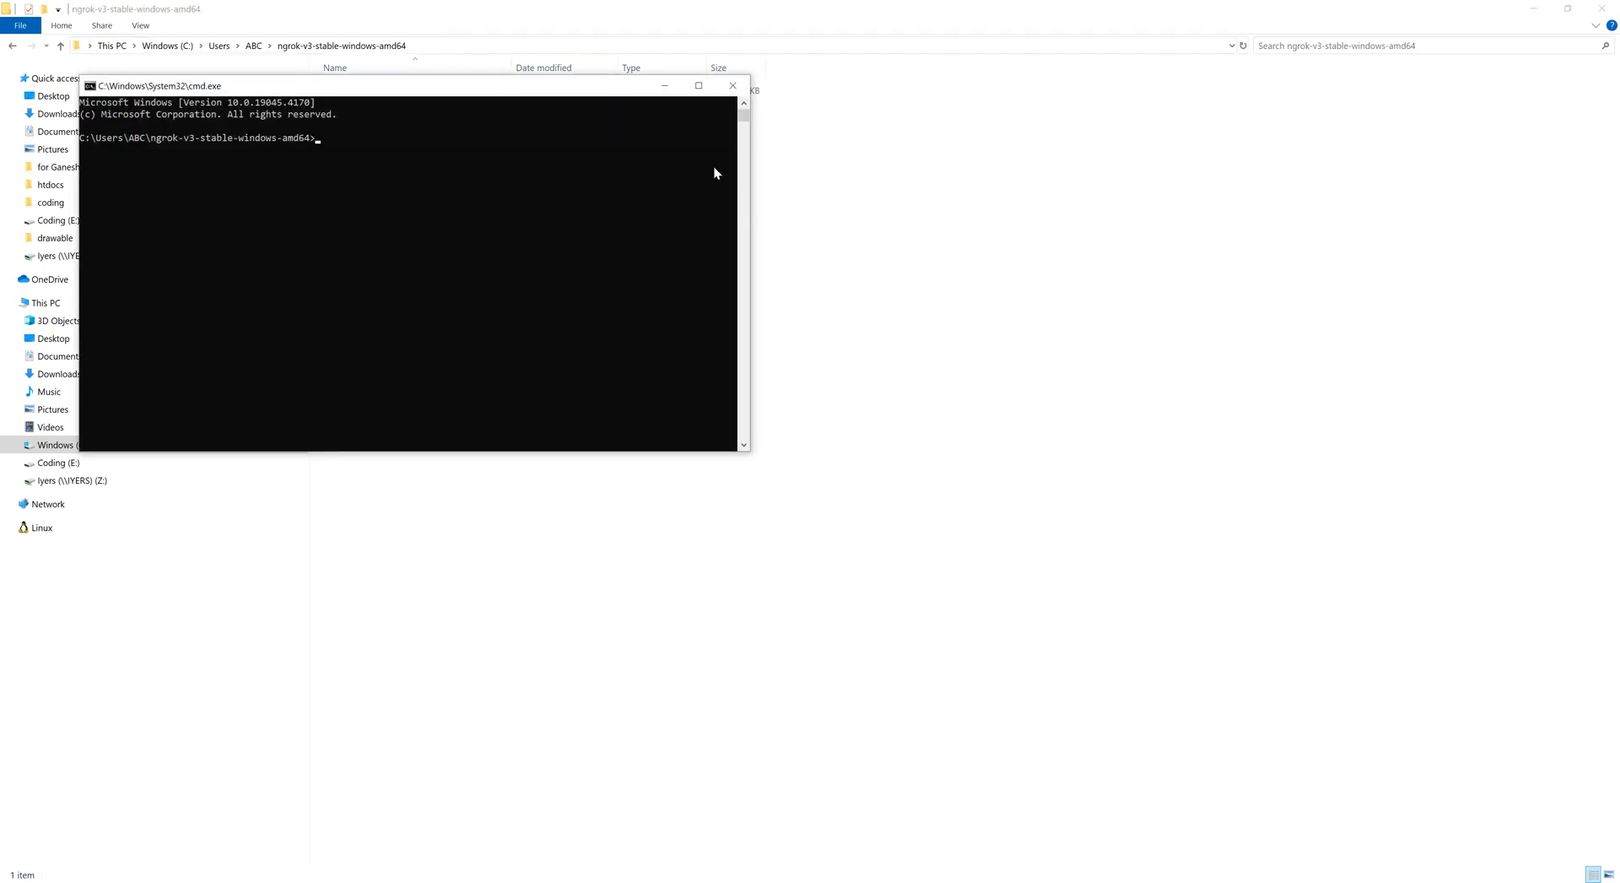
pyautogui.moveTo(414, 86); pyautogui.dragTo(721, 282)
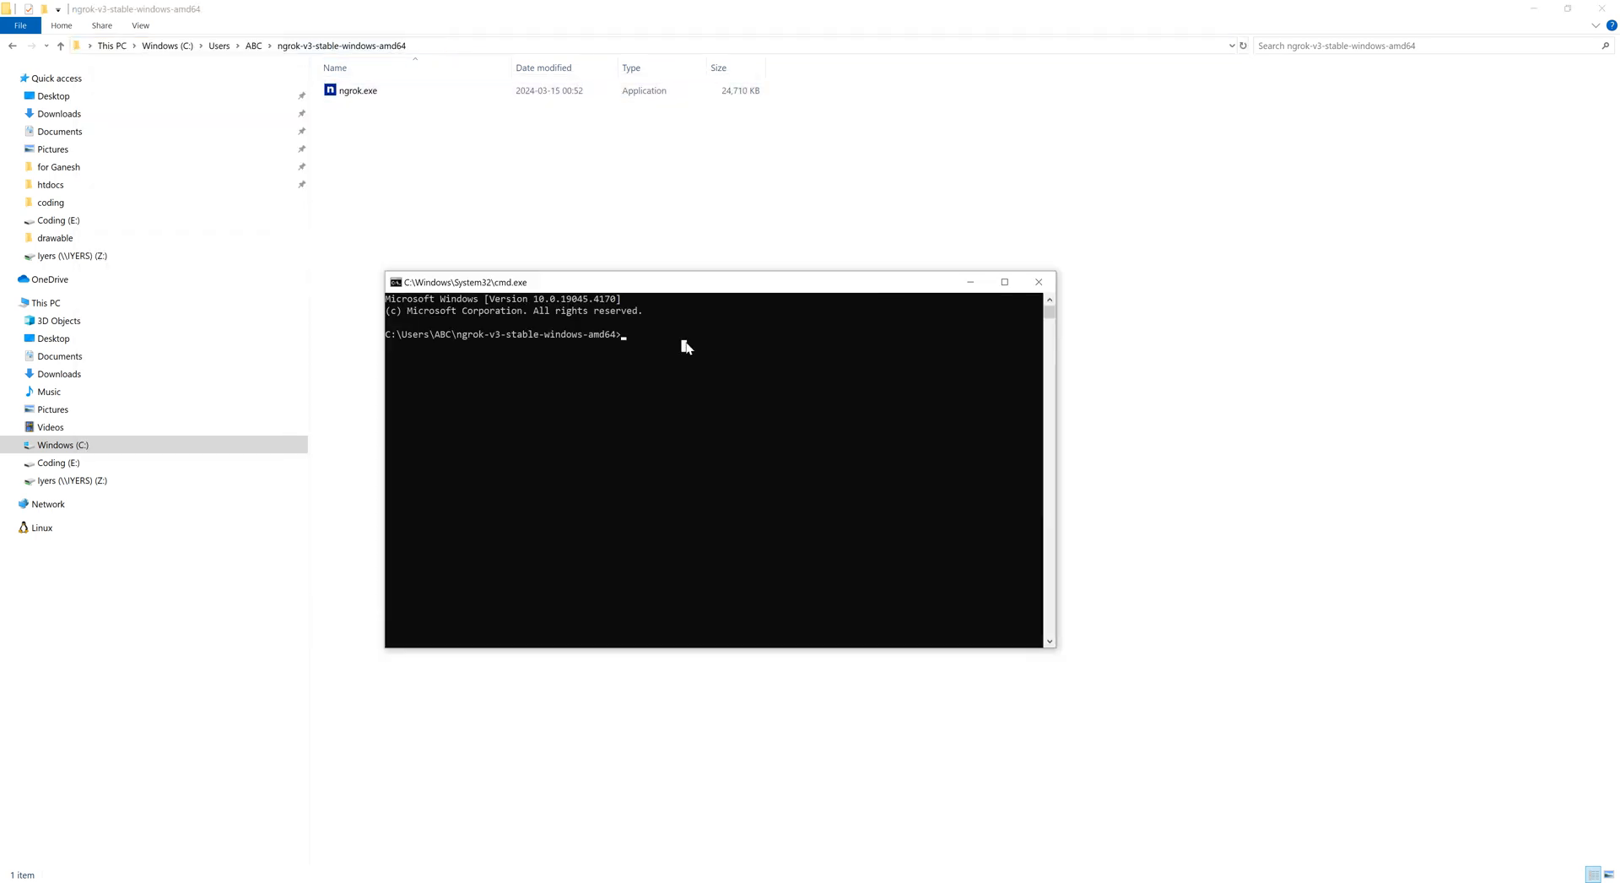
# Run 'ngrok http 8080' to tunnel a public ngrok-free.app address to localhost:8080, then return to Chrome.
pyautogui.write('ngro')
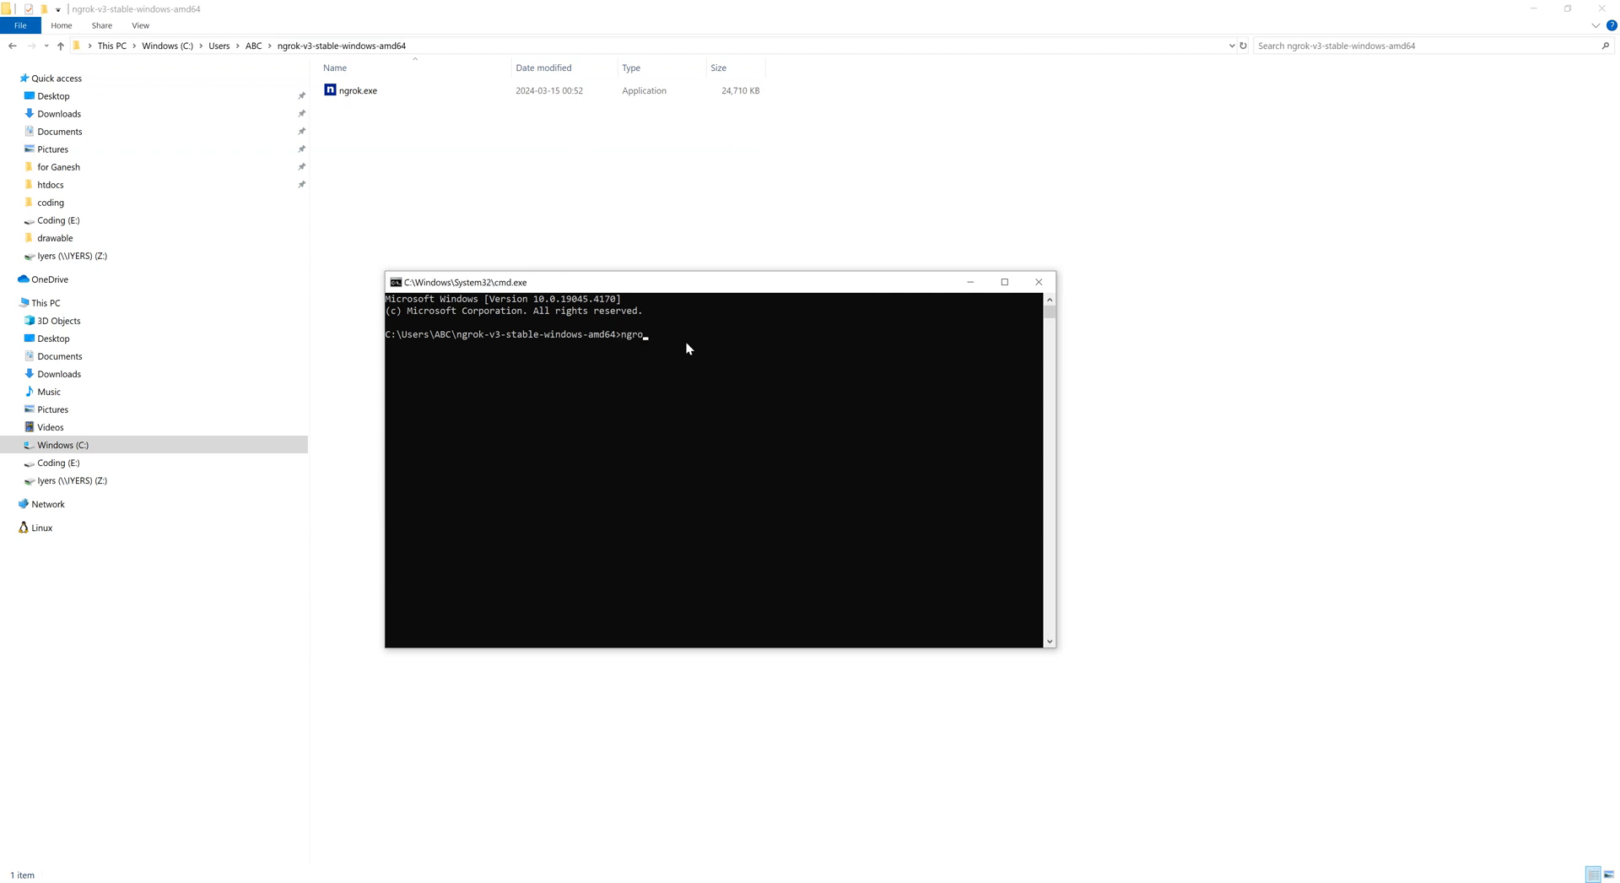
pyautogui.write('http')
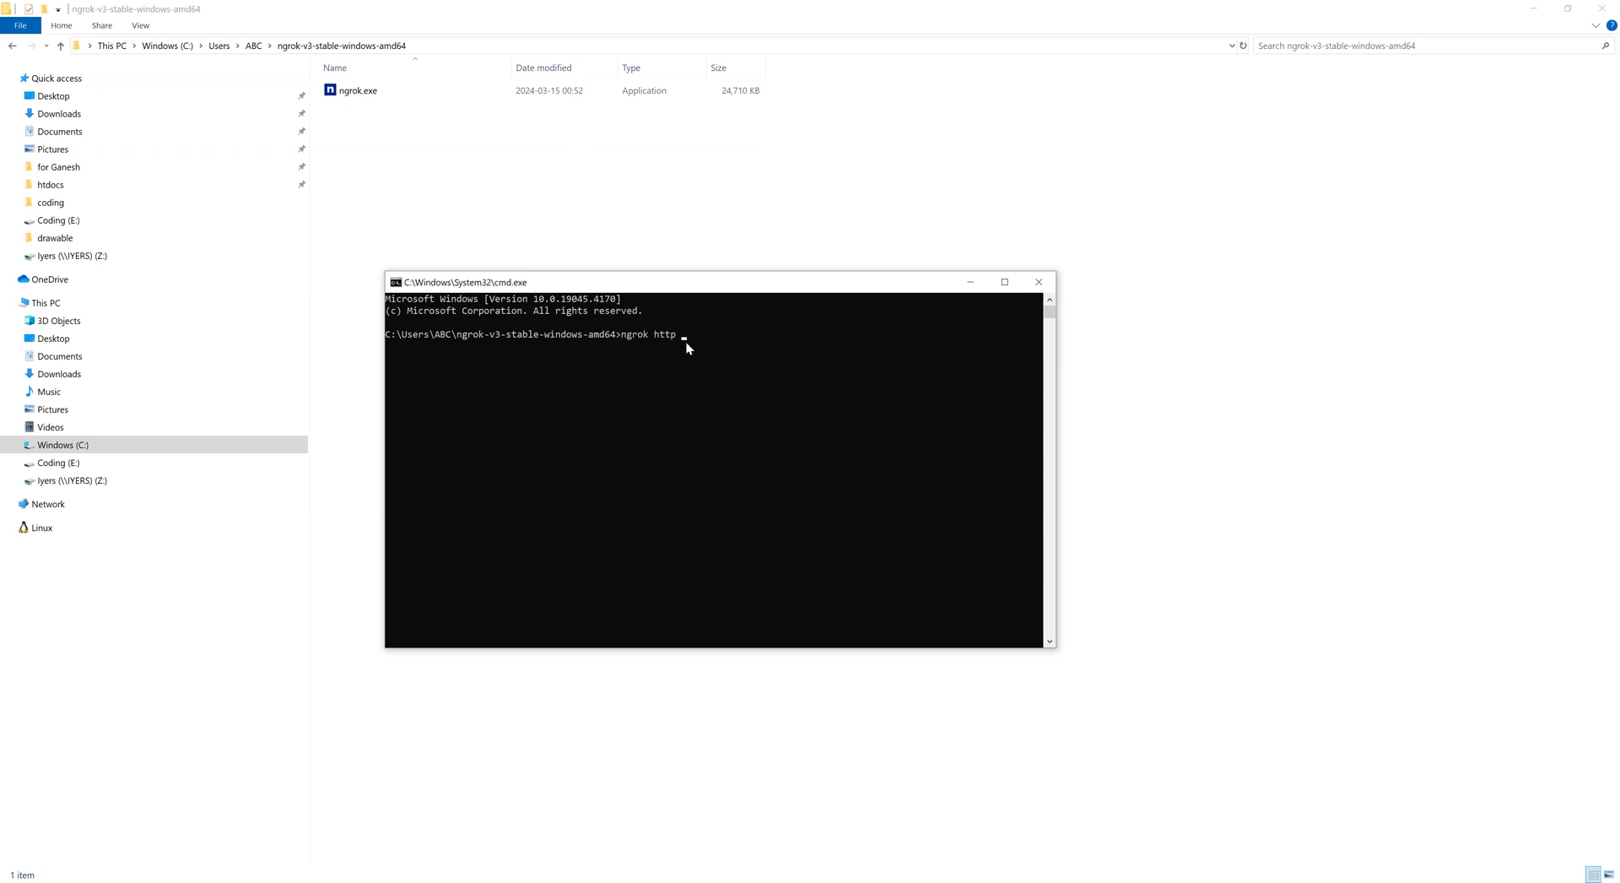
pyautogui.write('8080')
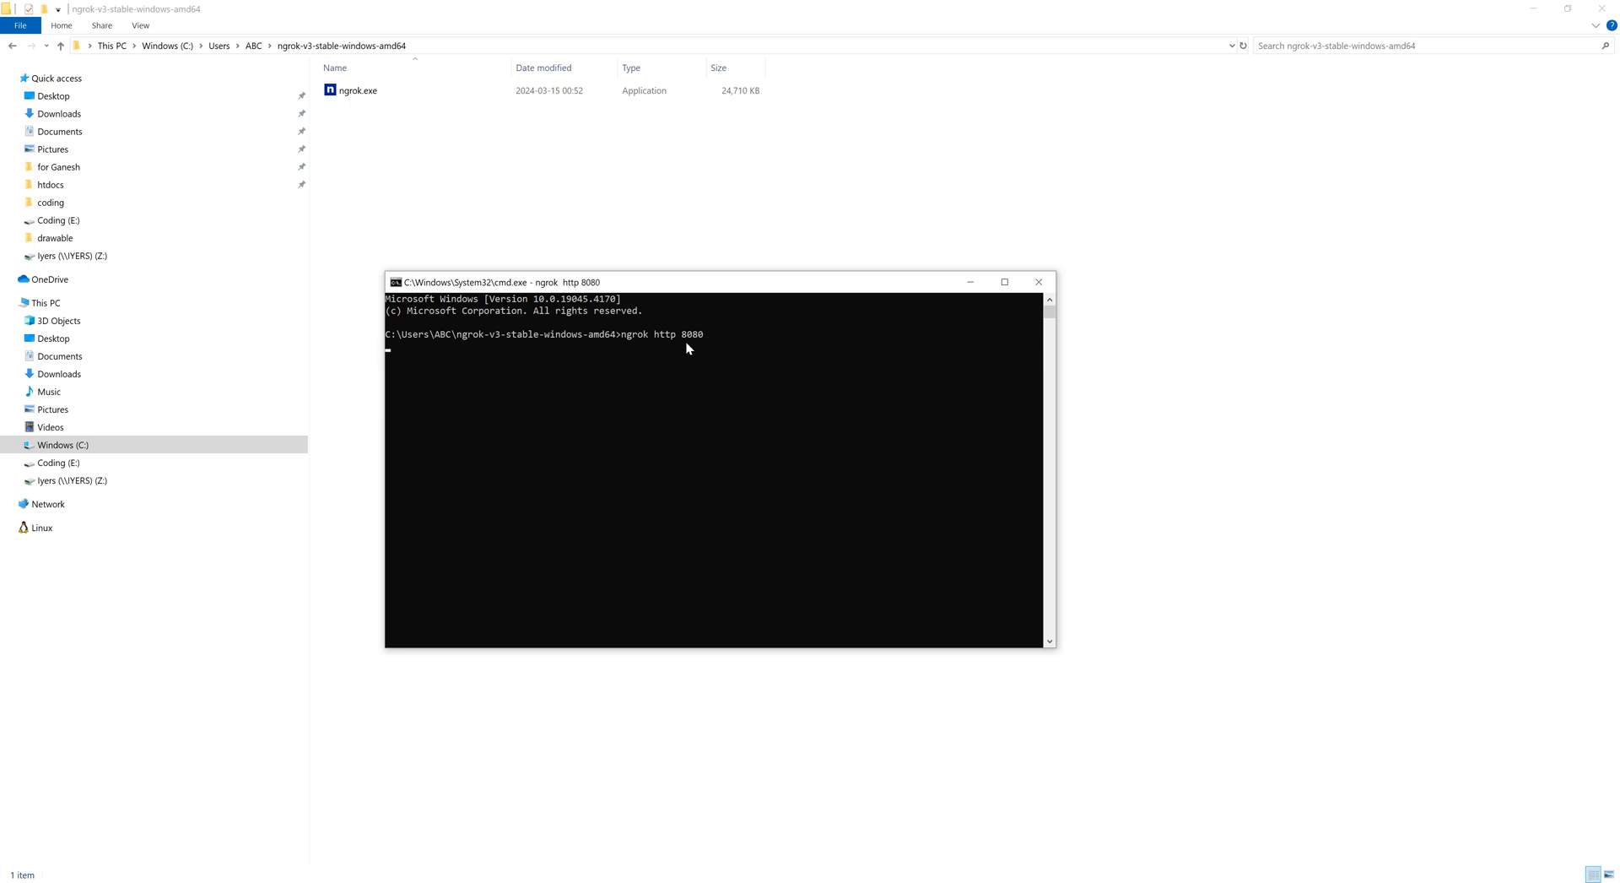
pyautogui.press('Return')
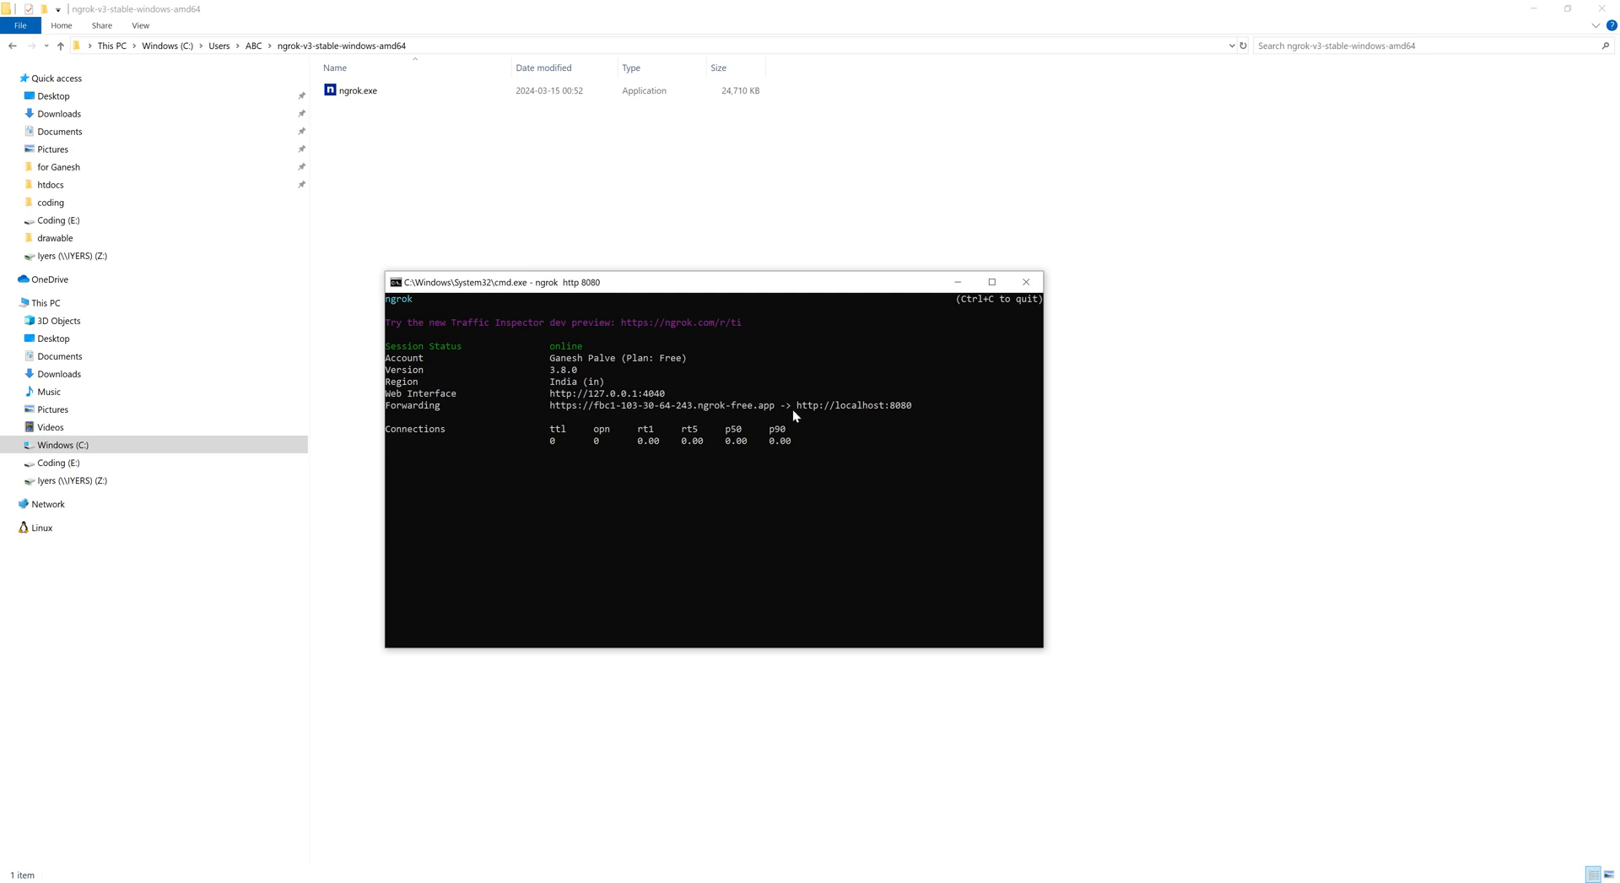
pyautogui.moveTo(983, 297)
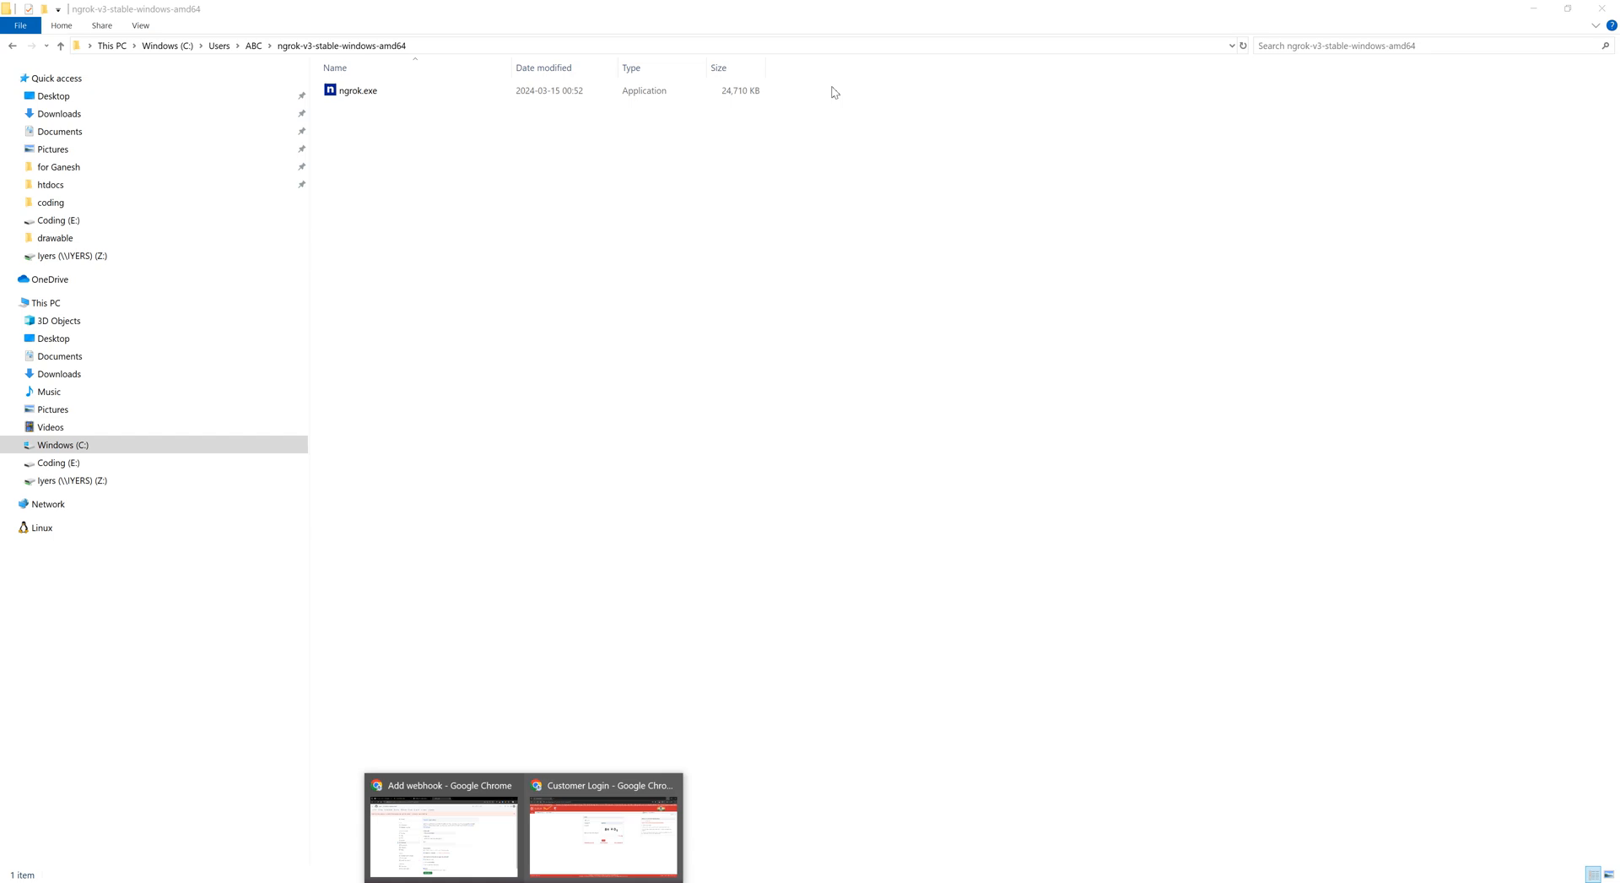
pyautogui.click(442, 827)
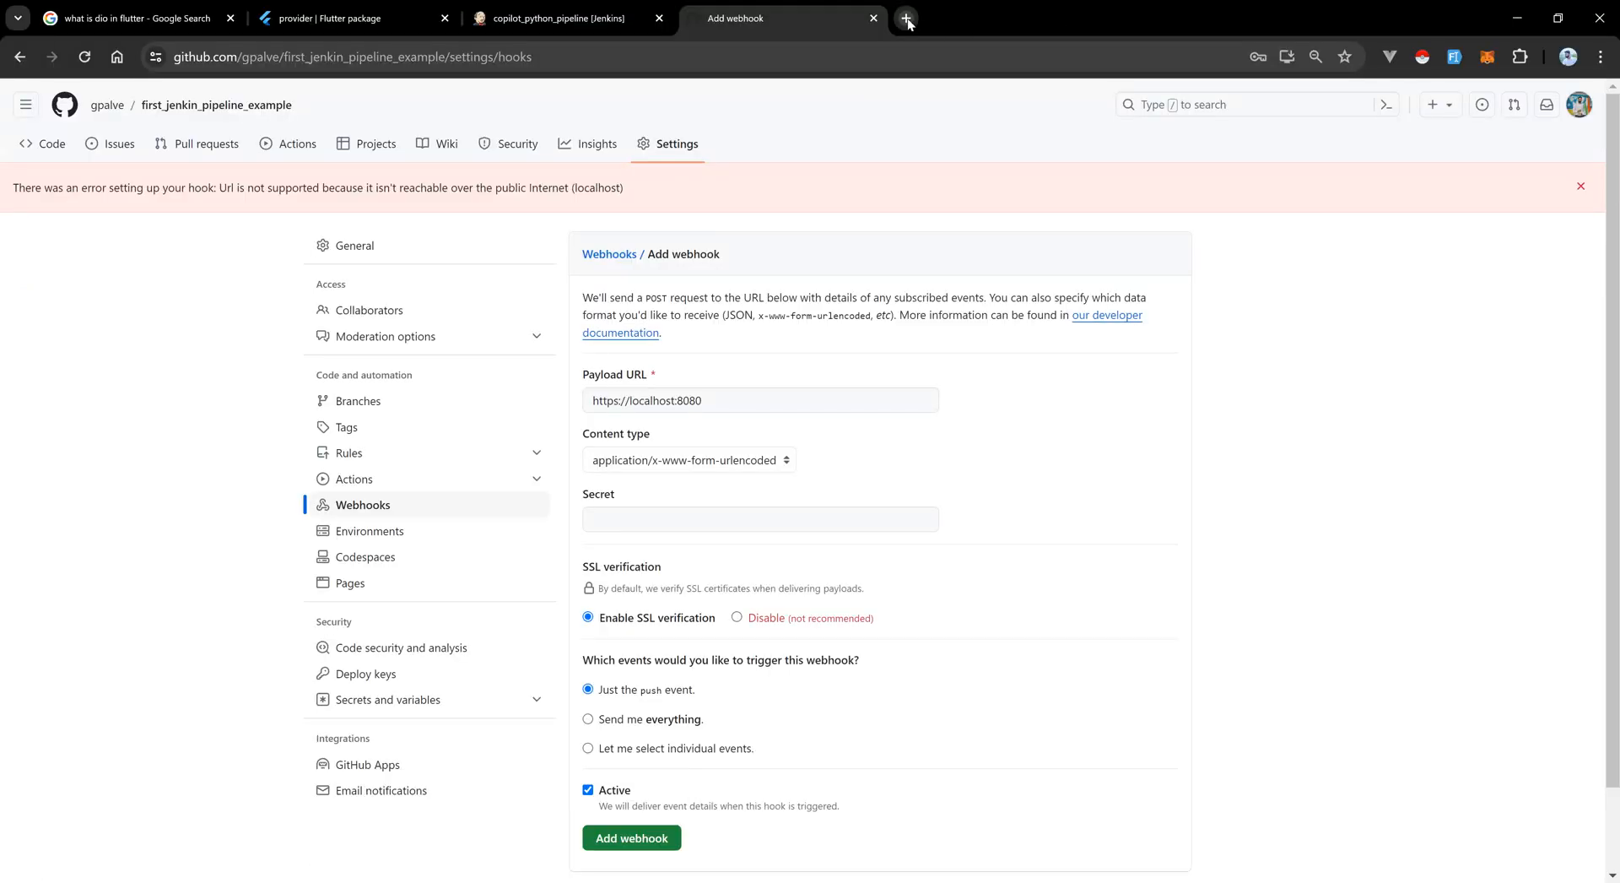
# Sign in to Jenkins as gpalve through the ngrok URL in a new tab and copy its address for the webhook.
pyautogui.click(907, 18)
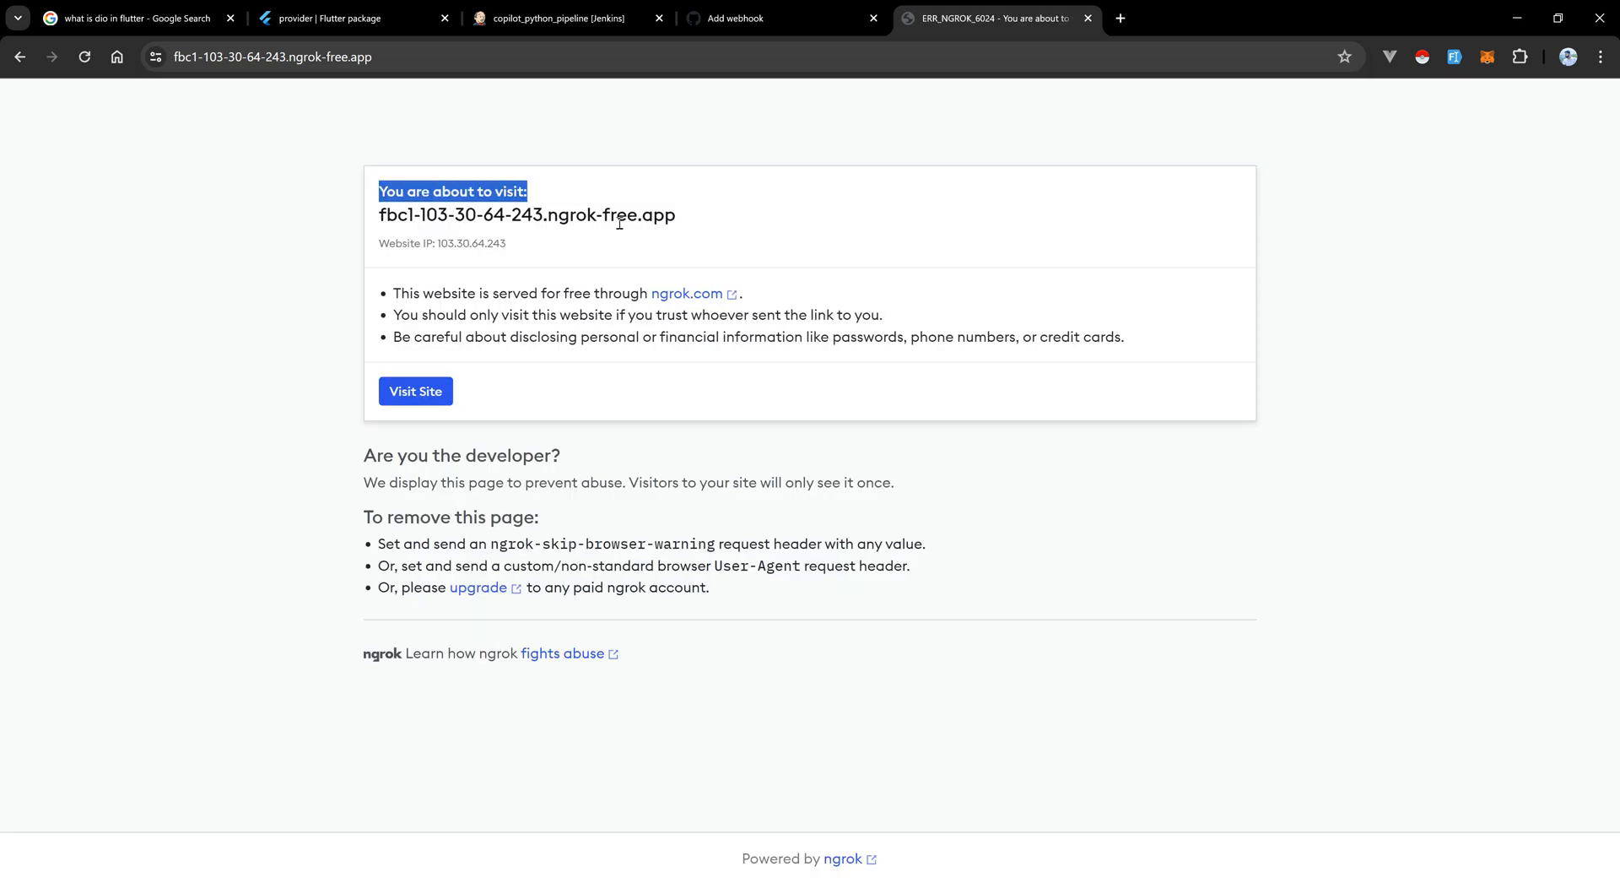
pyautogui.moveTo(431, 375)
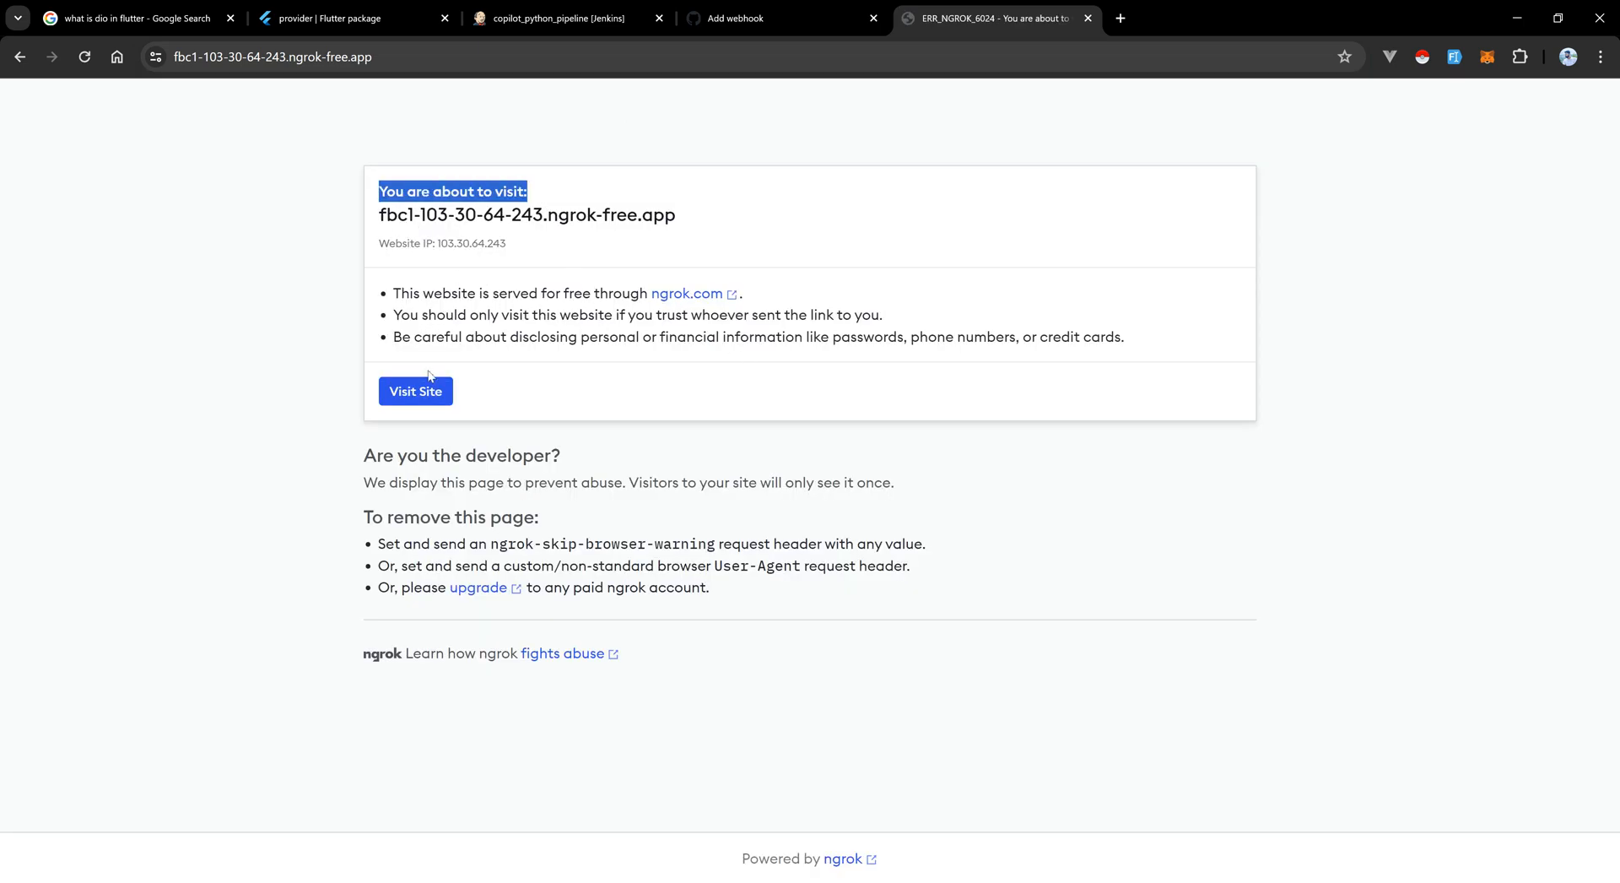
pyautogui.click(415, 390)
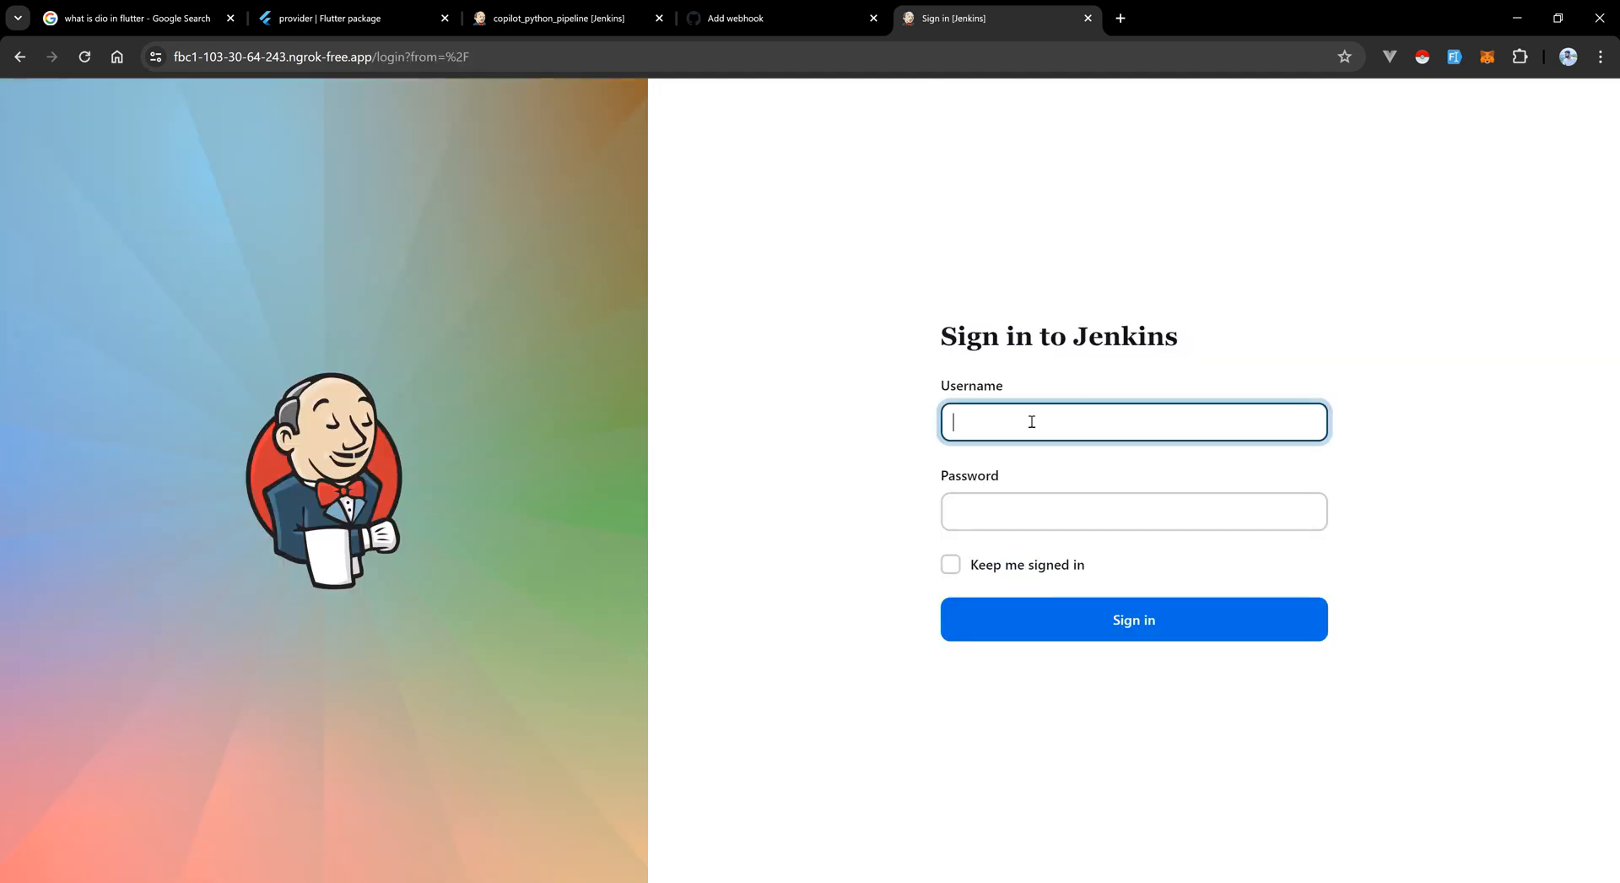
pyautogui.write('gpalve')
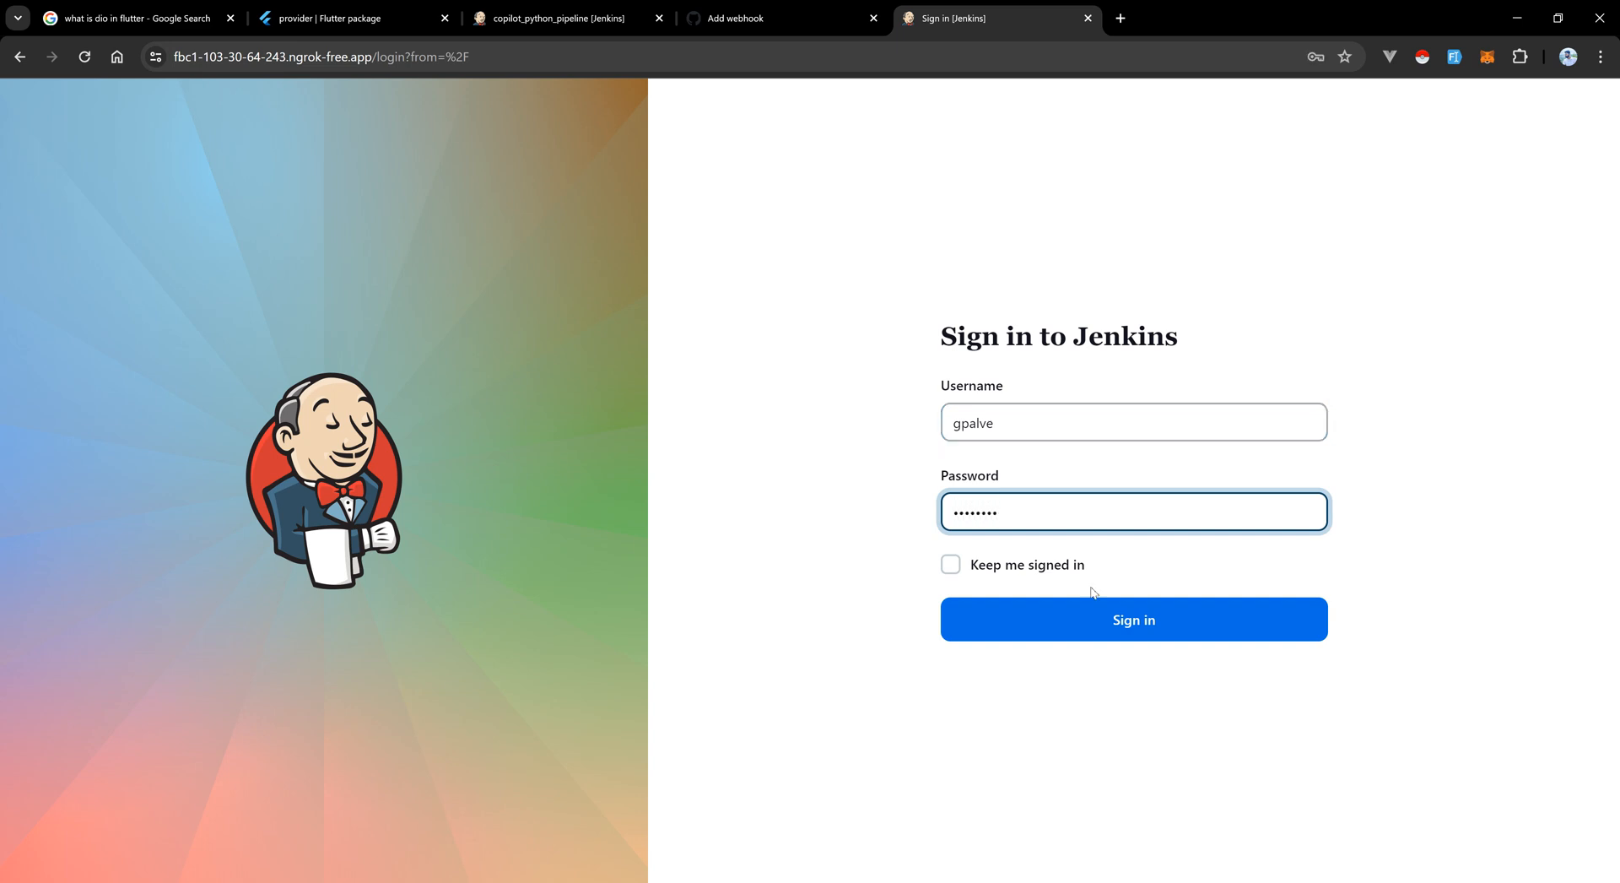
pyautogui.click(1133, 619)
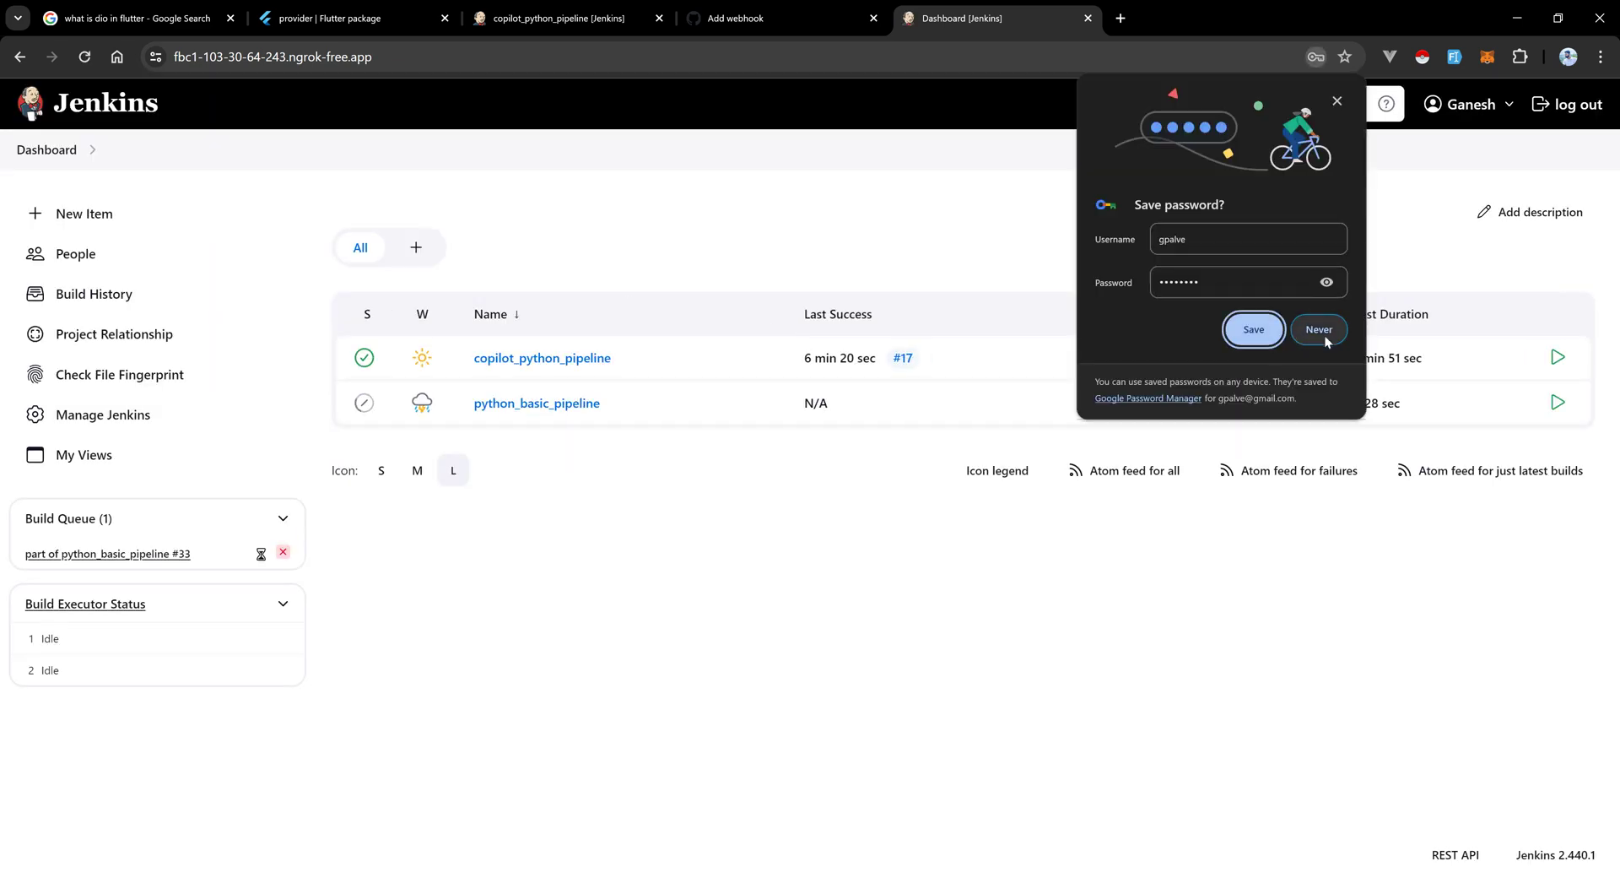
pyautogui.click(1318, 330)
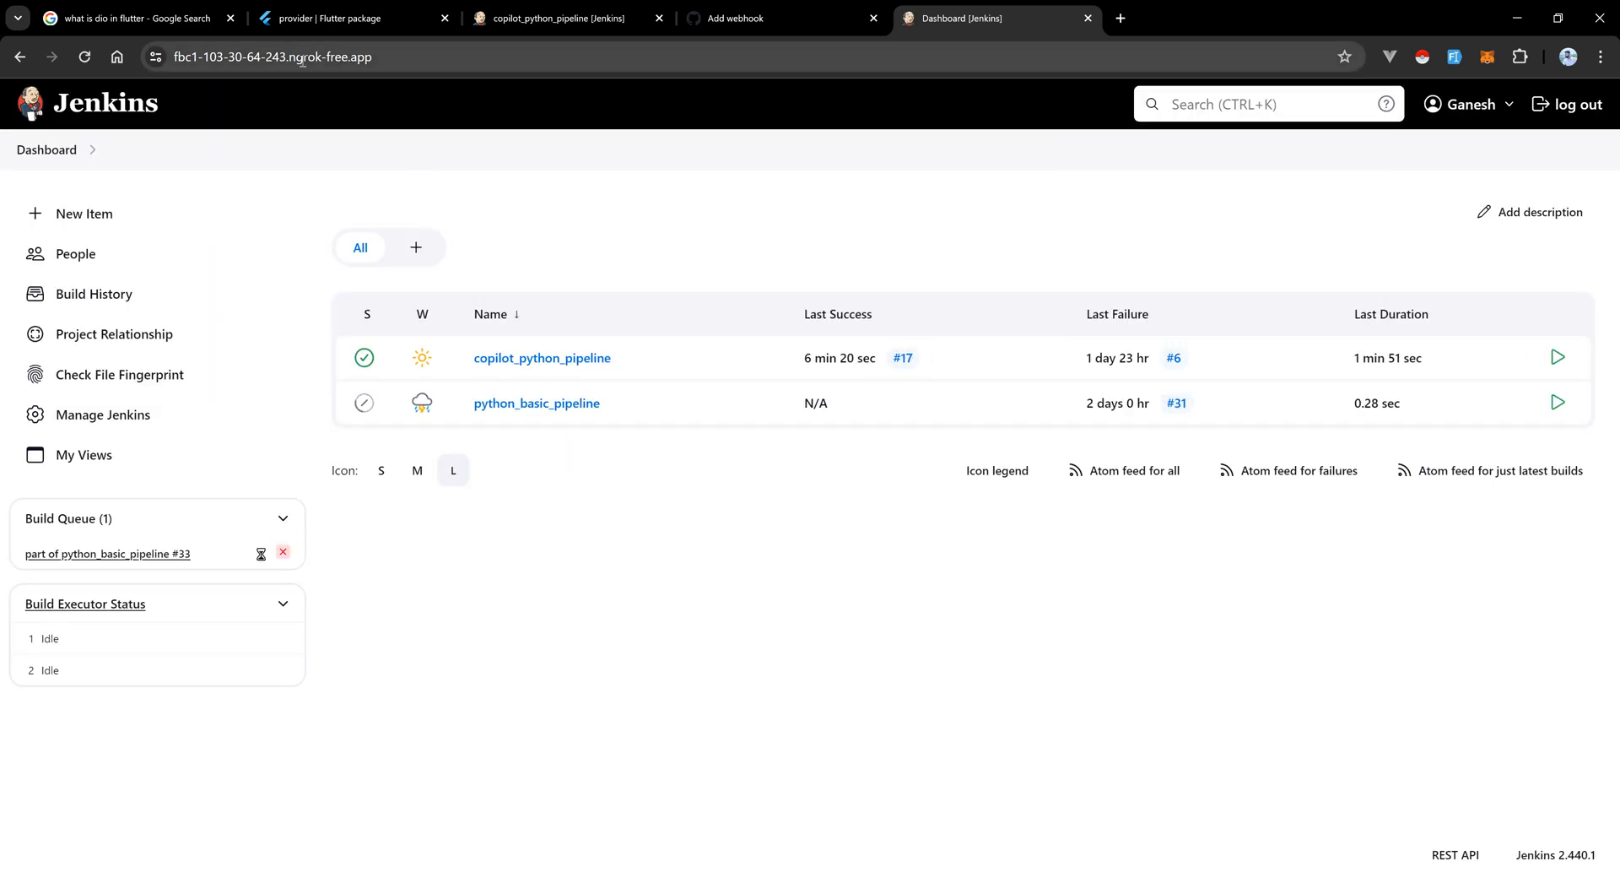
pyautogui.click(274, 58)
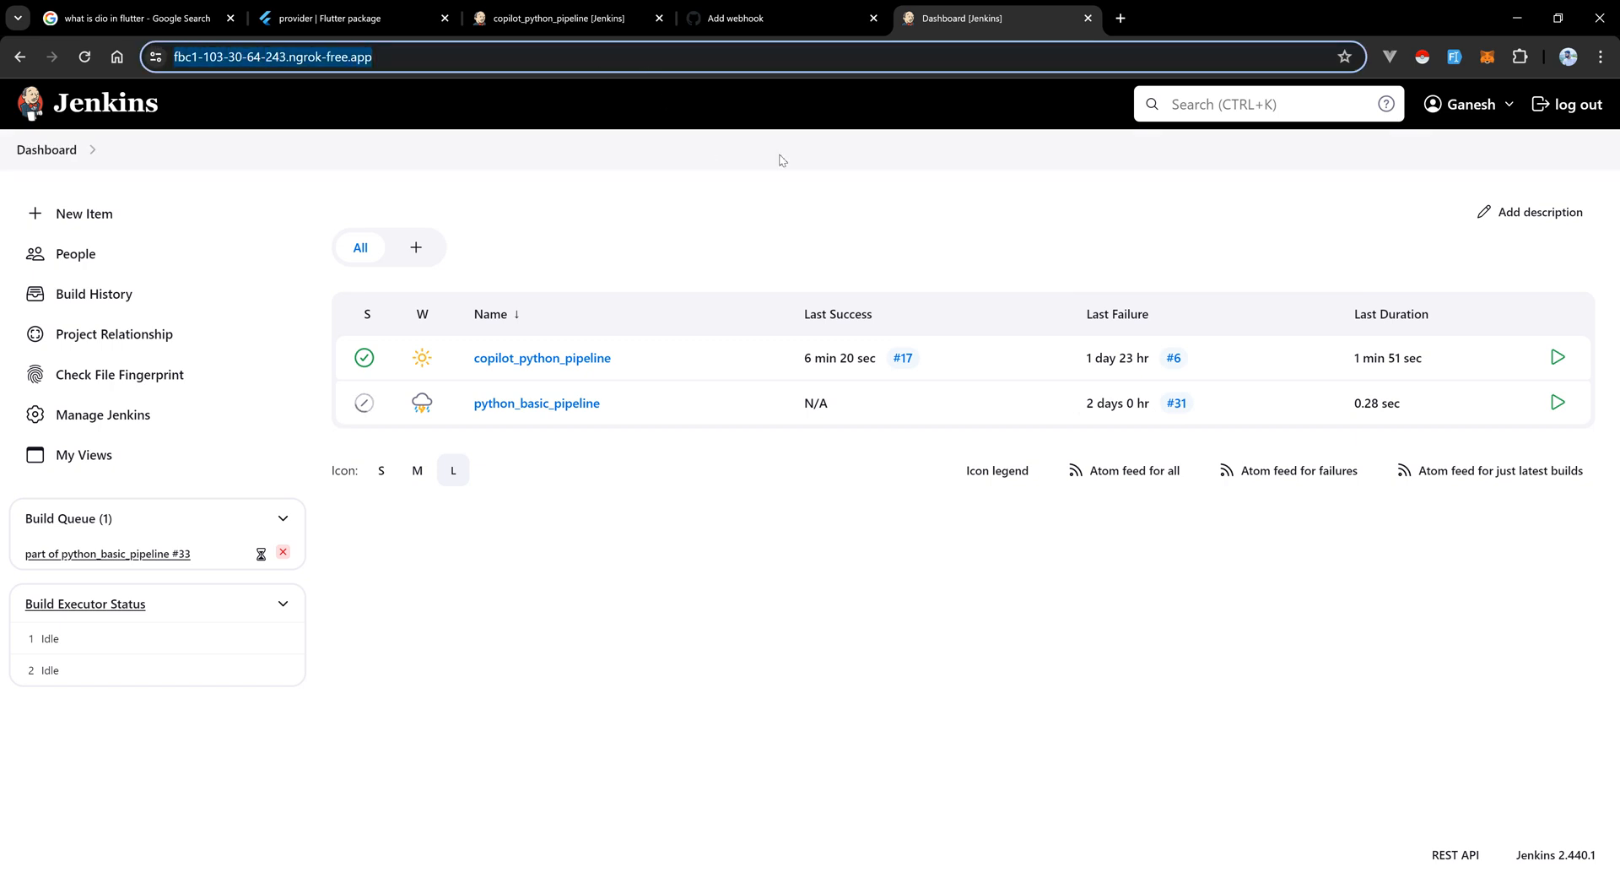
pyautogui.click(782, 17)
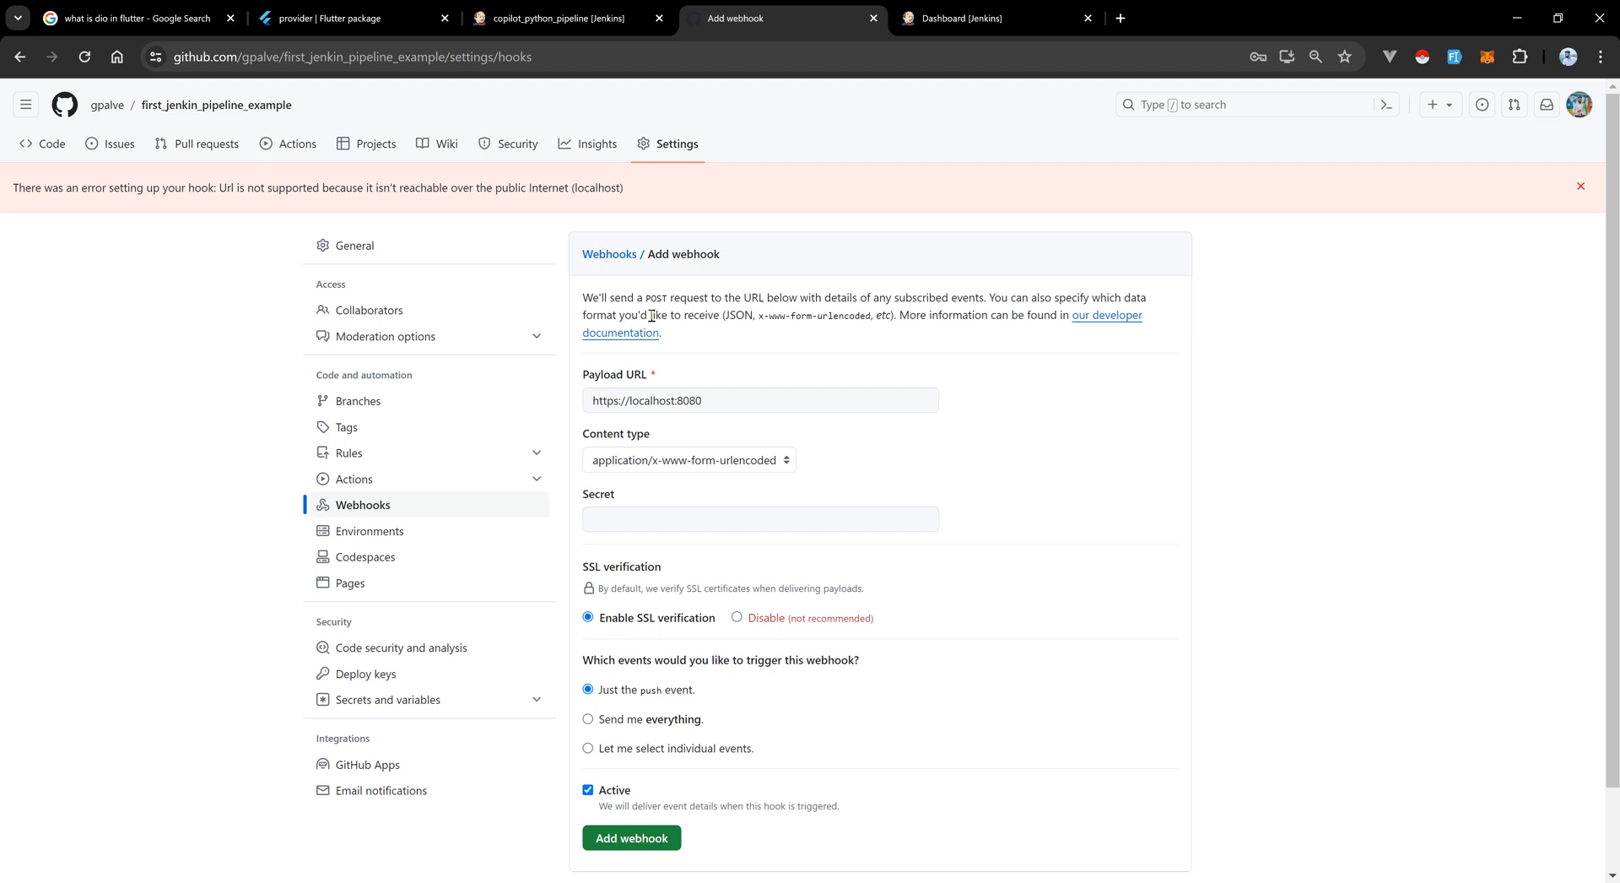
pyautogui.write('https://fbc1-103-30-64-243.ngrok-free.app/')
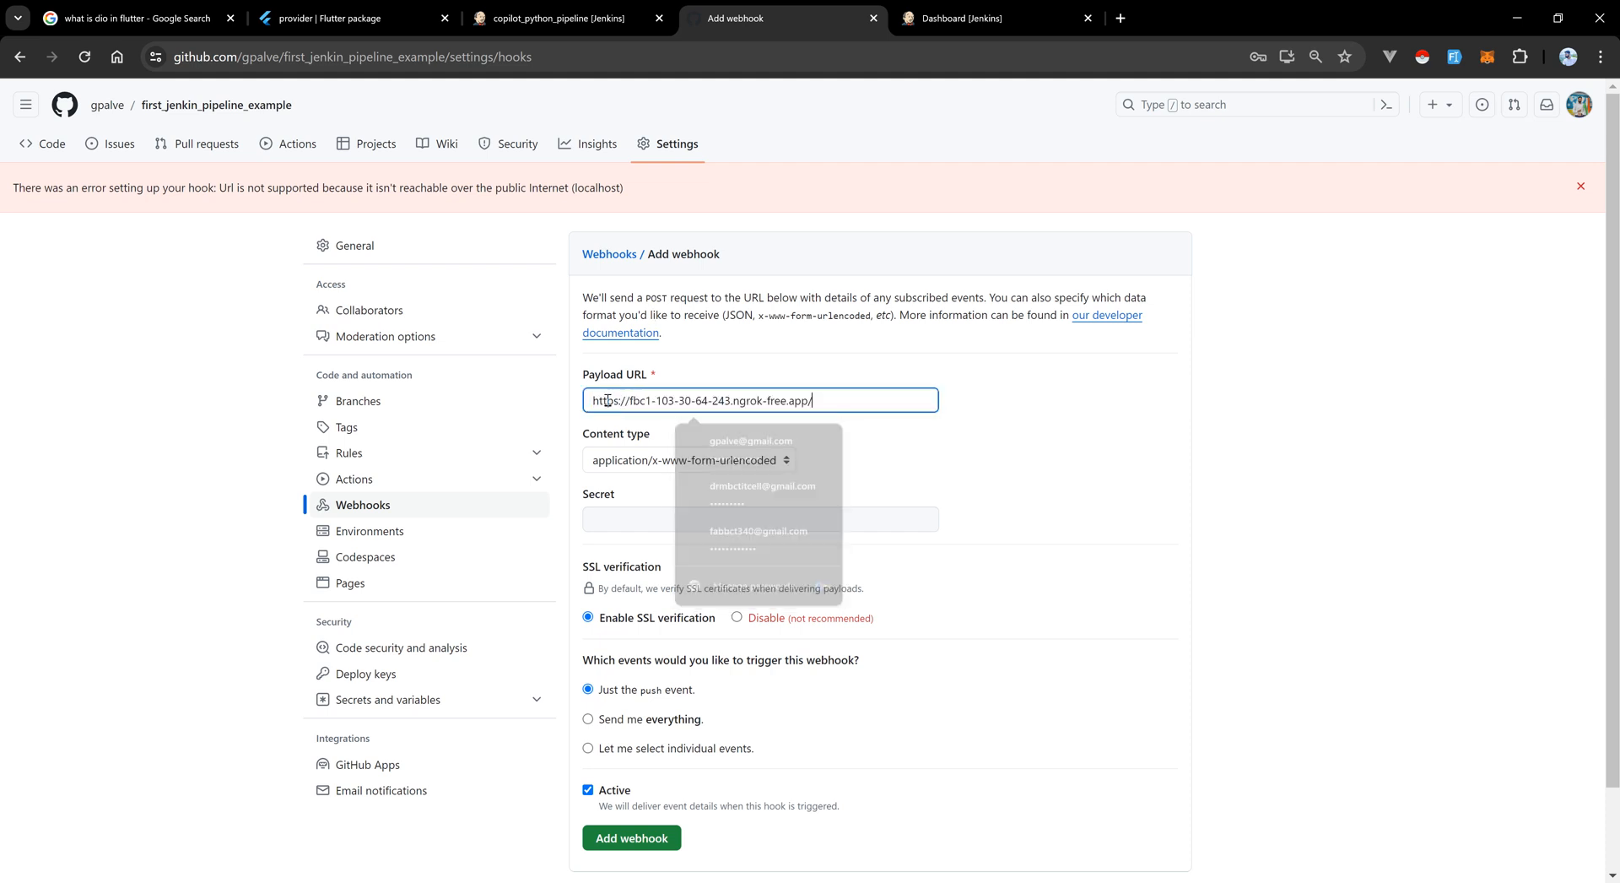
pyautogui.click(1008, 393)
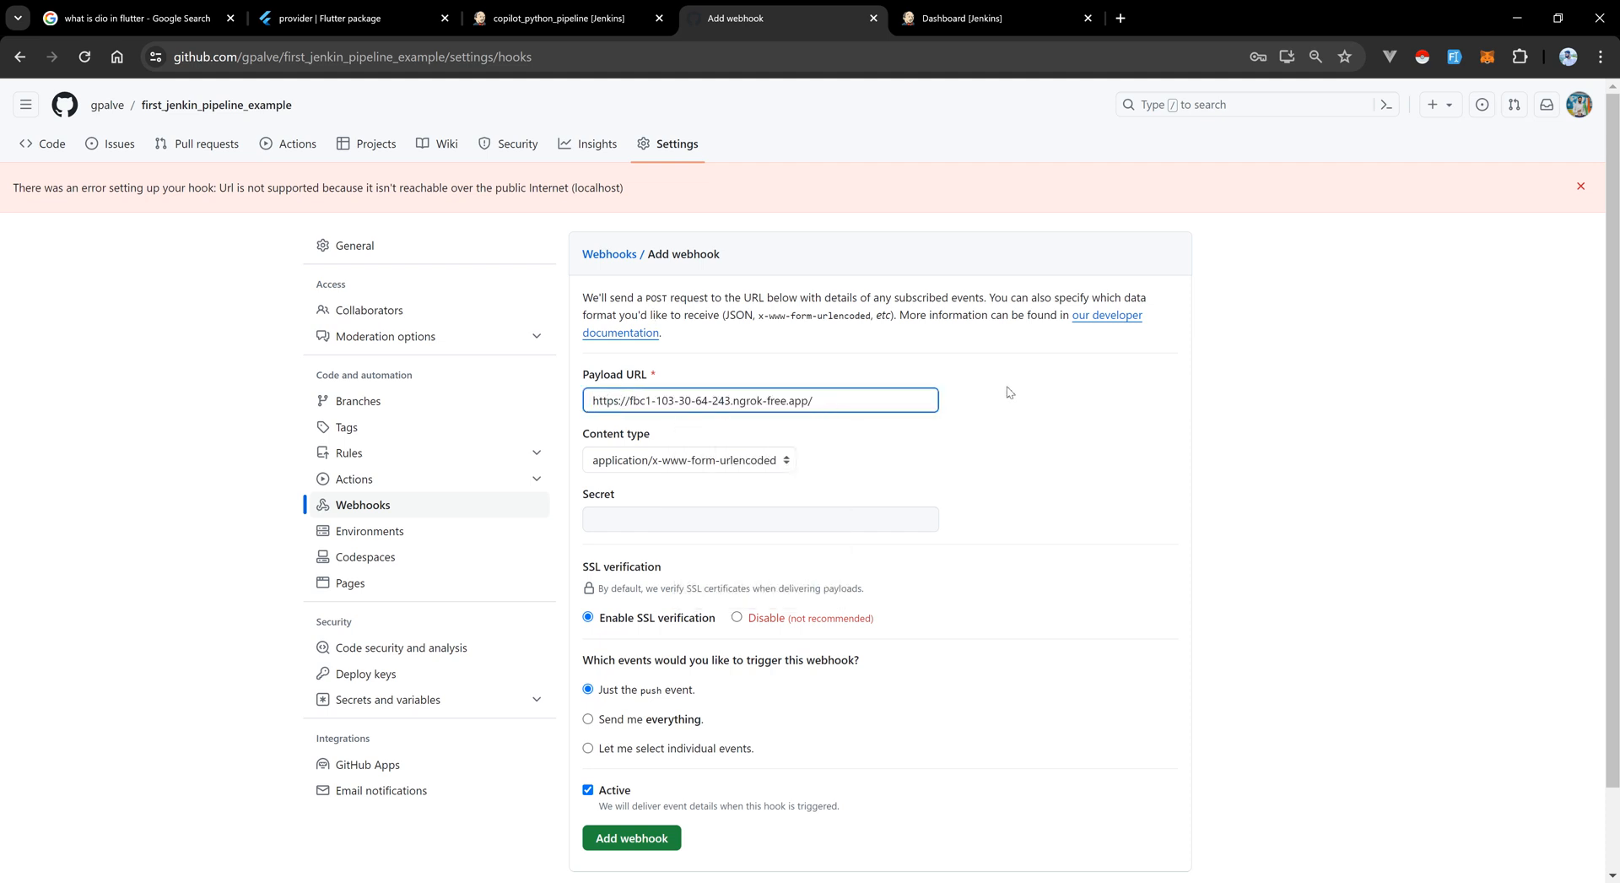
pyautogui.write('github')
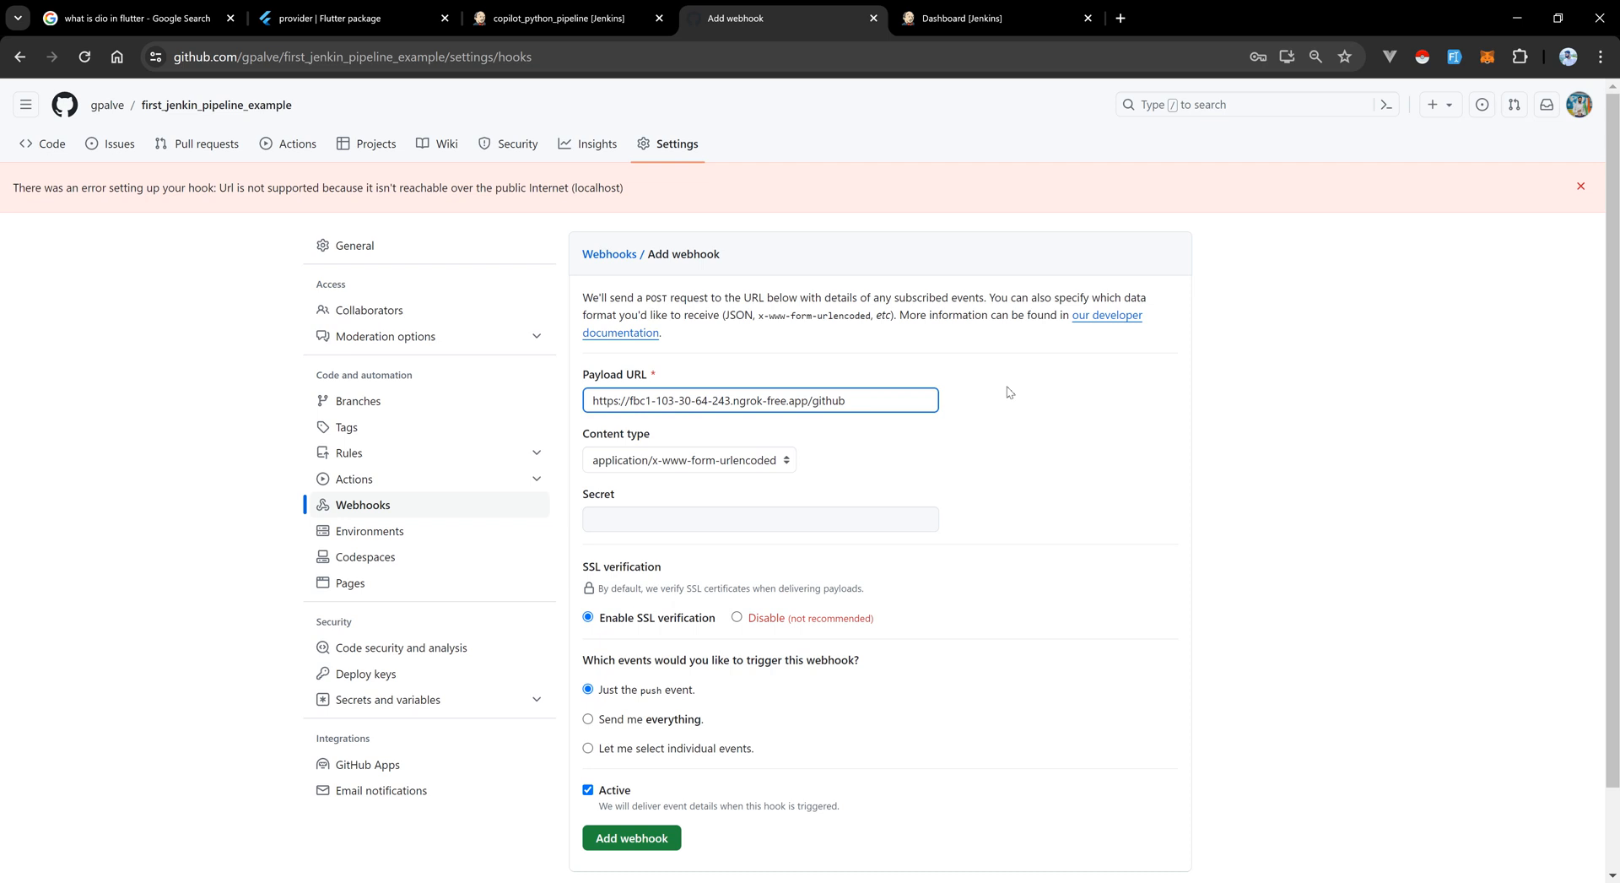
pyautogui.write('-webhook')
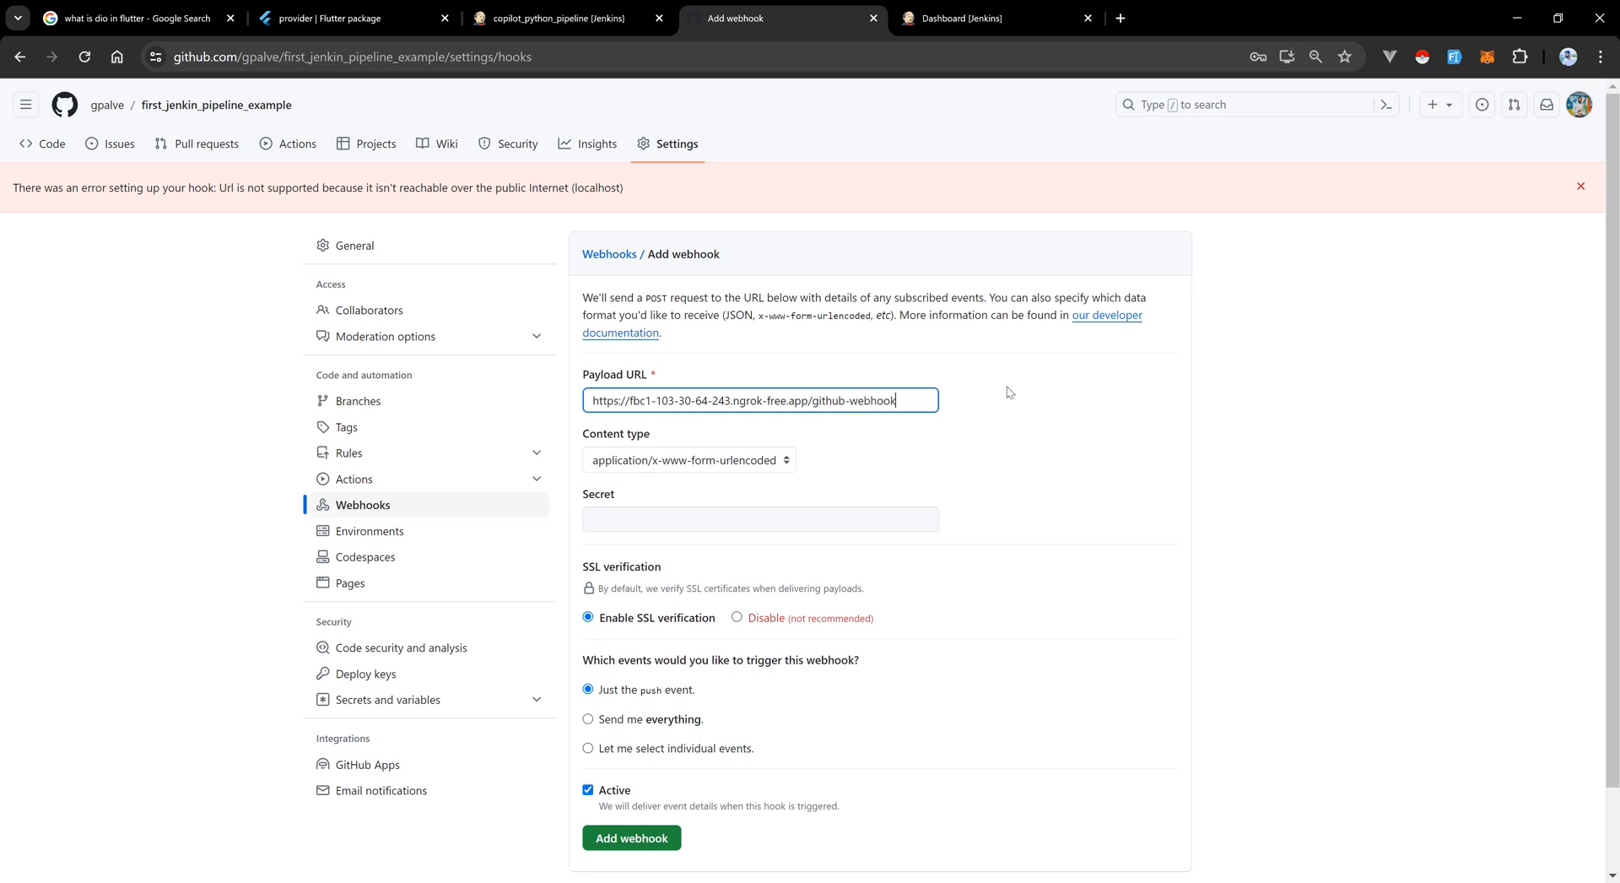
pyautogui.write('/')
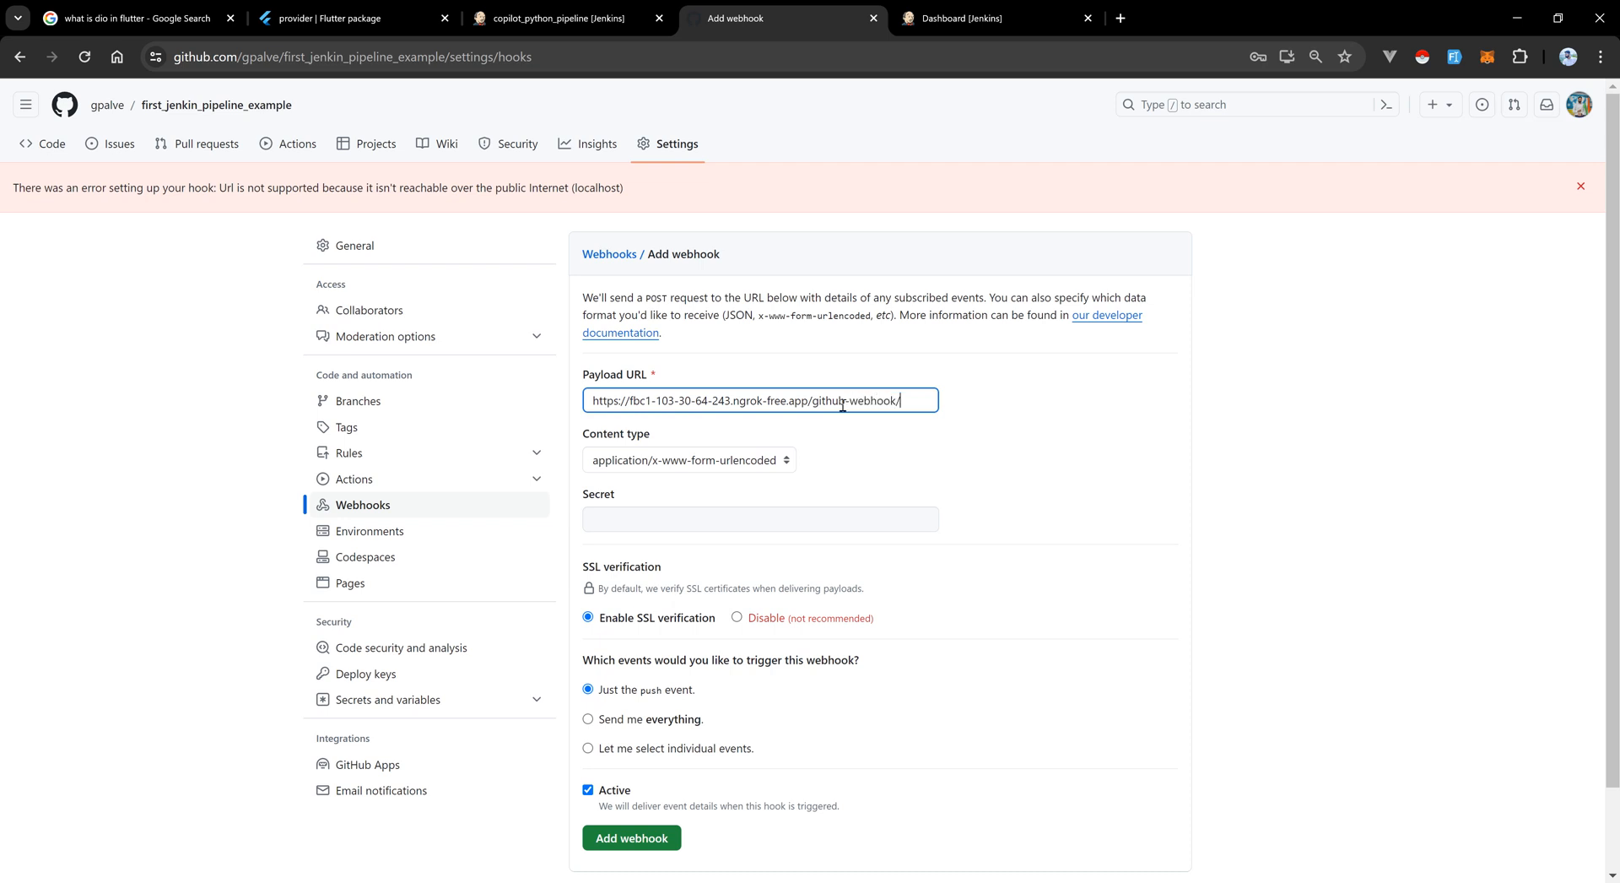
pyautogui.doubleClick(853, 400)
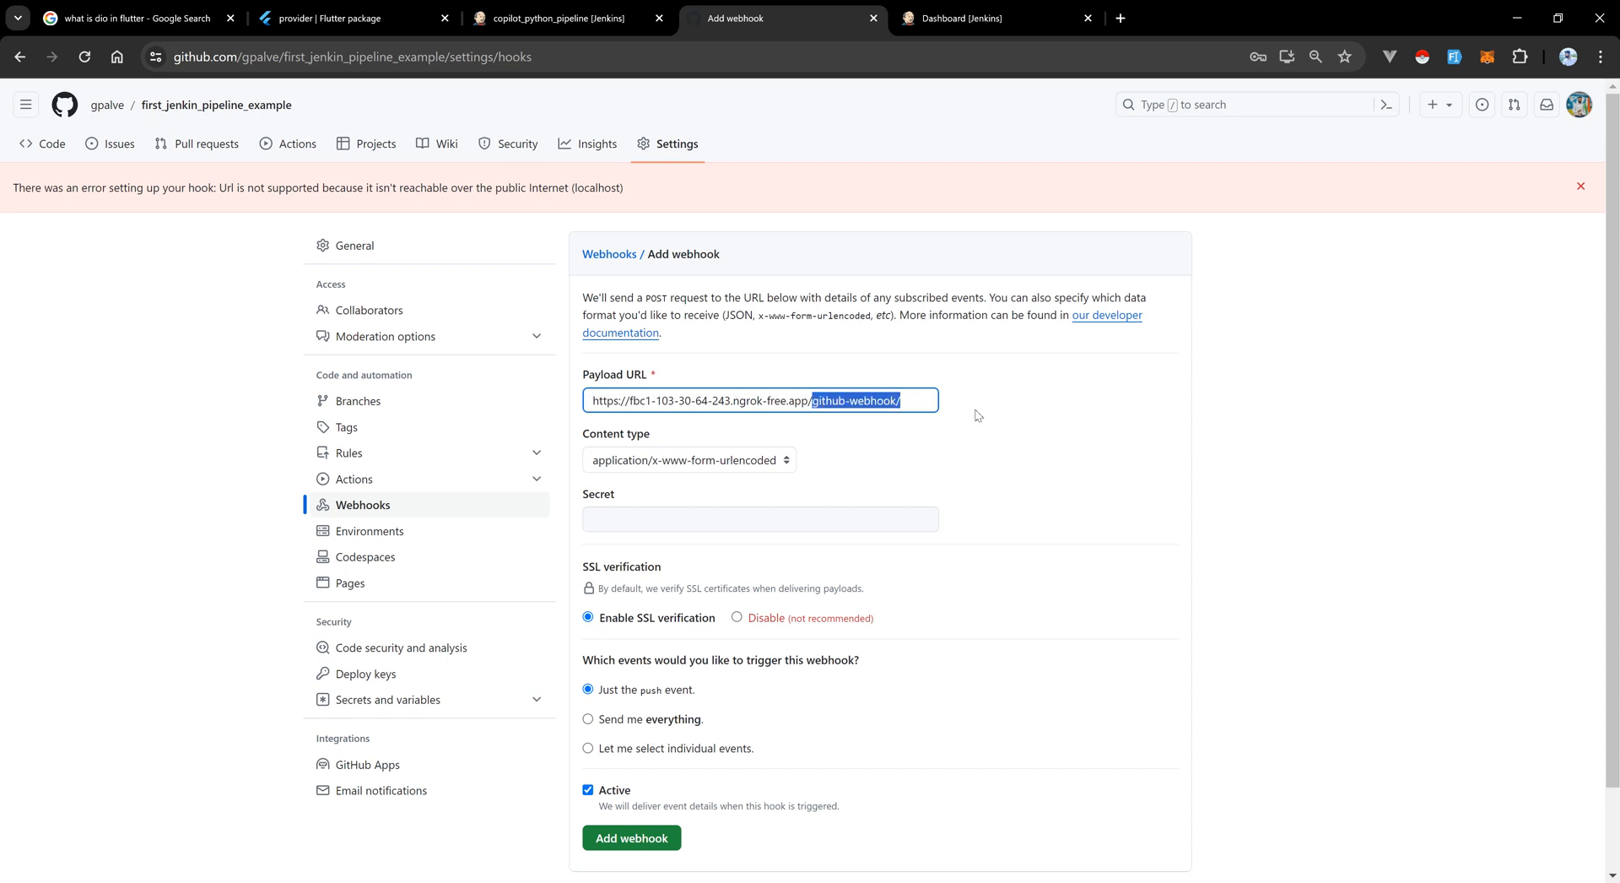
# Add the push webhook, with GitHub reporting a ping was sent.
pyautogui.scroll(-3)
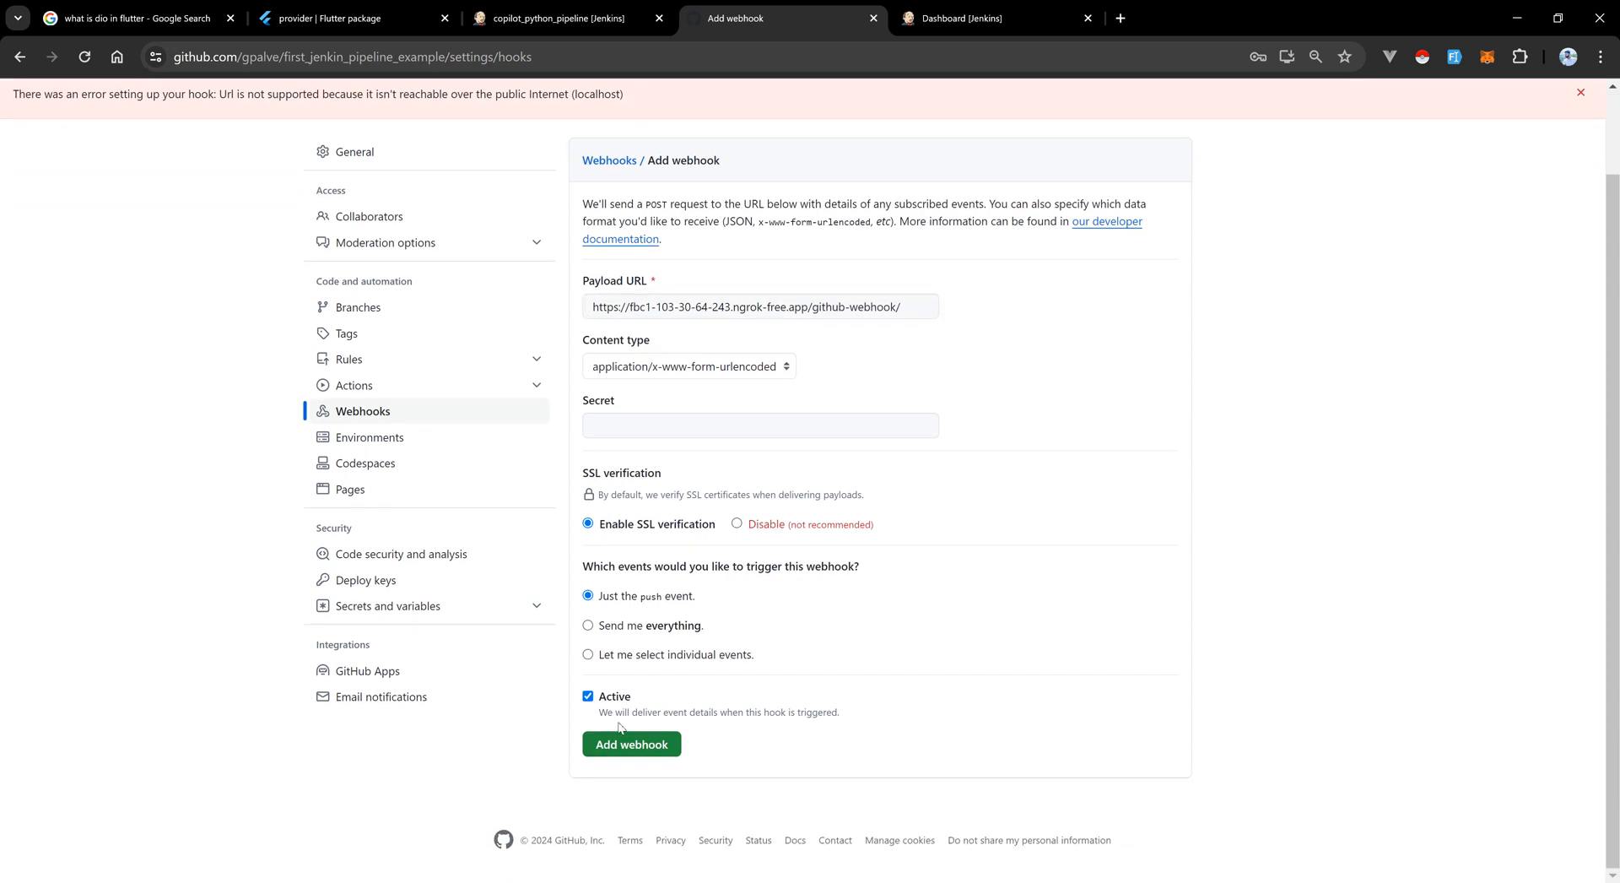
pyautogui.click(631, 750)
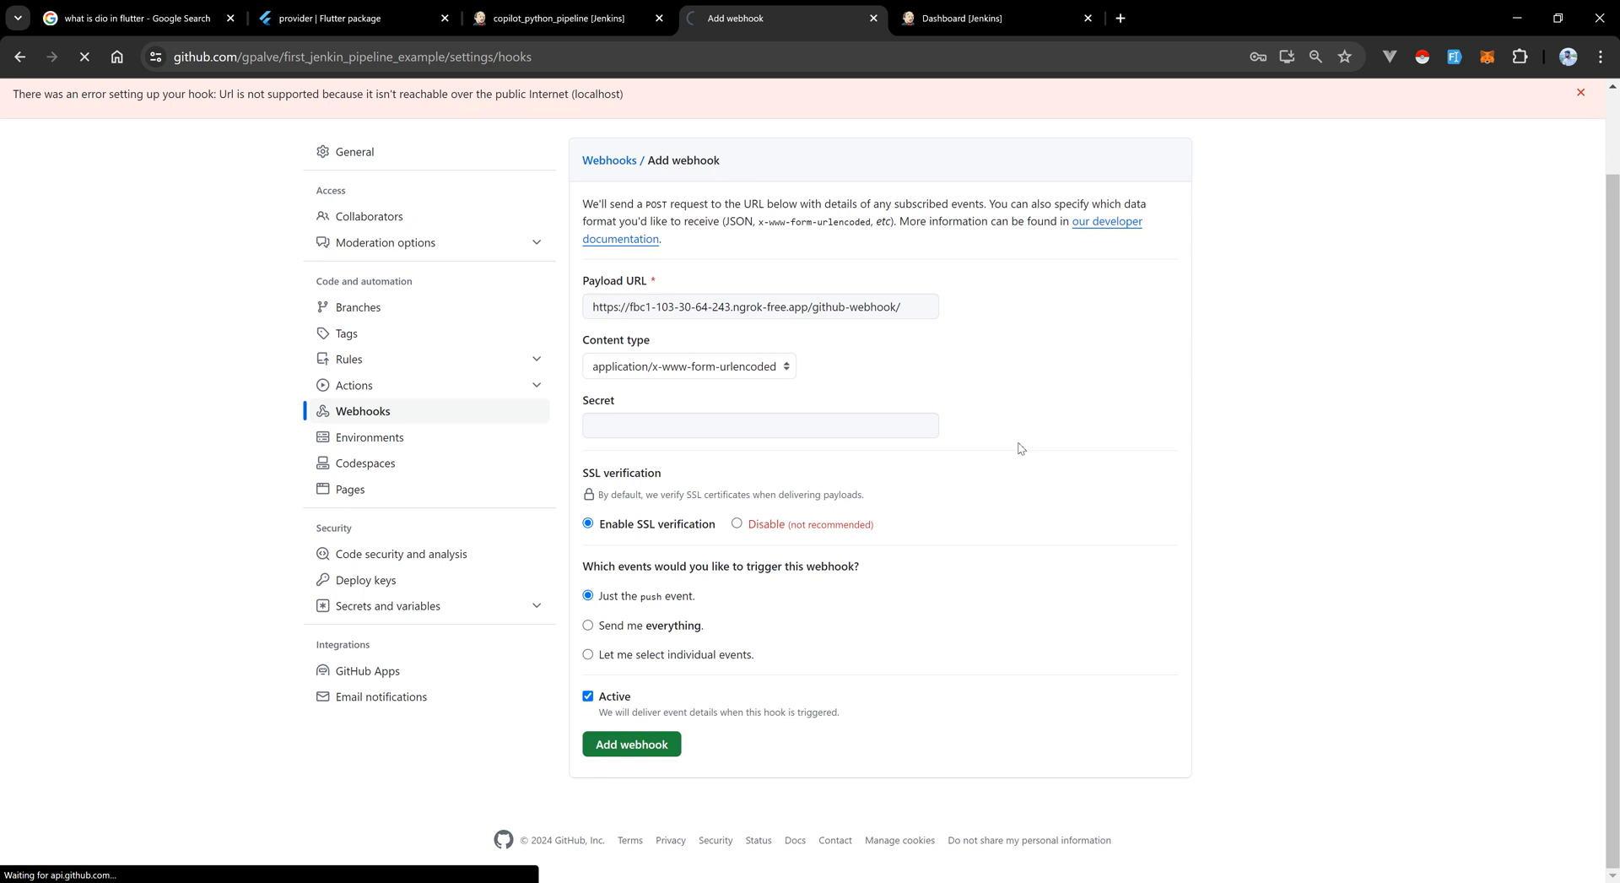
pyautogui.click(631, 742)
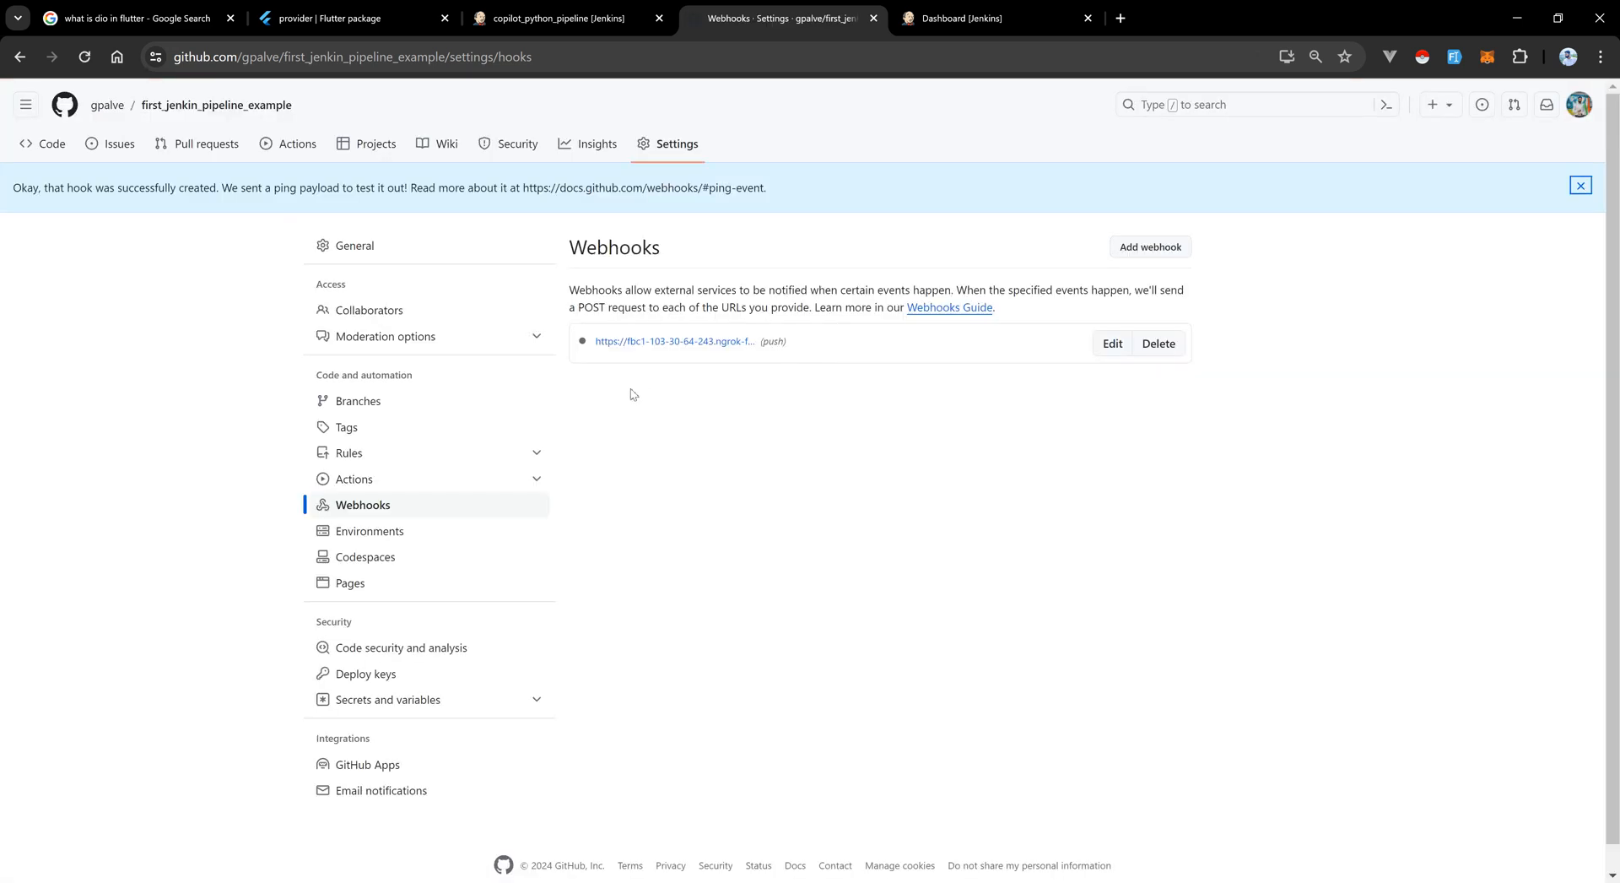
pyautogui.moveTo(583, 343)
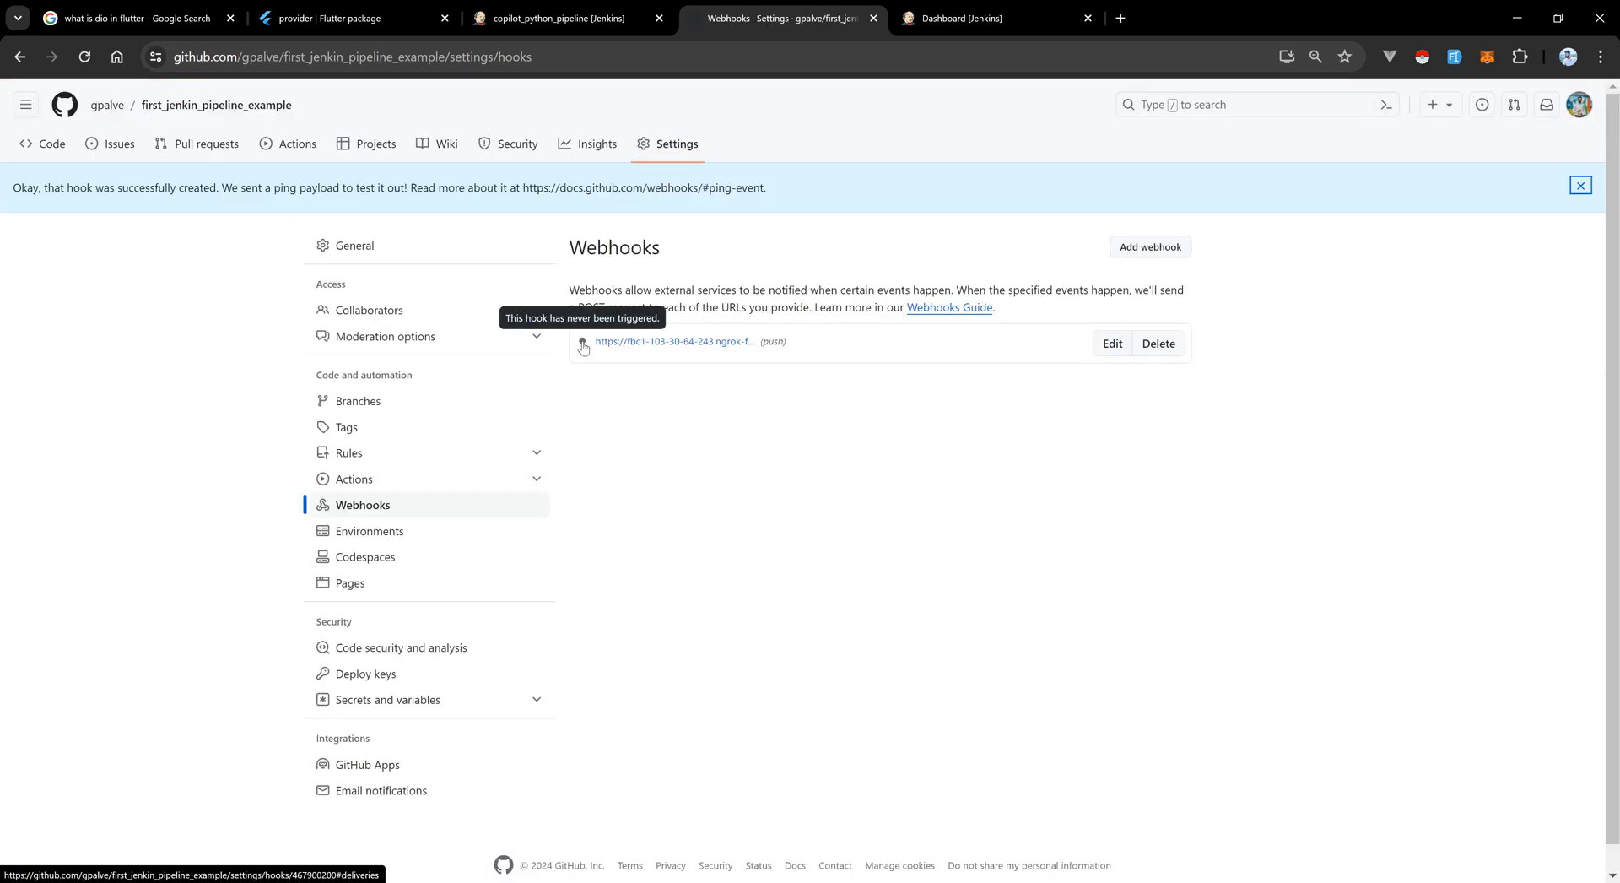
# Check the webhook's successful ping tick, then bring up the Jenkins dashboard over ngrok.
pyautogui.click(1580, 185)
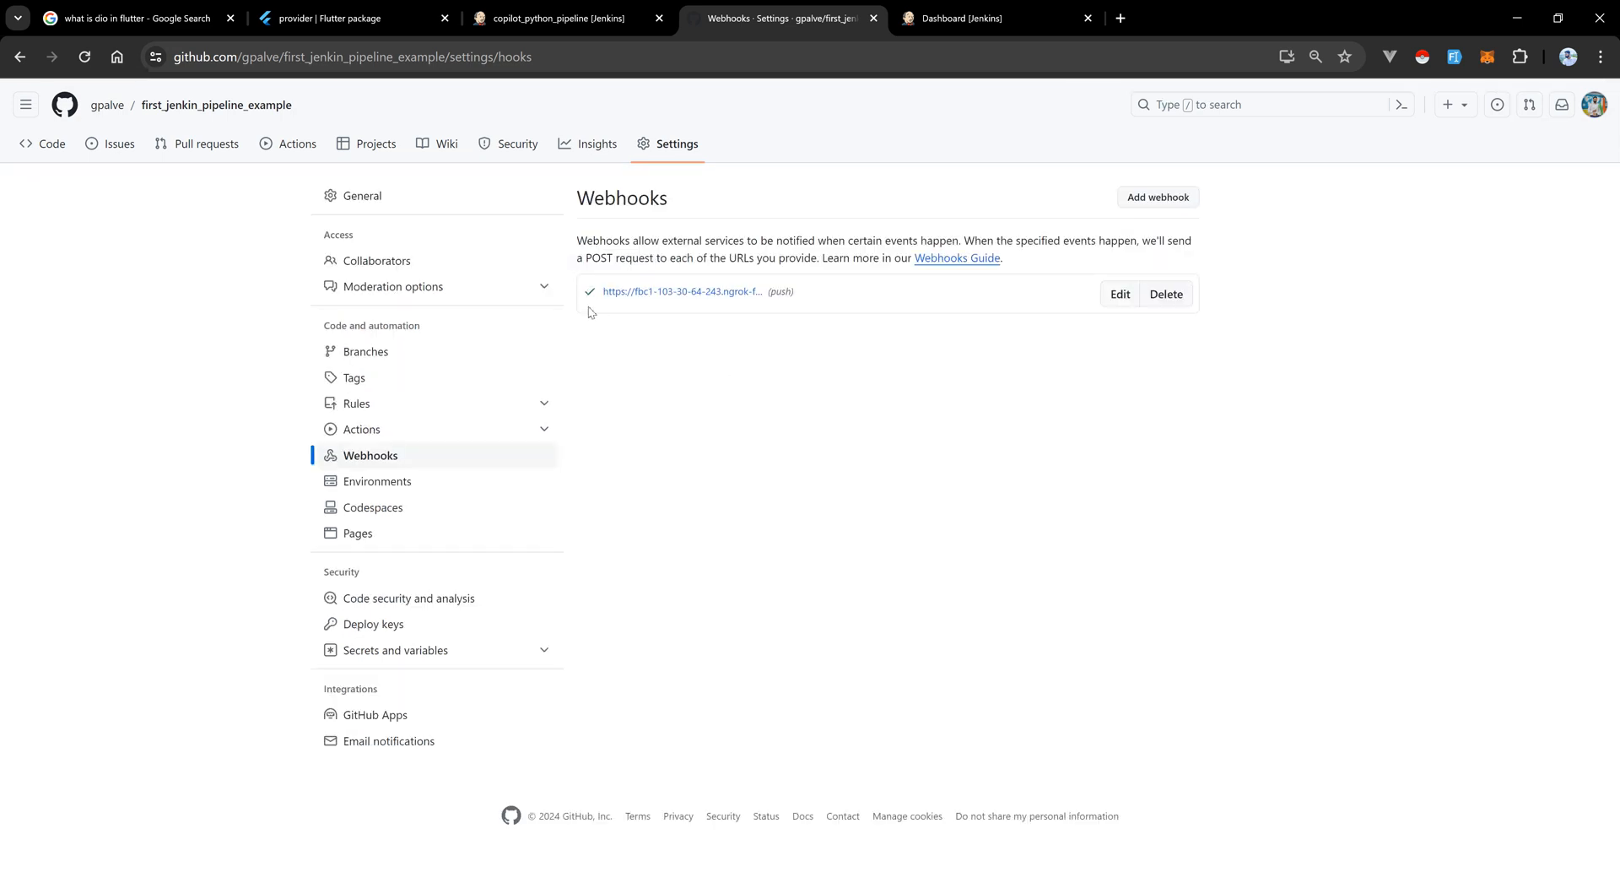
pyautogui.moveTo(897, 364)
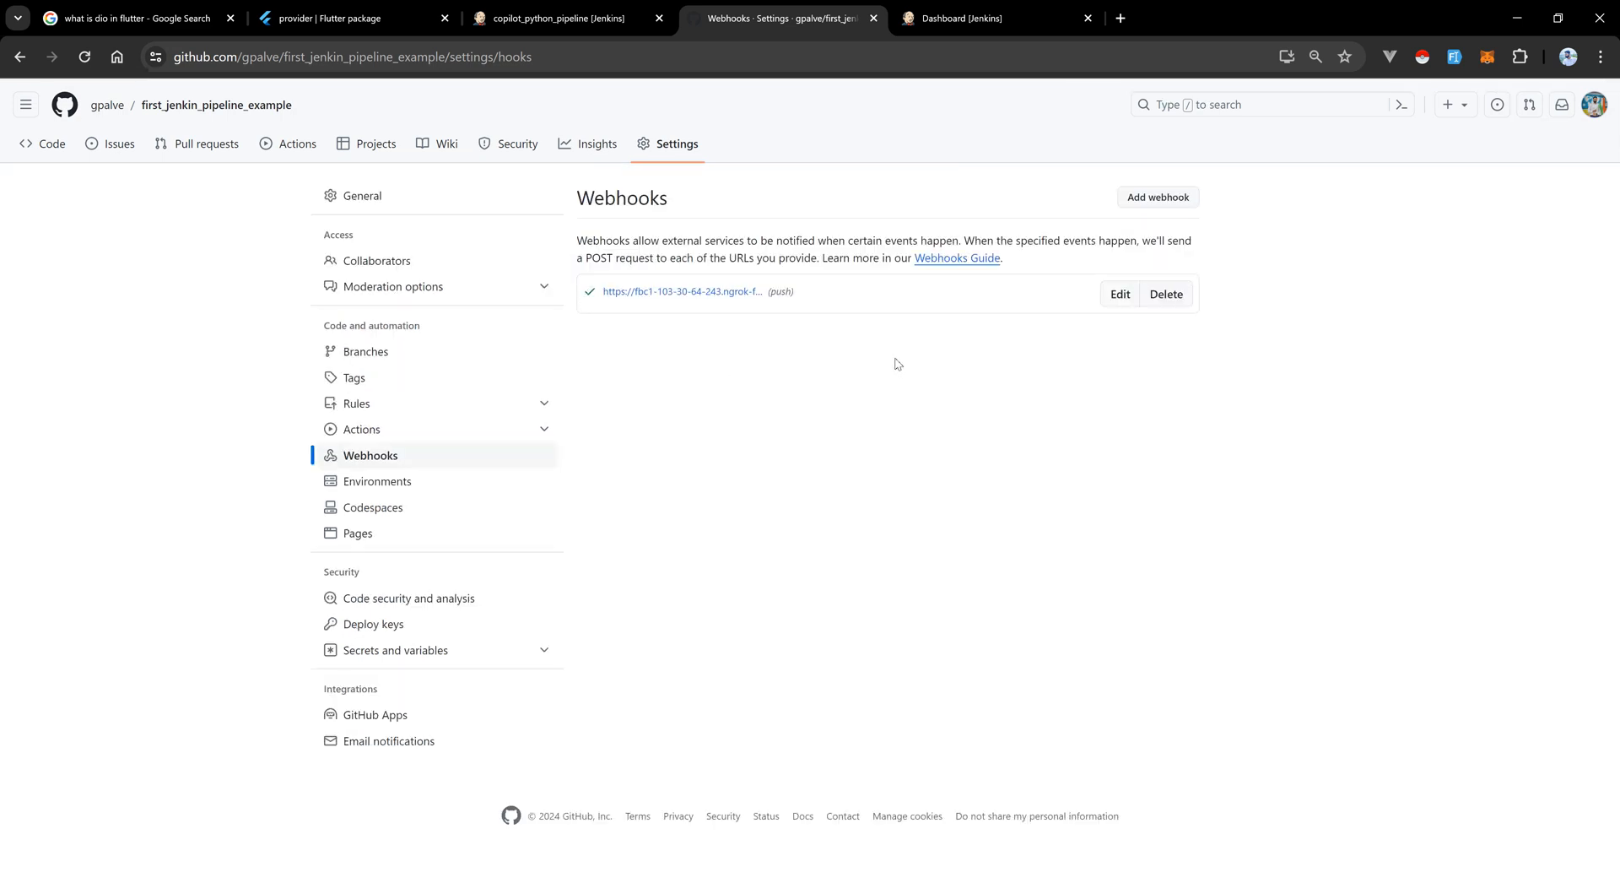
pyautogui.moveTo(881, 429)
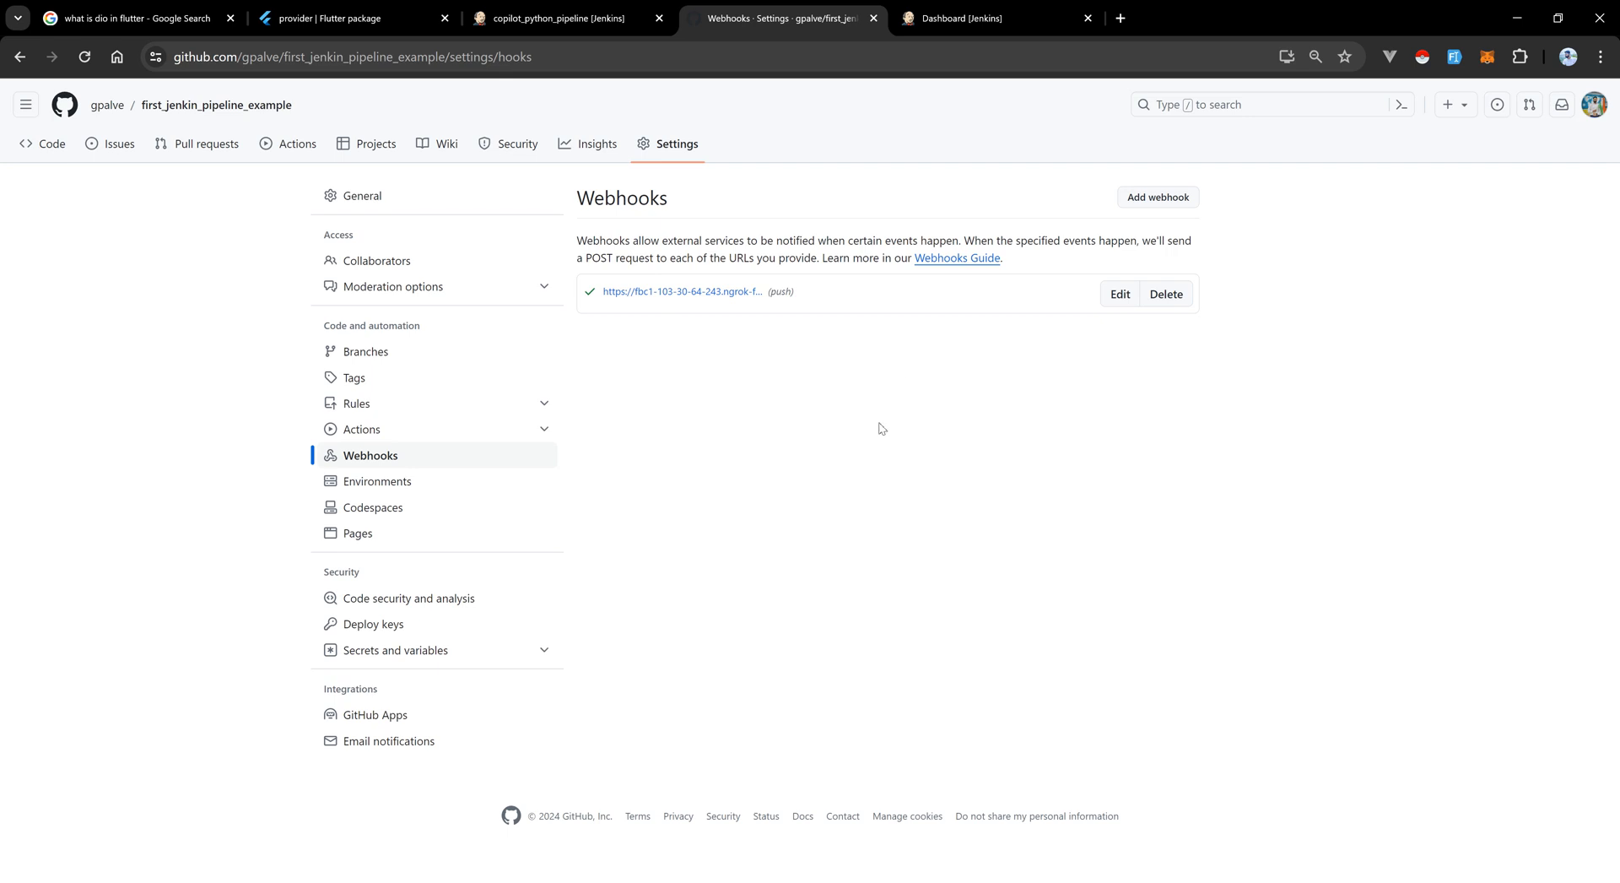
pyautogui.moveTo(748, 328)
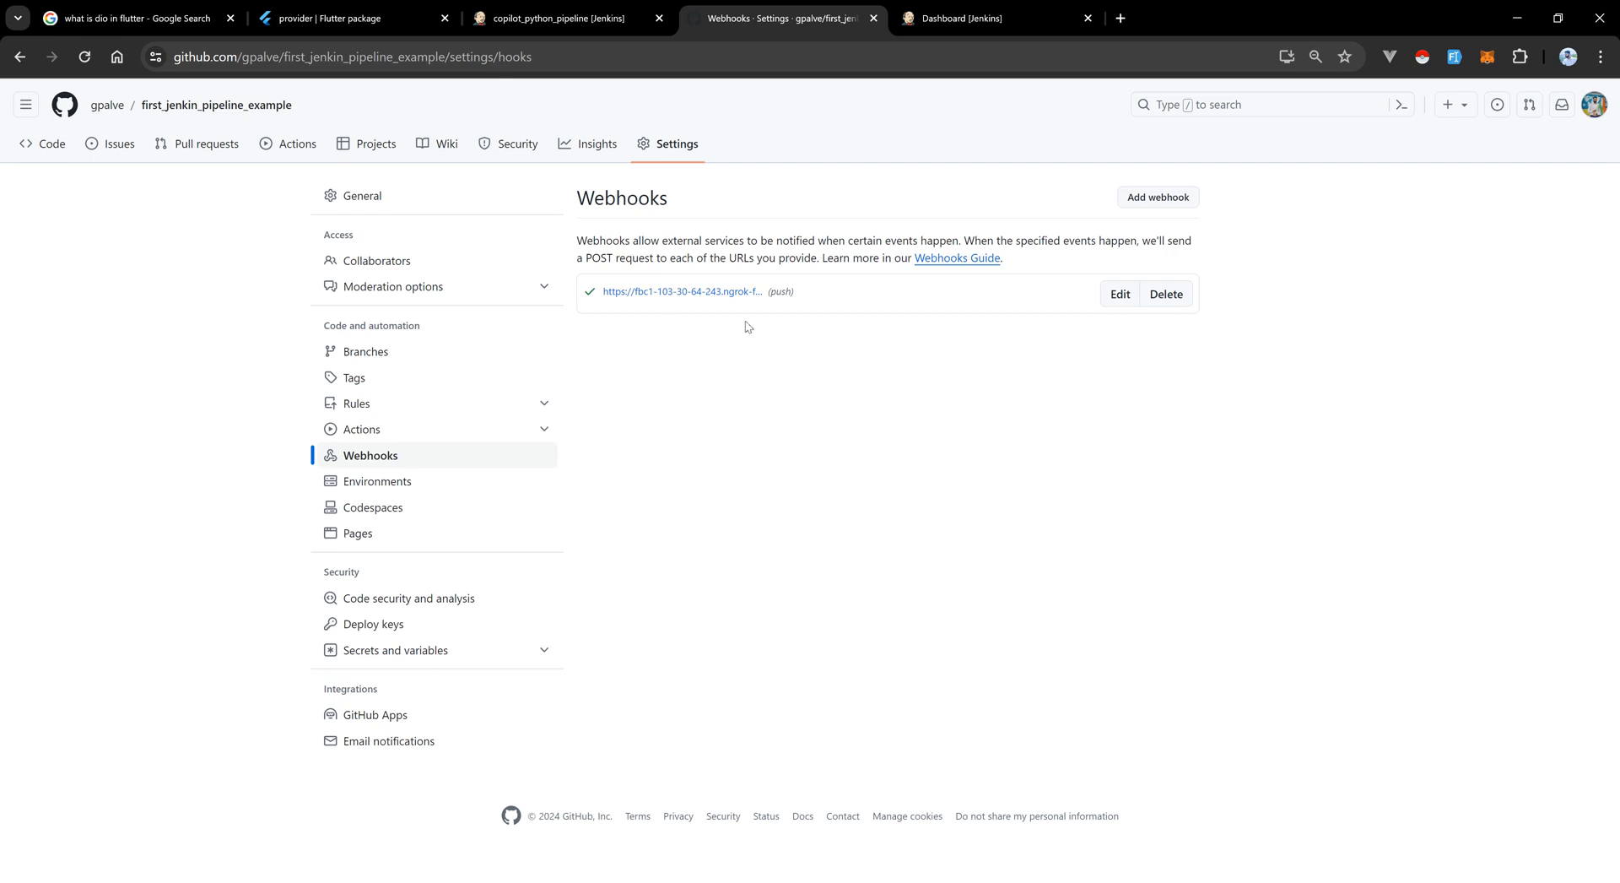
pyautogui.moveTo(823, 61)
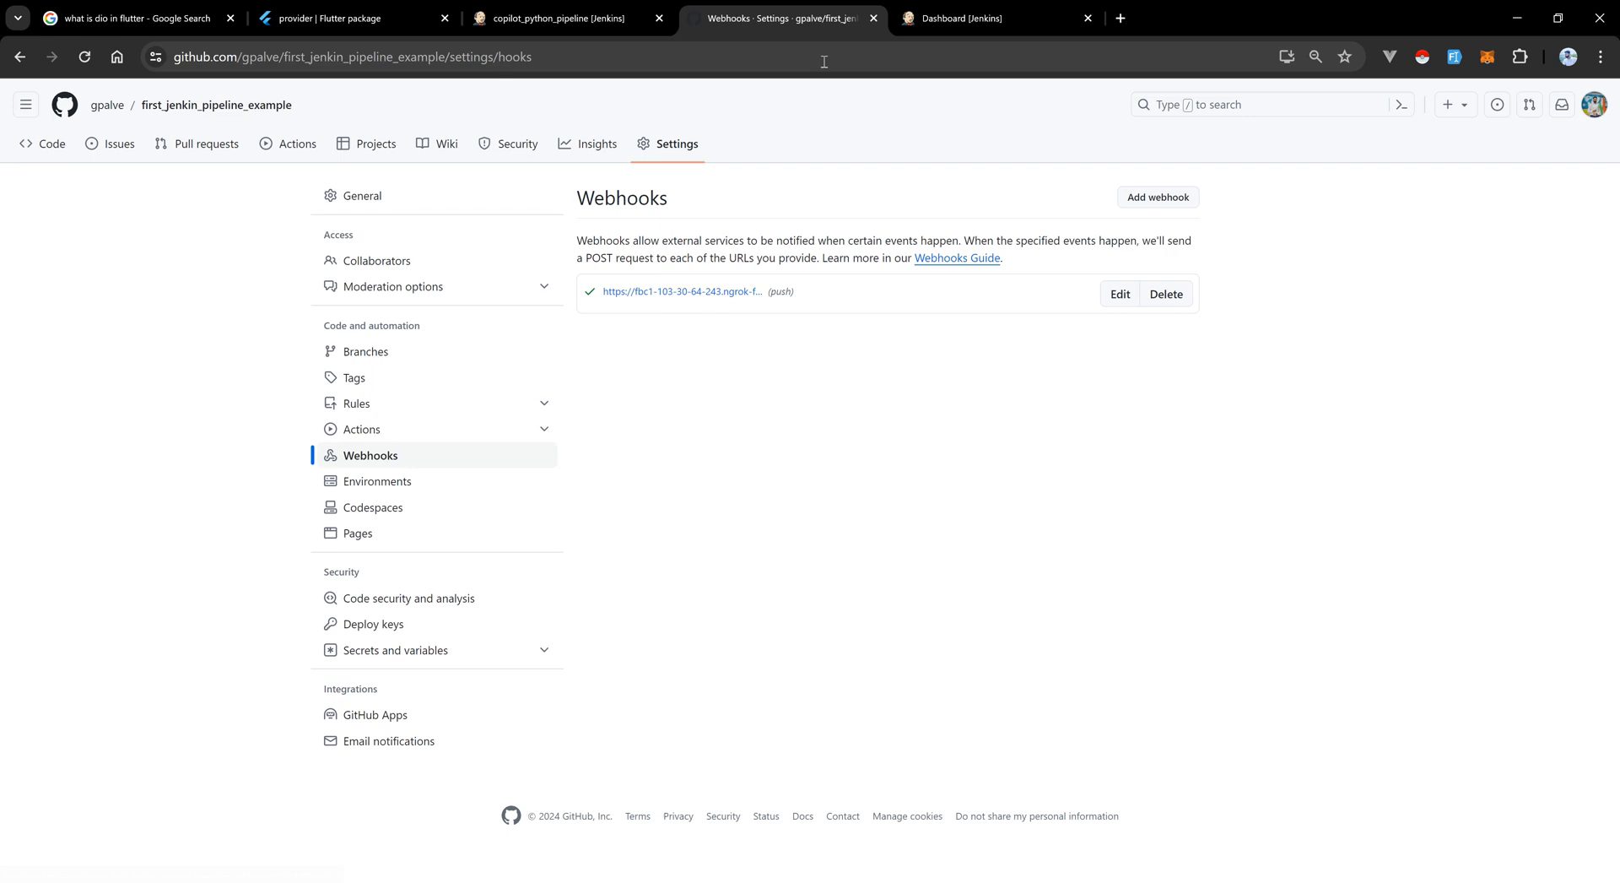
pyautogui.click(992, 17)
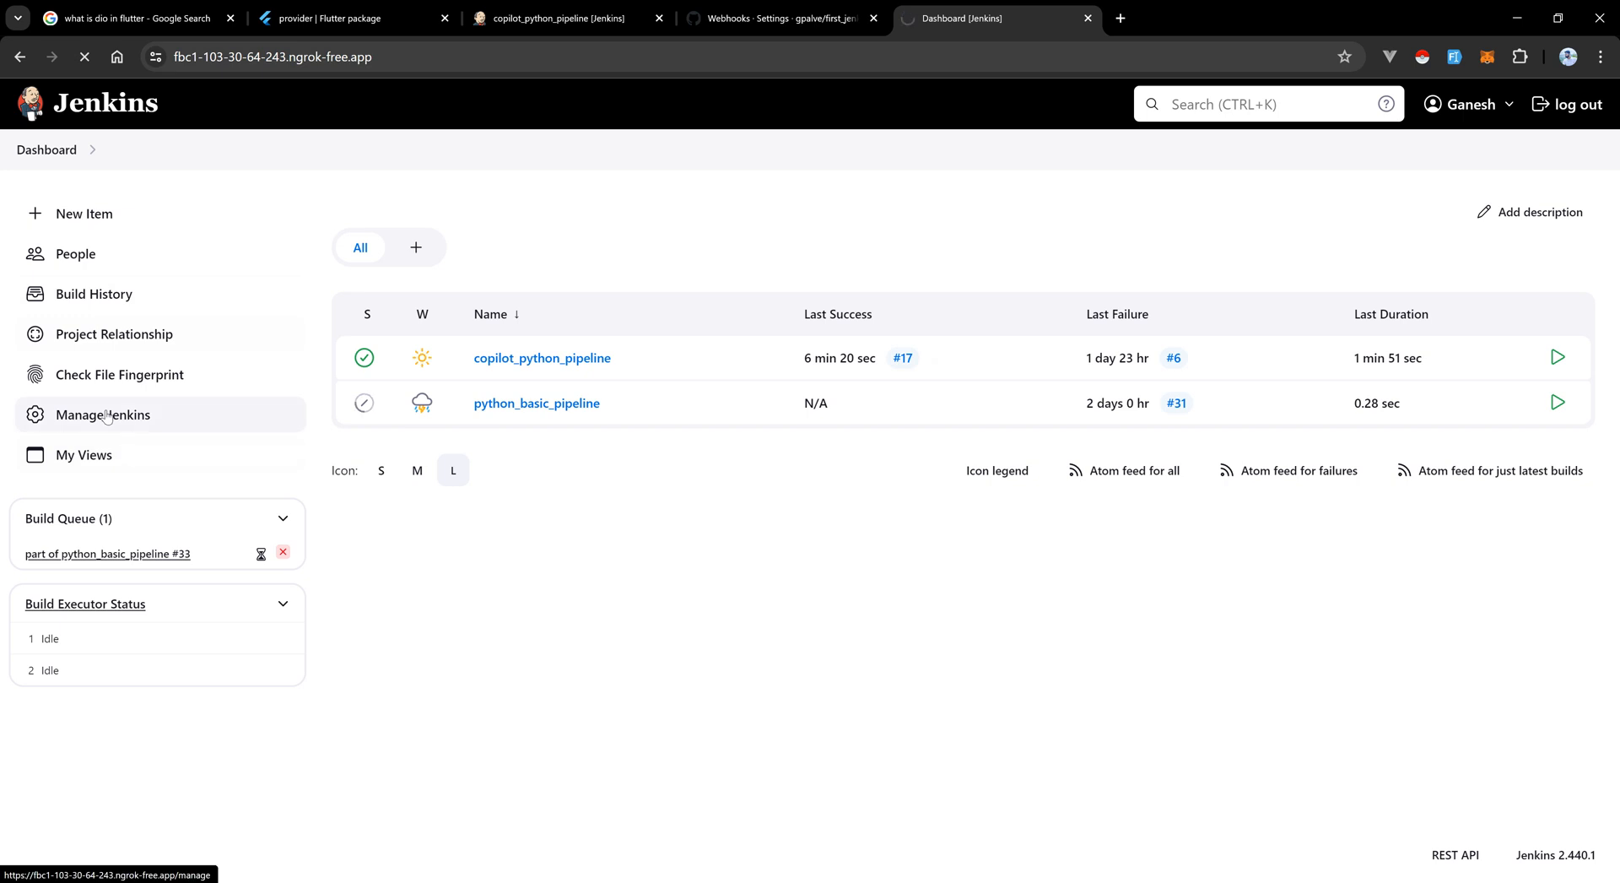
# Filter Installed plugins for 'github' to confirm GitHub plugin and GitHub Integration, then close the dashboard.
pyautogui.click(101, 414)
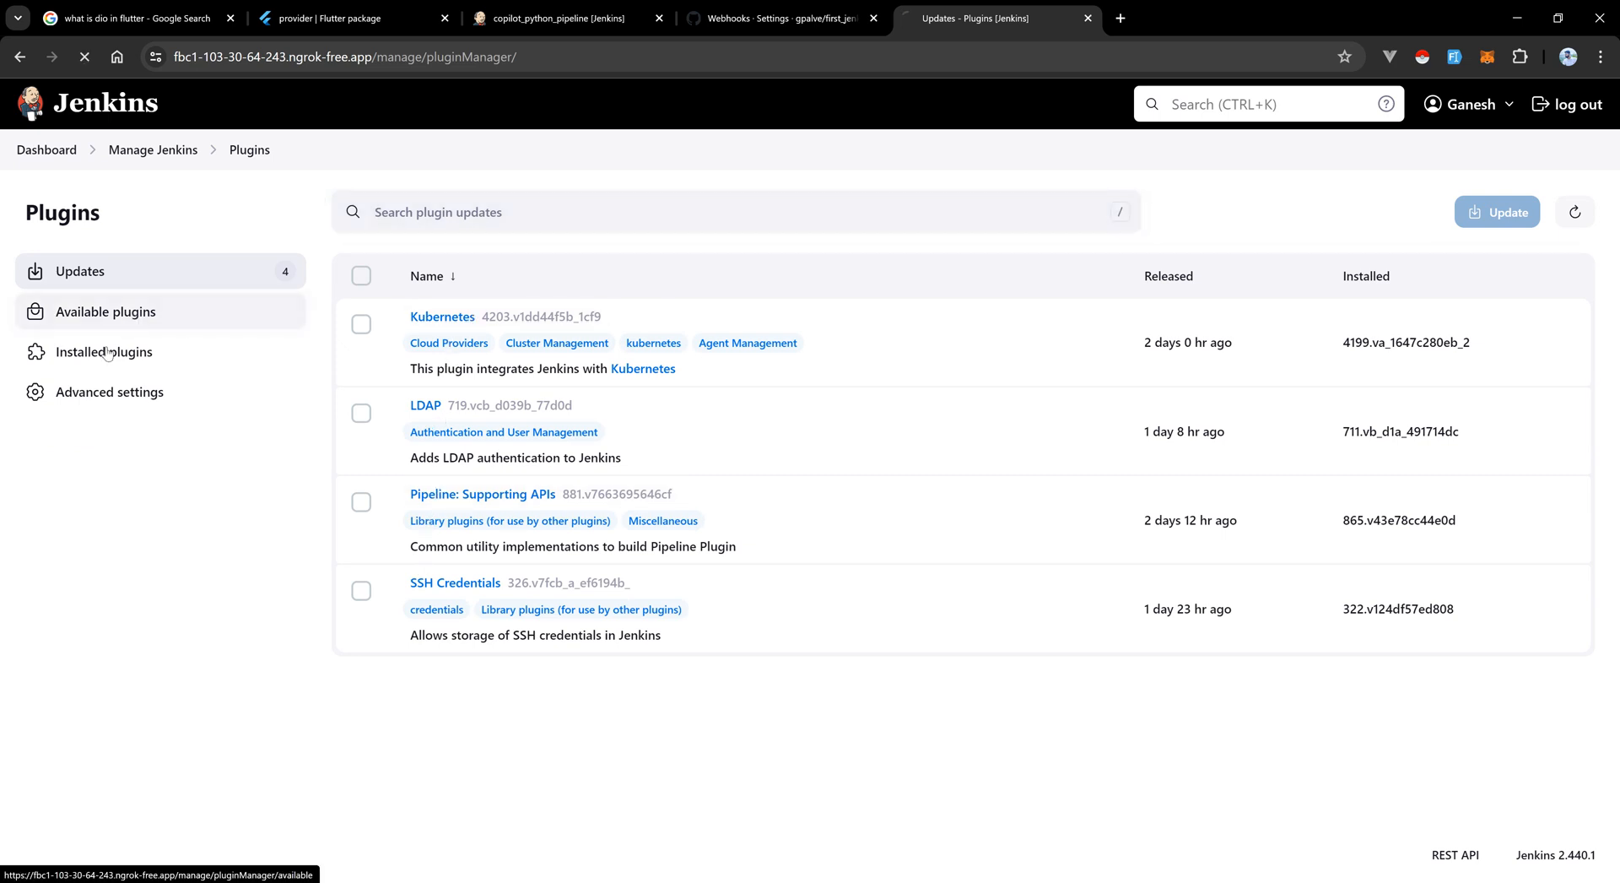
pyautogui.click(104, 311)
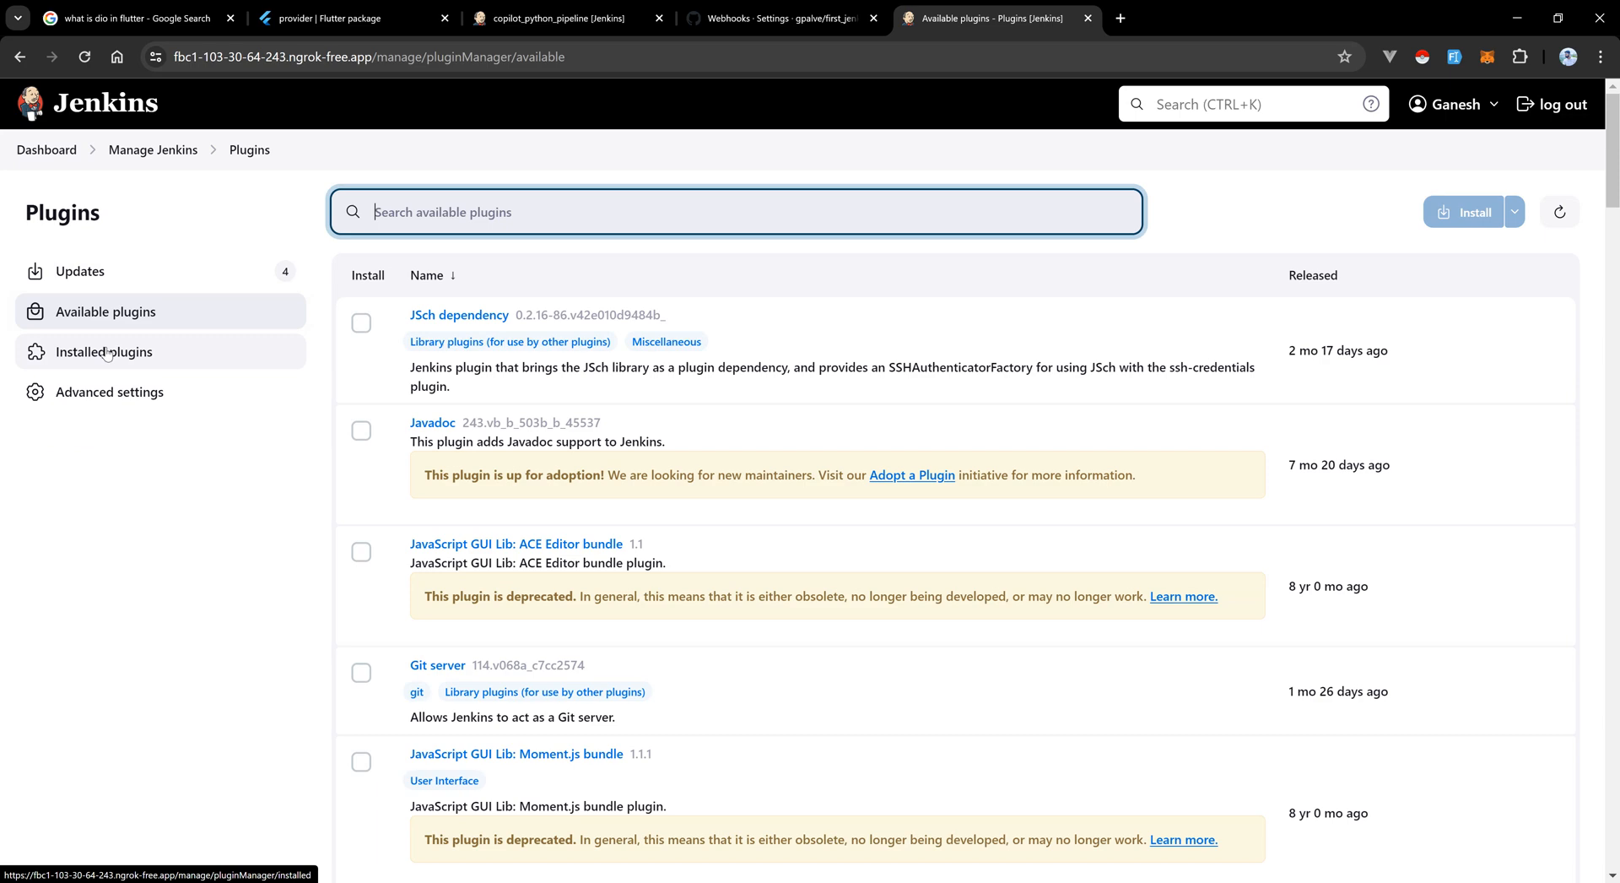
pyautogui.scroll(-3)
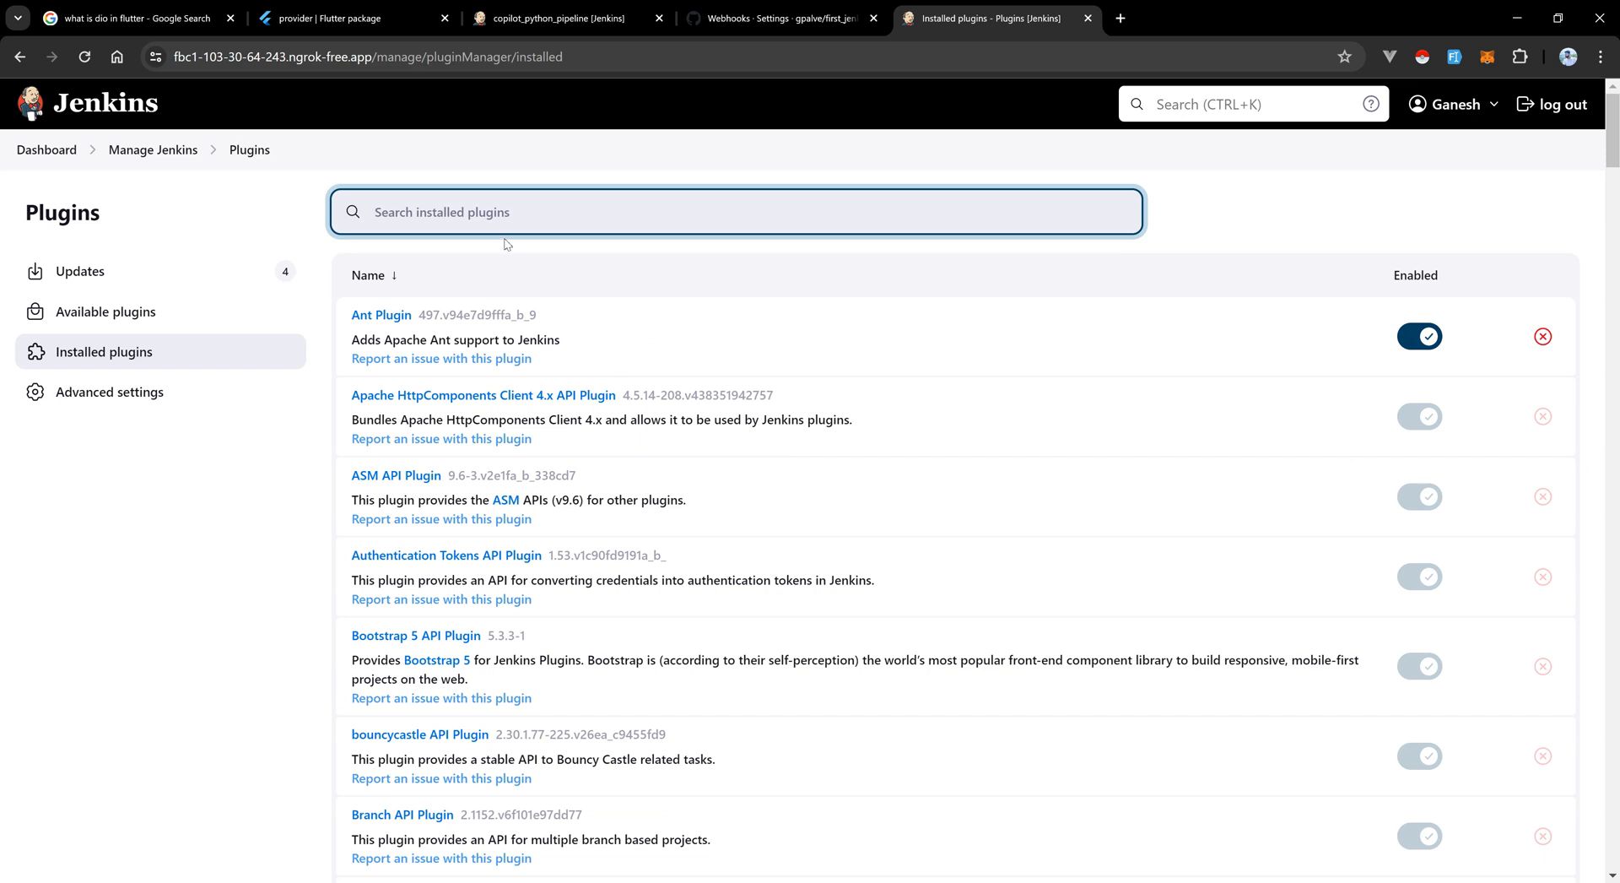
pyautogui.write('github')
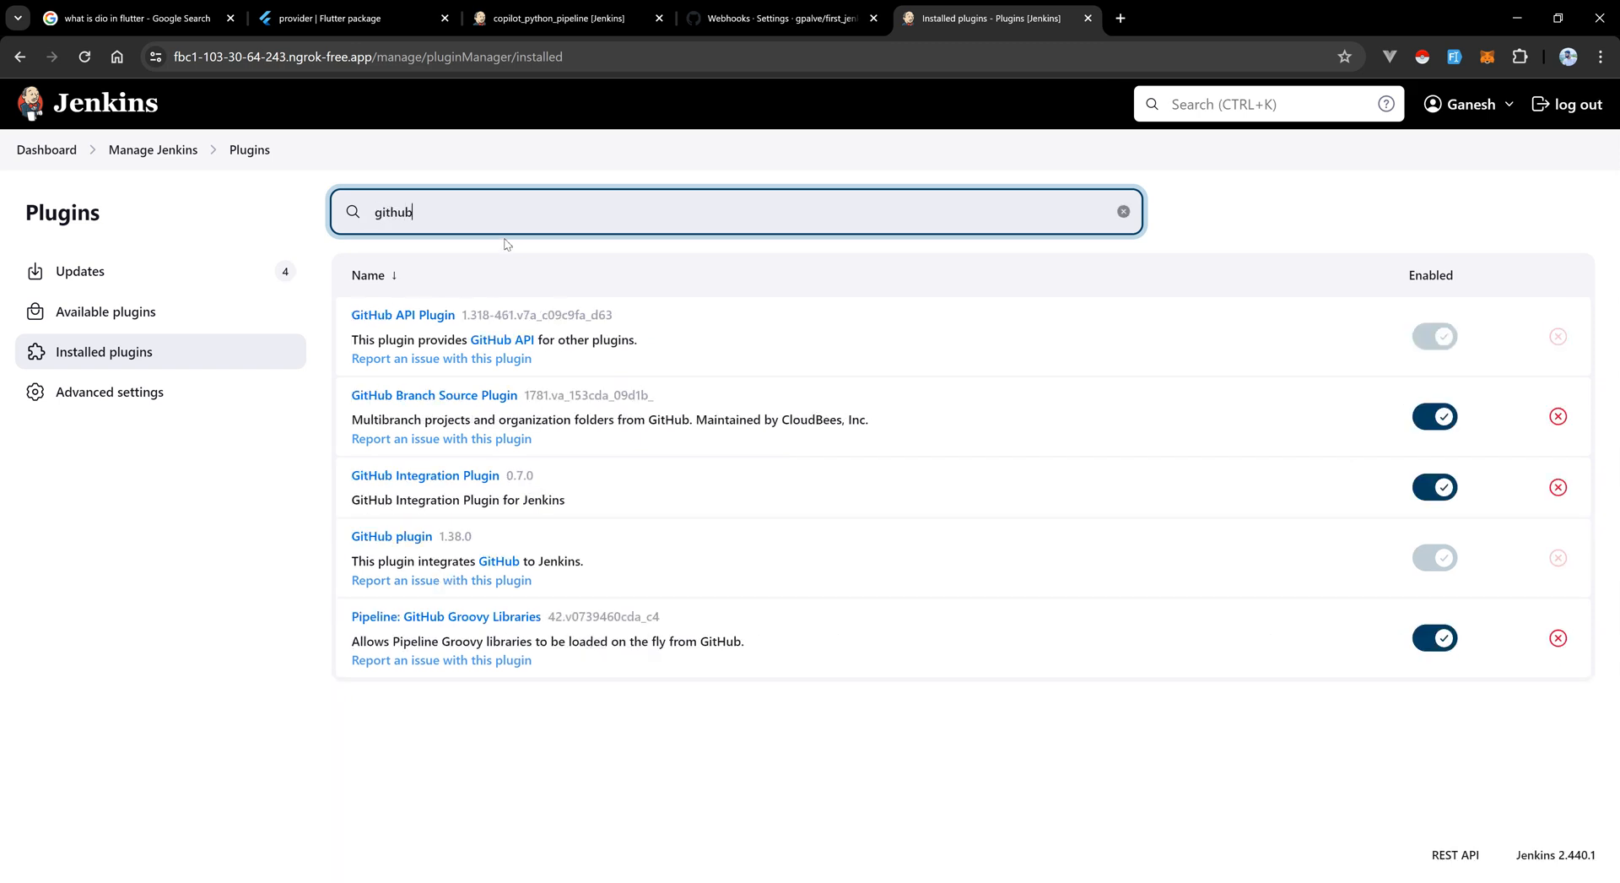
pyautogui.moveTo(424, 303)
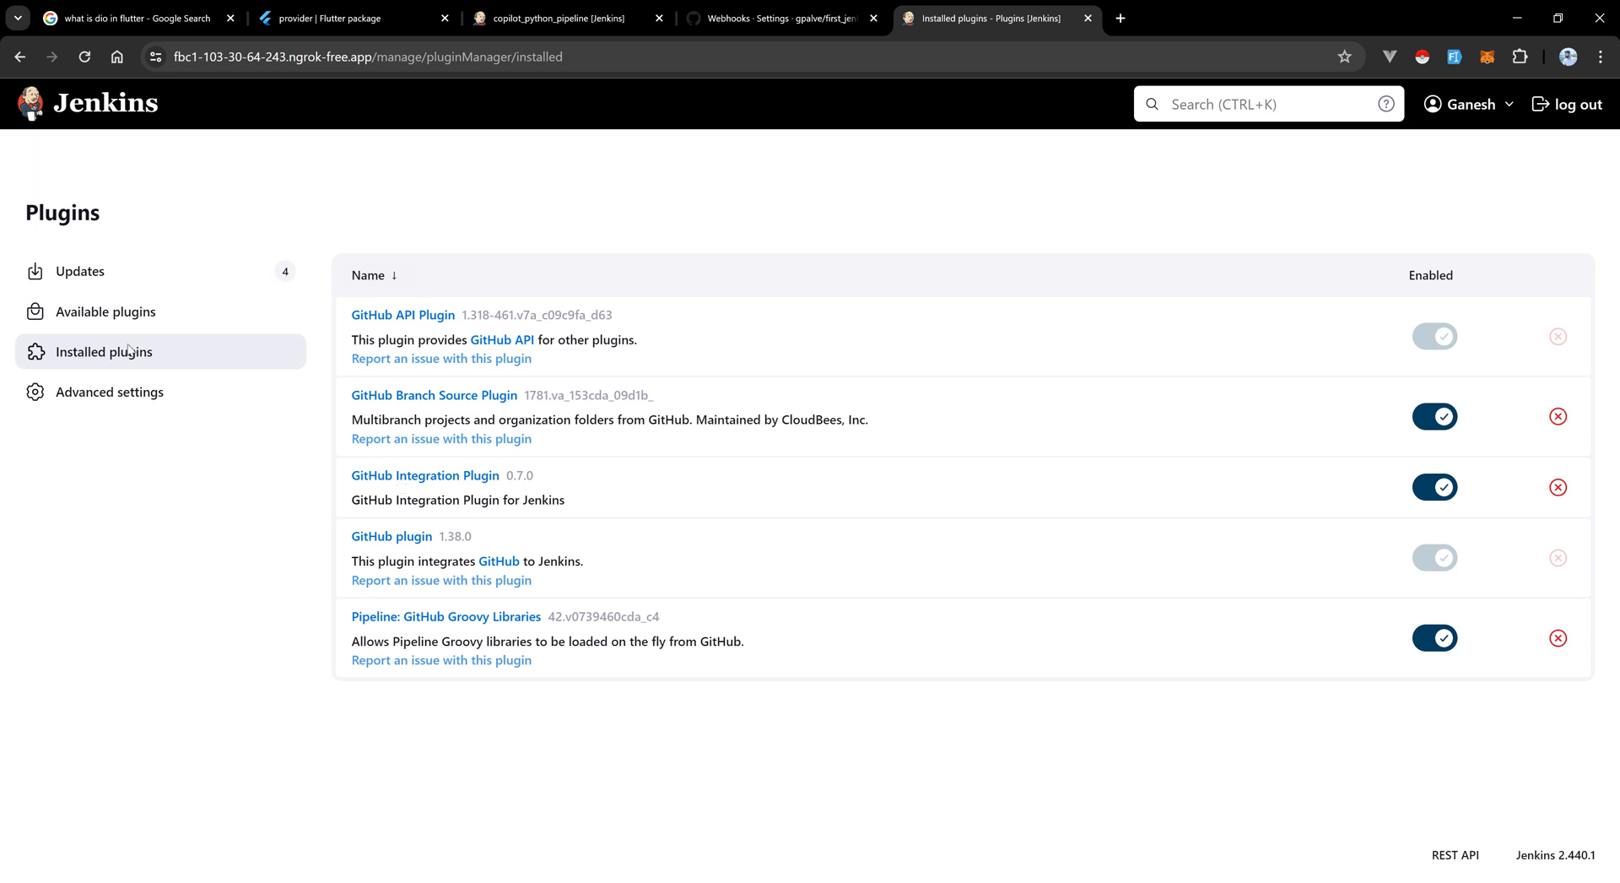
pyautogui.write('github')
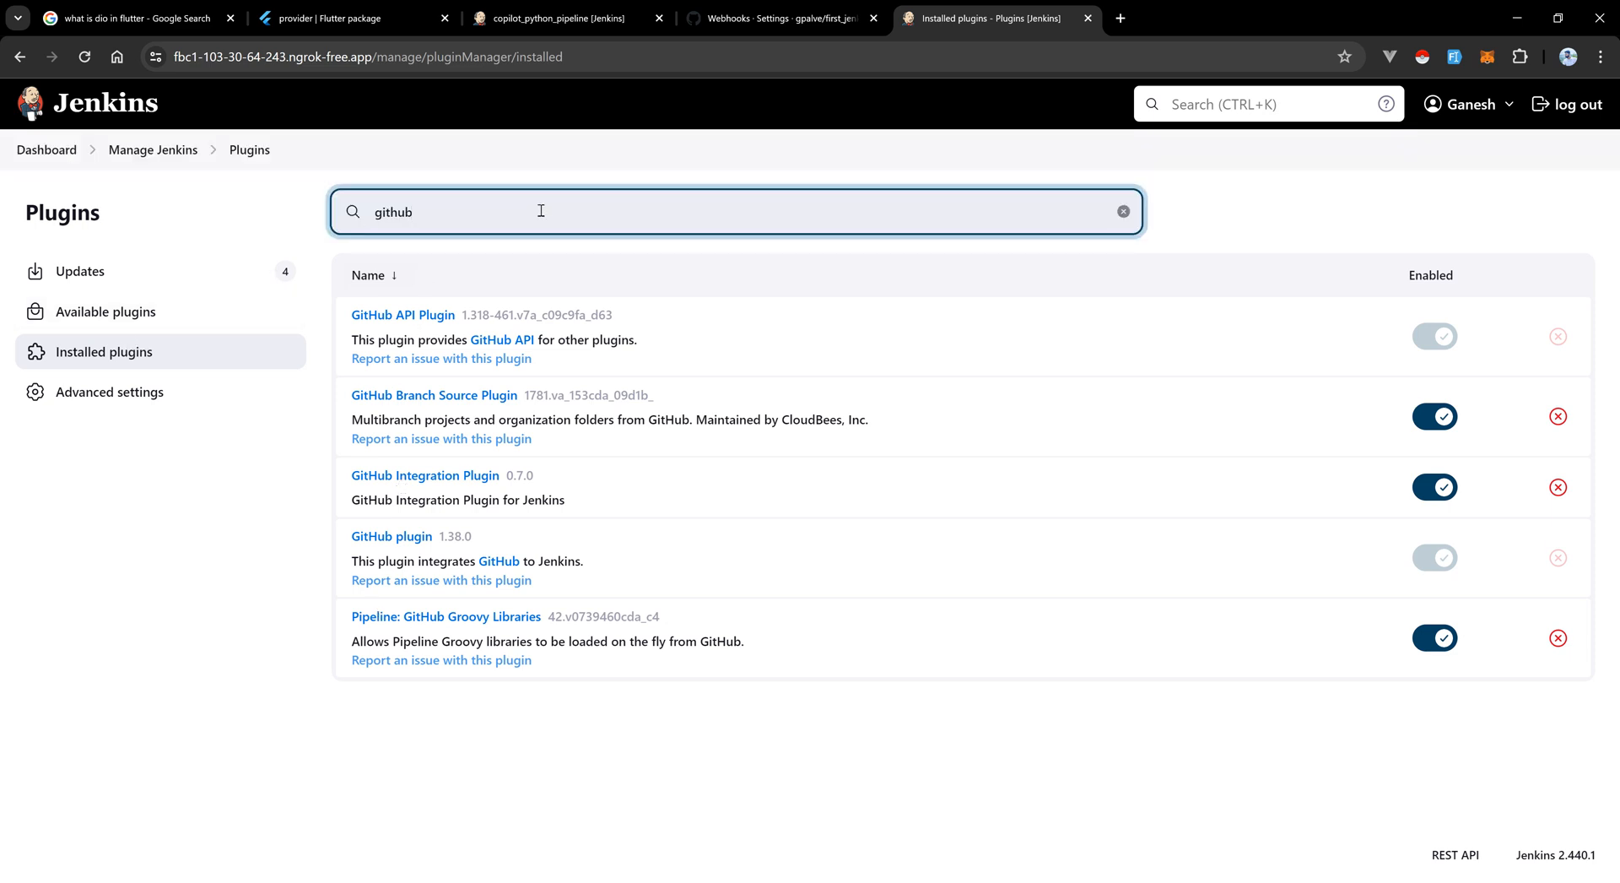
pyautogui.moveTo(486, 491)
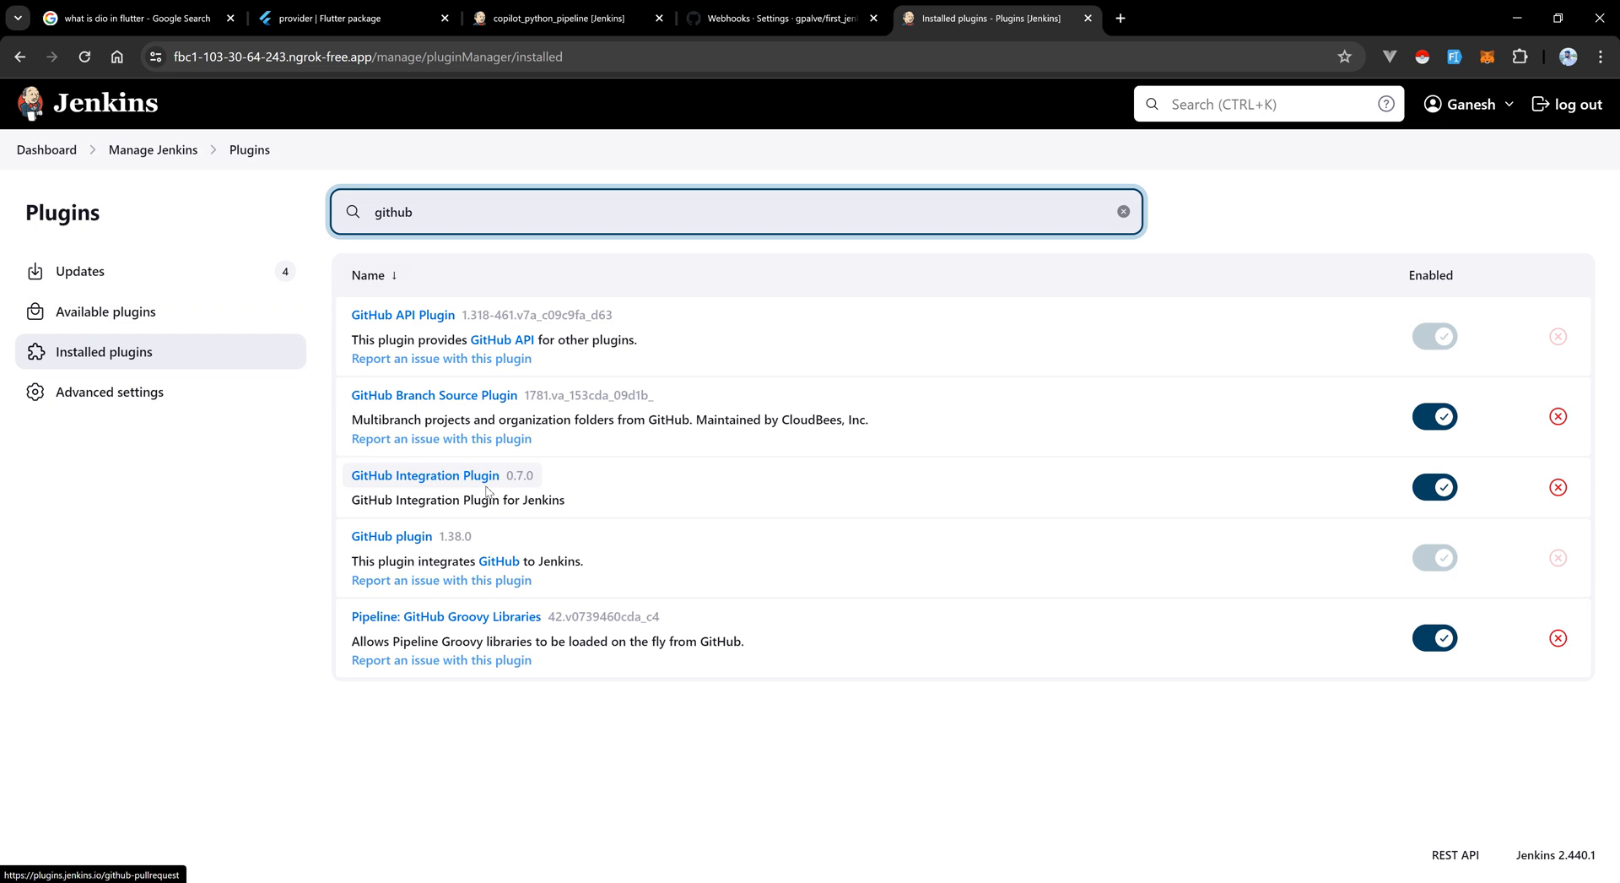
pyautogui.moveTo(409, 196)
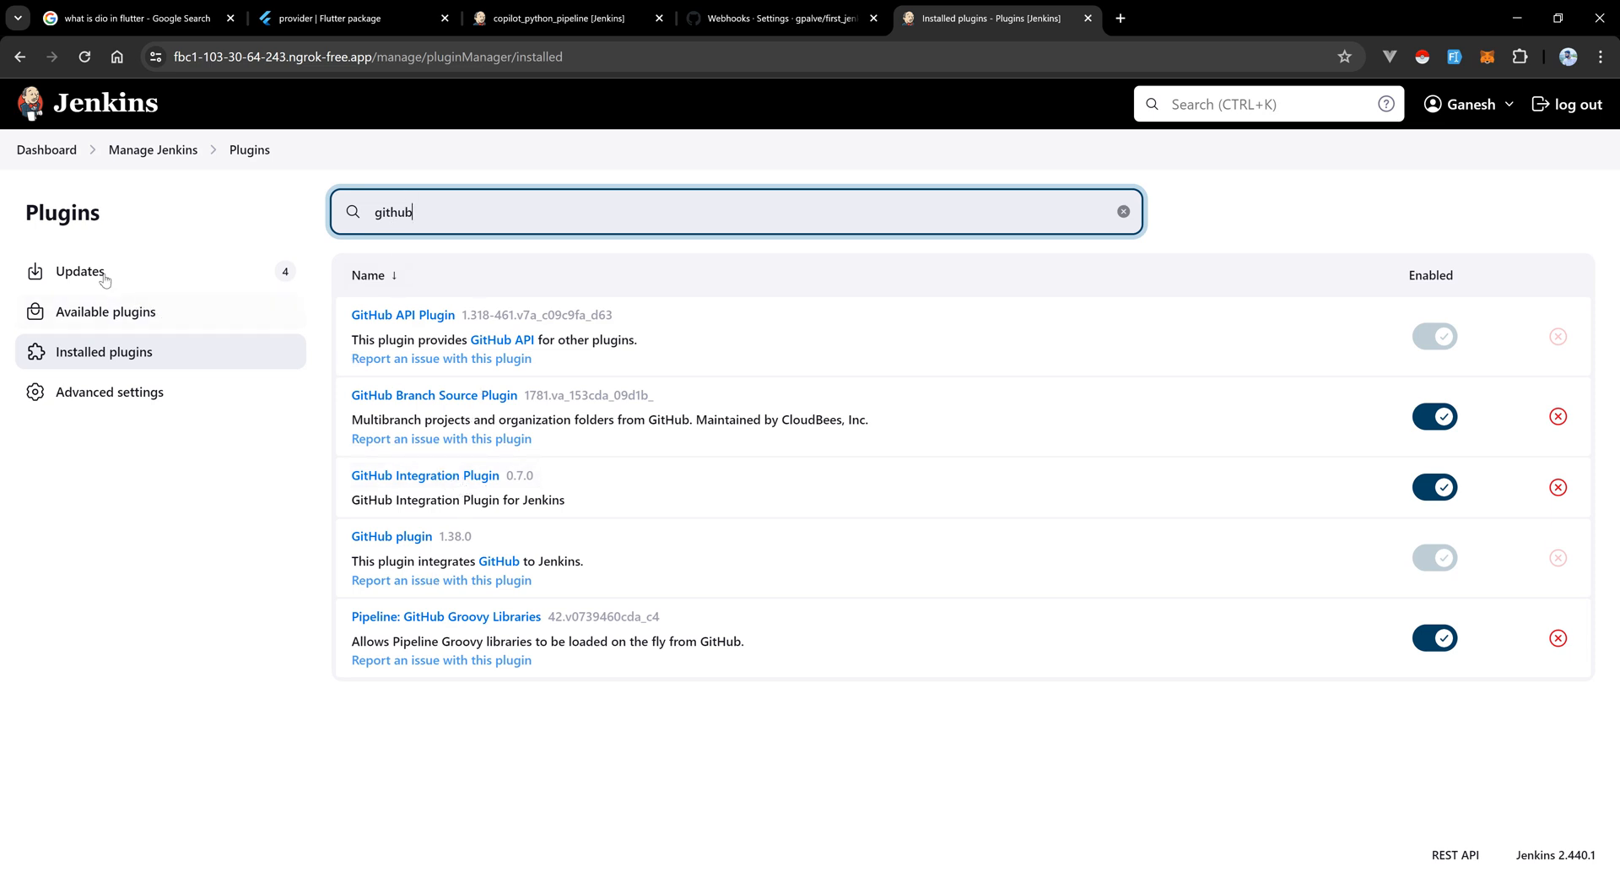
pyautogui.click(782, 17)
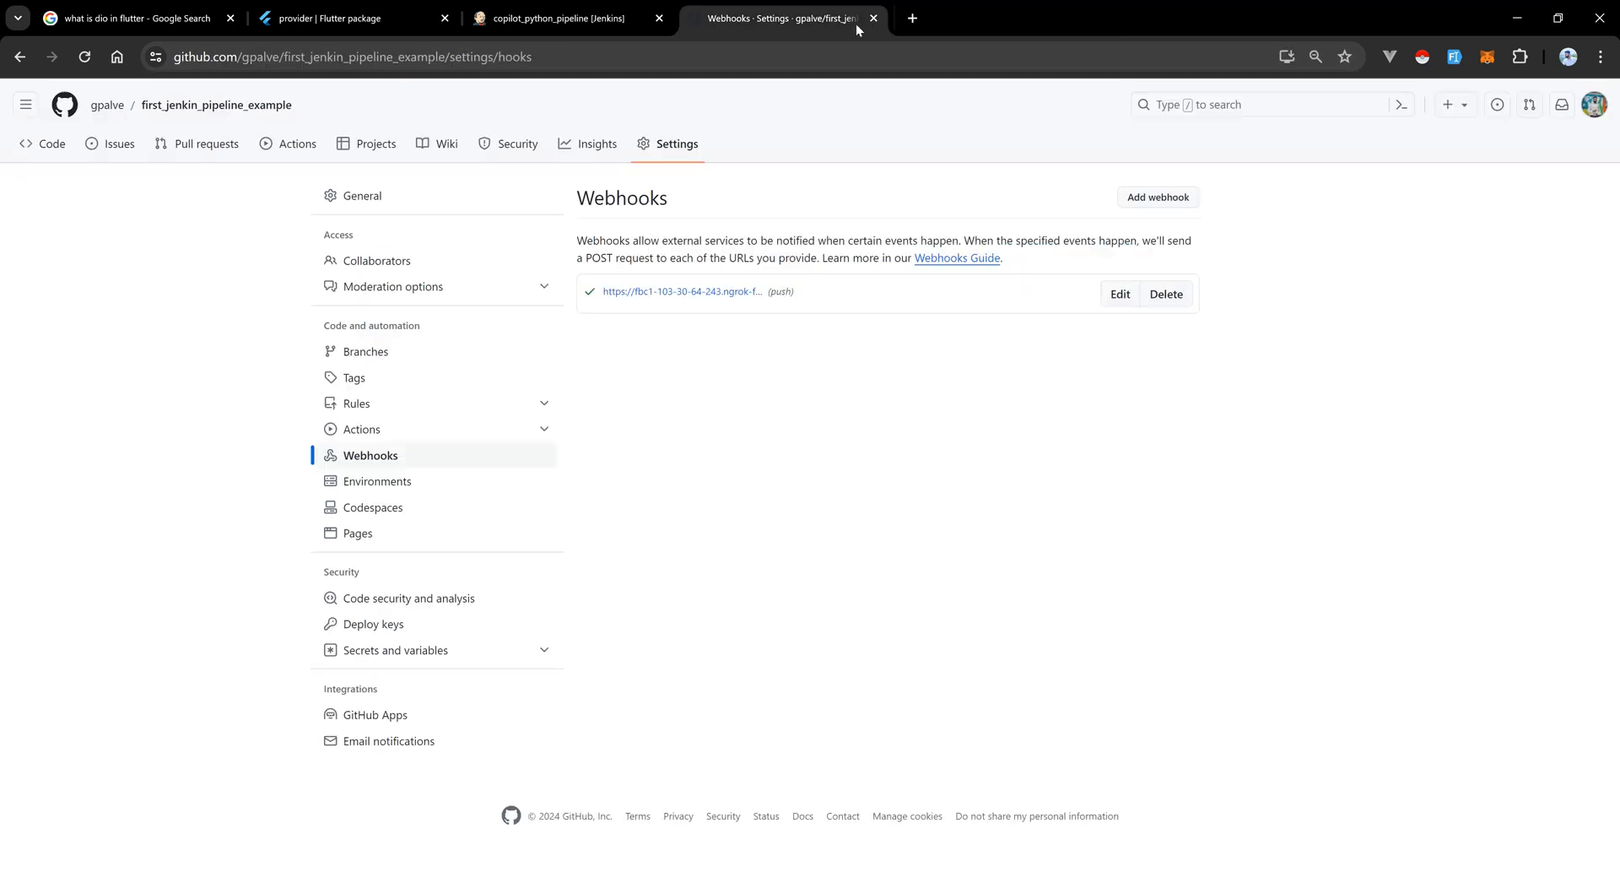
pyautogui.moveTo(718, 293)
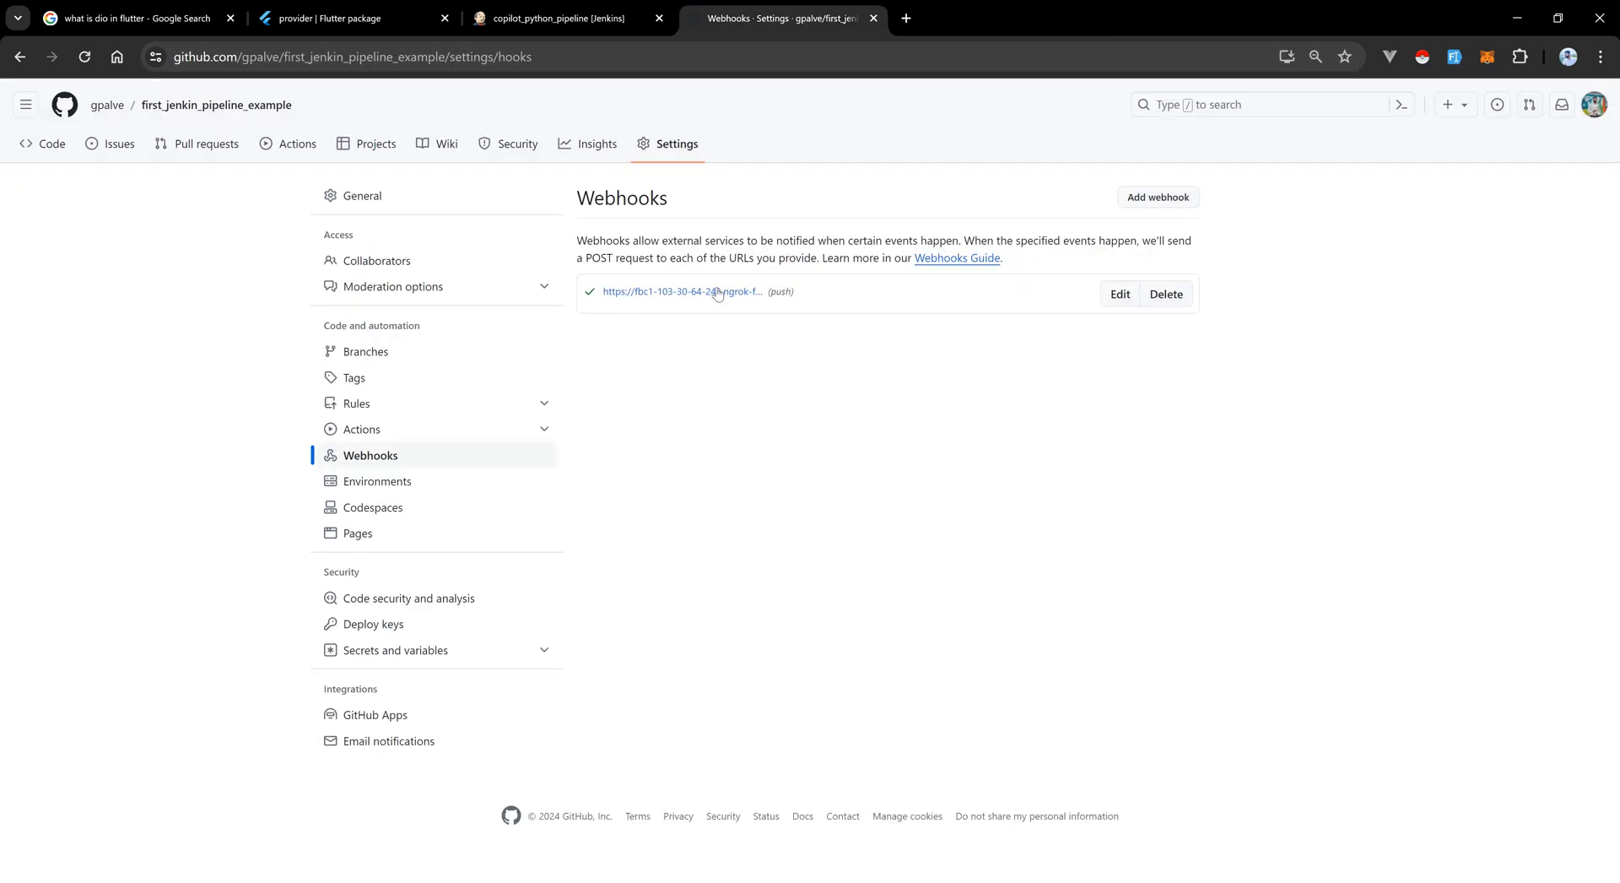
pyautogui.moveTo(520, 13)
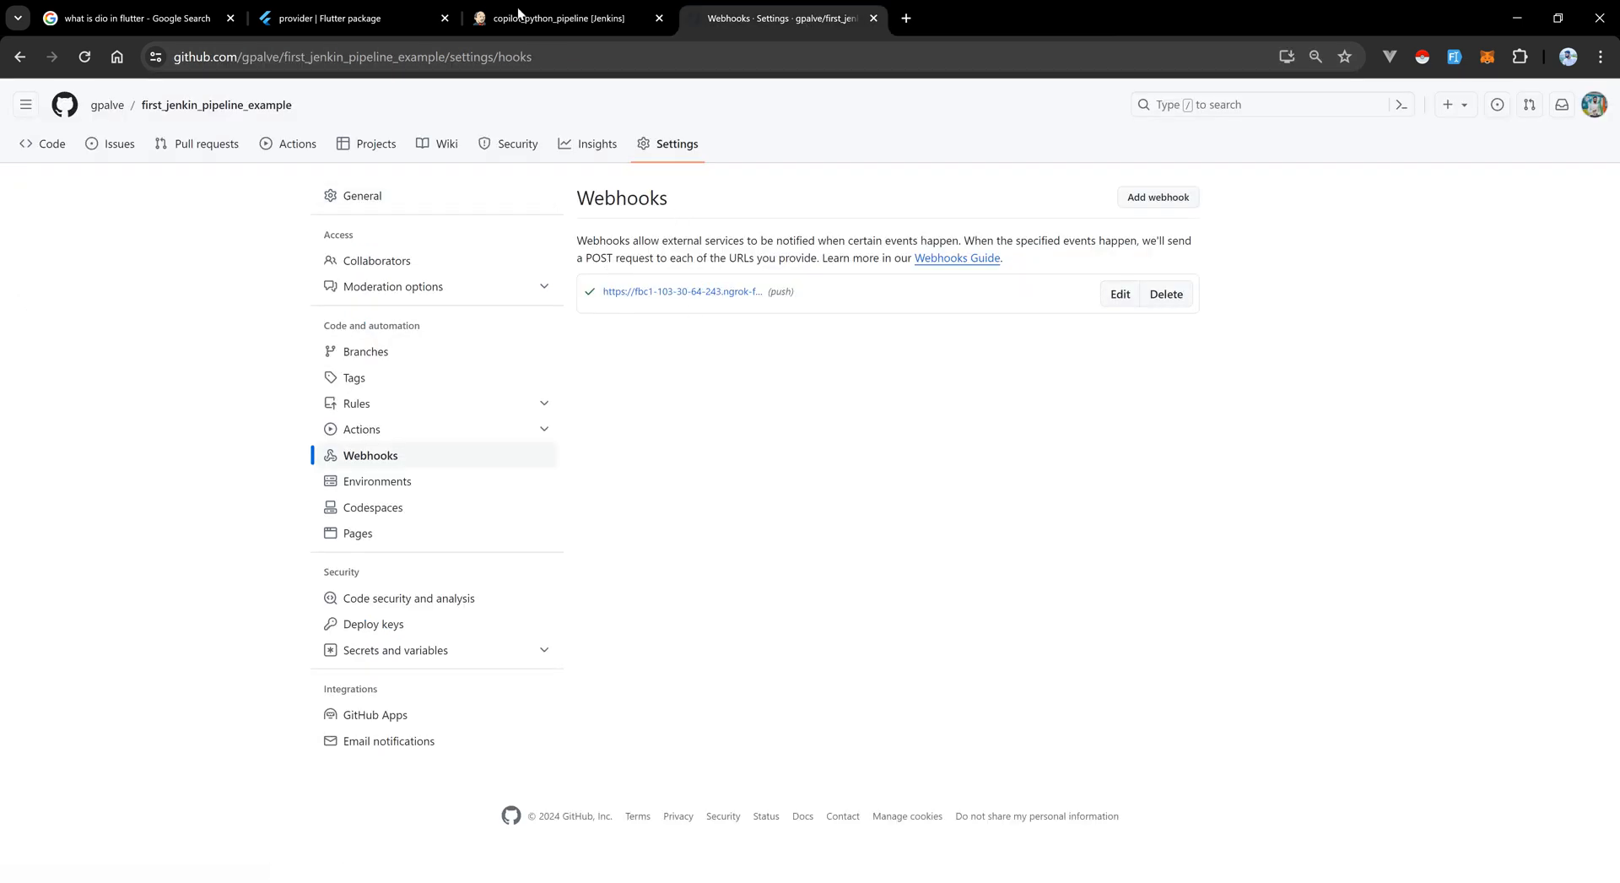
# Return to the copilot_python_pipeline job page, then switch to index.html in Visual Studio Code.
pyautogui.click(558, 17)
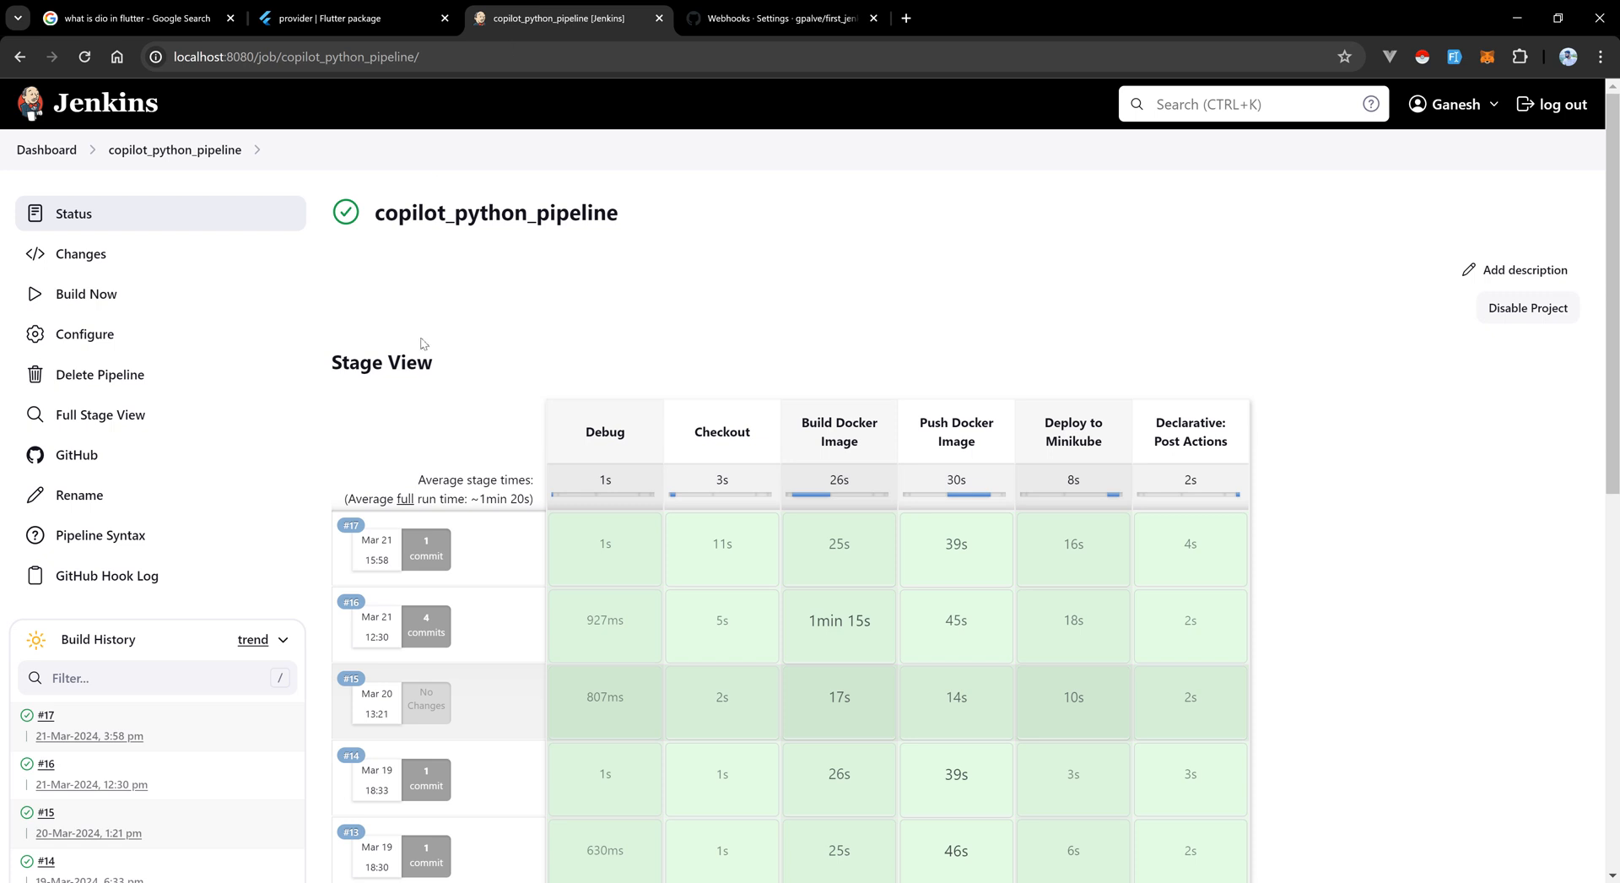
pyautogui.moveTo(780, 295)
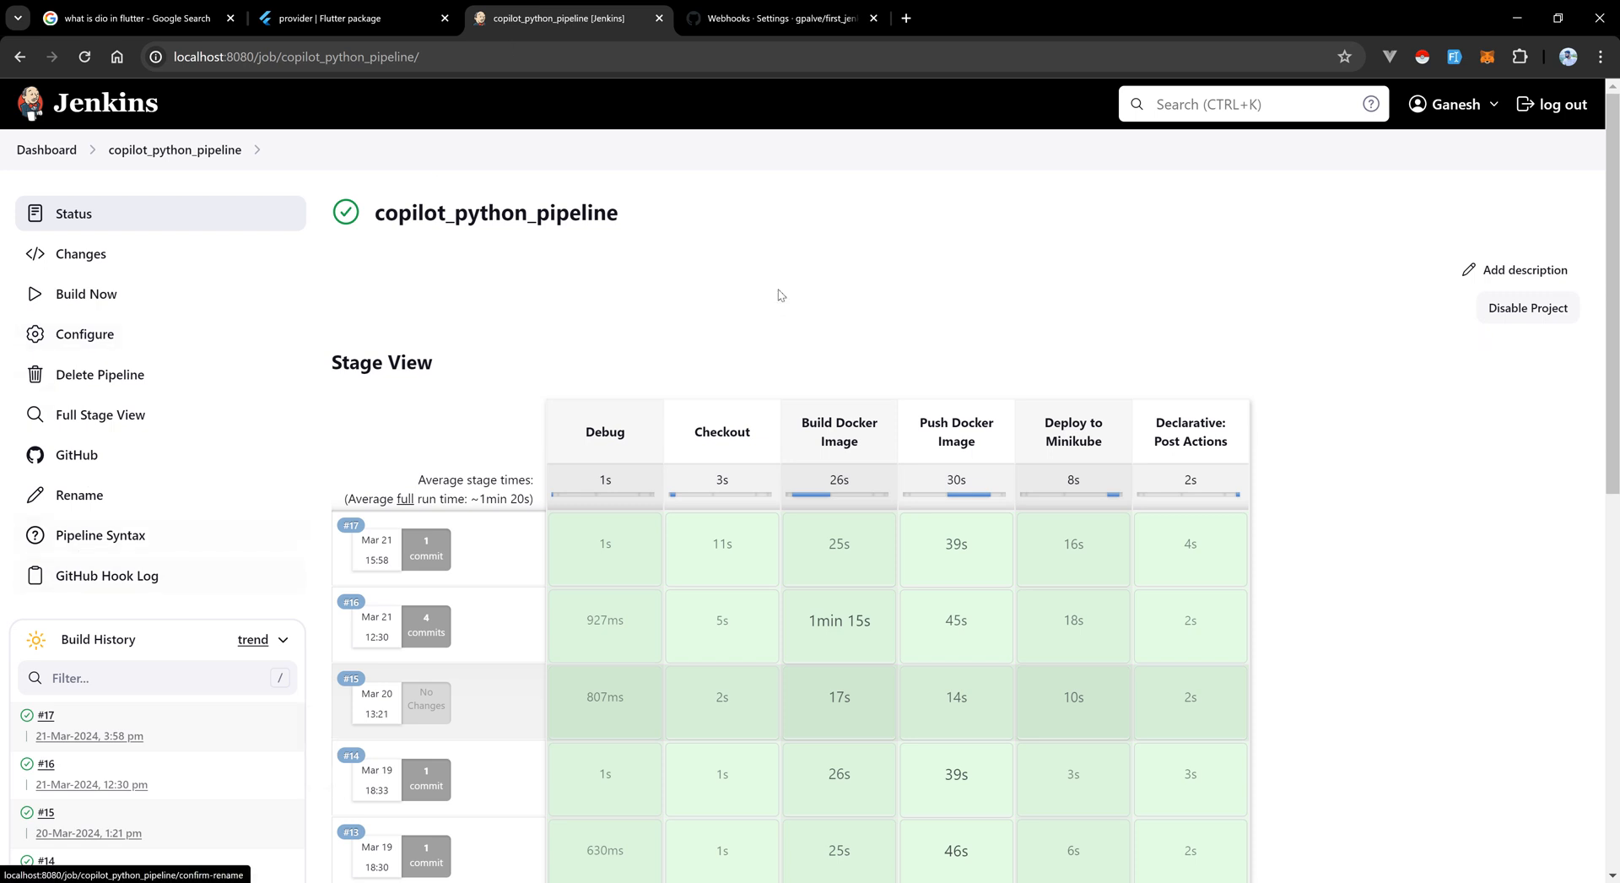
pyautogui.moveTo(775, 284)
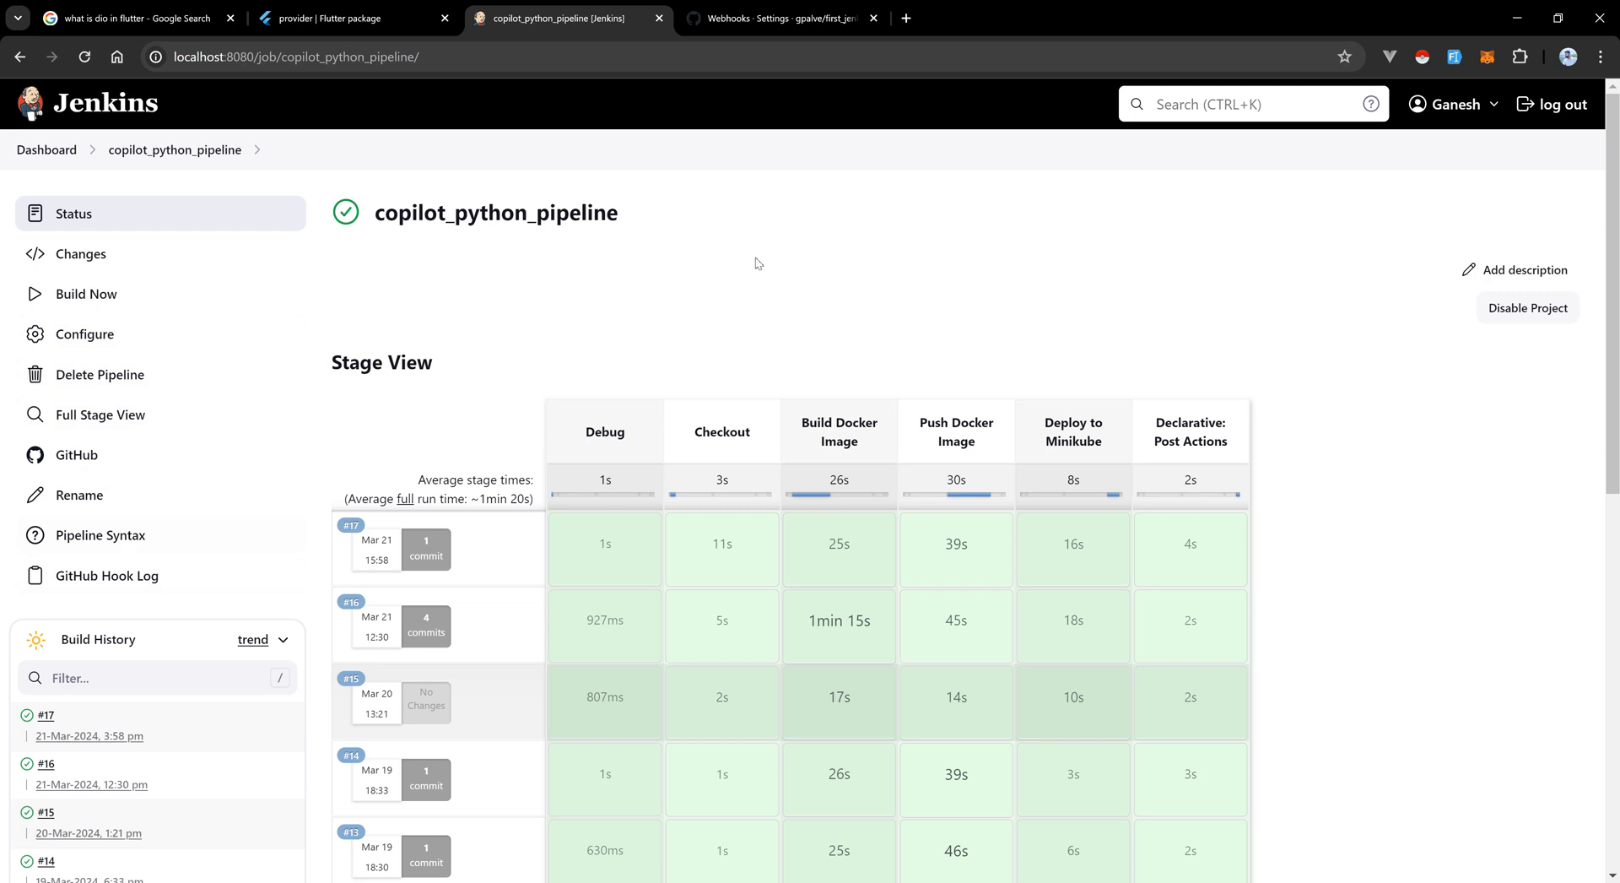
pyautogui.moveTo(64, 633)
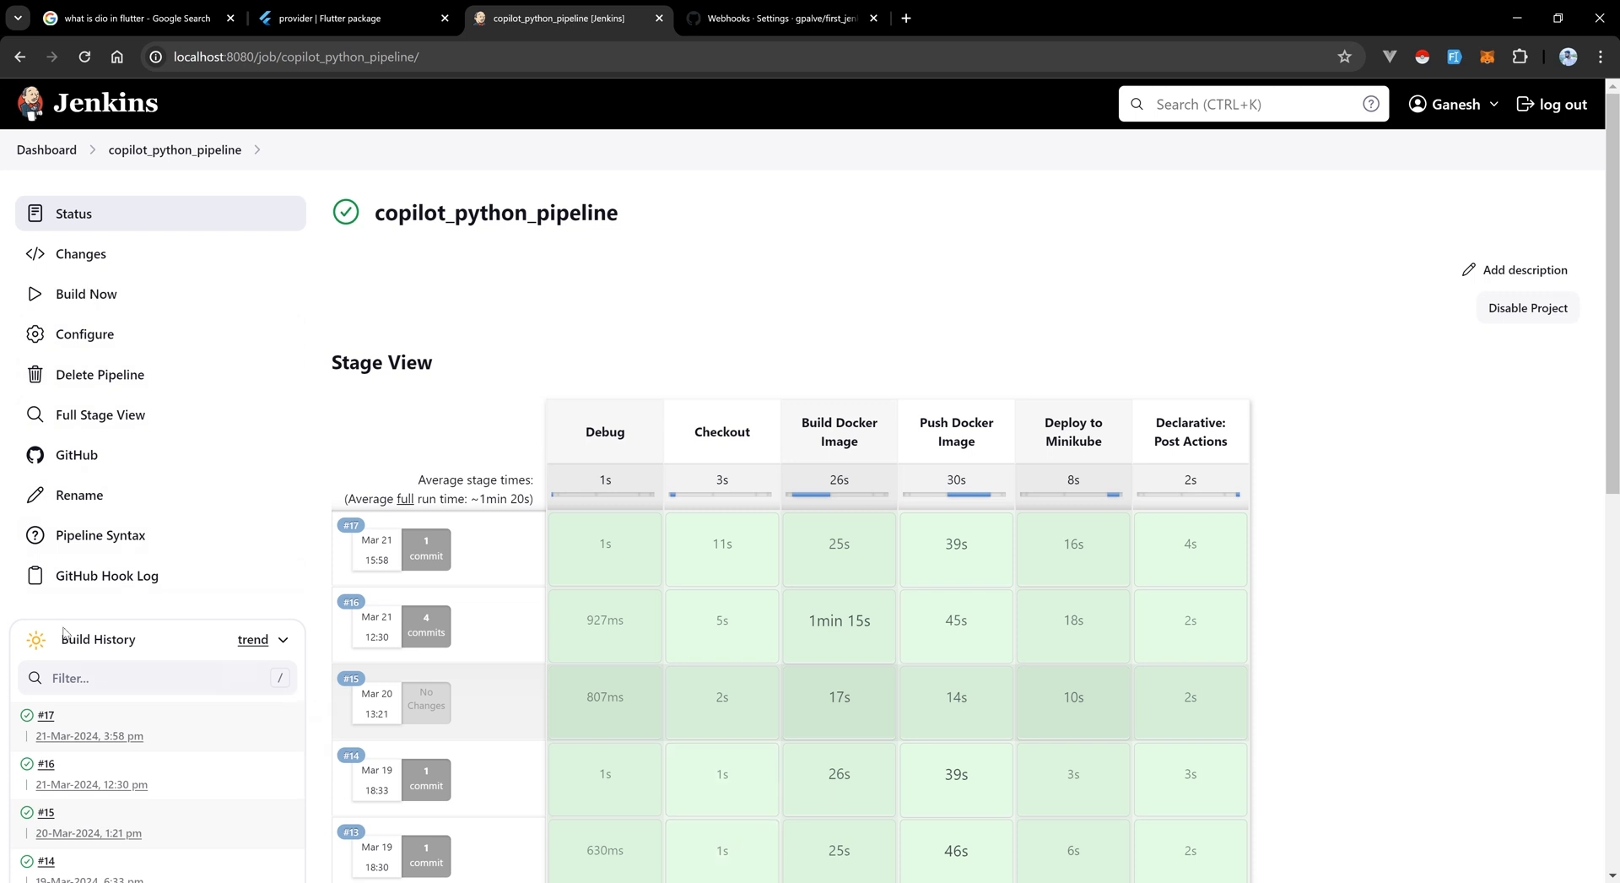
pyautogui.moveTo(58, 721)
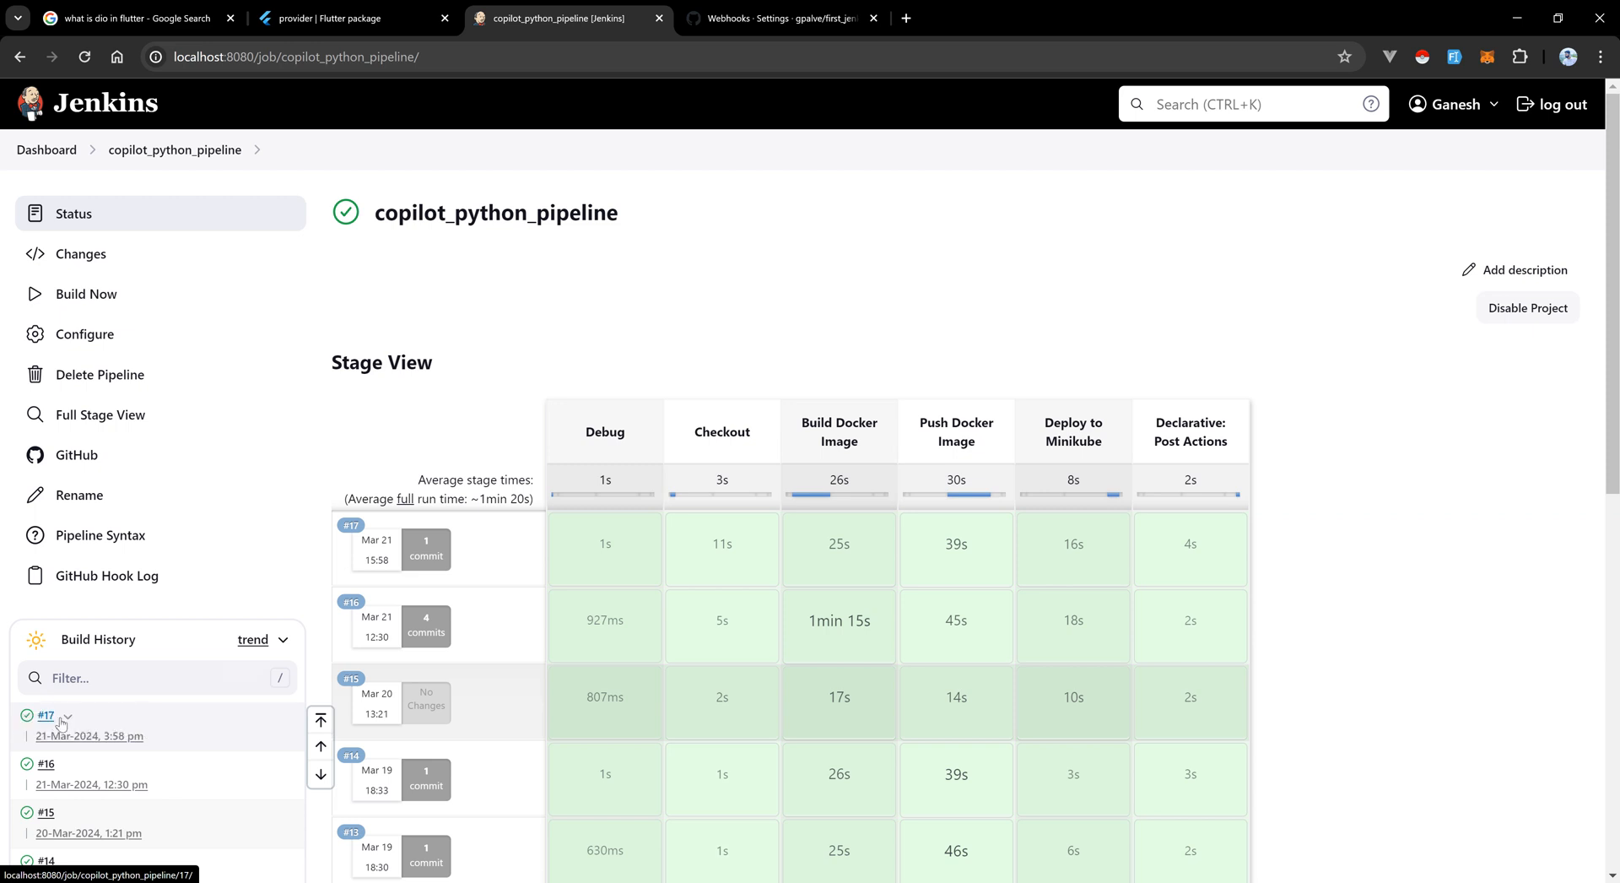
pyautogui.moveTo(91, 721)
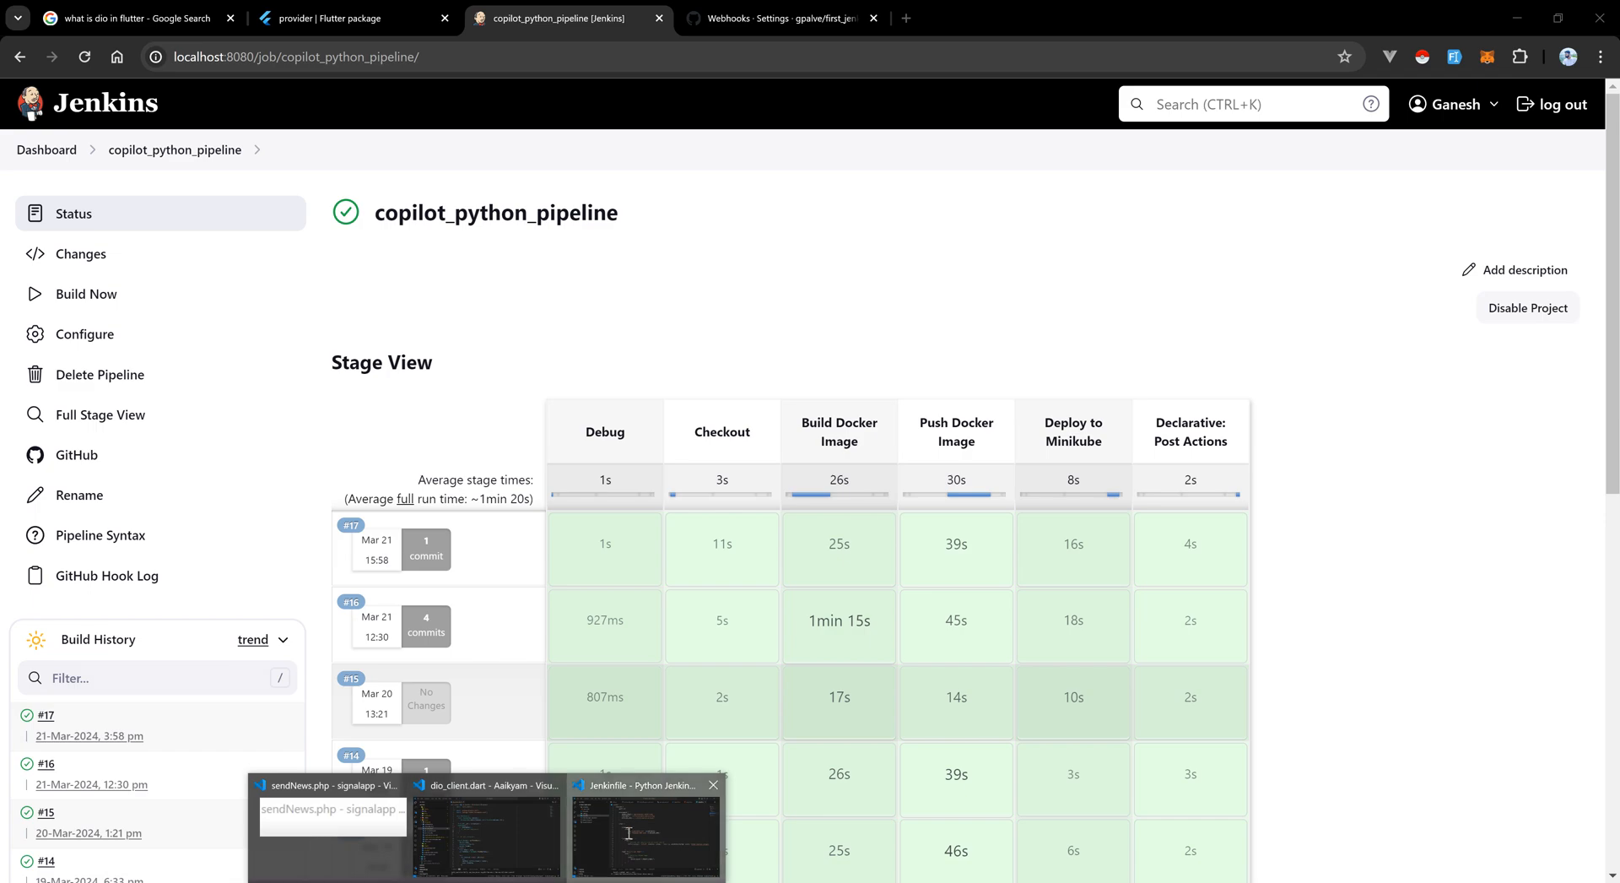
pyautogui.click(645, 832)
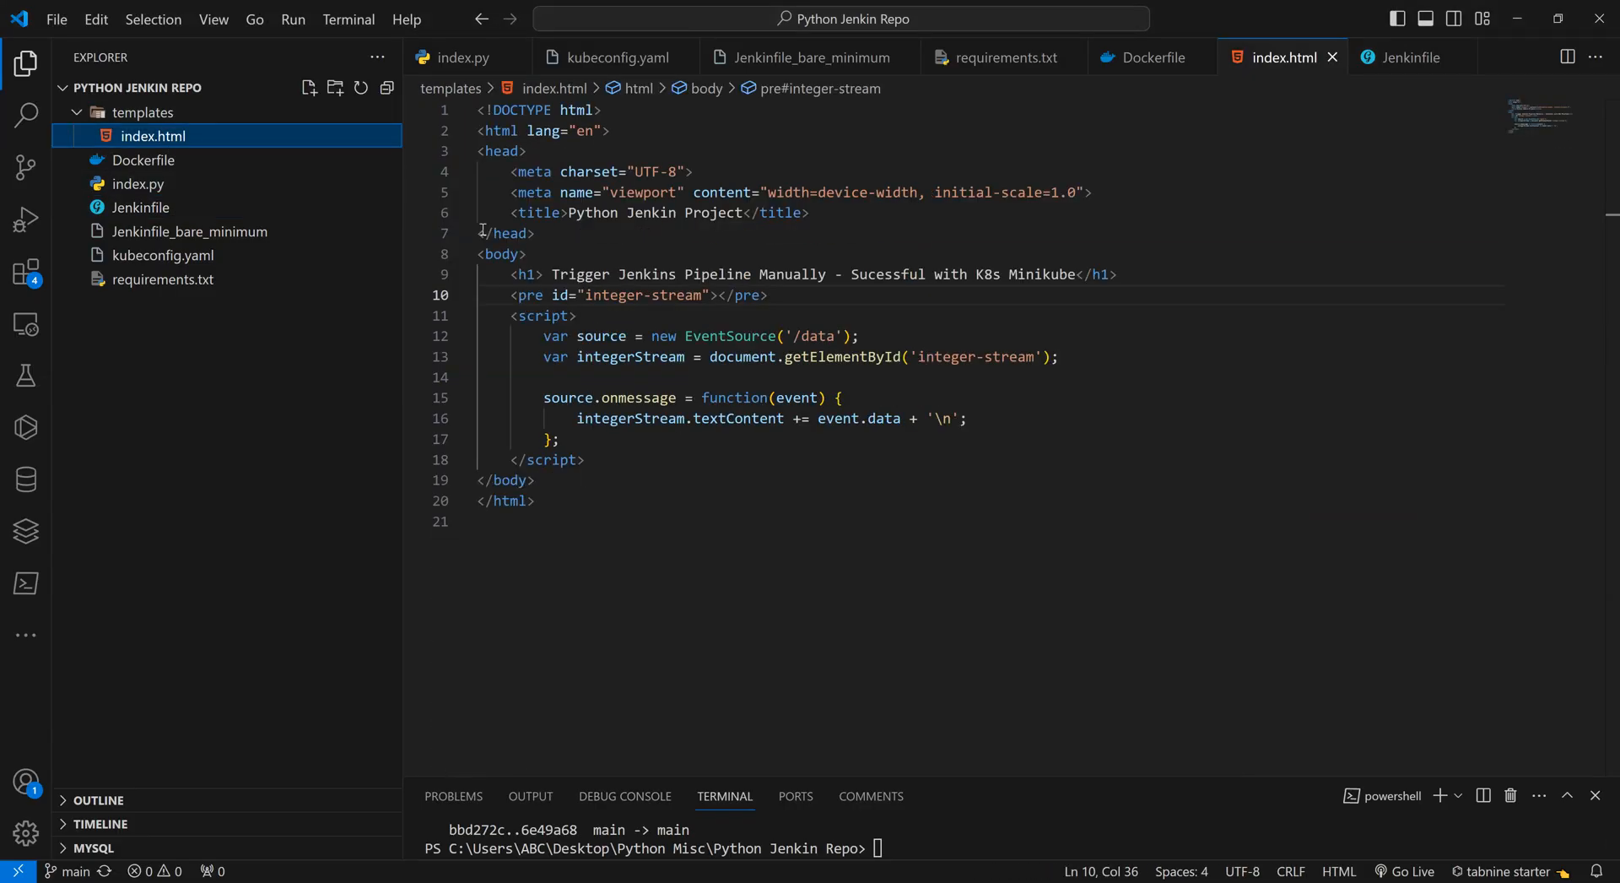
# Replace 'Manually' with 'Automatically' in the index.html h1 heading, leaving it unsaved.
pyautogui.doubleClick(793, 273)
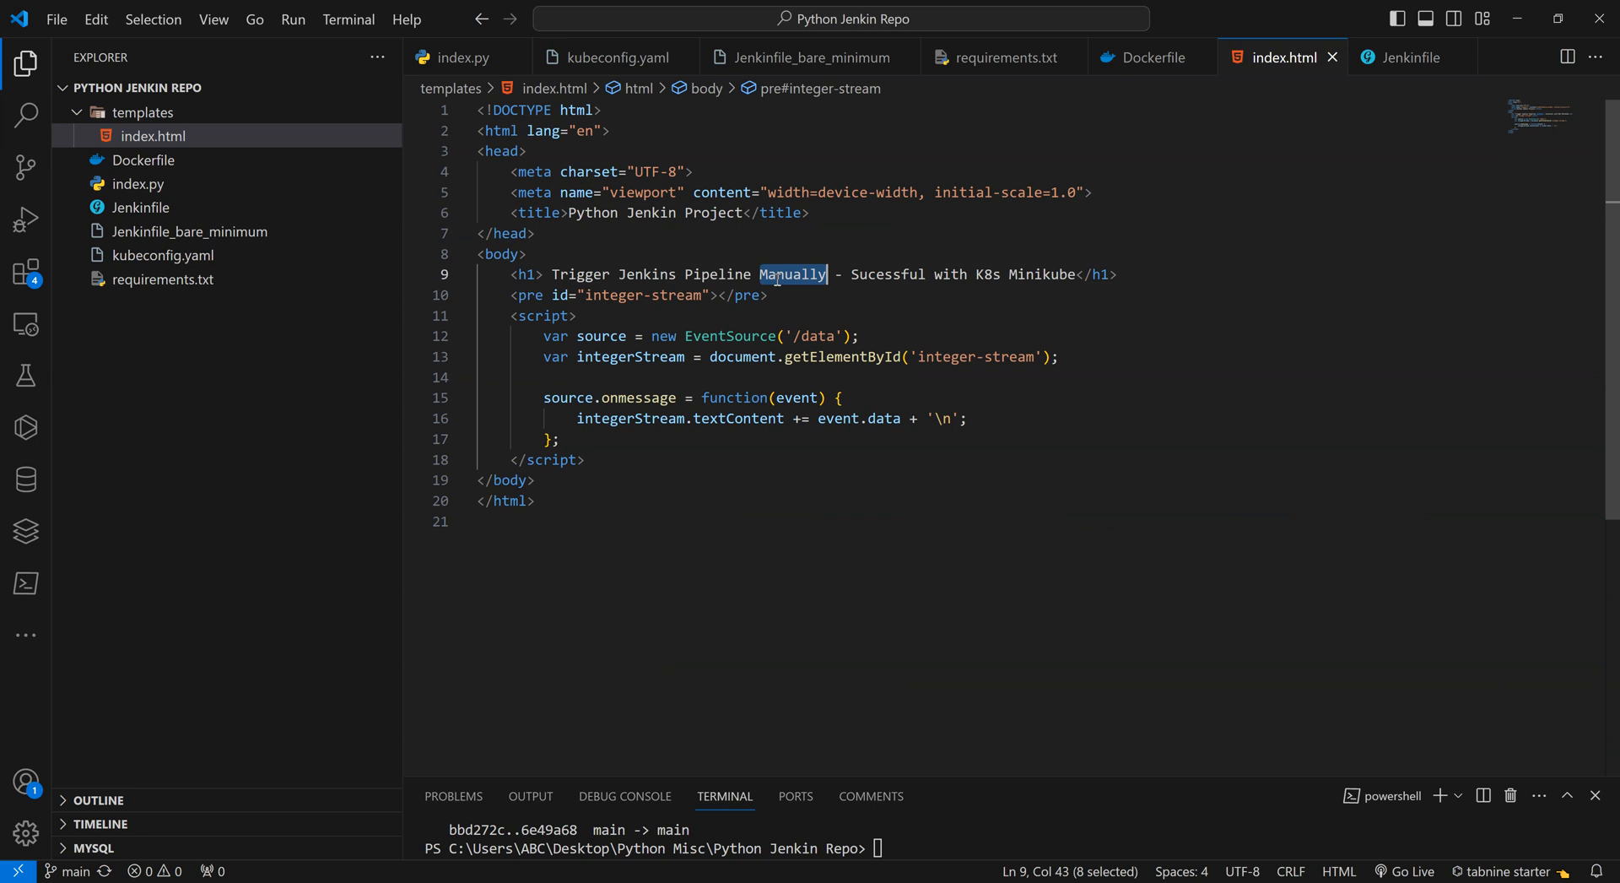
pyautogui.write('Autom')
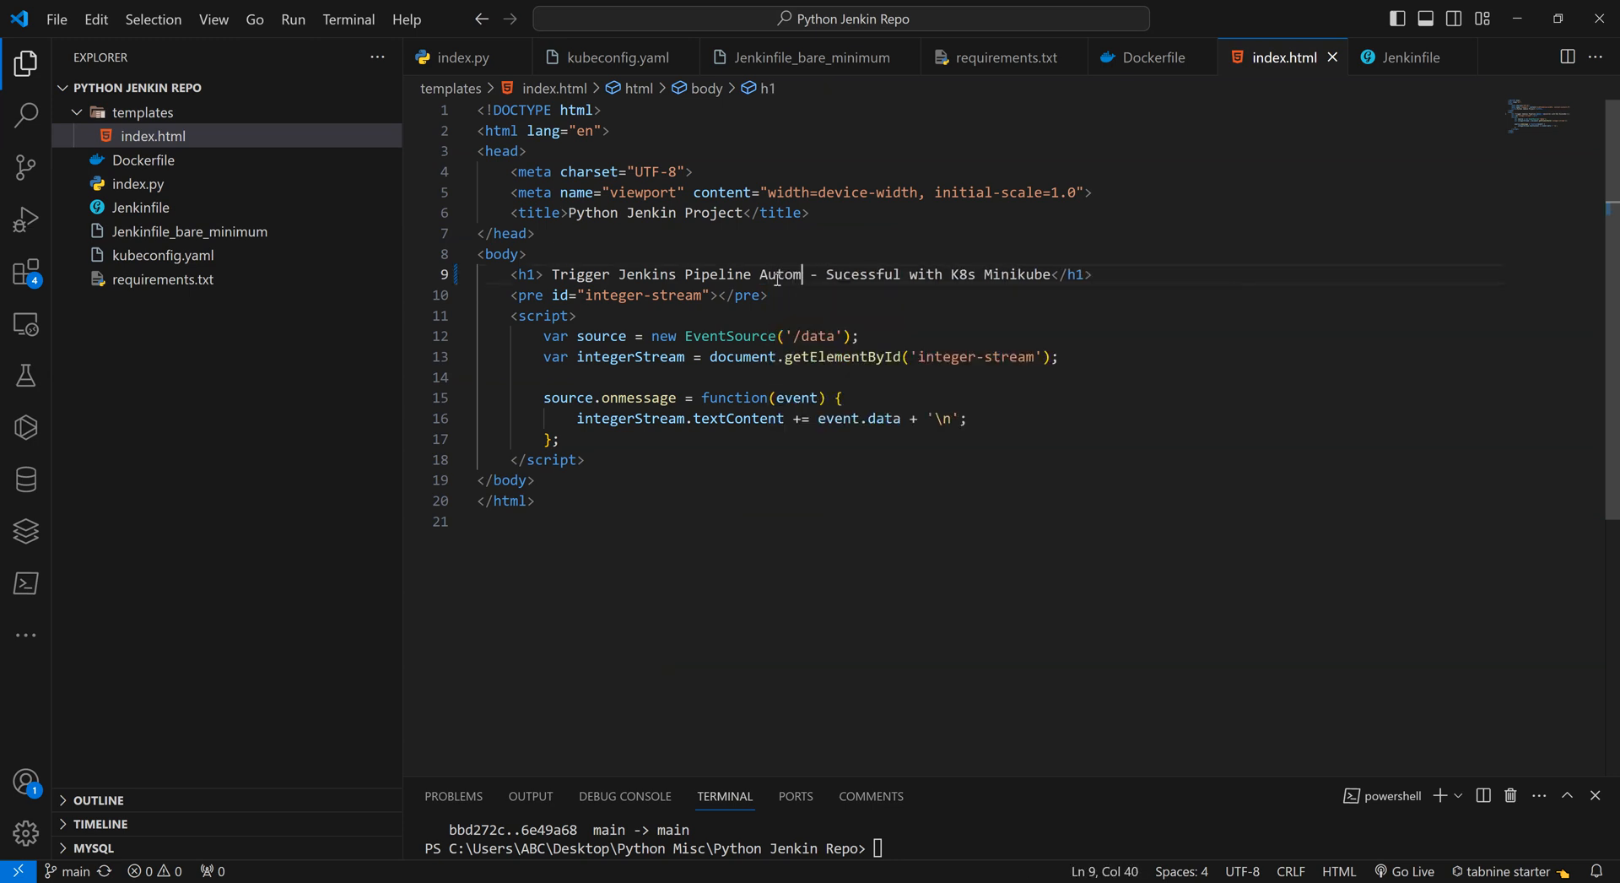
pyautogui.write('atic')
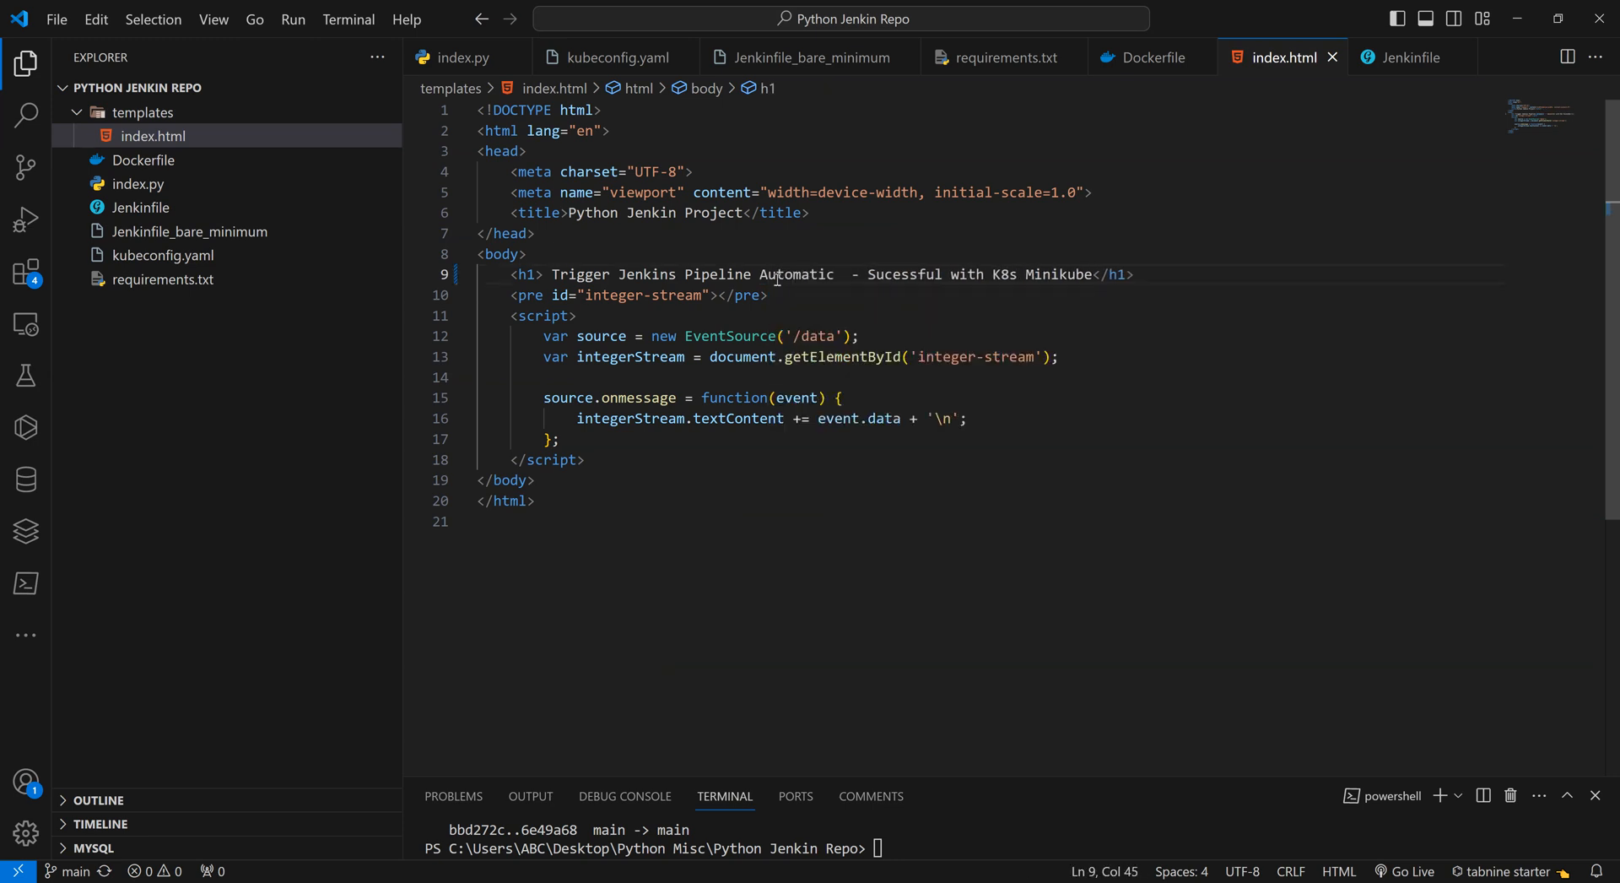
pyautogui.press('Backspace')
pyautogui.write('ally')
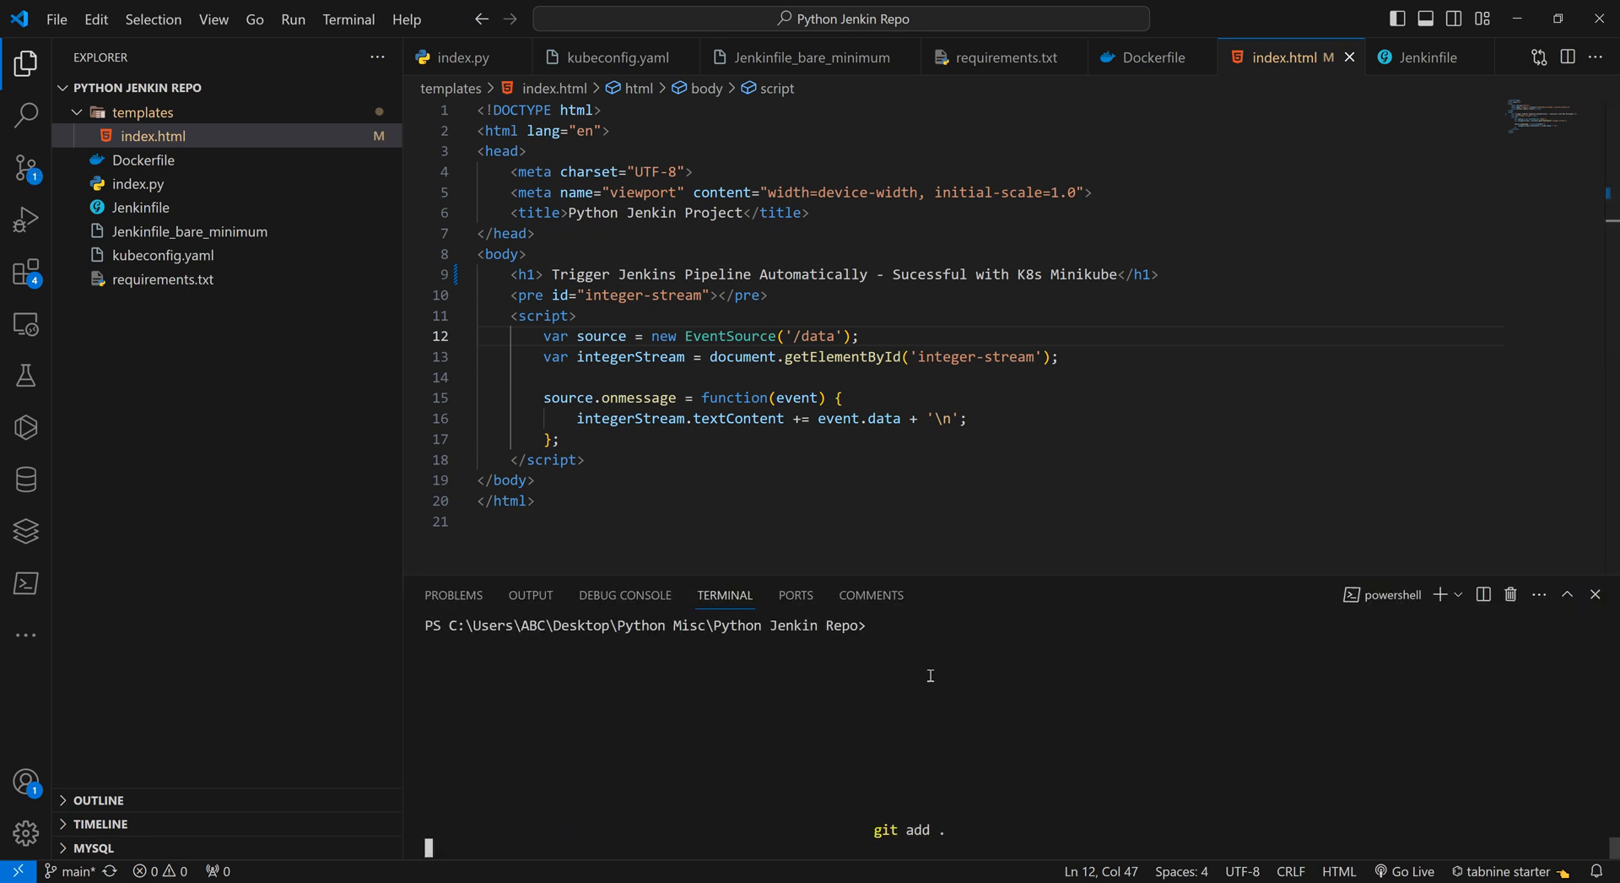
# Commit the heading change with git commit -m "Auto Trigger".
pyautogui.write('git com')
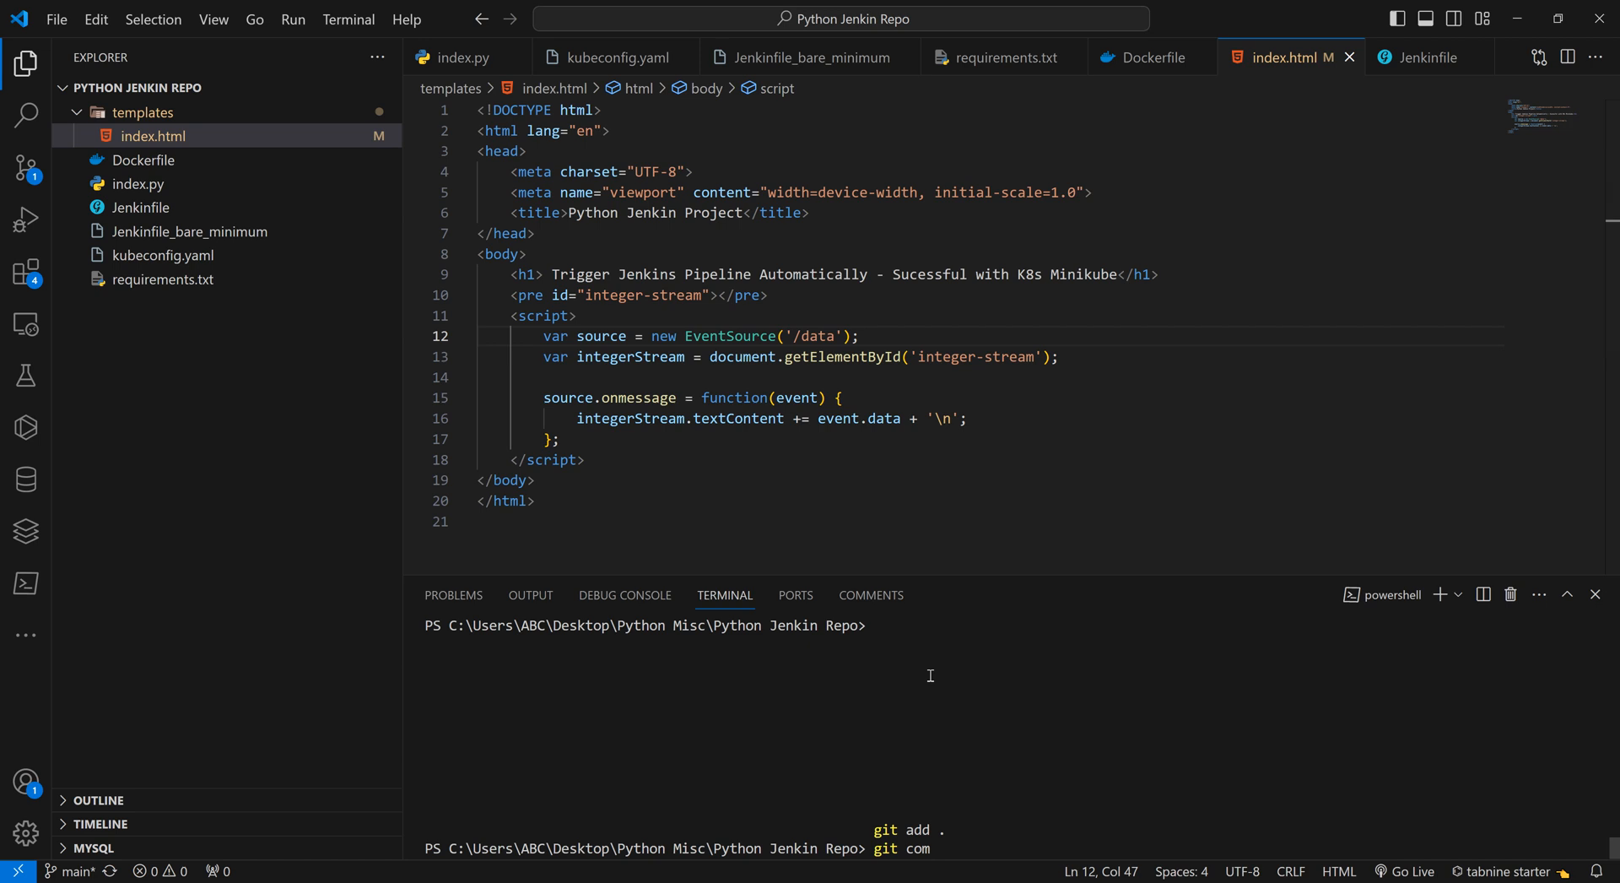
pyautogui.write('mit')
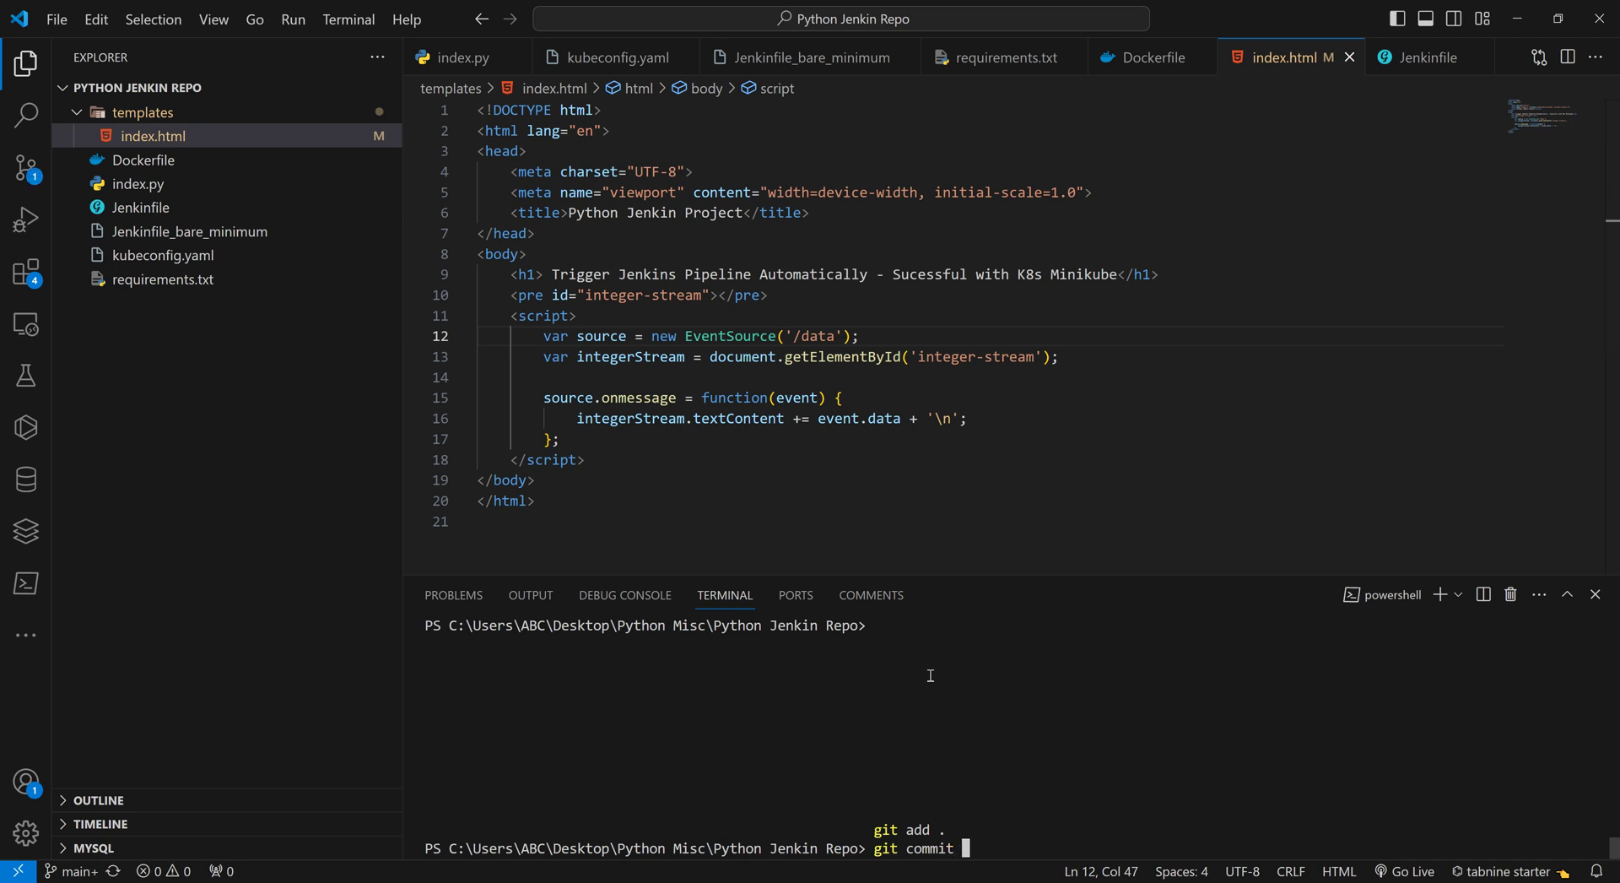
pyautogui.write('-m "')
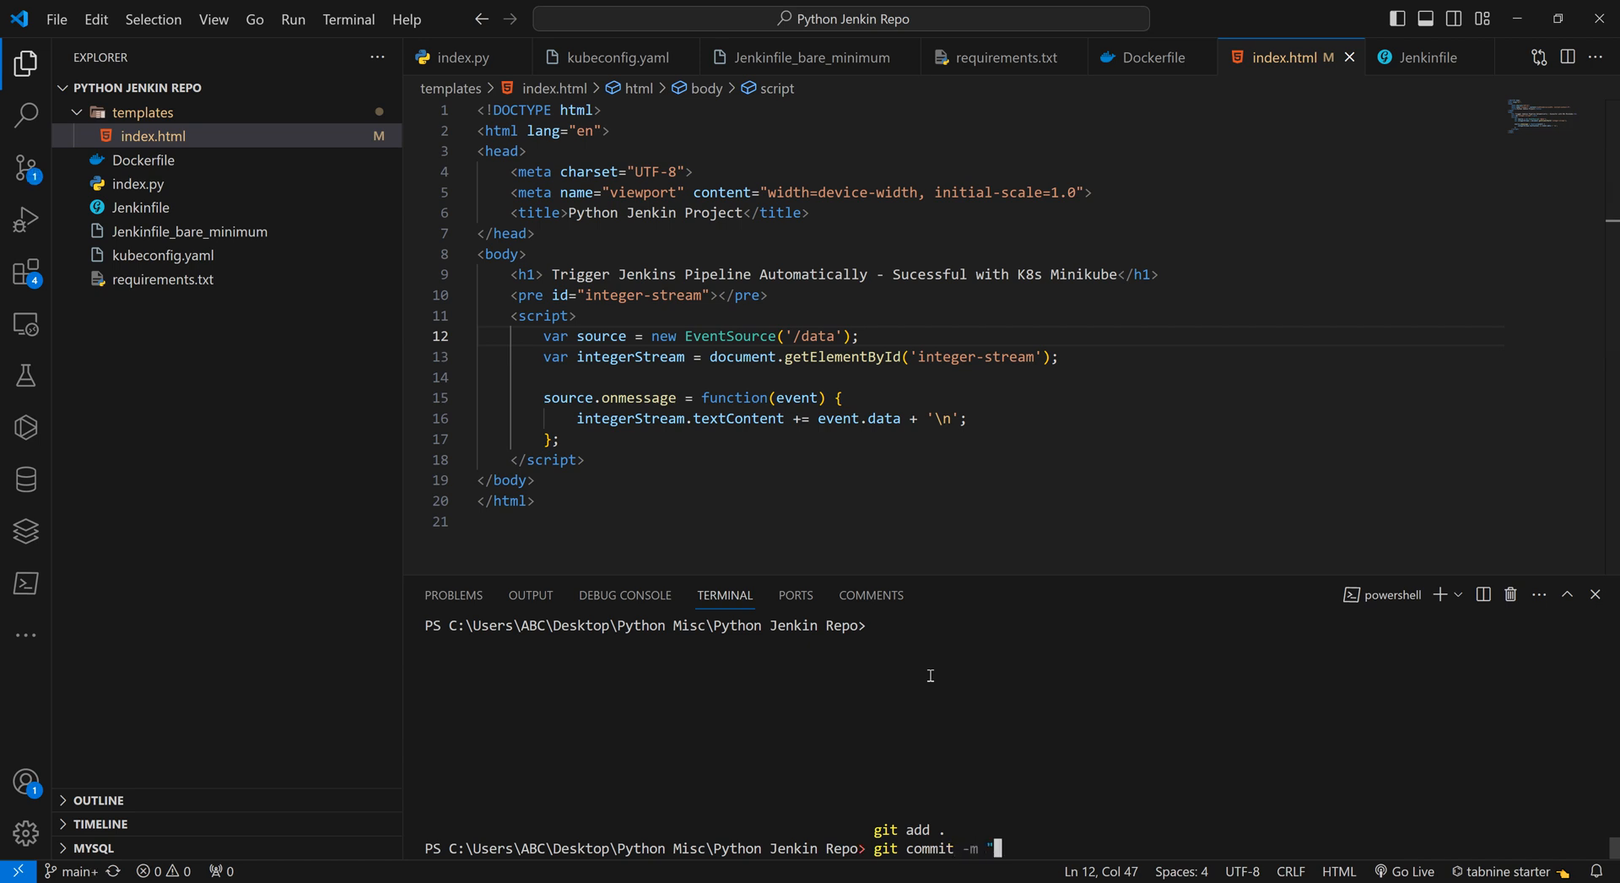
pyautogui.write('Auto Trigger')
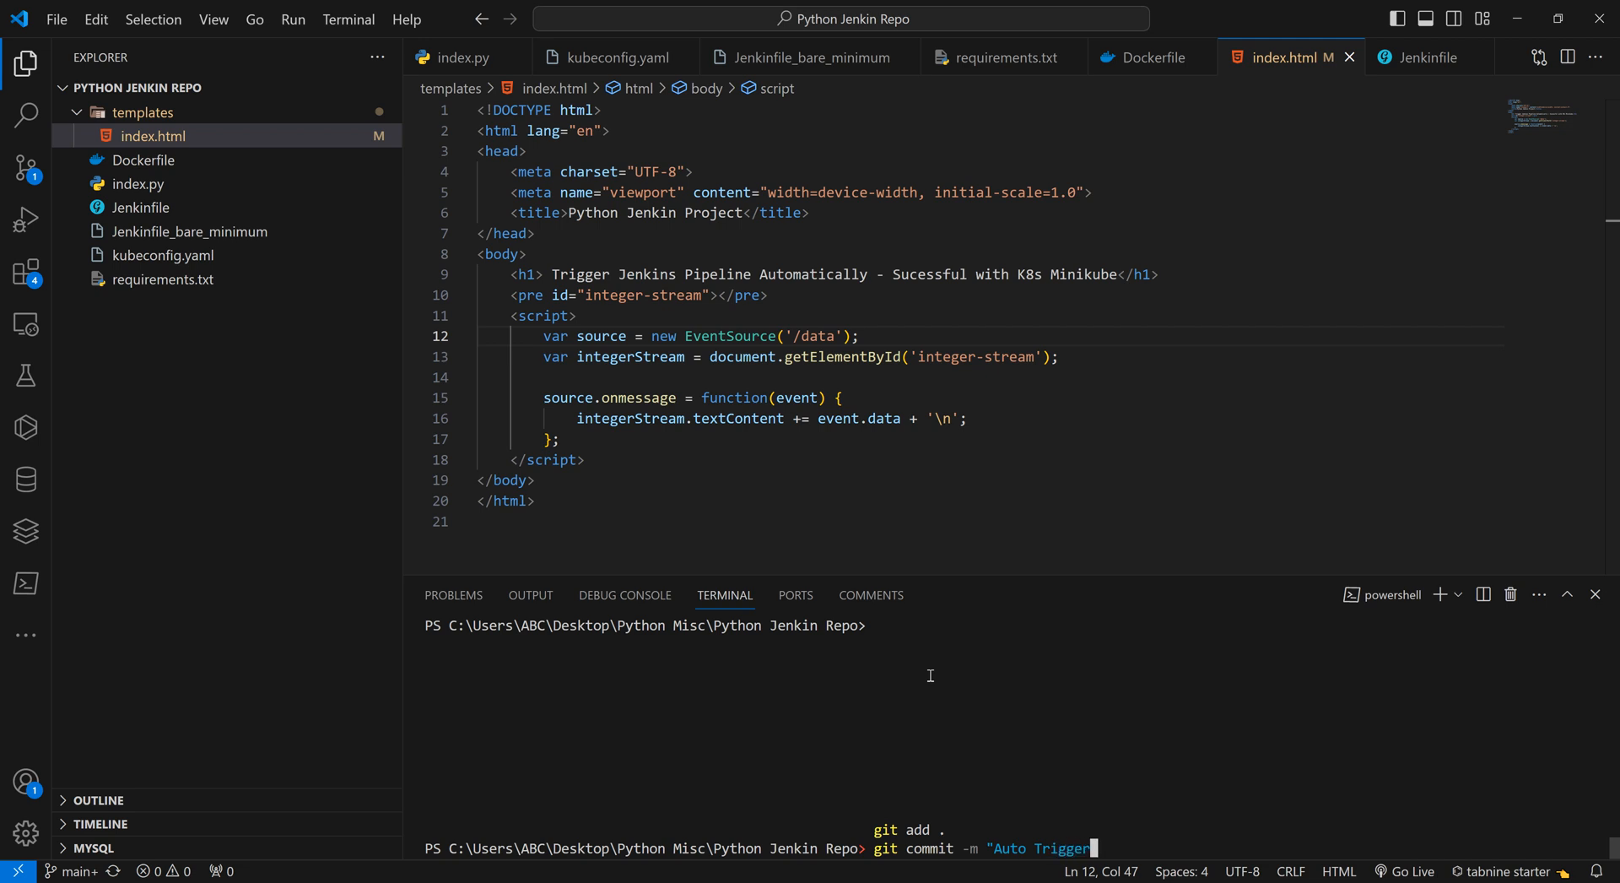
pyautogui.press('Return')
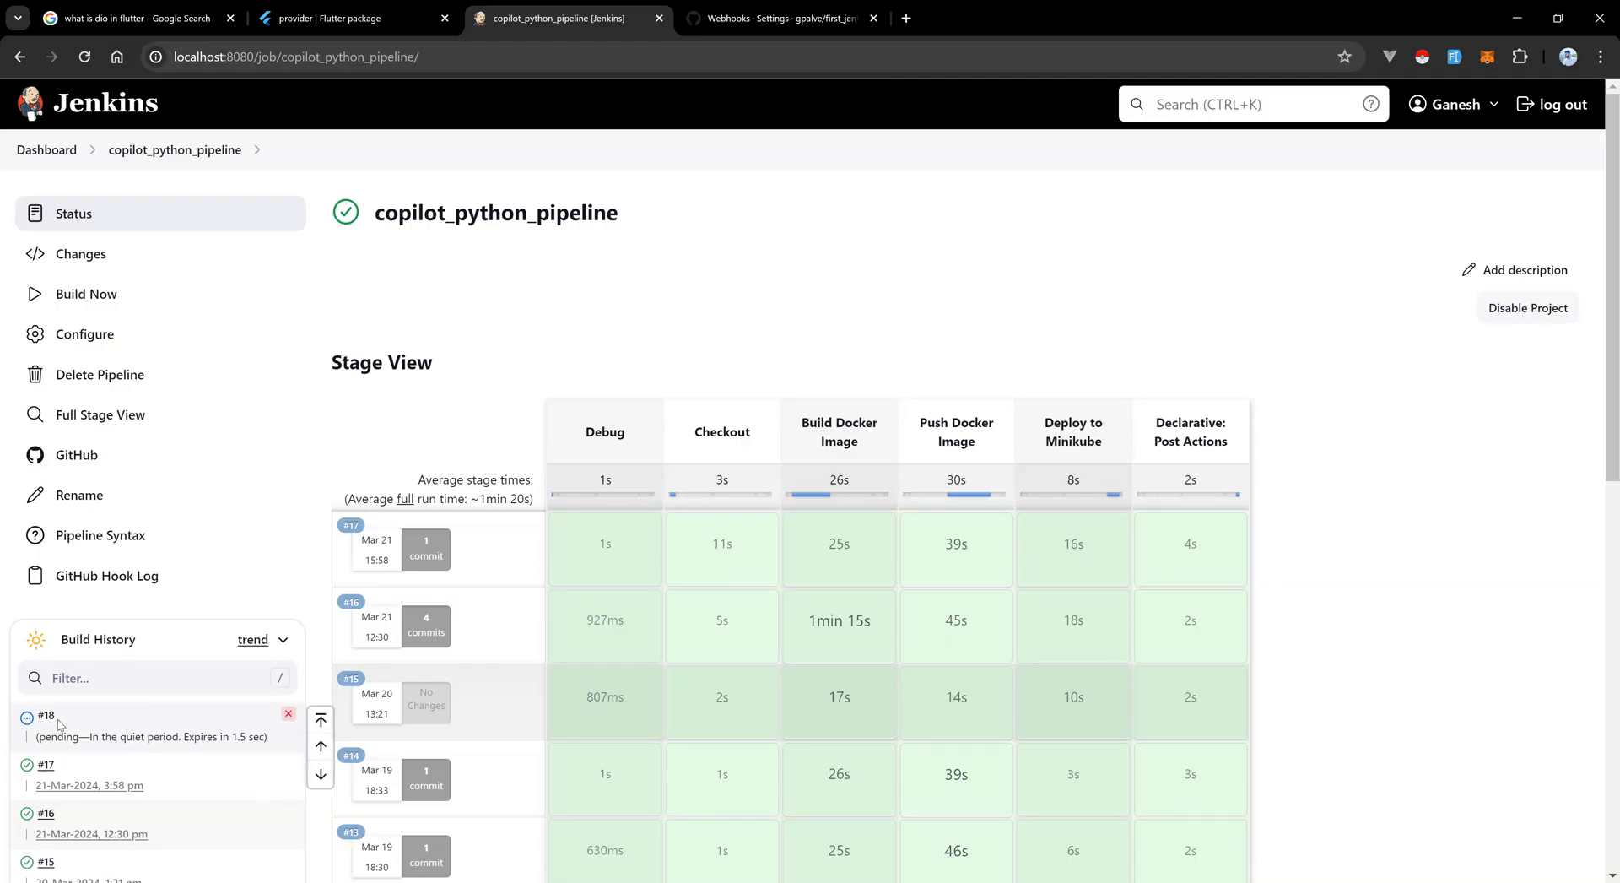
pyautogui.moveTo(71, 745)
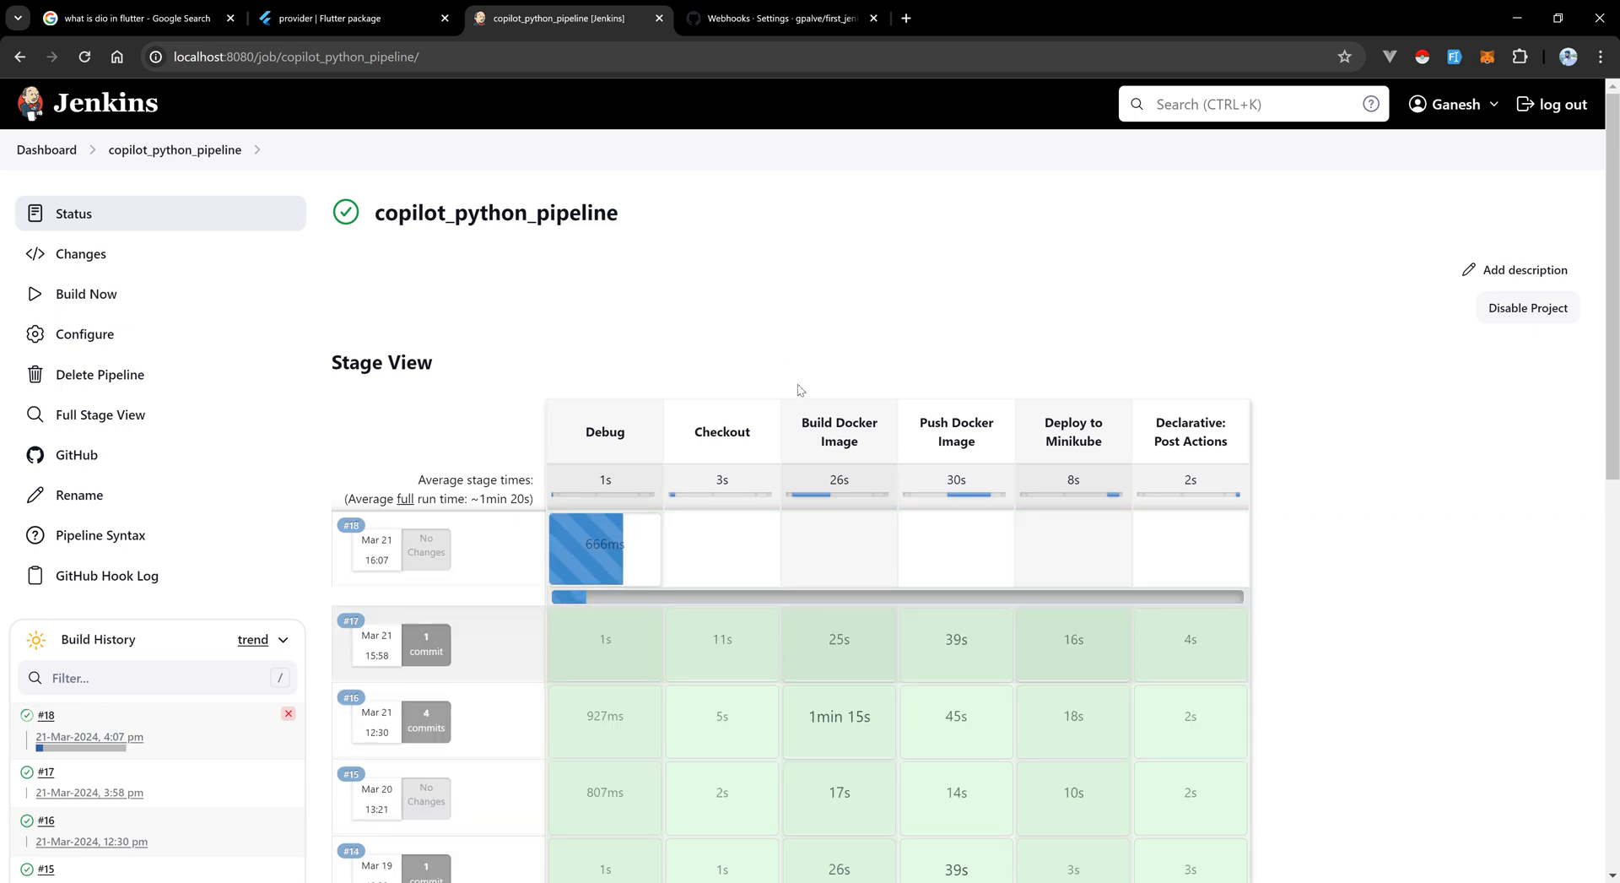
pyautogui.moveTo(768, 364)
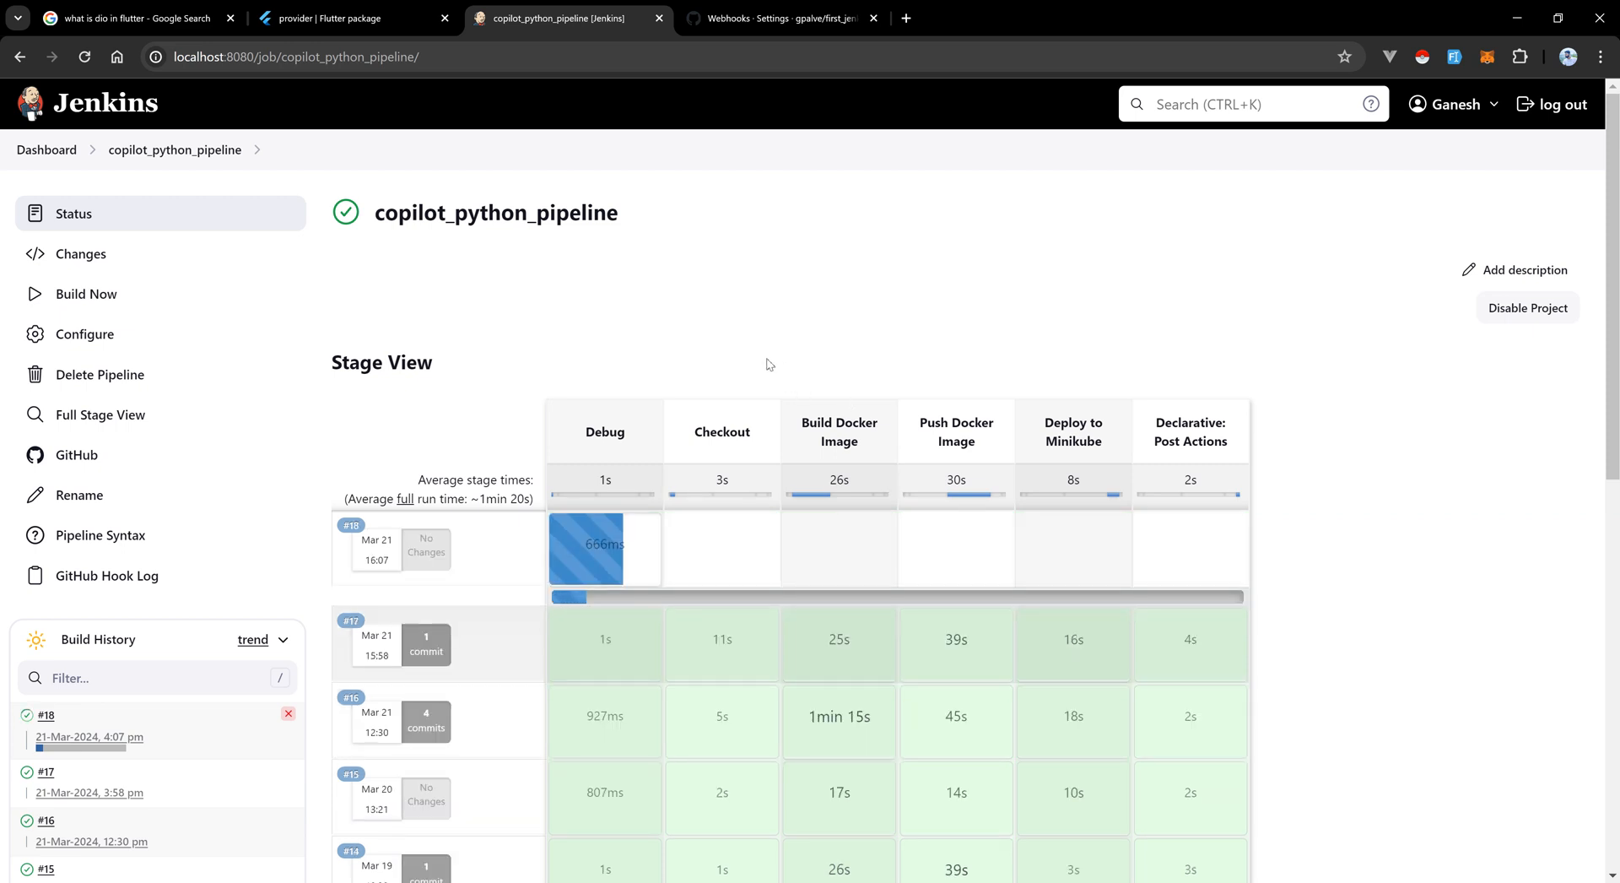
pyautogui.moveTo(724, 324)
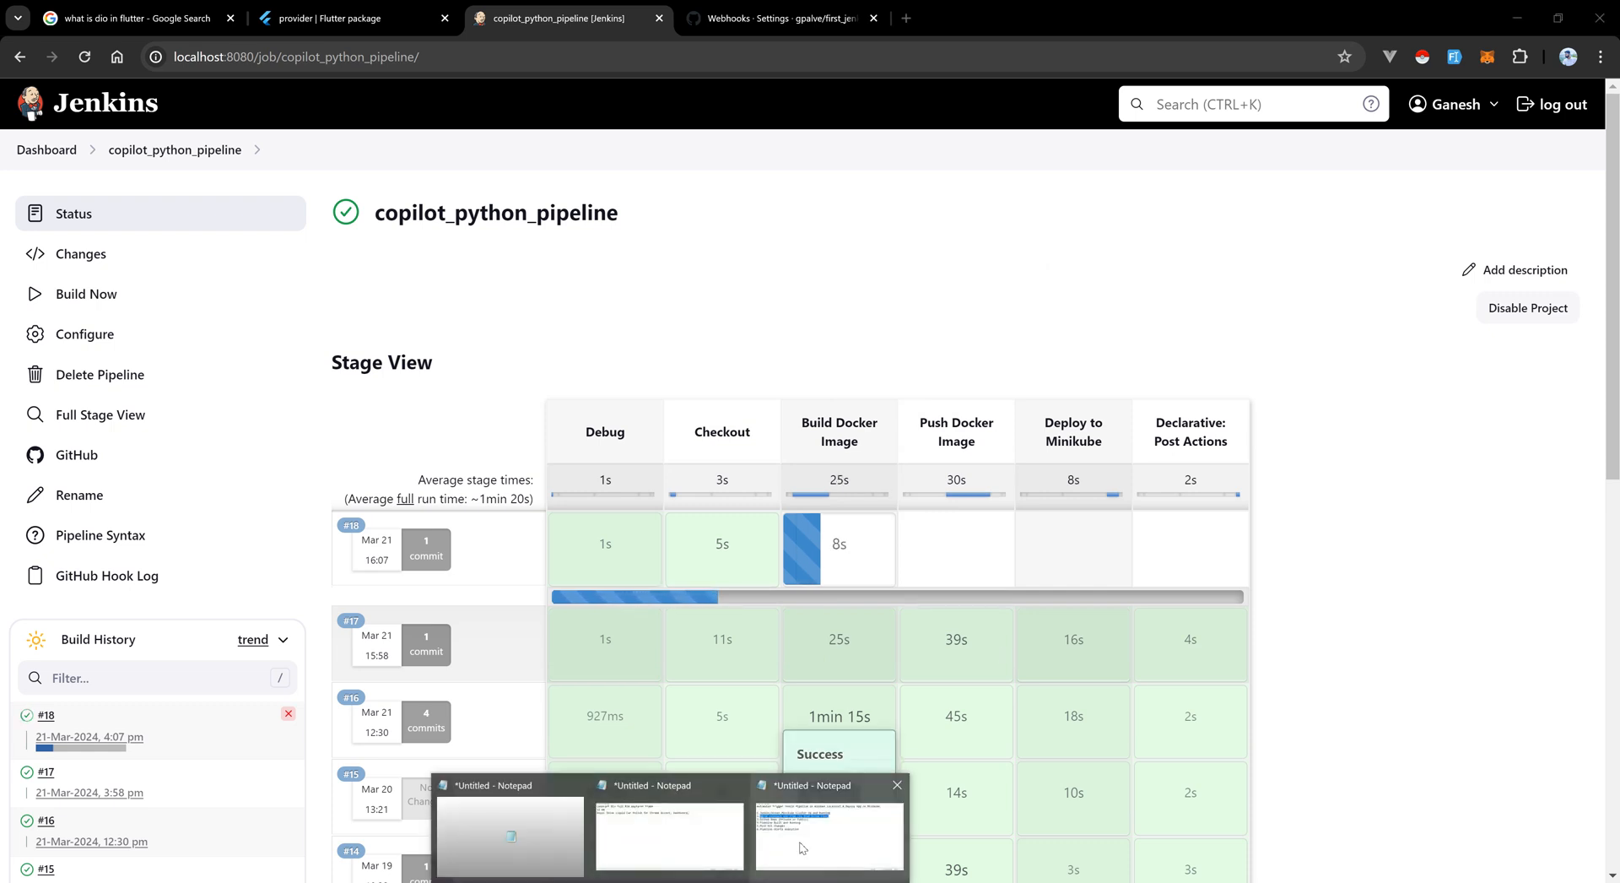
# Briefly view the Notepad notes on automated triggering, then return to build #18 in Stage View.
pyautogui.click(827, 834)
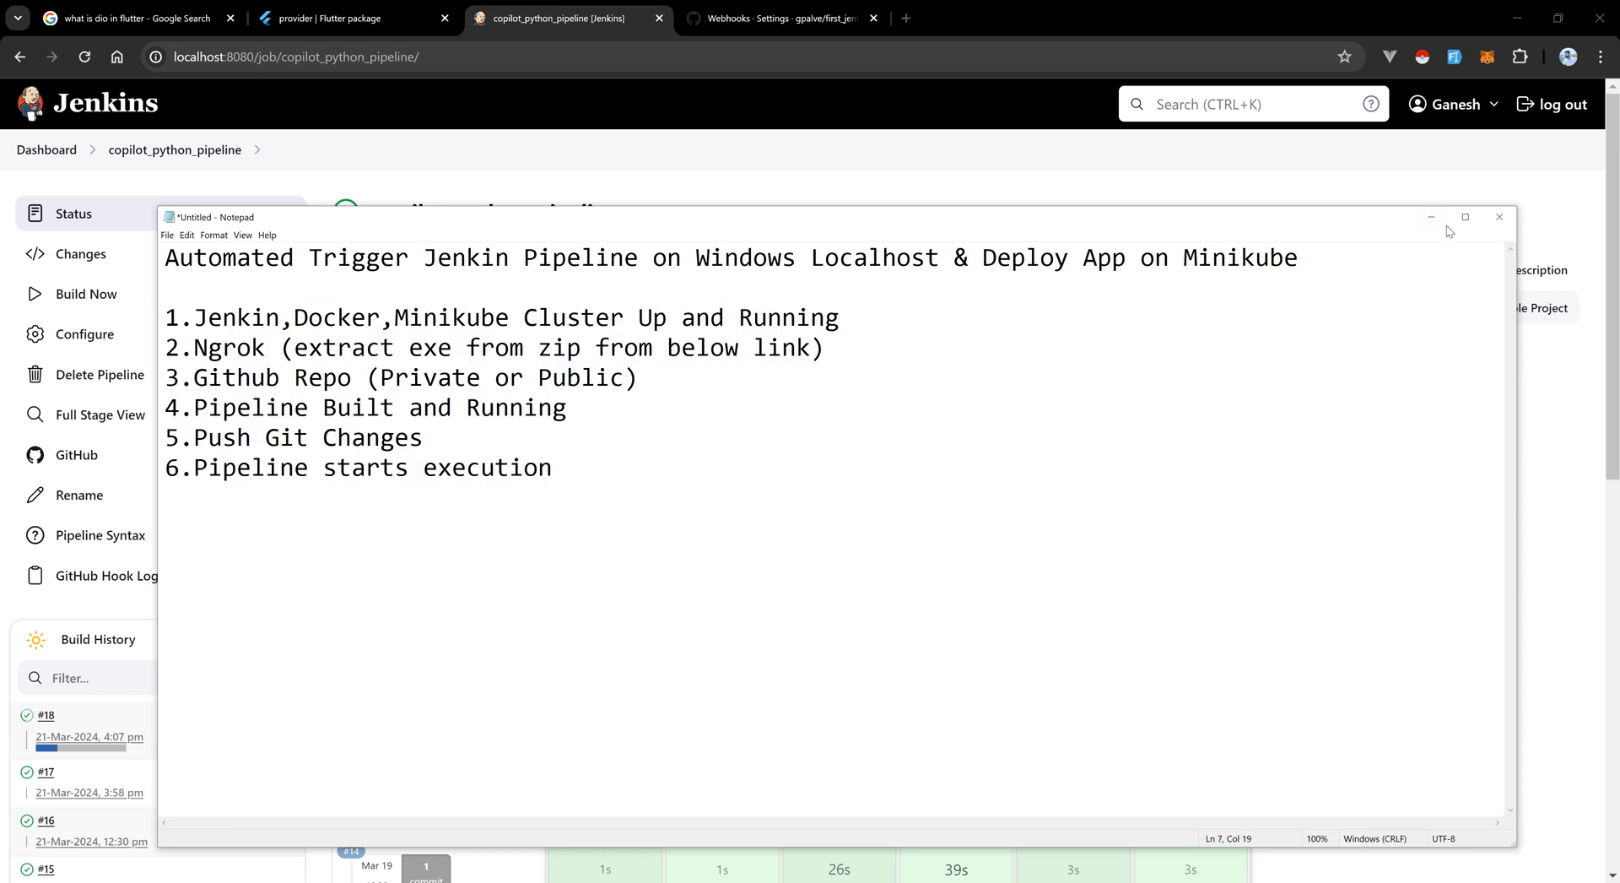
pyautogui.click(1499, 218)
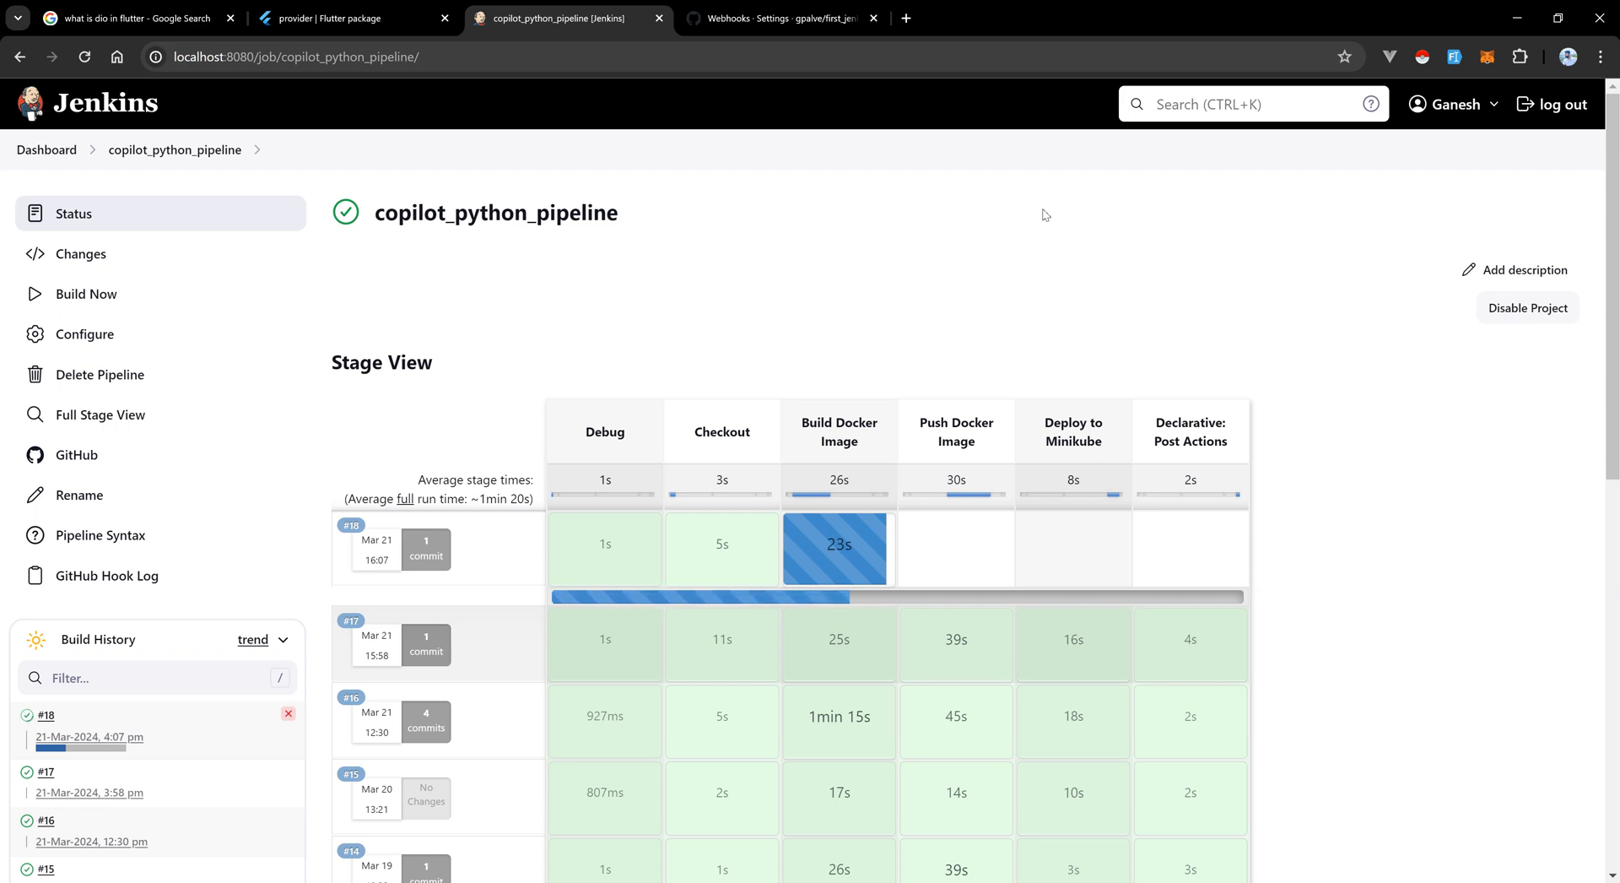
pyautogui.moveTo(52, 725)
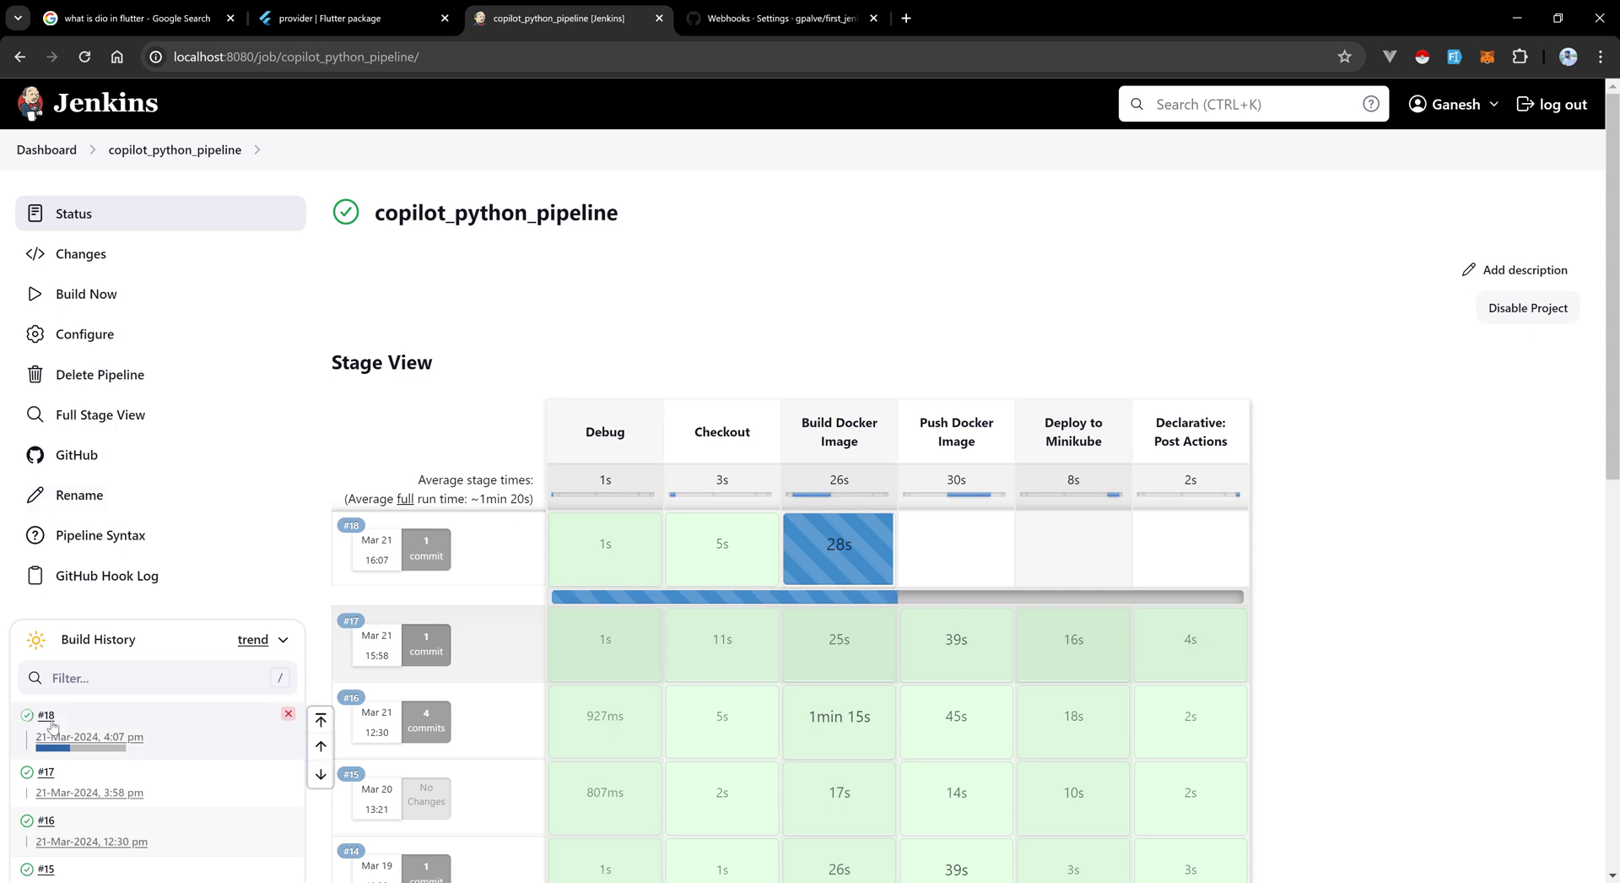
# Follow build #18's Console Output through the Docker build, registry login and image push.
pyautogui.click(66, 715)
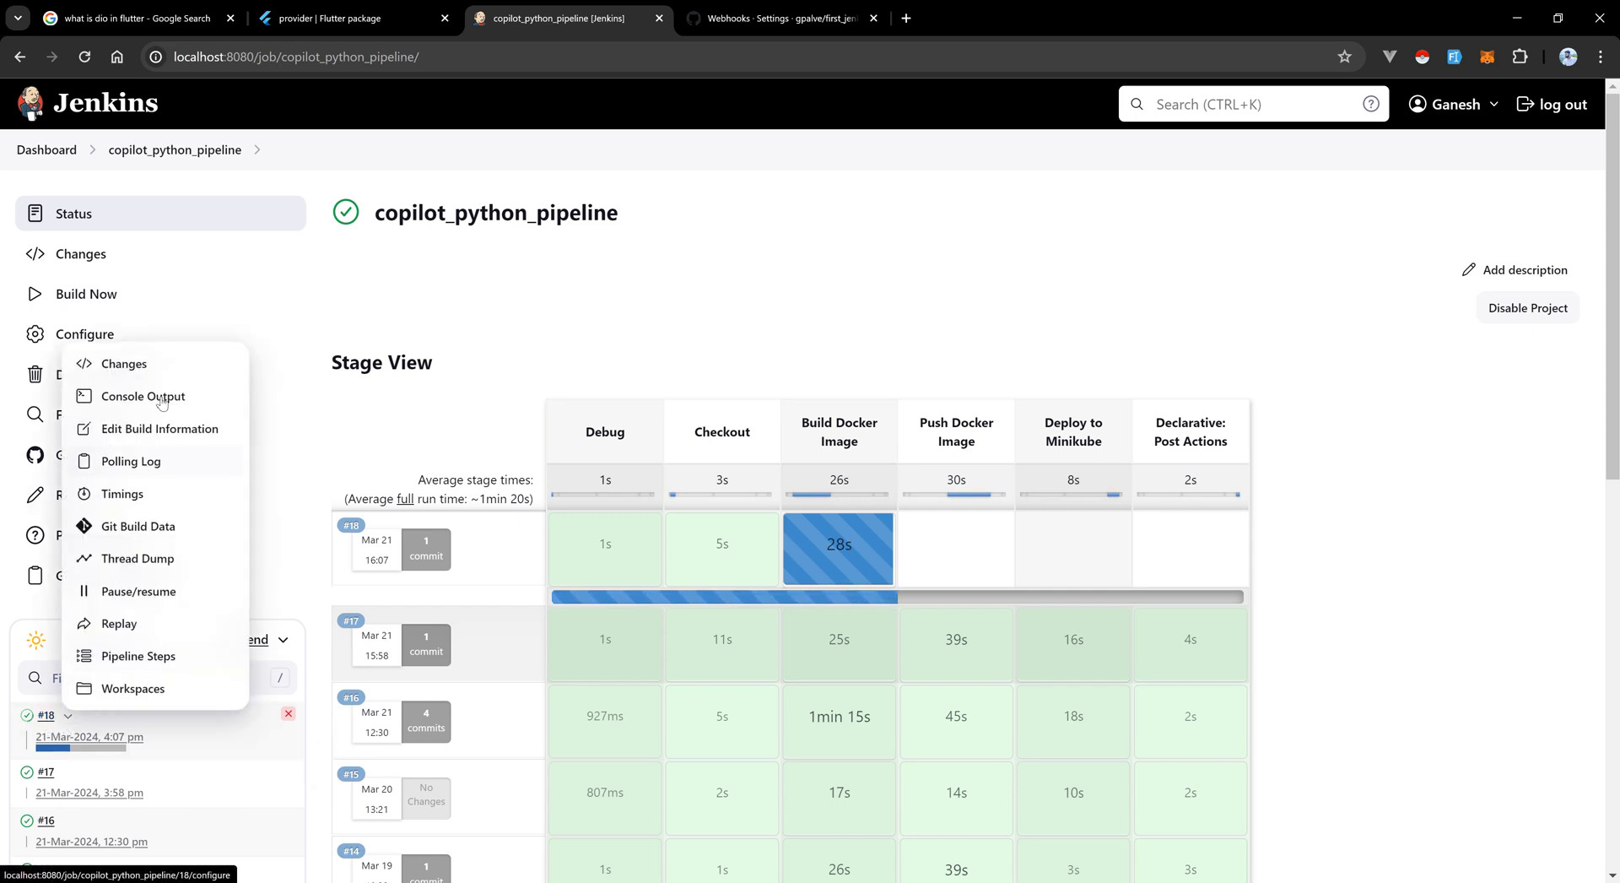
pyautogui.click(142, 396)
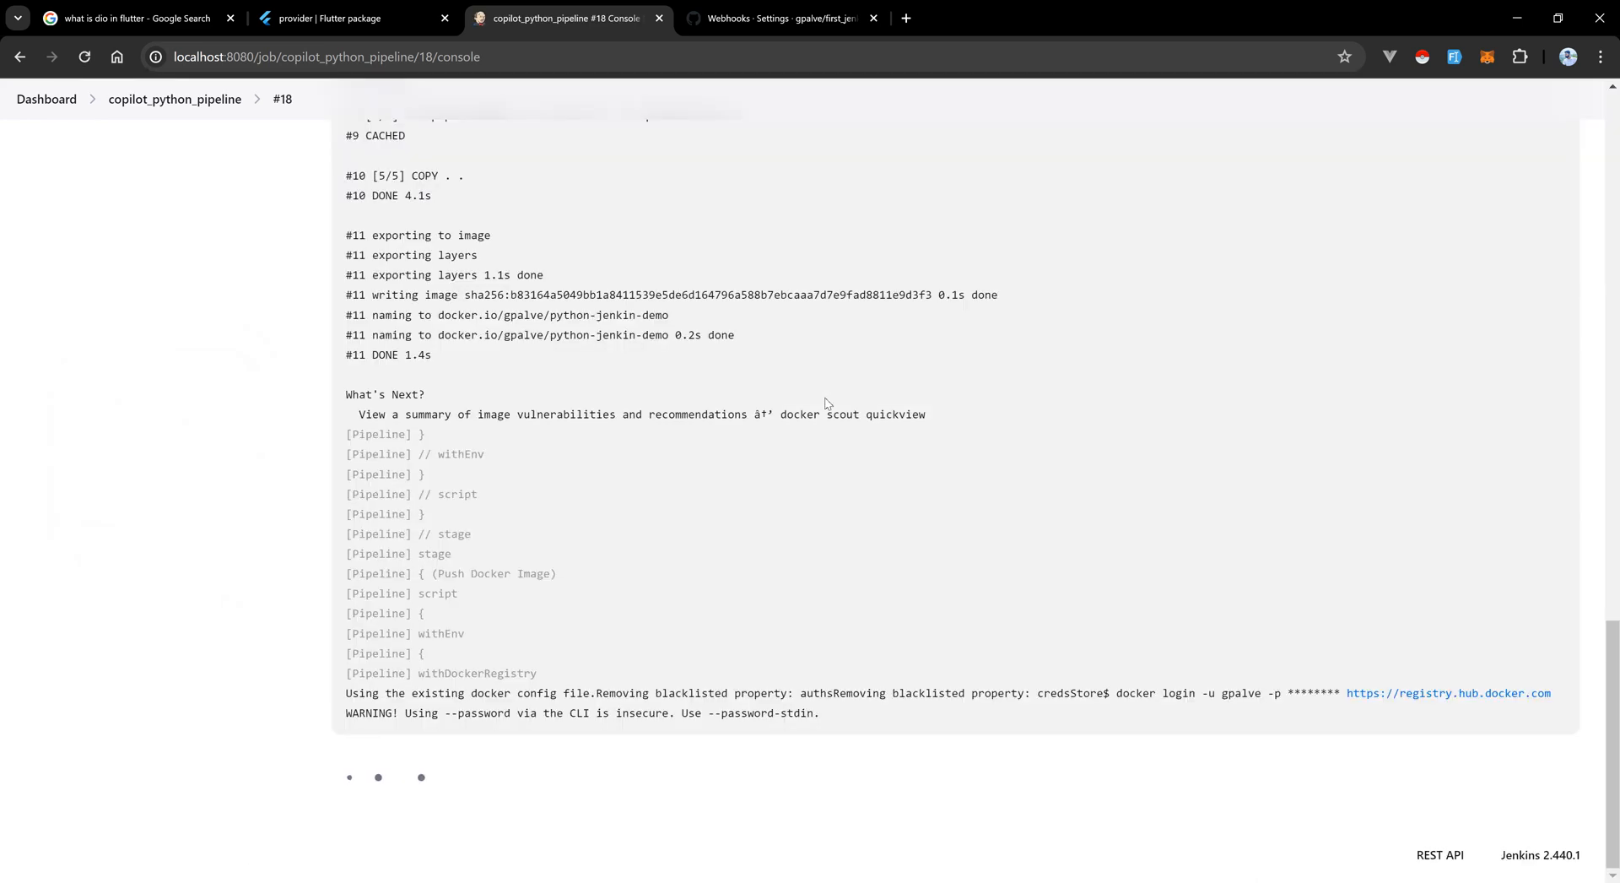
pyautogui.moveTo(716, 500)
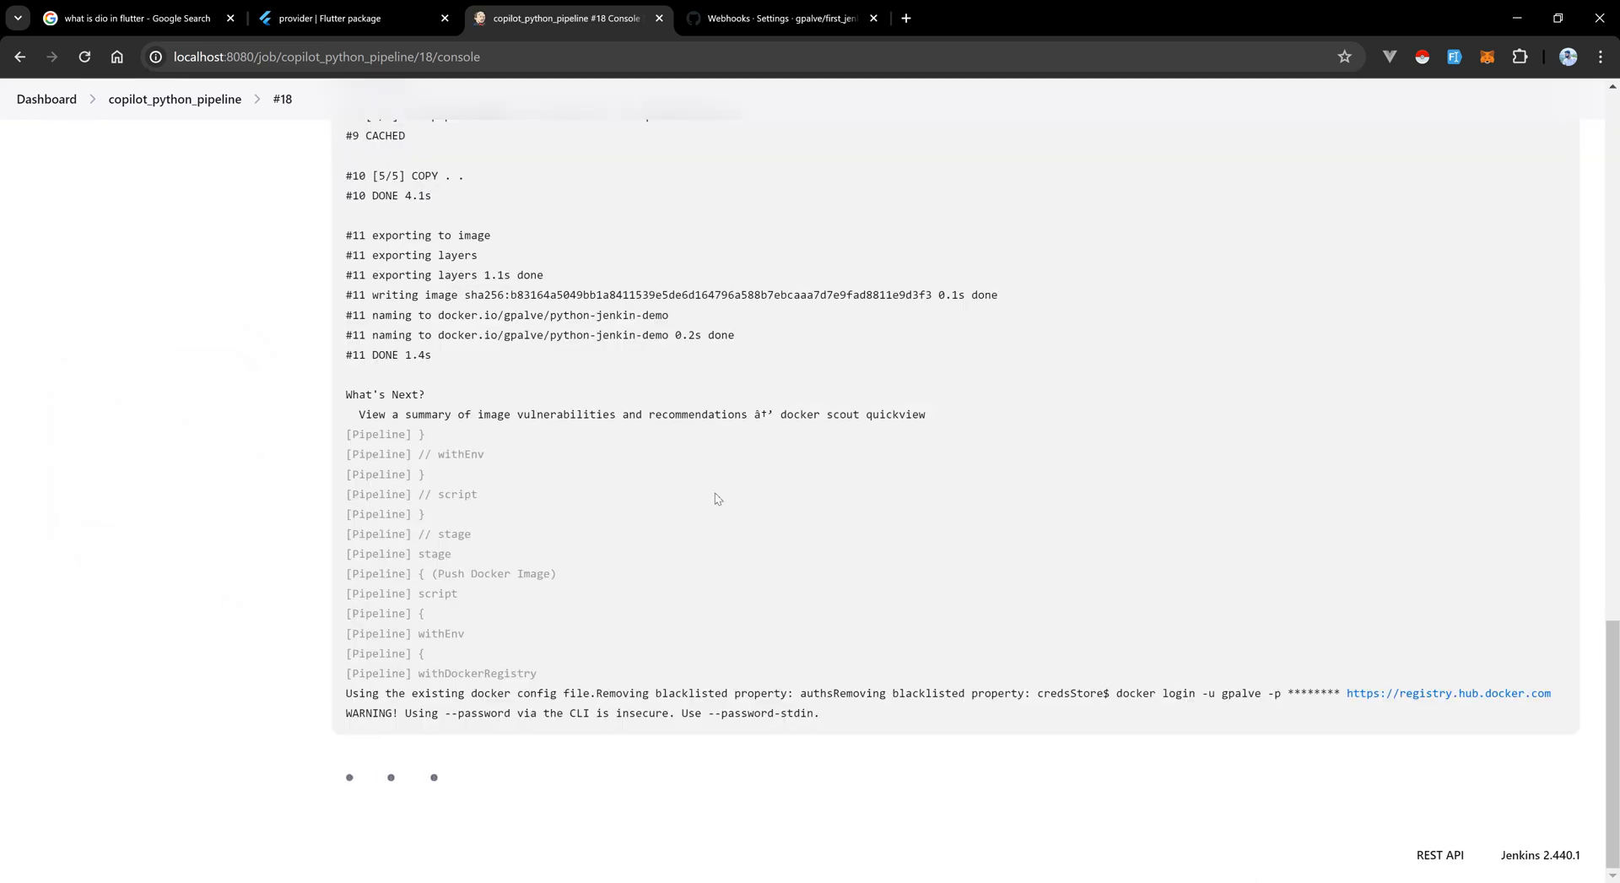
pyautogui.scroll(-3)
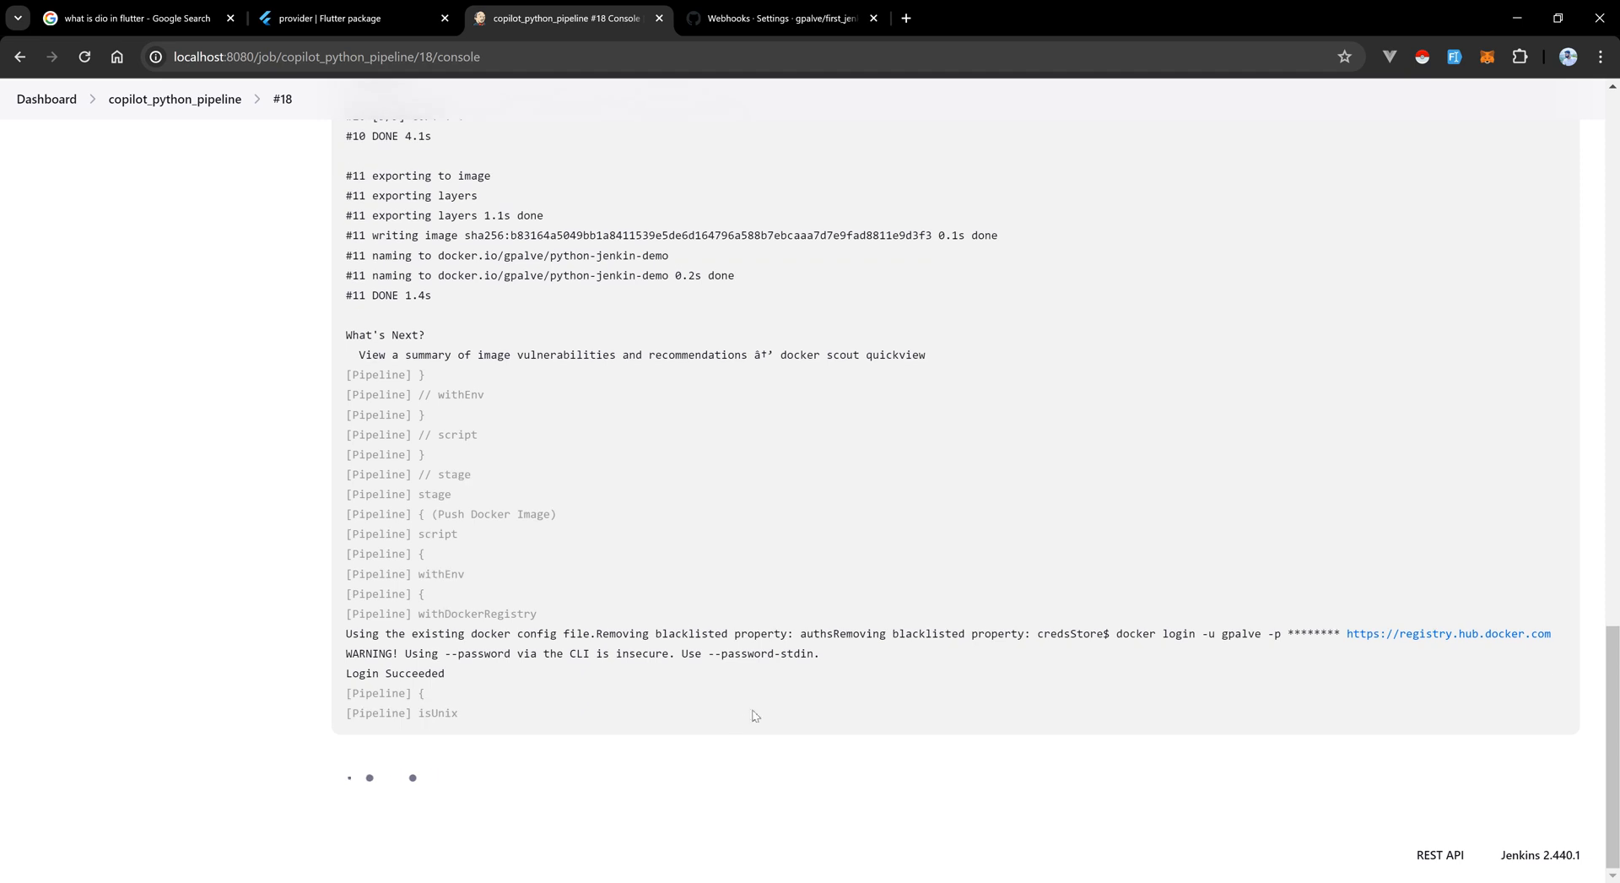
pyautogui.scroll(-3)
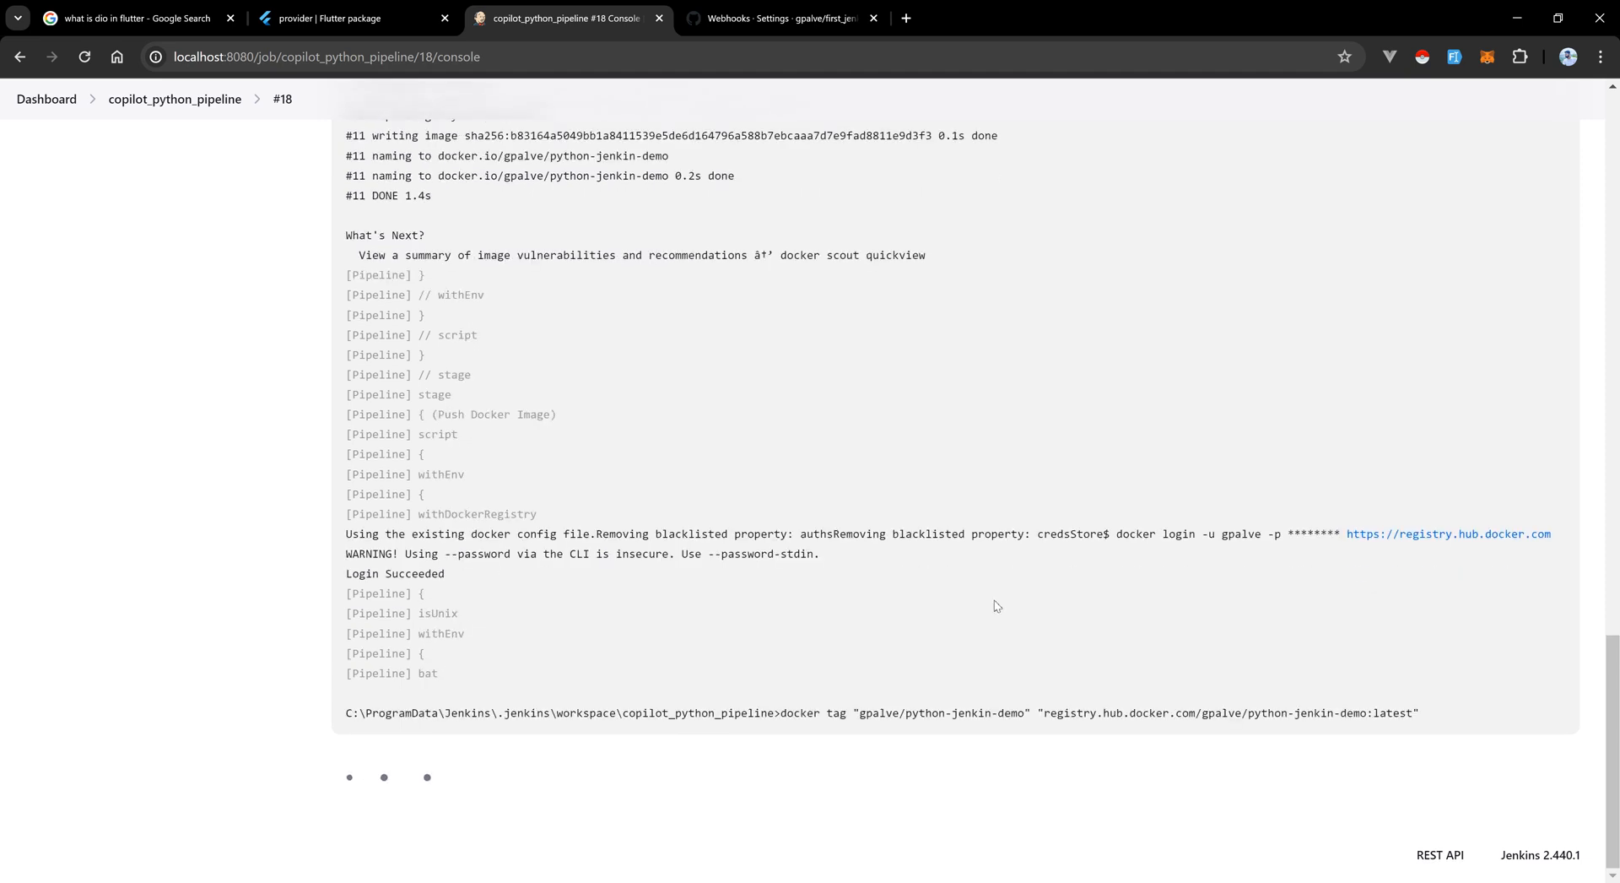
pyautogui.scroll(-3)
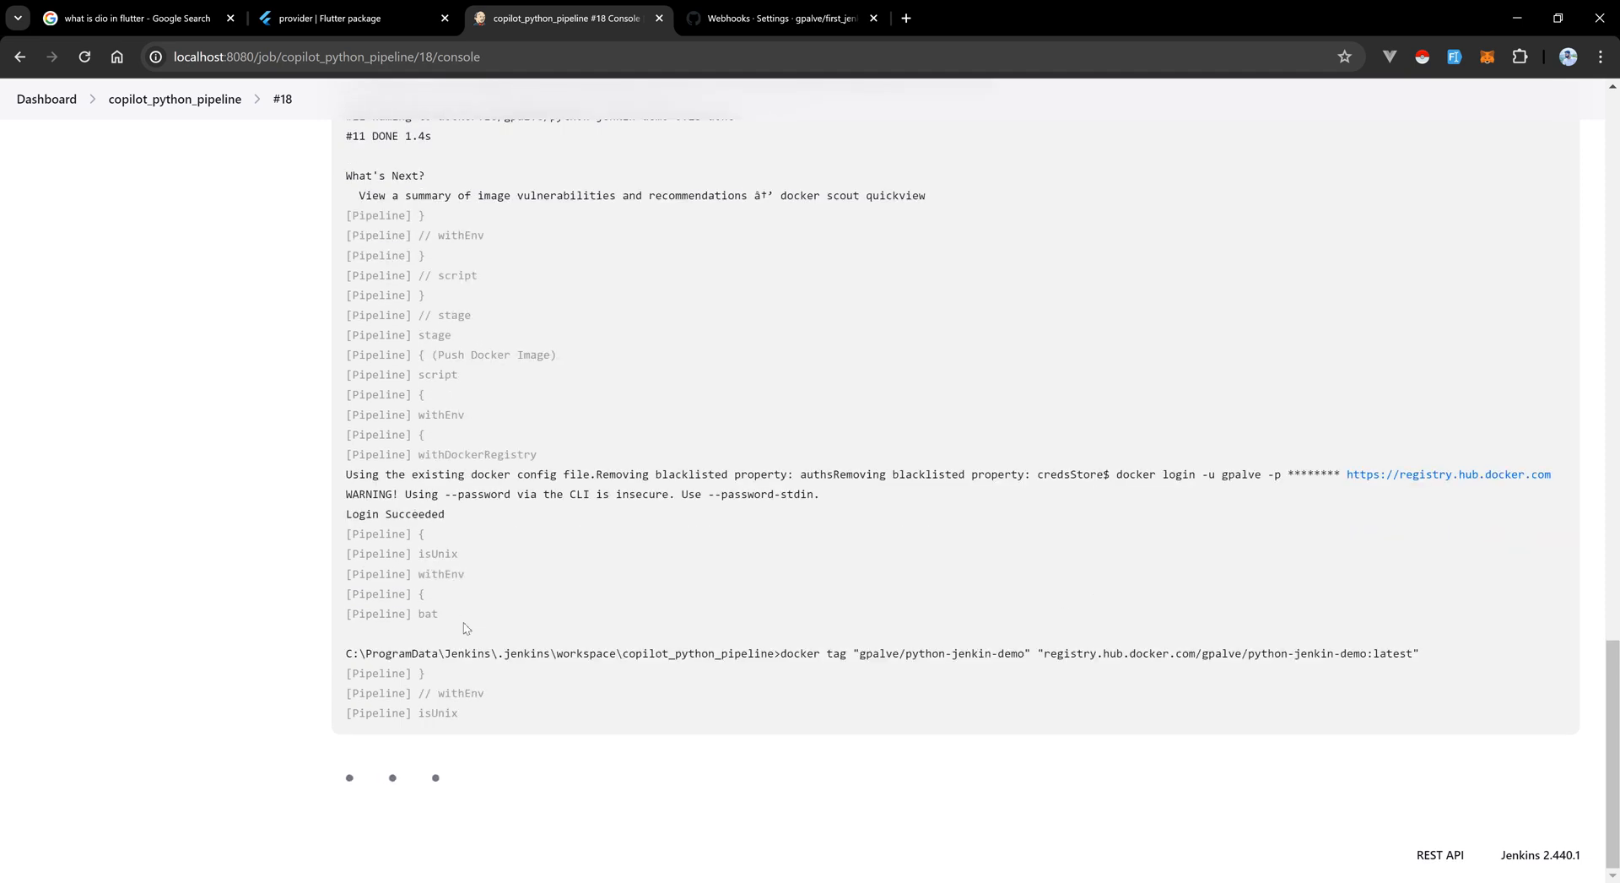
pyautogui.scroll(-3)
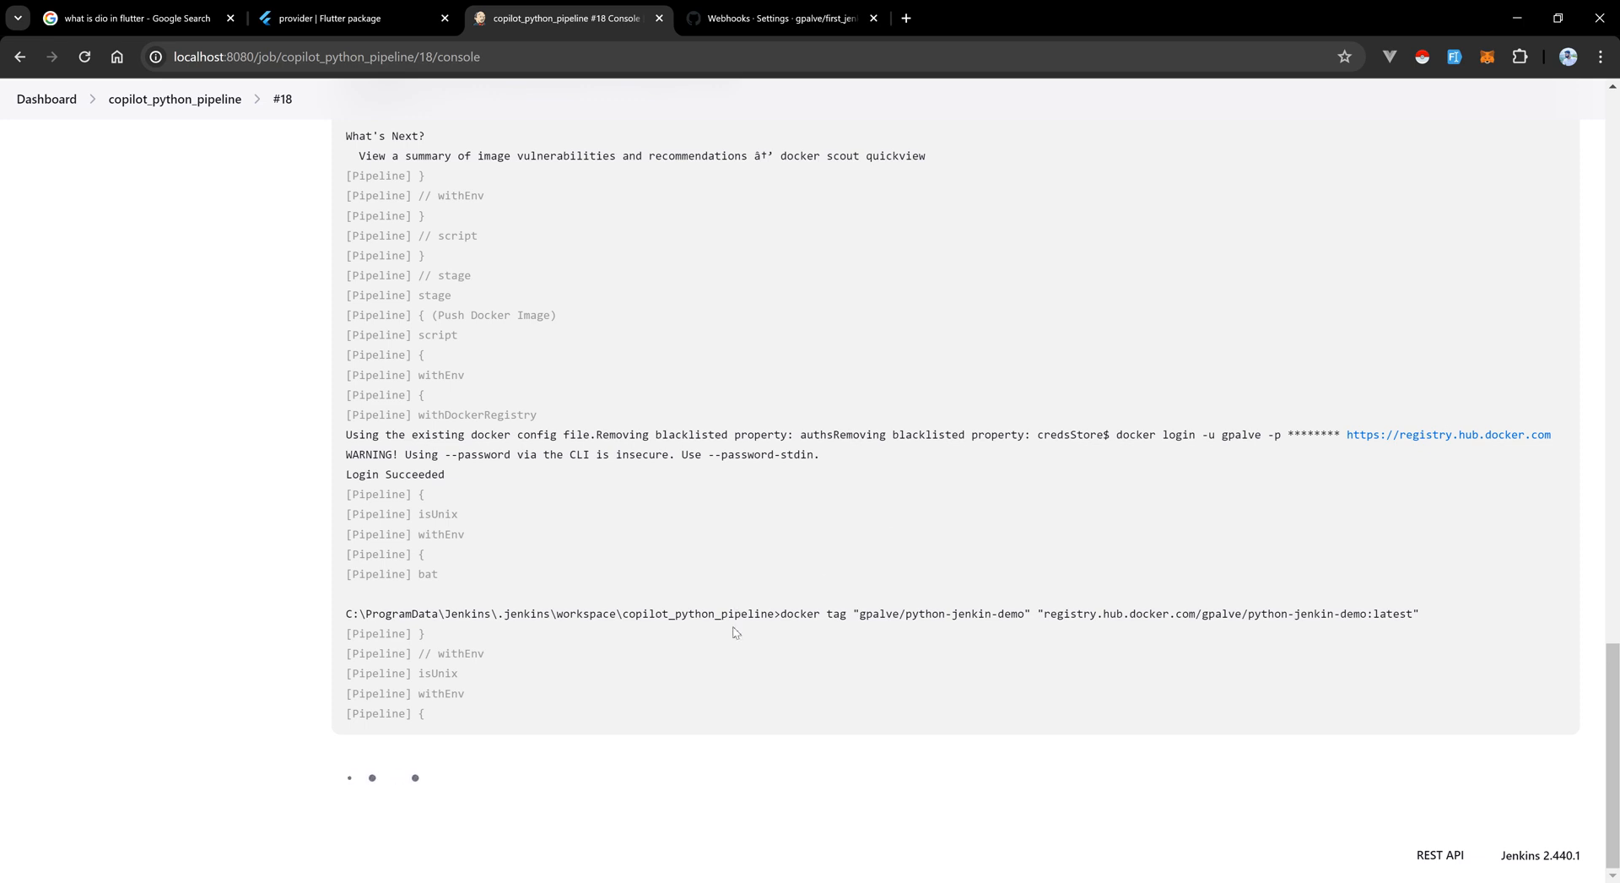
pyautogui.scroll(-3)
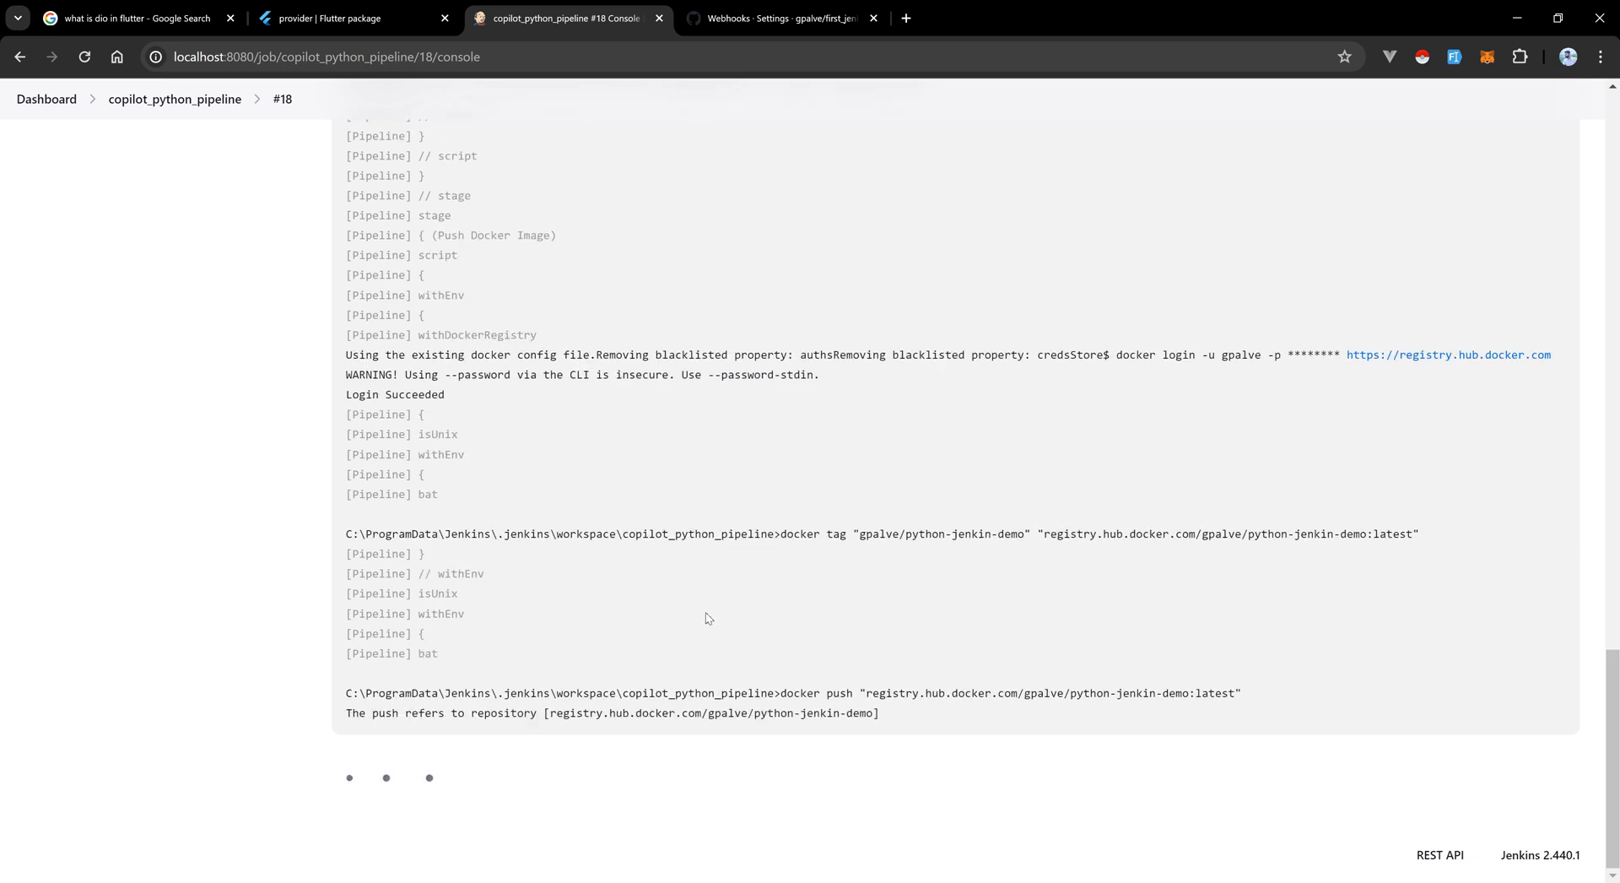
pyautogui.scroll(-3)
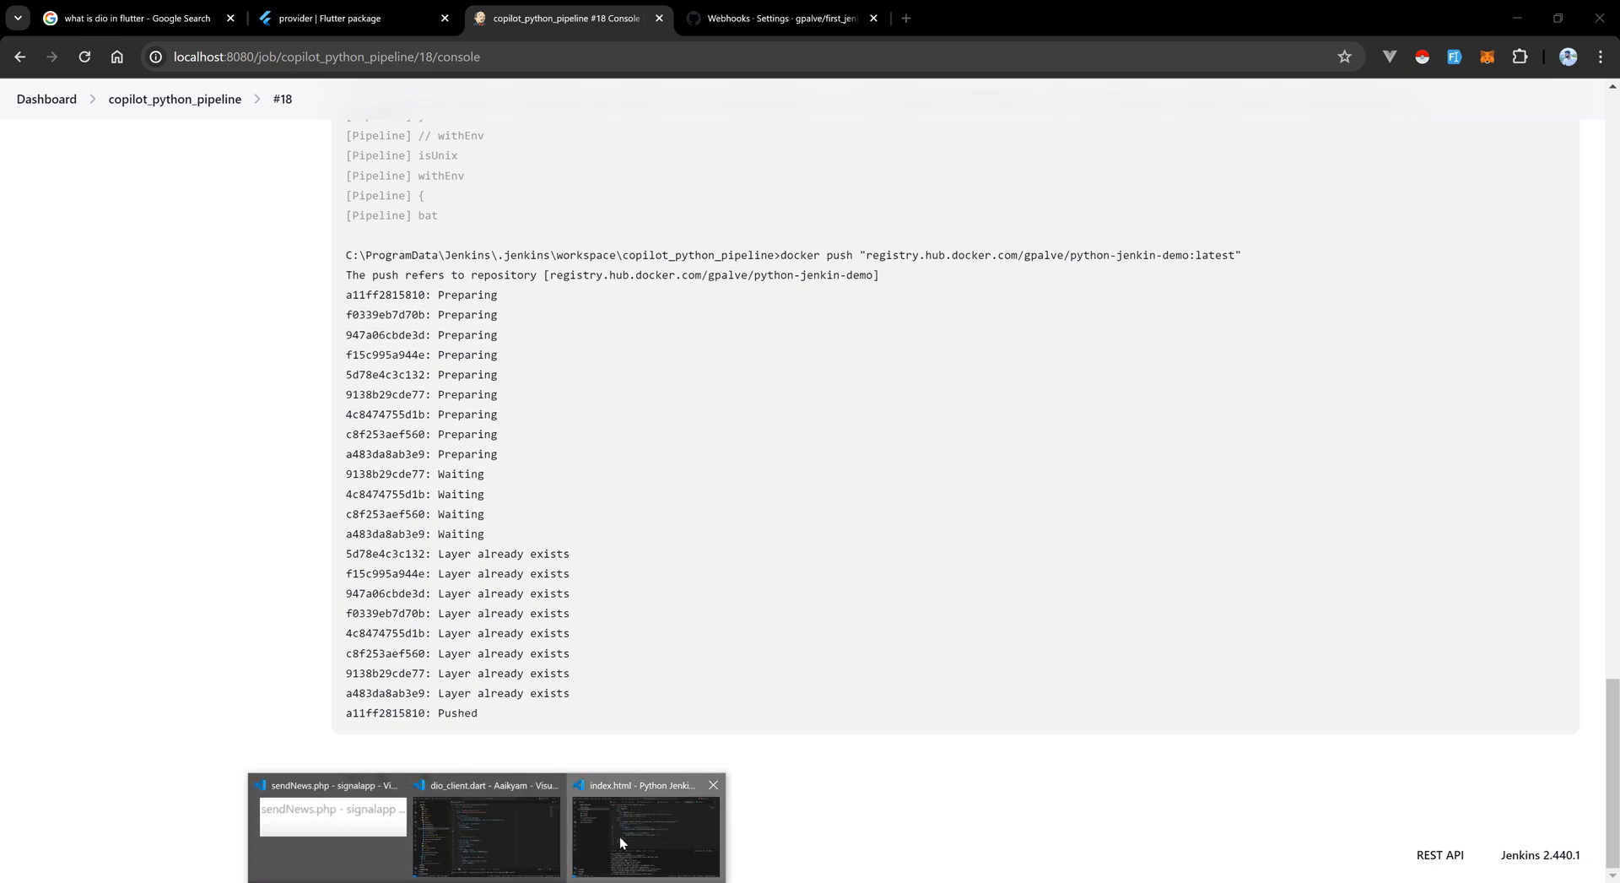
# Review kubeconfig.yaml's Service section in VS Code, highlighting port 80 targeting 8888.
pyautogui.click(646, 827)
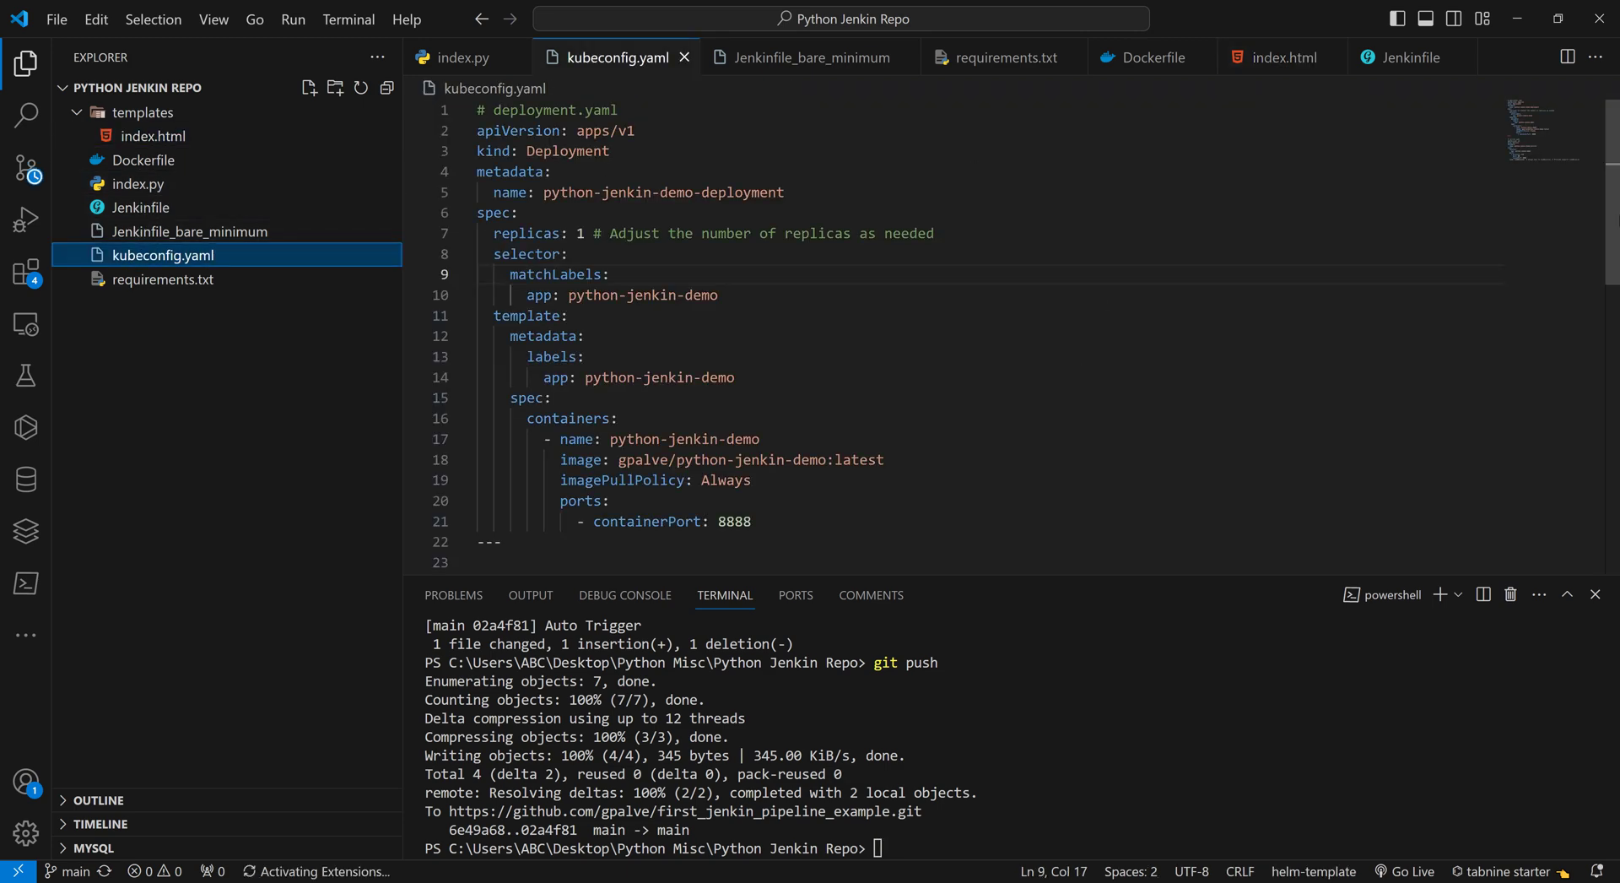
pyautogui.scroll(-3)
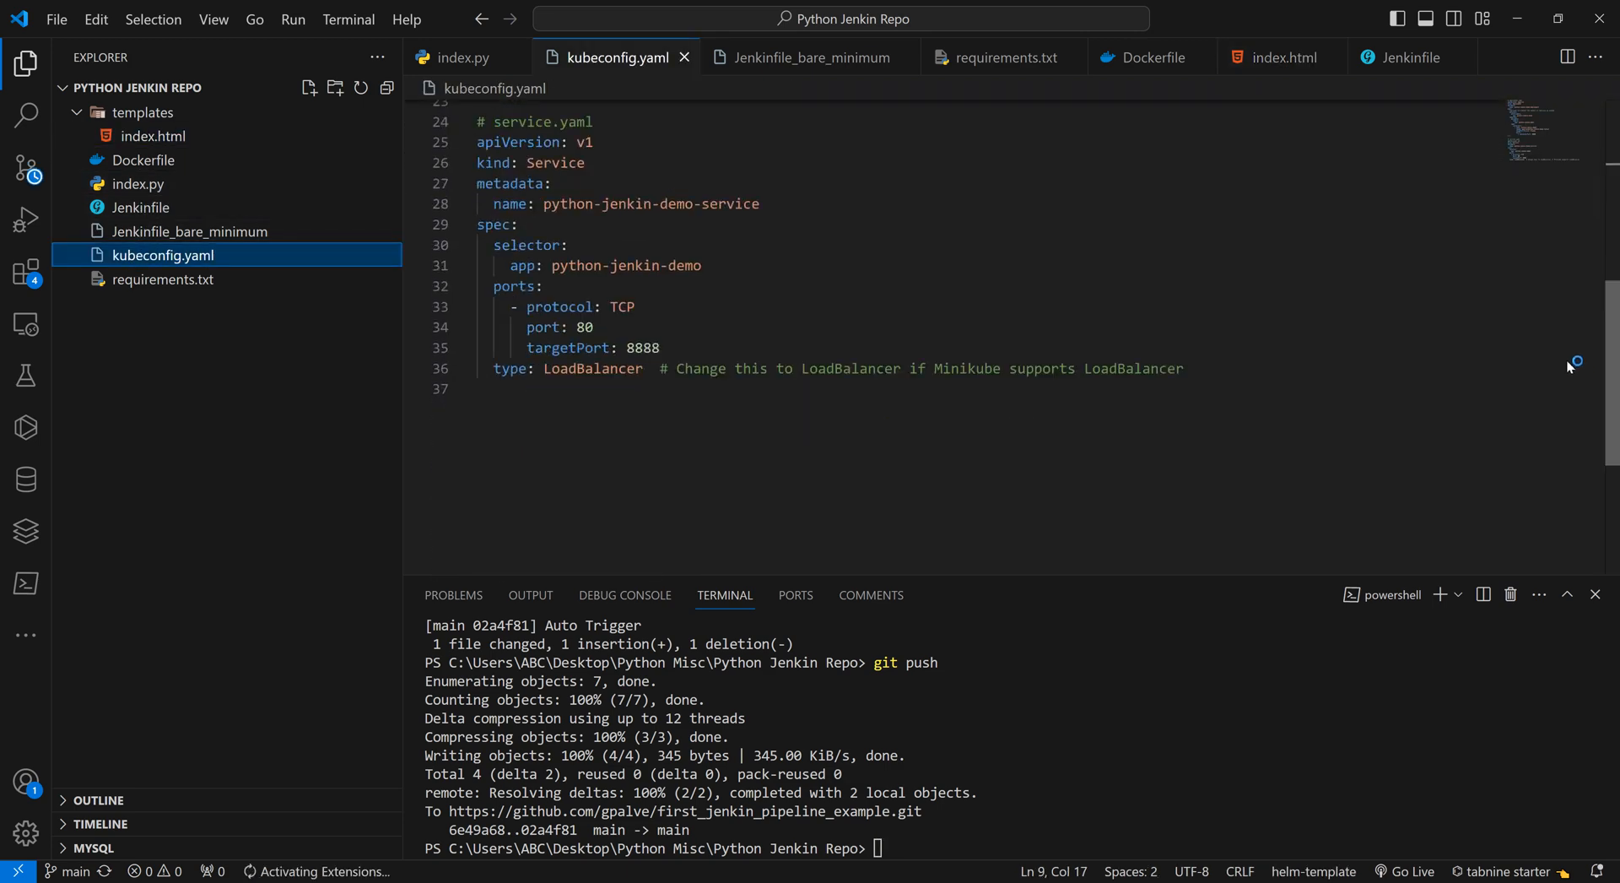
pyautogui.scroll(3)
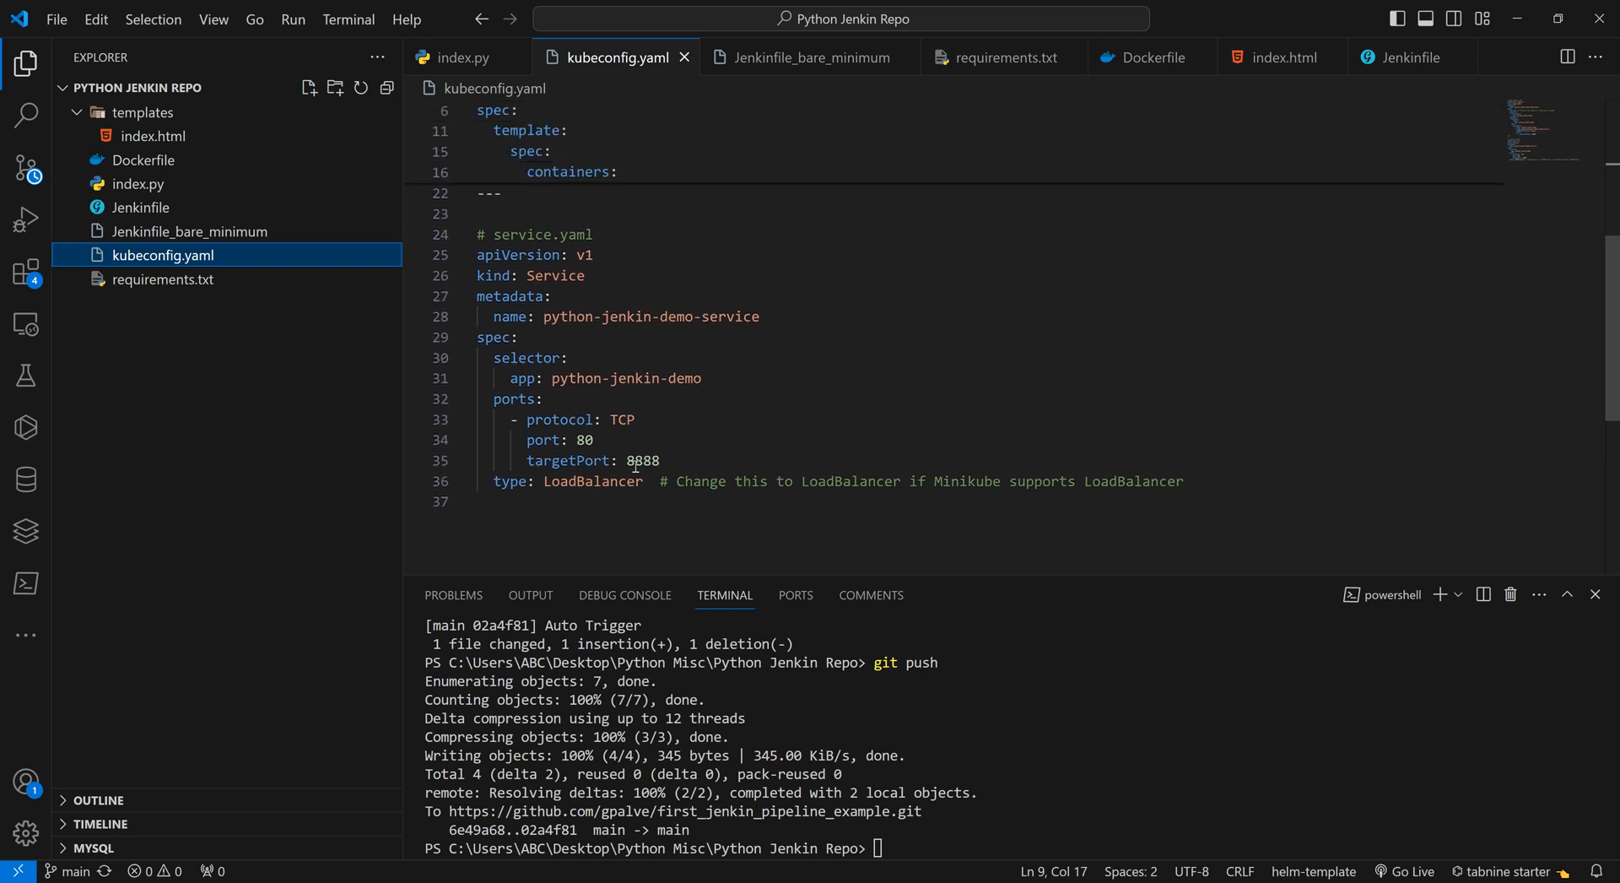
pyautogui.doubleClick(640, 461)
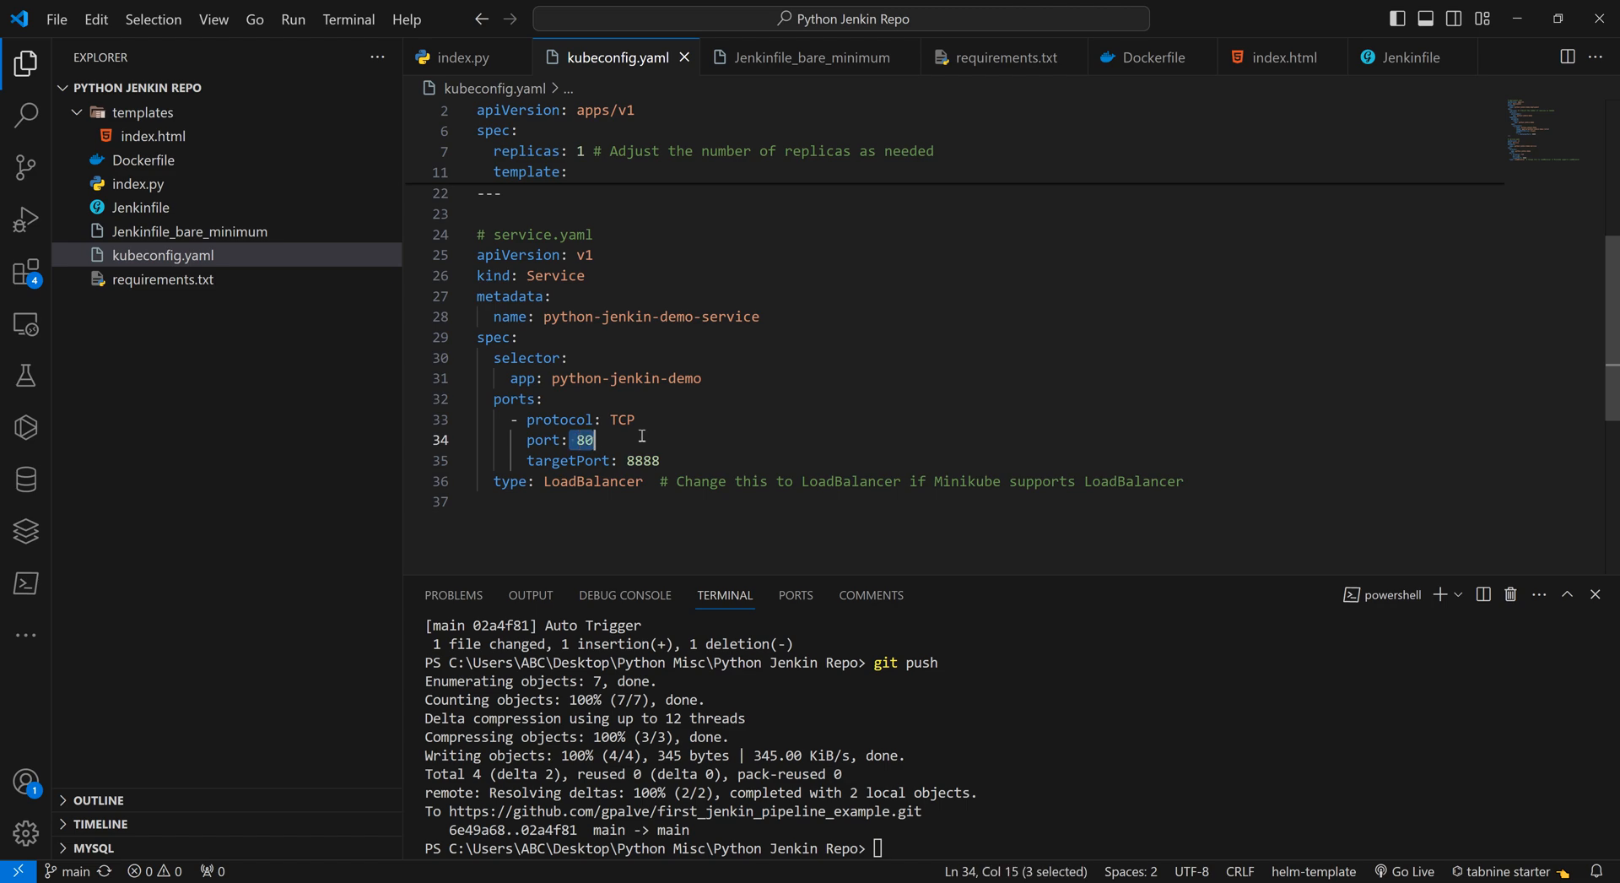
pyautogui.scroll(3)
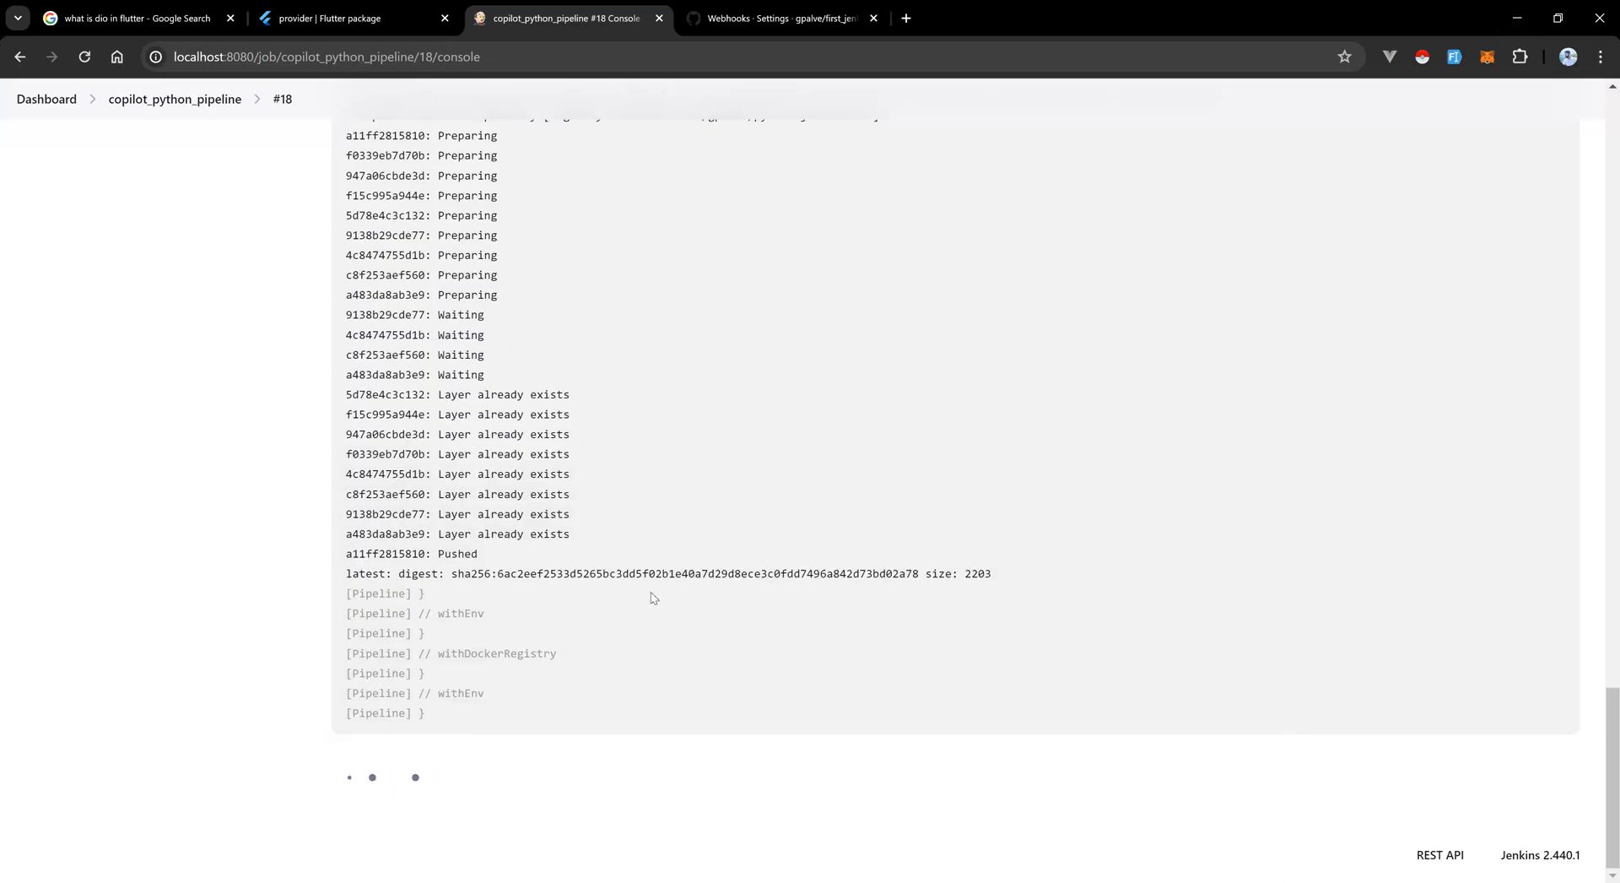
# Follow build #18's console through kubectl apply on Minikube to the final deployment success message.
pyautogui.scroll(-3)
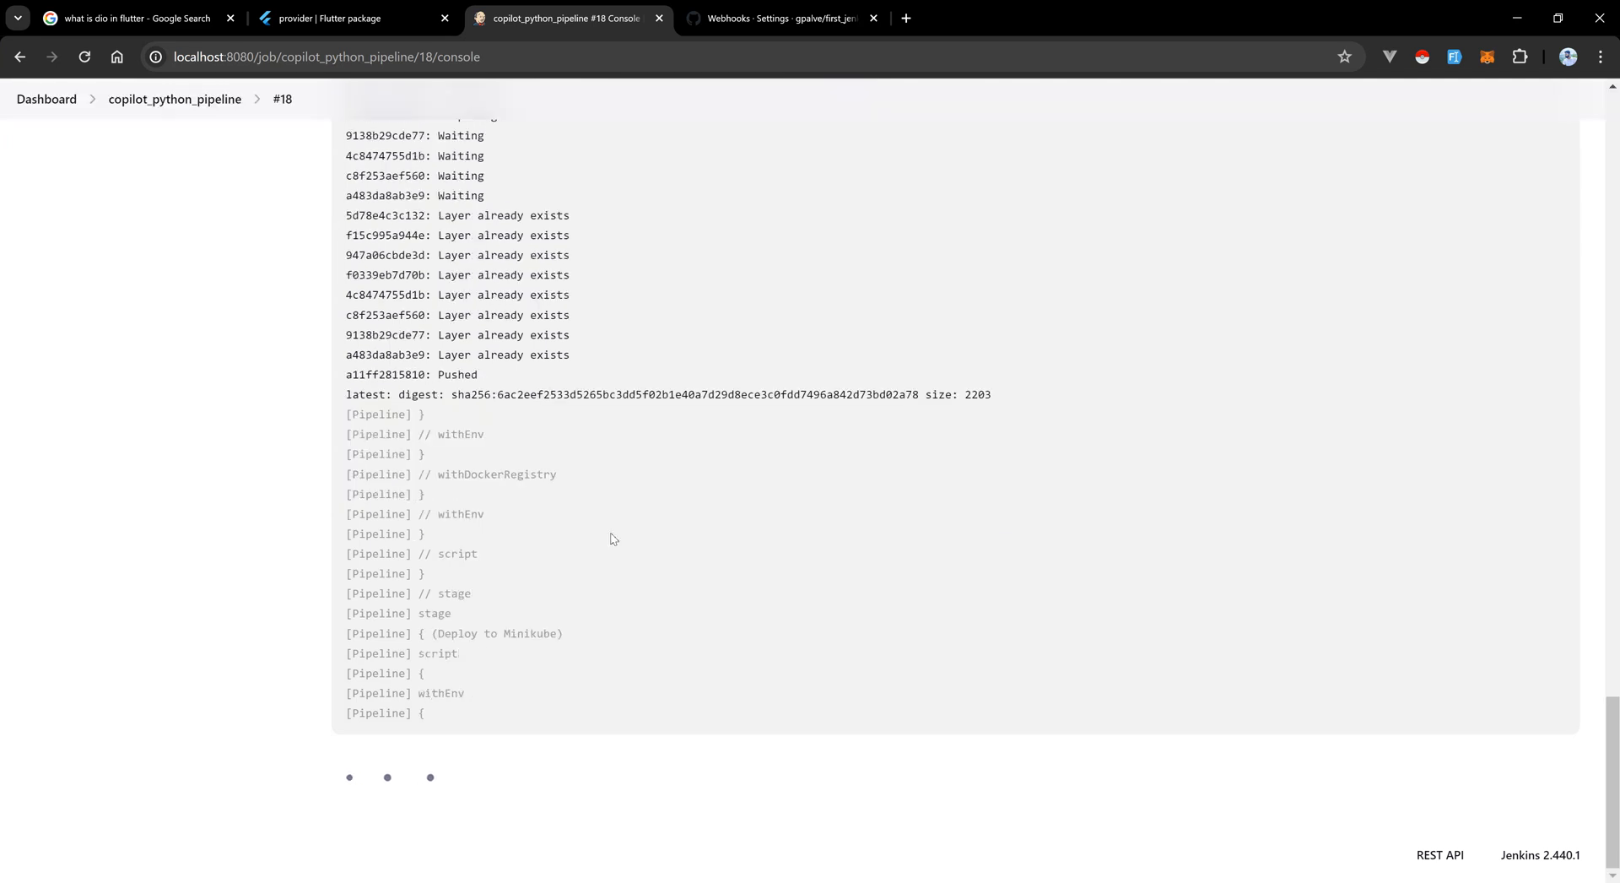
pyautogui.scroll(-3)
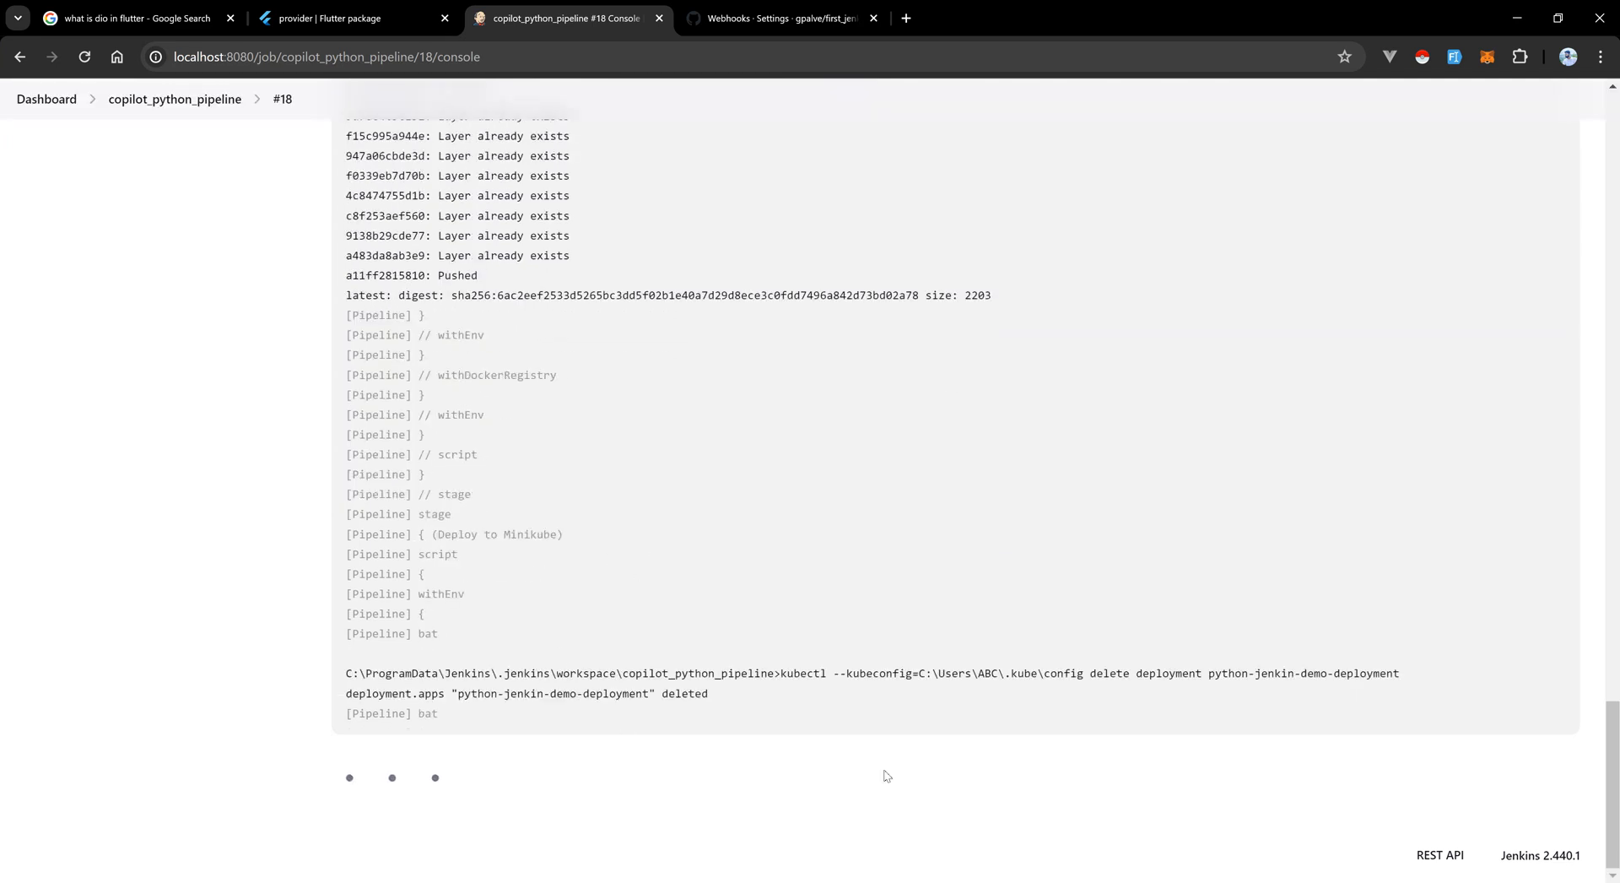
pyautogui.scroll(-3)
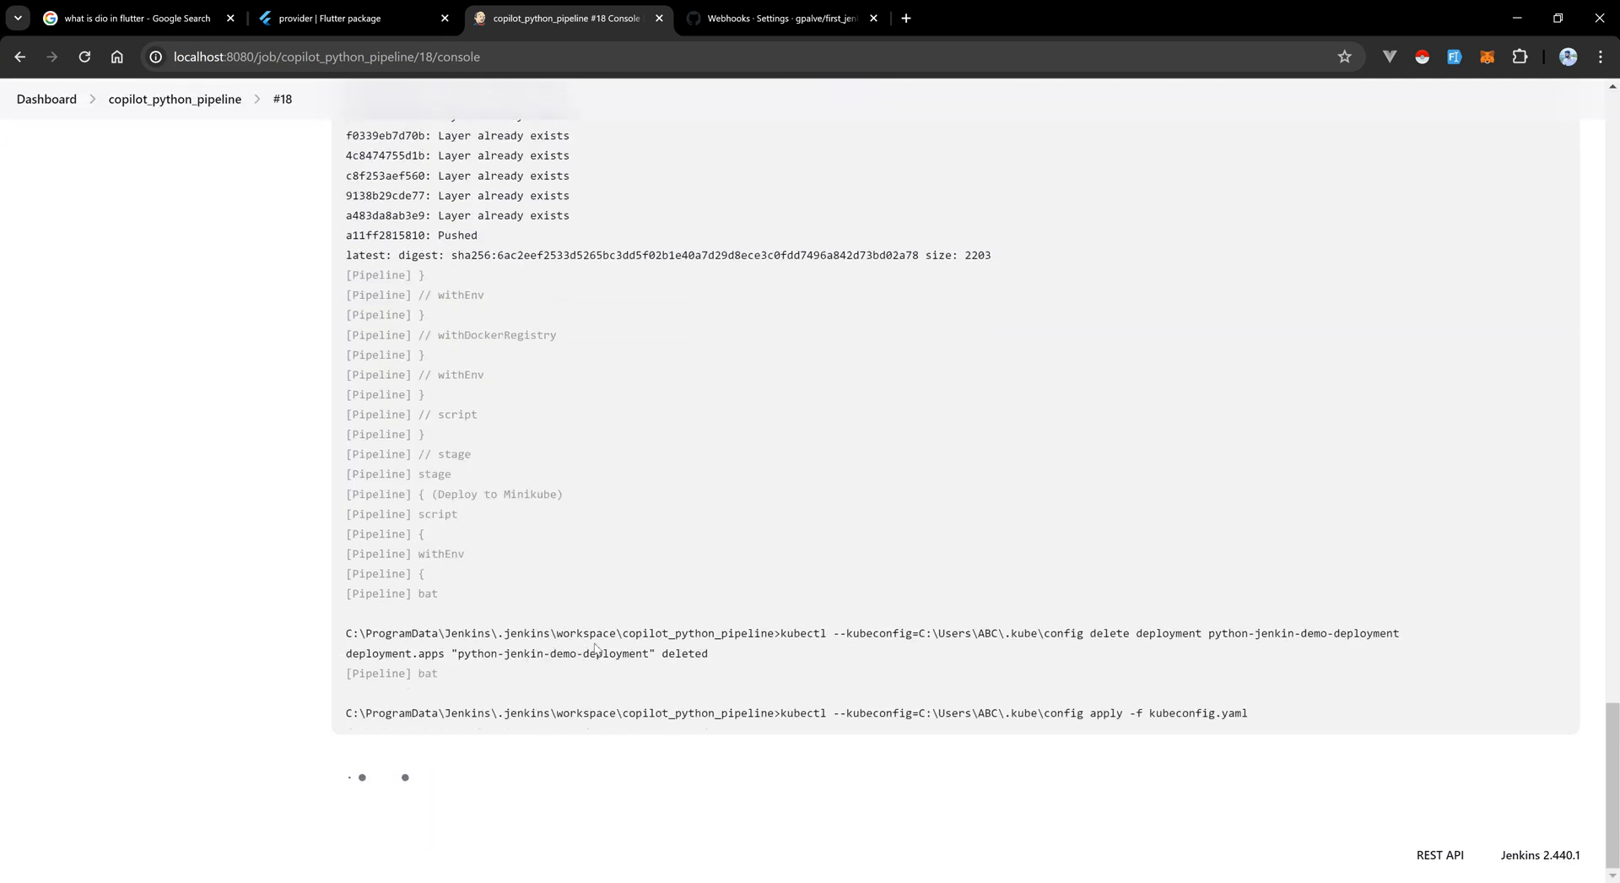
pyautogui.scroll(-3)
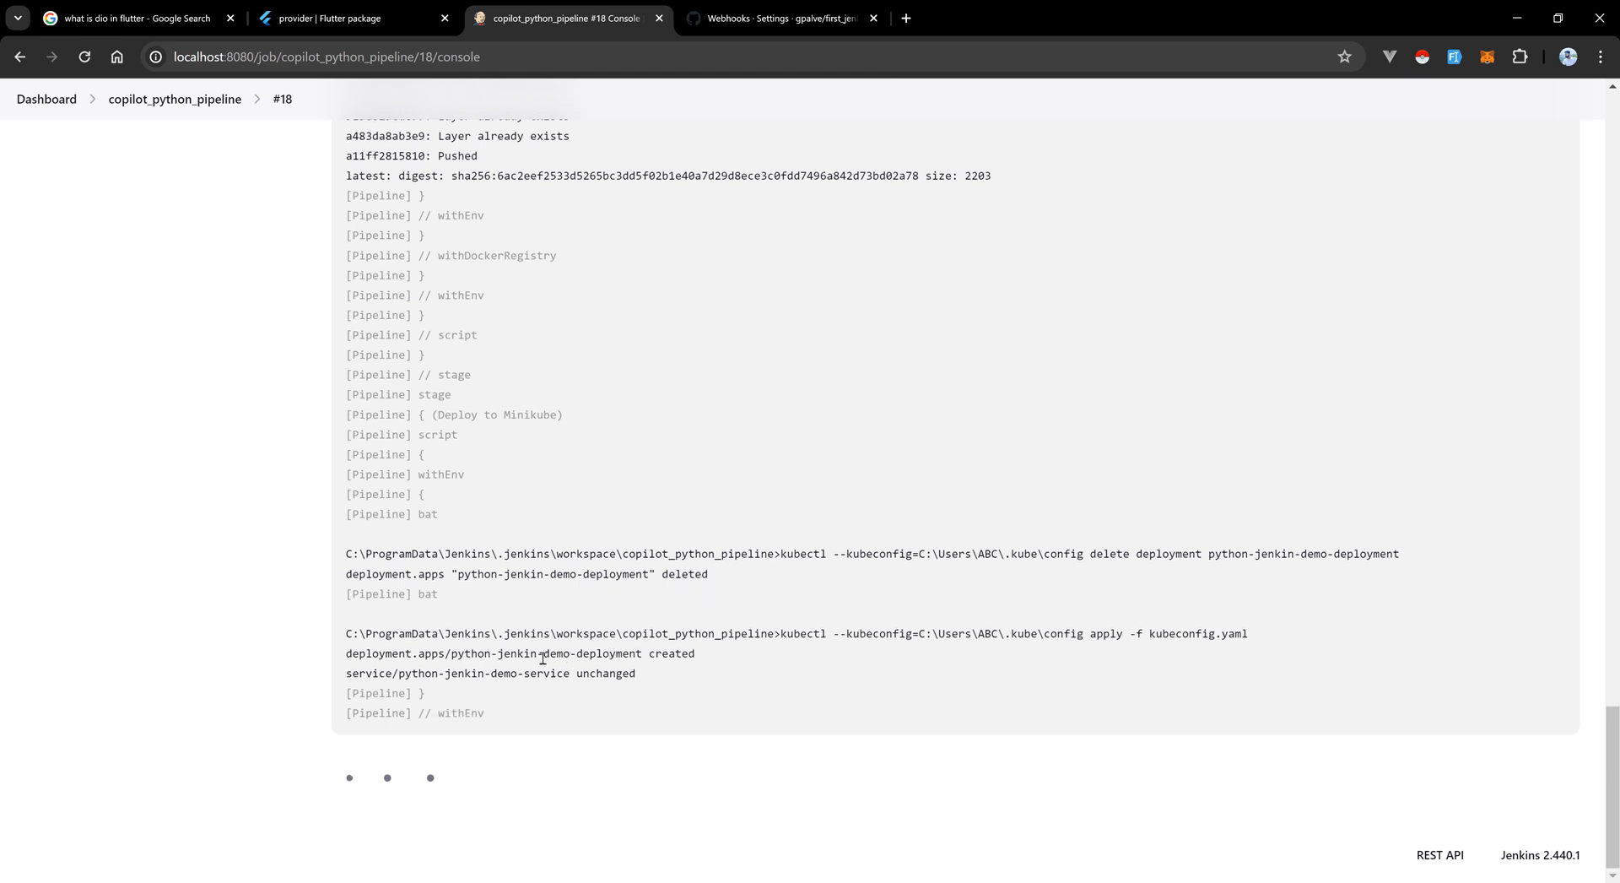
pyautogui.scroll(-3)
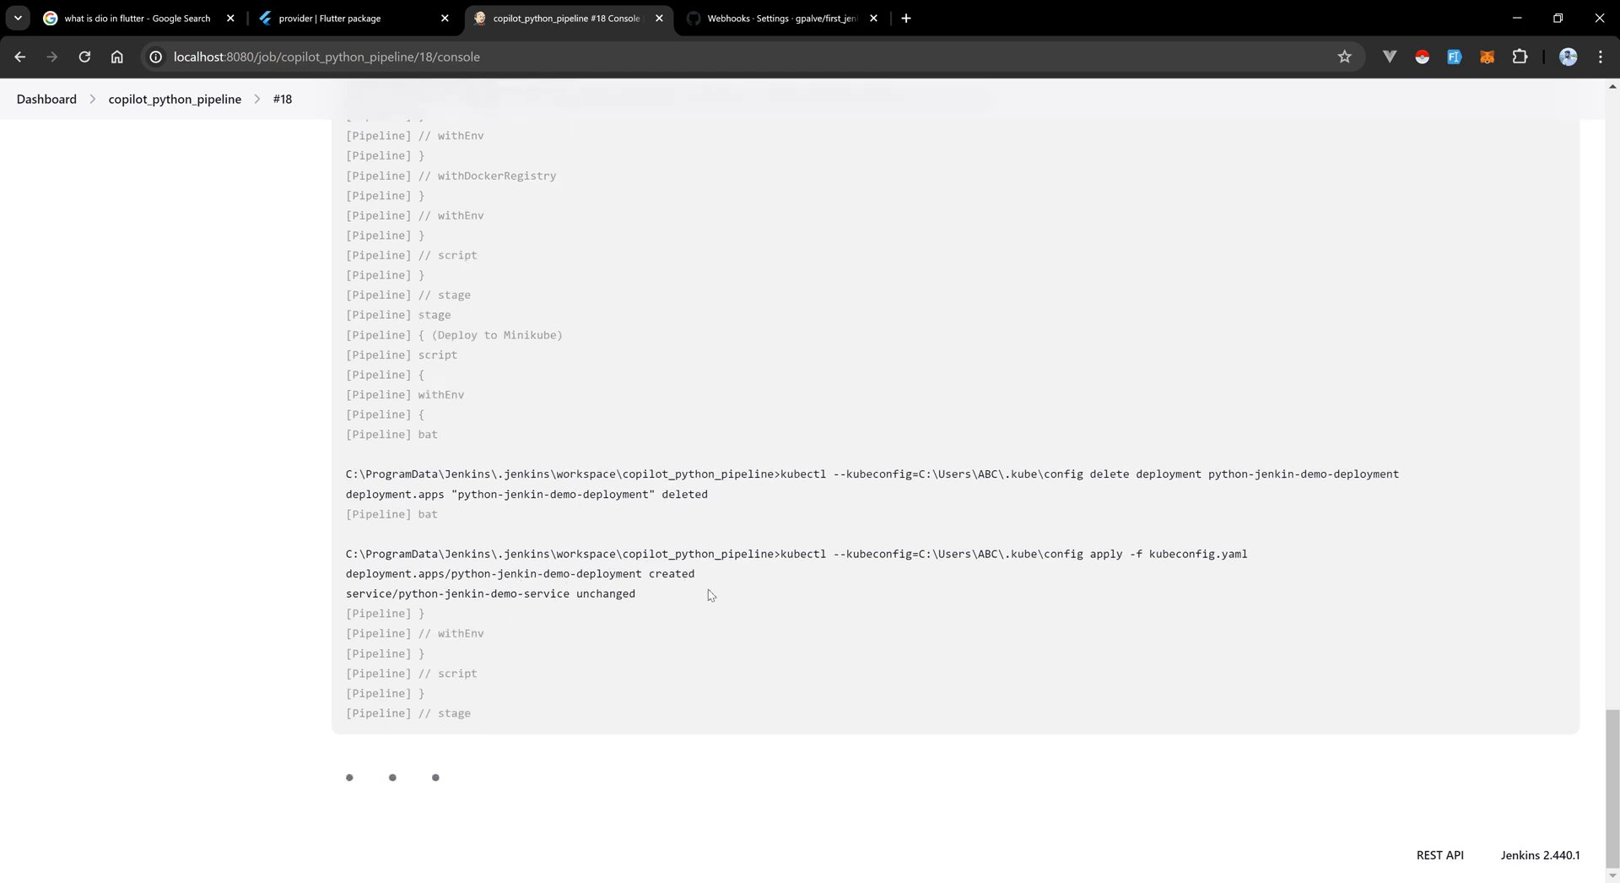
pyautogui.scroll(-3)
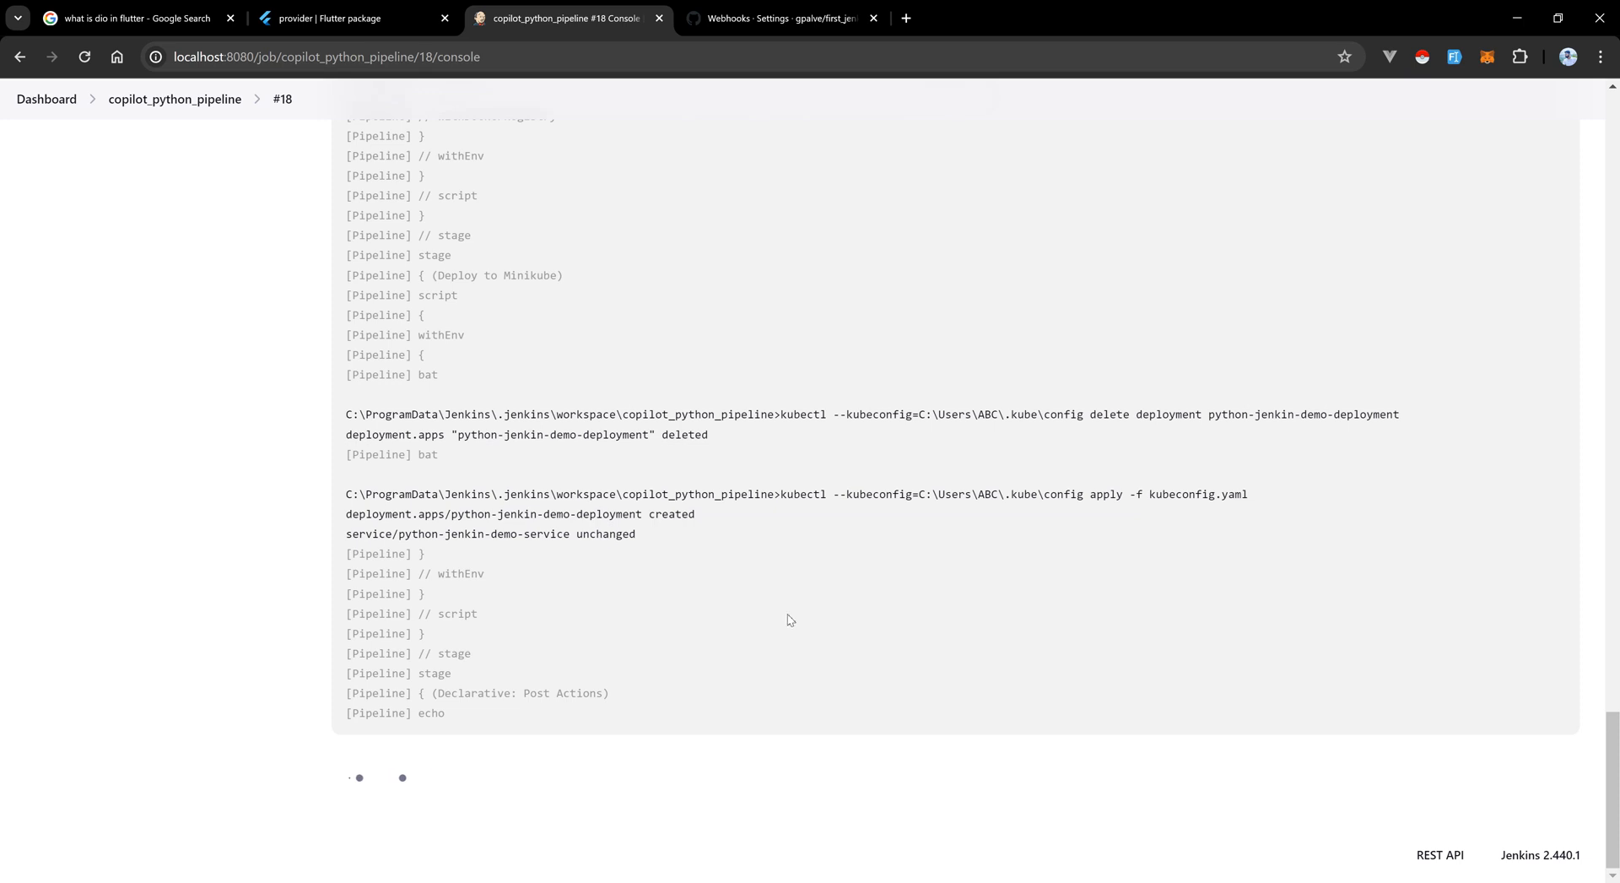
pyautogui.scroll(-3)
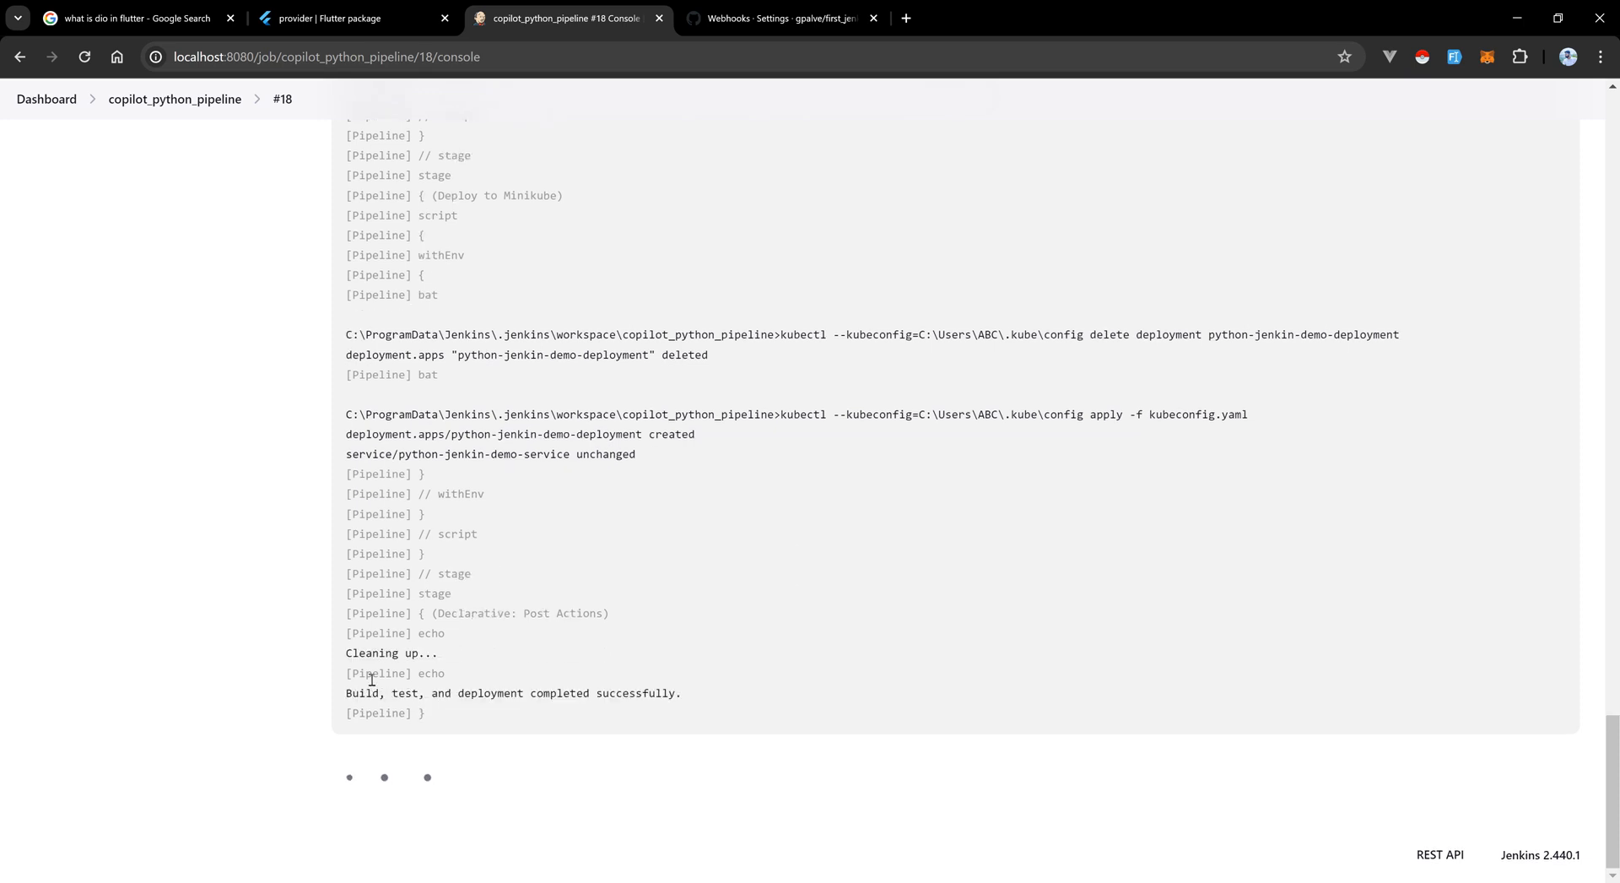
pyautogui.scroll(-3)
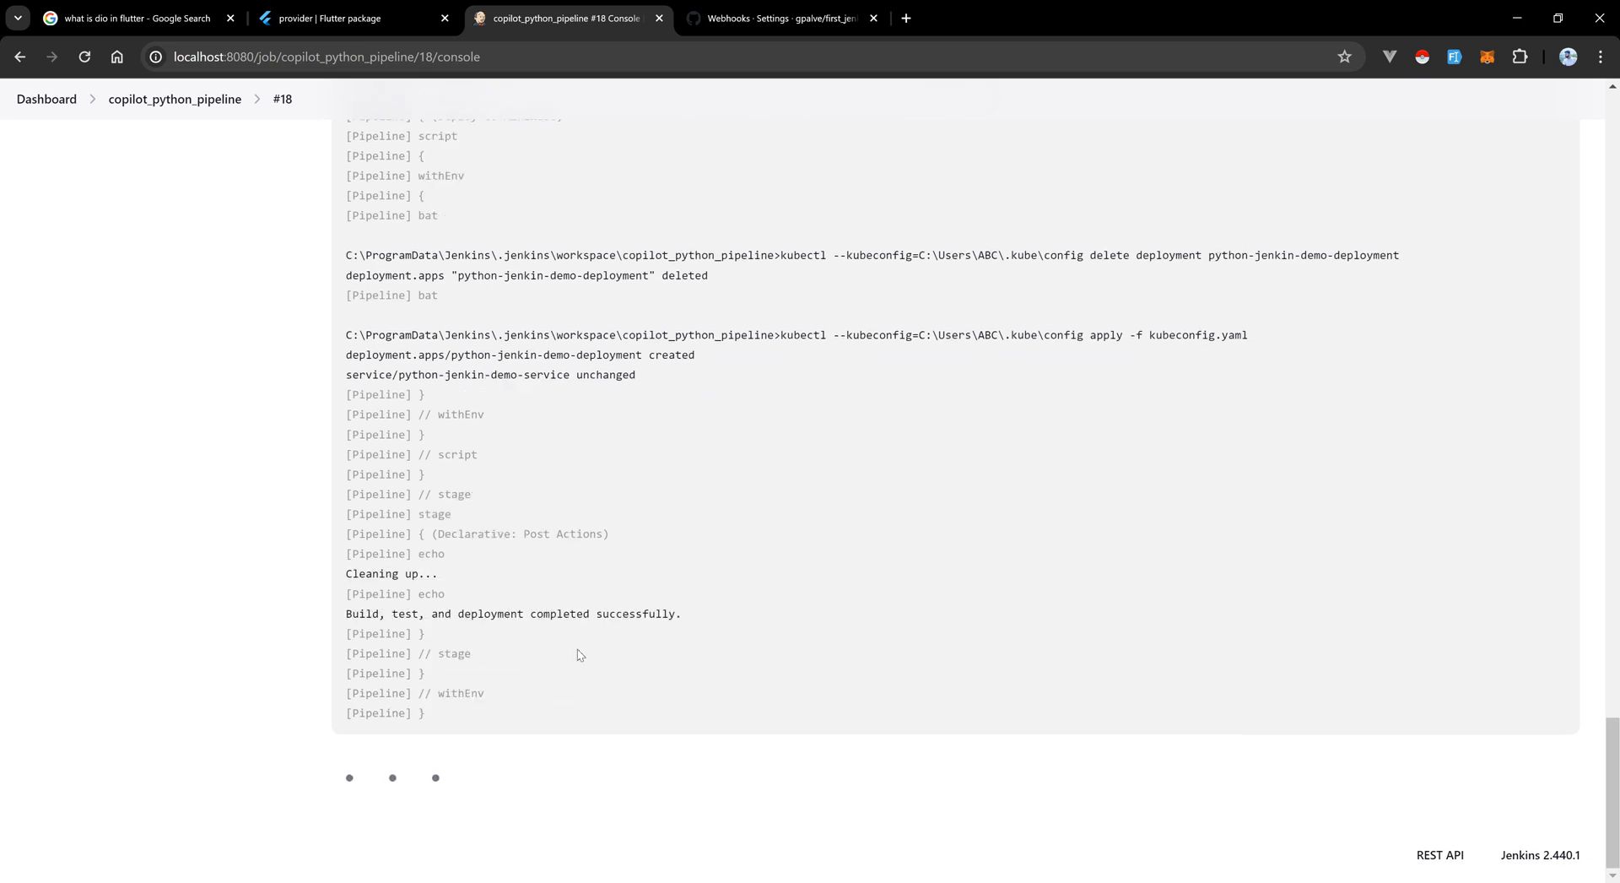
pyautogui.scroll(3)
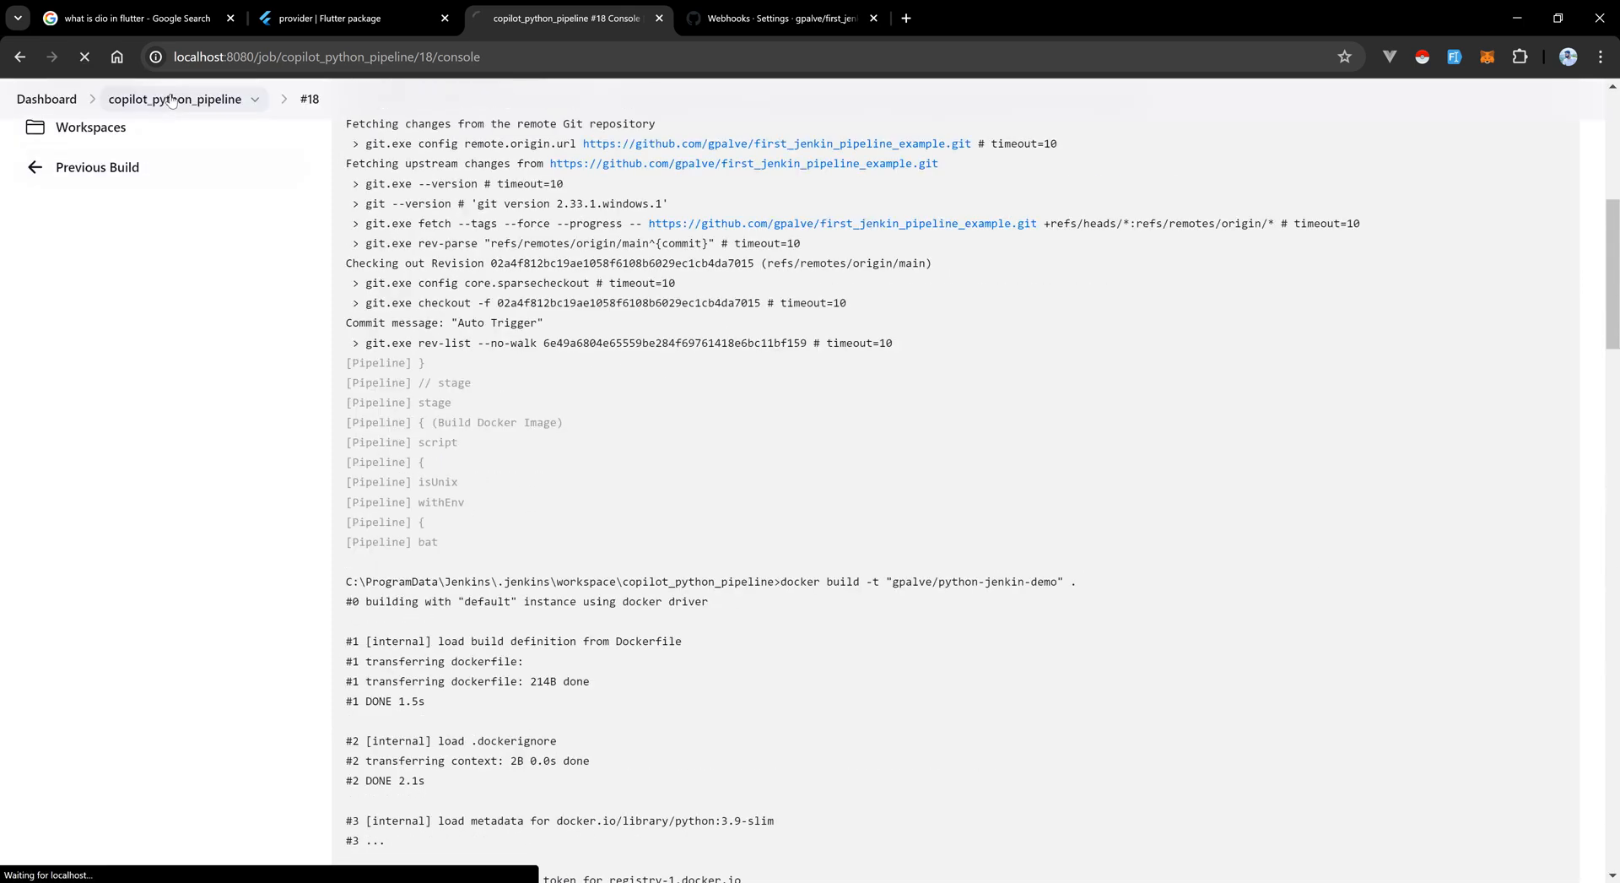
# Return to the copilot_python_pipeline overview via the breadcrumb, then switch to the GitHub webhook tab.
pyautogui.click(173, 98)
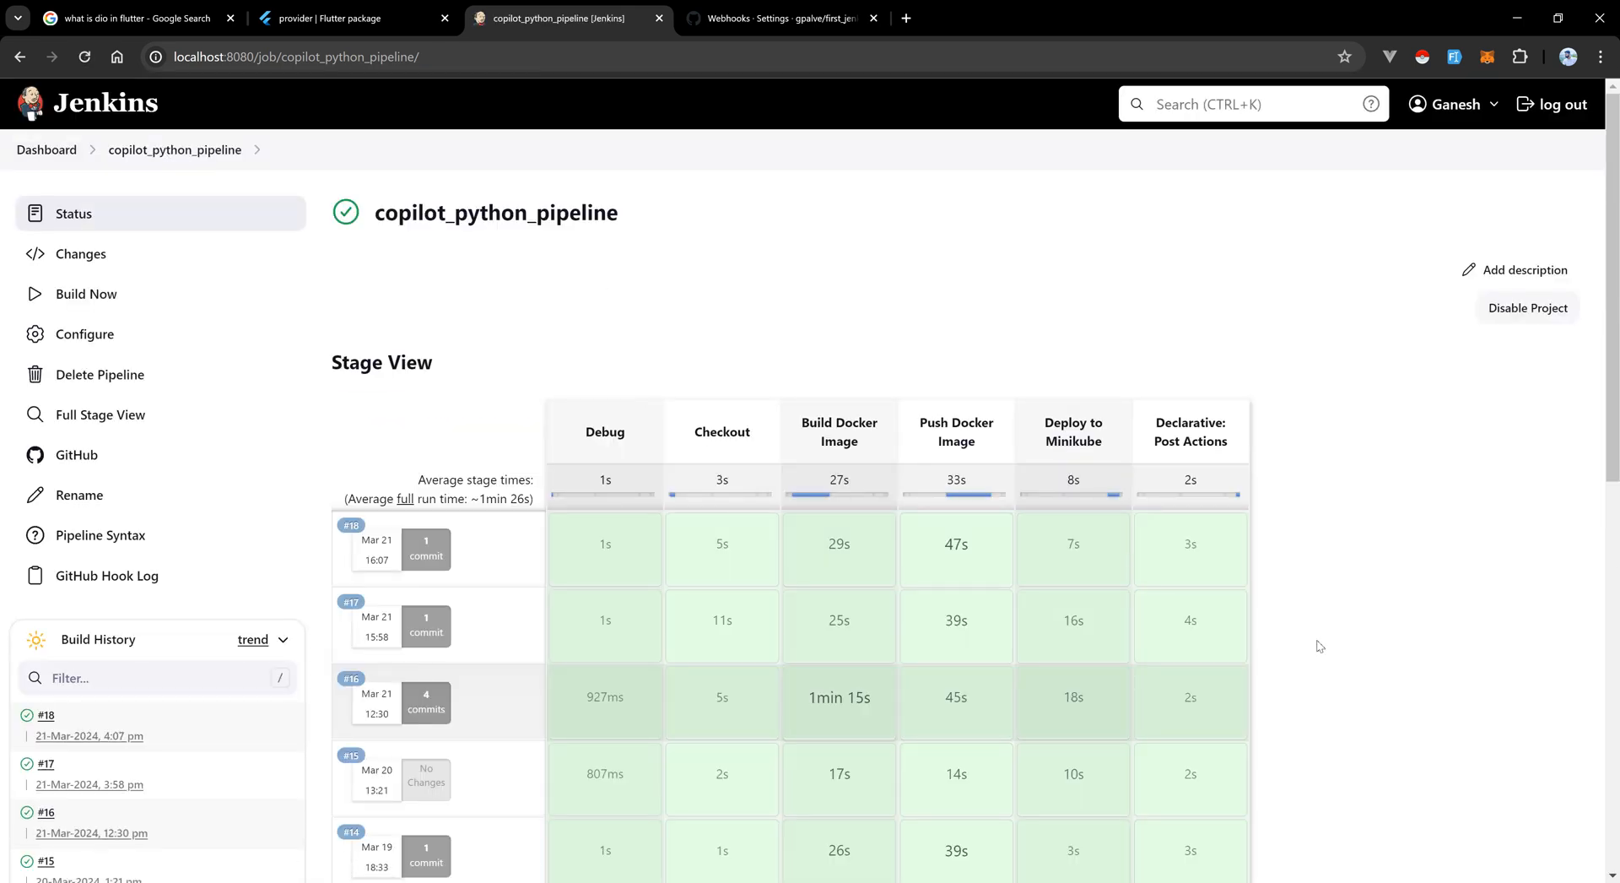
pyautogui.moveTo(789, 19)
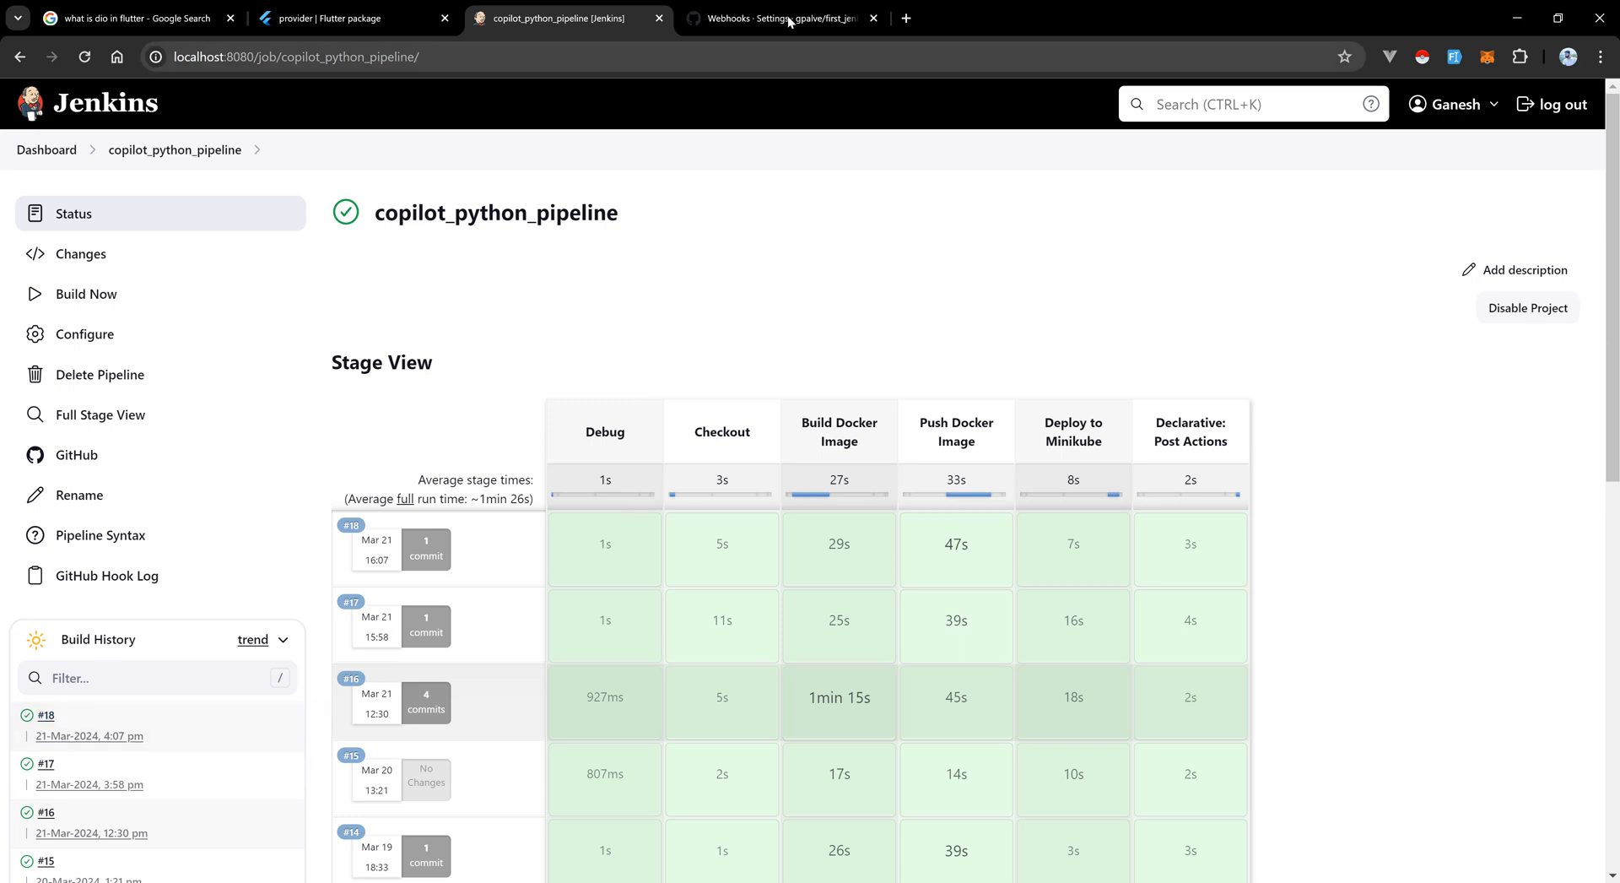
pyautogui.click(769, 17)
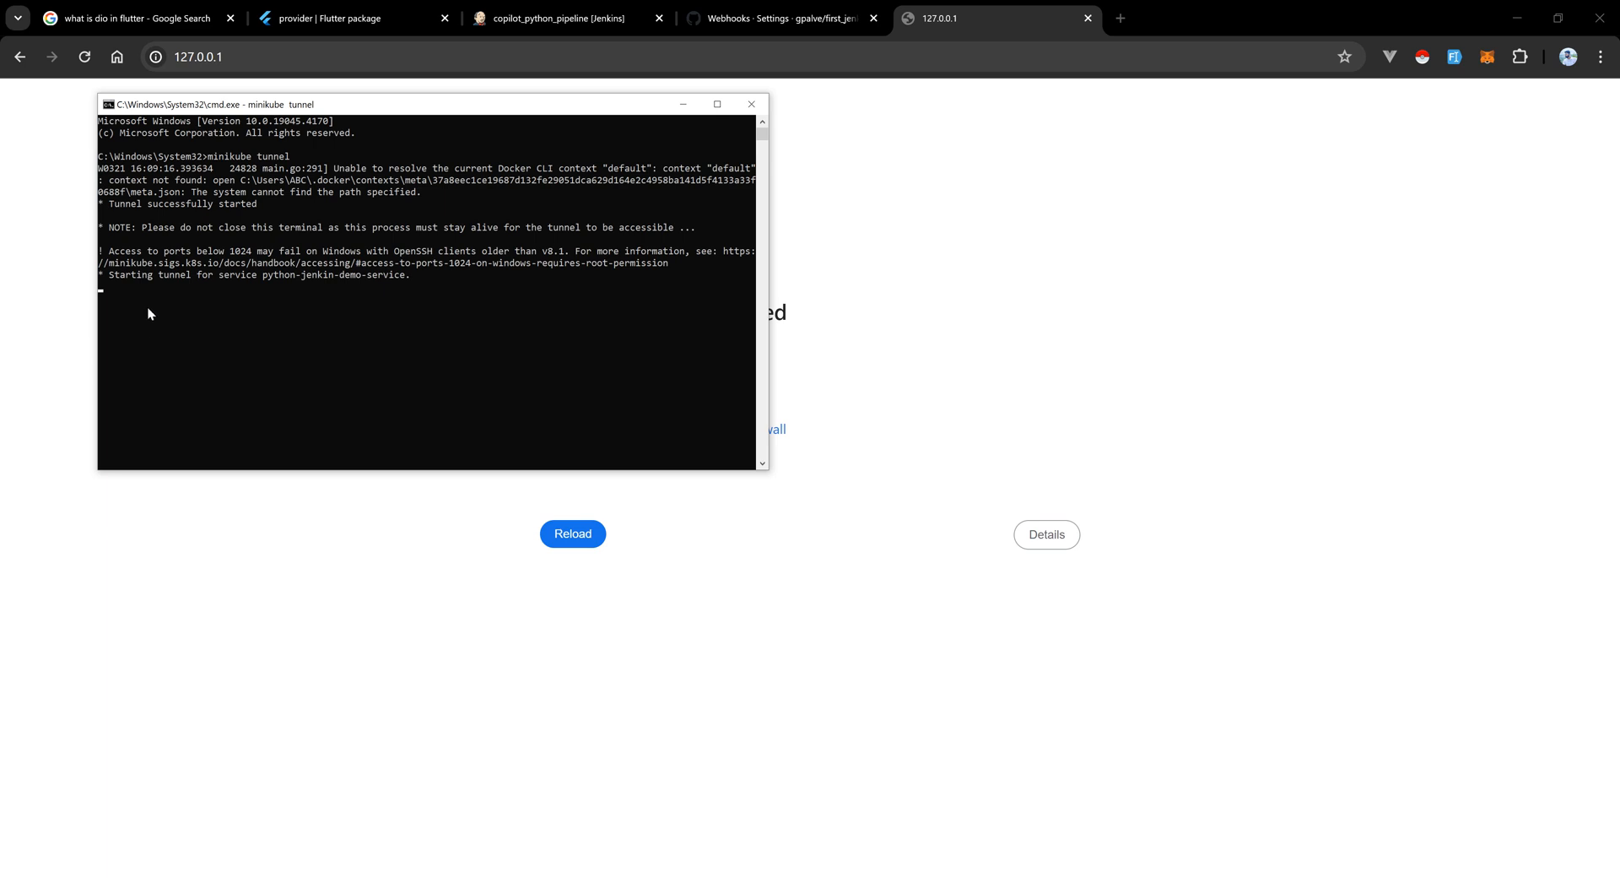
pyautogui.moveTo(681, 104)
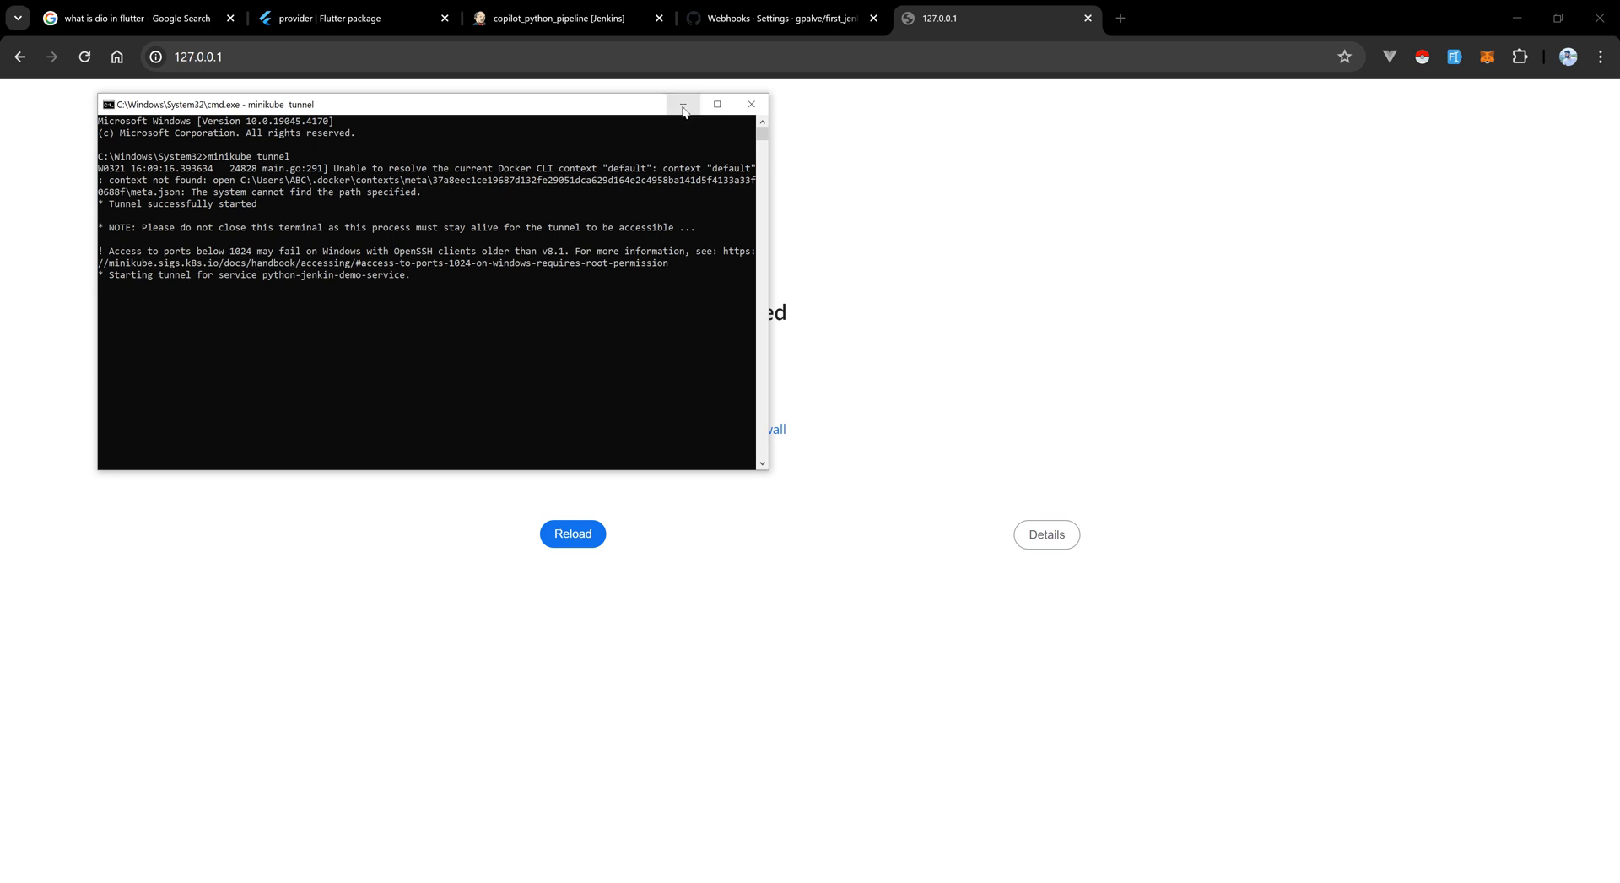
# Reload the app at 127.0.0.1 and highlight the 'Trigger Jenkins Pipeline Automatically - Sucessful with K8s Minikube' heading.
pyautogui.click(684, 105)
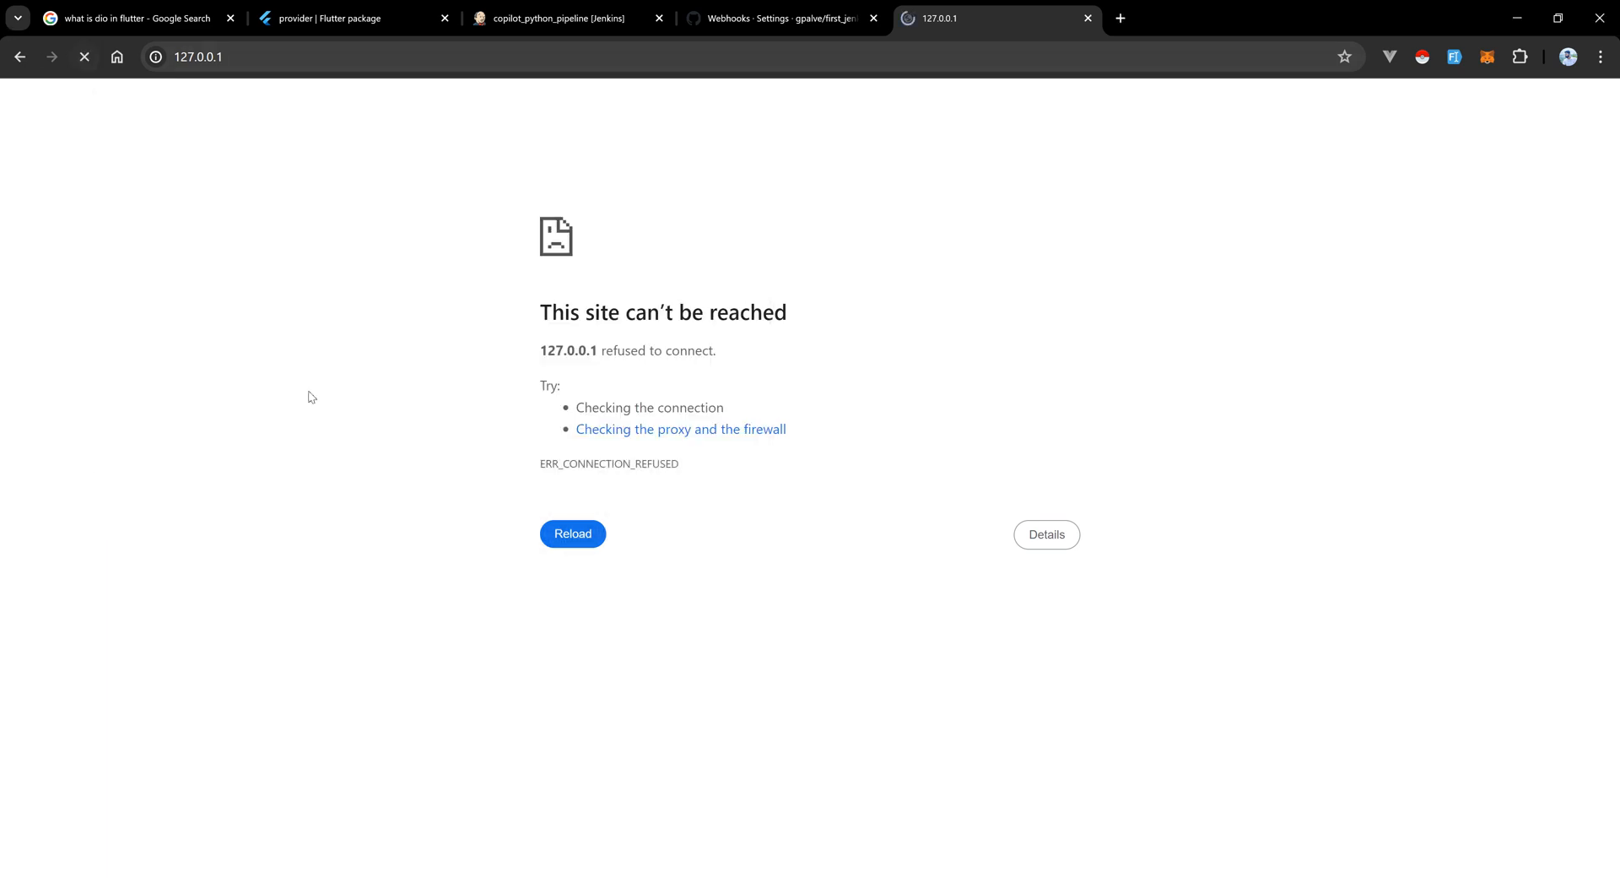
pyautogui.click(572, 534)
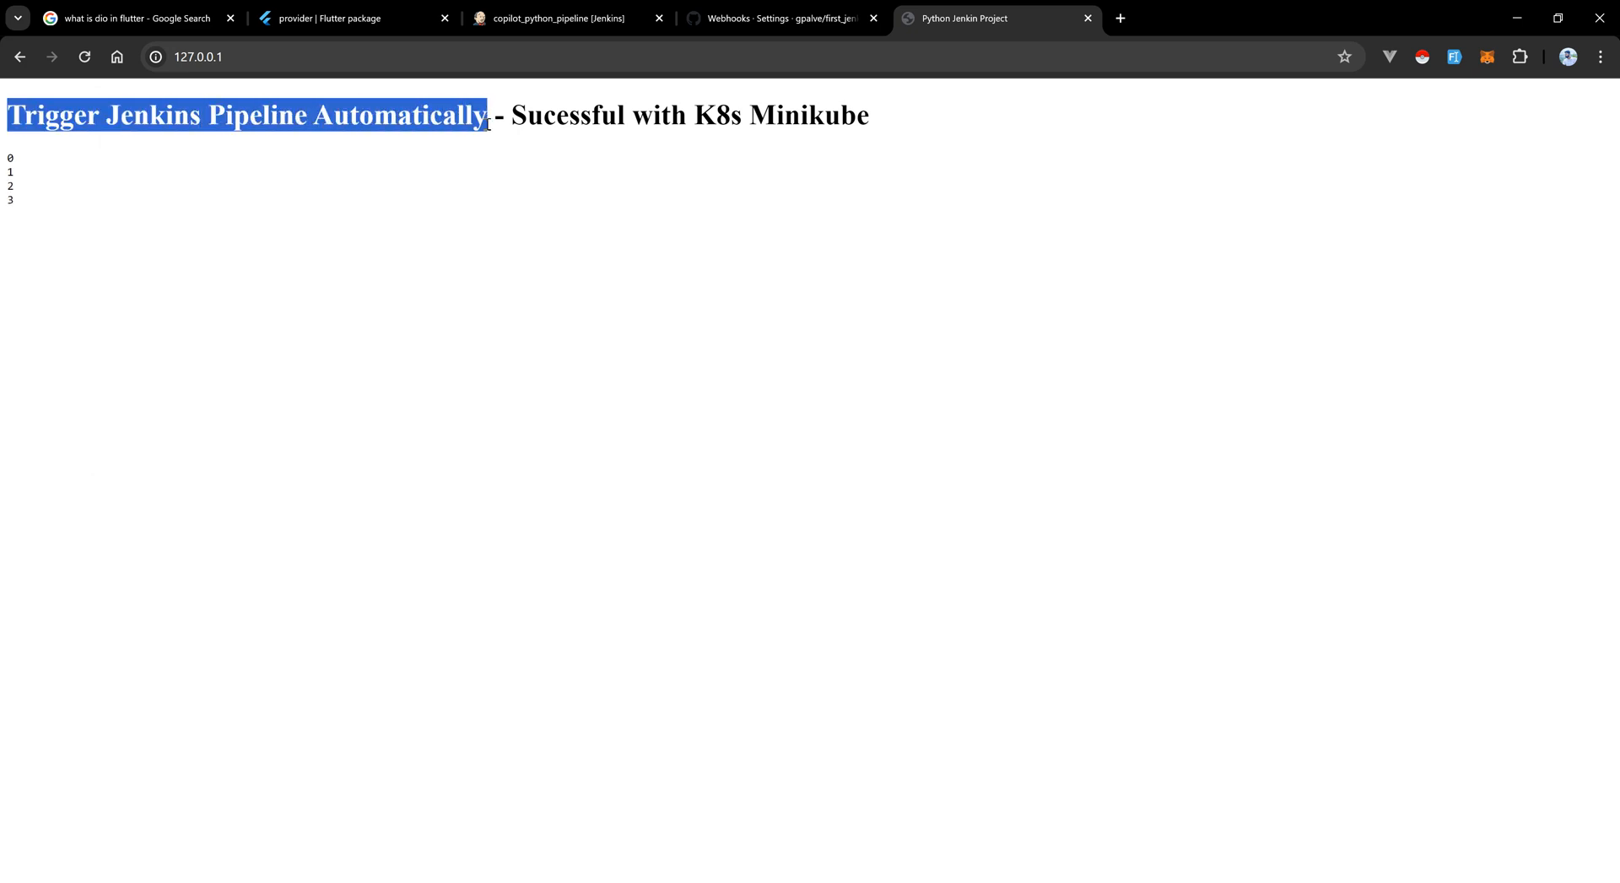
pyautogui.moveTo(489, 114); pyautogui.dragTo(871, 115)
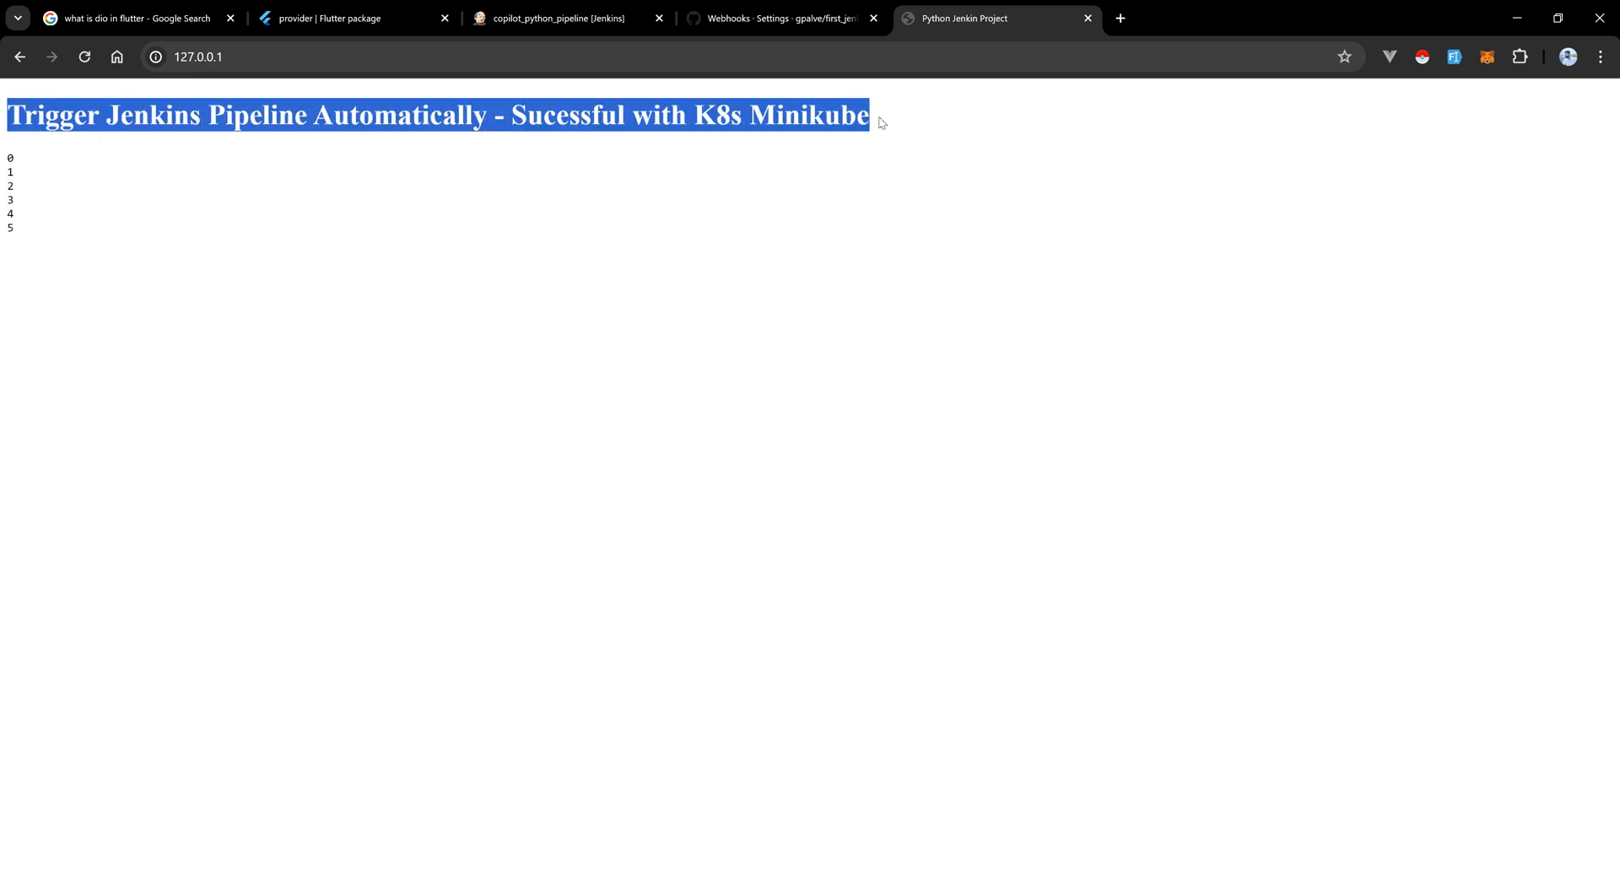